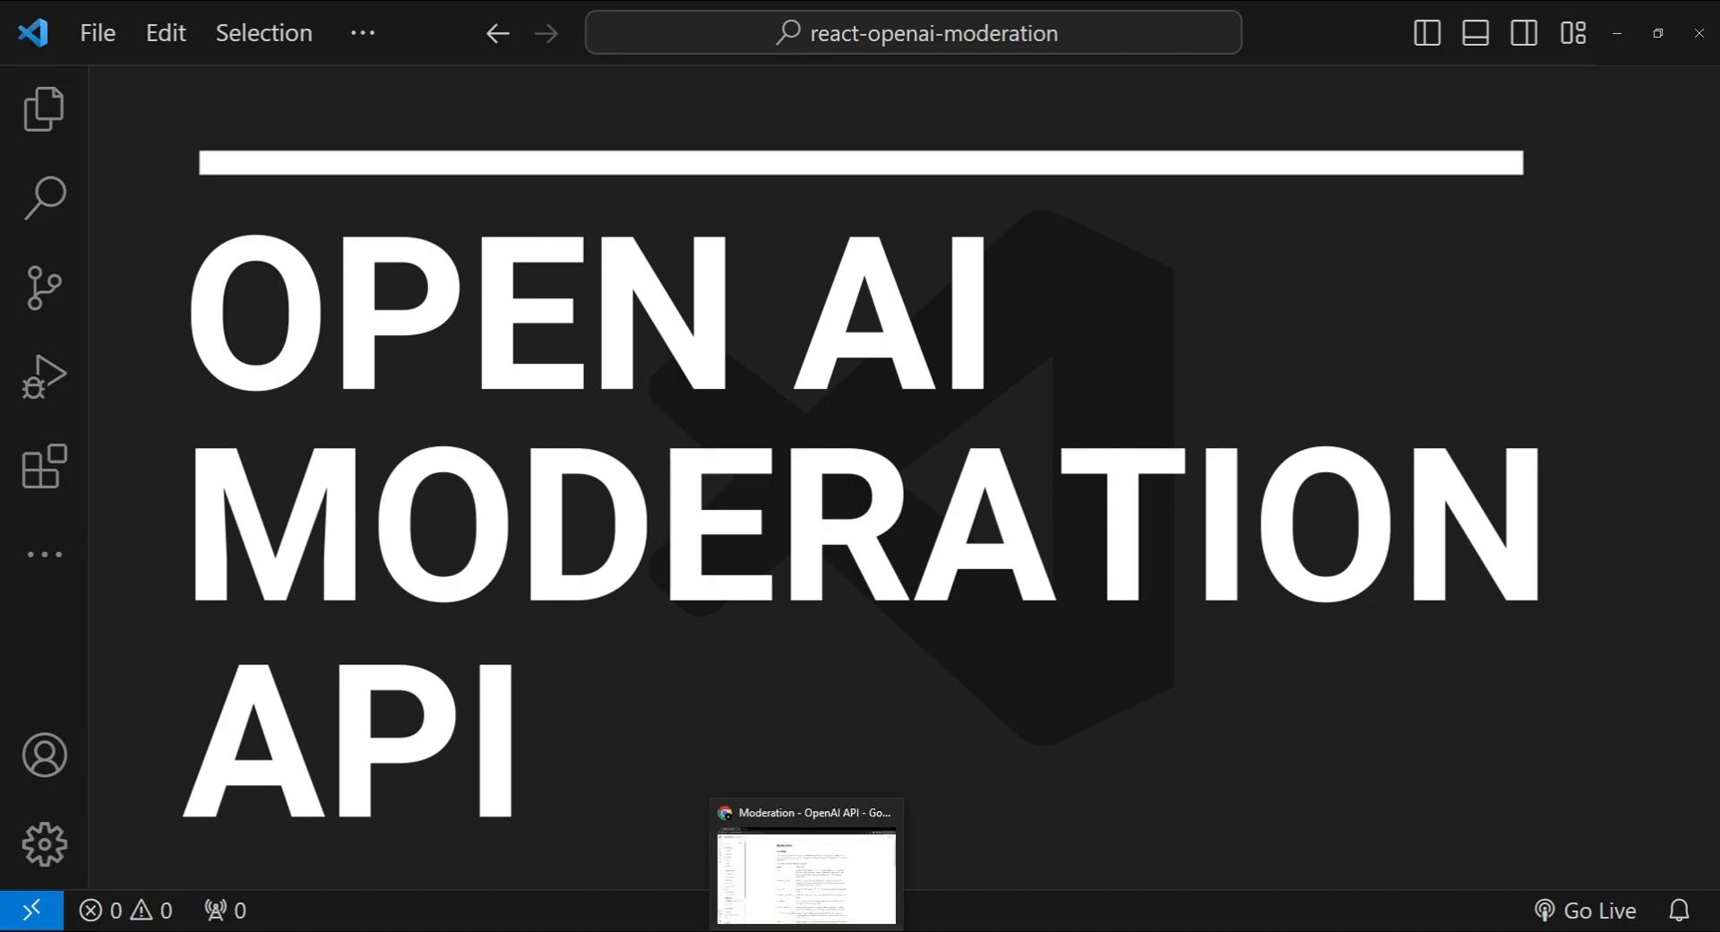
Bring the Chrome window with the OpenAI Moderation API docs to the front.
click(805, 862)
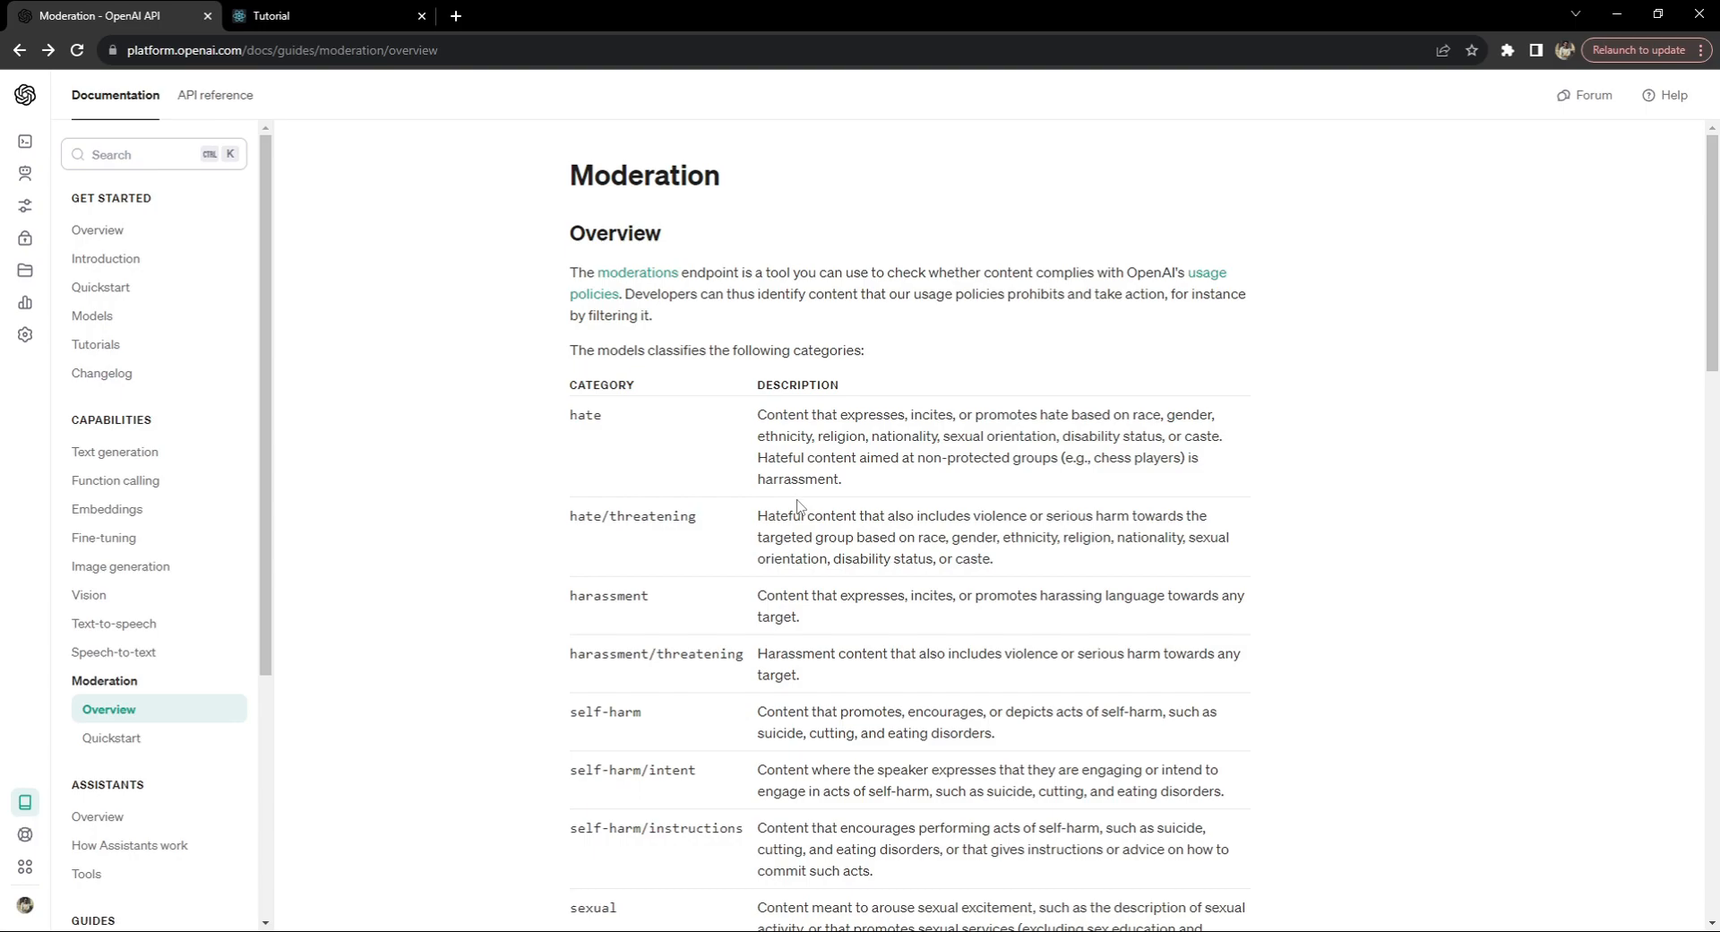
mouse_move(888, 475)
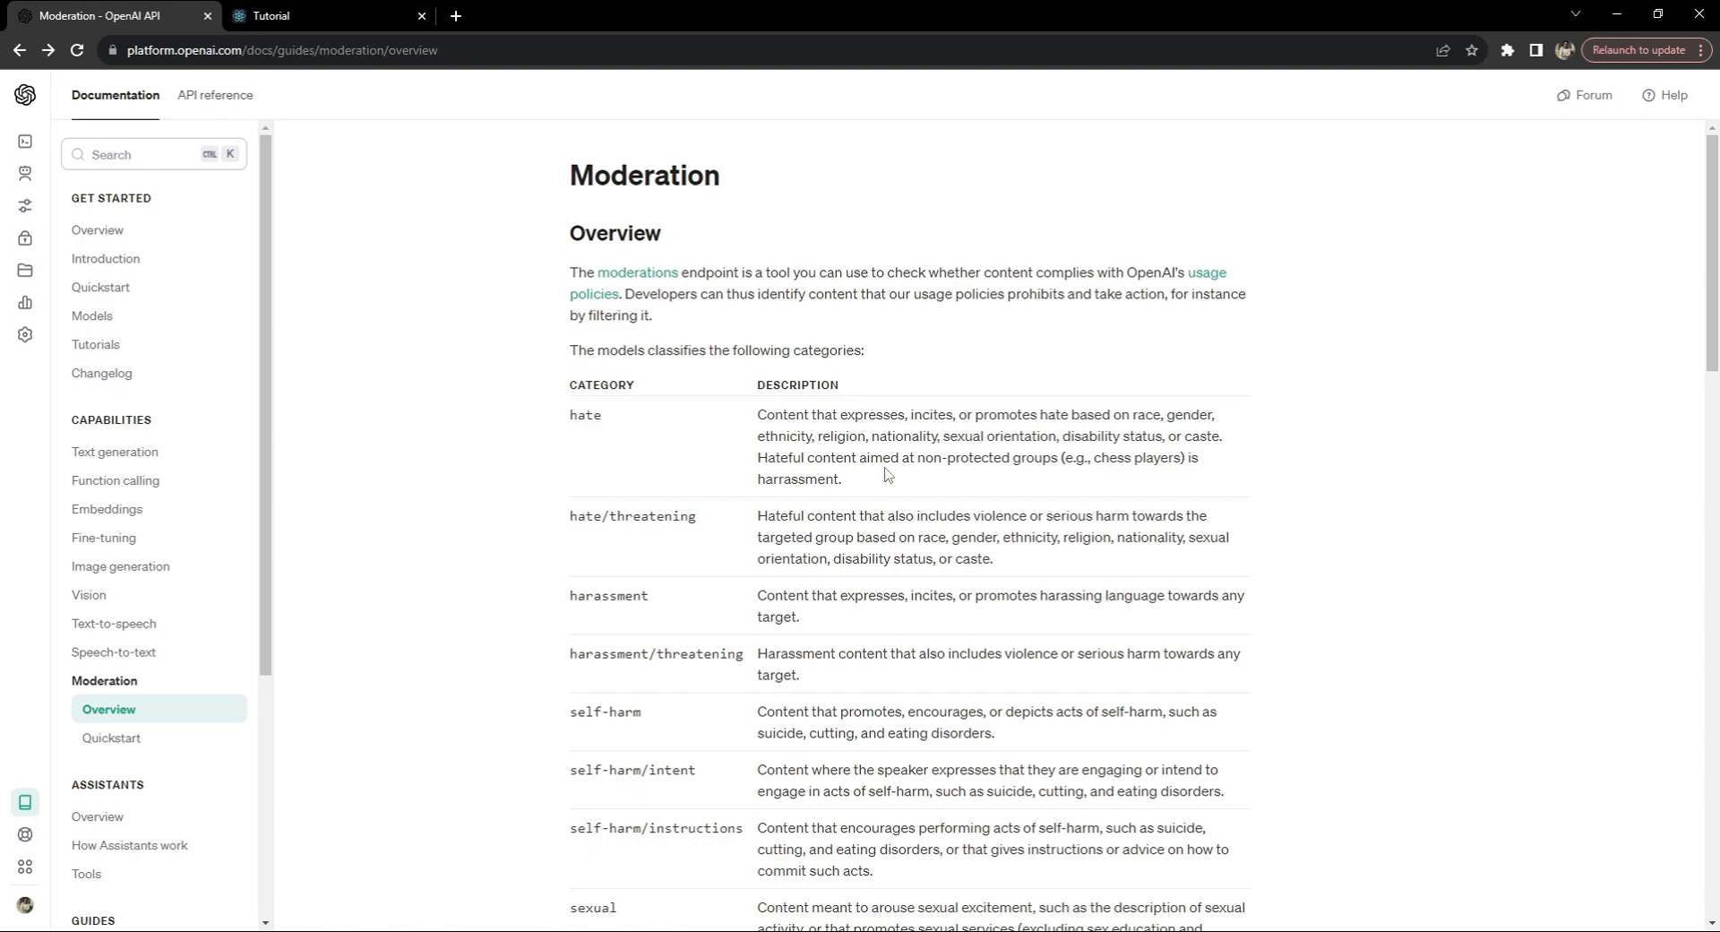
mouse_move(1018, 513)
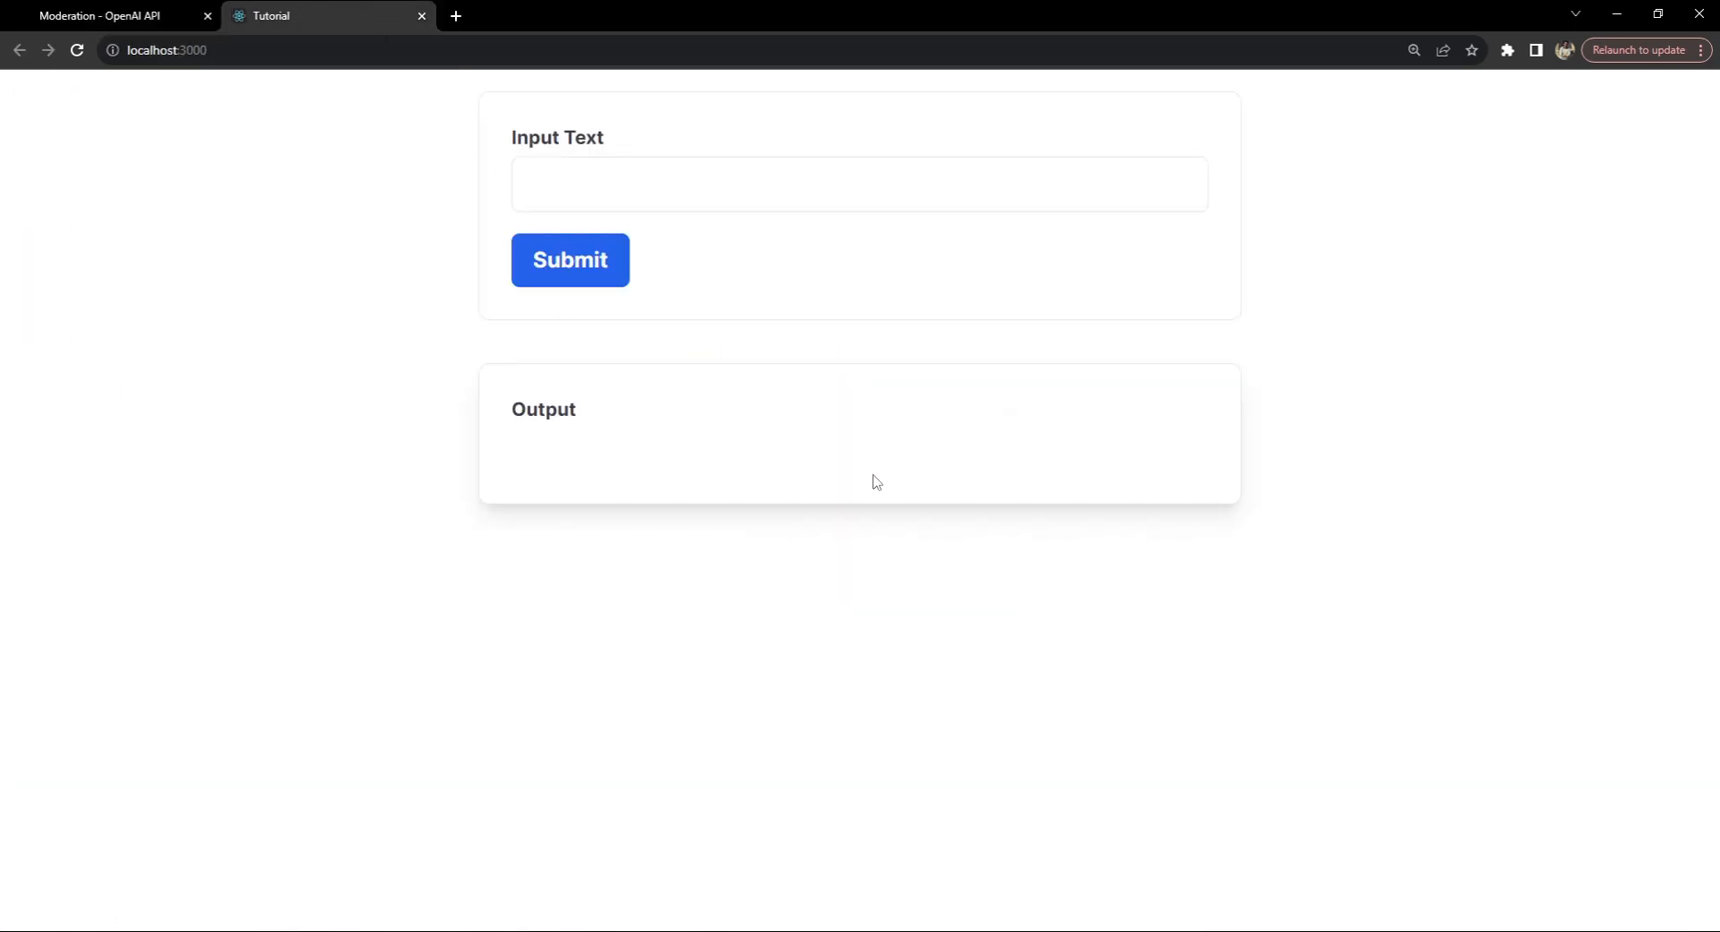
mouse_move(987, 494)
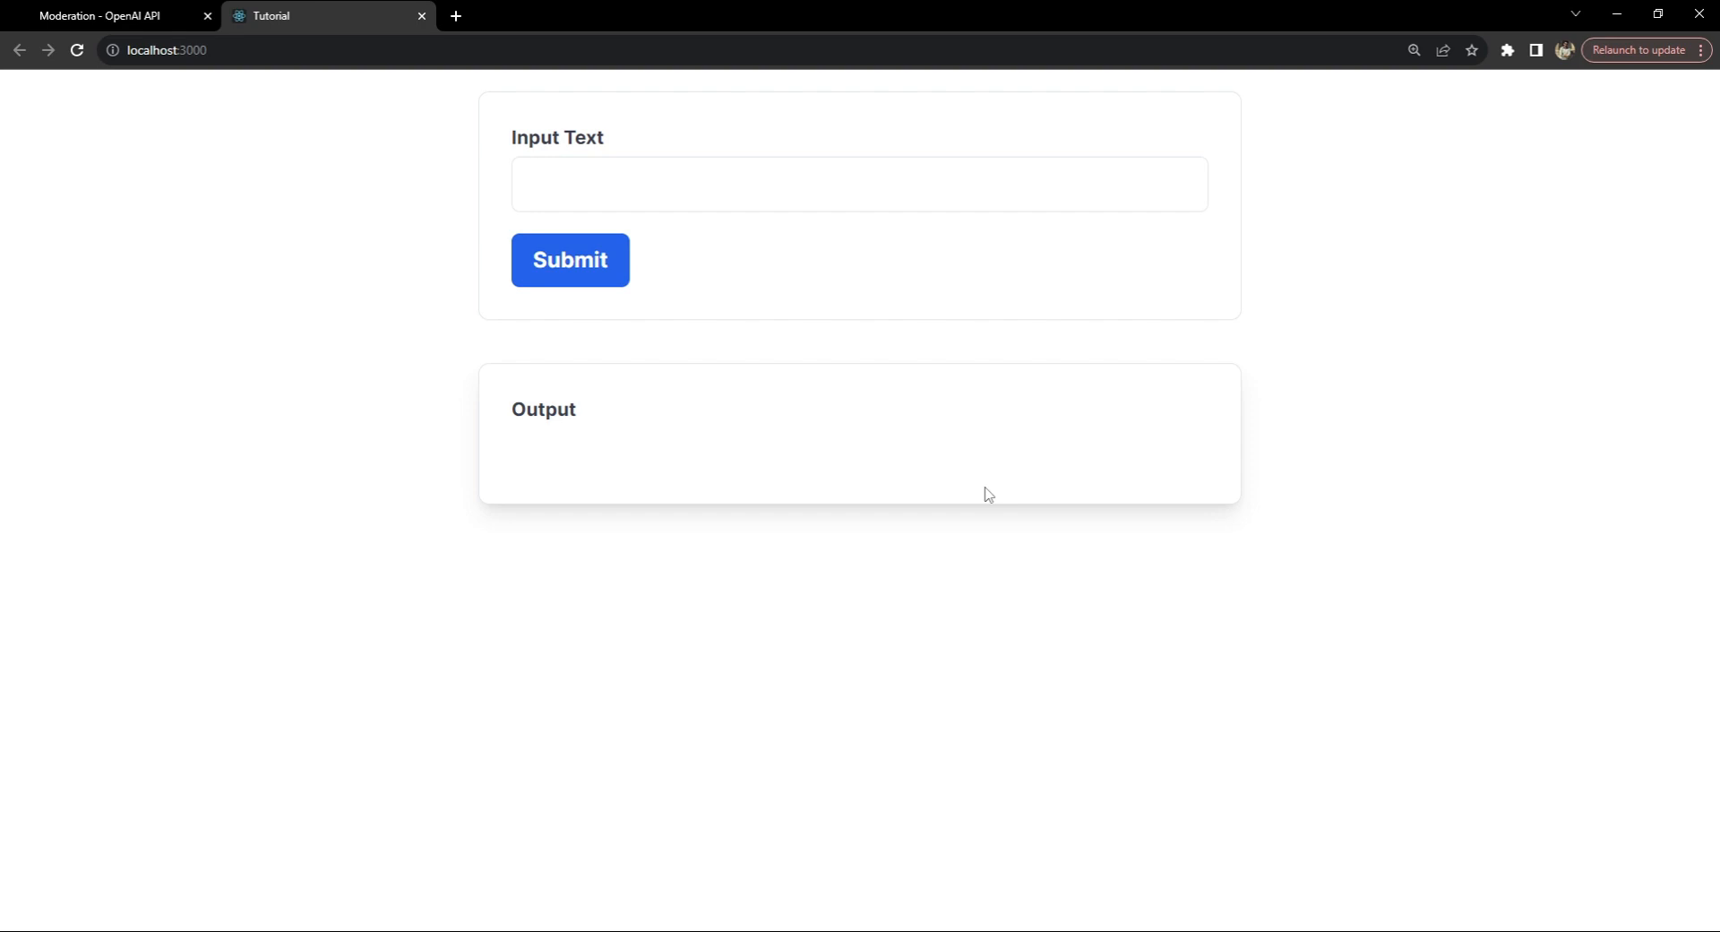
mouse_move(1217, 396)
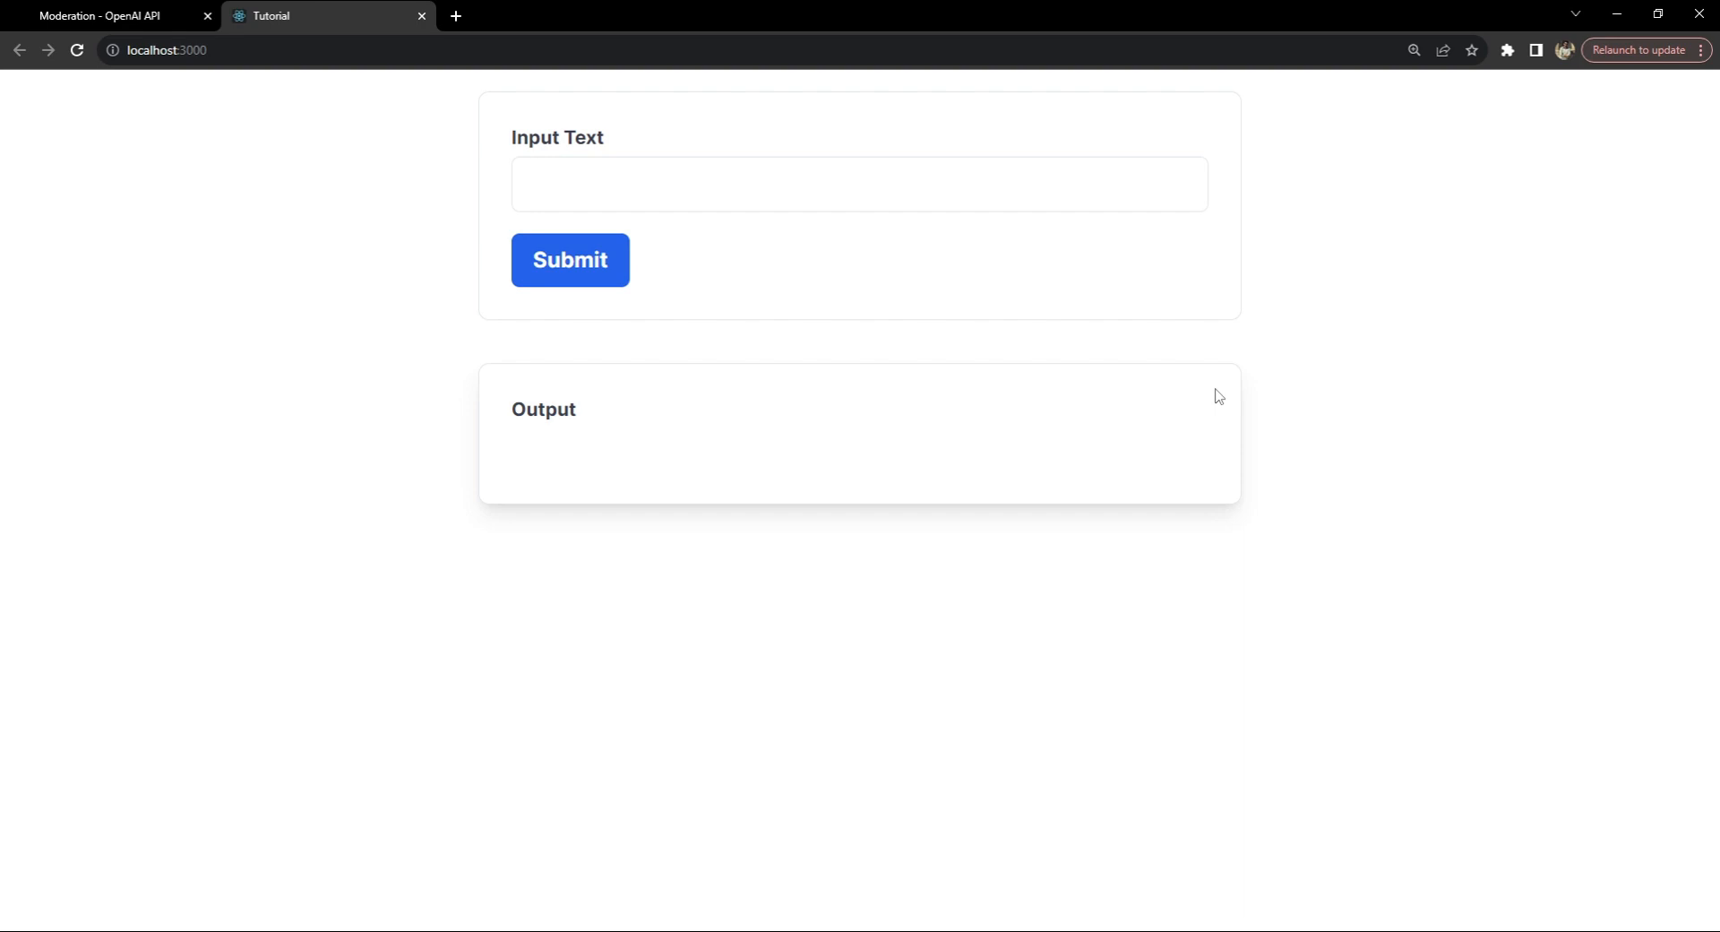
click(859, 184)
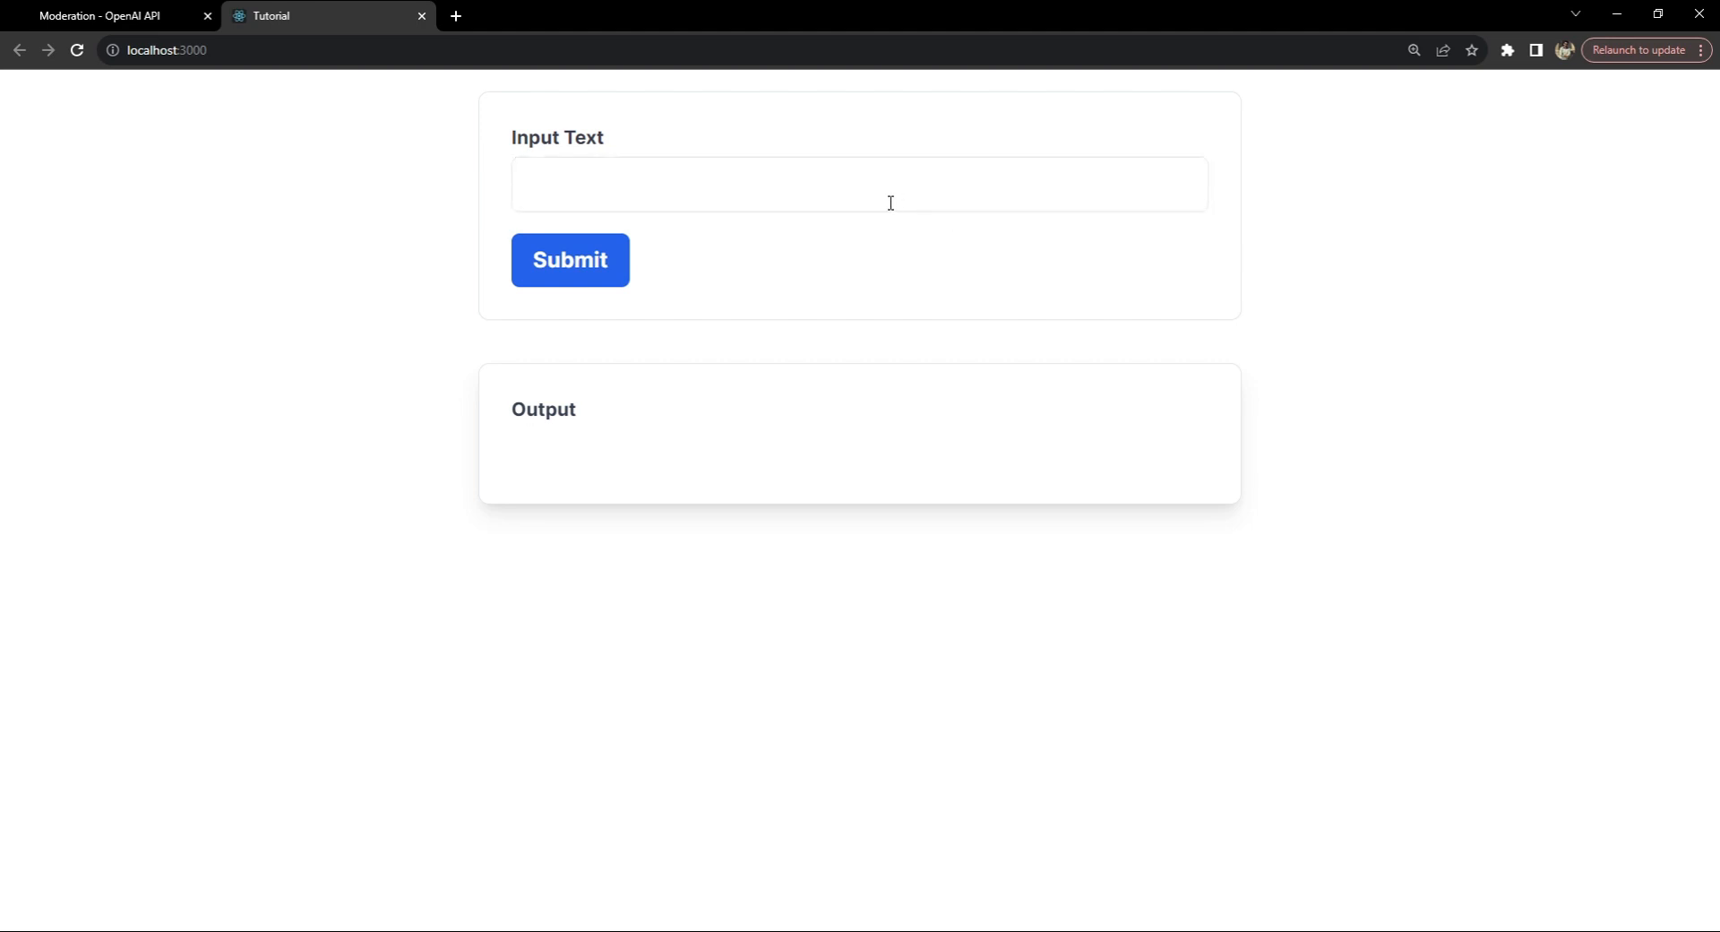
Submit 'hello' in the localhost:3000 React app and get a safe verdict.
click(859, 184)
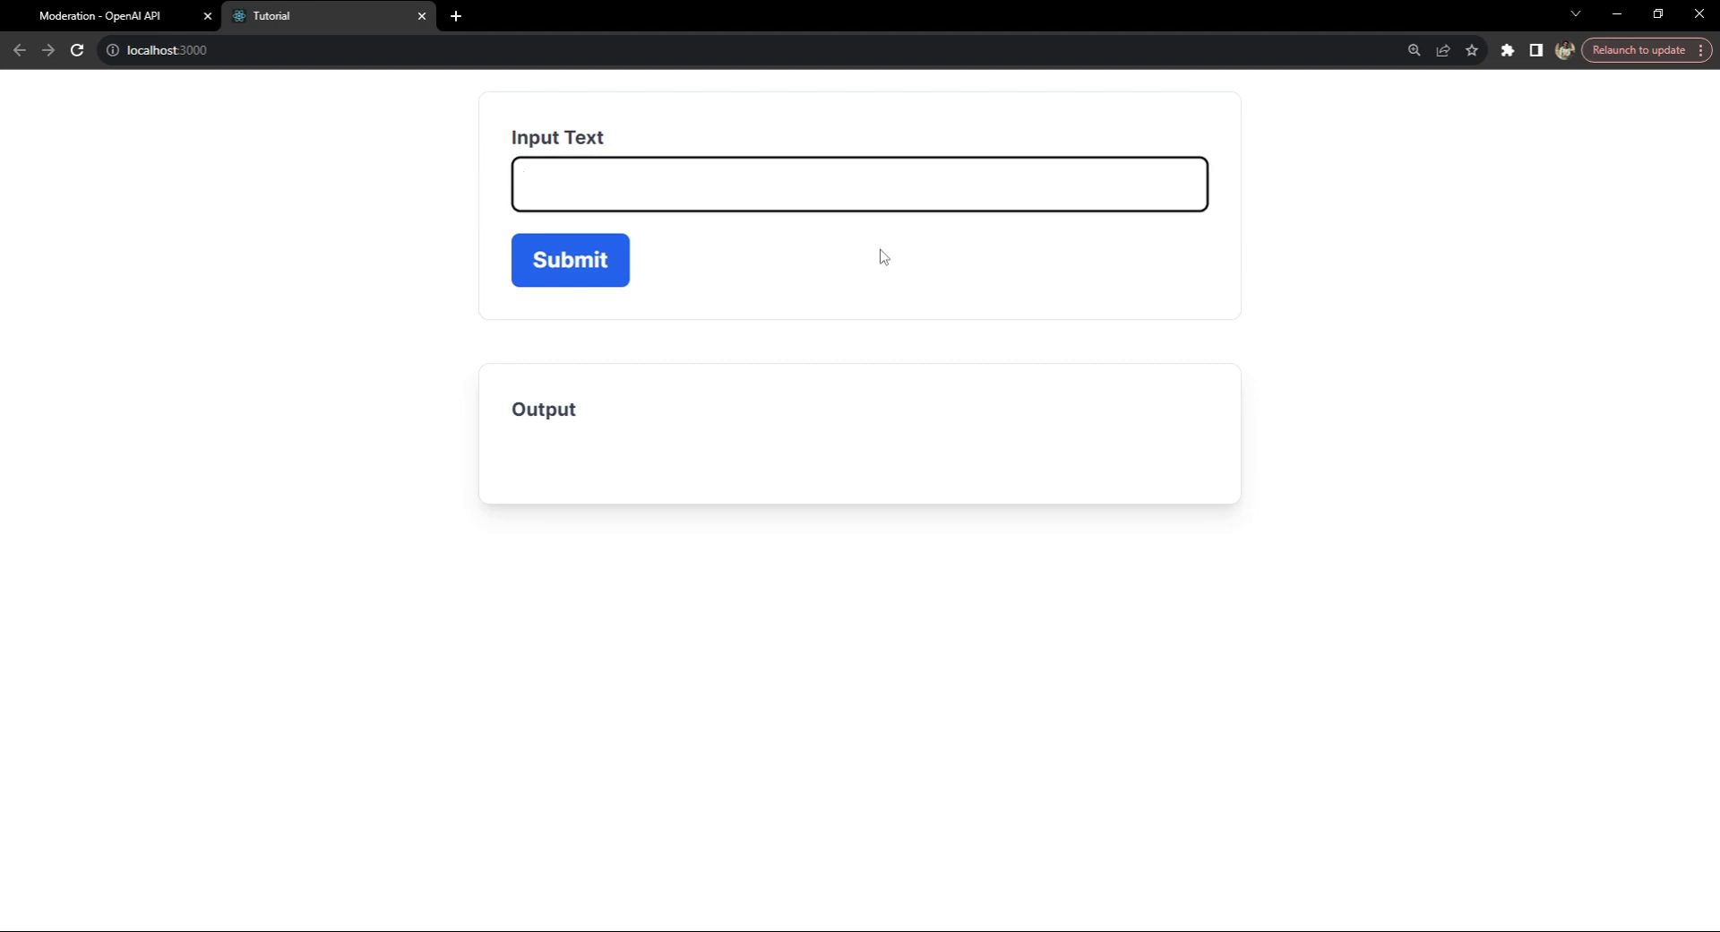
click(889, 184)
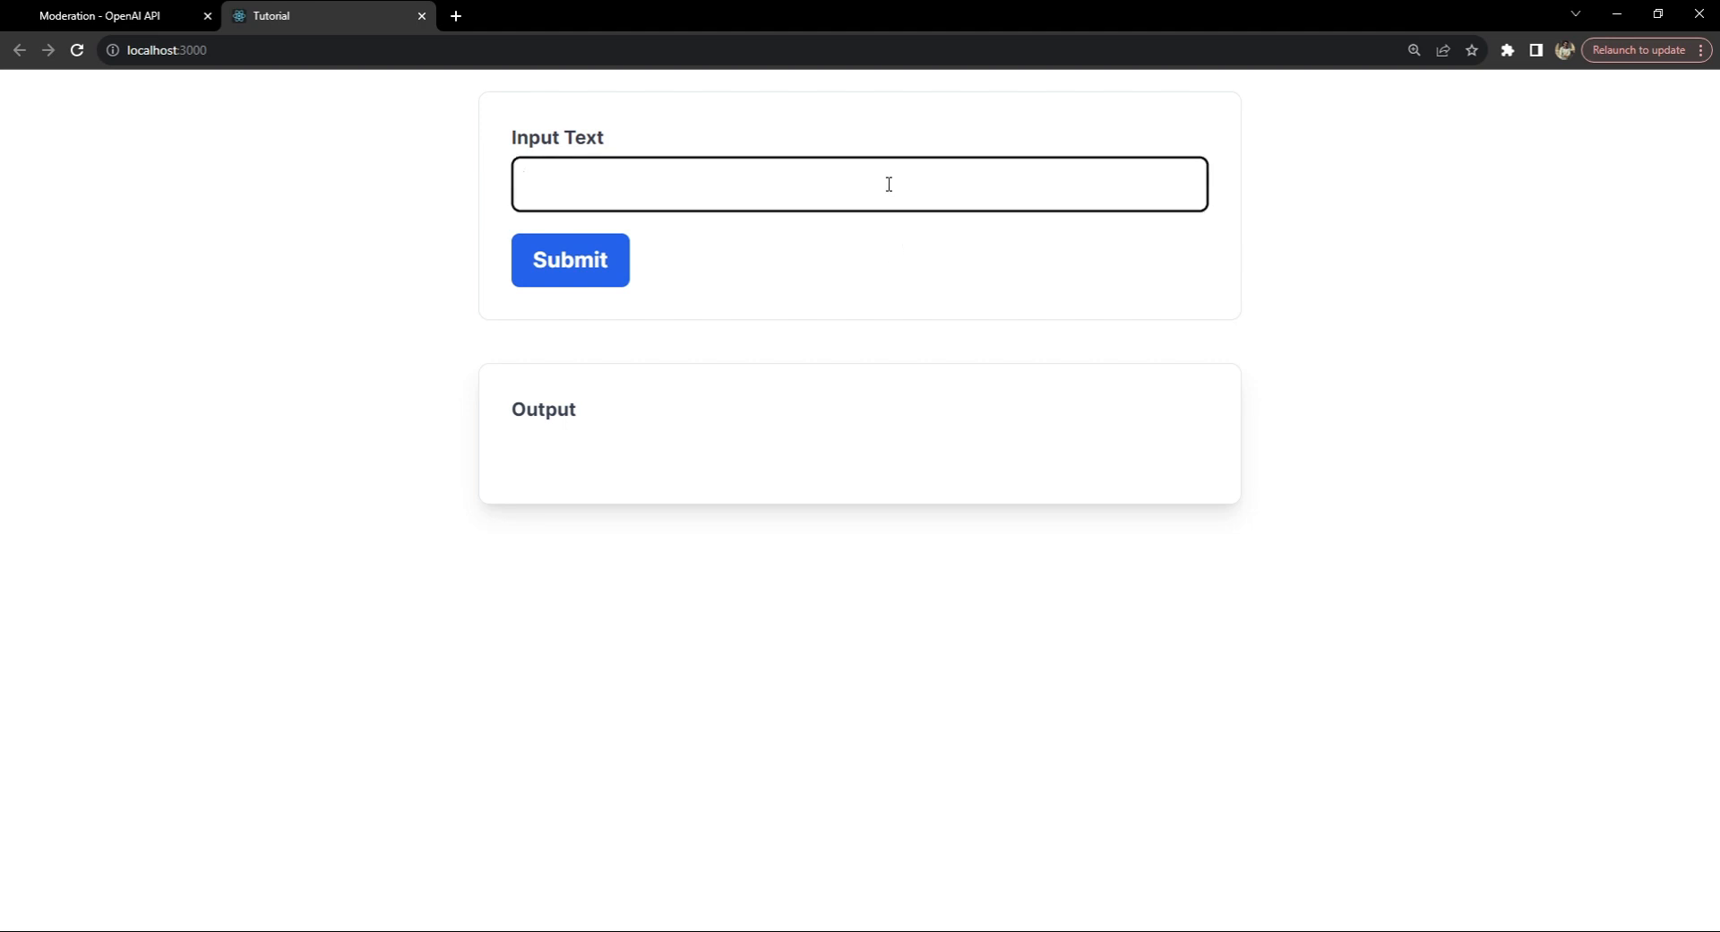
text(h)
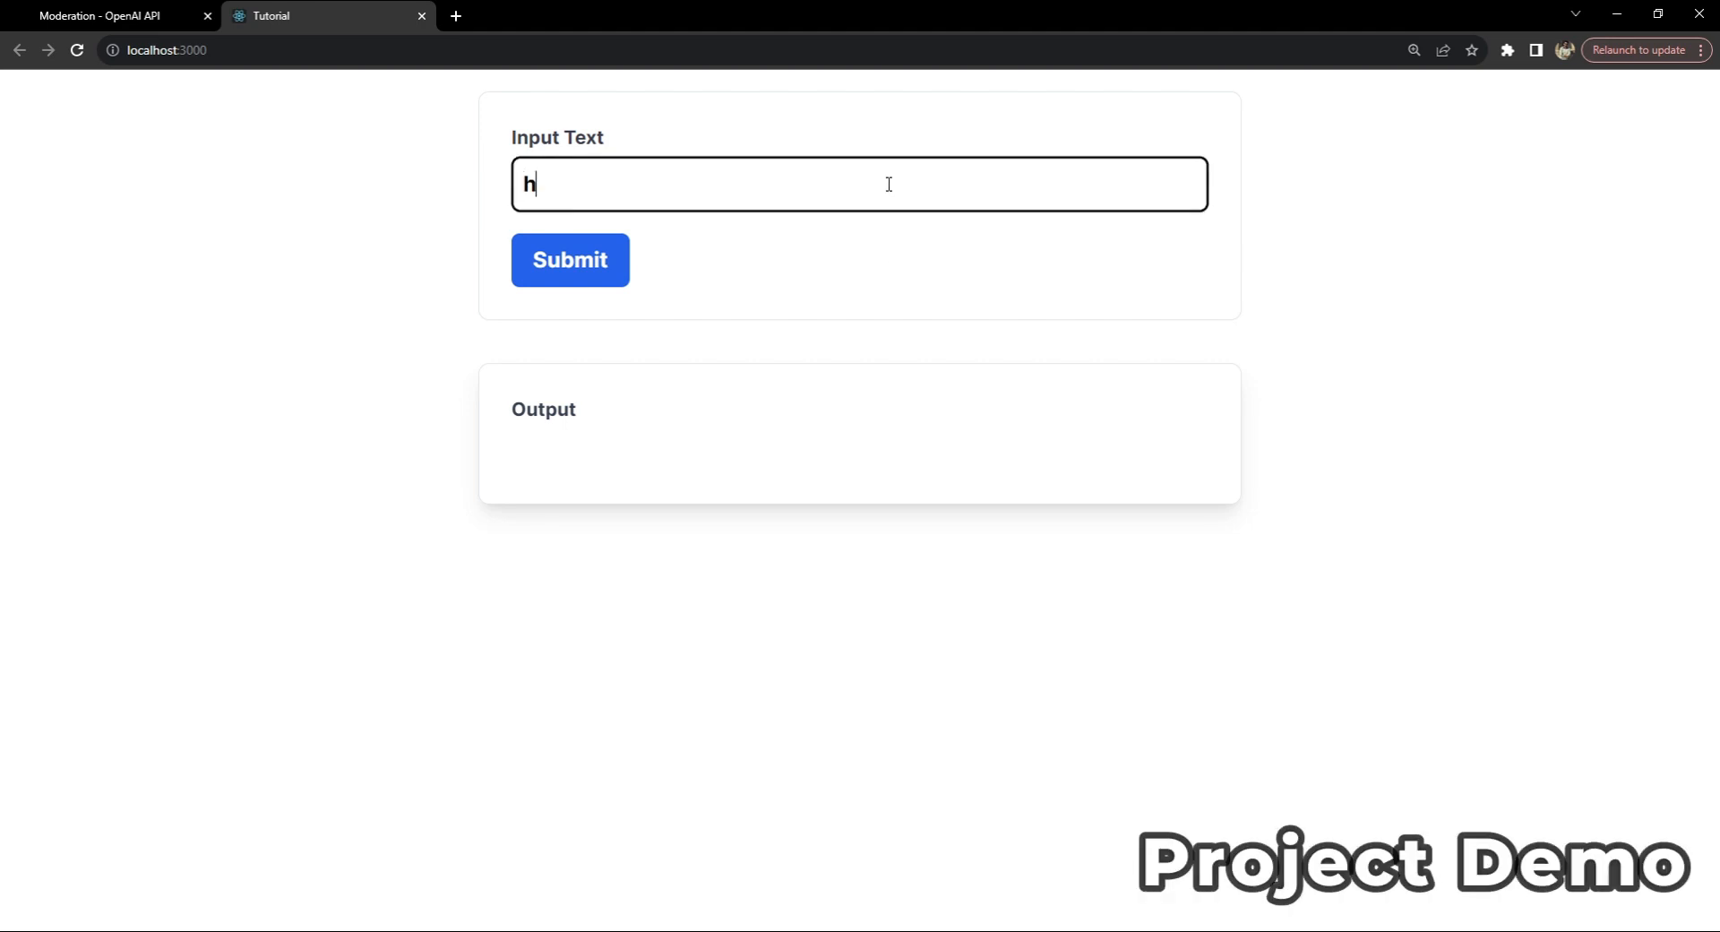
text(ello)
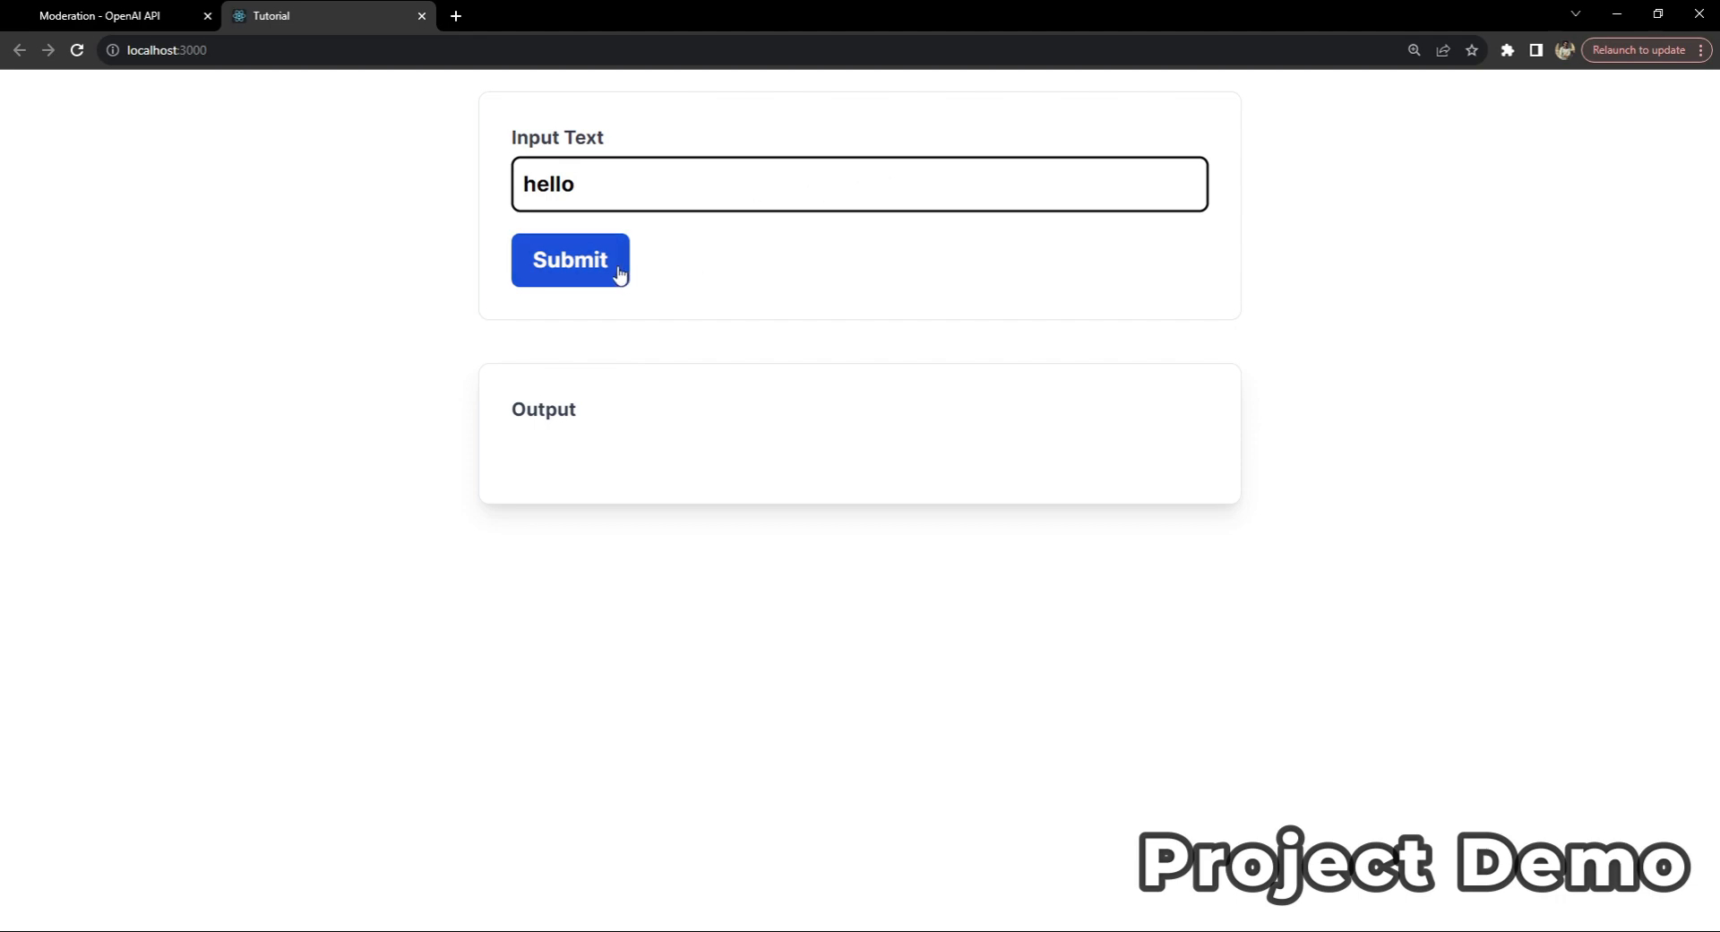
click(569, 260)
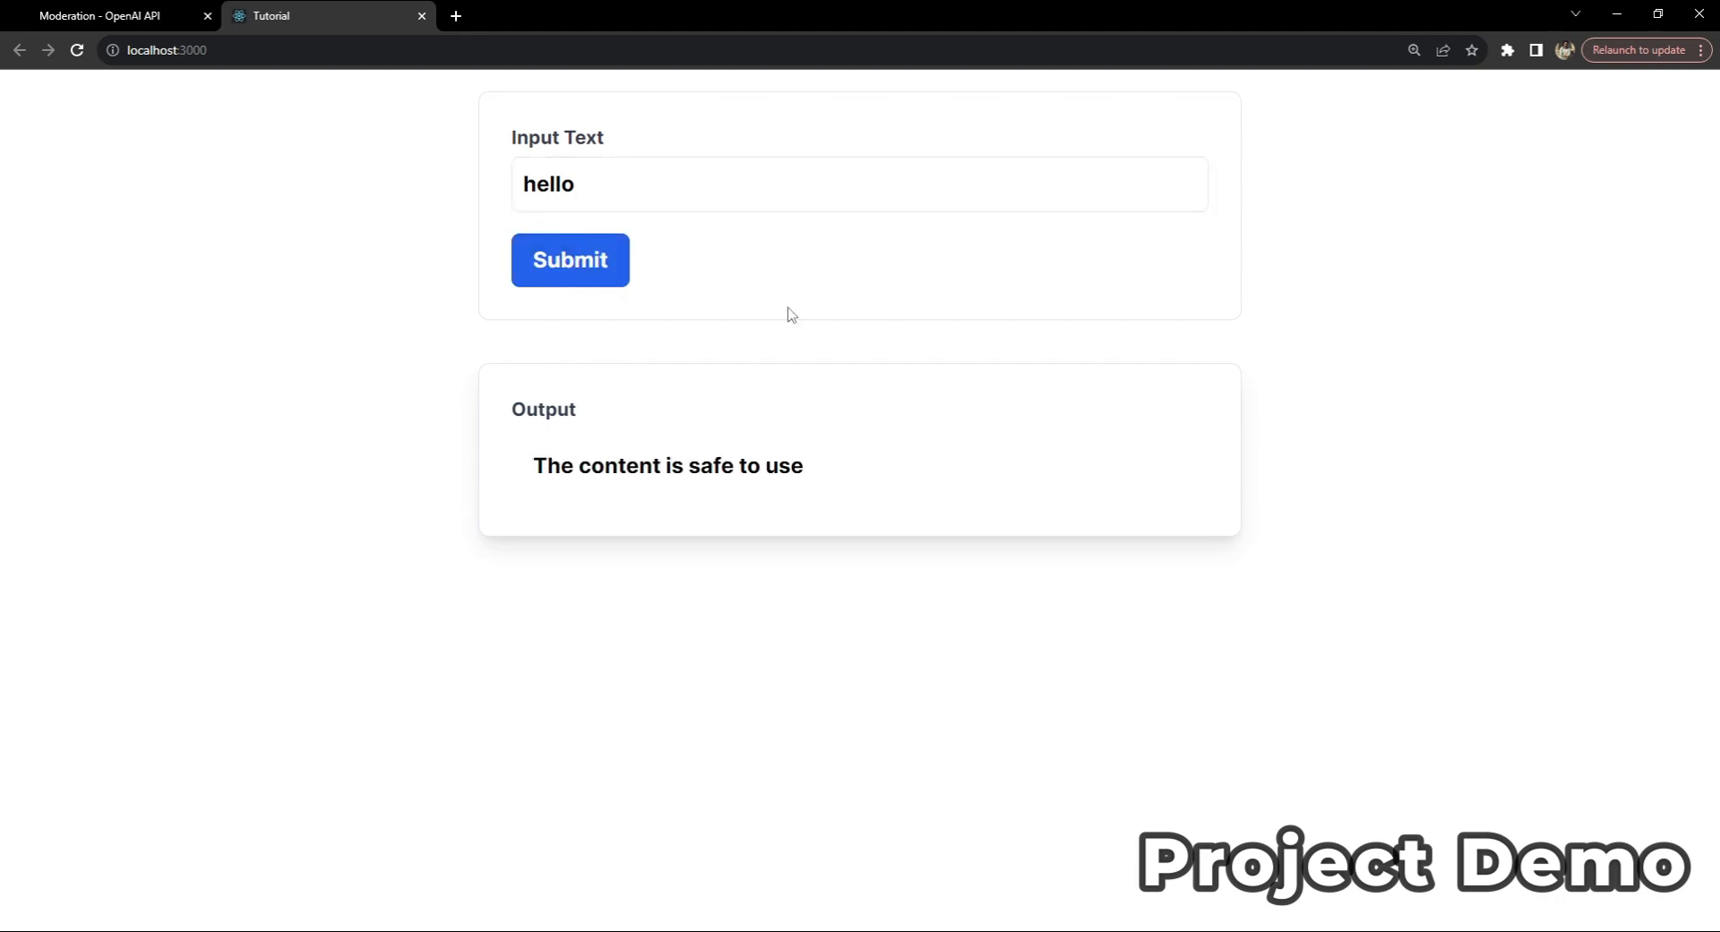
Submit 'I will beat you next week', get an inappropriate verdict, then return to the Moderation docs.
drag(559, 465, 801, 465)
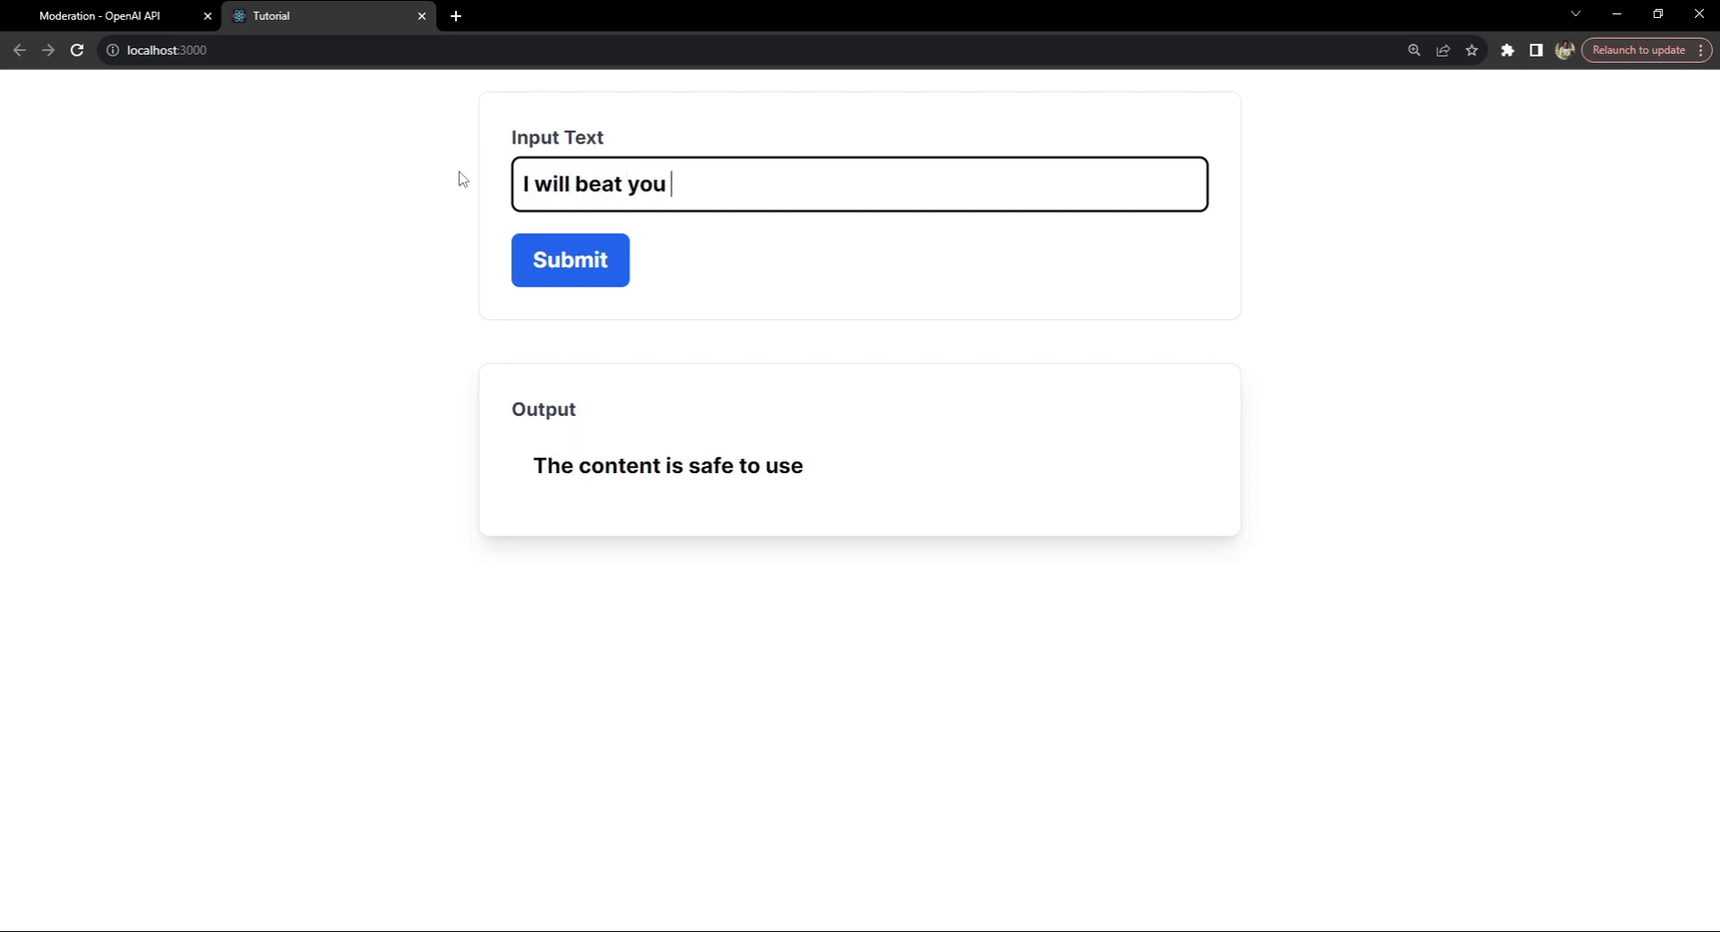
text(next week)
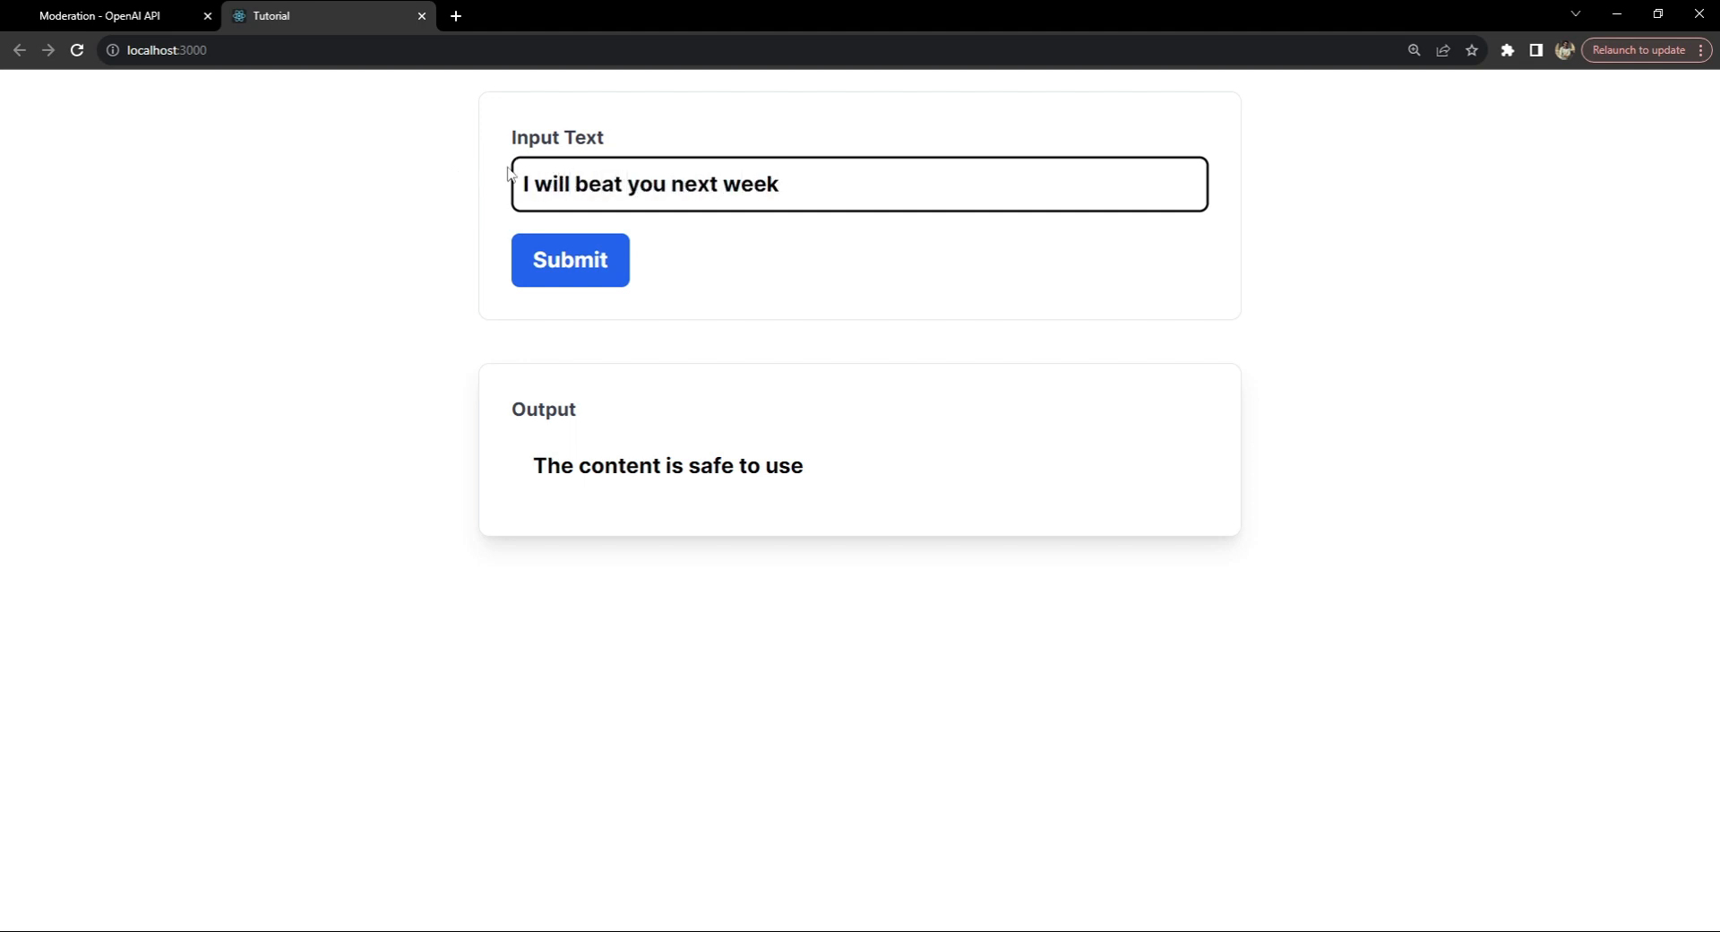
click(570, 260)
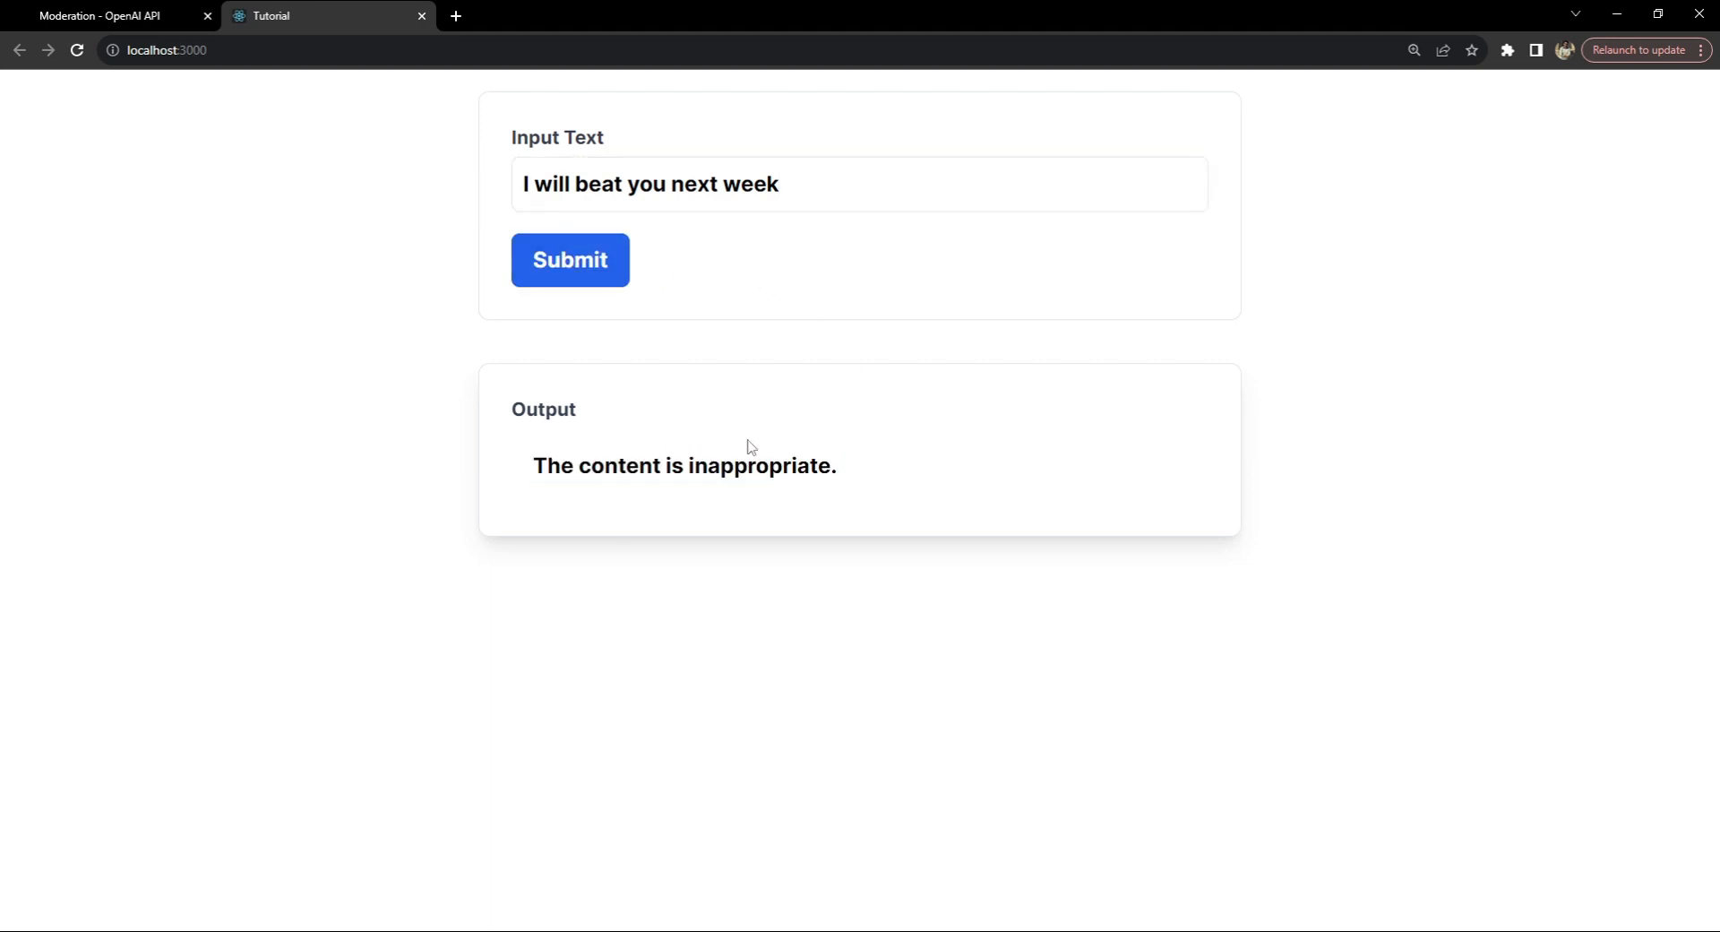
click(99, 15)
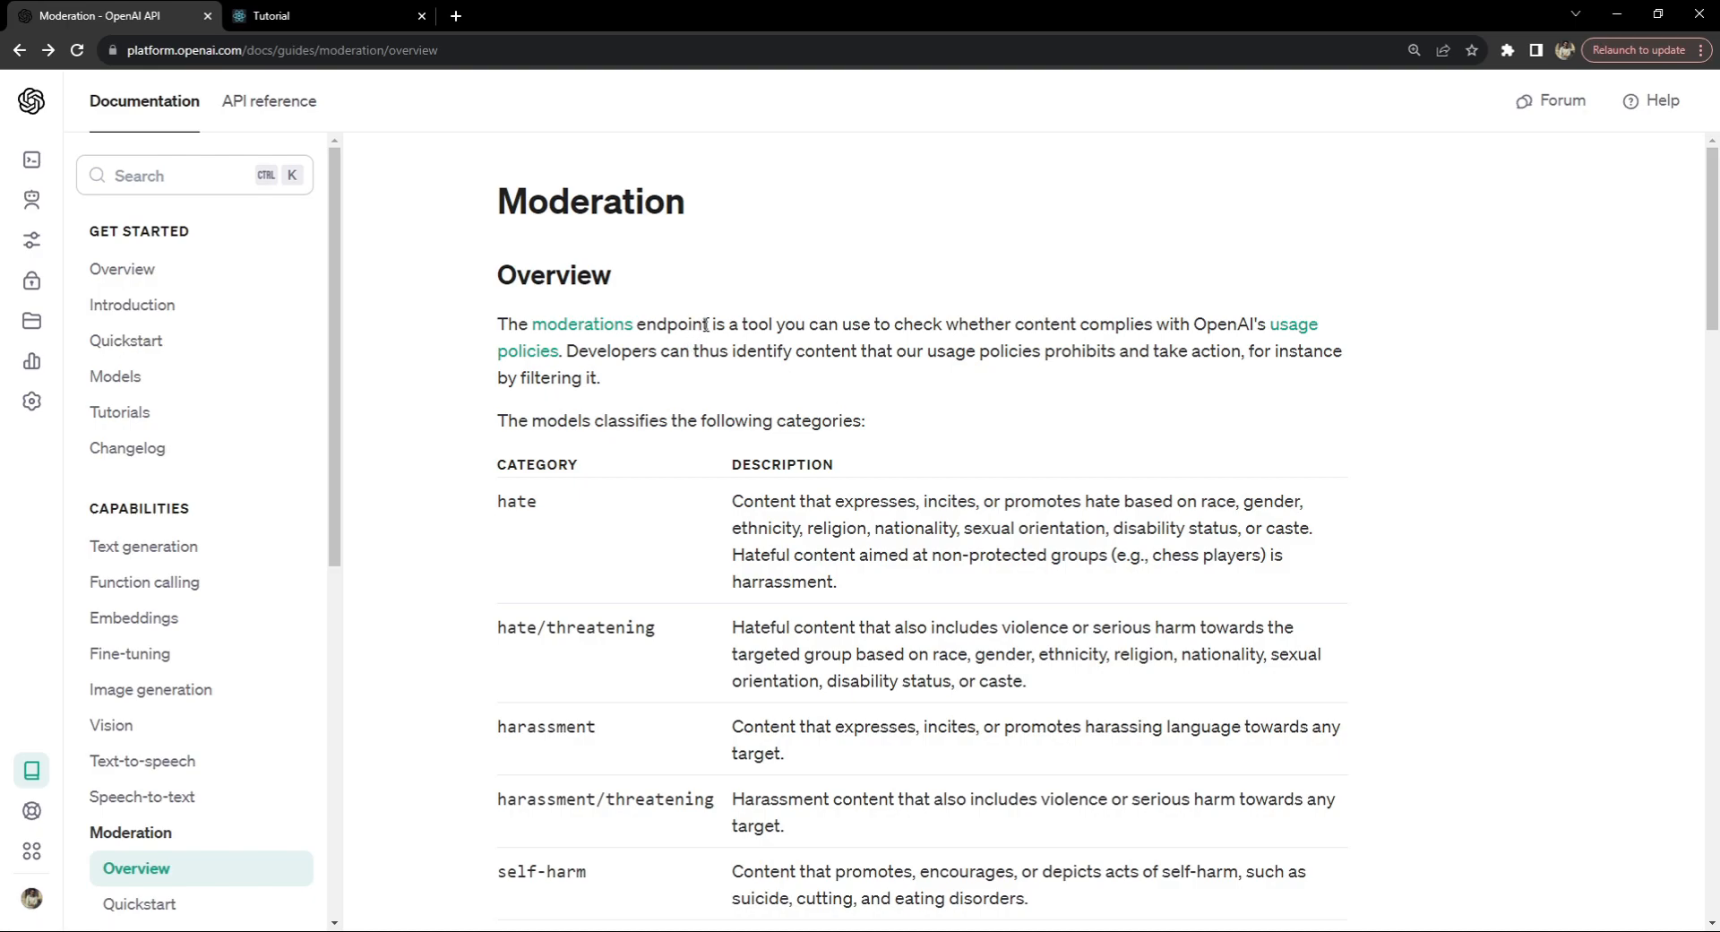
drag(703, 322, 788, 323)
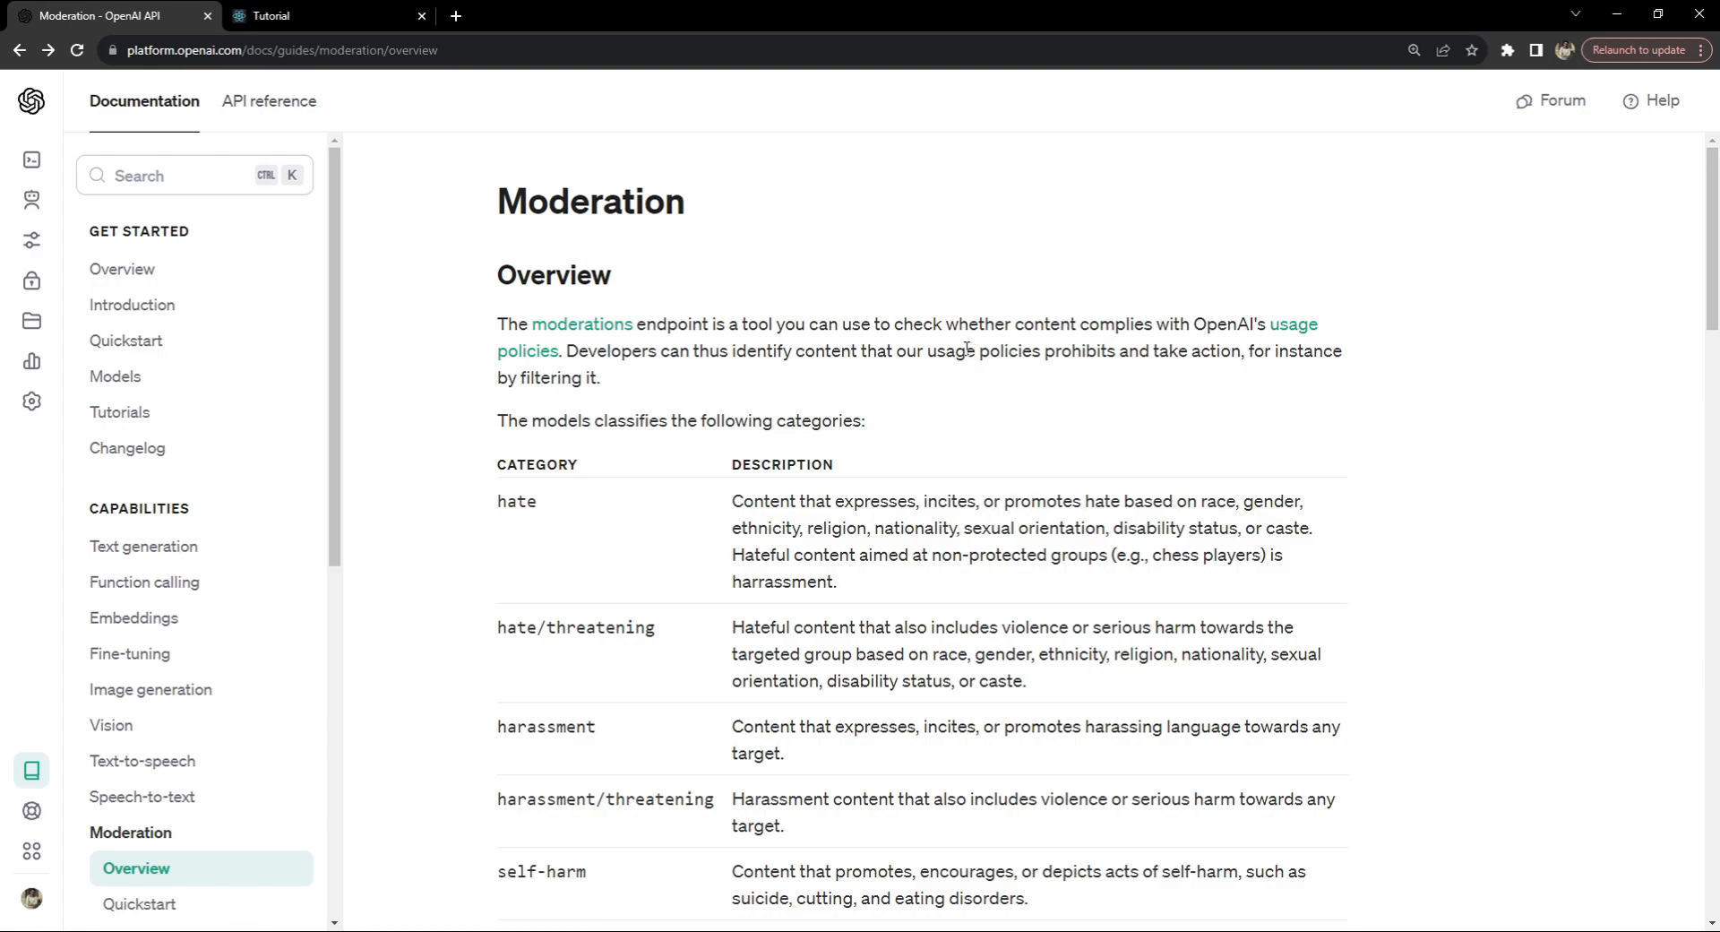
scroll(down, 3)
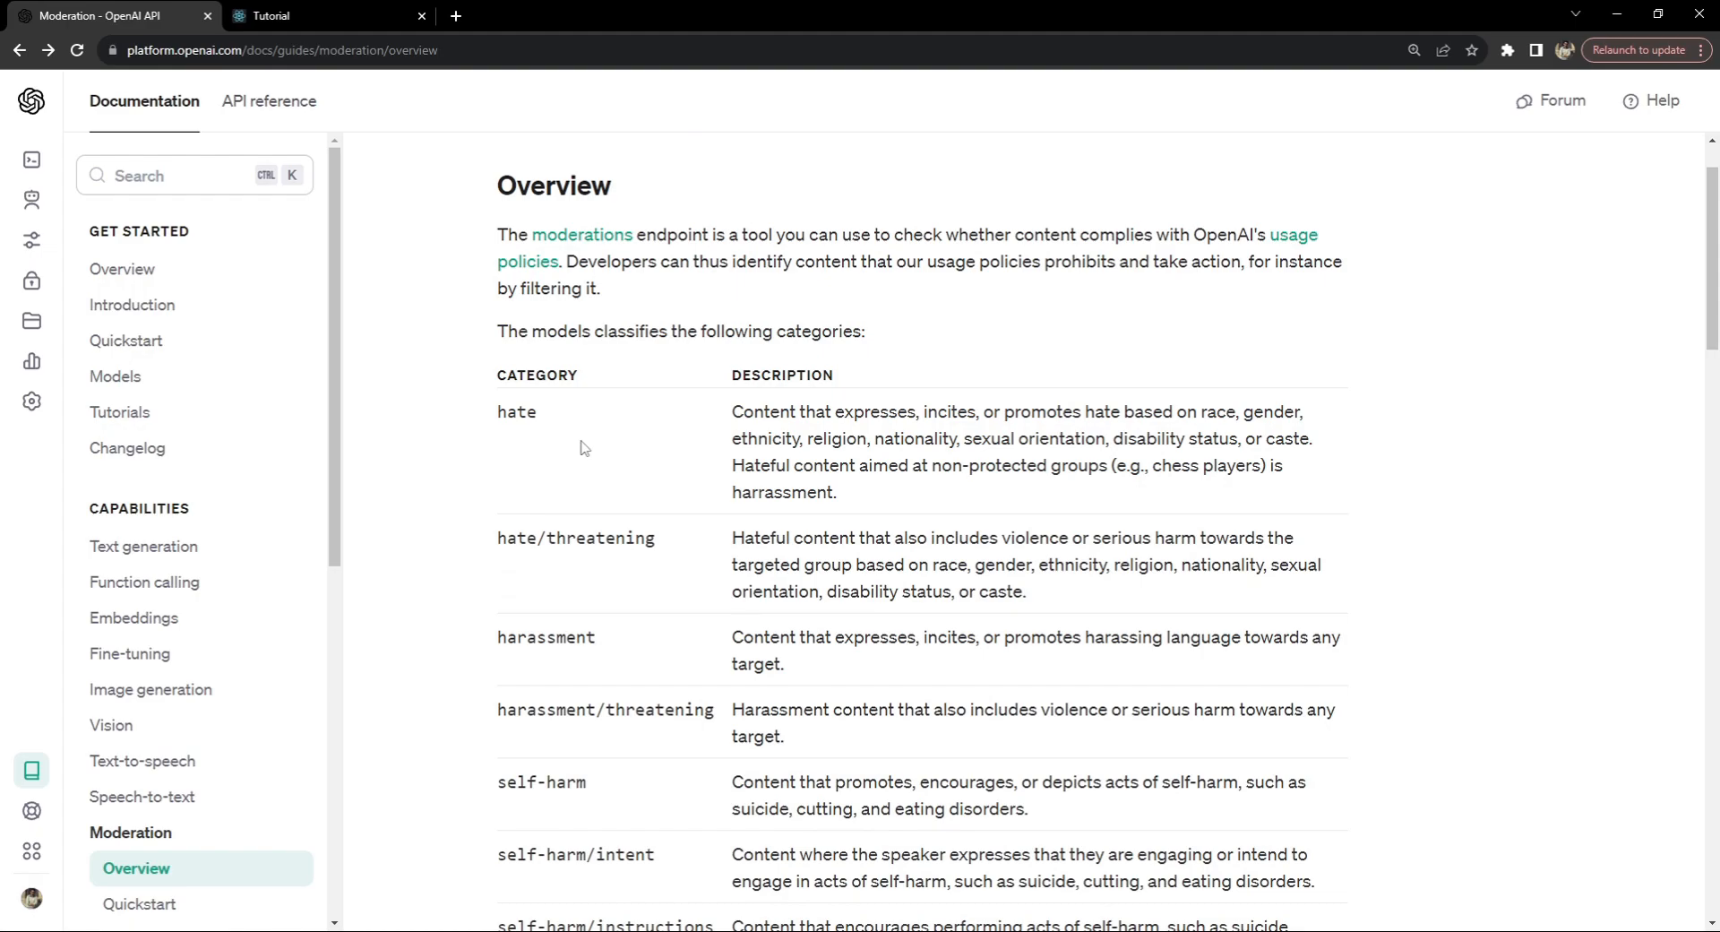
mouse_move(582, 426)
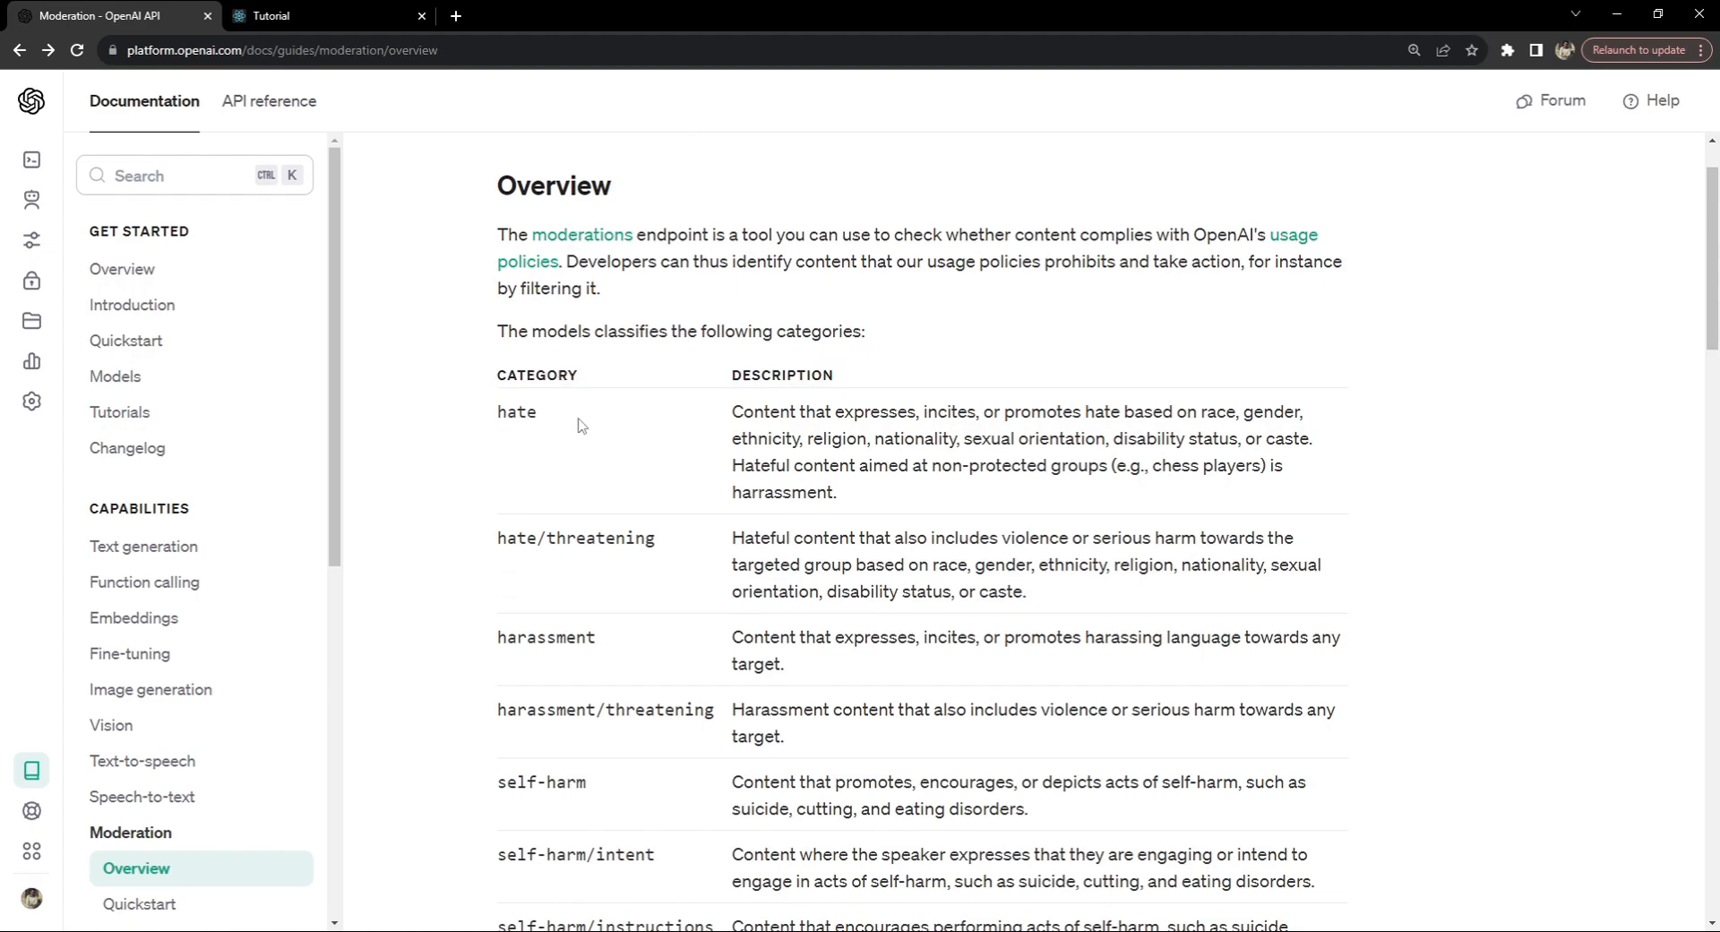
scroll(down, 3)
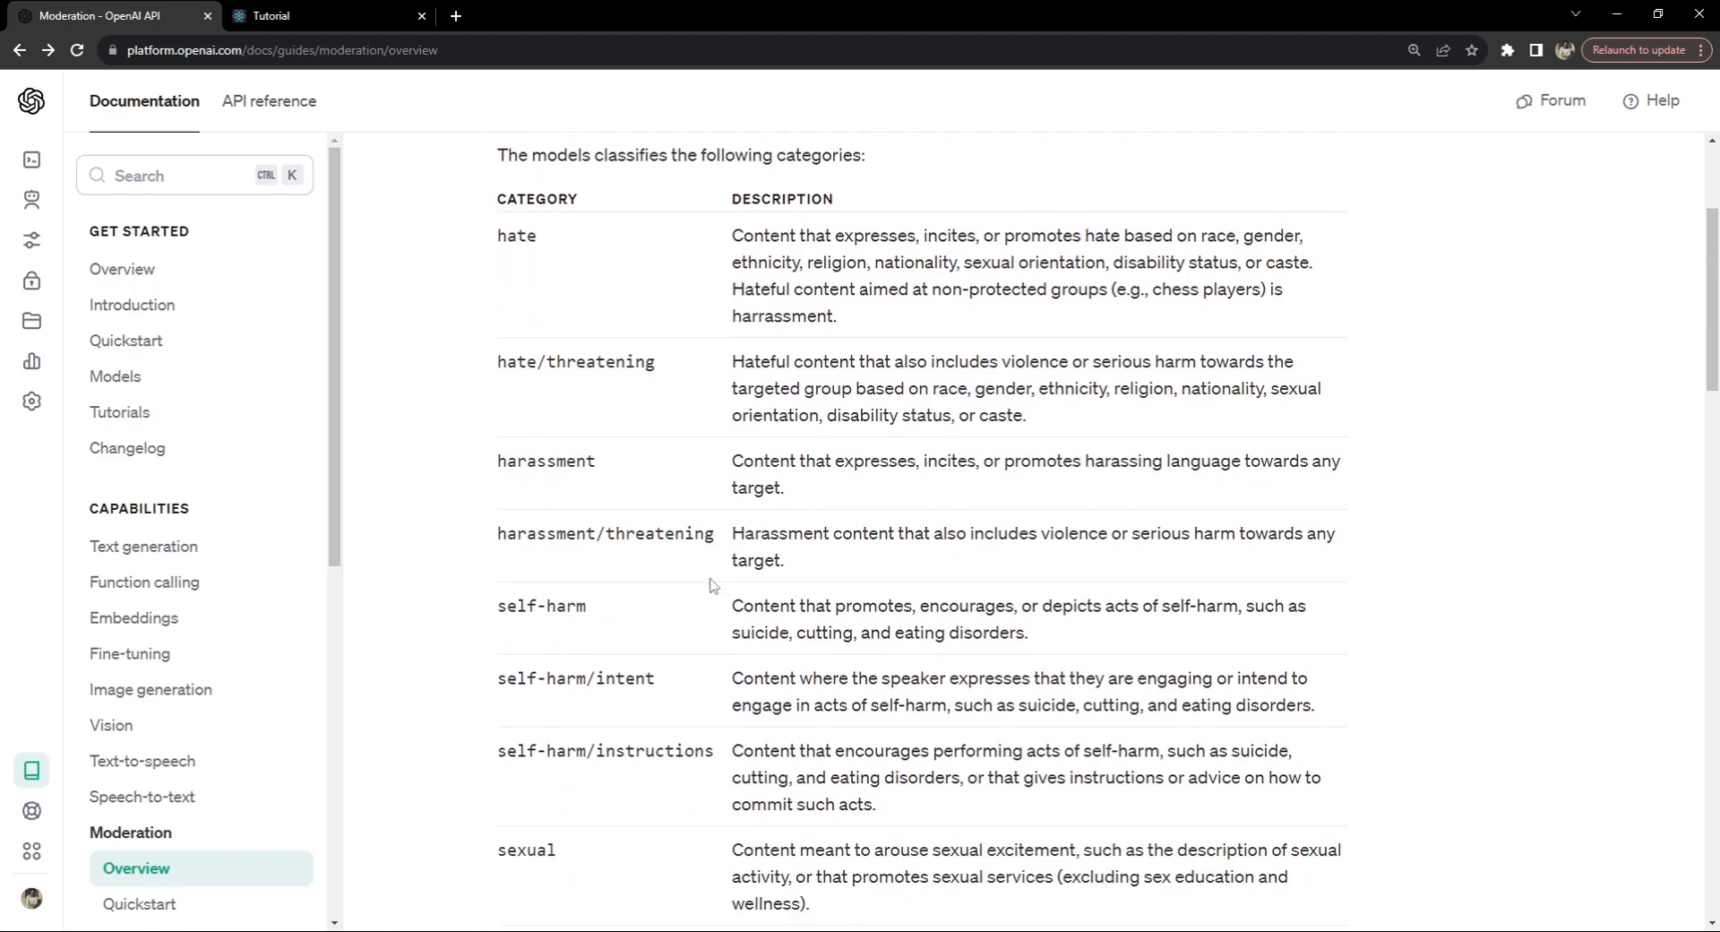
scroll(down, 3)
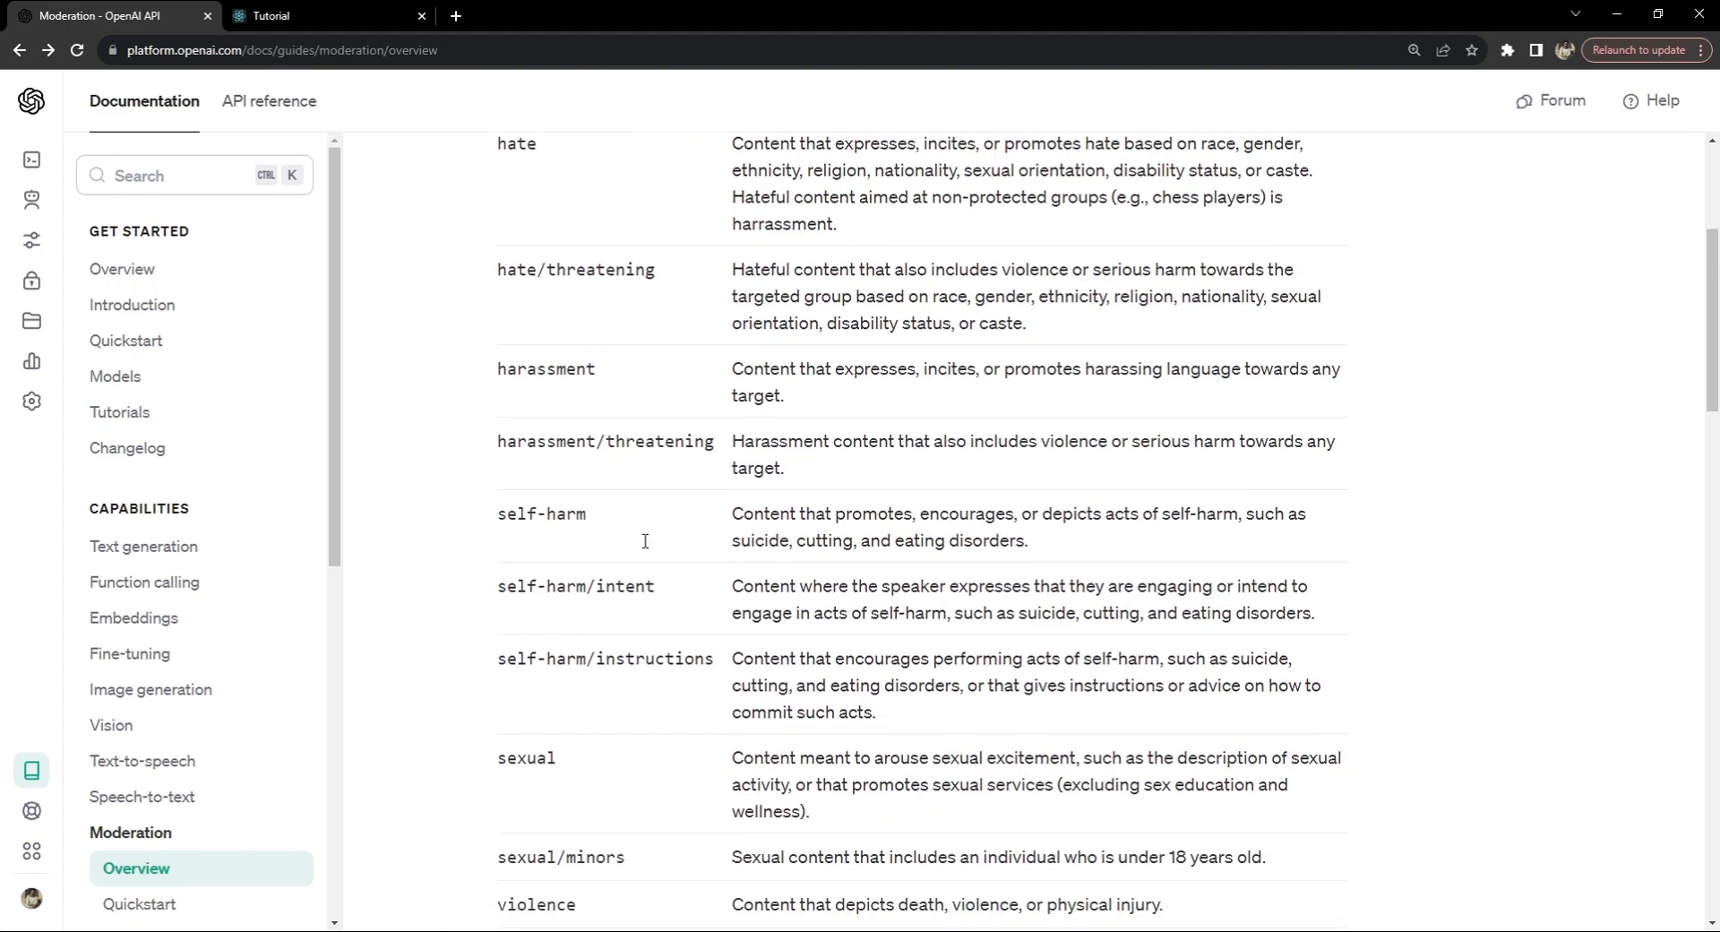
scroll(down, 3)
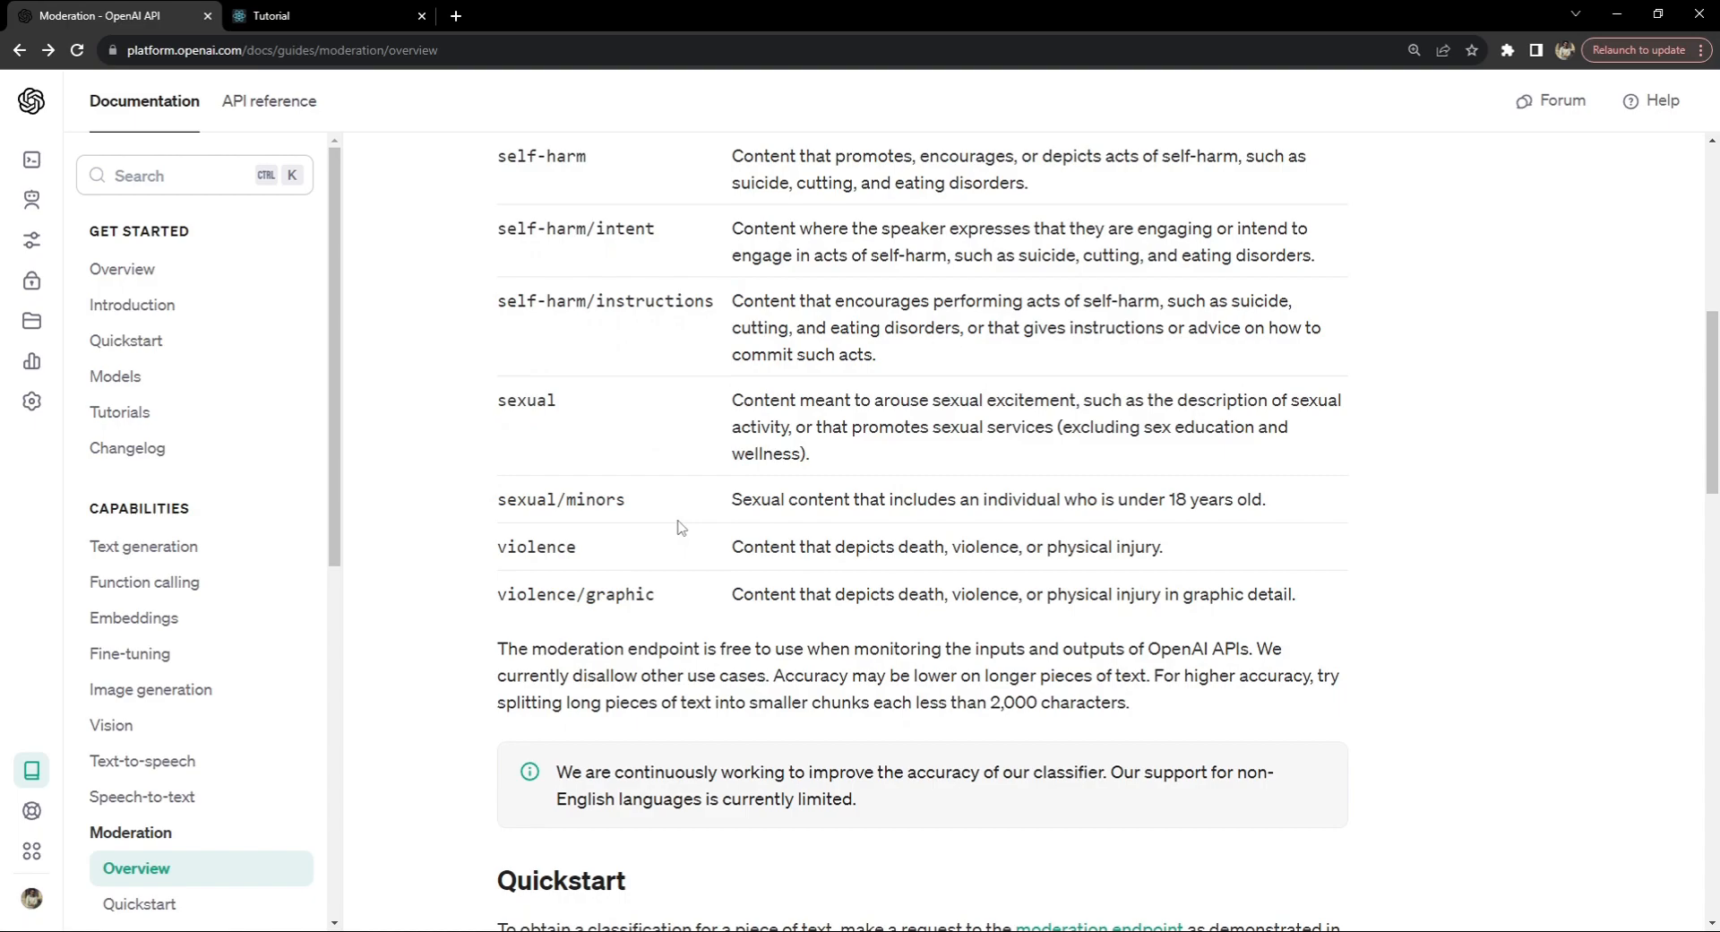
scroll(up, 3)
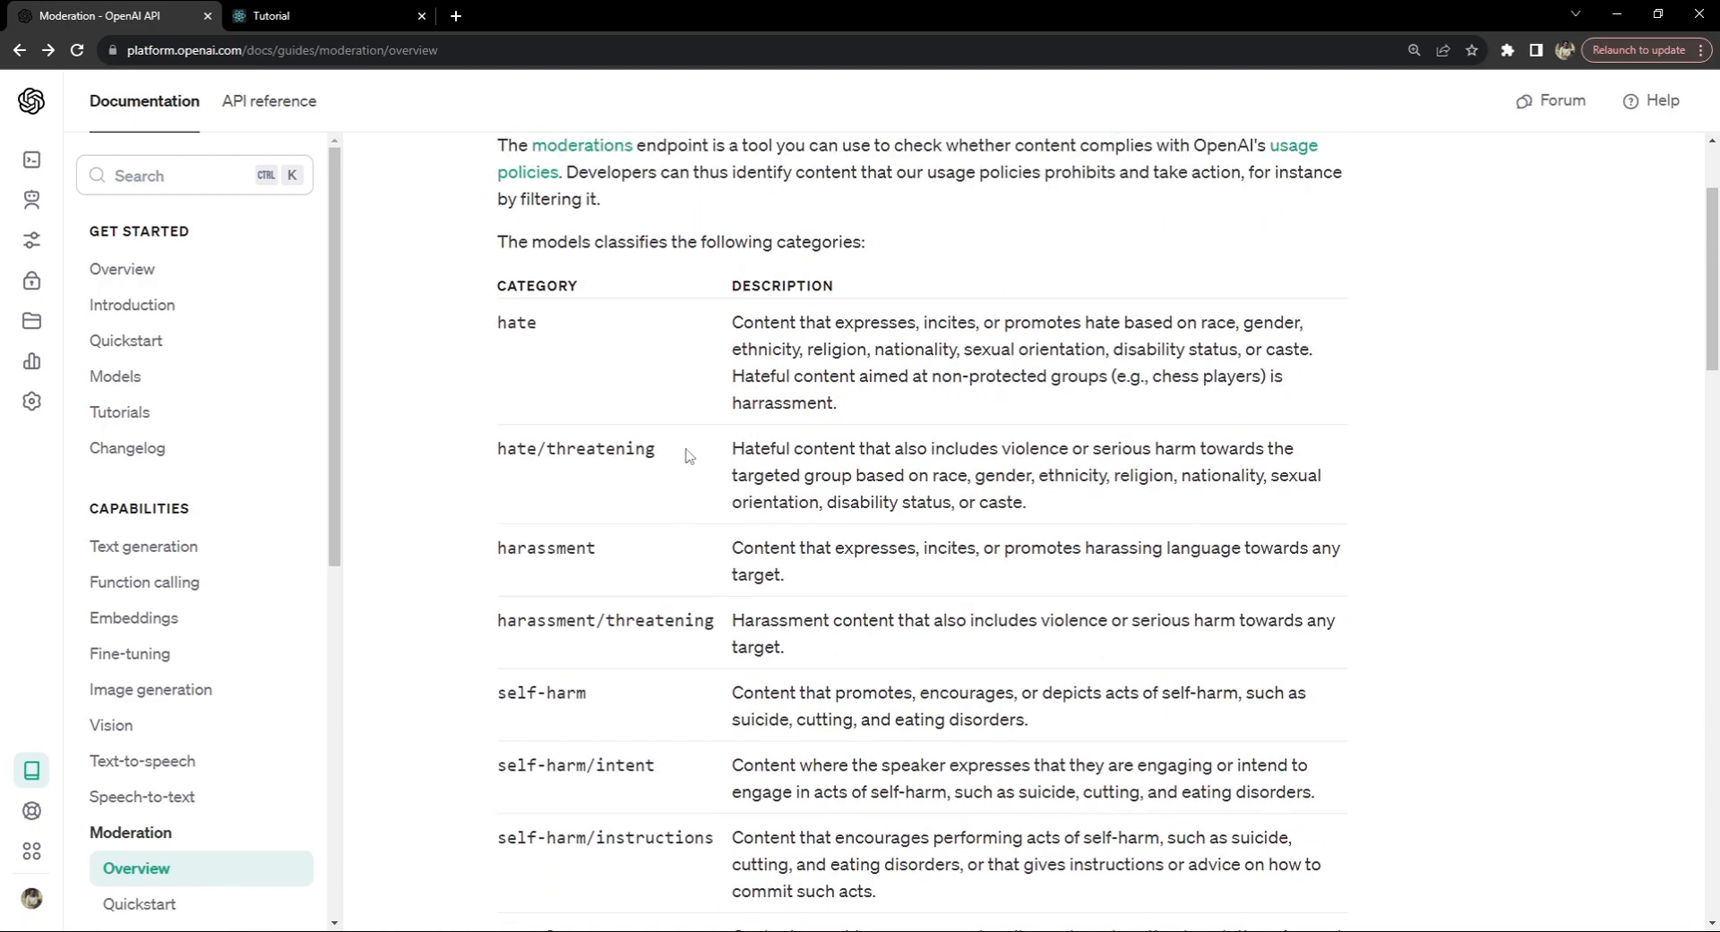
mouse_move(712, 479)
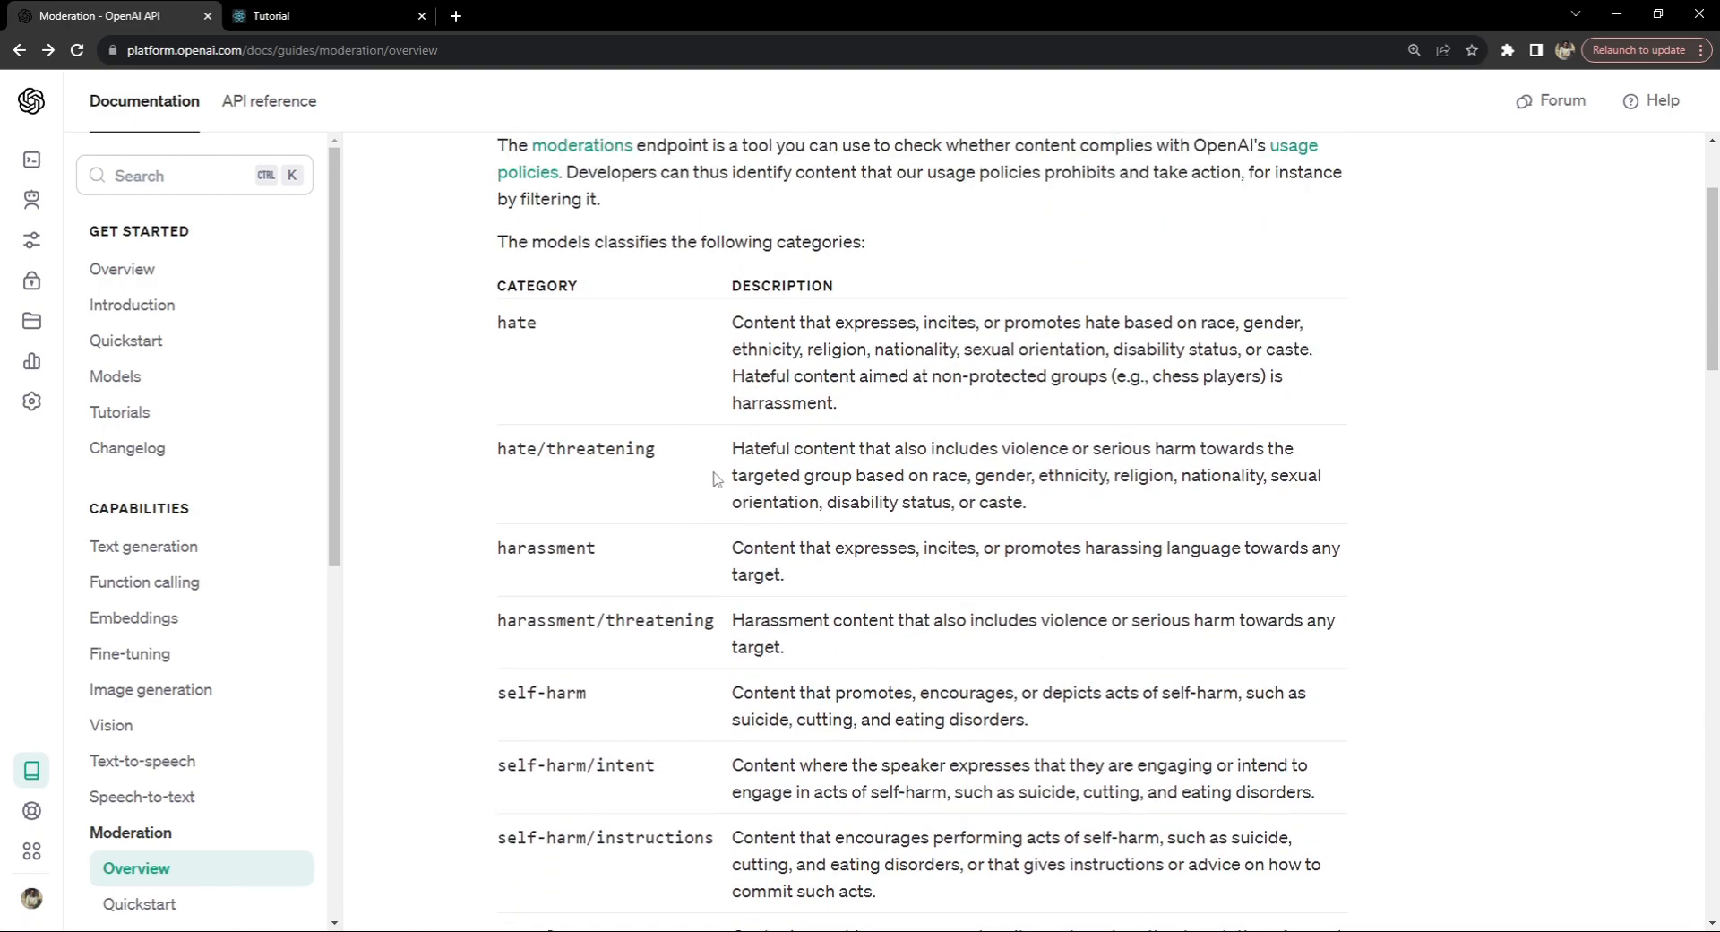
scroll(down, 3)
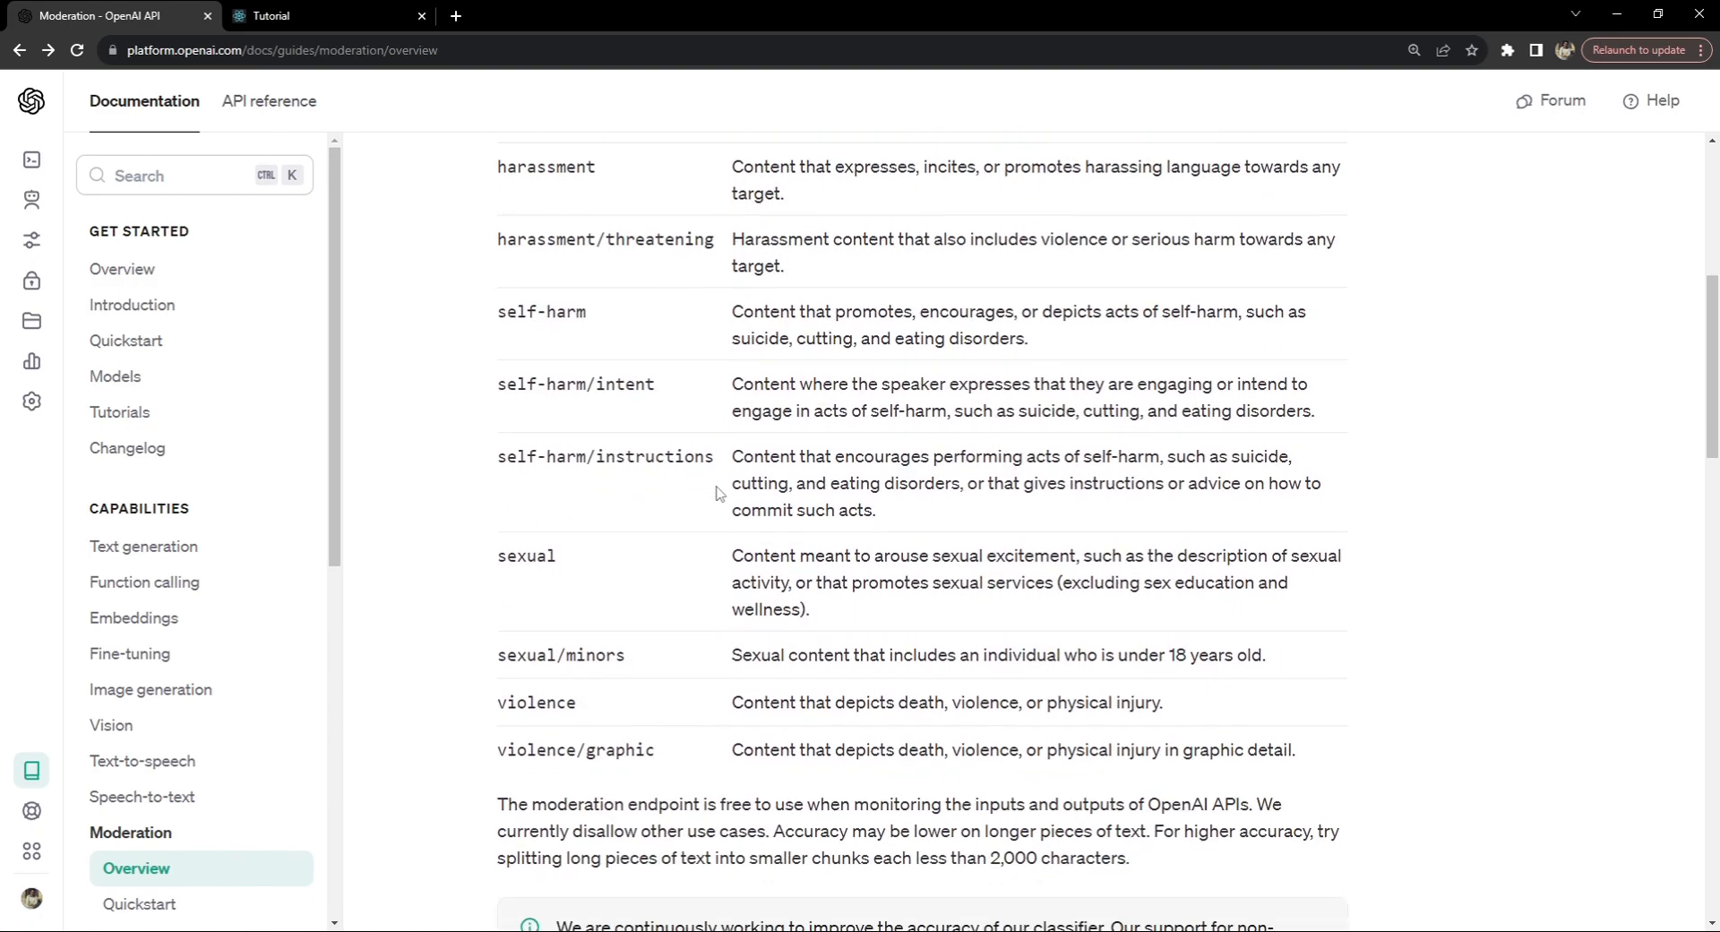
Open the Moderation Quickstart and highlight the moderations endpoint URL and sample response.
click(140, 902)
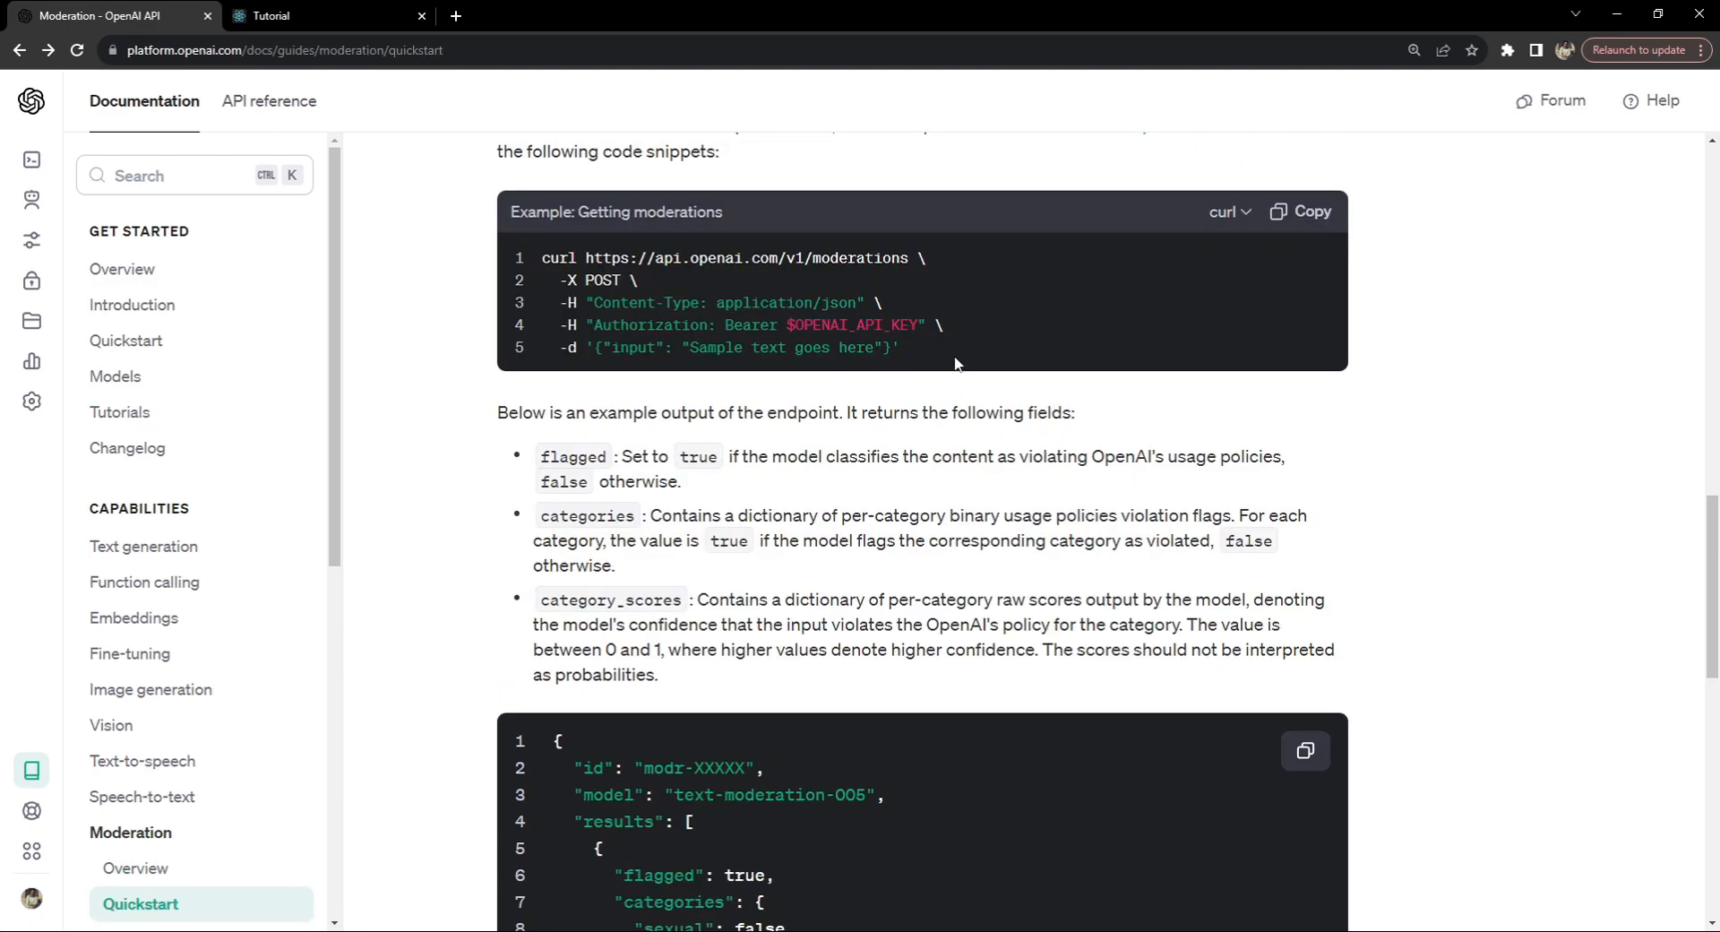
double_click(714, 347)
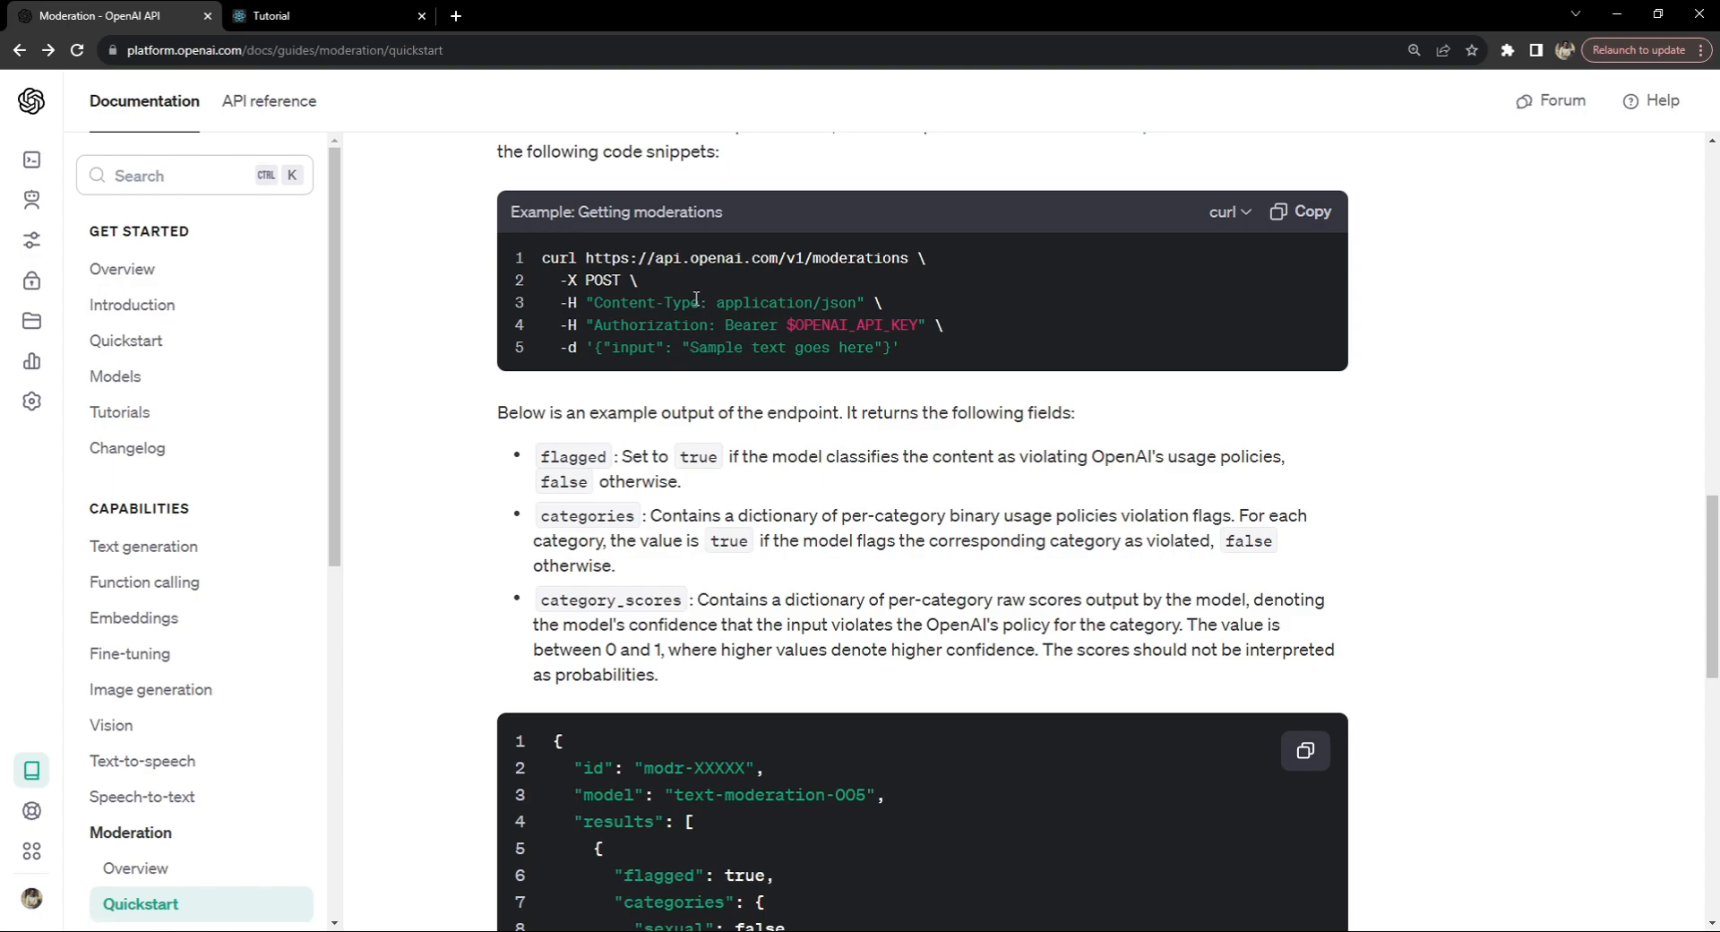
drag(587, 258, 866, 258)
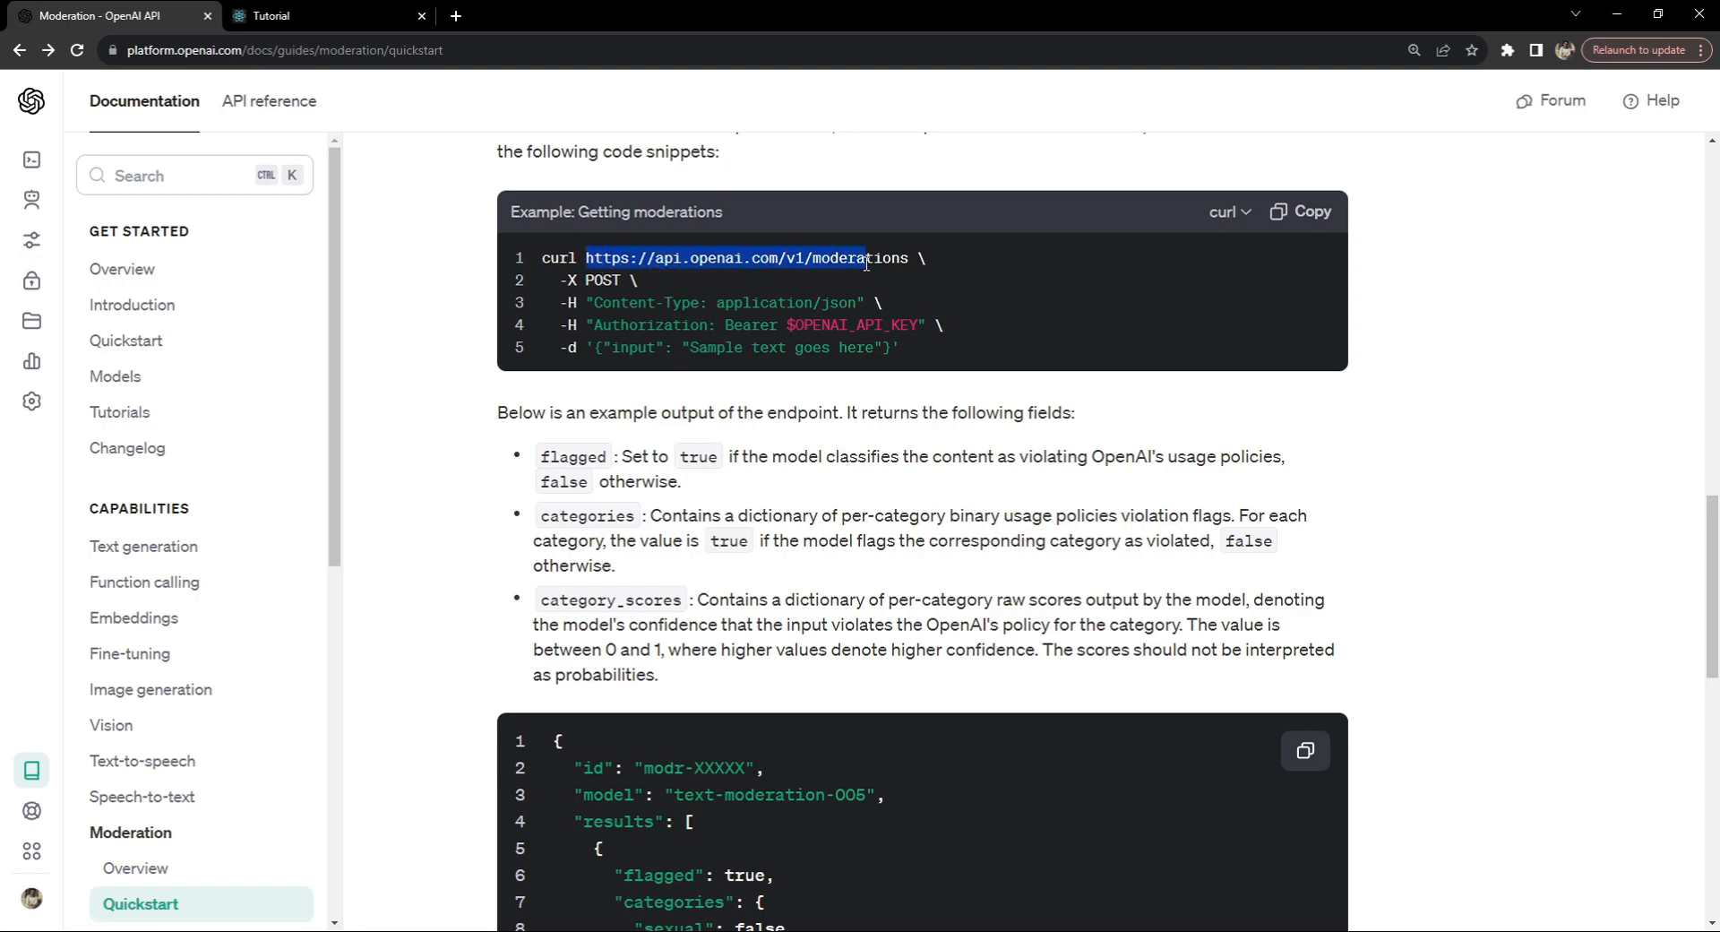
scroll(down, 3)
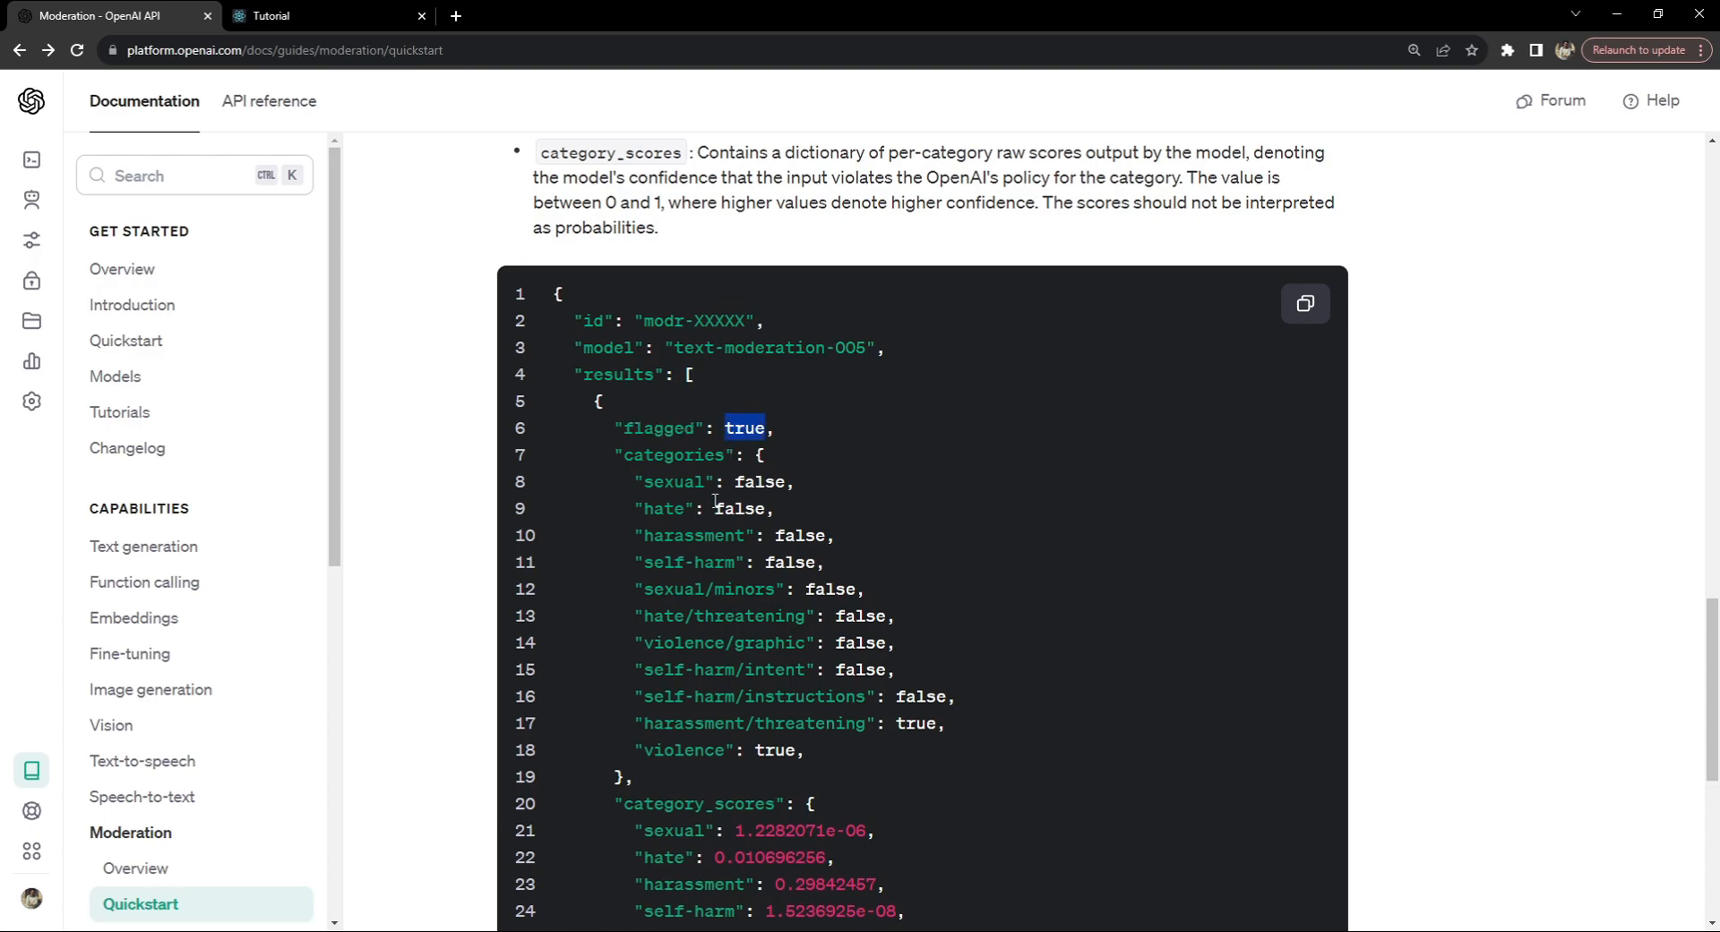
scroll(down, 3)
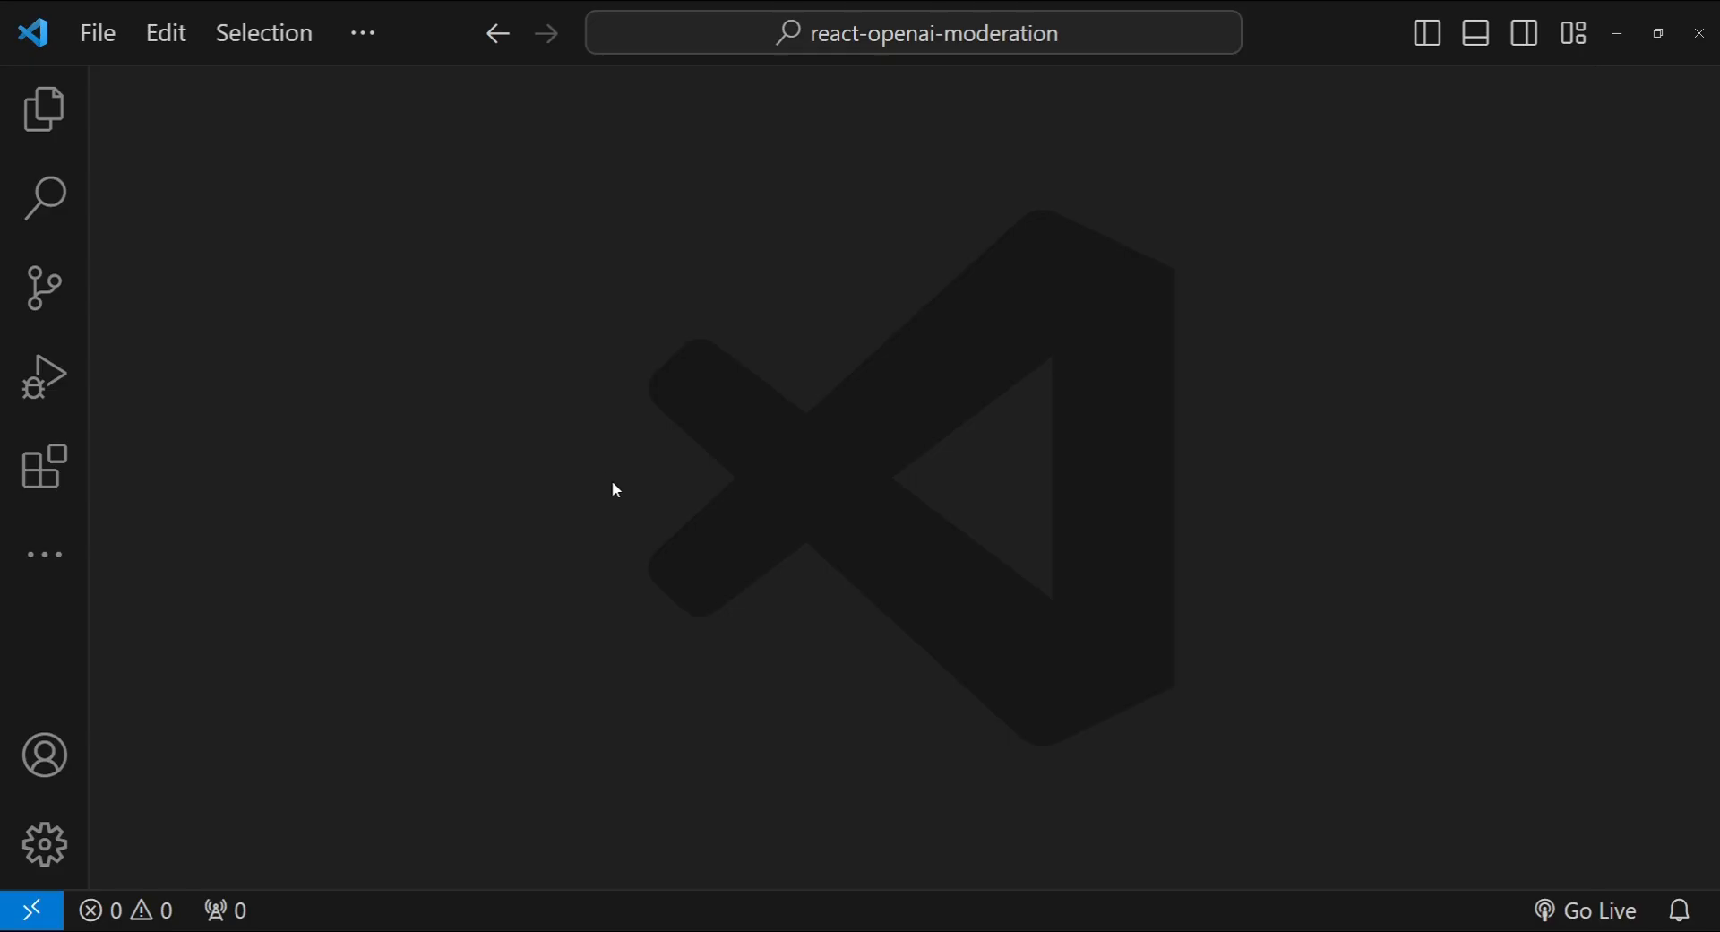
Open functions/callableFunctions/moderation.js and highlight the textToModerate variable.
click(44, 108)
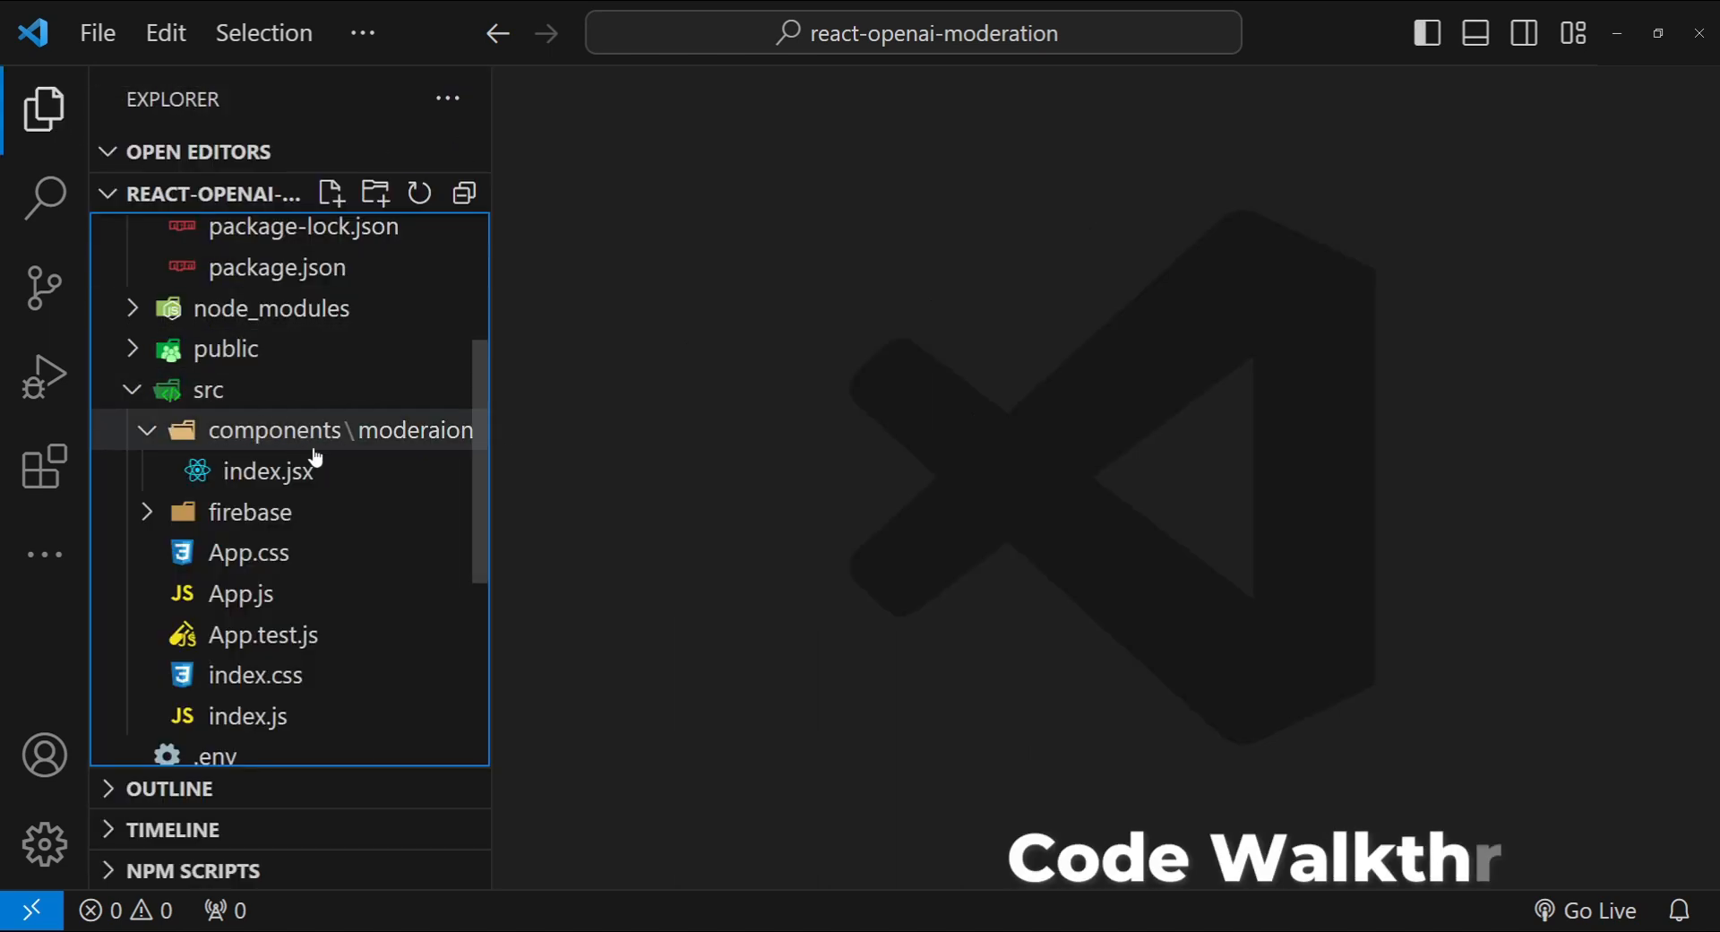
scroll(down, 3)
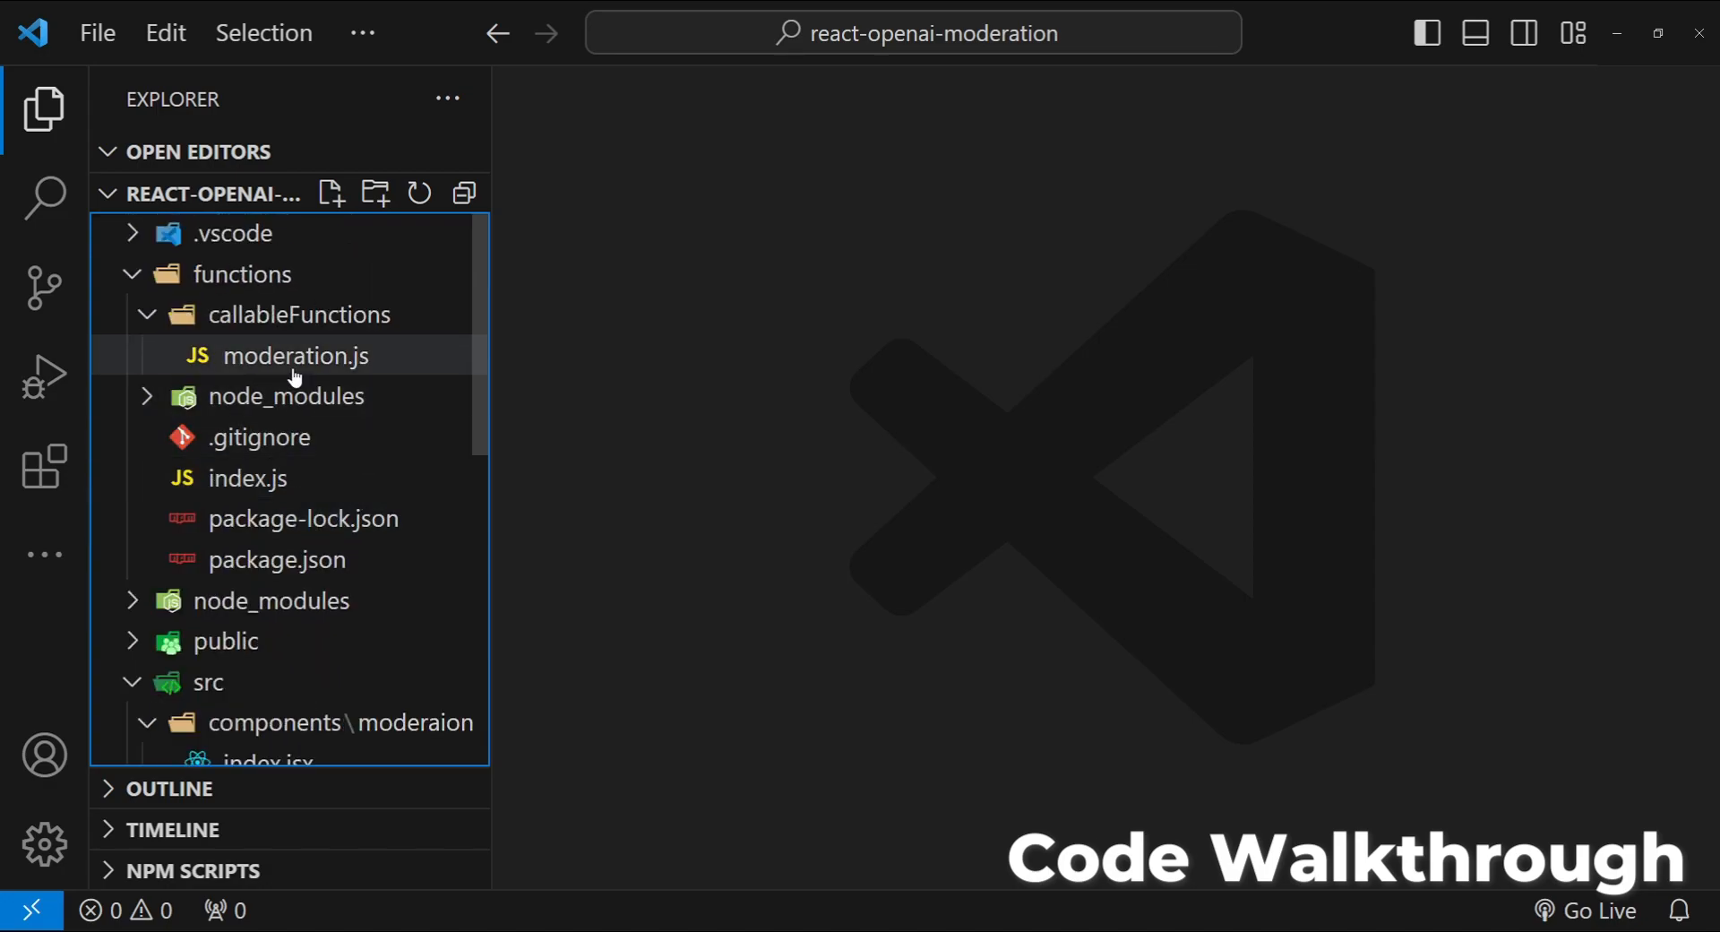
mouse_move(296, 356)
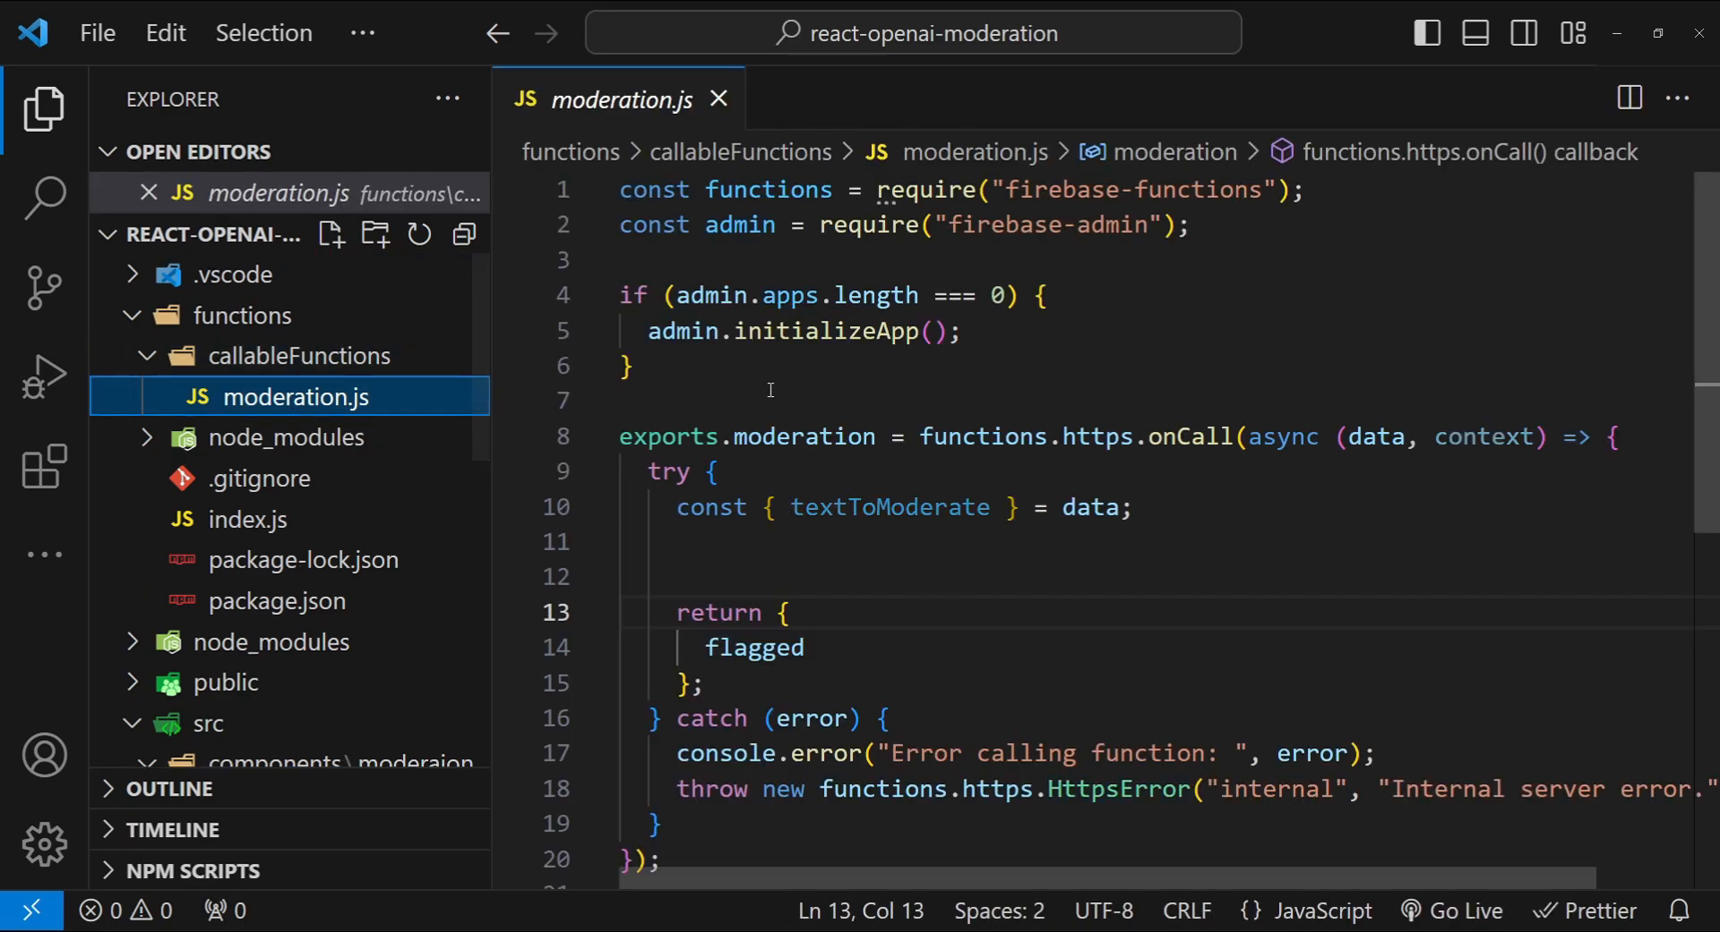
mouse_move(1053, 399)
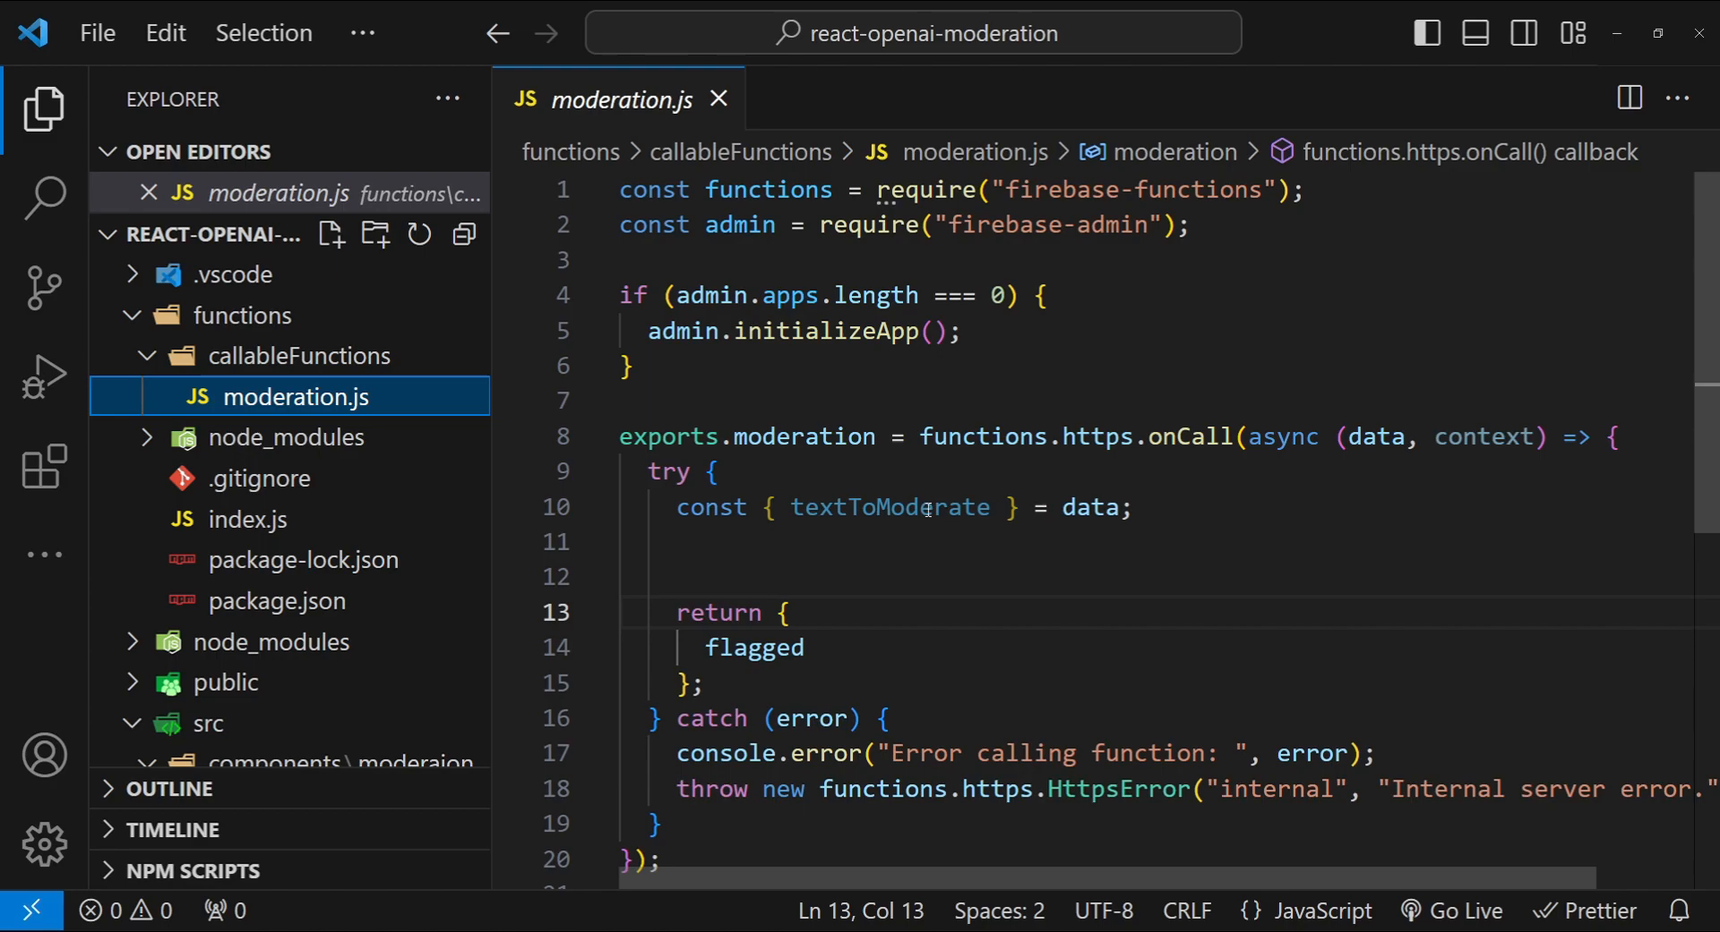
double_click(890, 507)
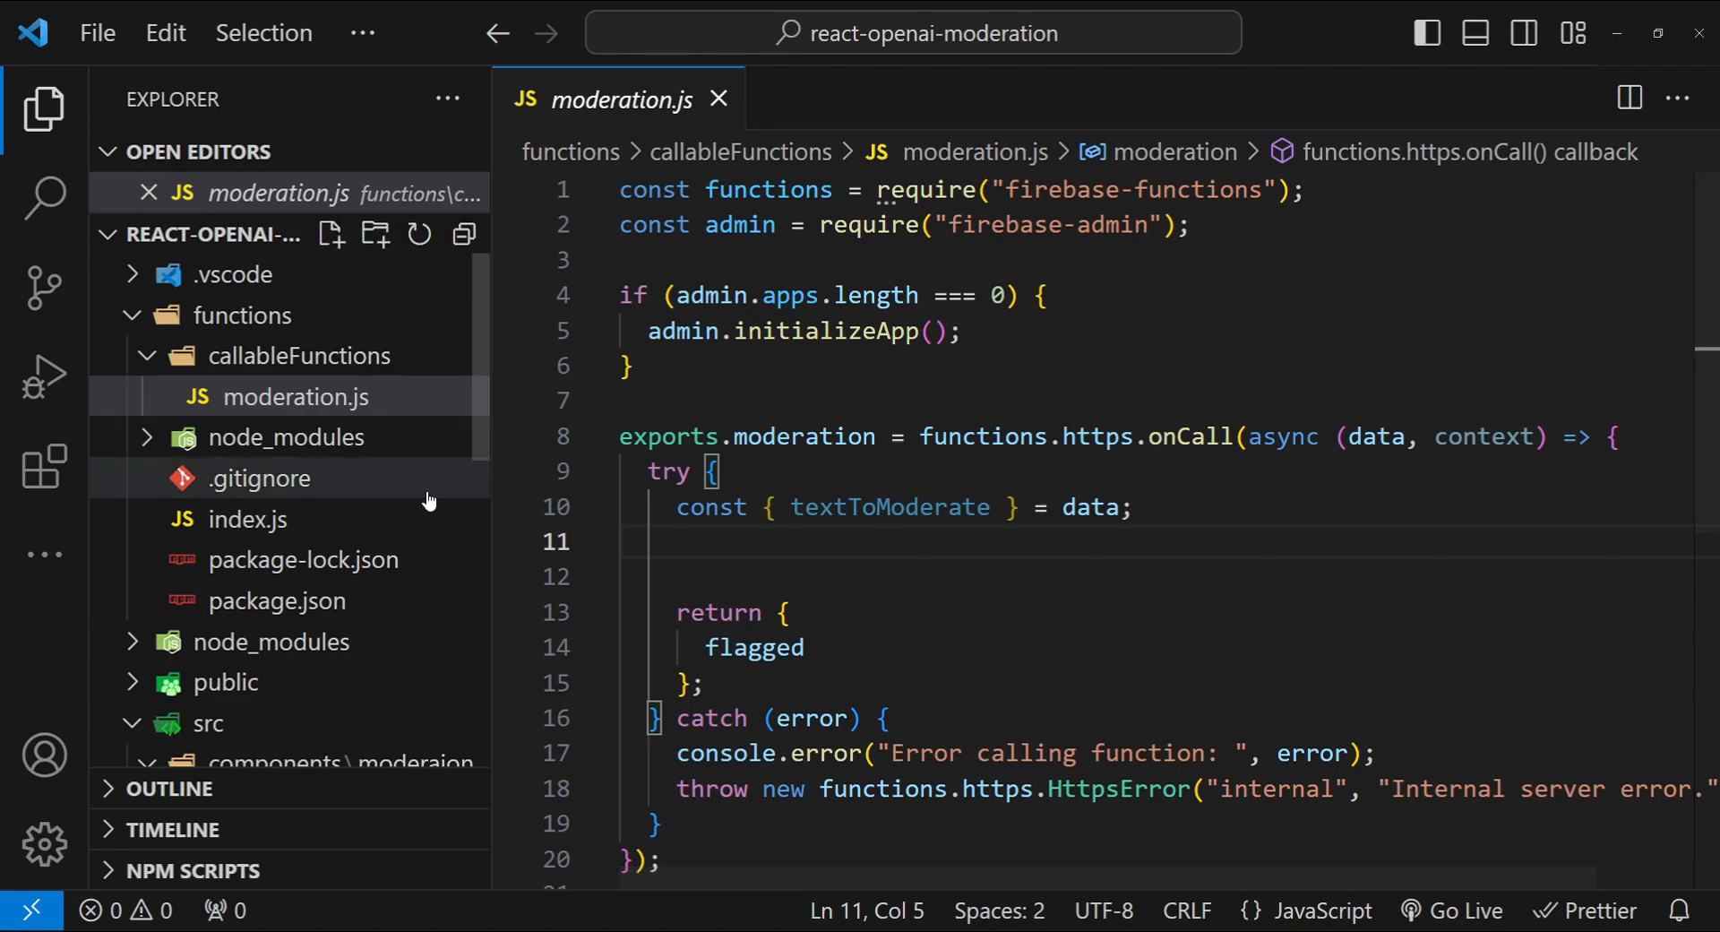
Open src/components/moderaion/index.jsx and review the Submit button, output area and empty handleSubmit.
click(269, 526)
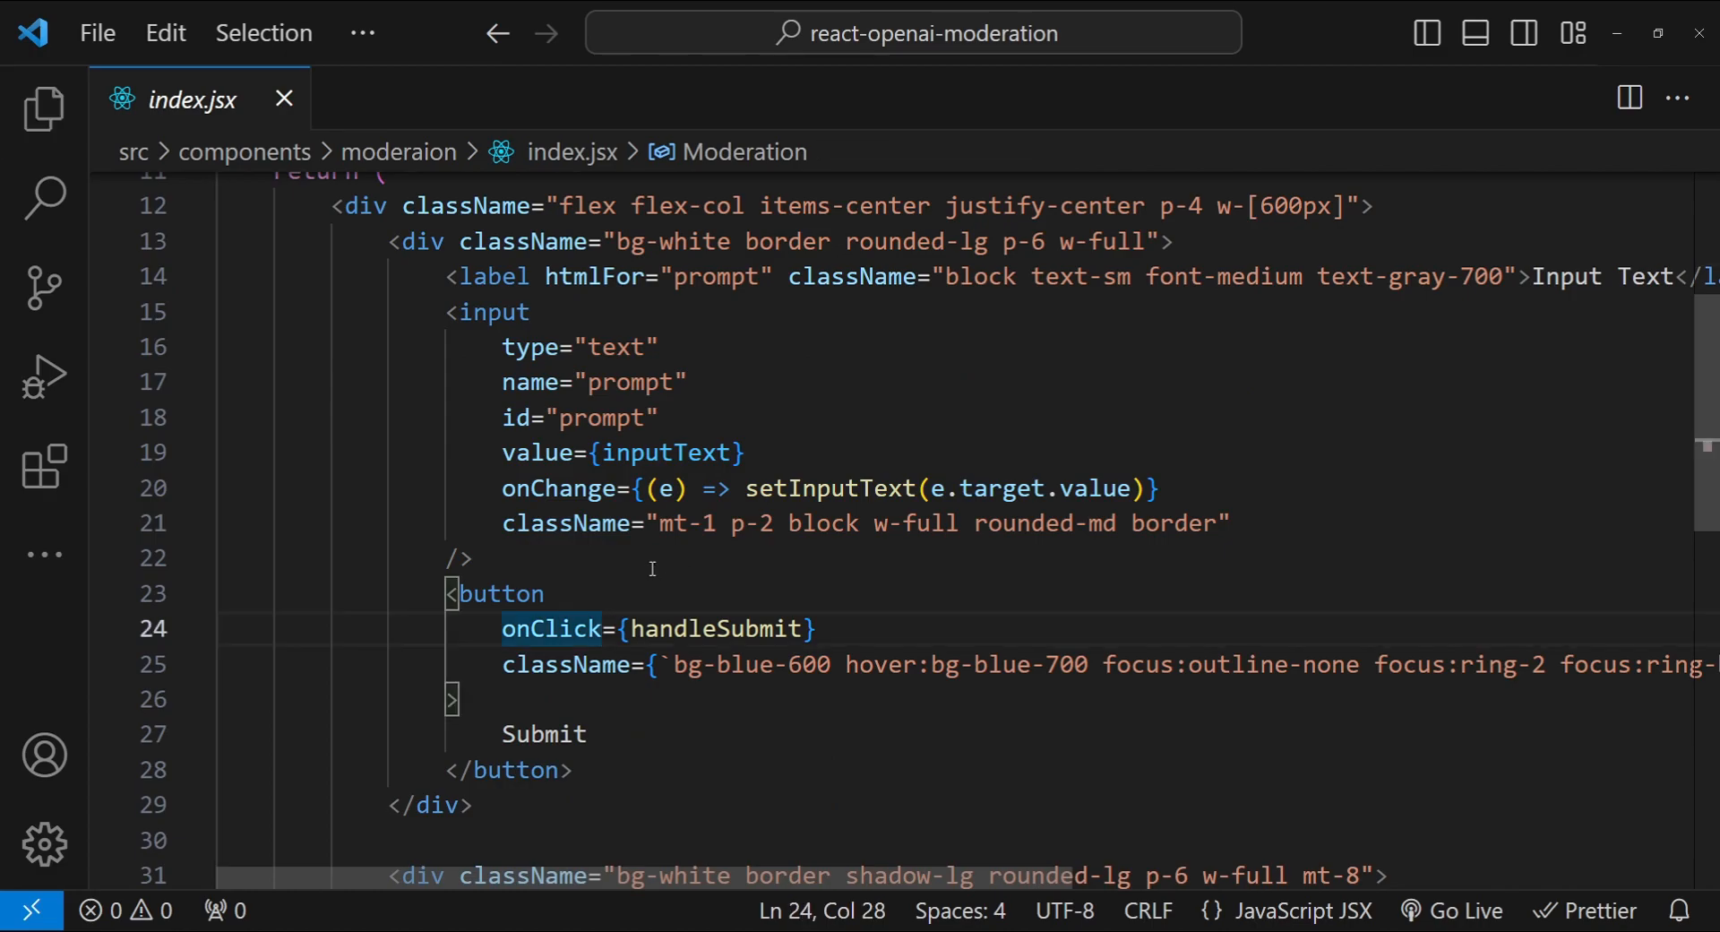
double_click(542, 732)
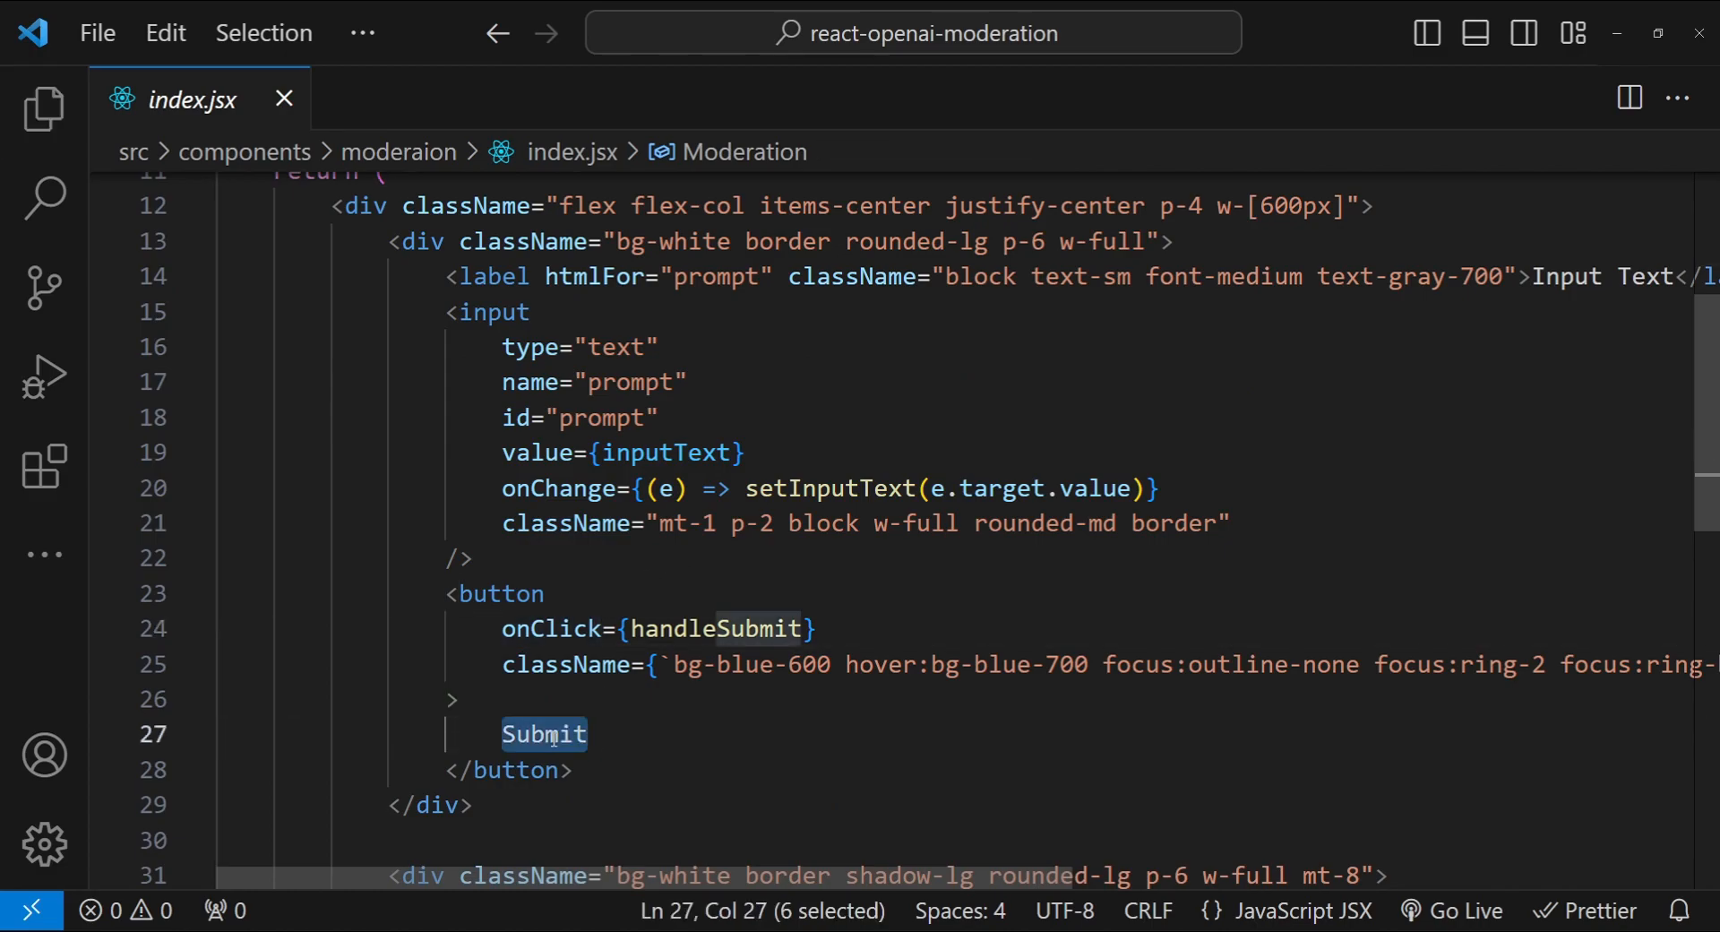
scroll(down, 3)
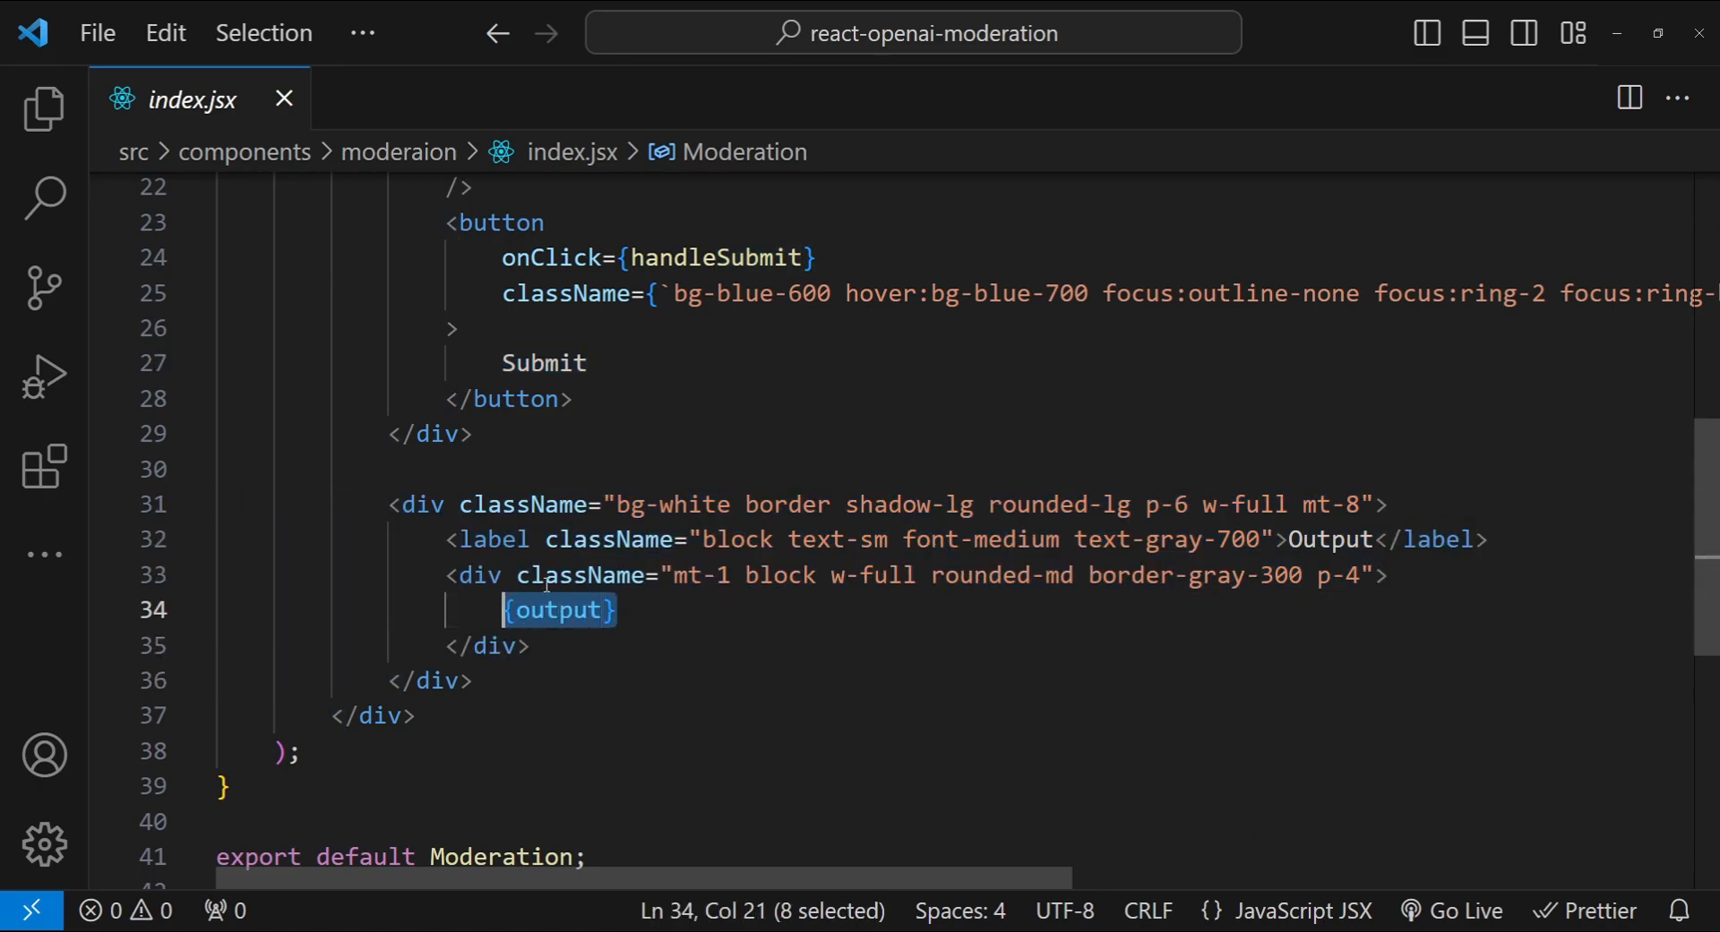
scroll(up, 3)
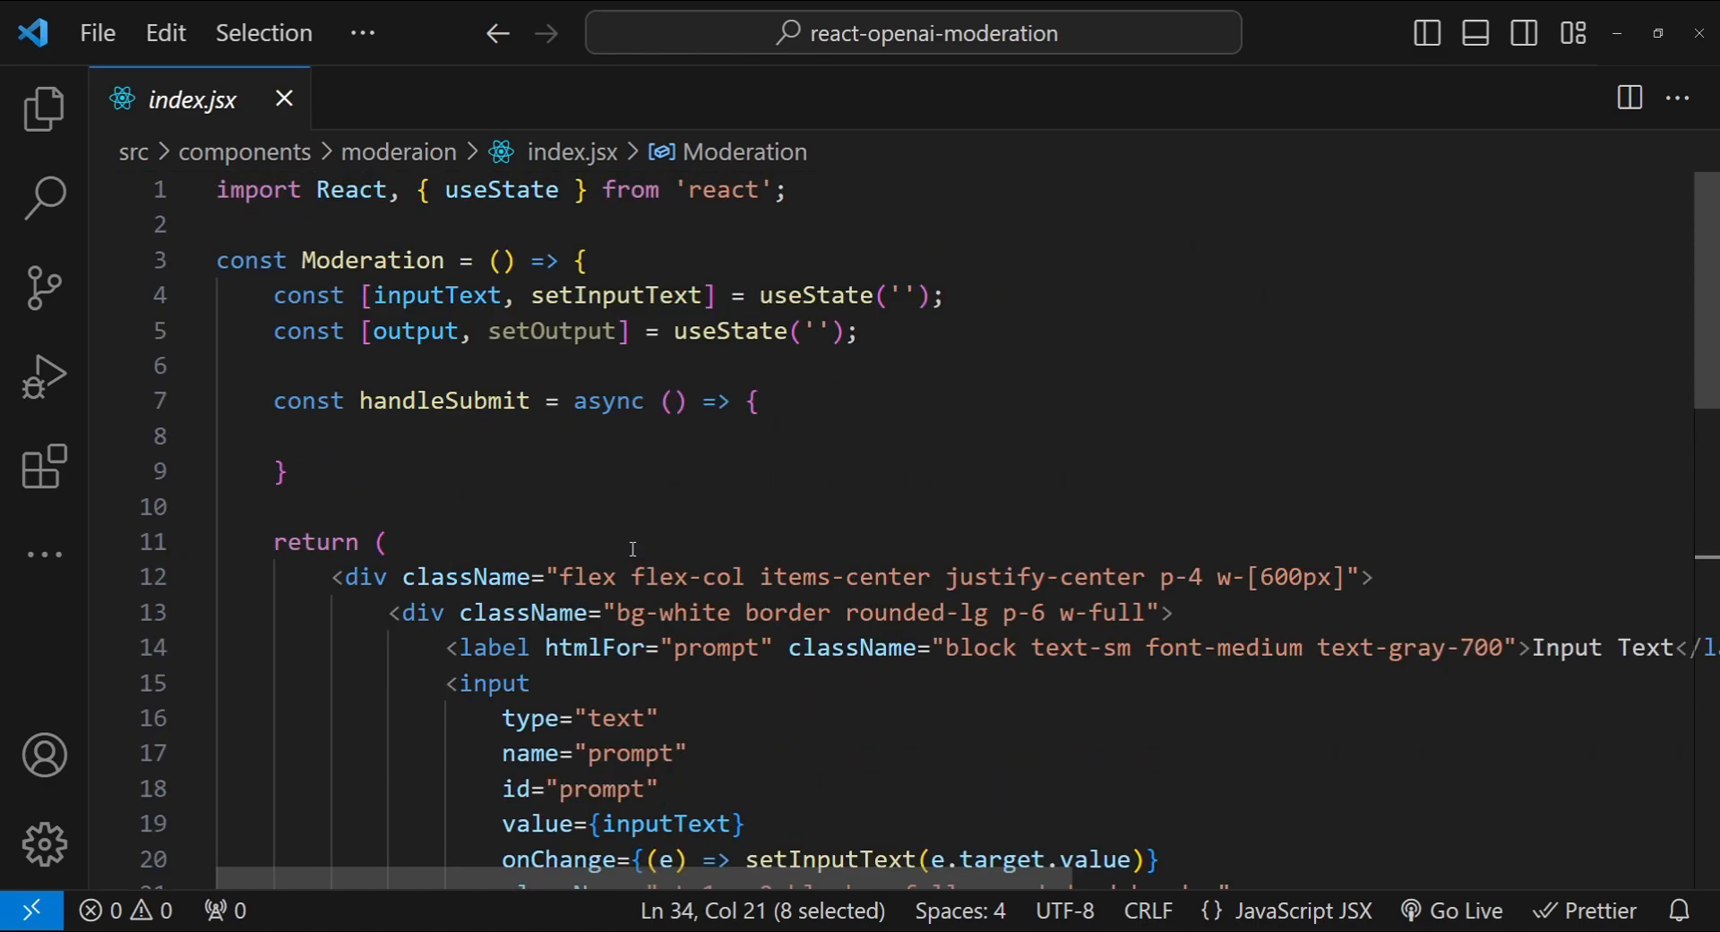
double_click(444, 400)
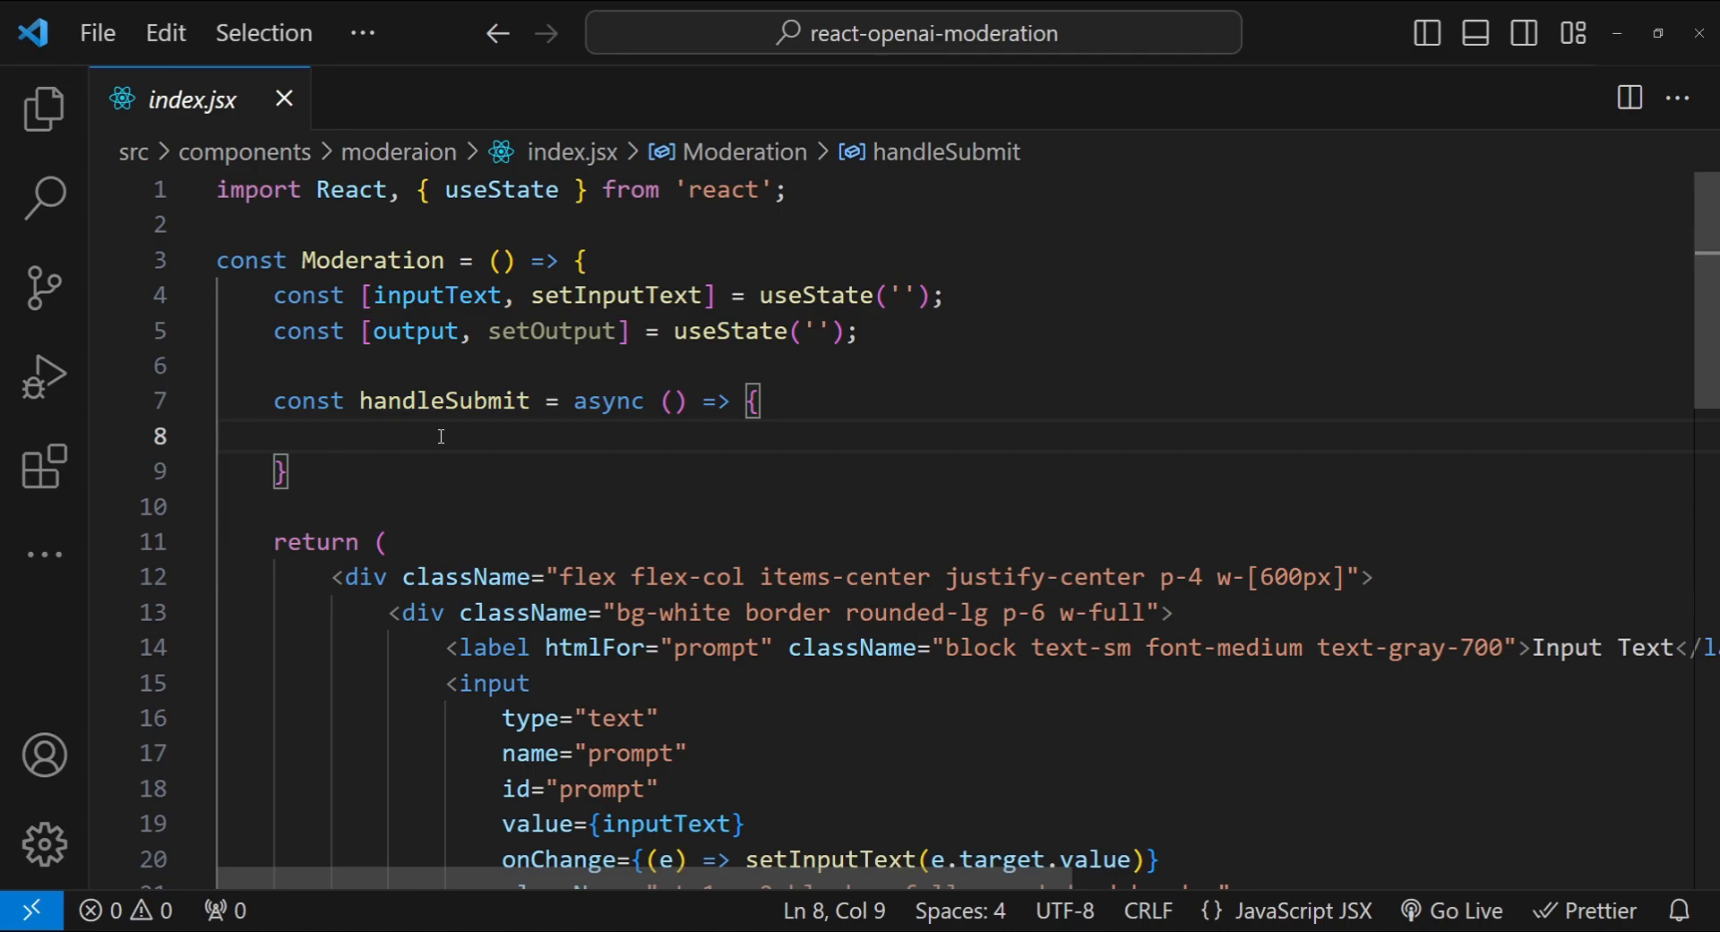
mouse_move(44, 109)
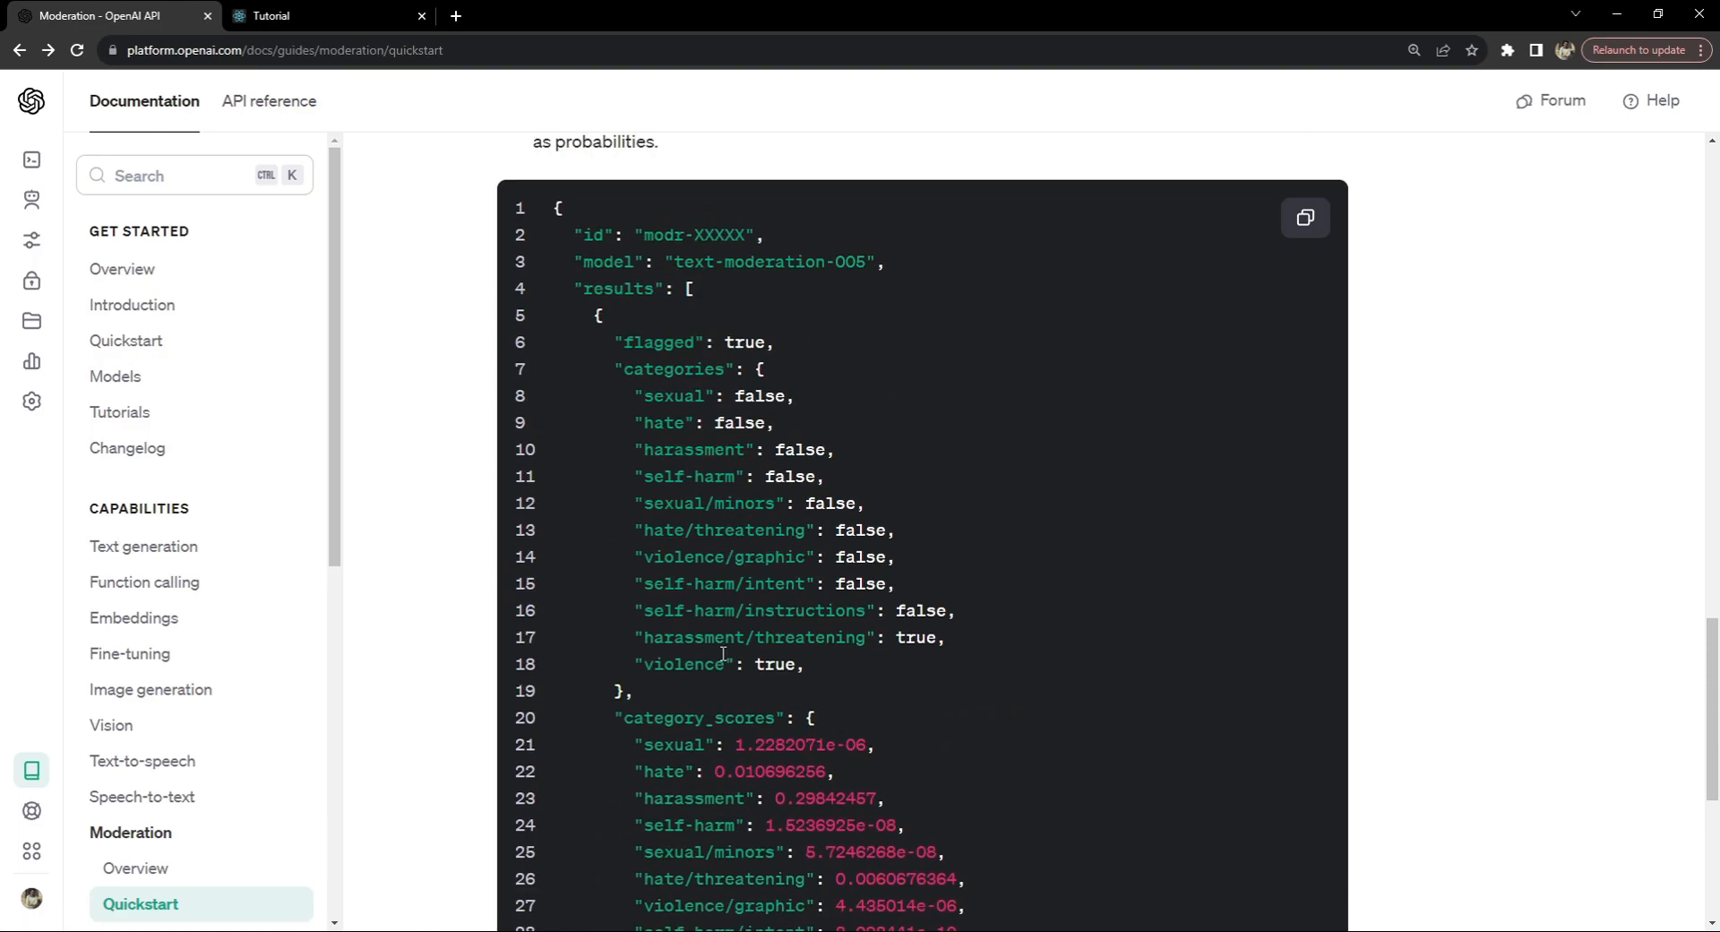
Open the Moderation Overview docs page with the hate, harassment and self-harm categories.
click(135, 868)
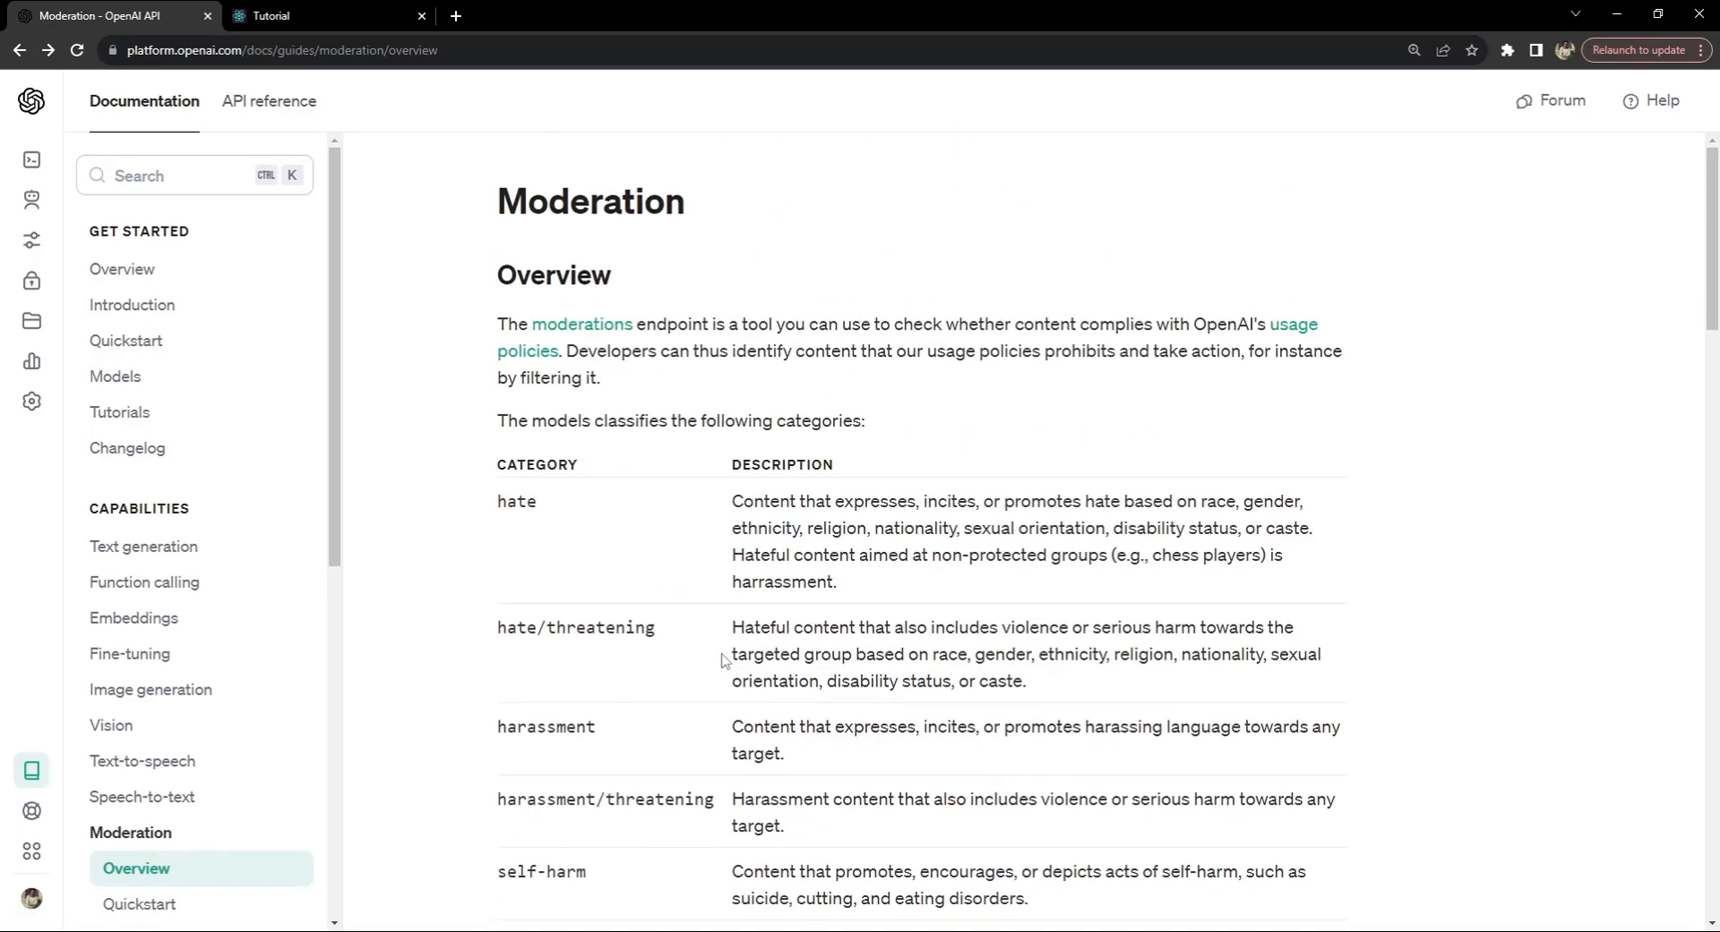
mouse_move(713, 659)
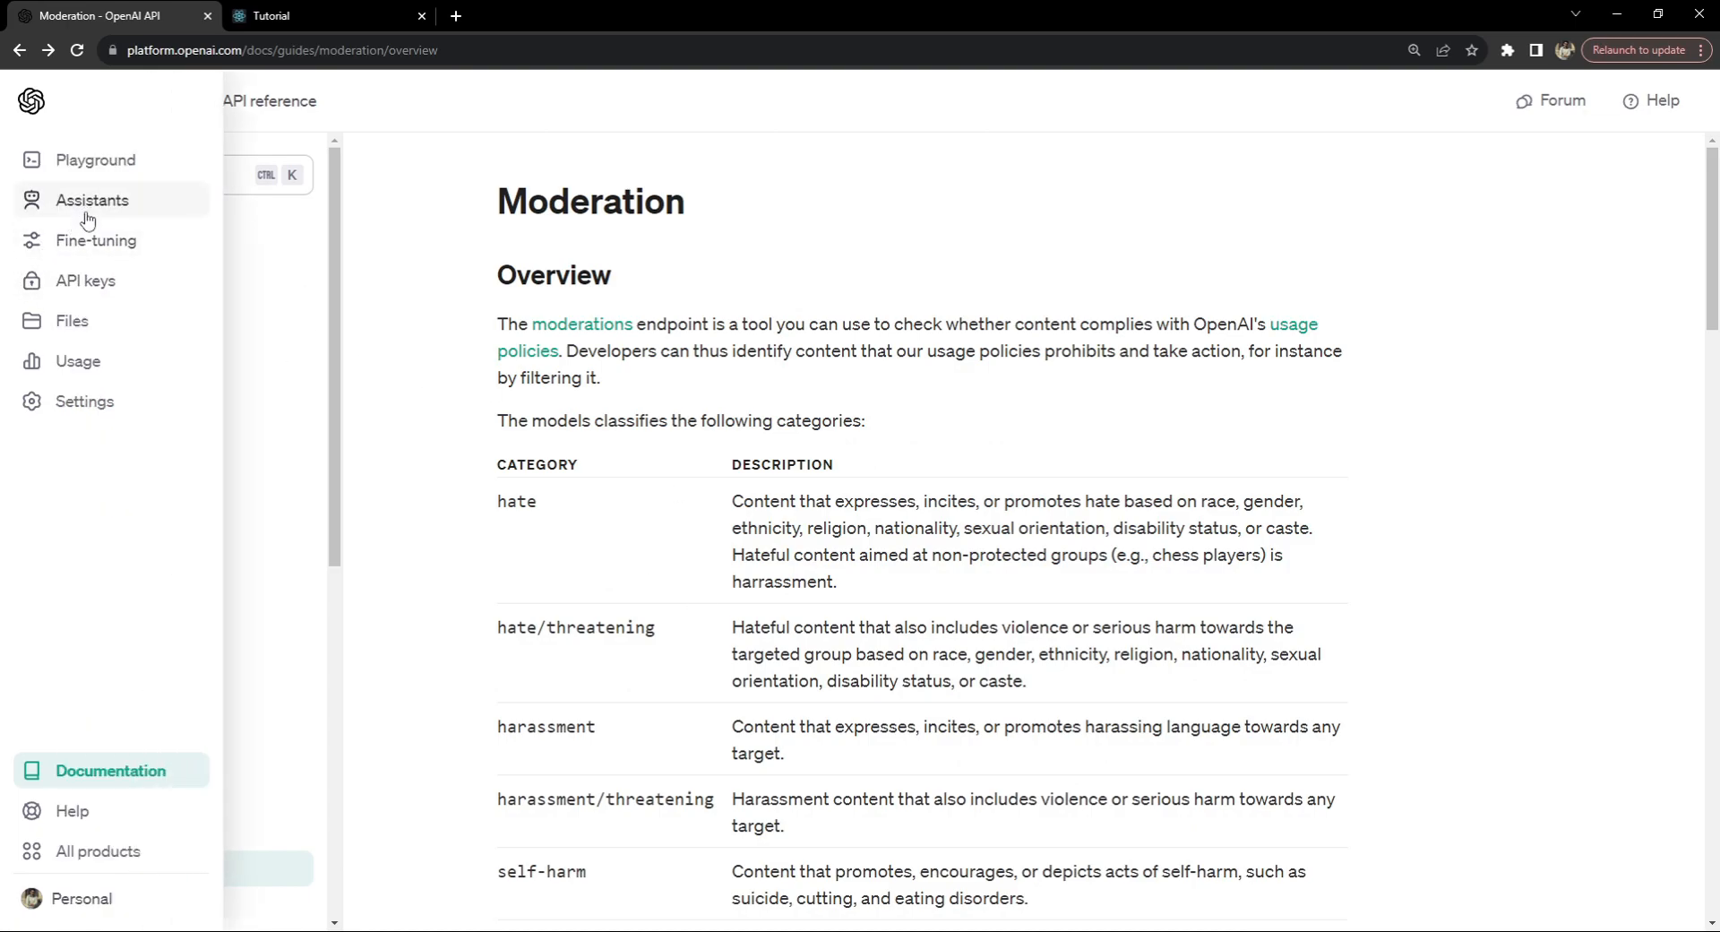
mouse_move(84, 280)
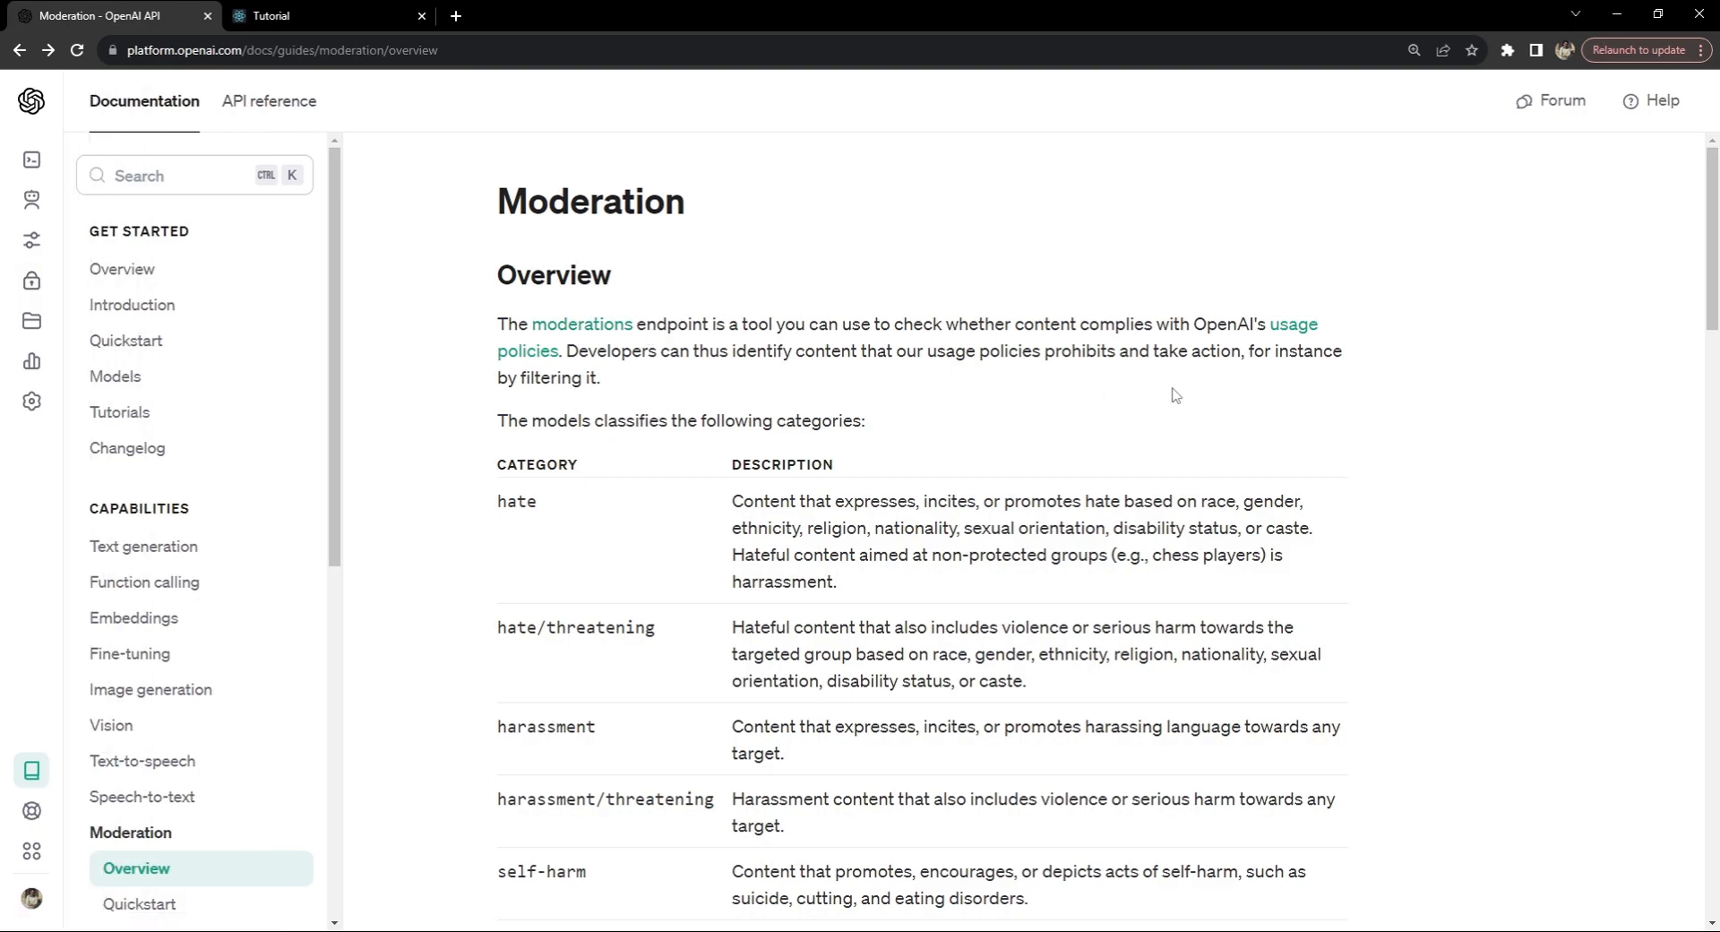
mouse_move(1249, 421)
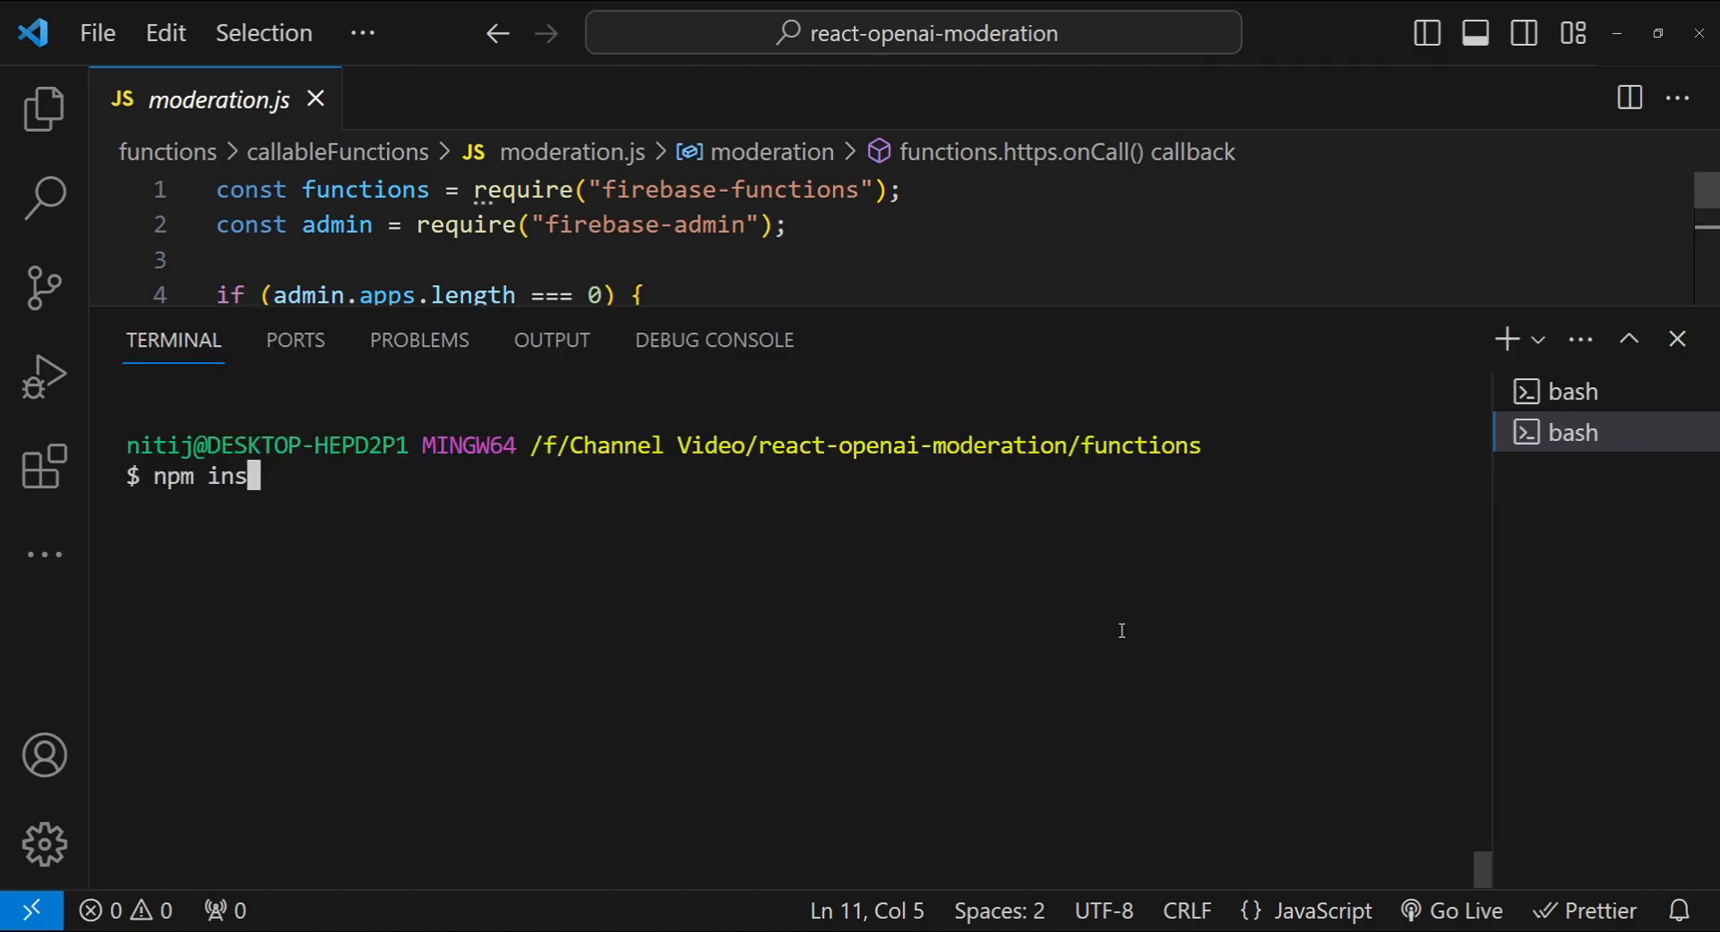
Run npm install axios in functions and add 'const axios = require' to moderation.js.
text(tall axios)
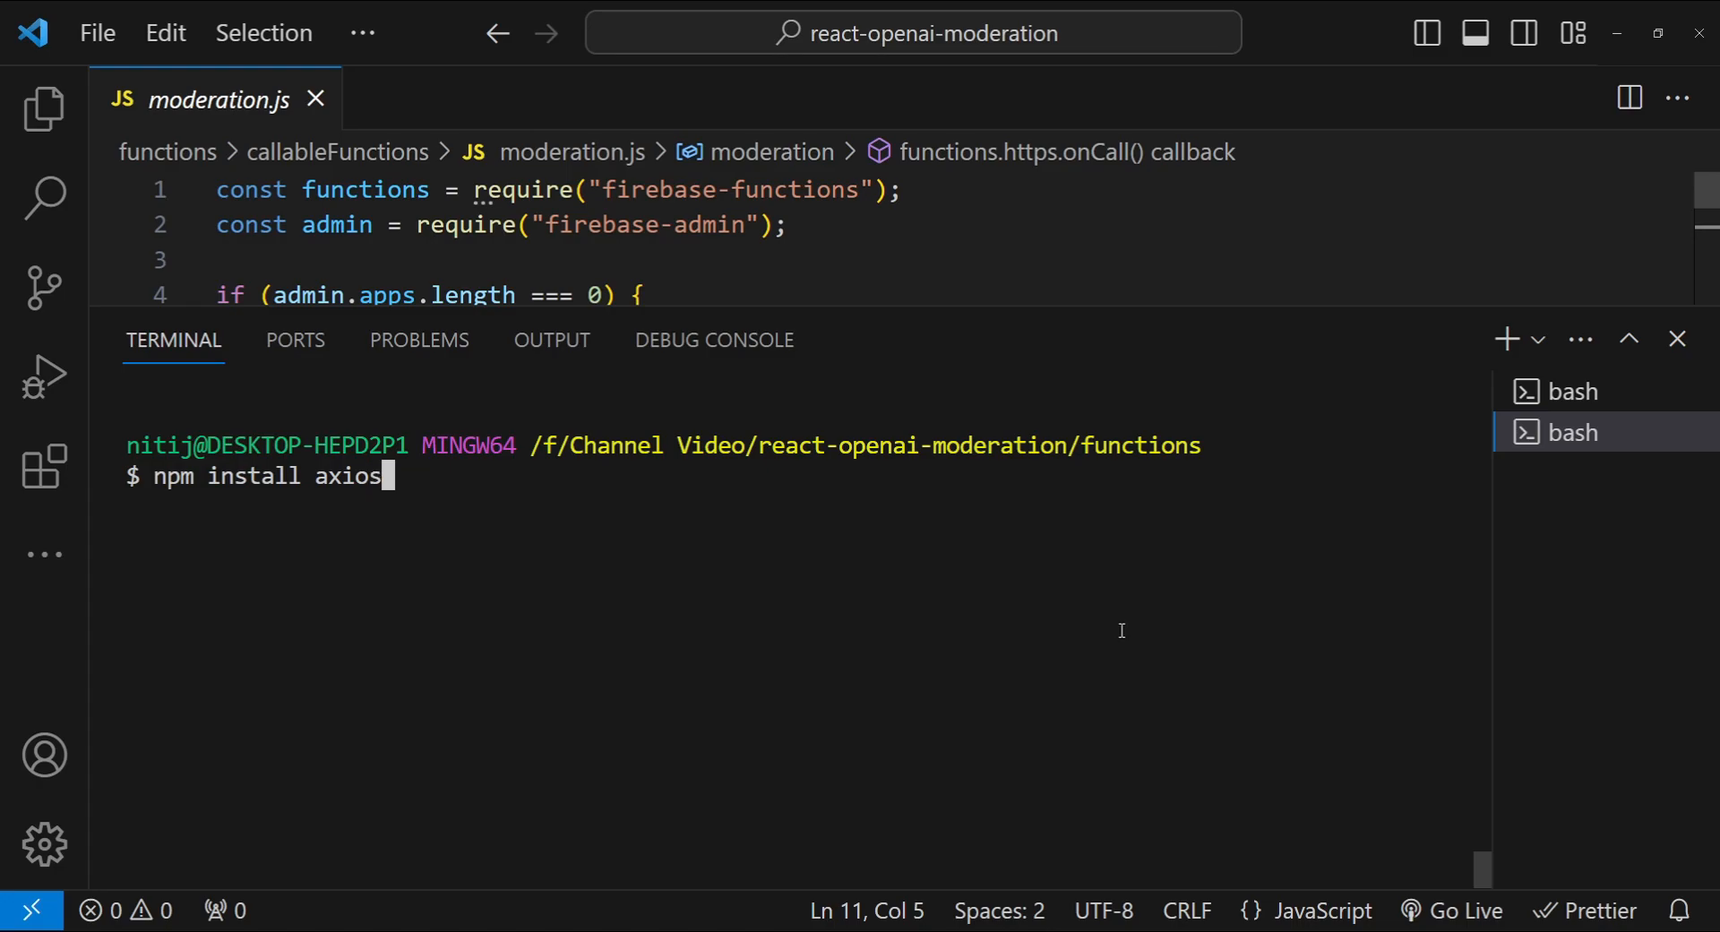
key(enter)
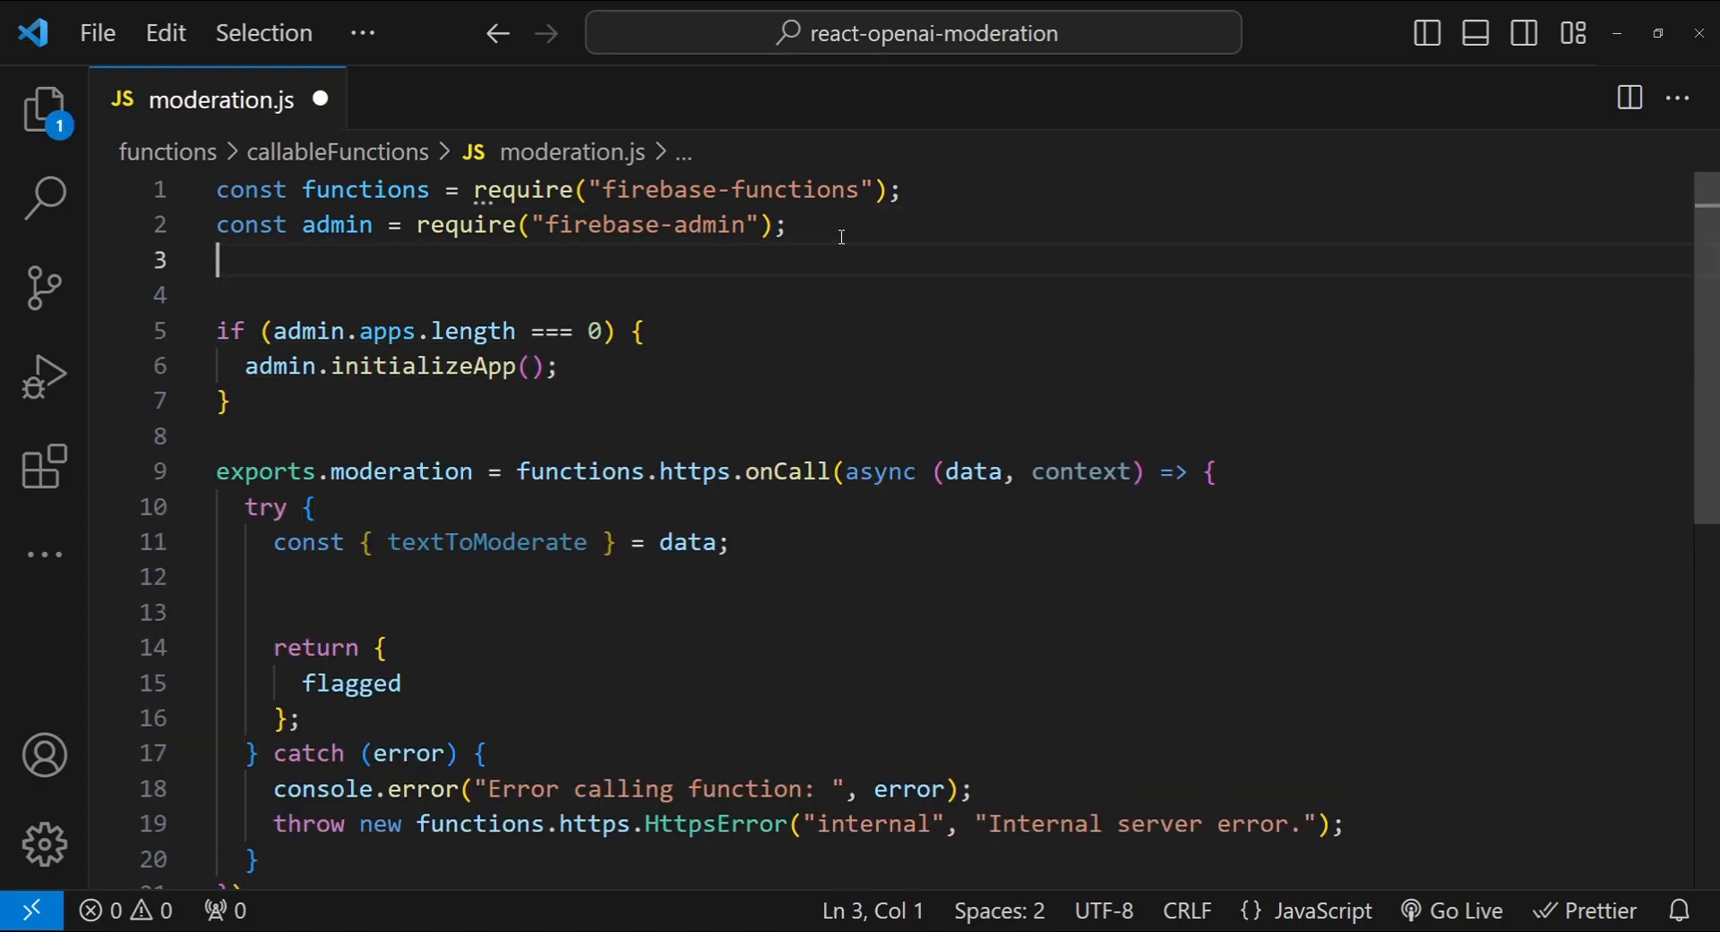
text(const)
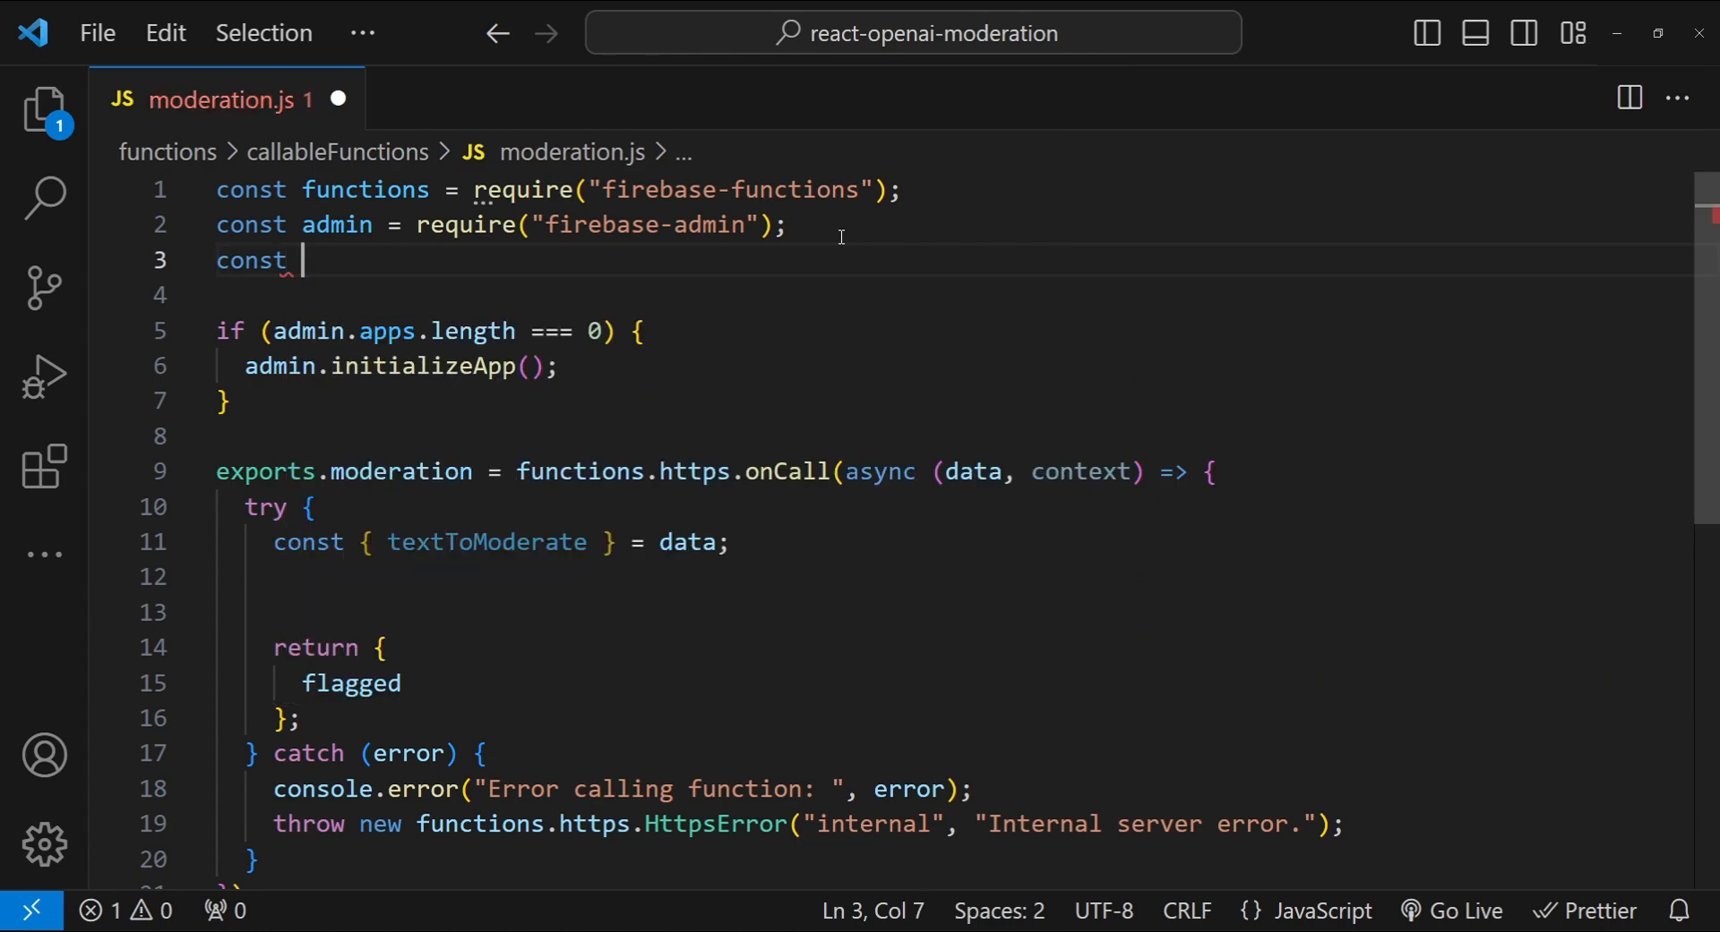
text(axio)
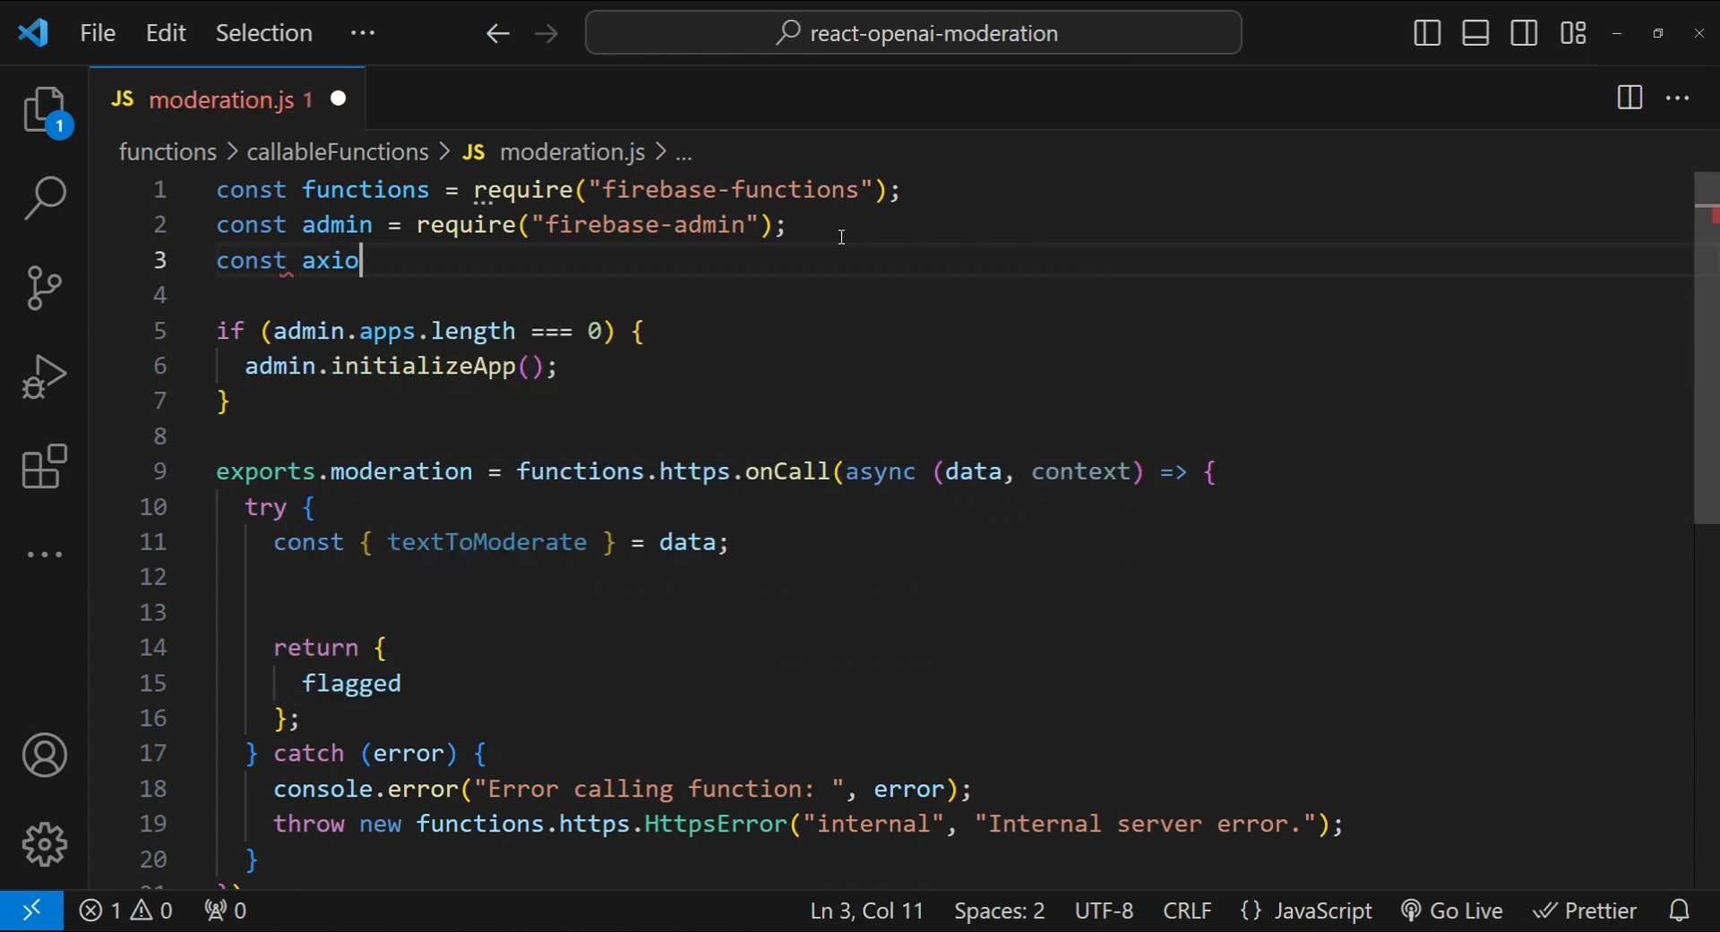
text(s = require)
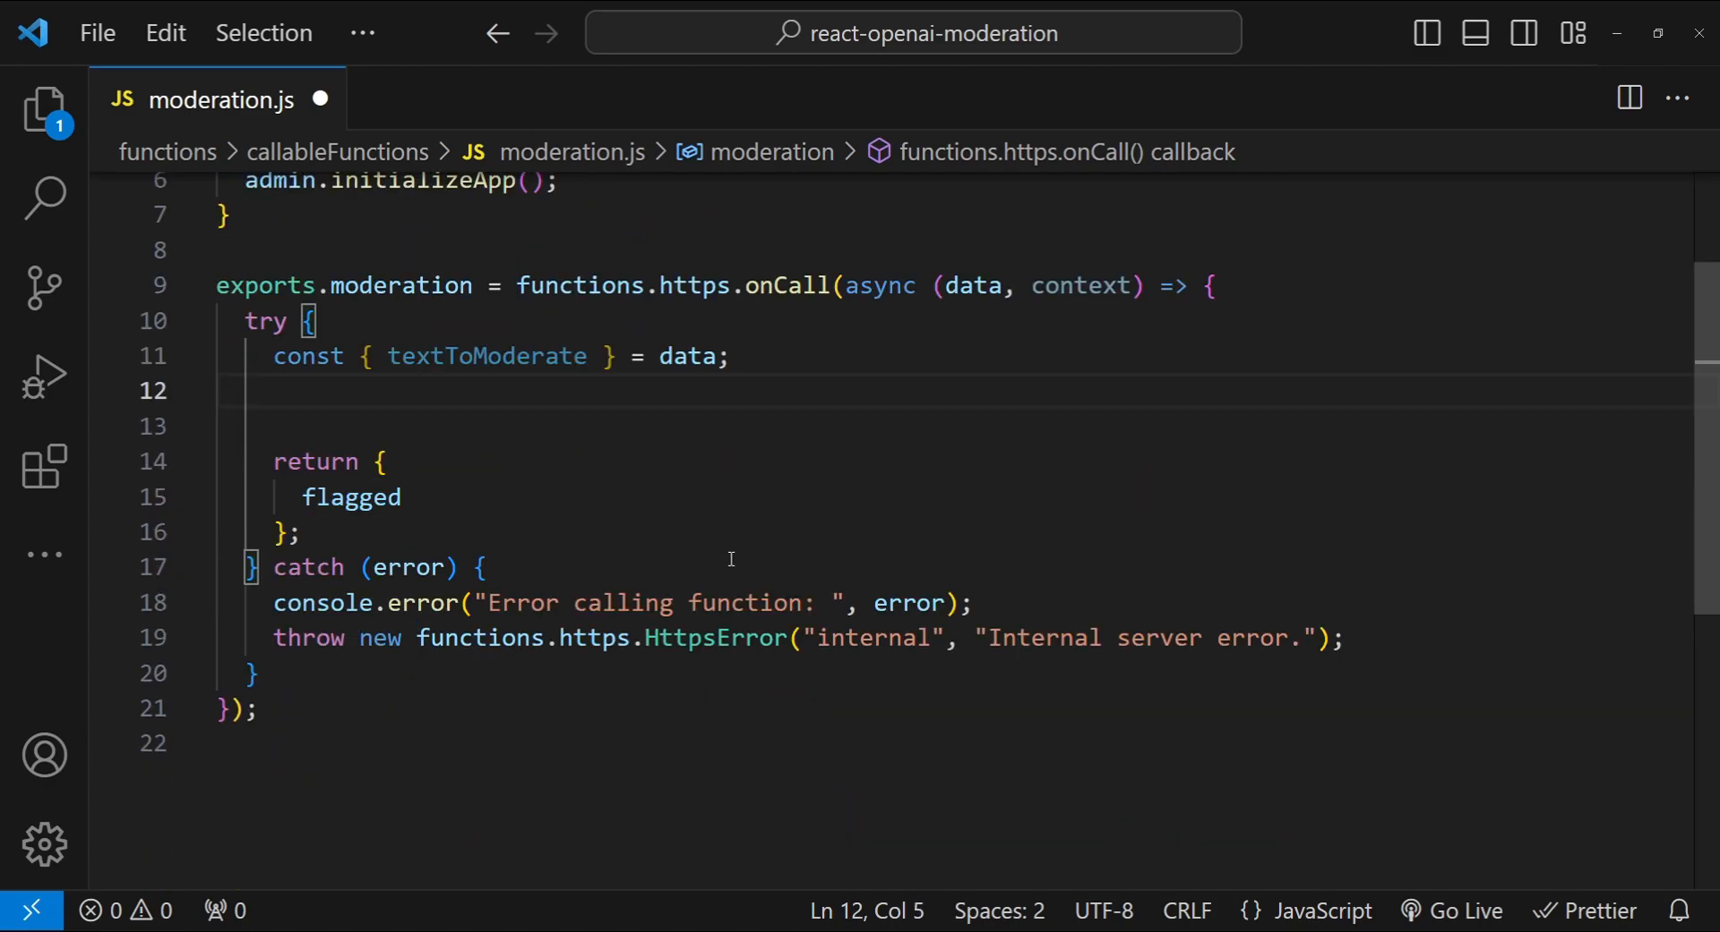
Declare const OPENAI_API_KEY holding the OpenAI secret key string inside the try block.
text(const OPEN)
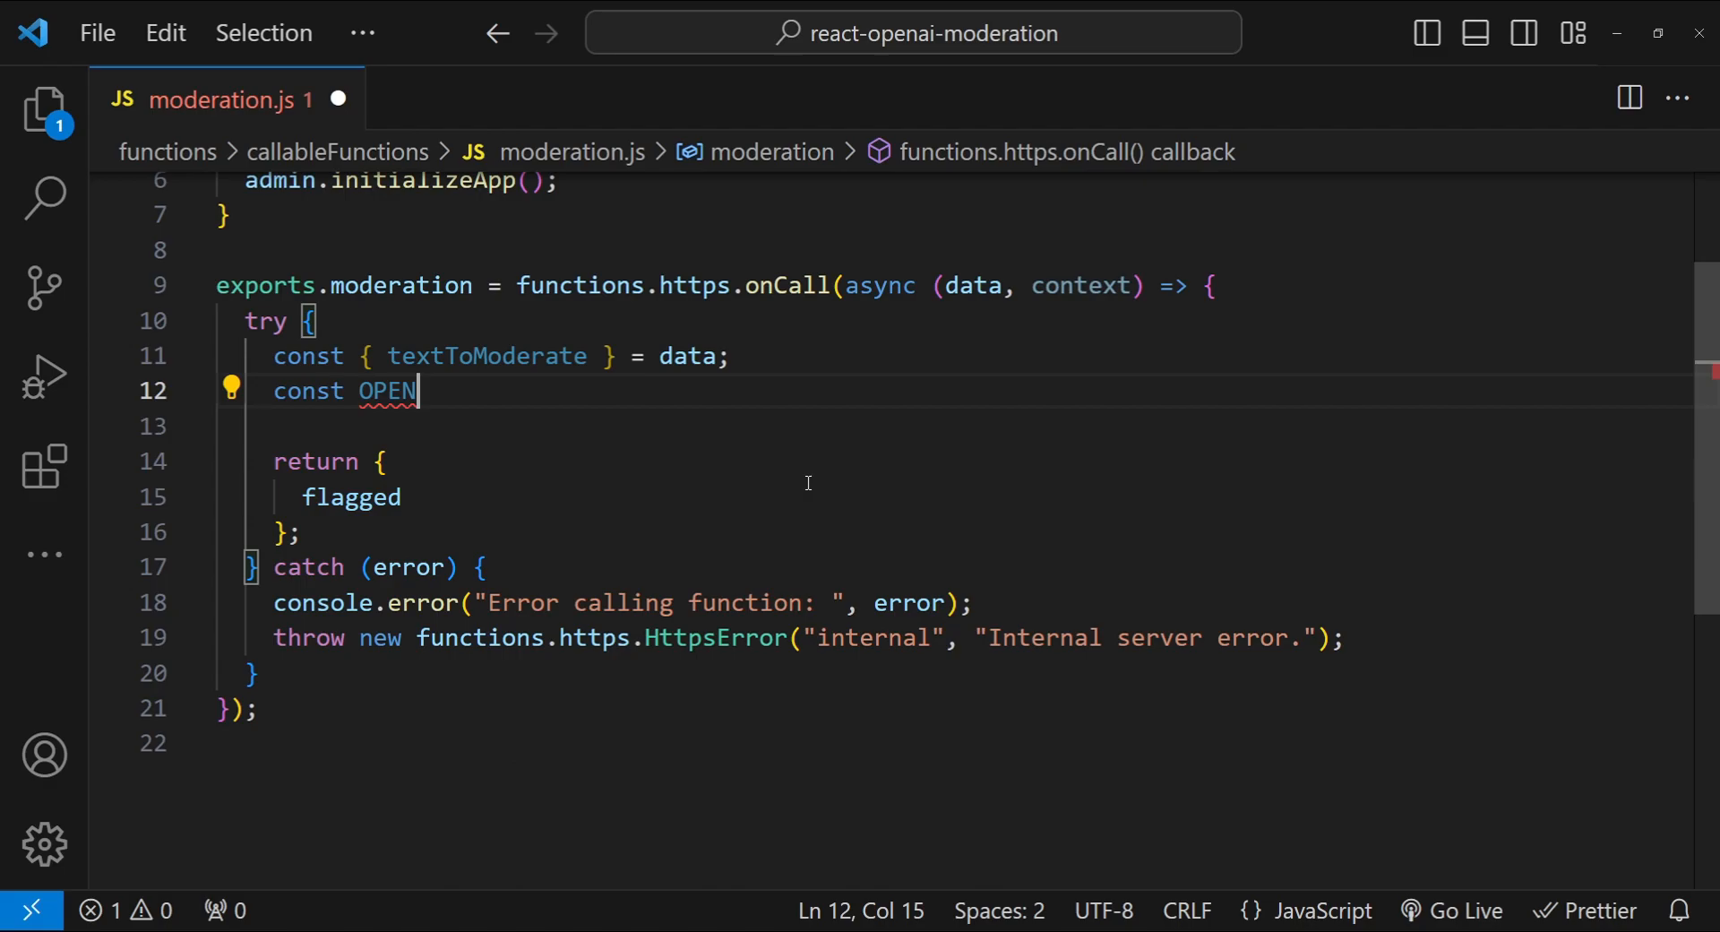
text(AI)
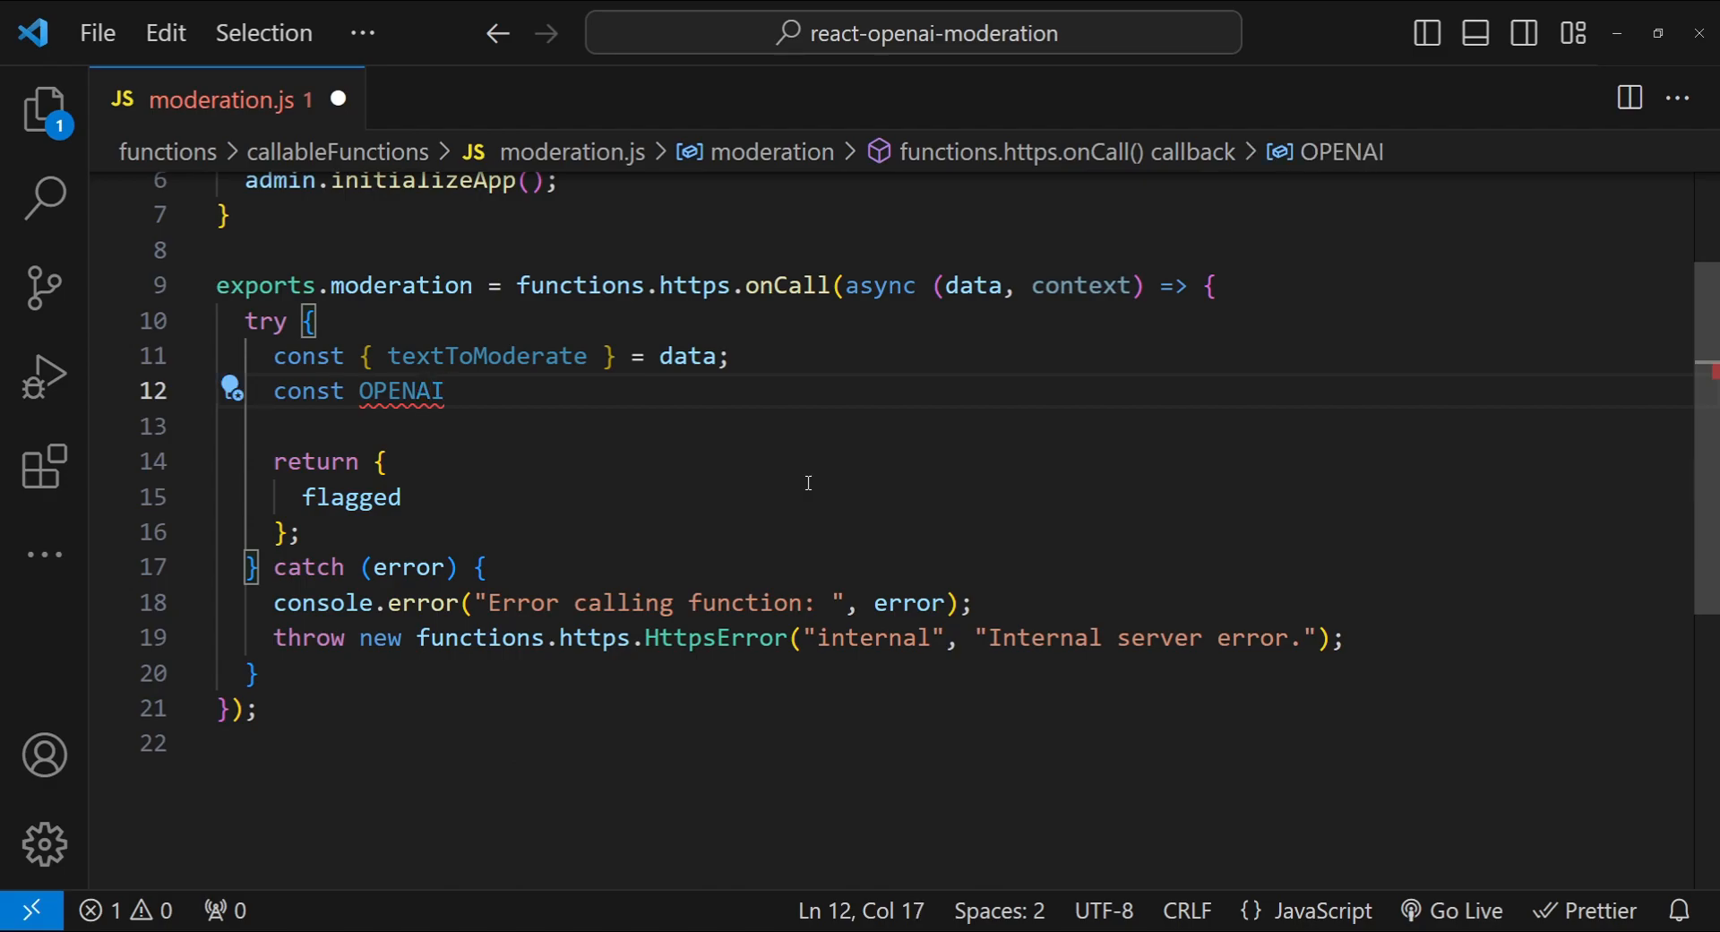
text(_API)
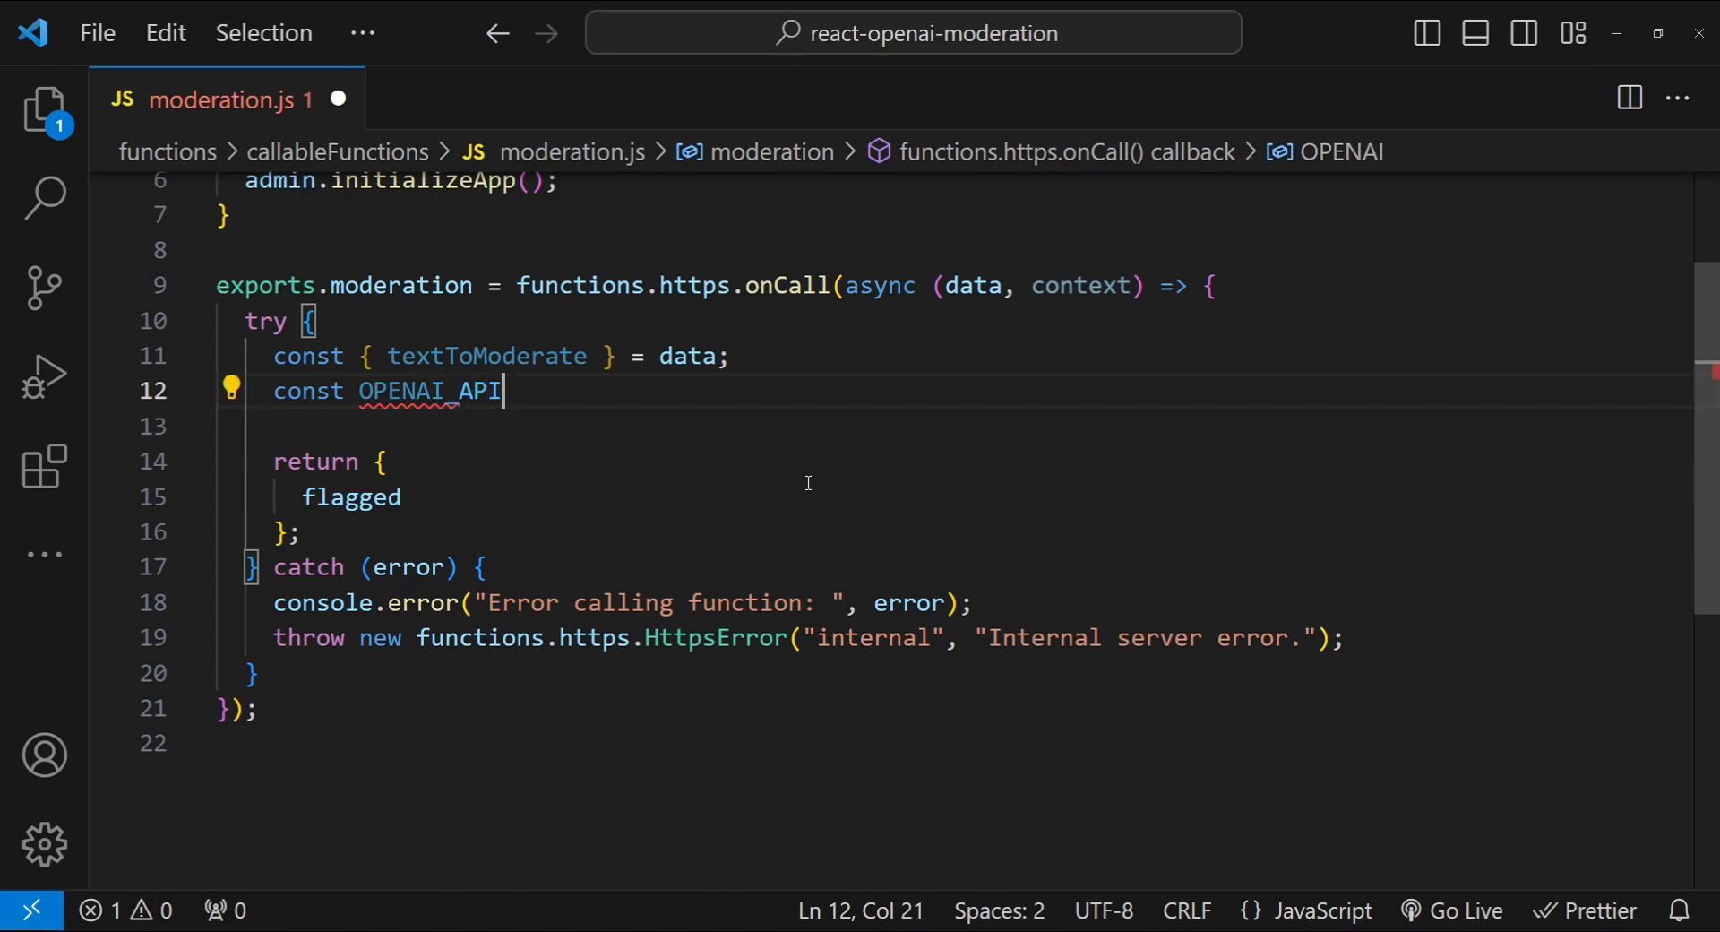
text(_)
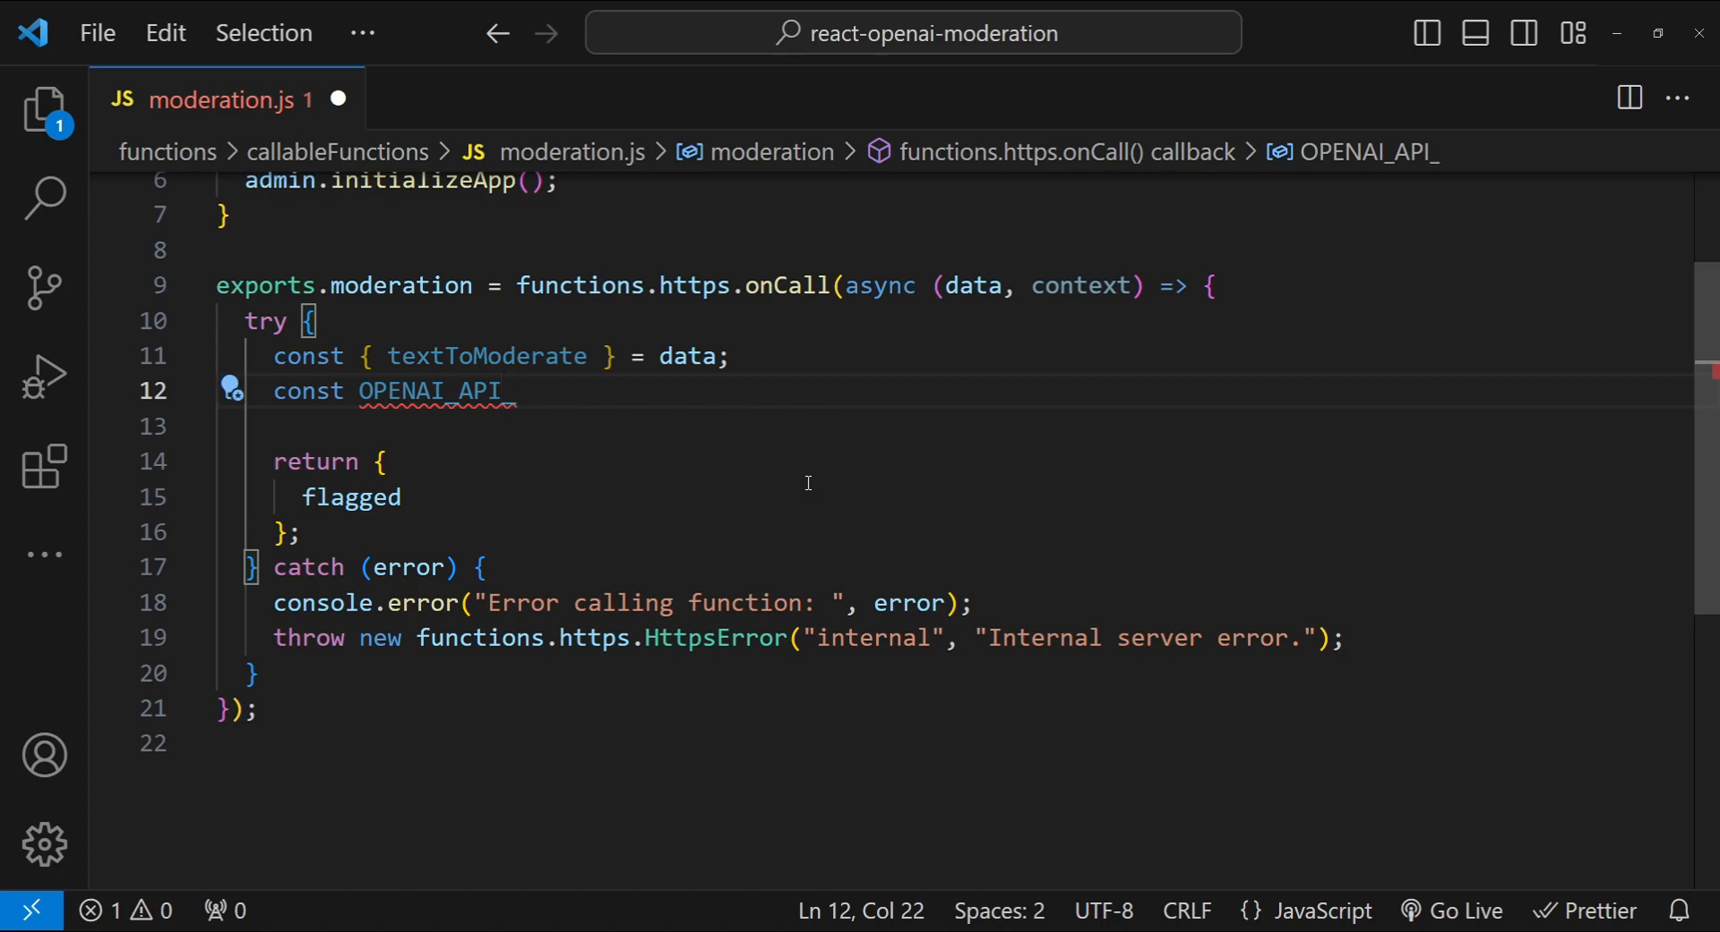
text(KEY =)
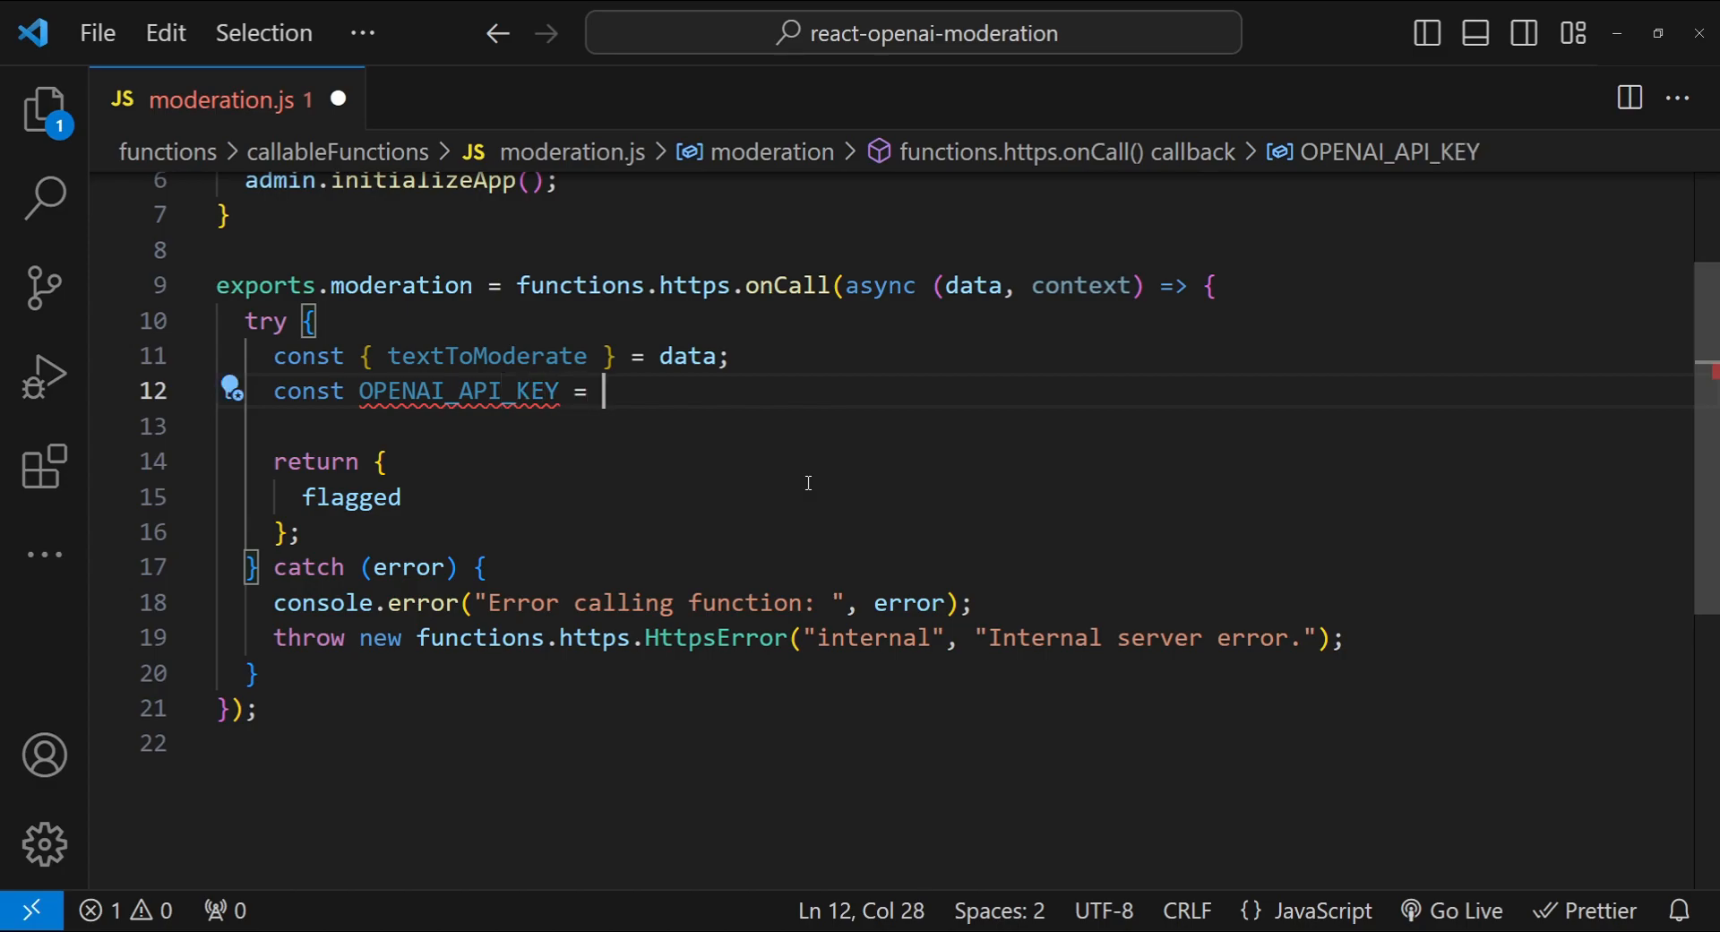
text("")
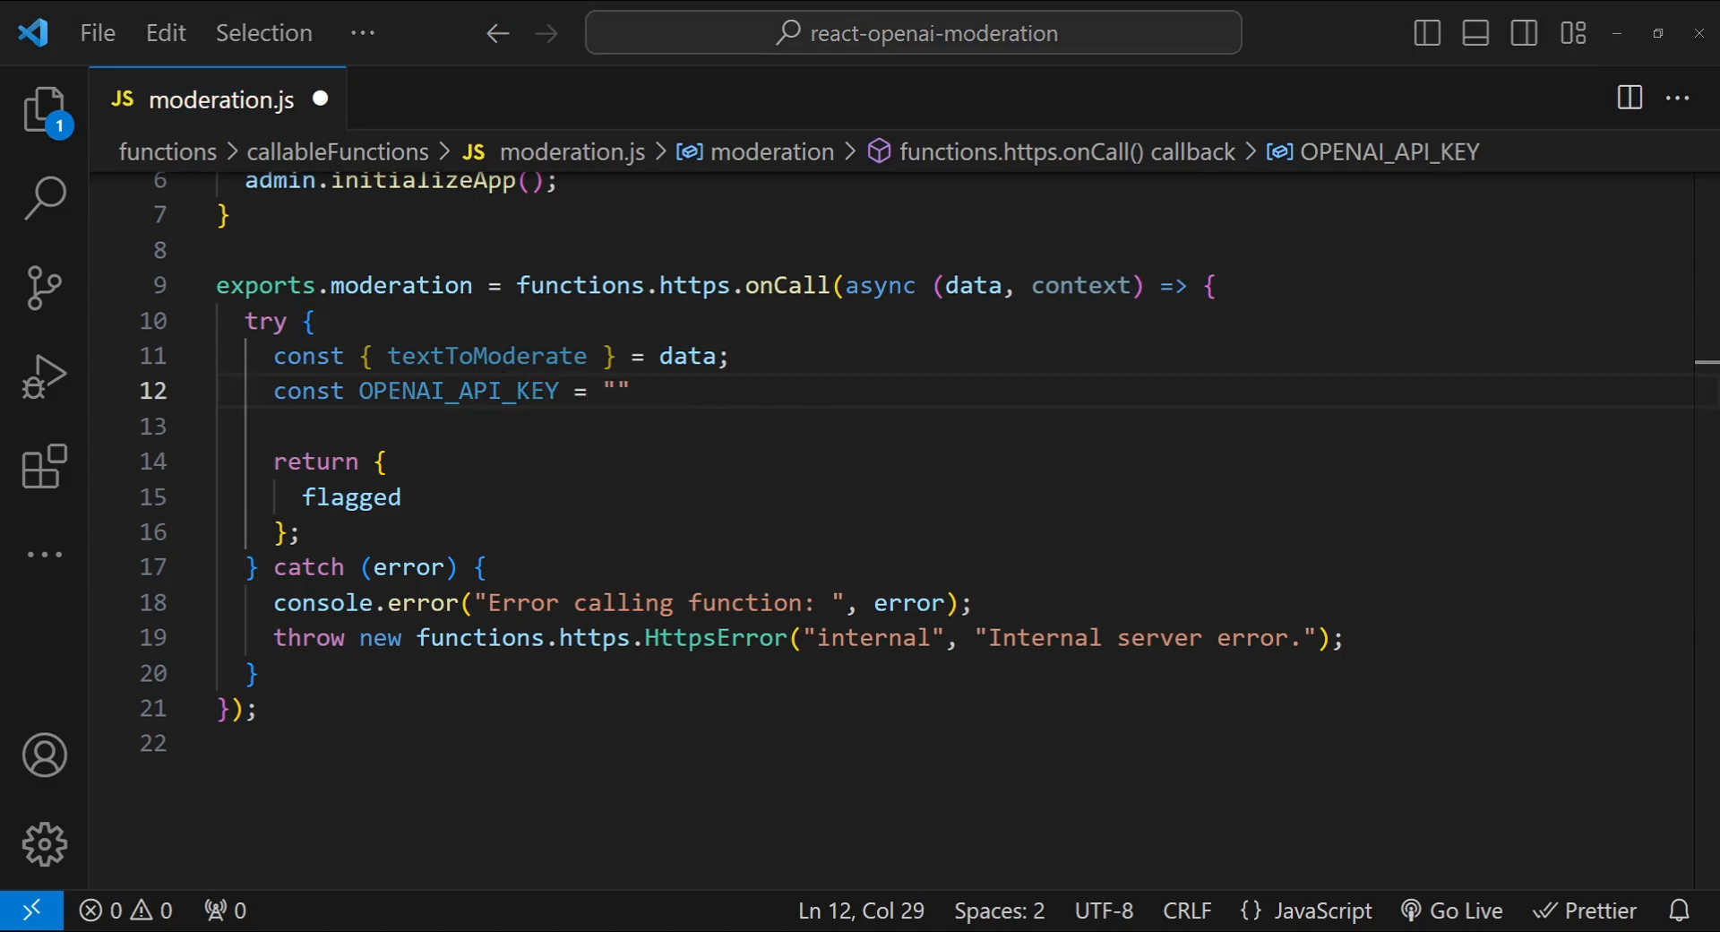
mouse_move(682, 397)
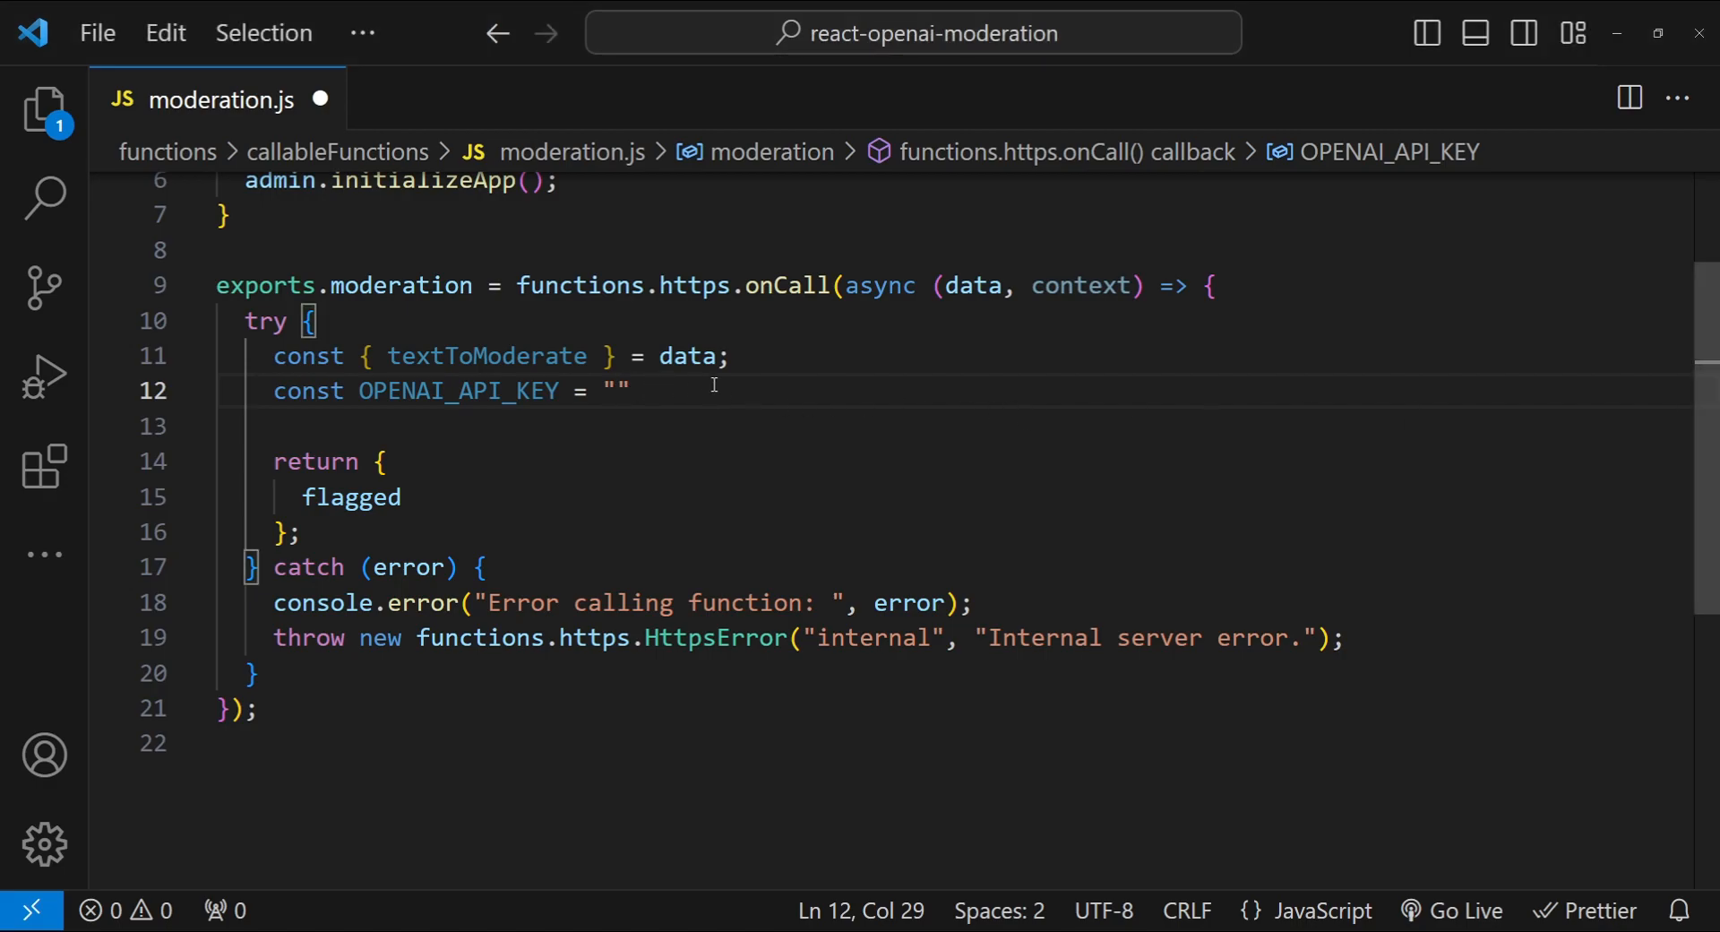
mouse_move(735, 390)
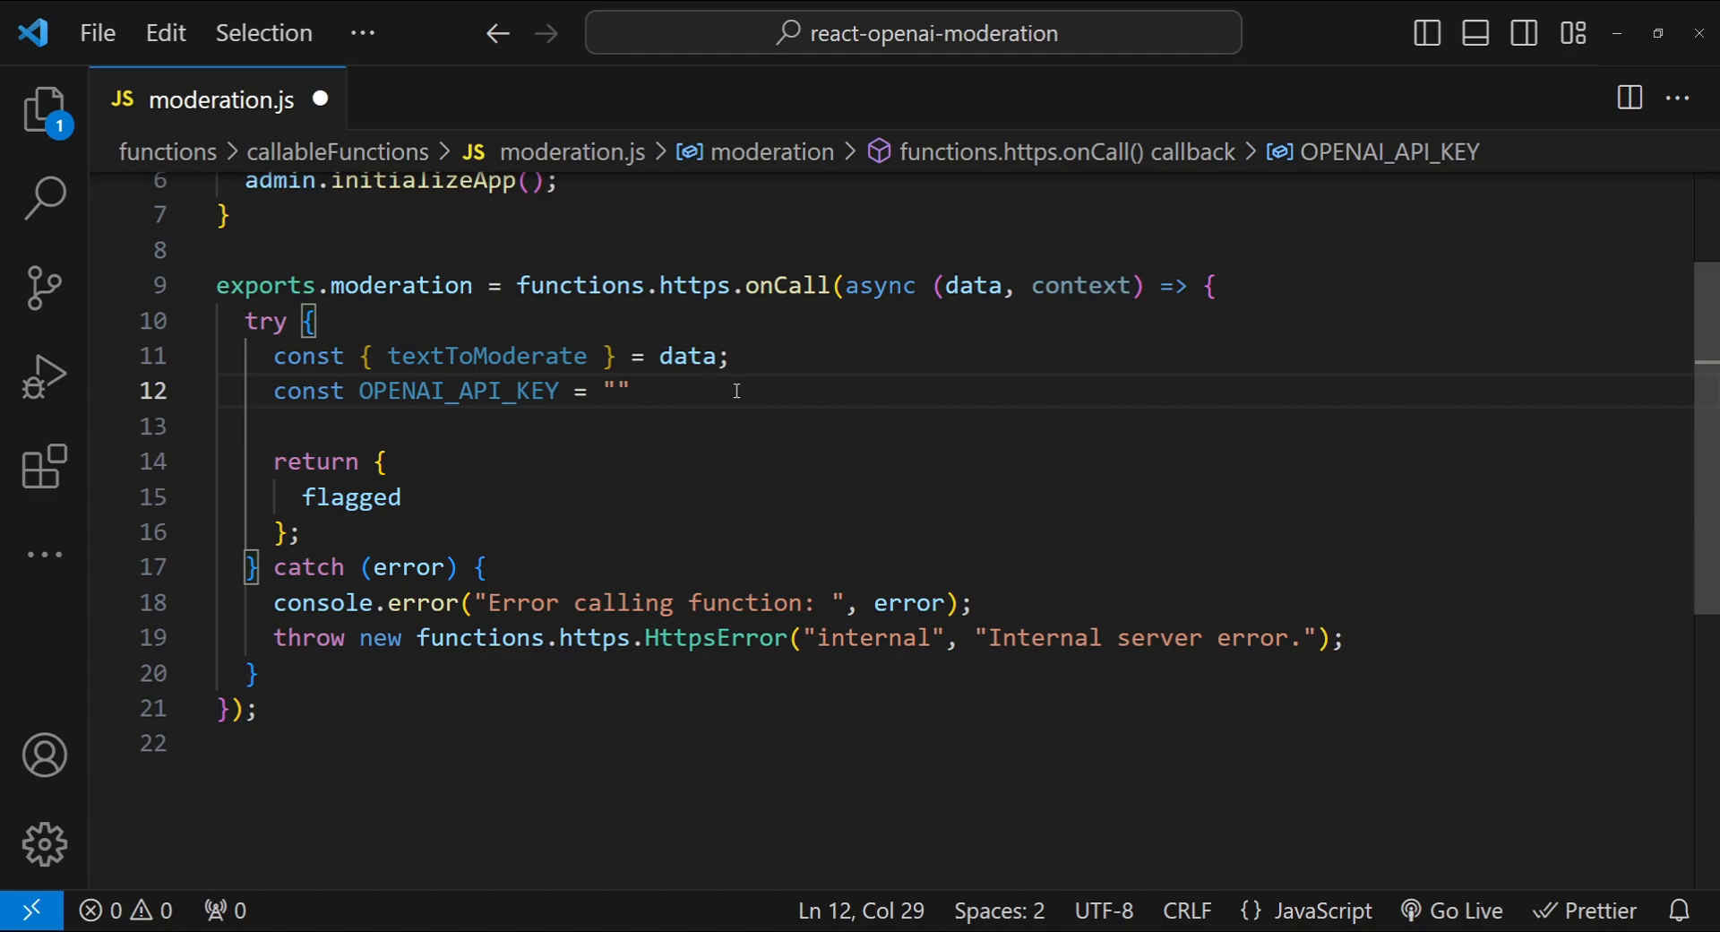
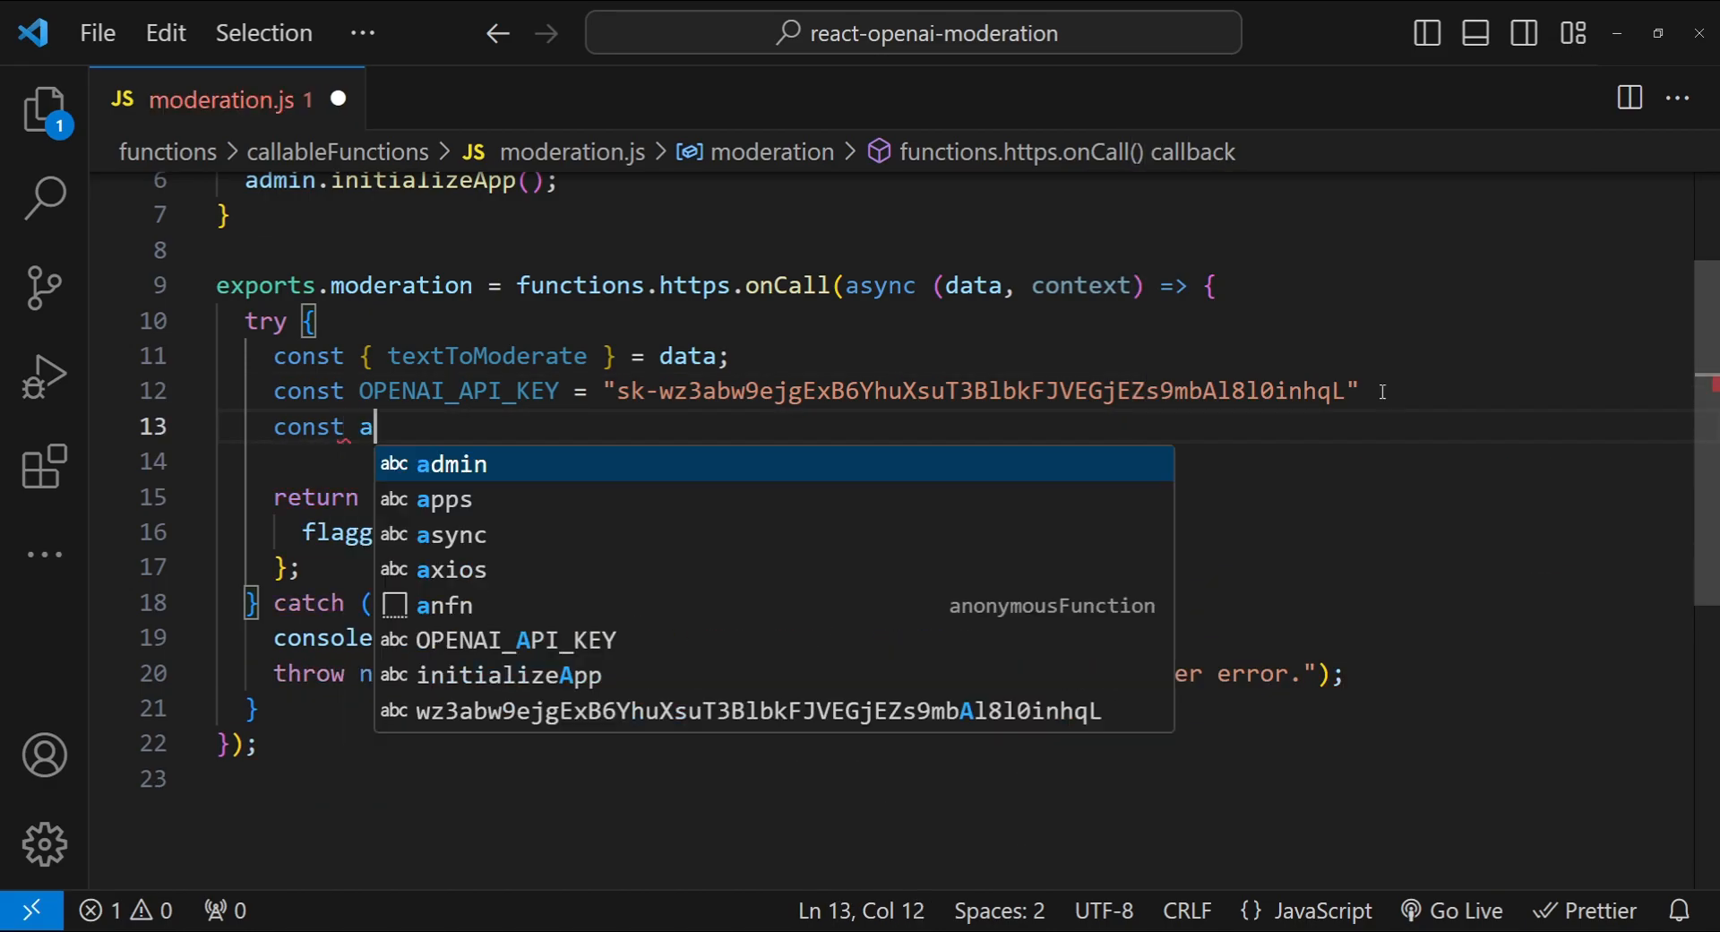
Define axiosInstance = axios.create() with a config object starting a baseURL key.
text(xiosInsta)
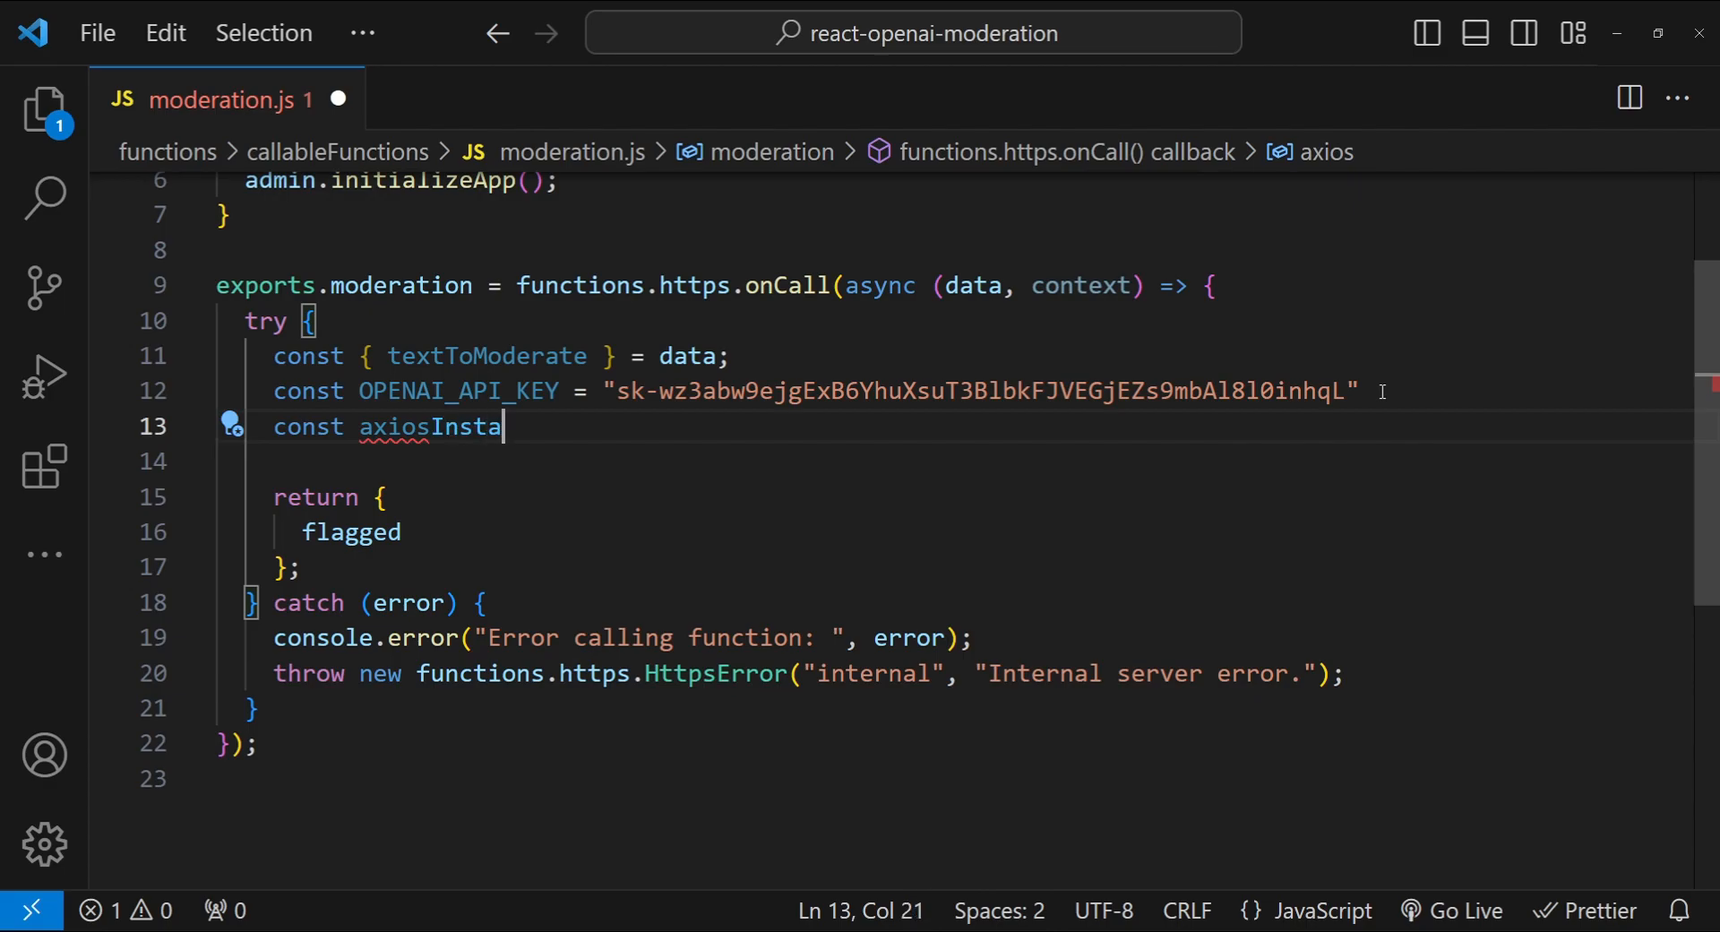
text(nce = a)
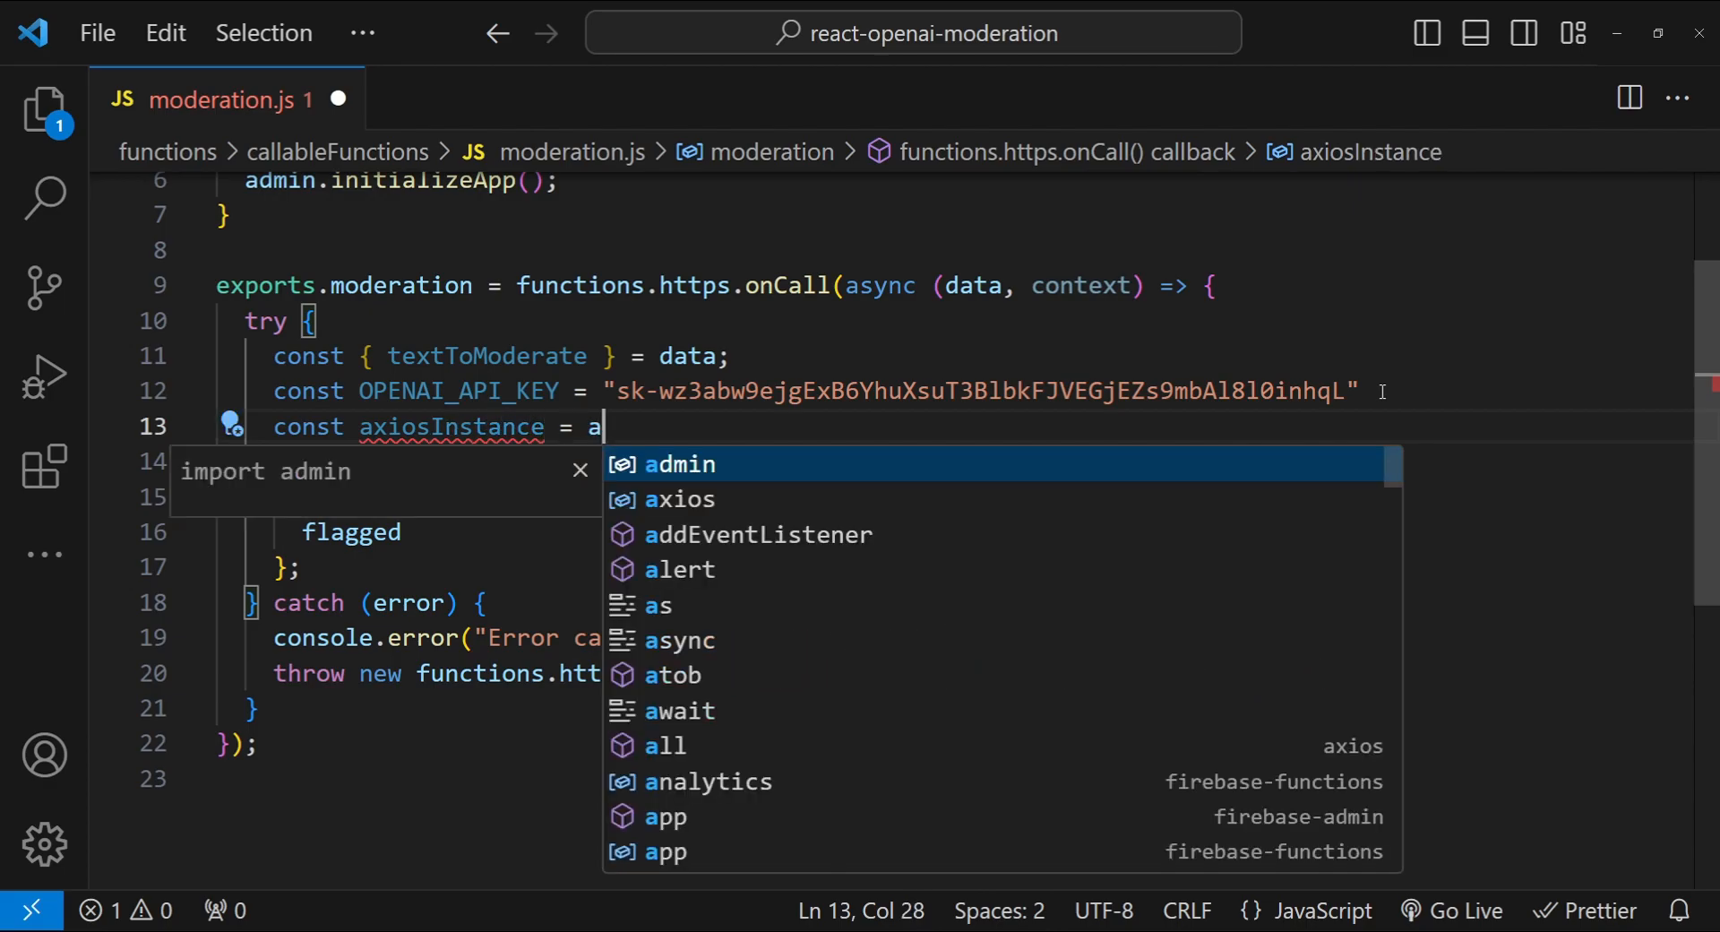
text(xios)
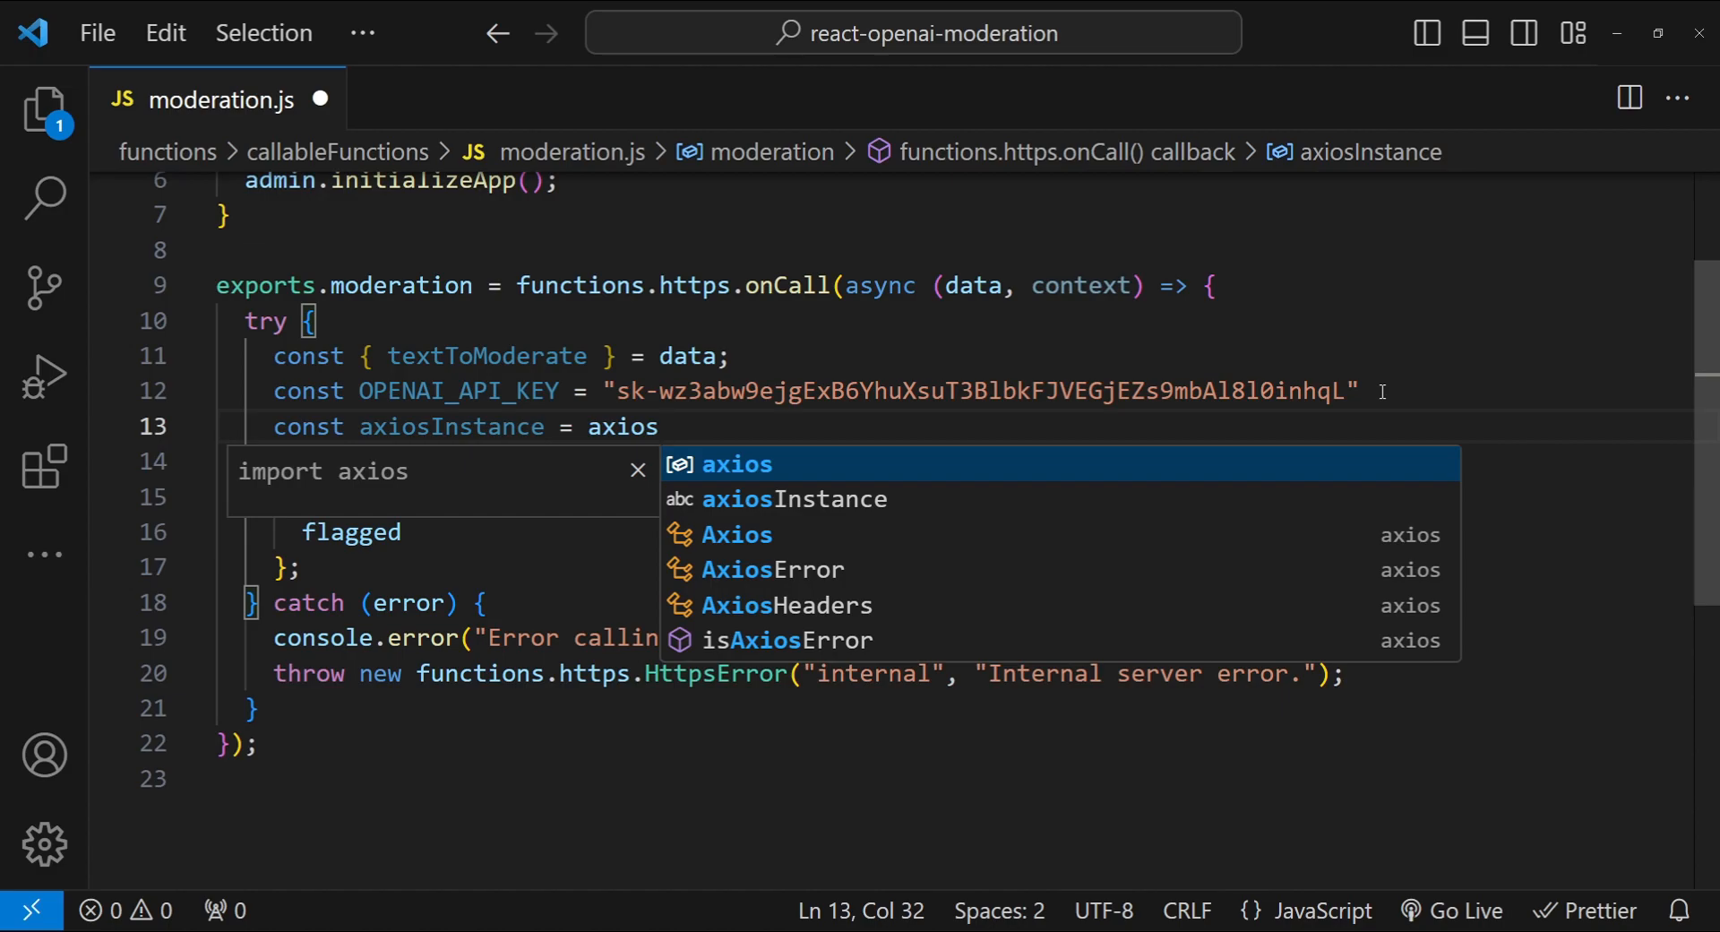
text(.cre)
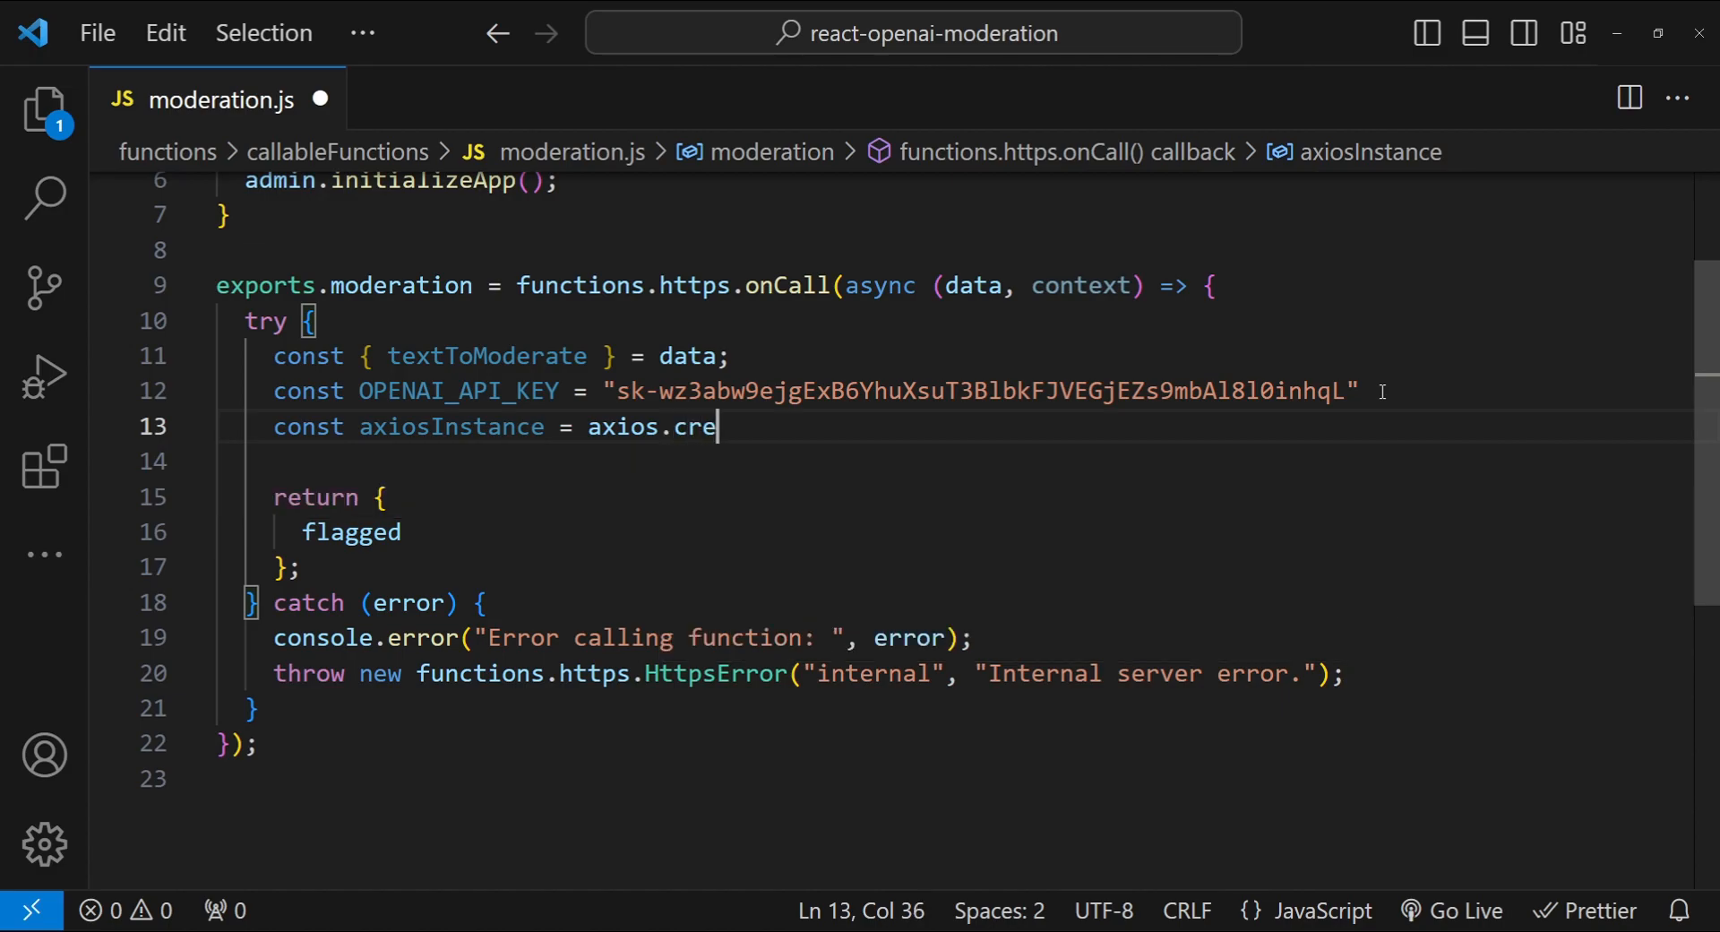
text(ate())
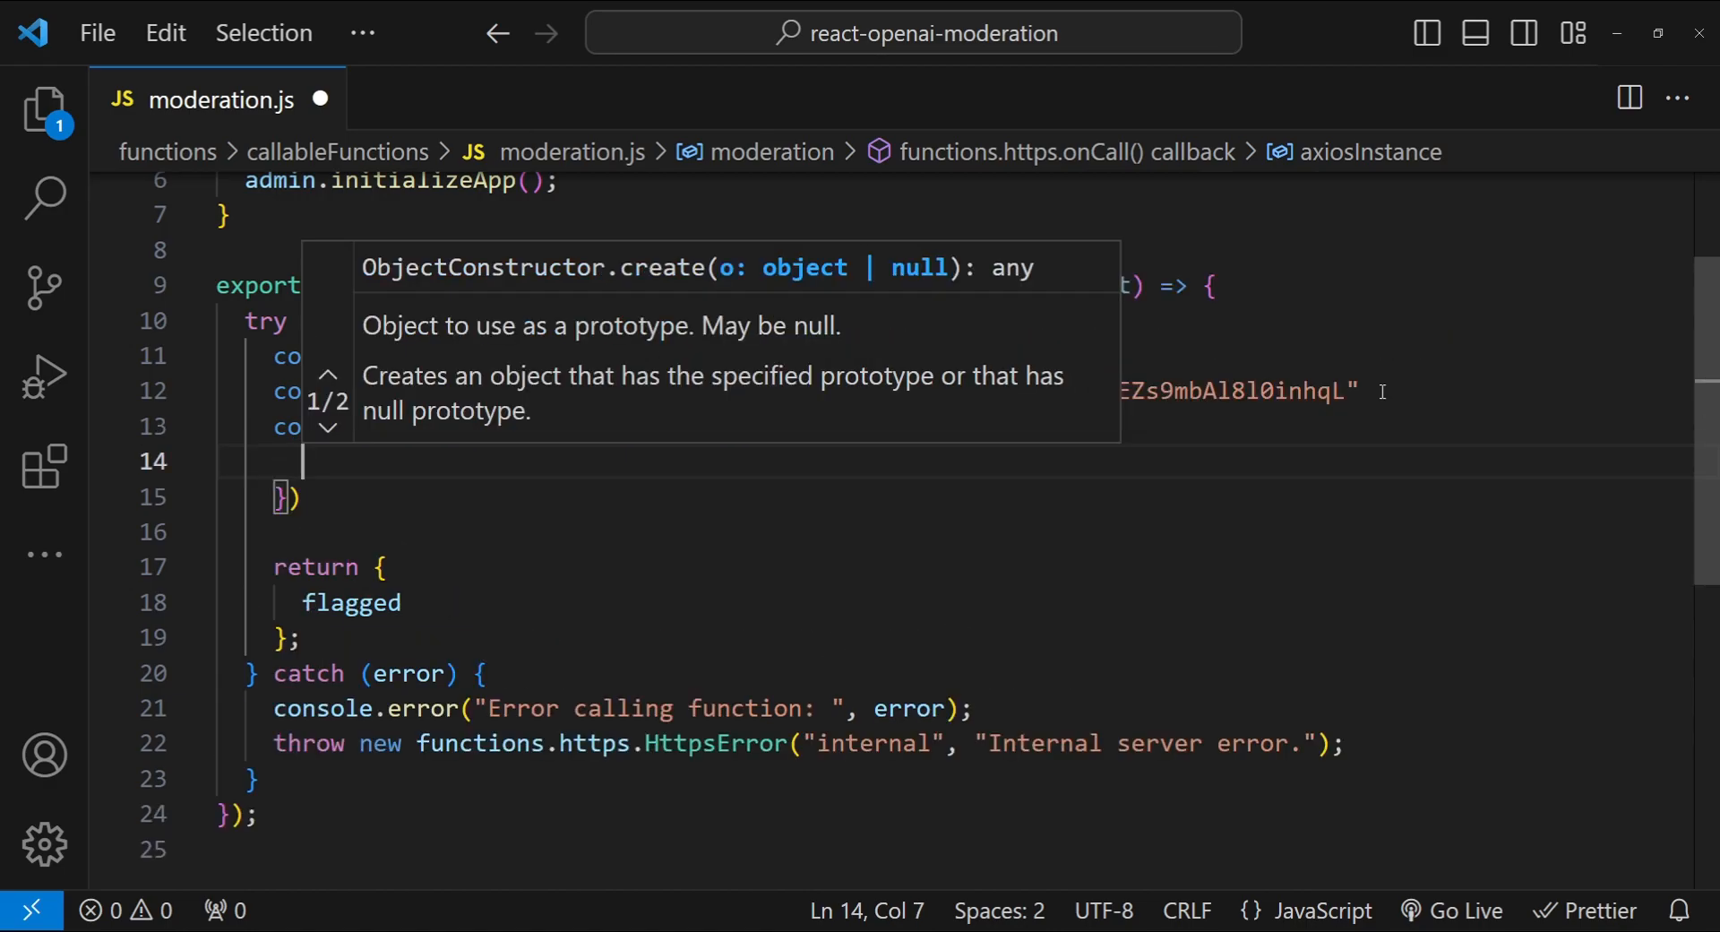
mouse_move(1177, 472)
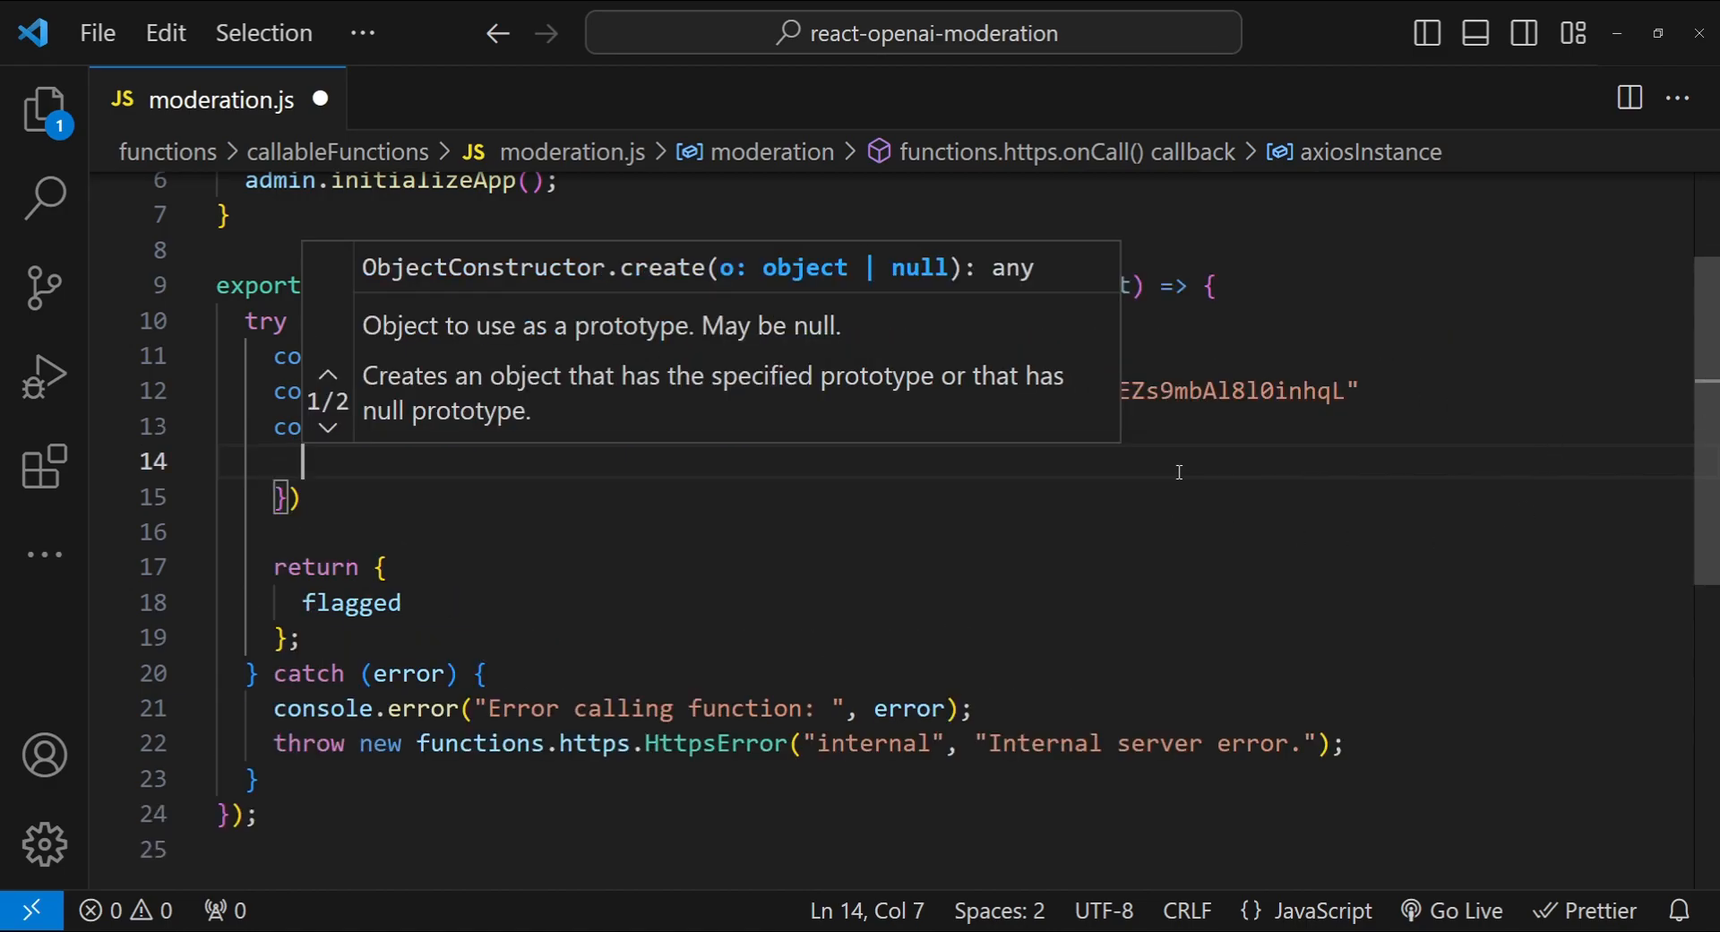
text(base)
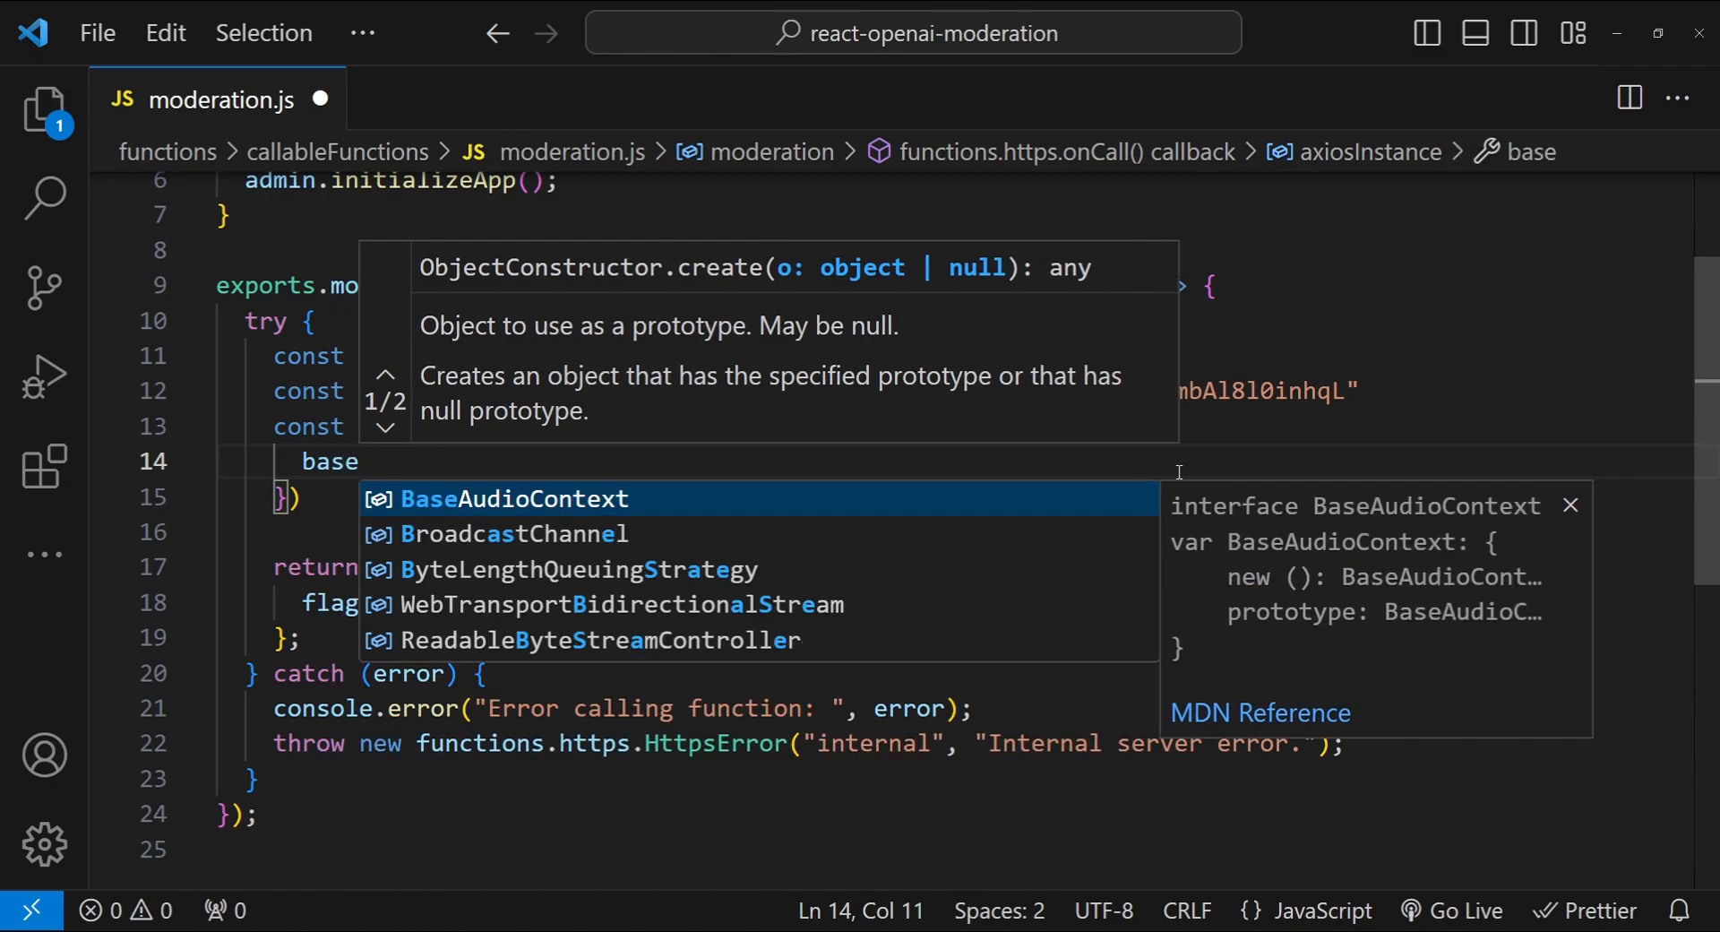
text(URL:)
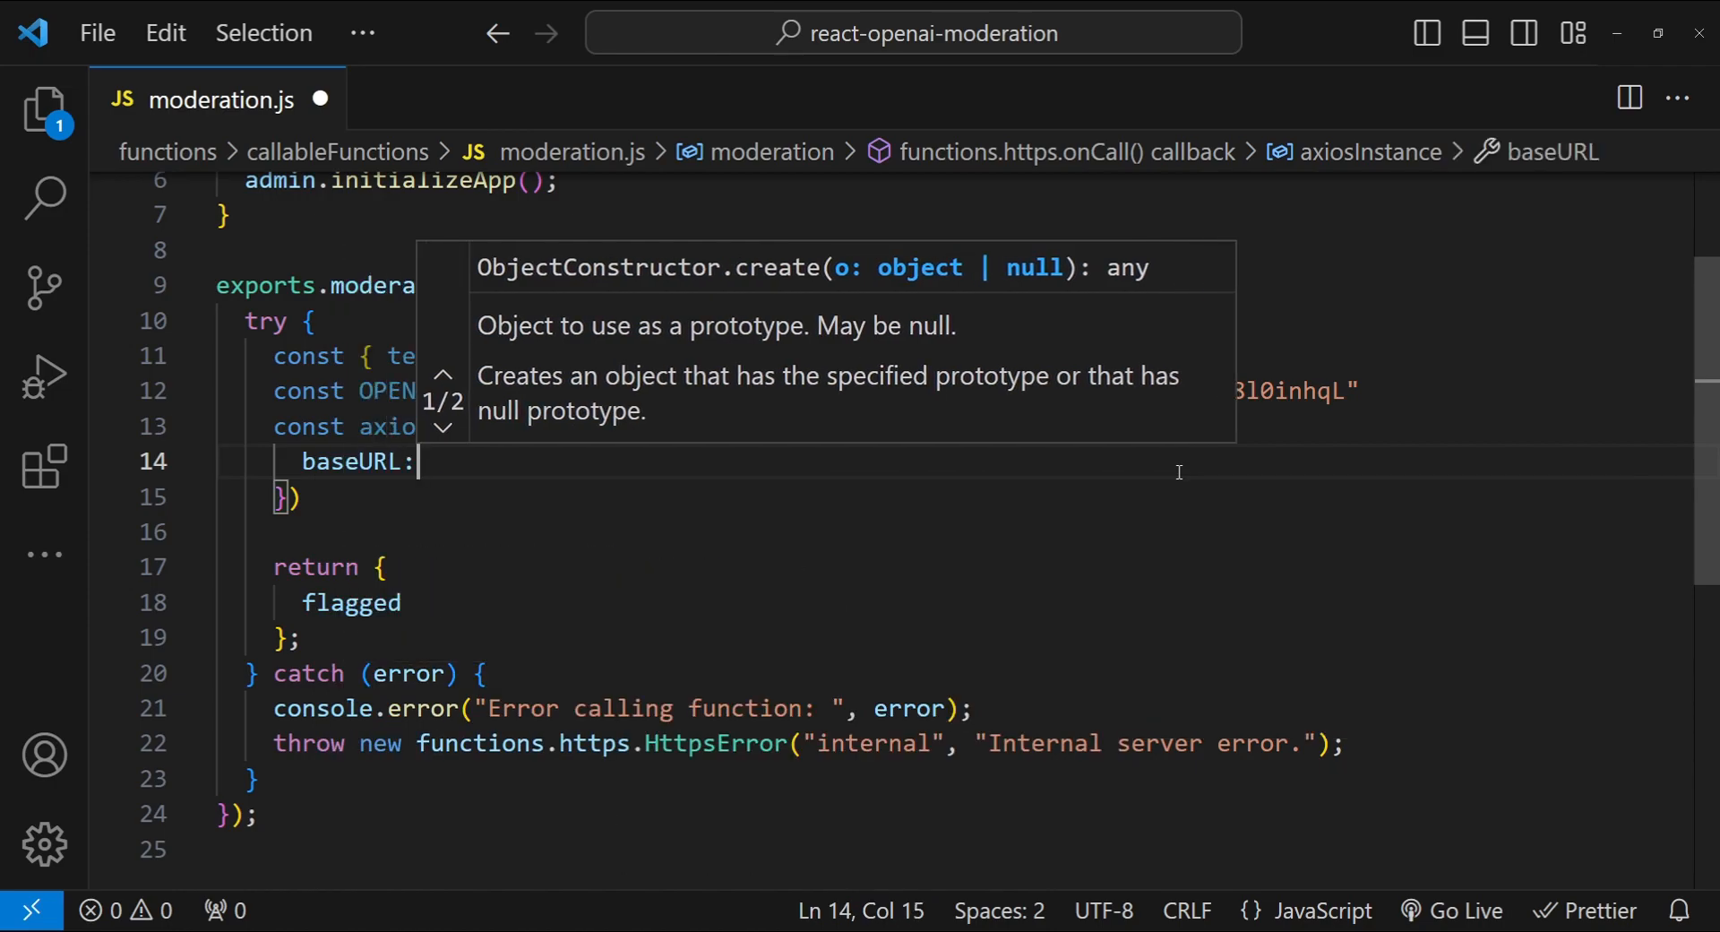
text(")
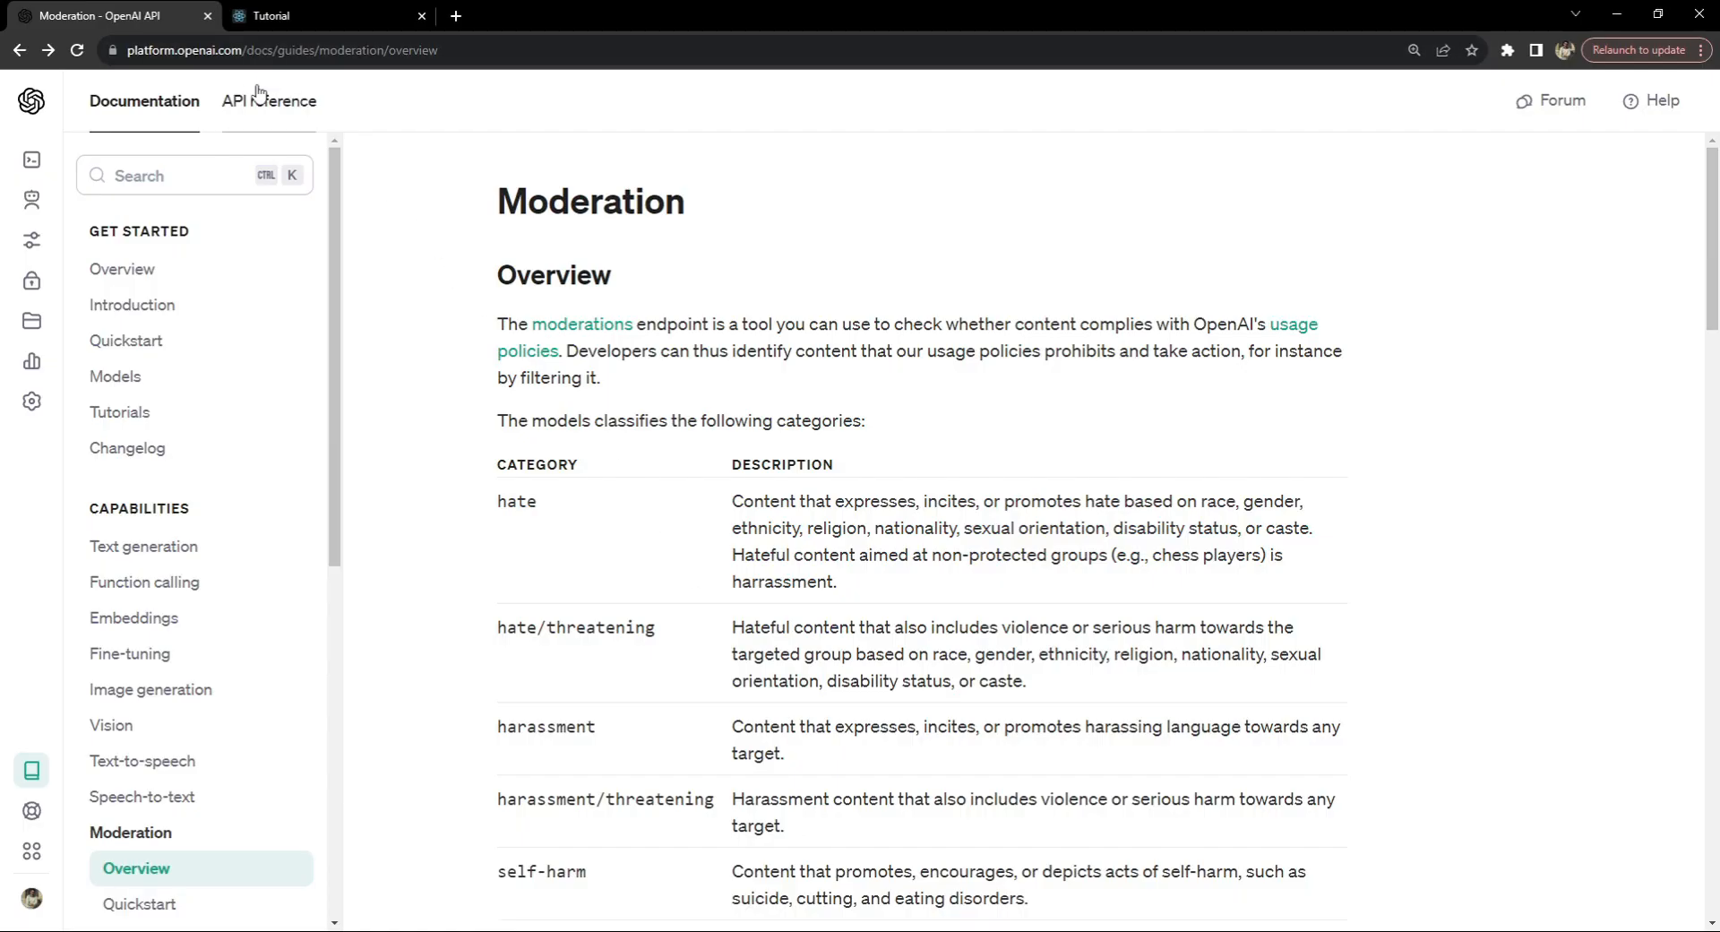
click(140, 903)
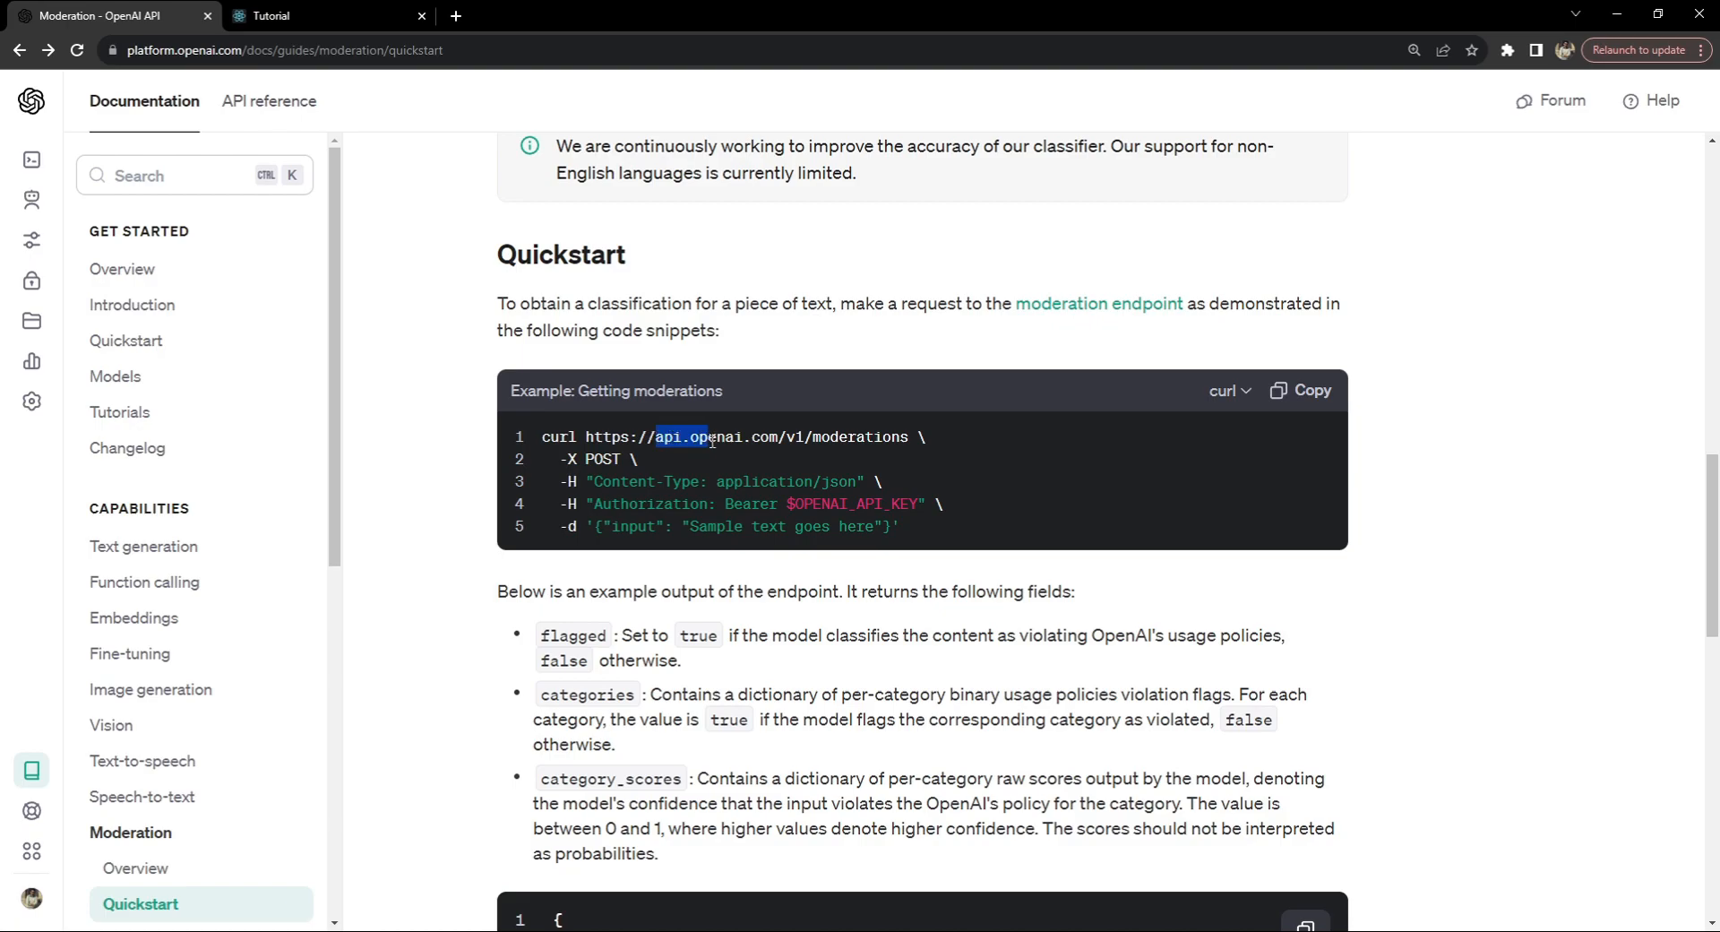
drag(659, 437, 801, 437)
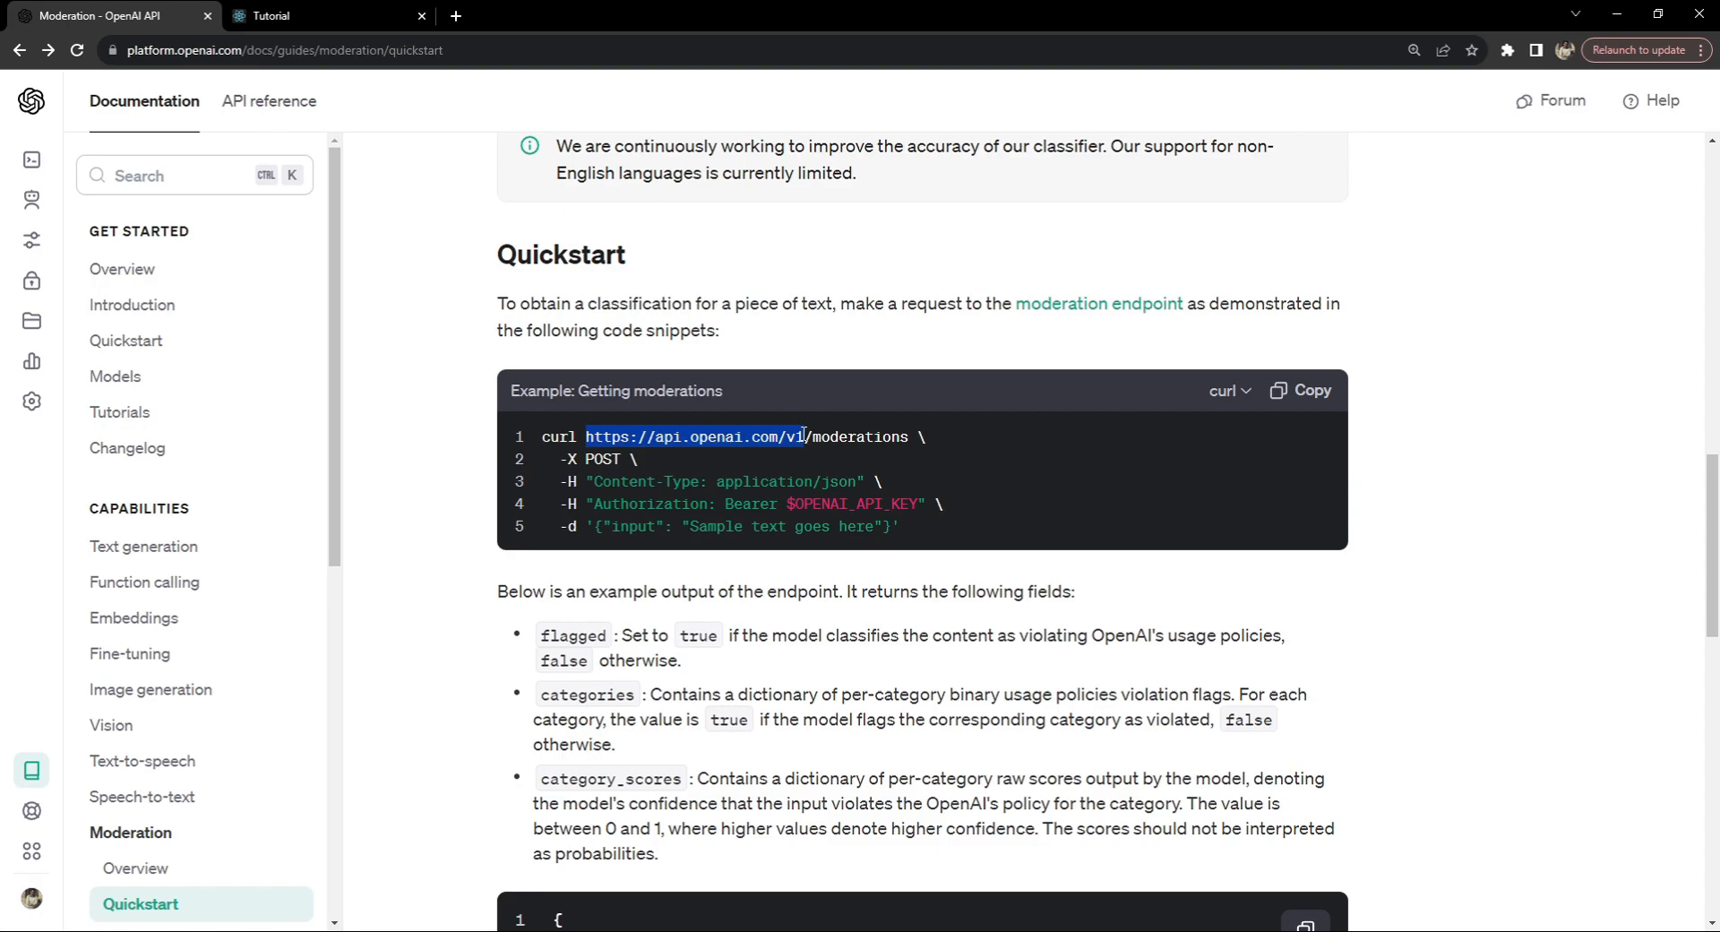
mouse_move(806, 916)
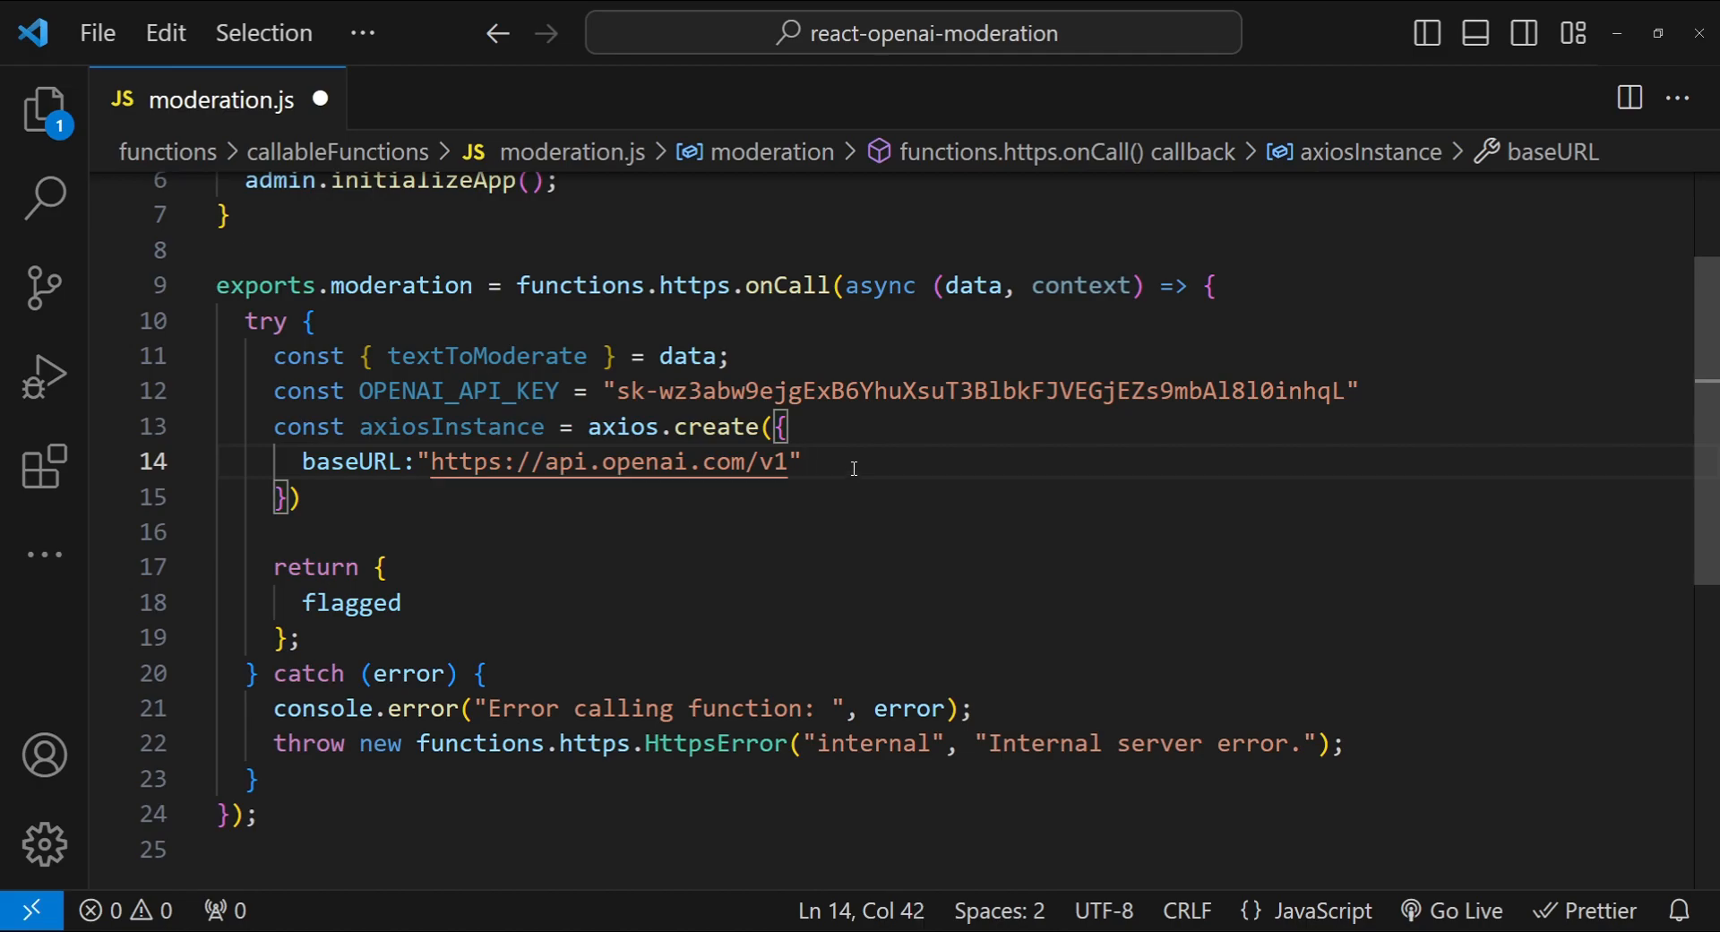
Add axios headers: Content-Type 'application/json' and Authorization `Bearer ${OPENAI_API_KEY}`.
text(heade)
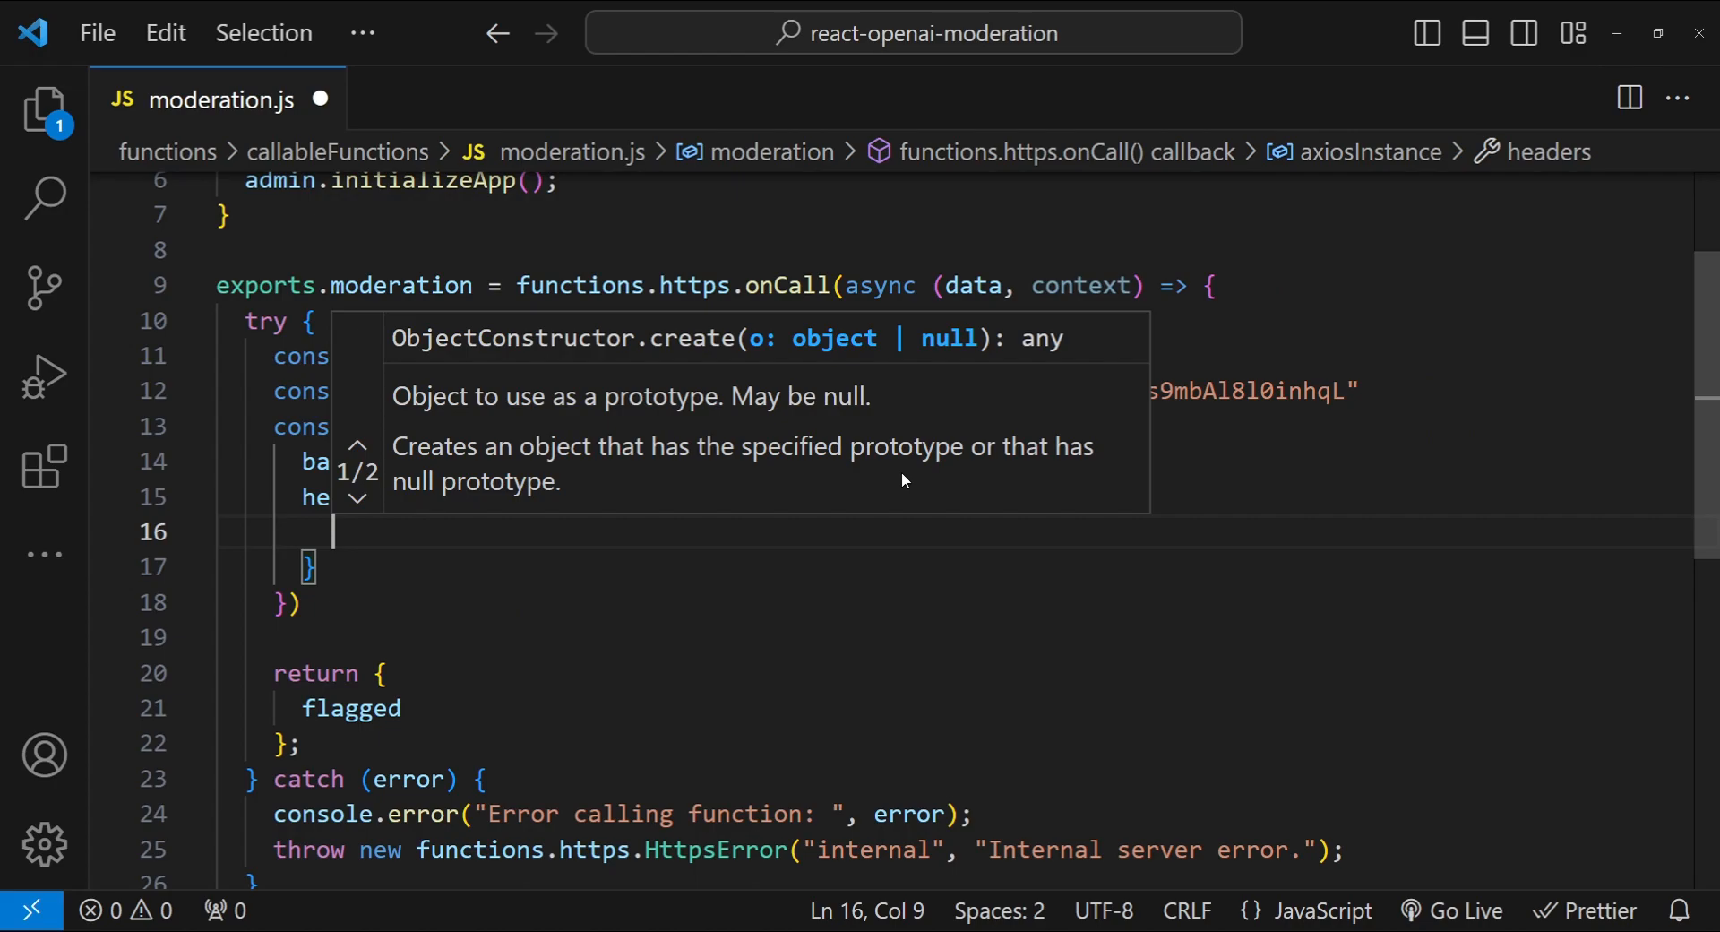
text("Co)
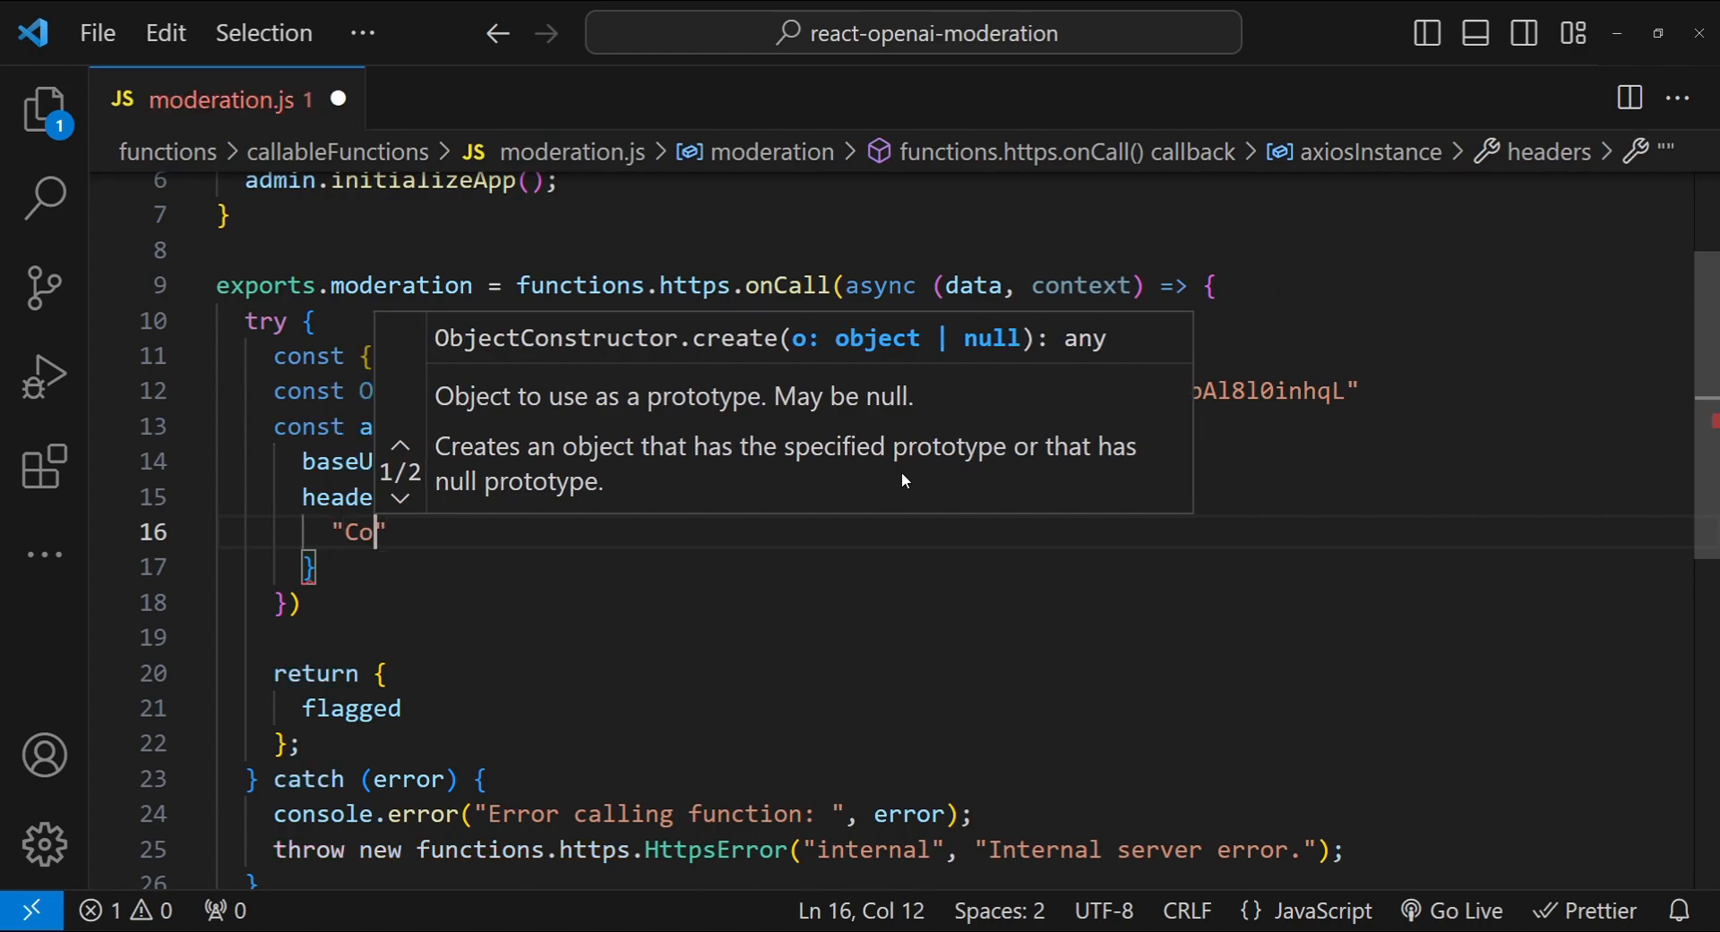
text(ntent-Type)
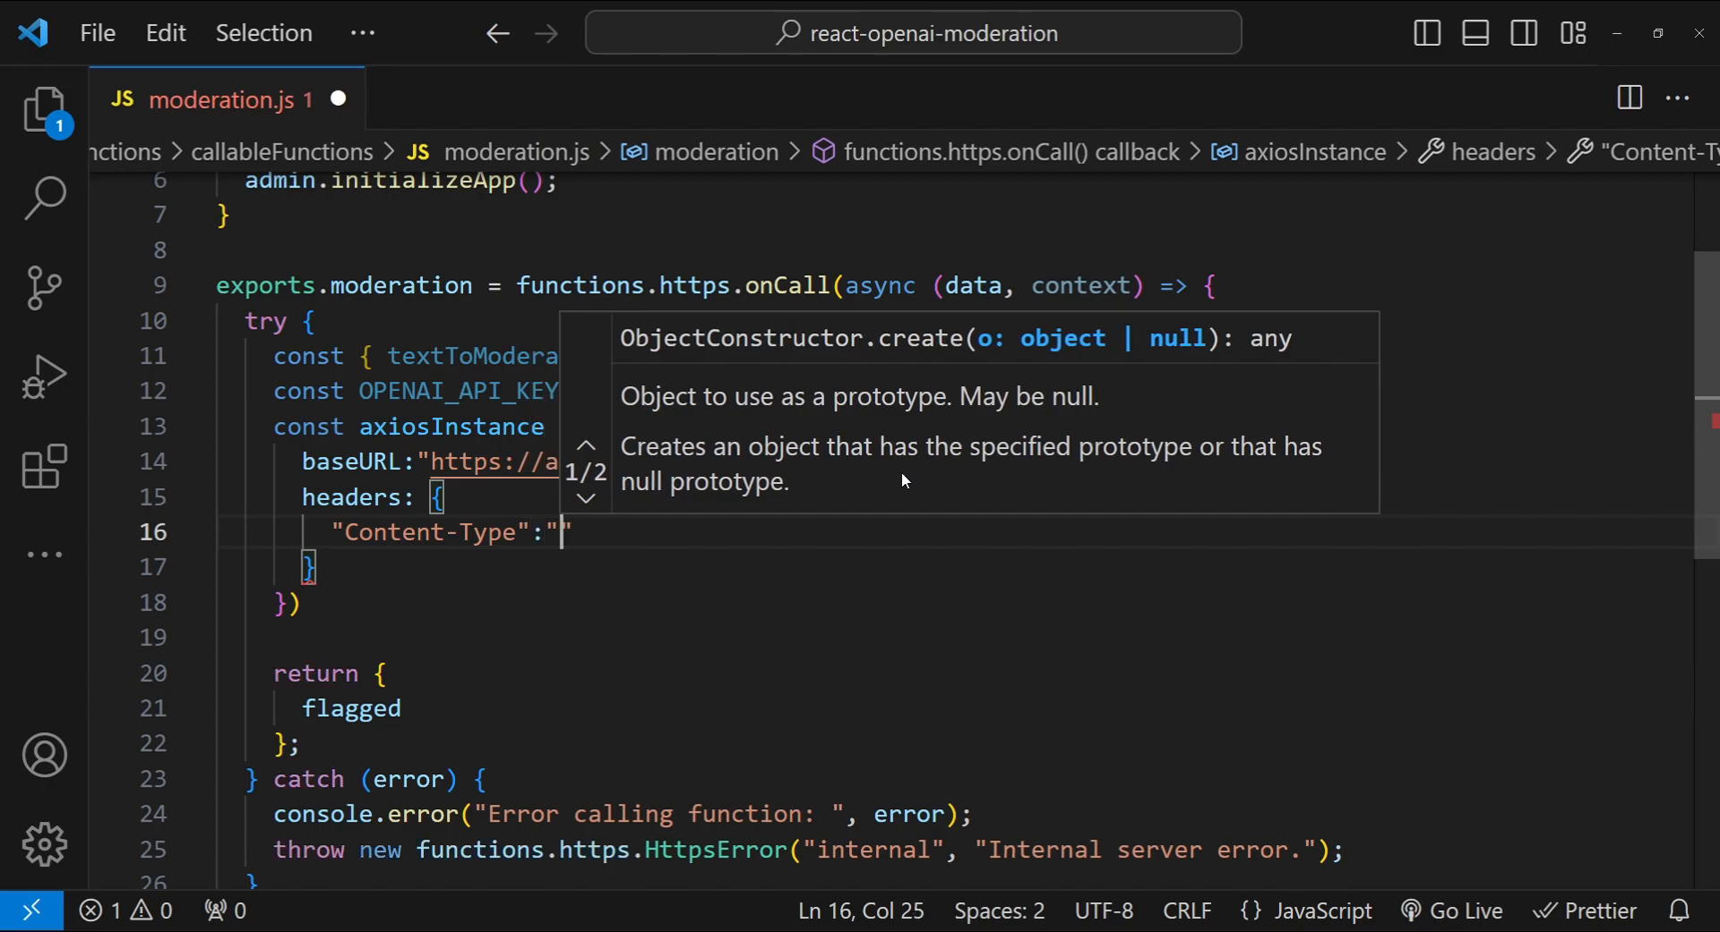
text(application)
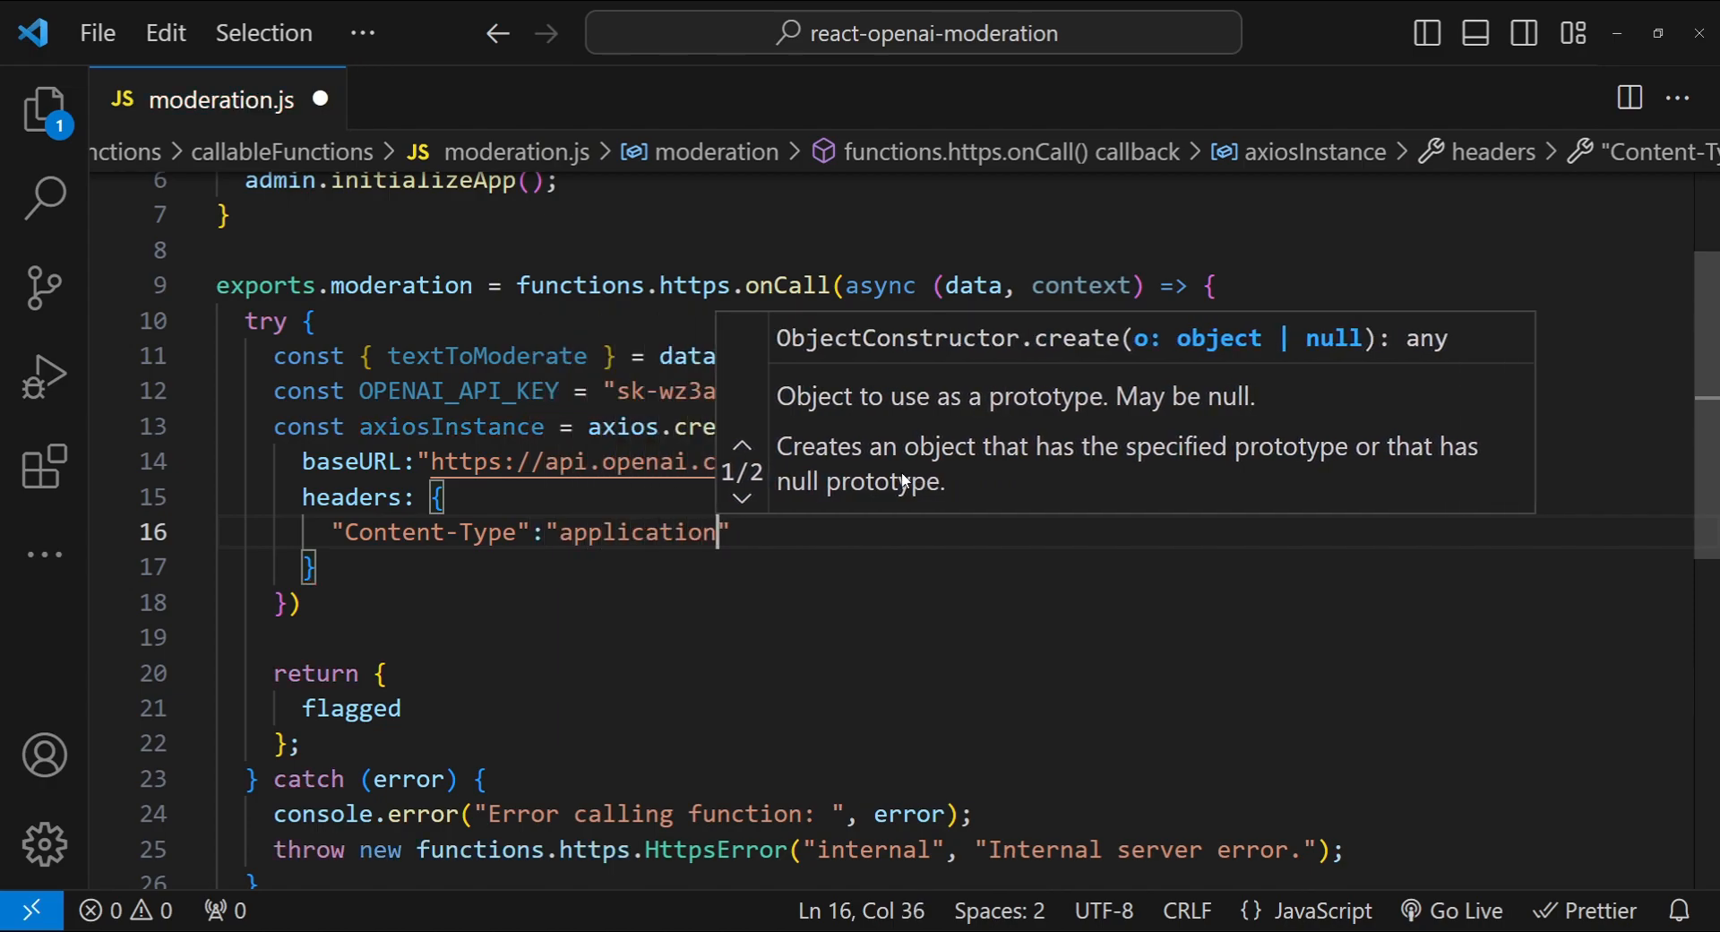
text(/j)
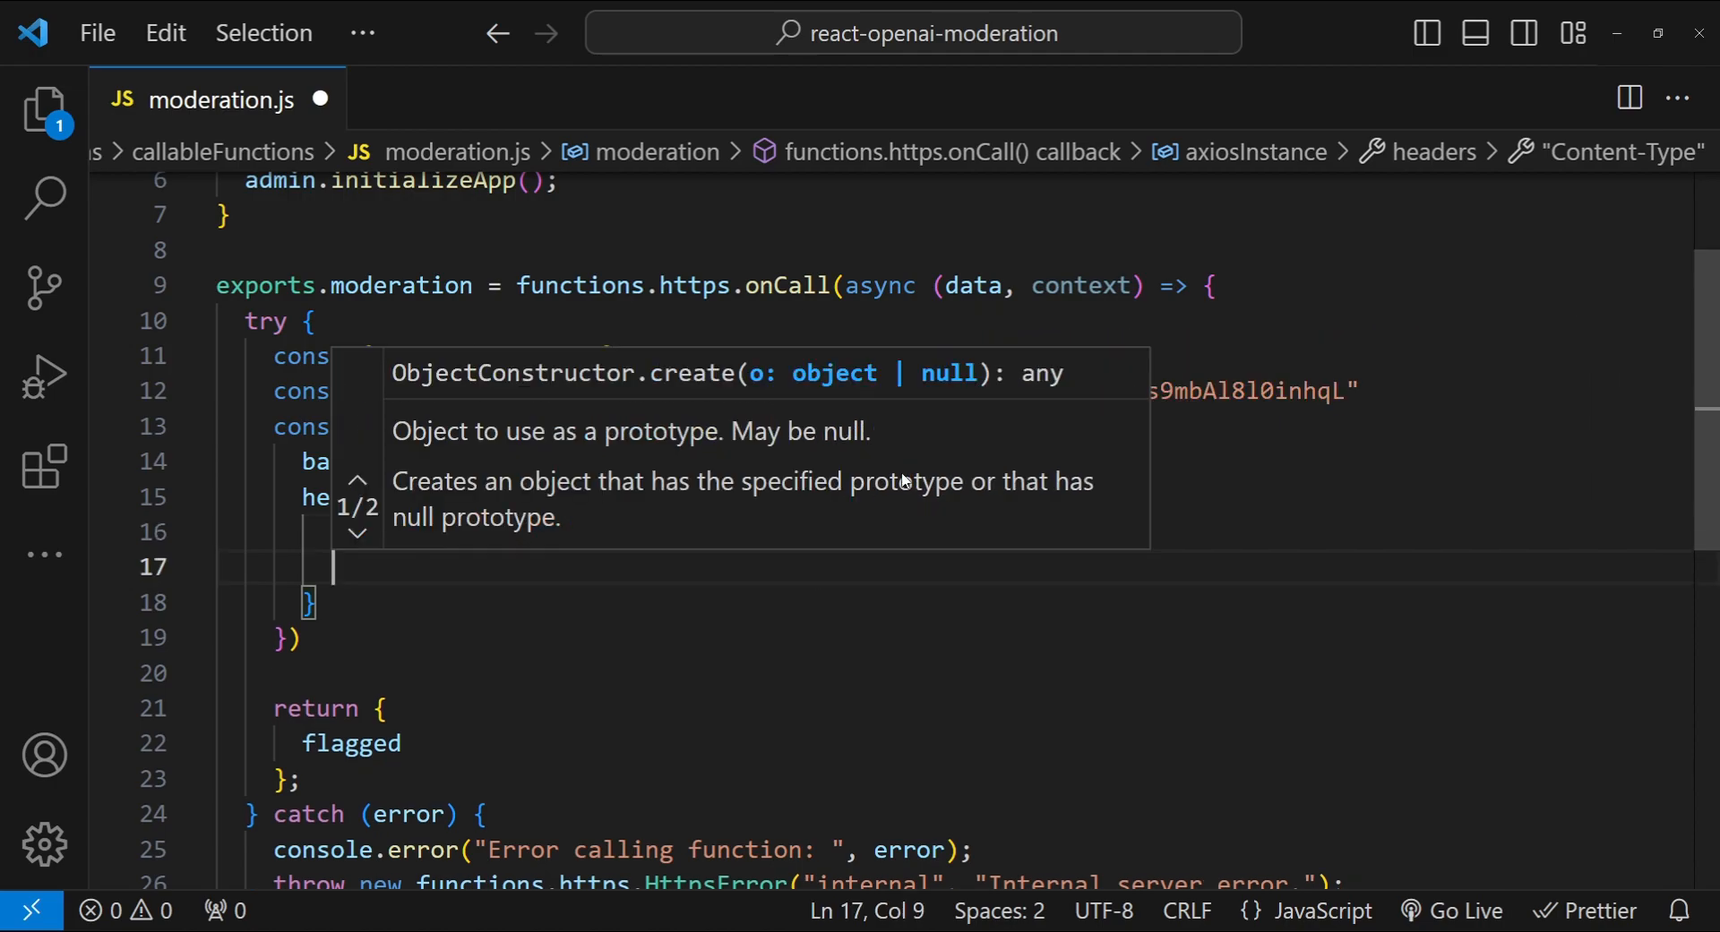
text(Authorization)
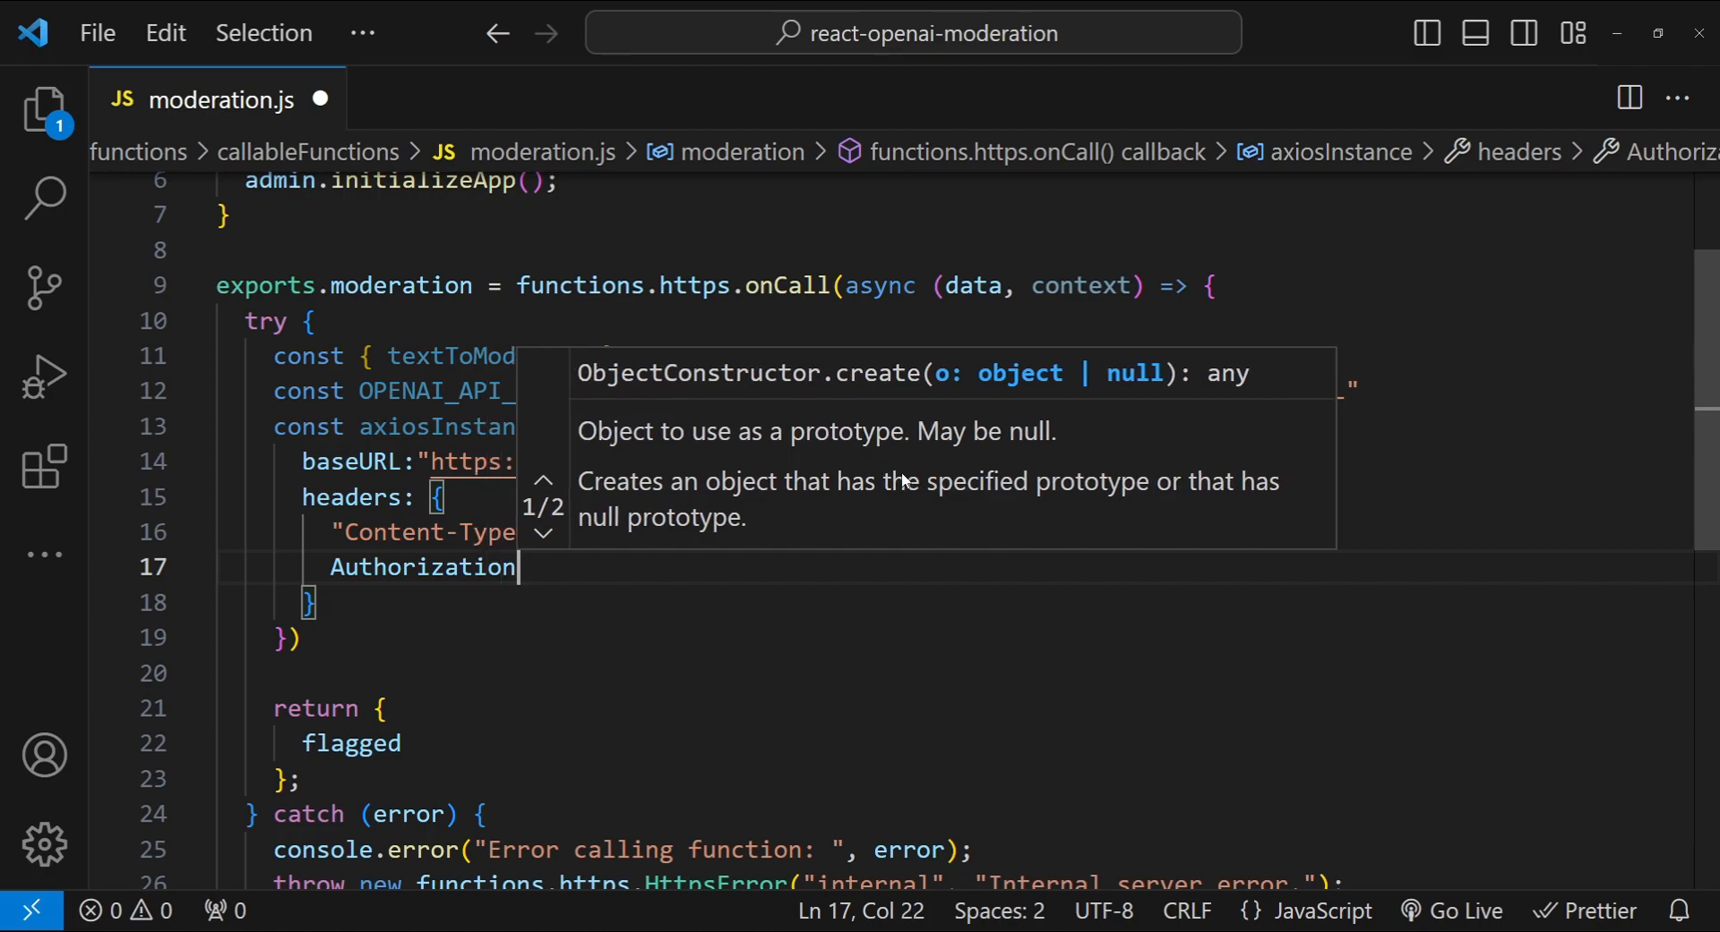
text(:)
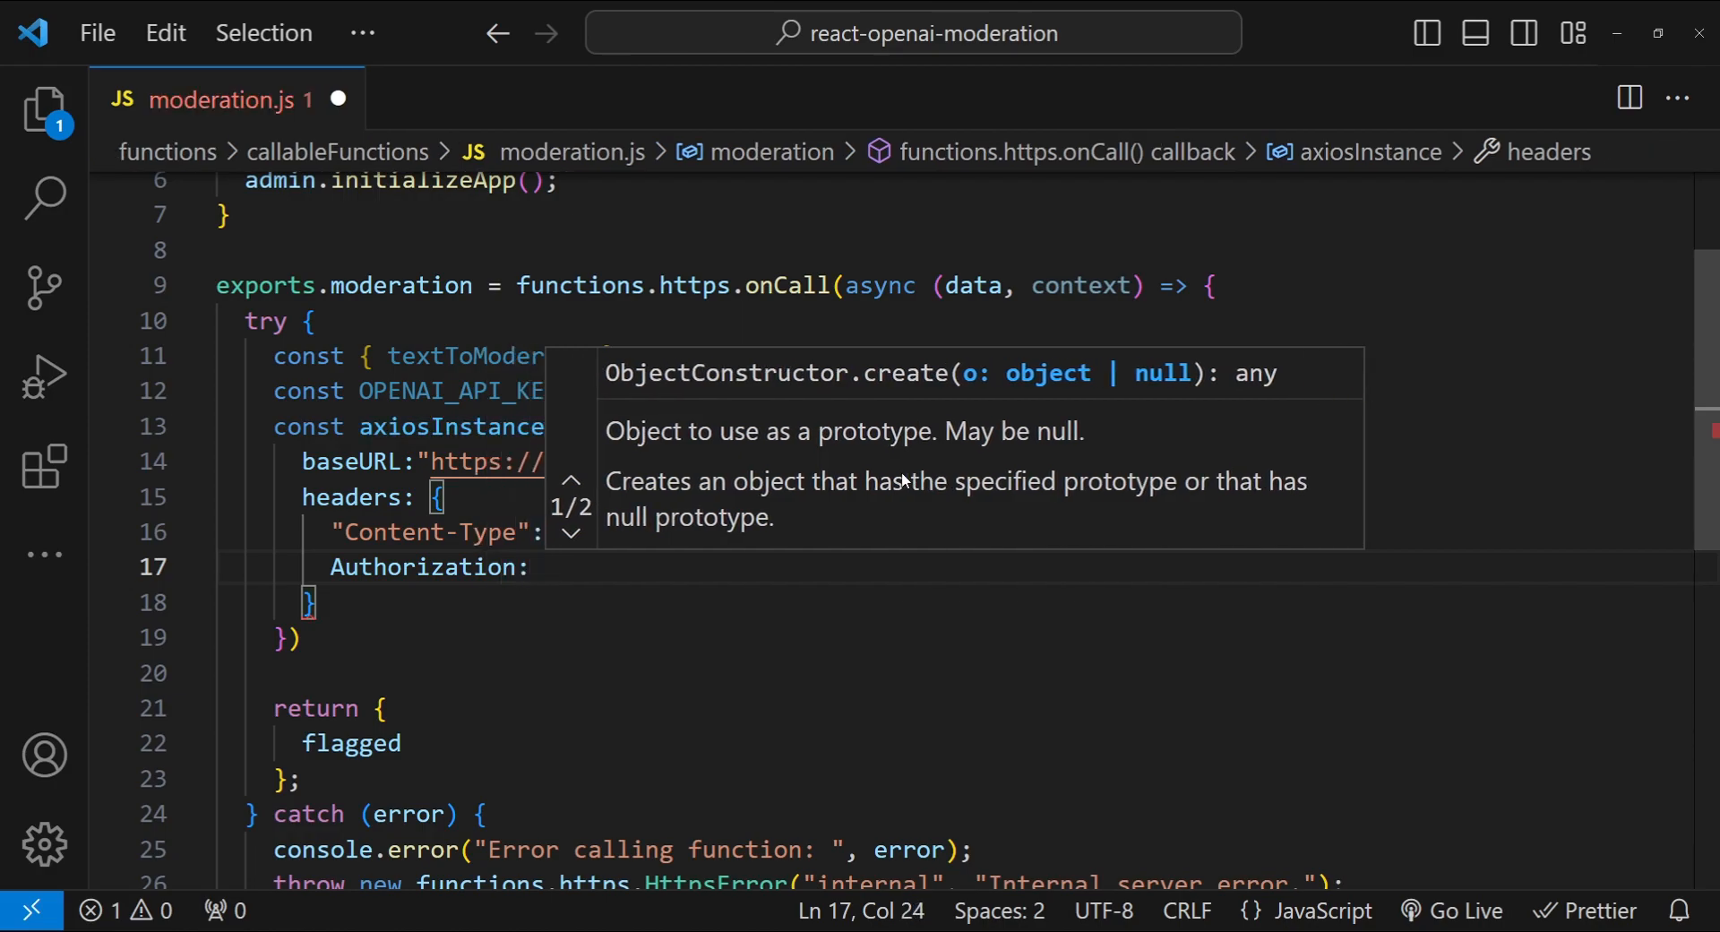
text(`)
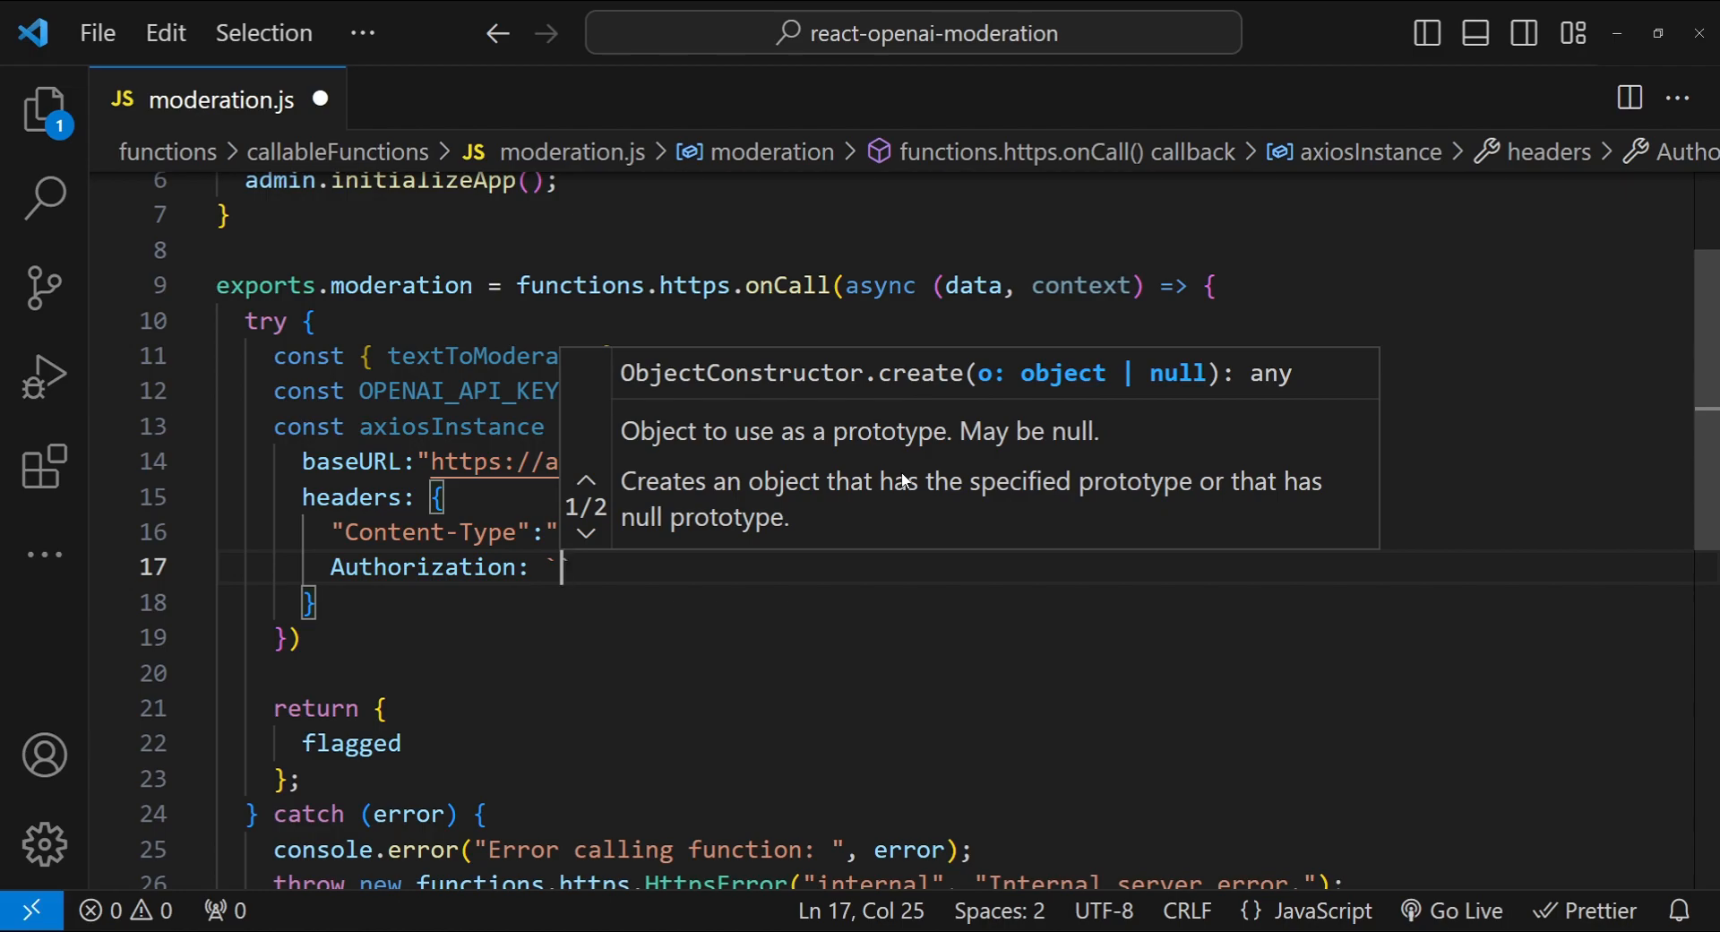
text(Bearer)
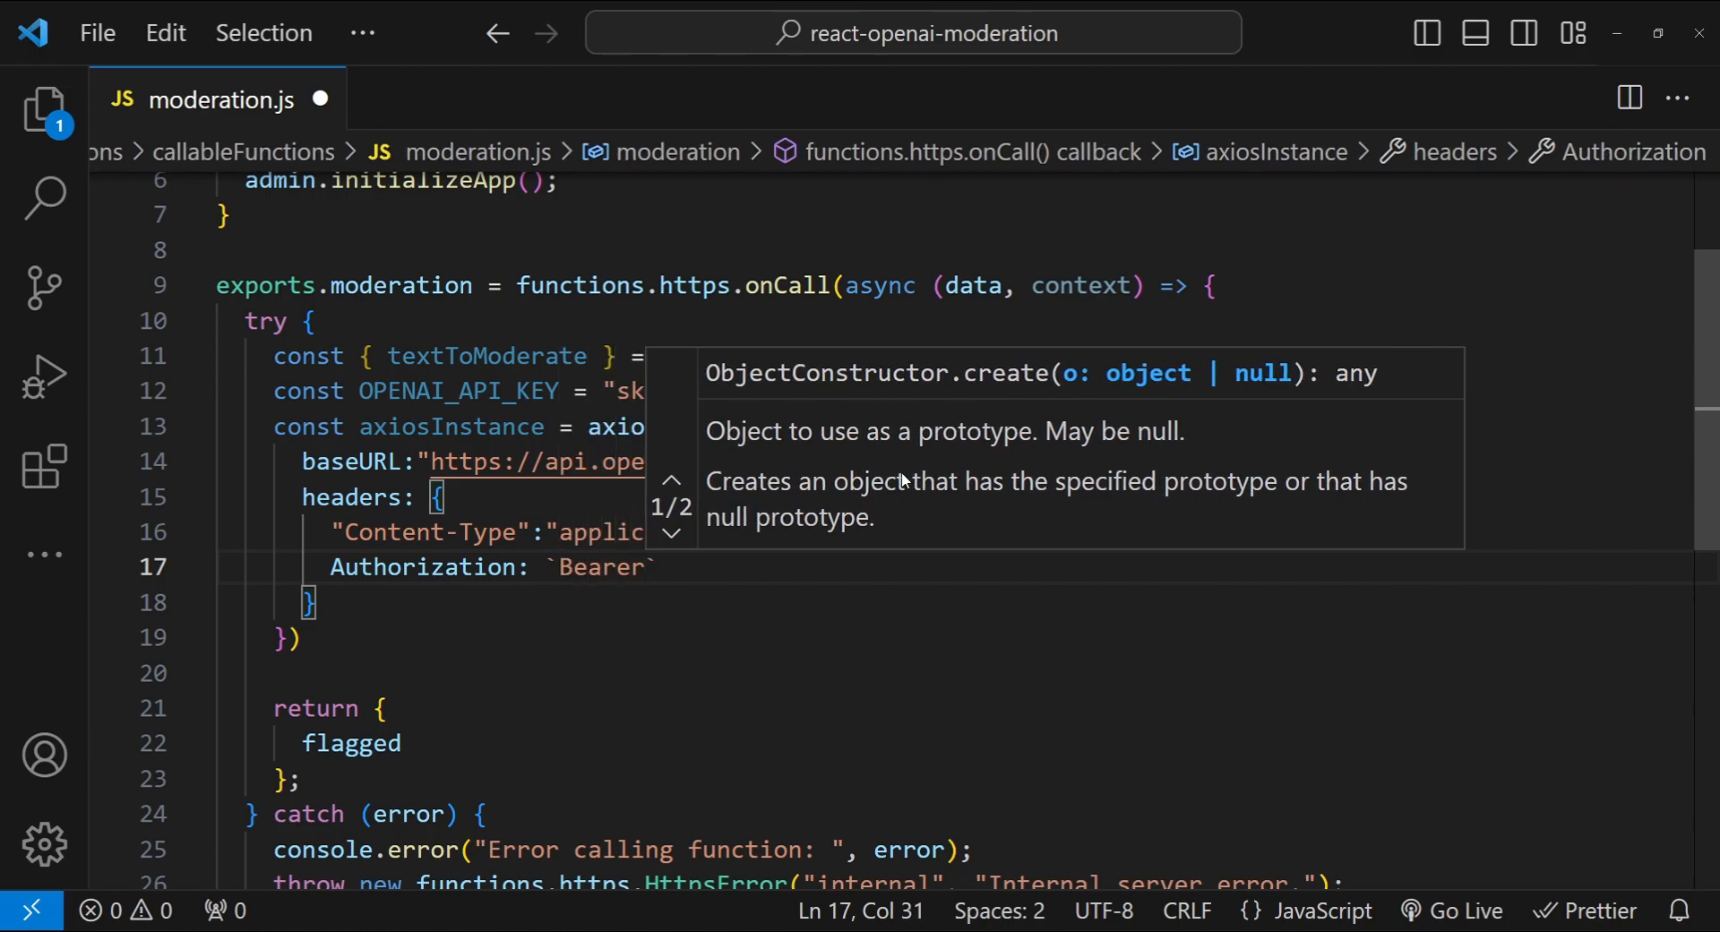
text(${})
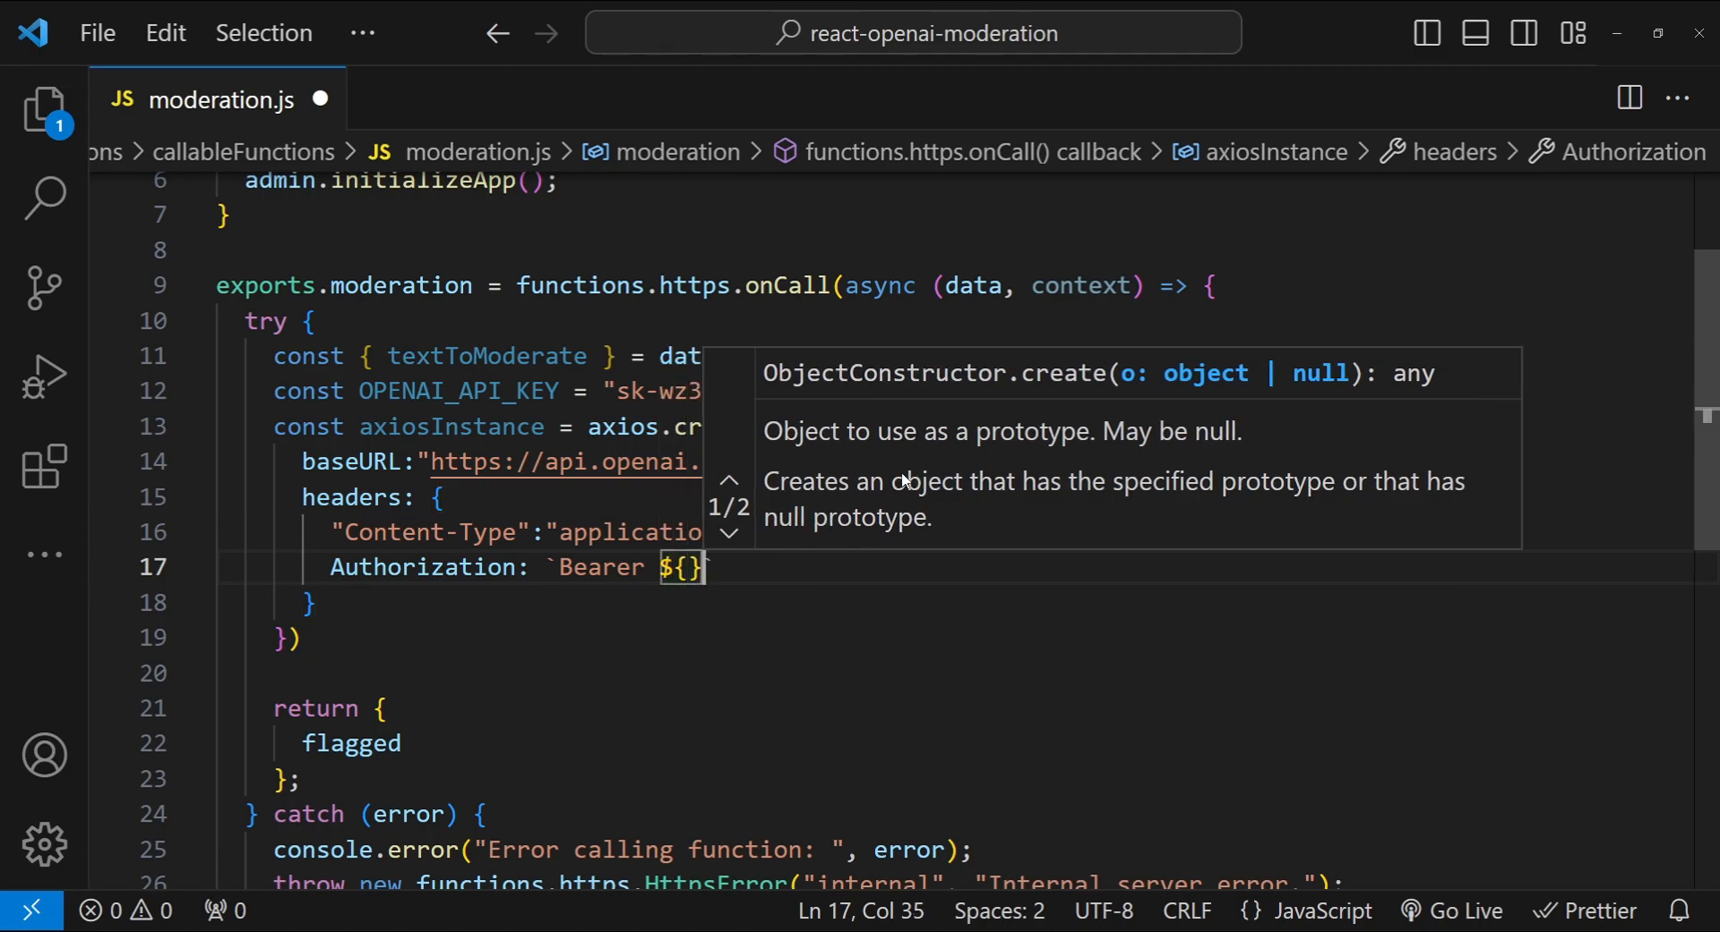
text(open)
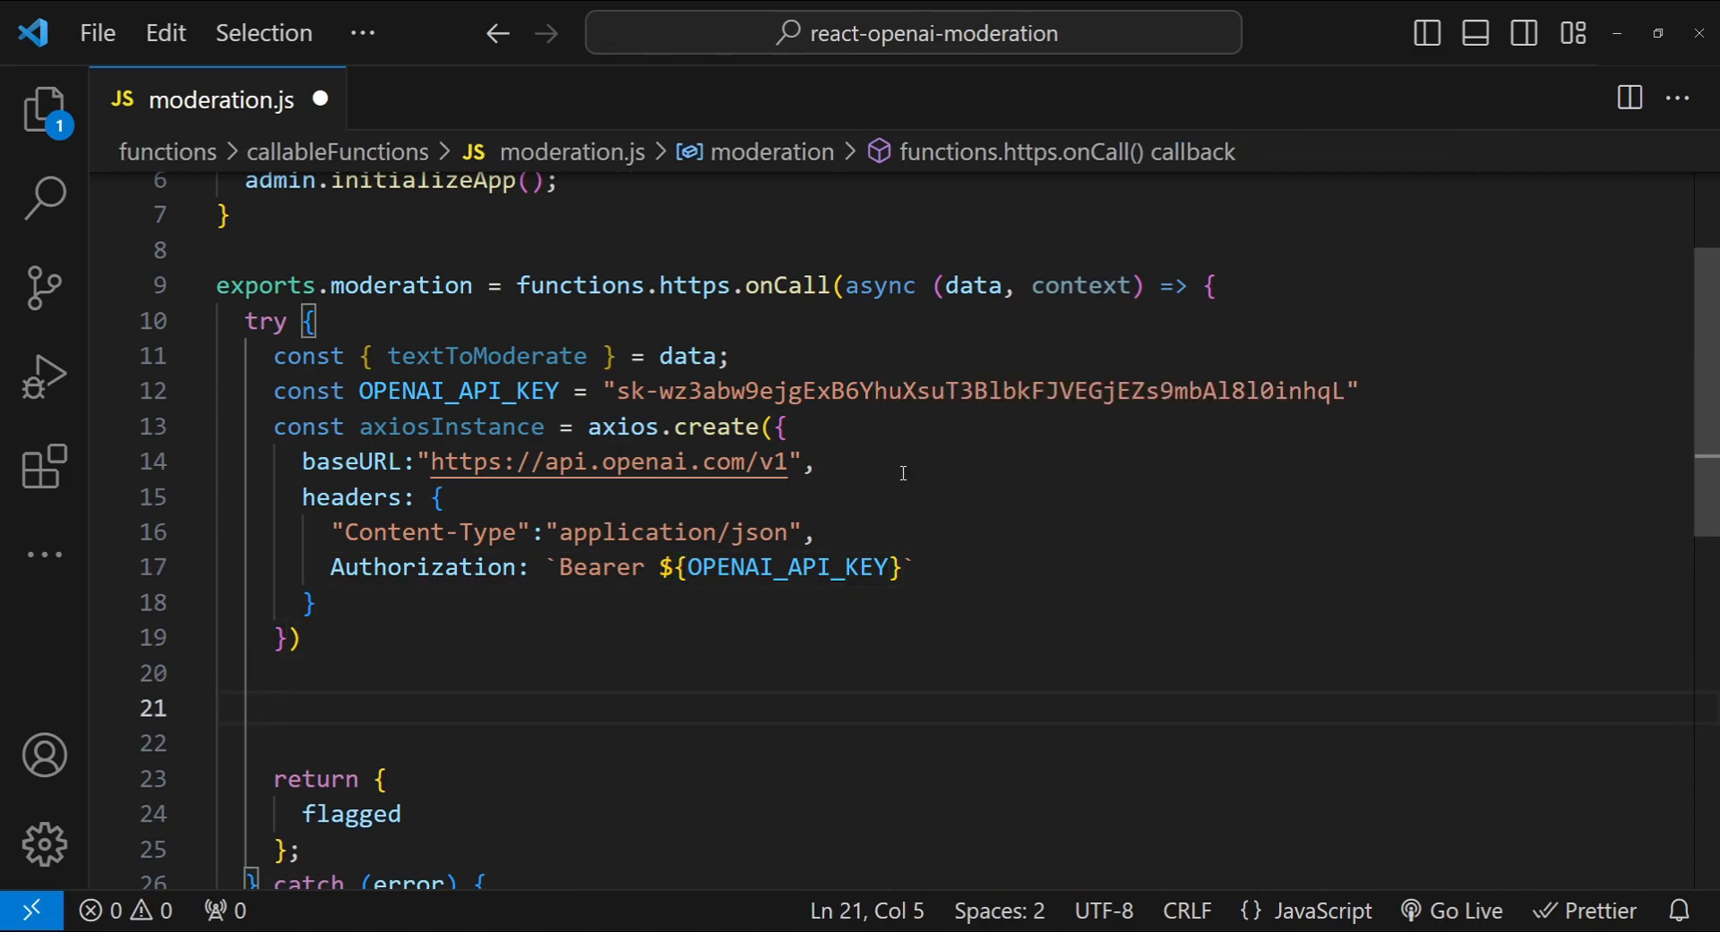
Declare const response awaiting axiosInstance.post to '/moderations'.
text(const)
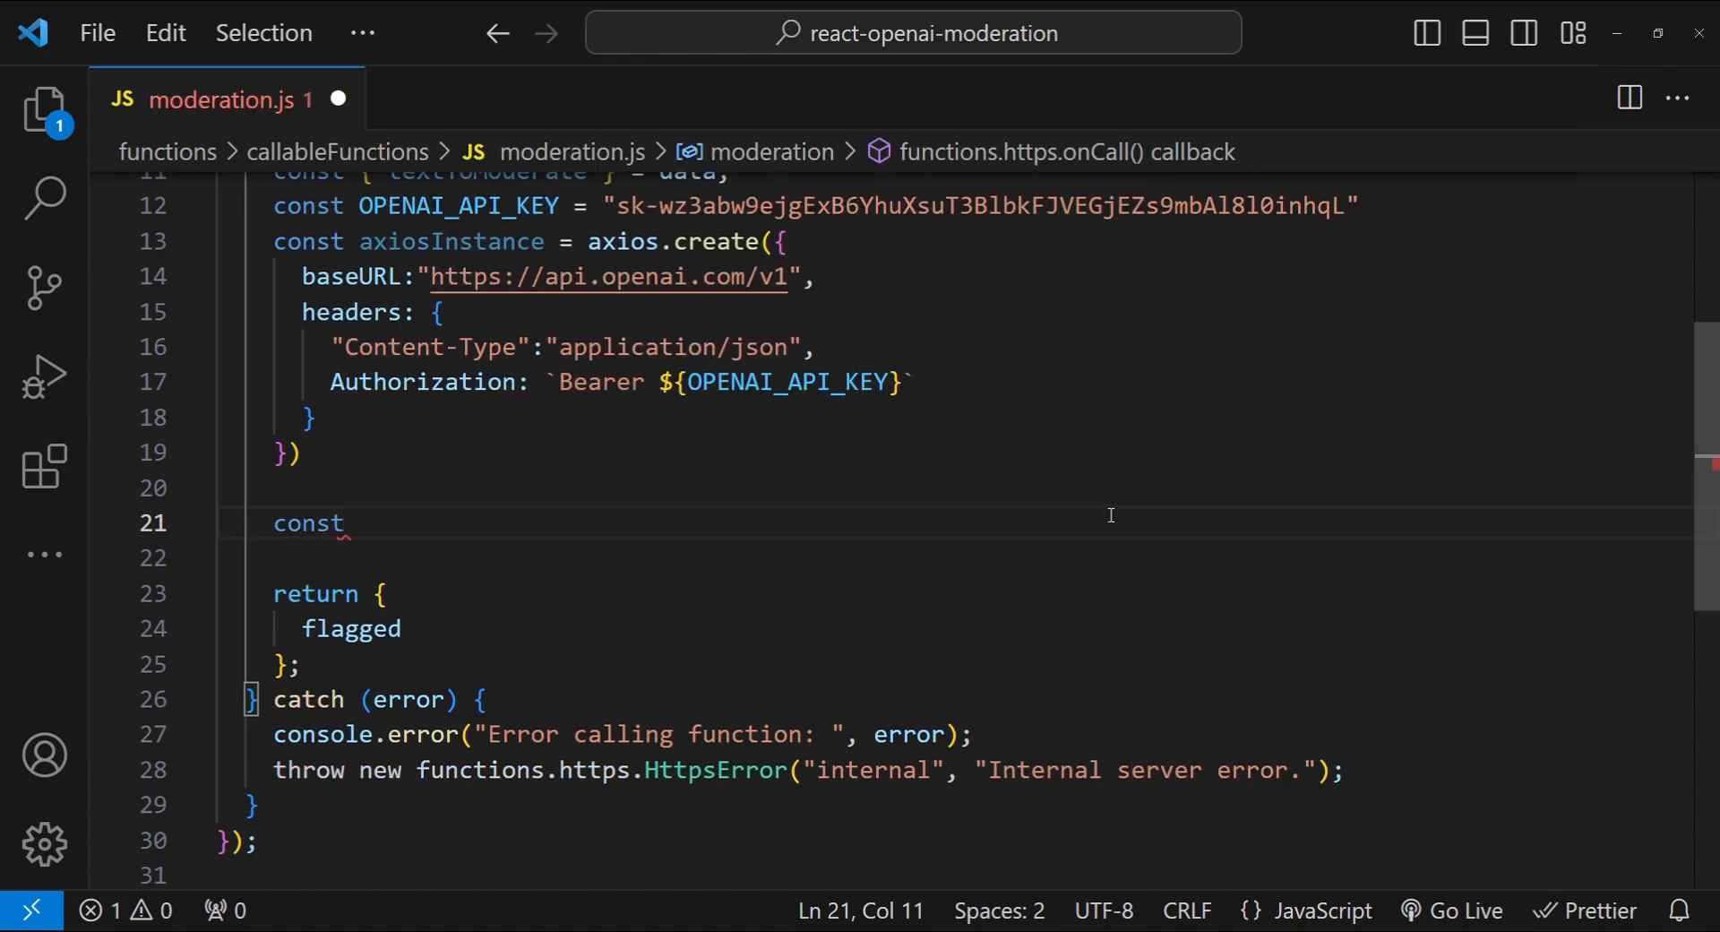
text(response)
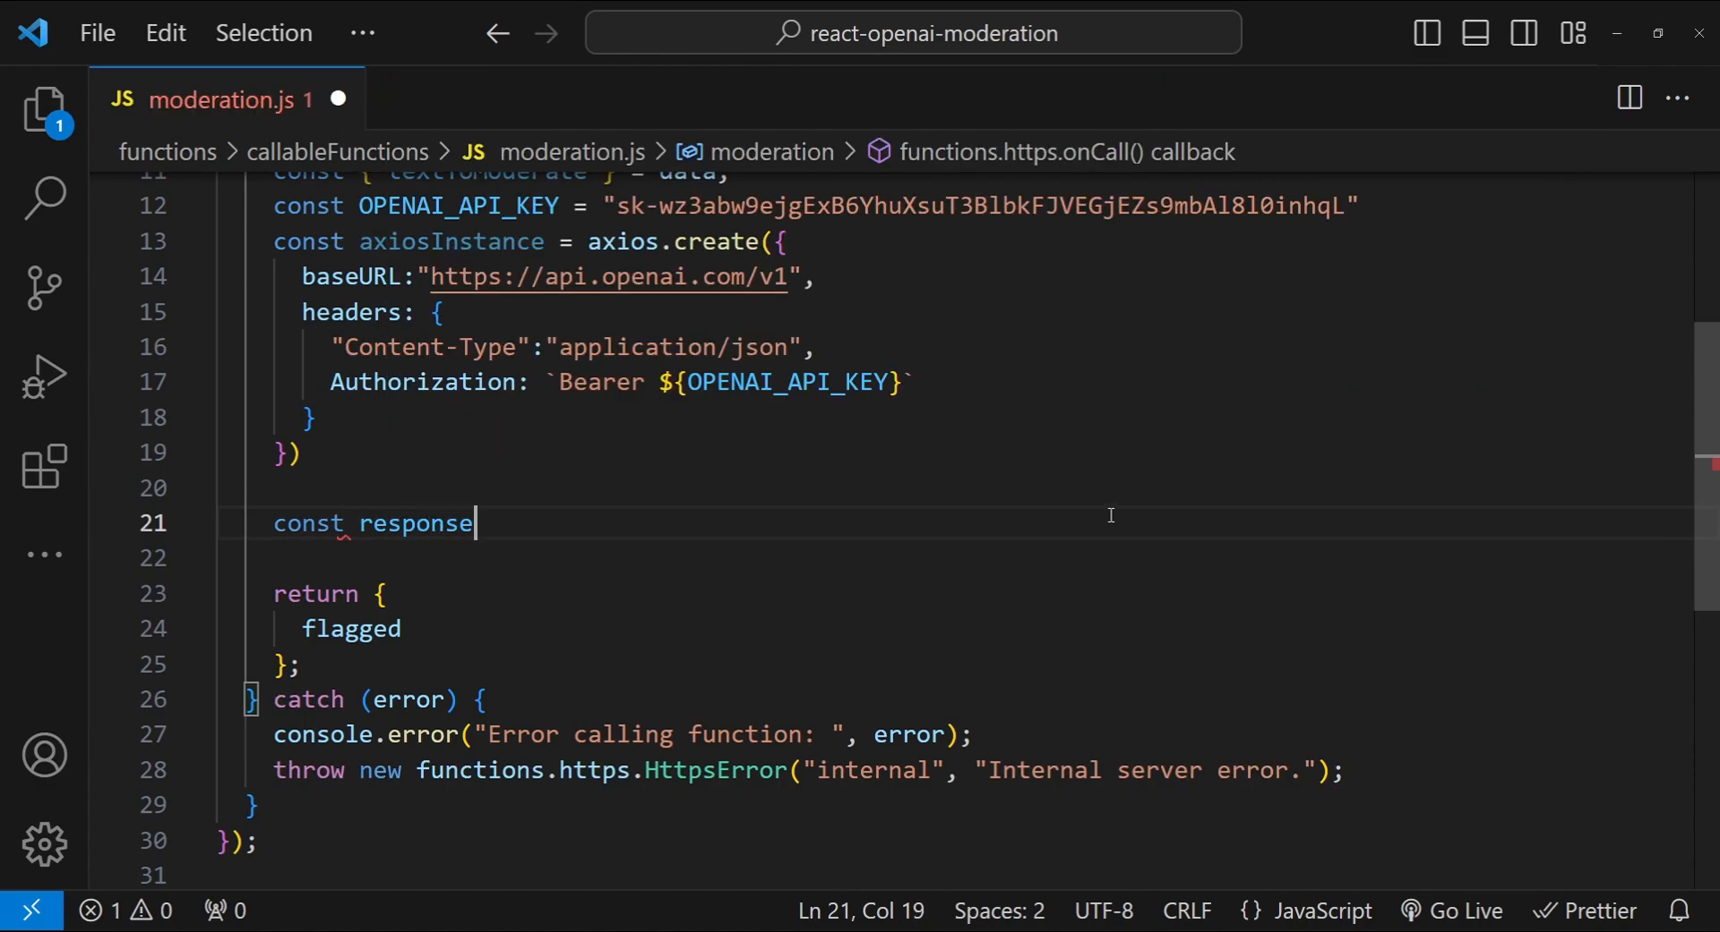
text(= awai)
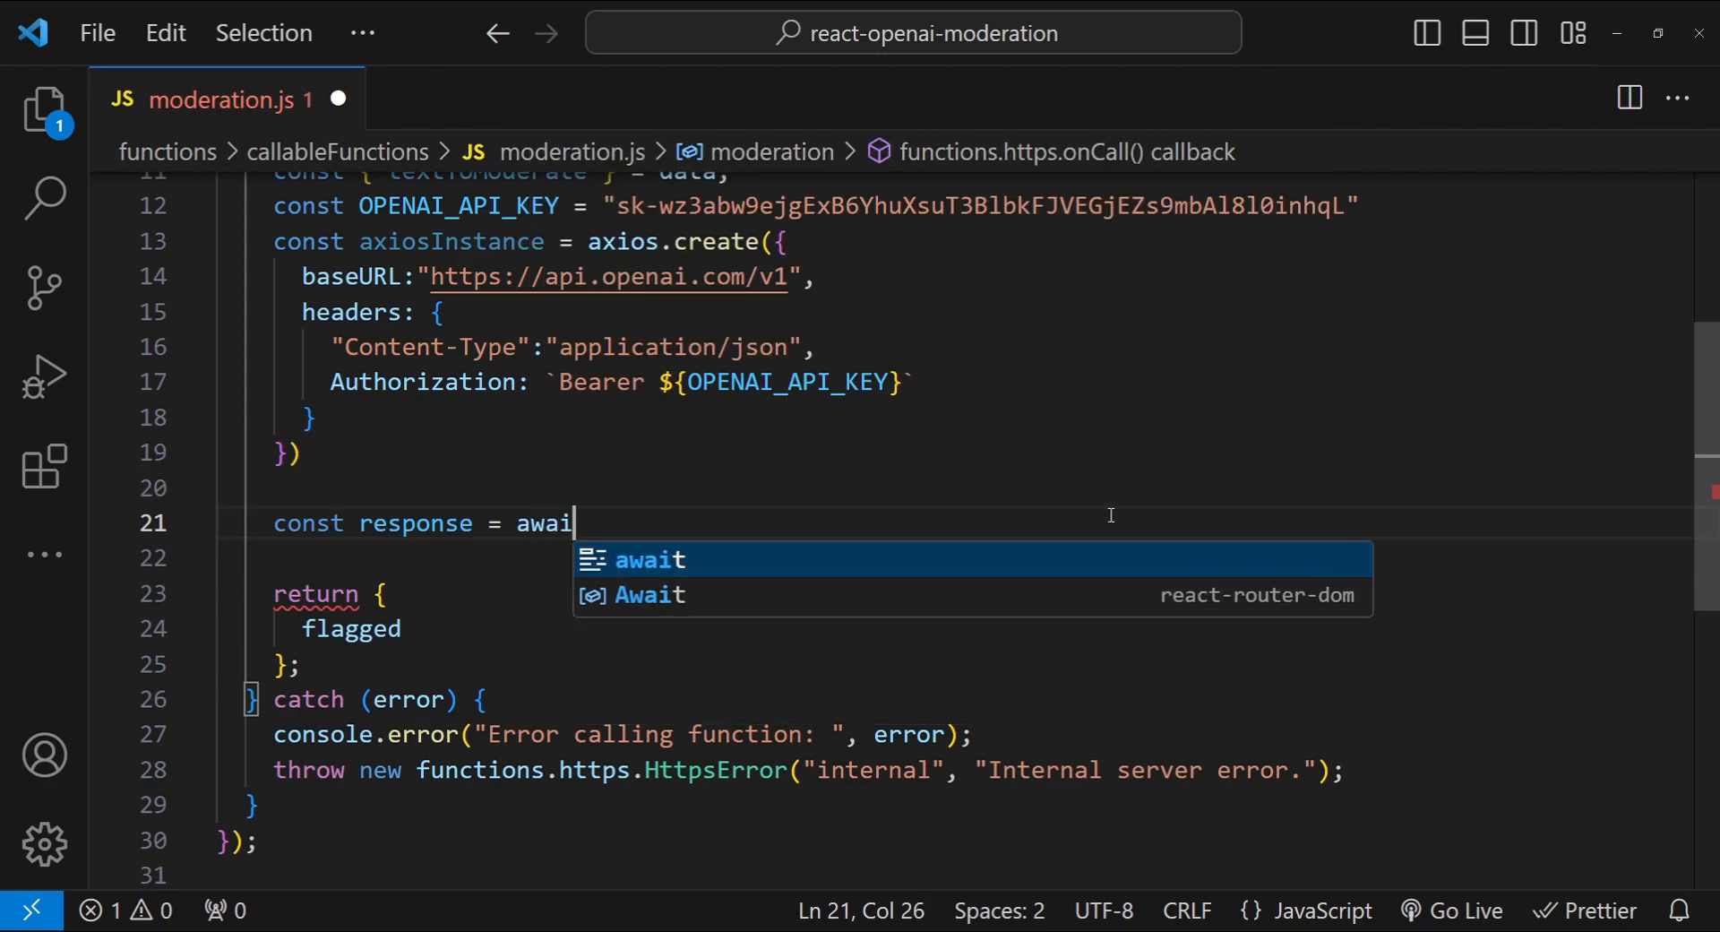
text(a)
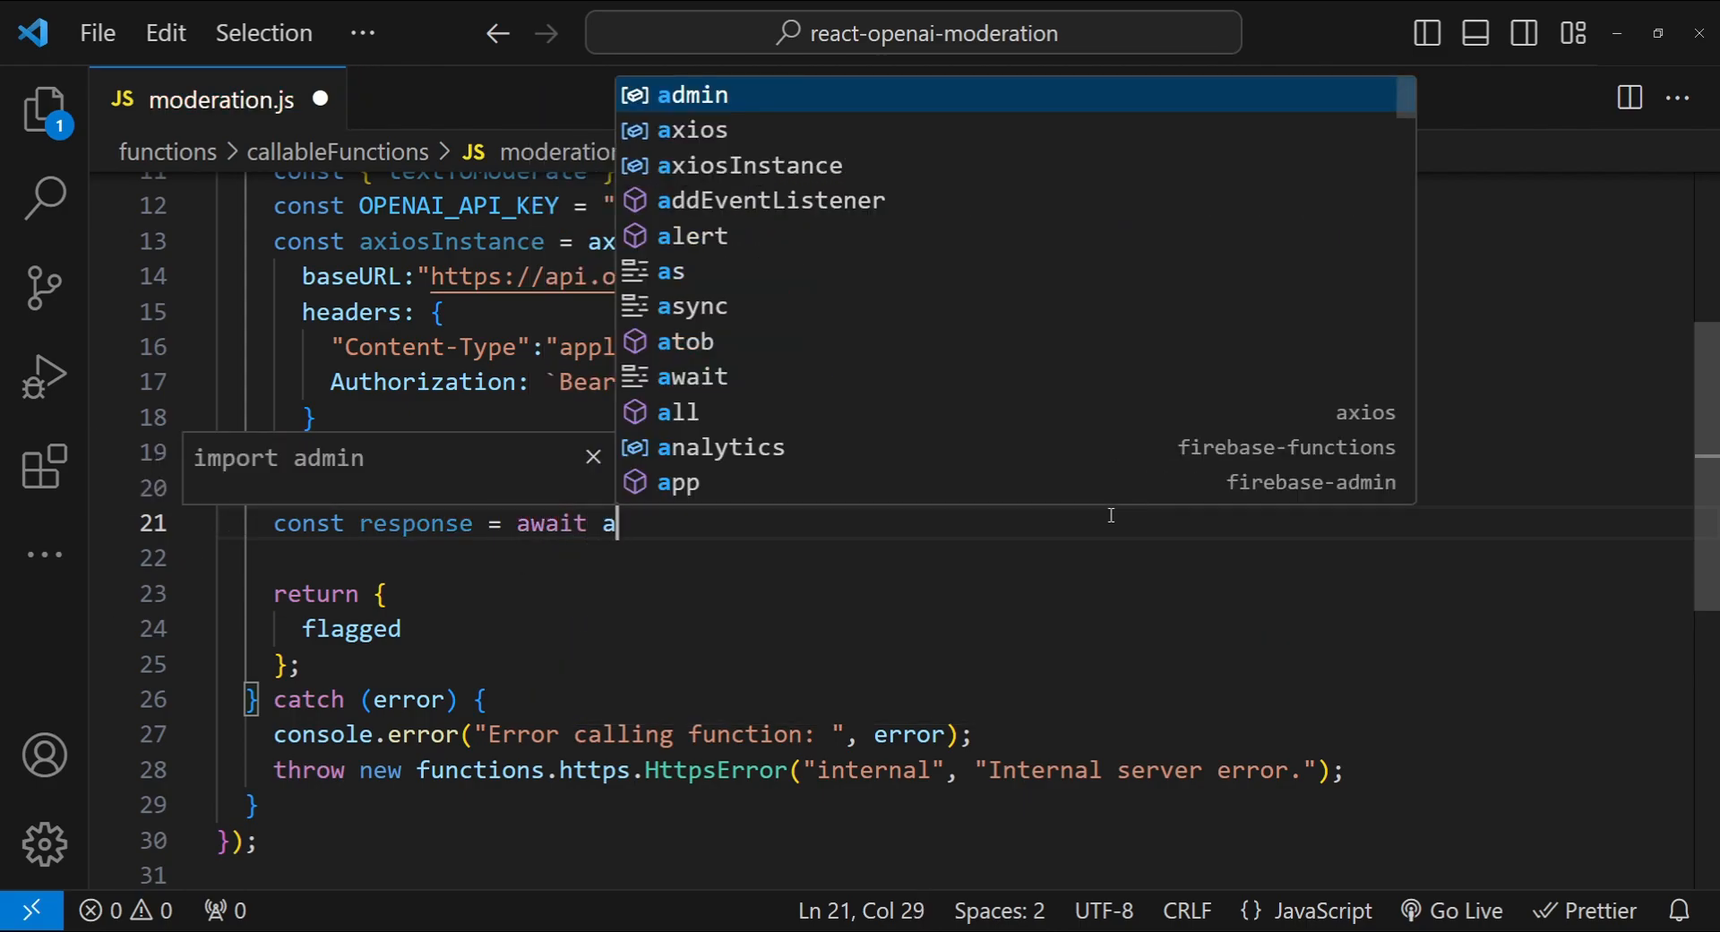
text(xiosInstance)
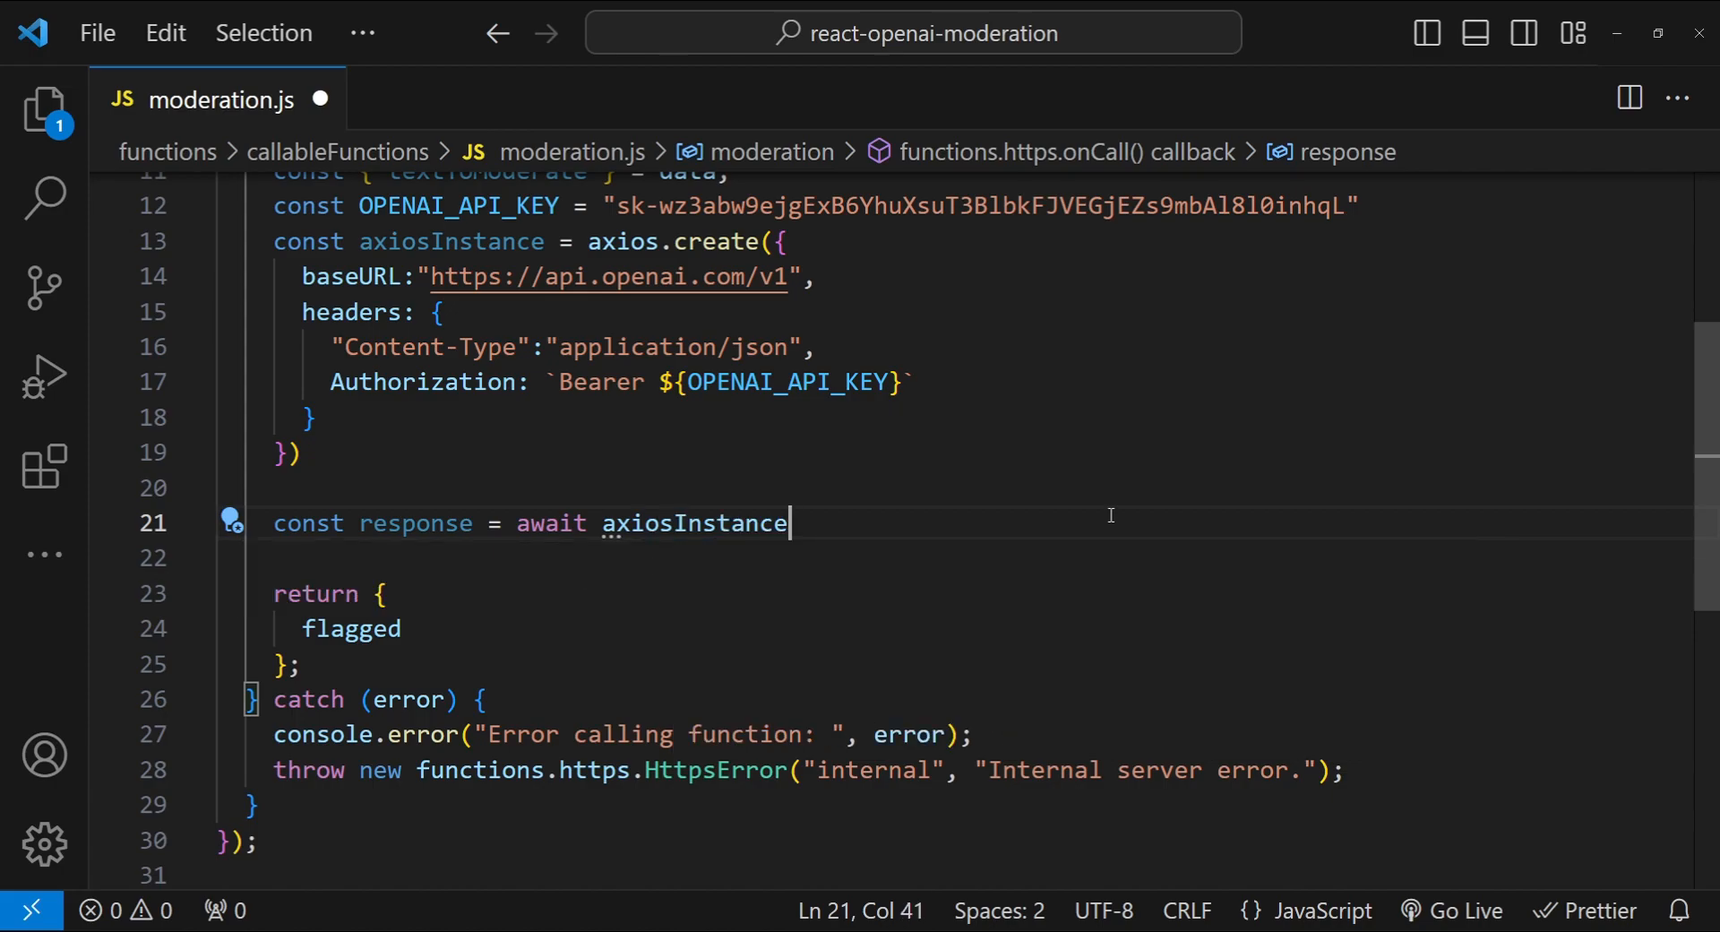
text(.post)
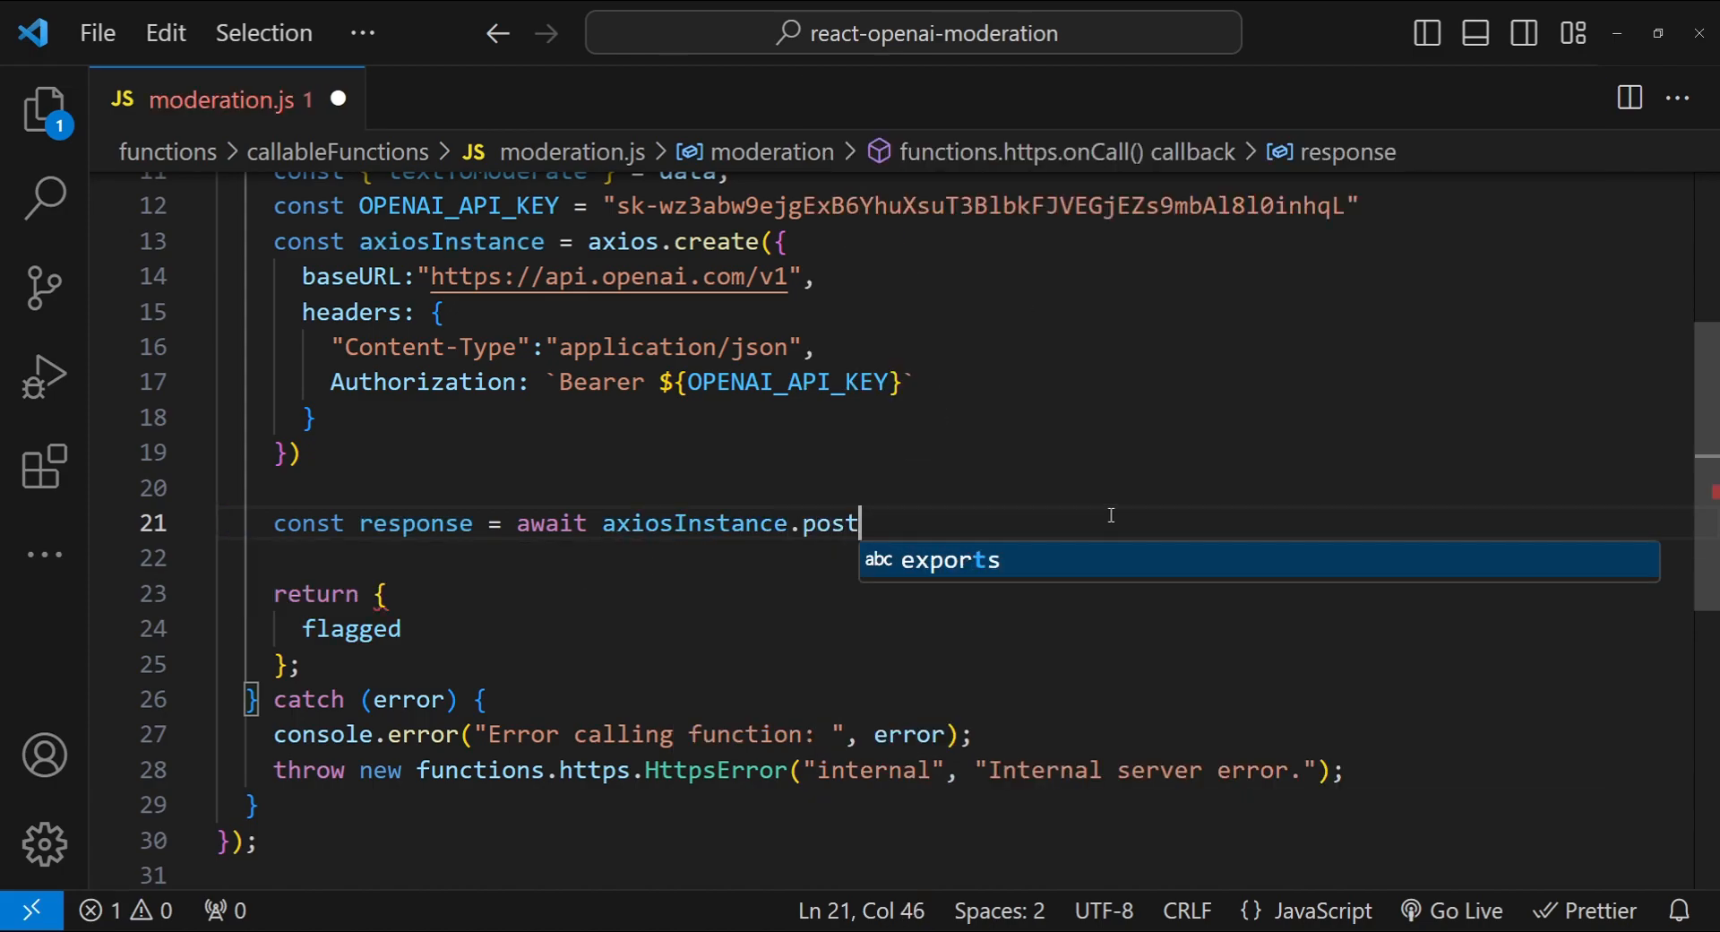
text(())
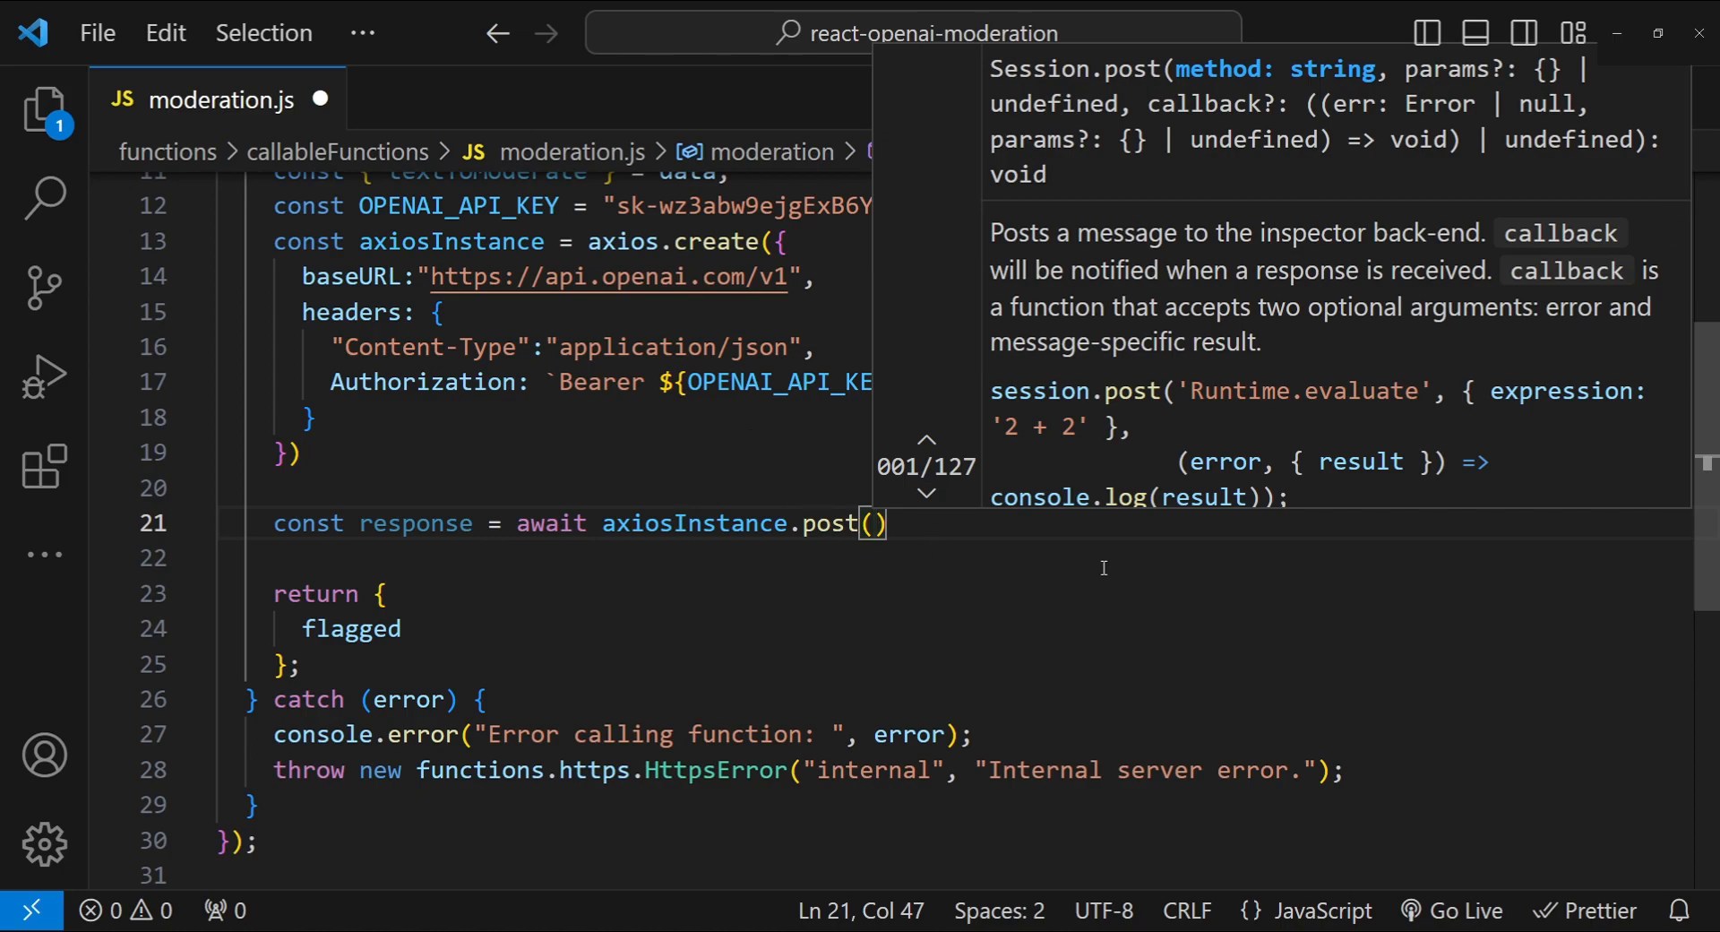
text("/")
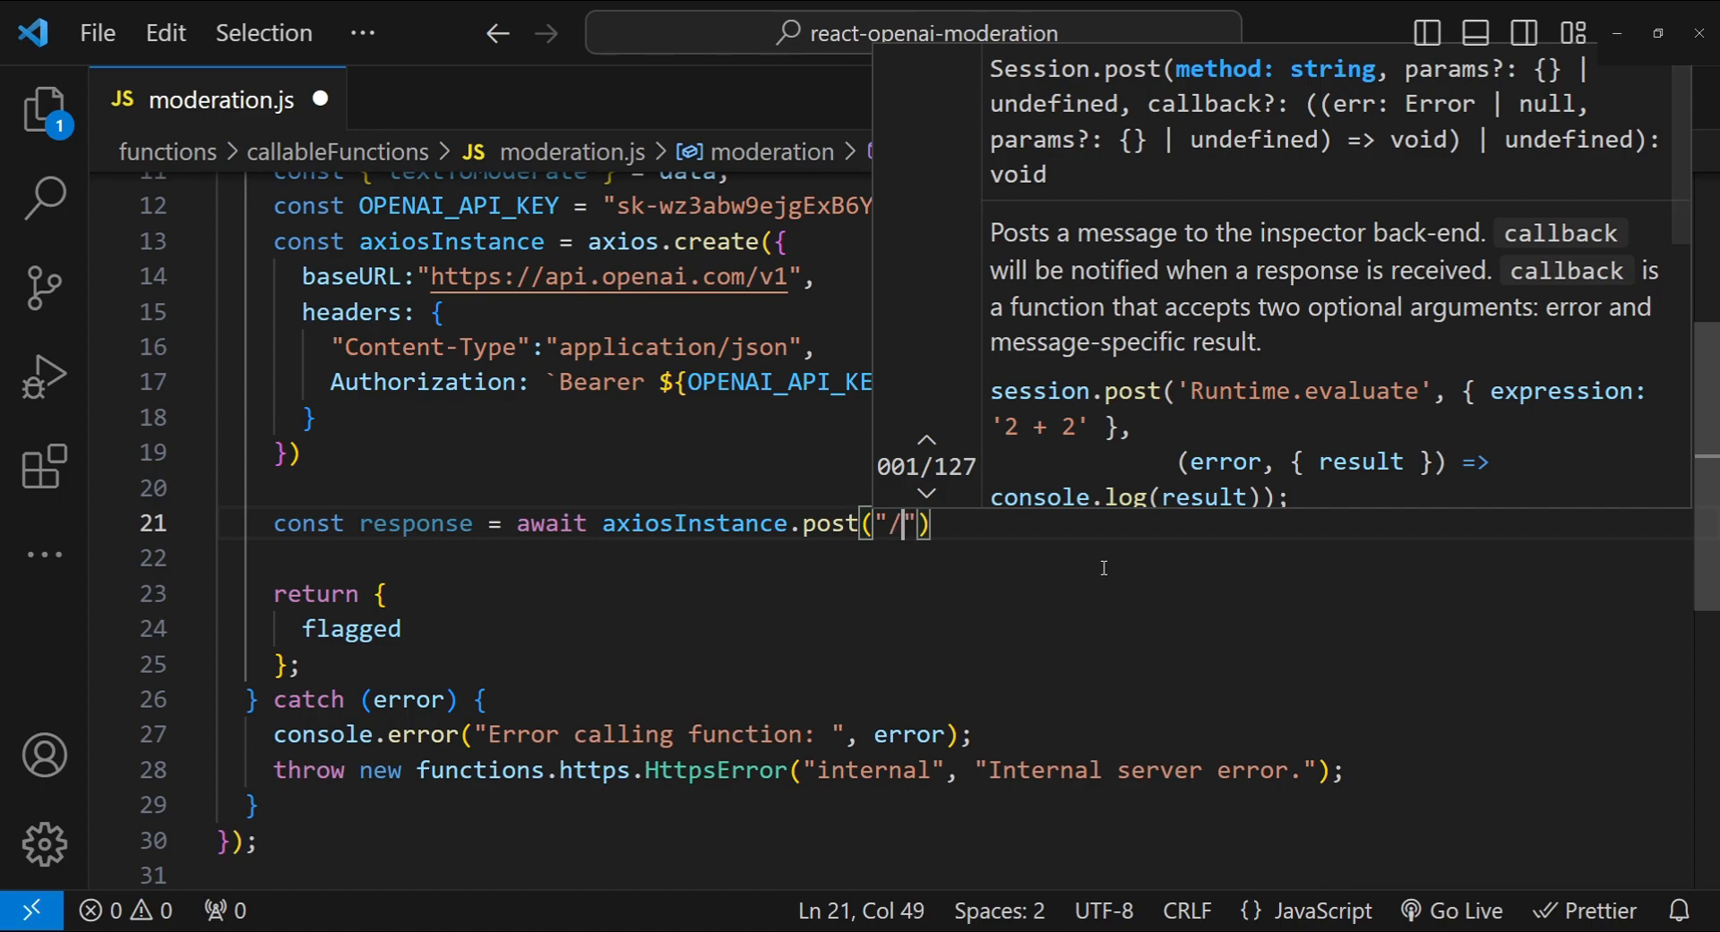
text(moderation)
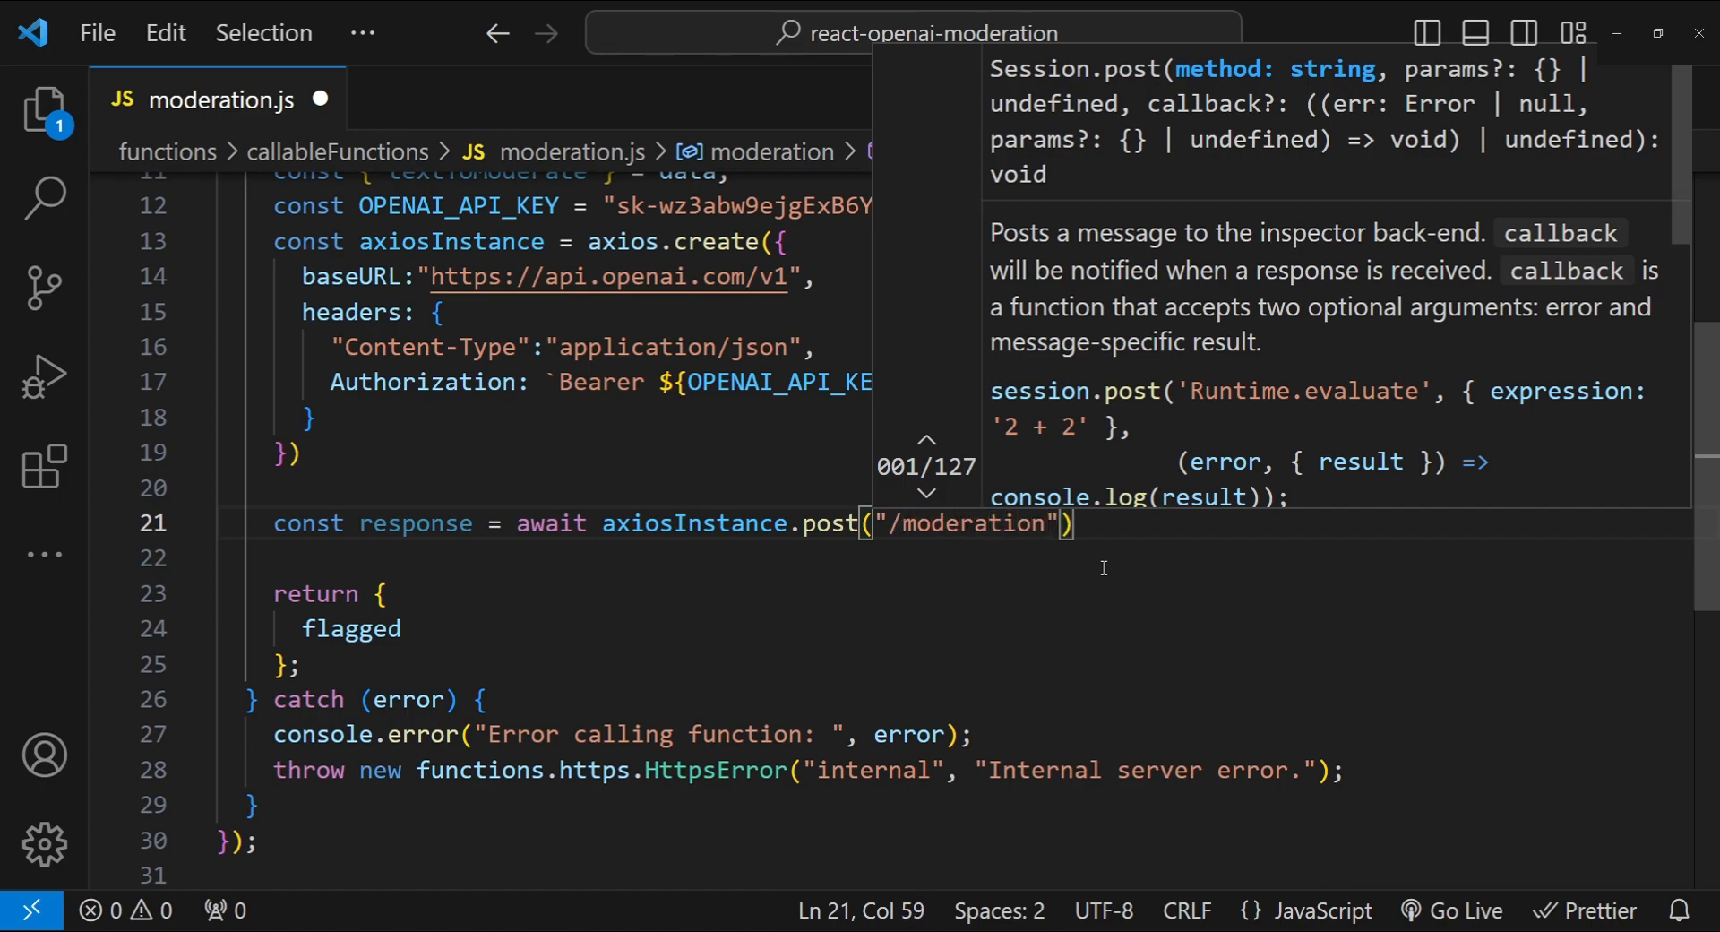
text(s)
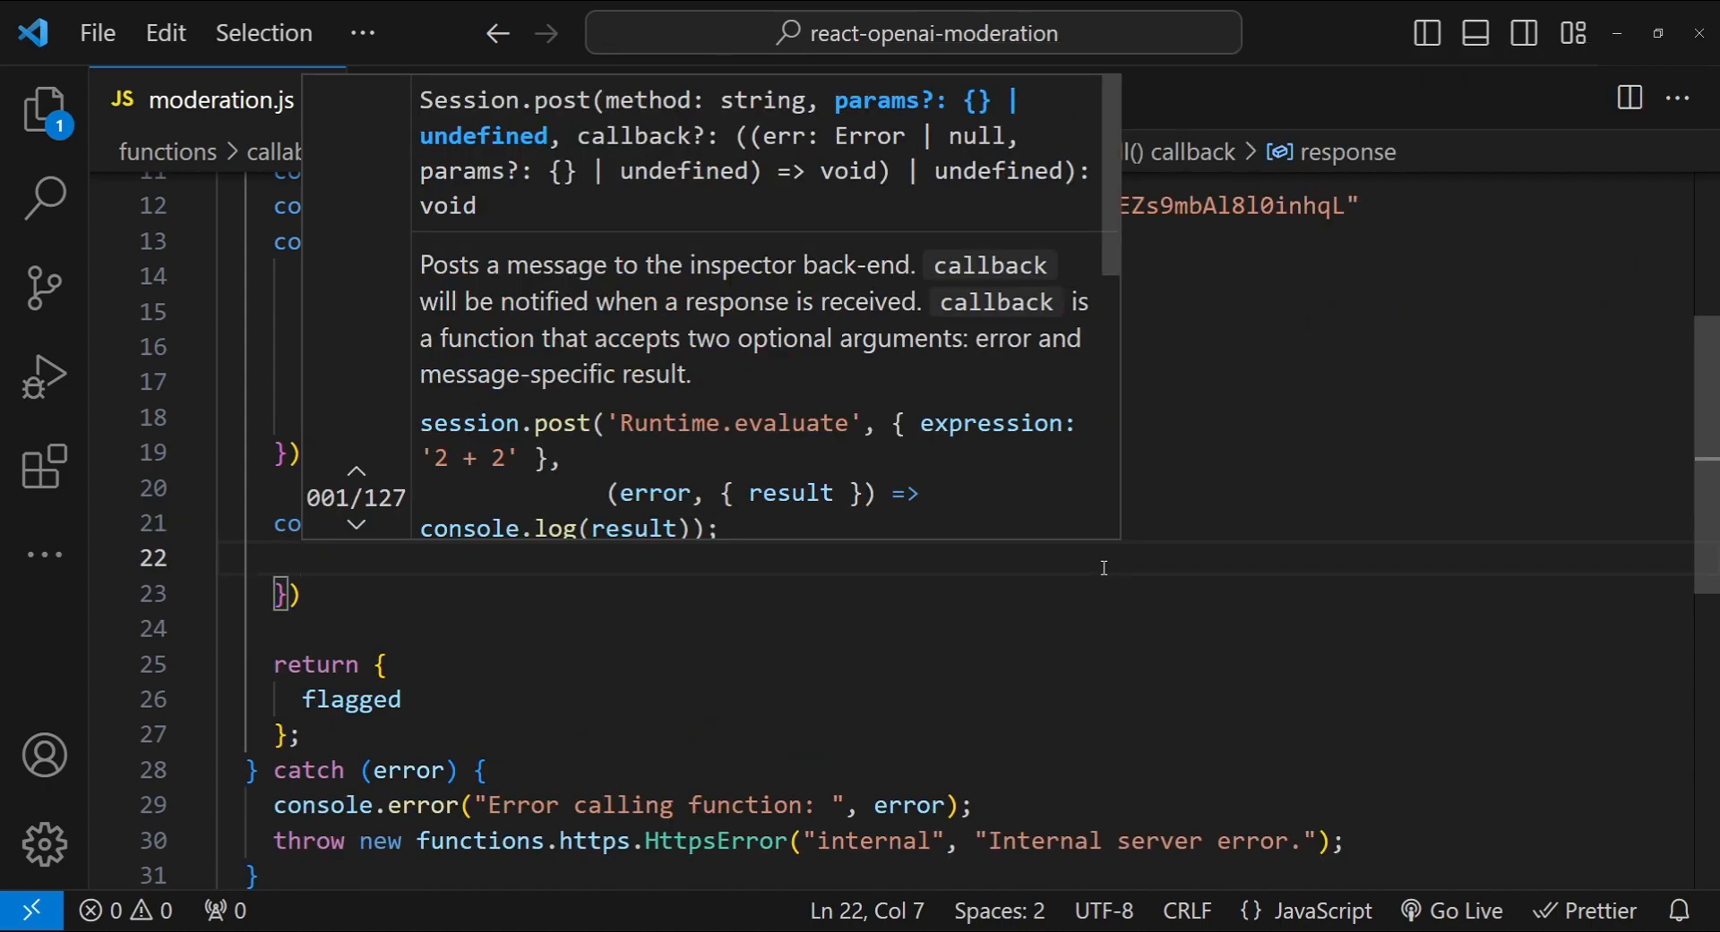
Pass { input: textToModerate } as the moderation request body.
text(input)
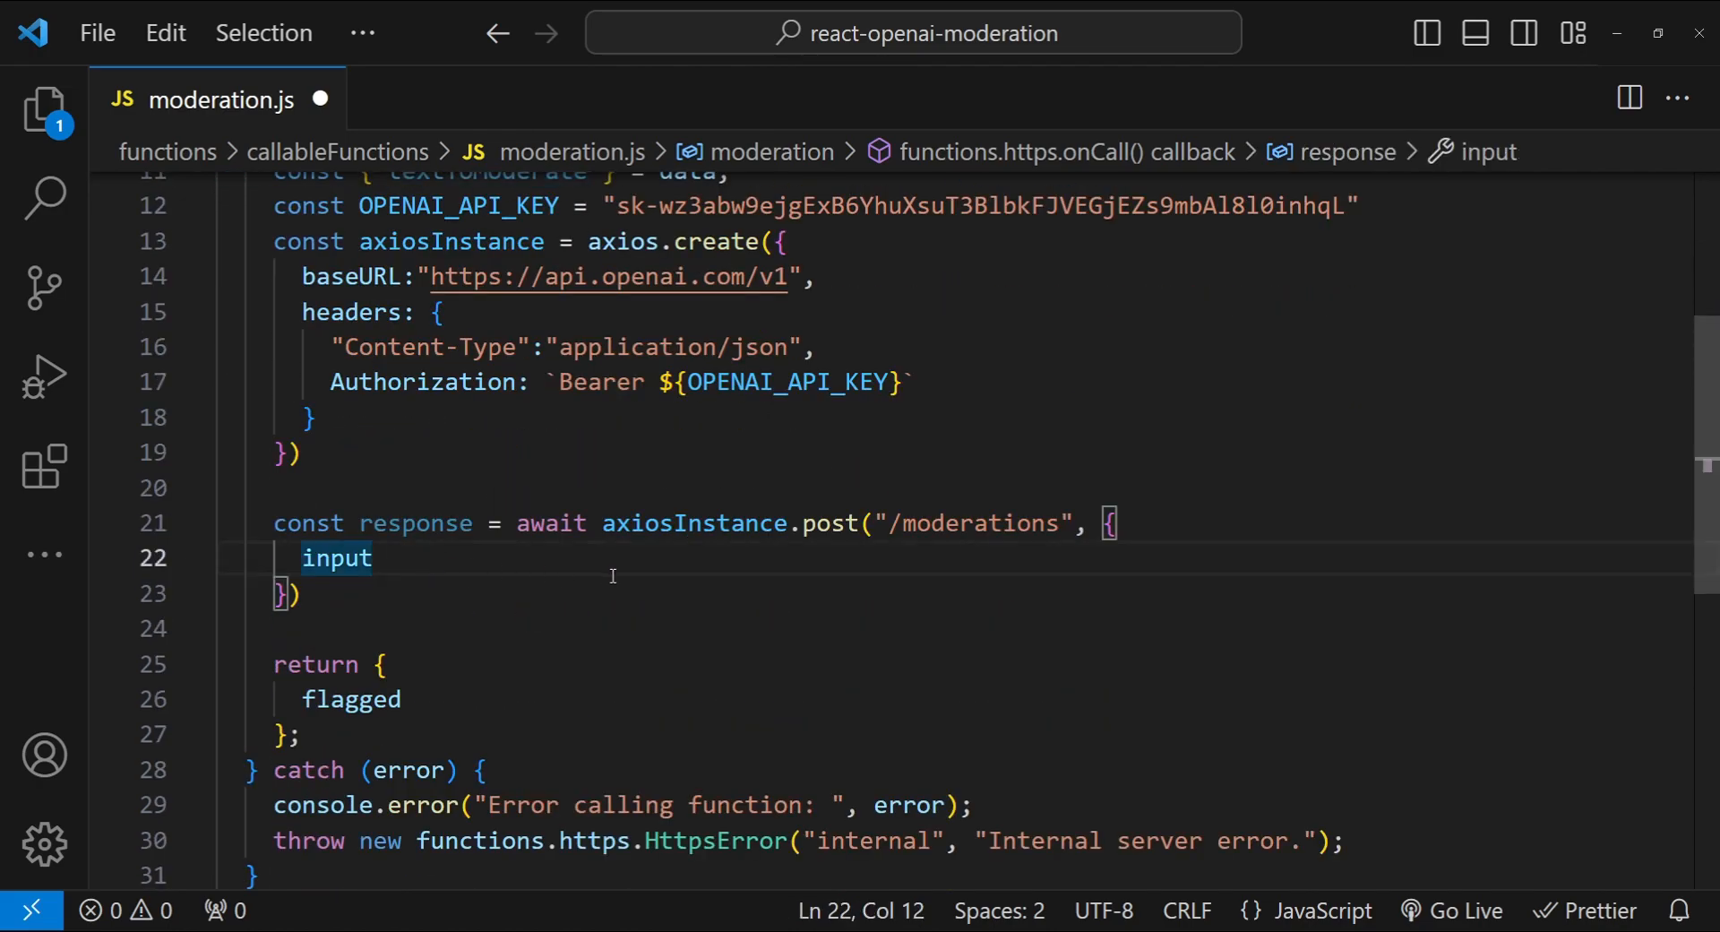
text(: texto)
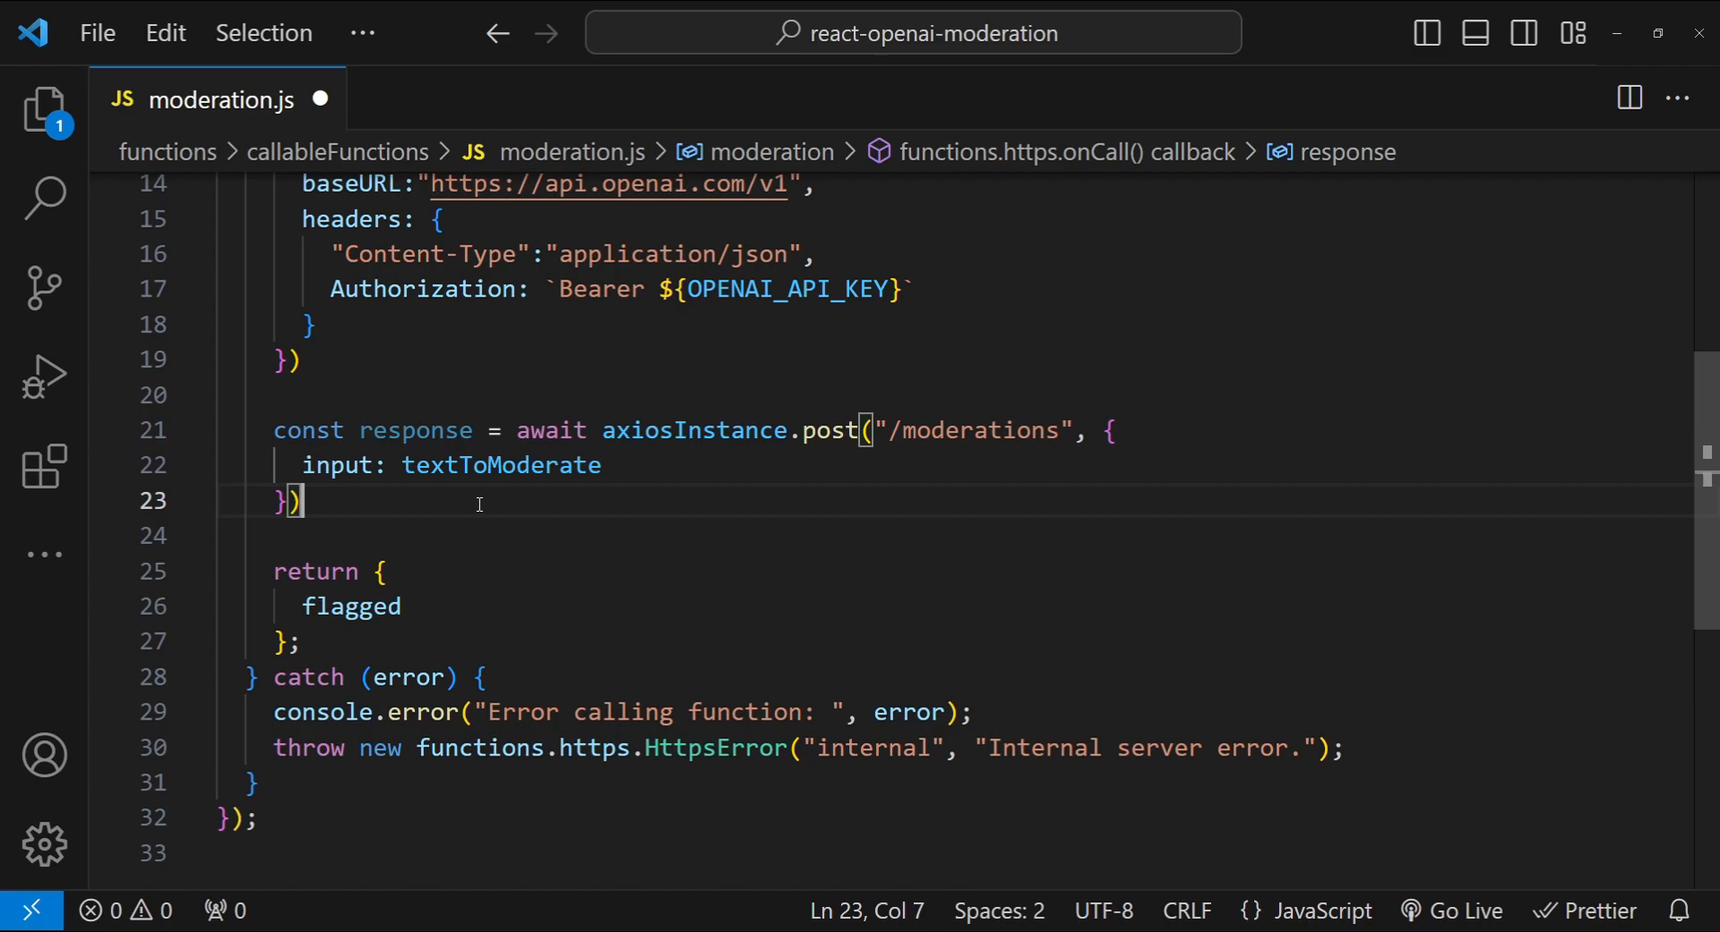
key(Enter)
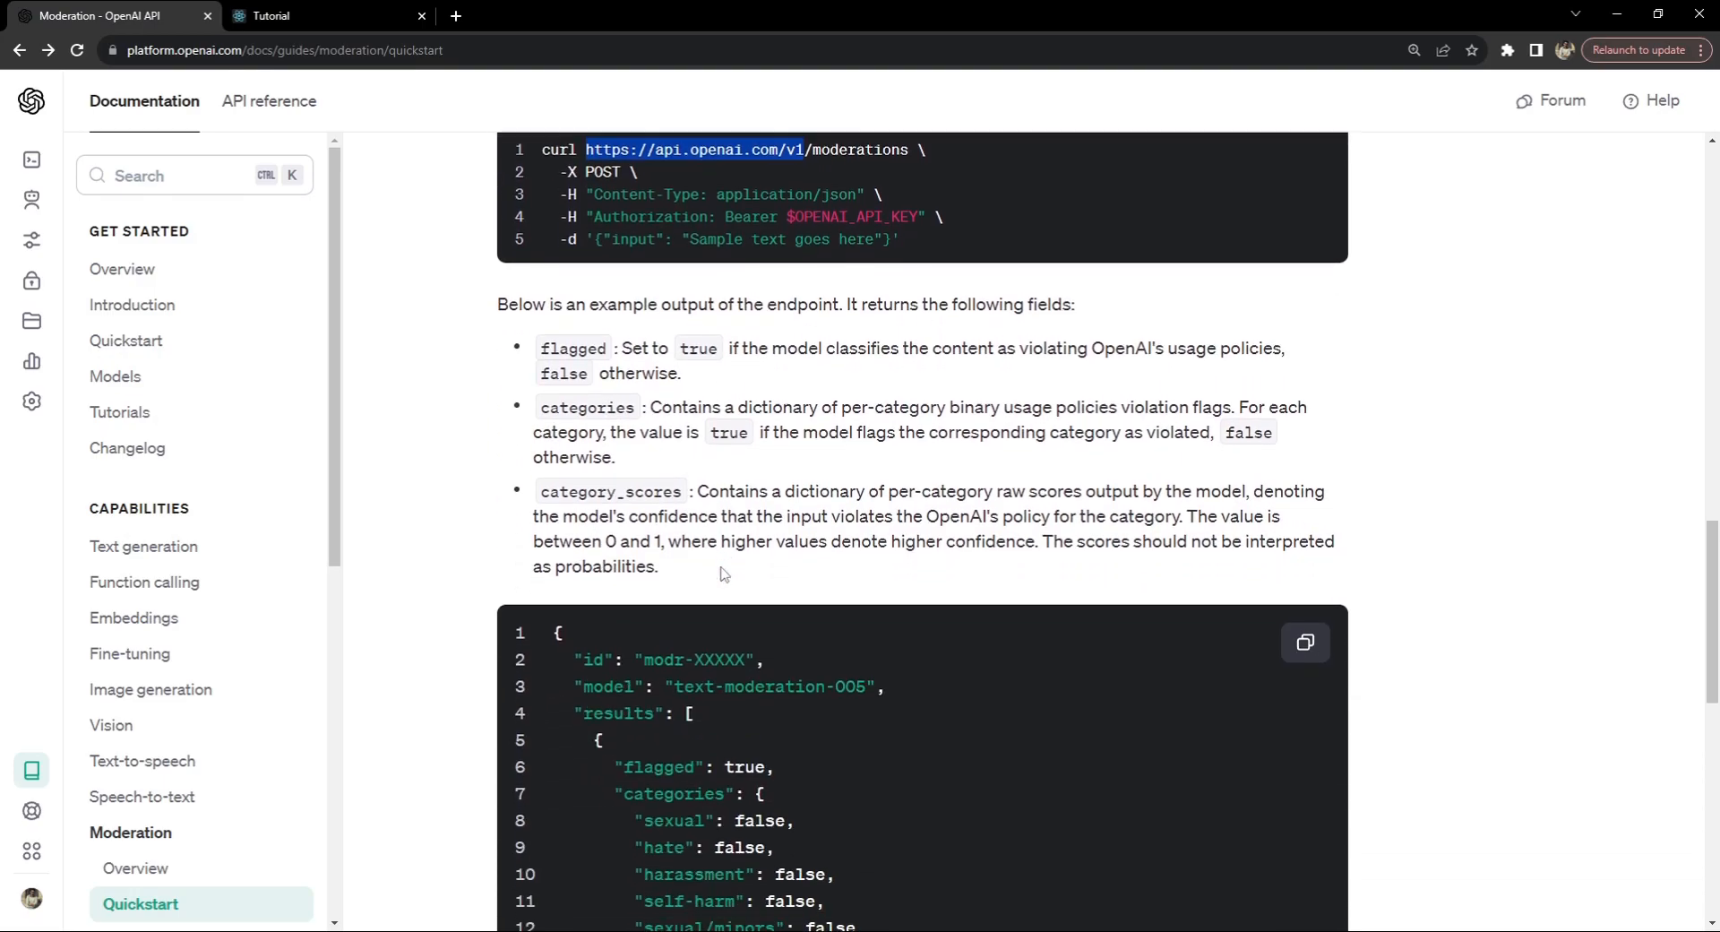
scroll(down, 3)
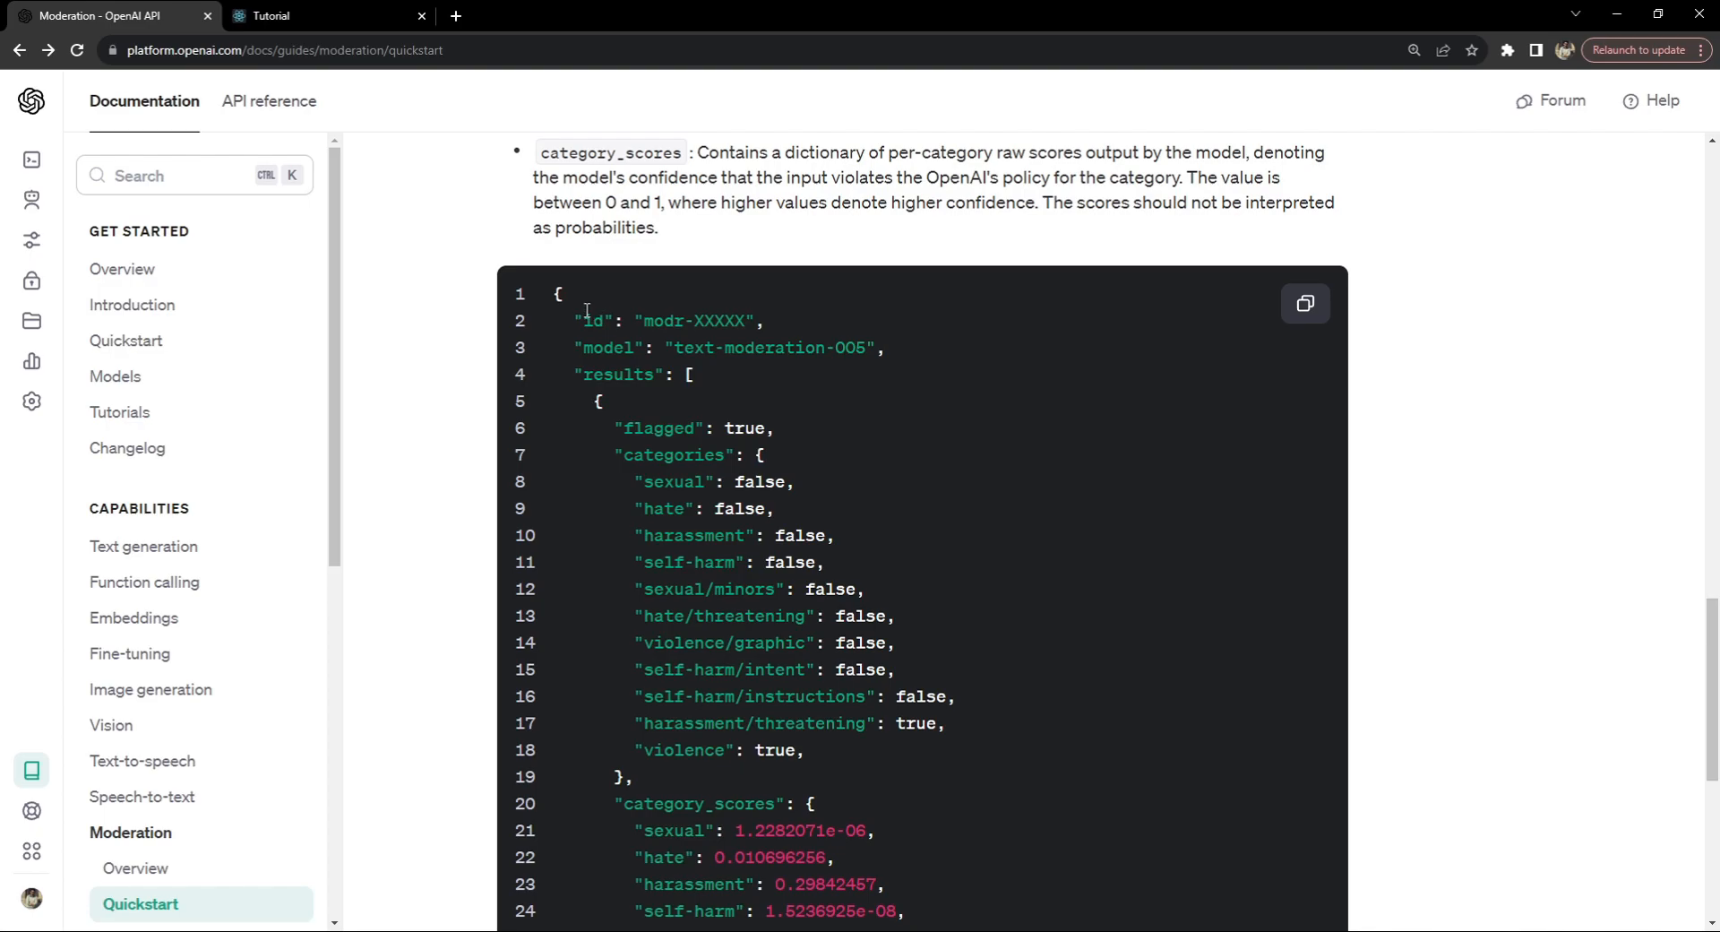
double_click(615, 375)
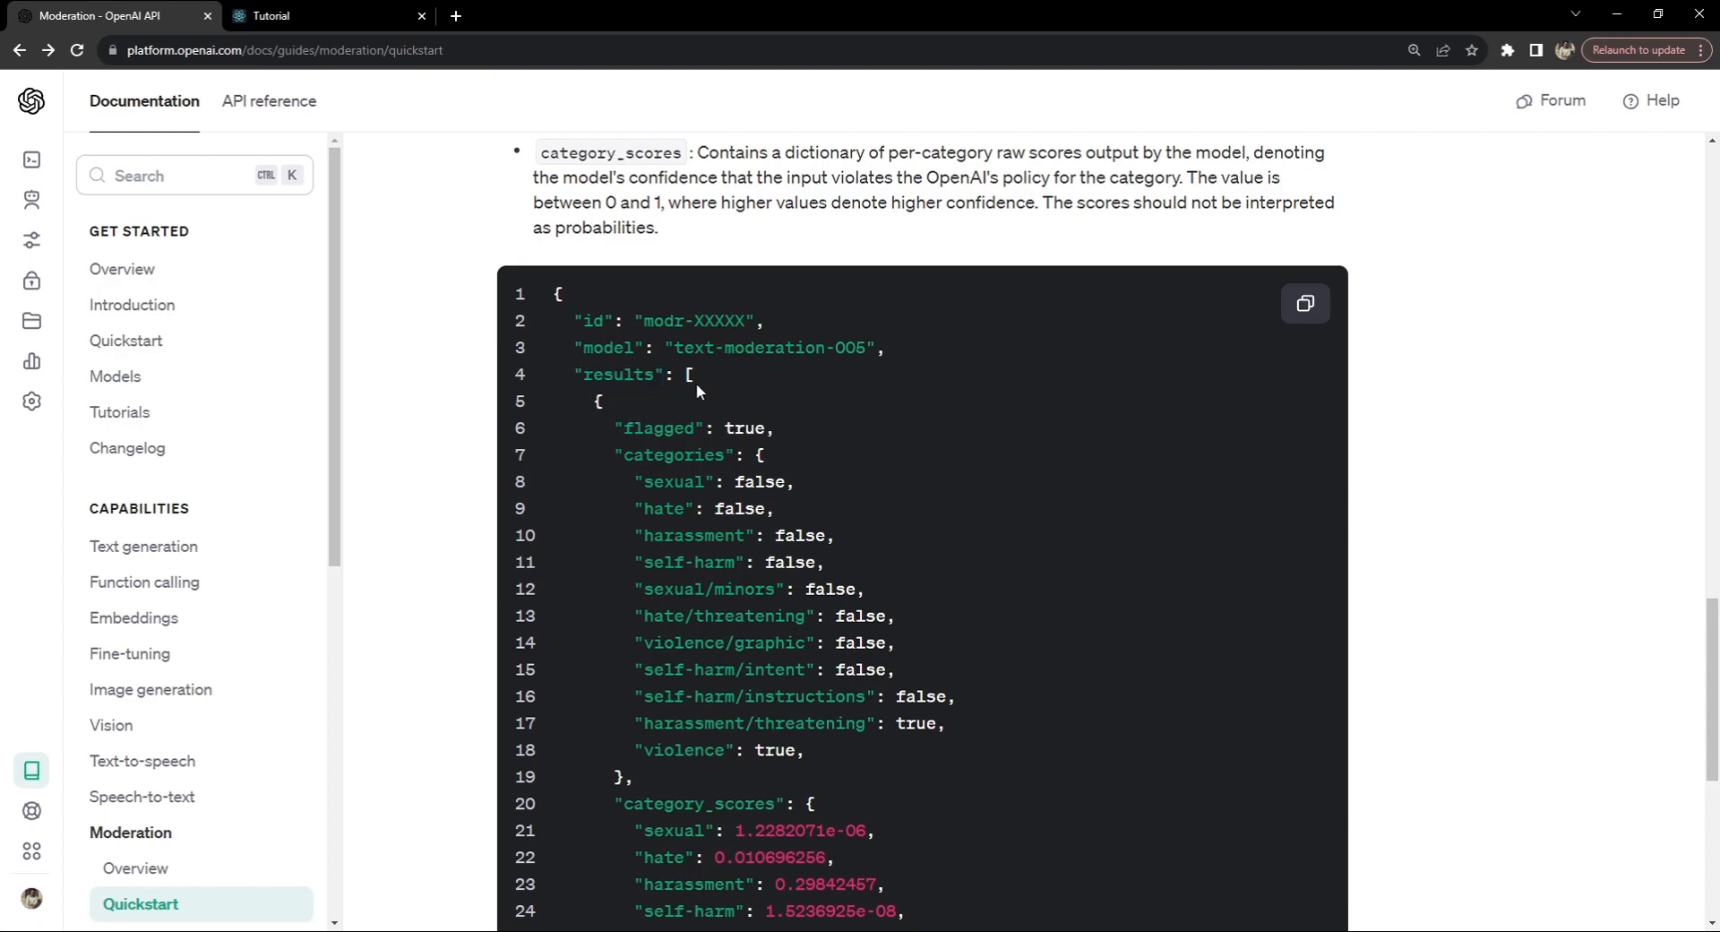
double_click(598, 400)
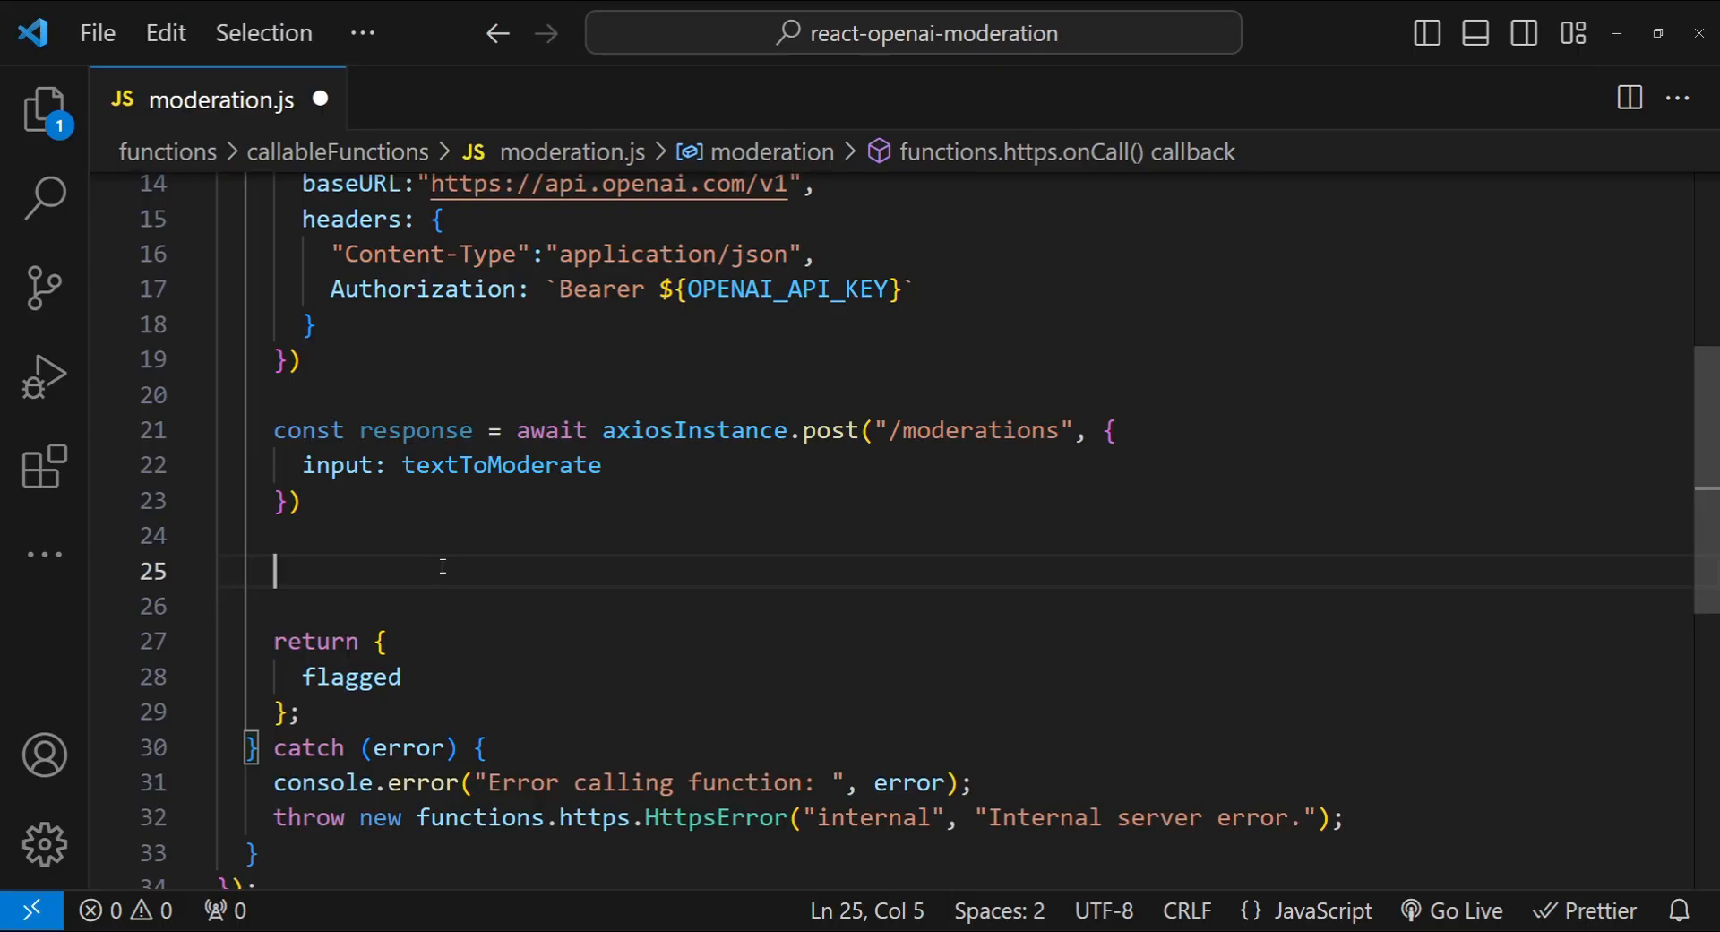
Add const flagged = response.data.results[0].flagged, save, and reopen index.jsx.
text(const)
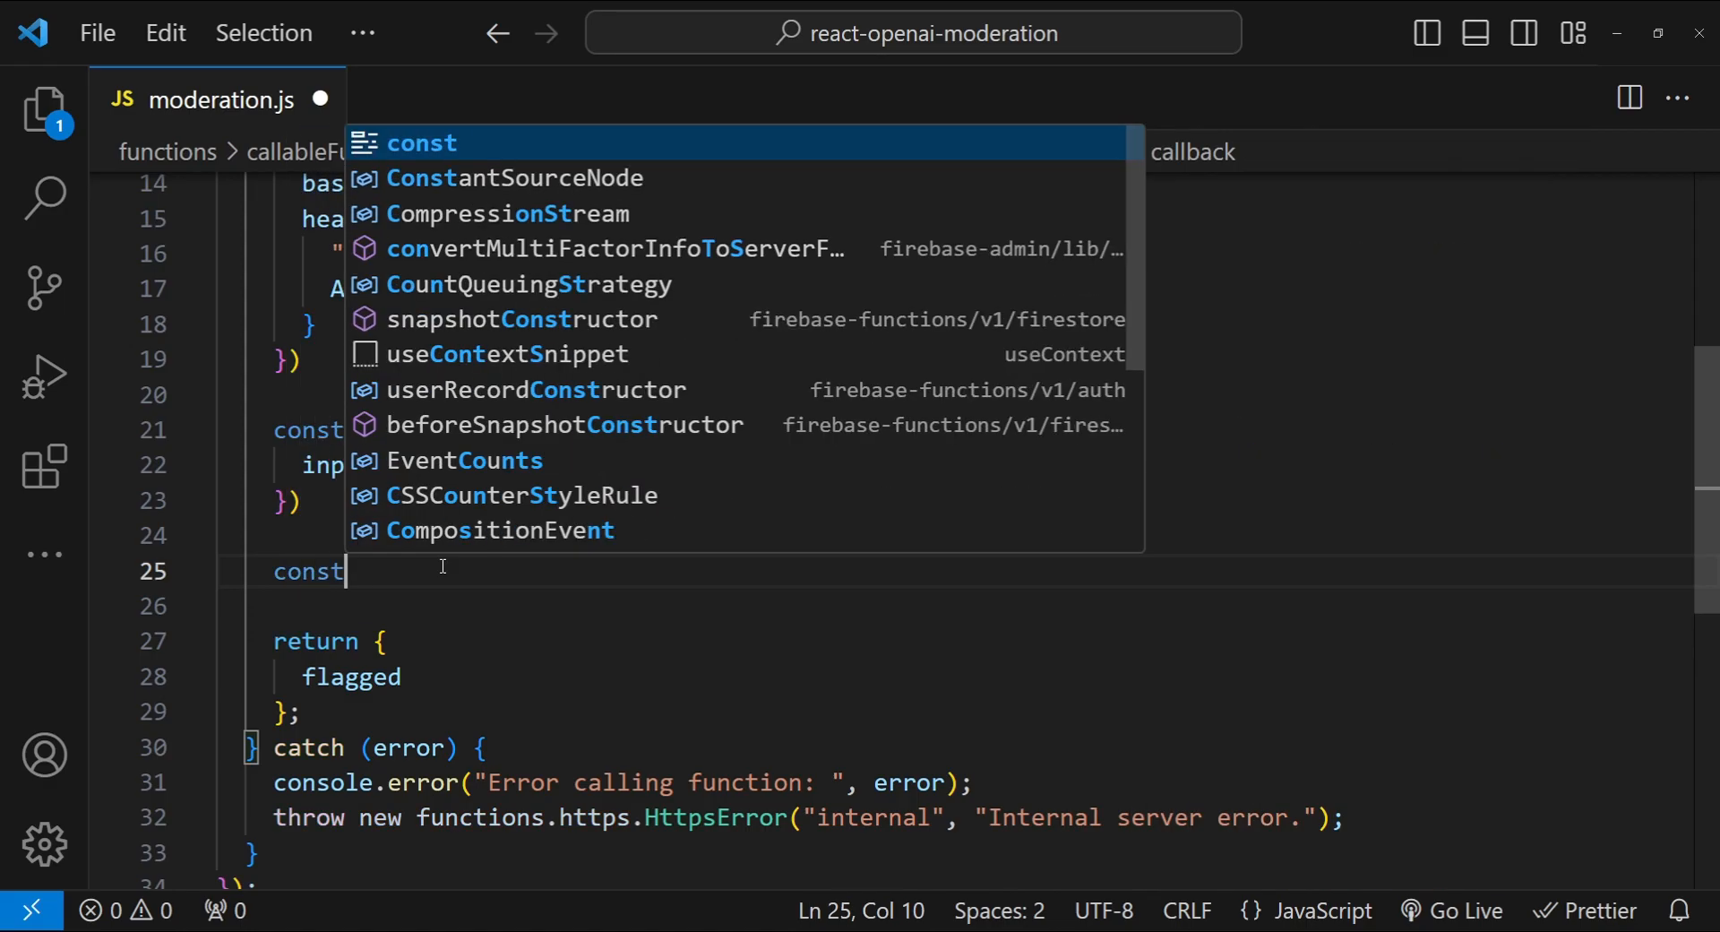
text(flagged =)
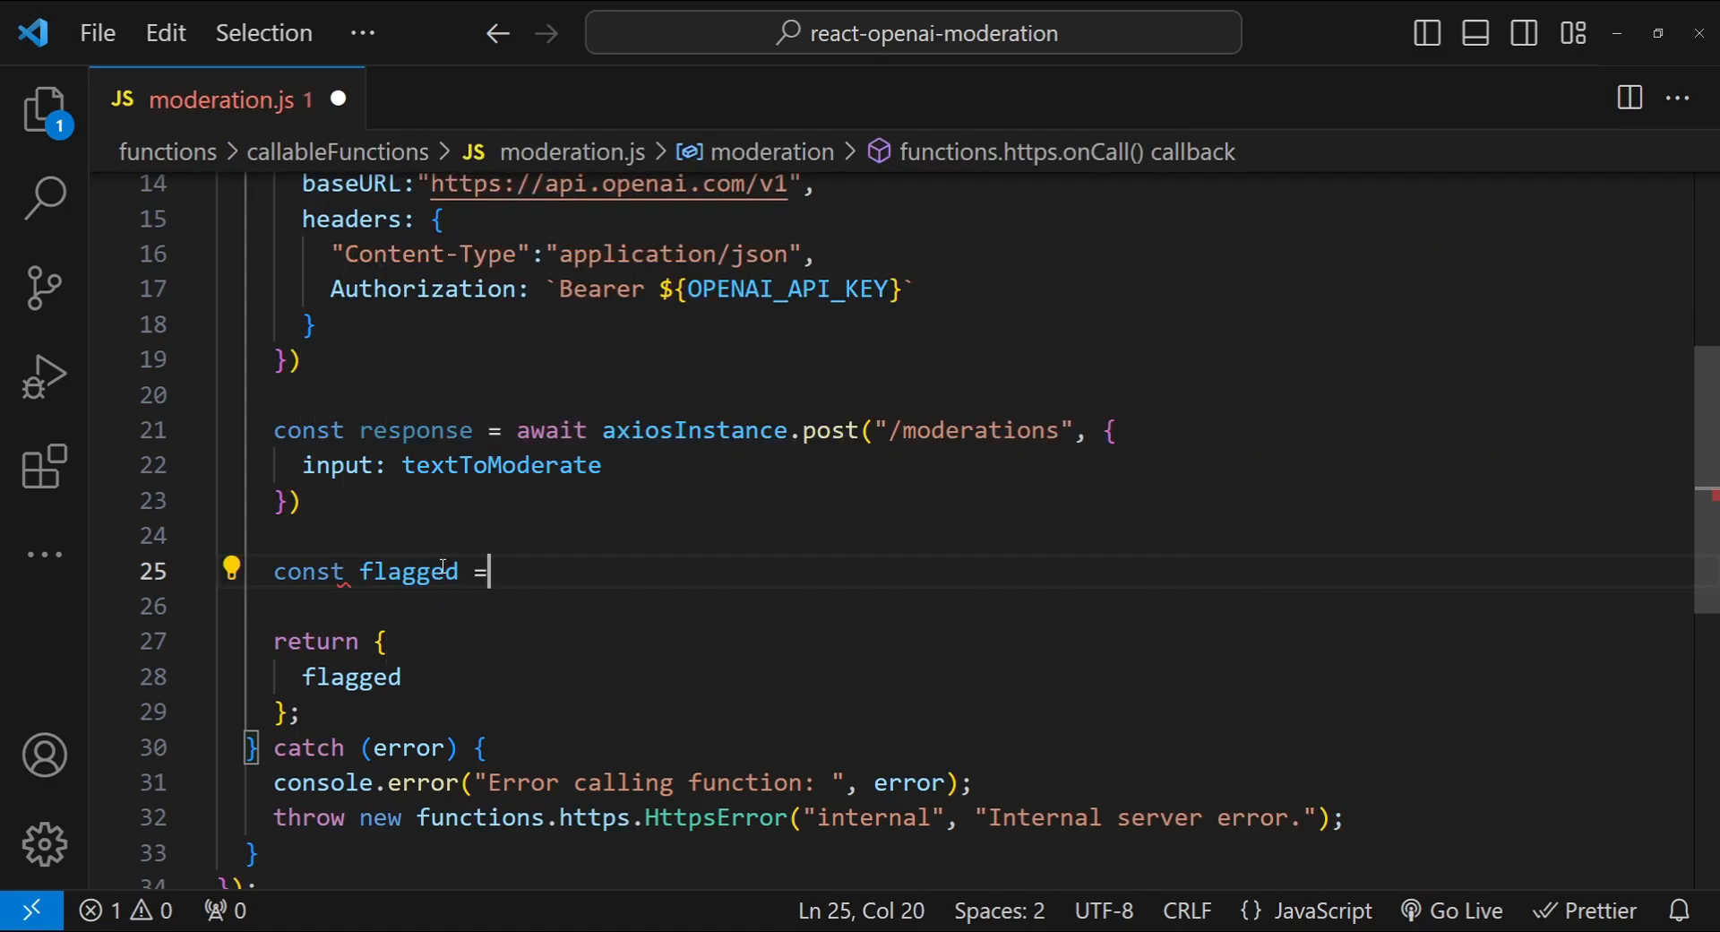
text(response.data.)
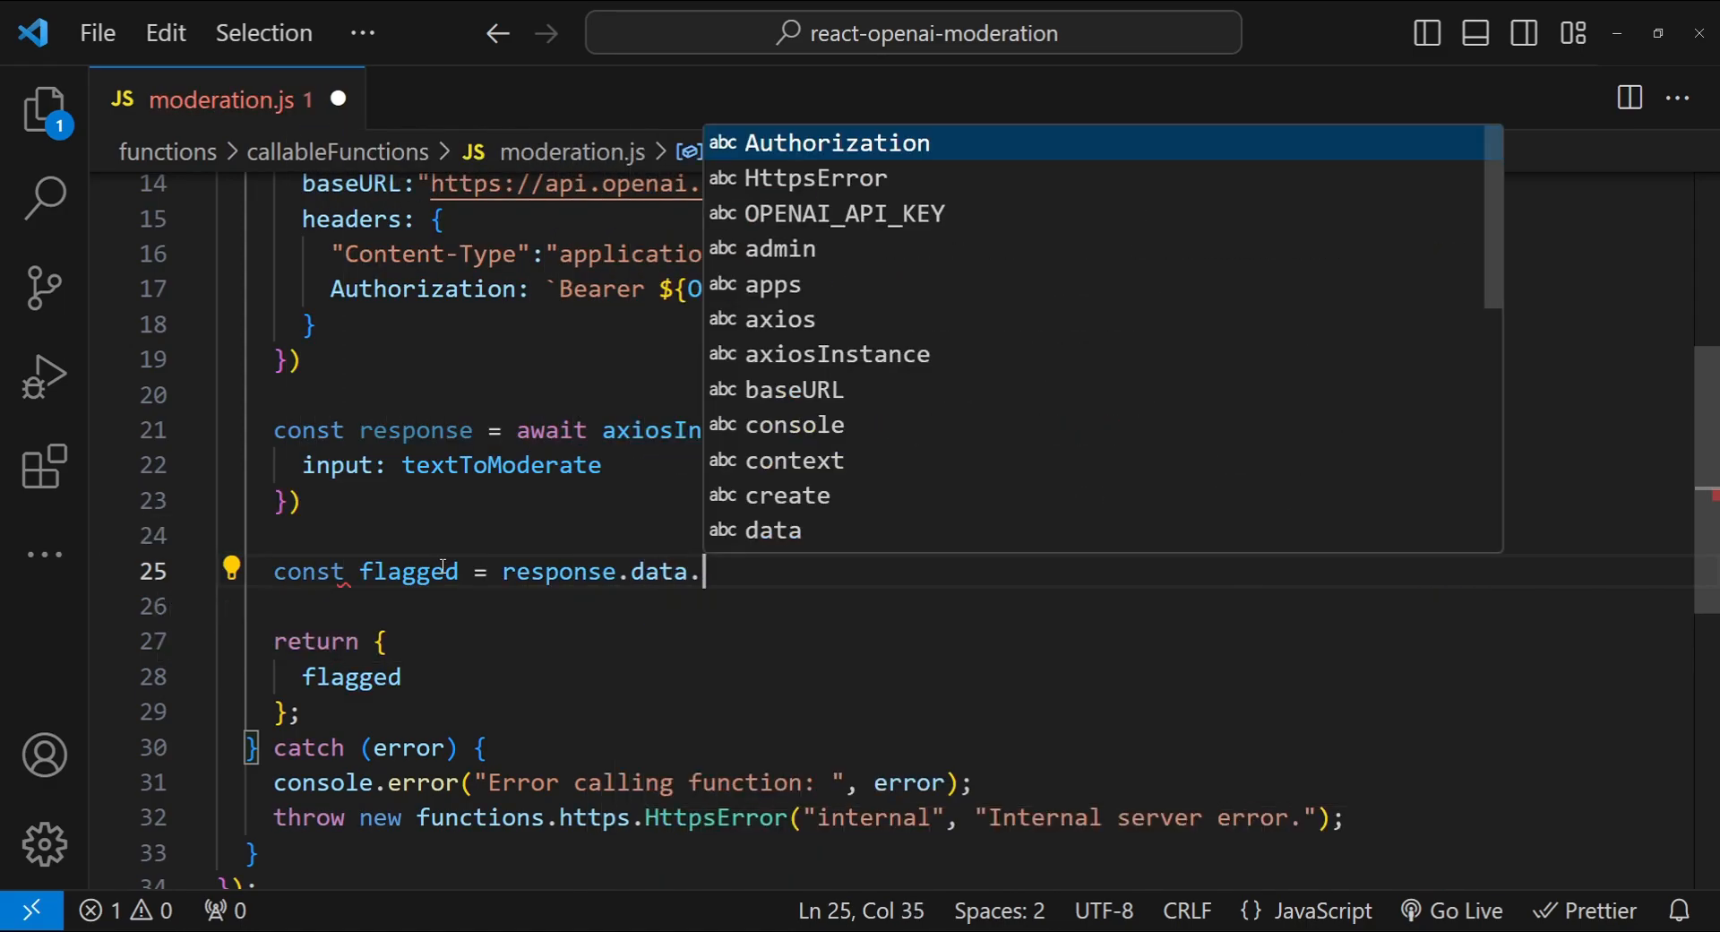
text(results[0])
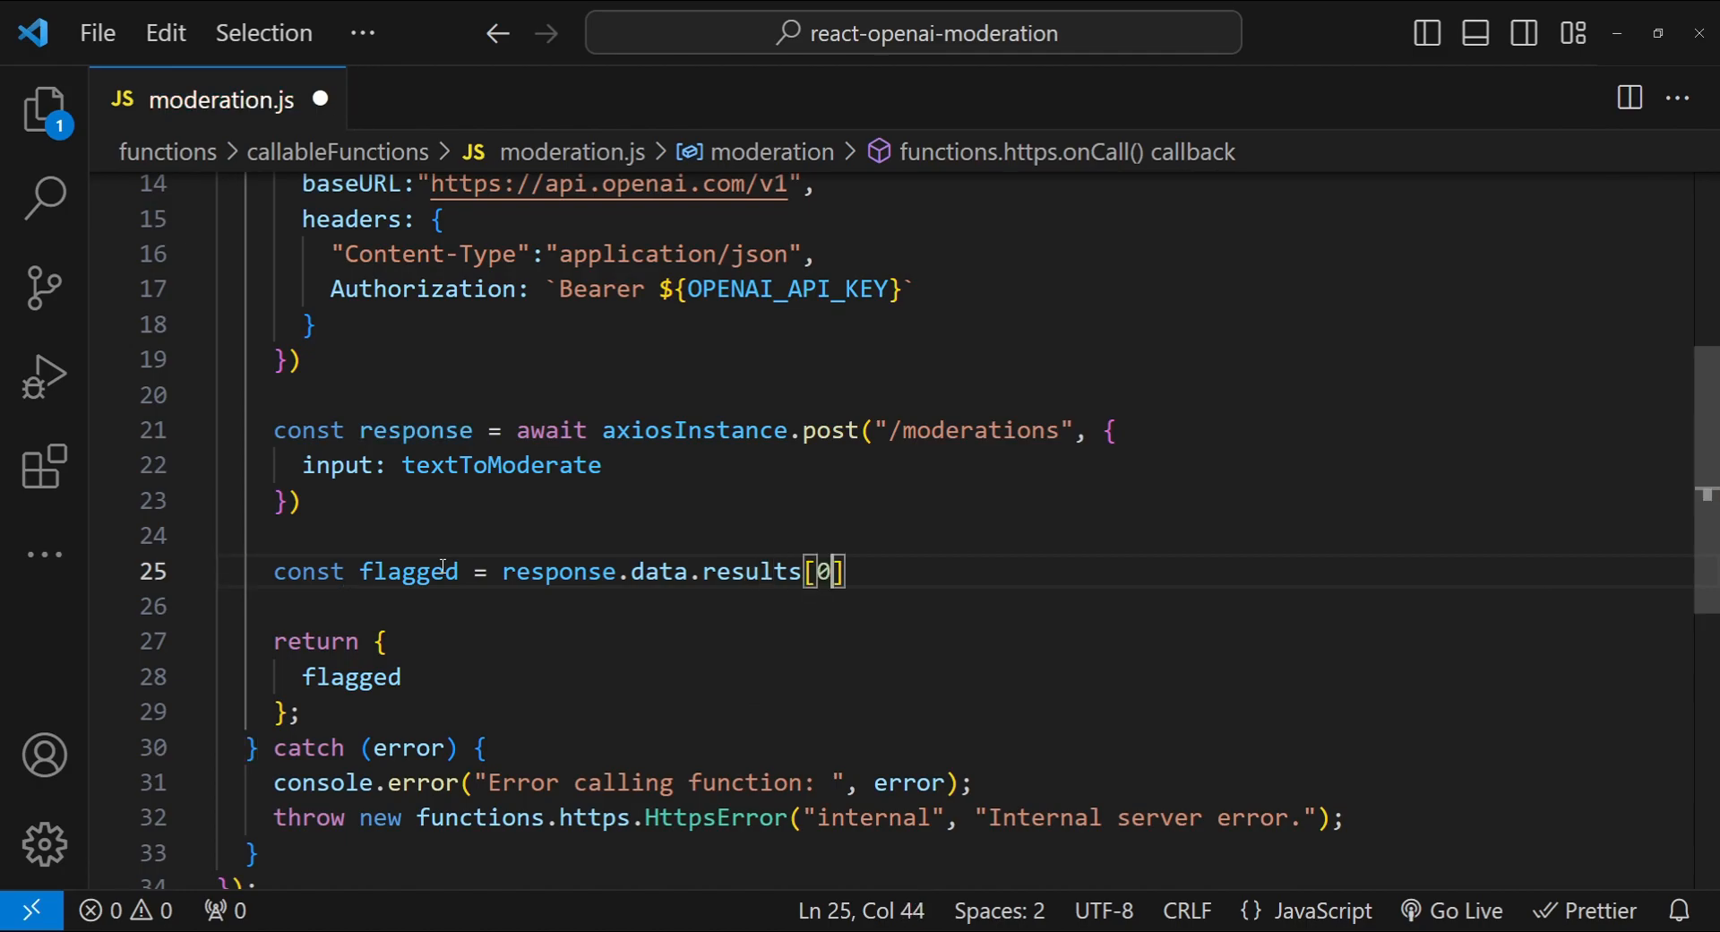
text(.flagged)
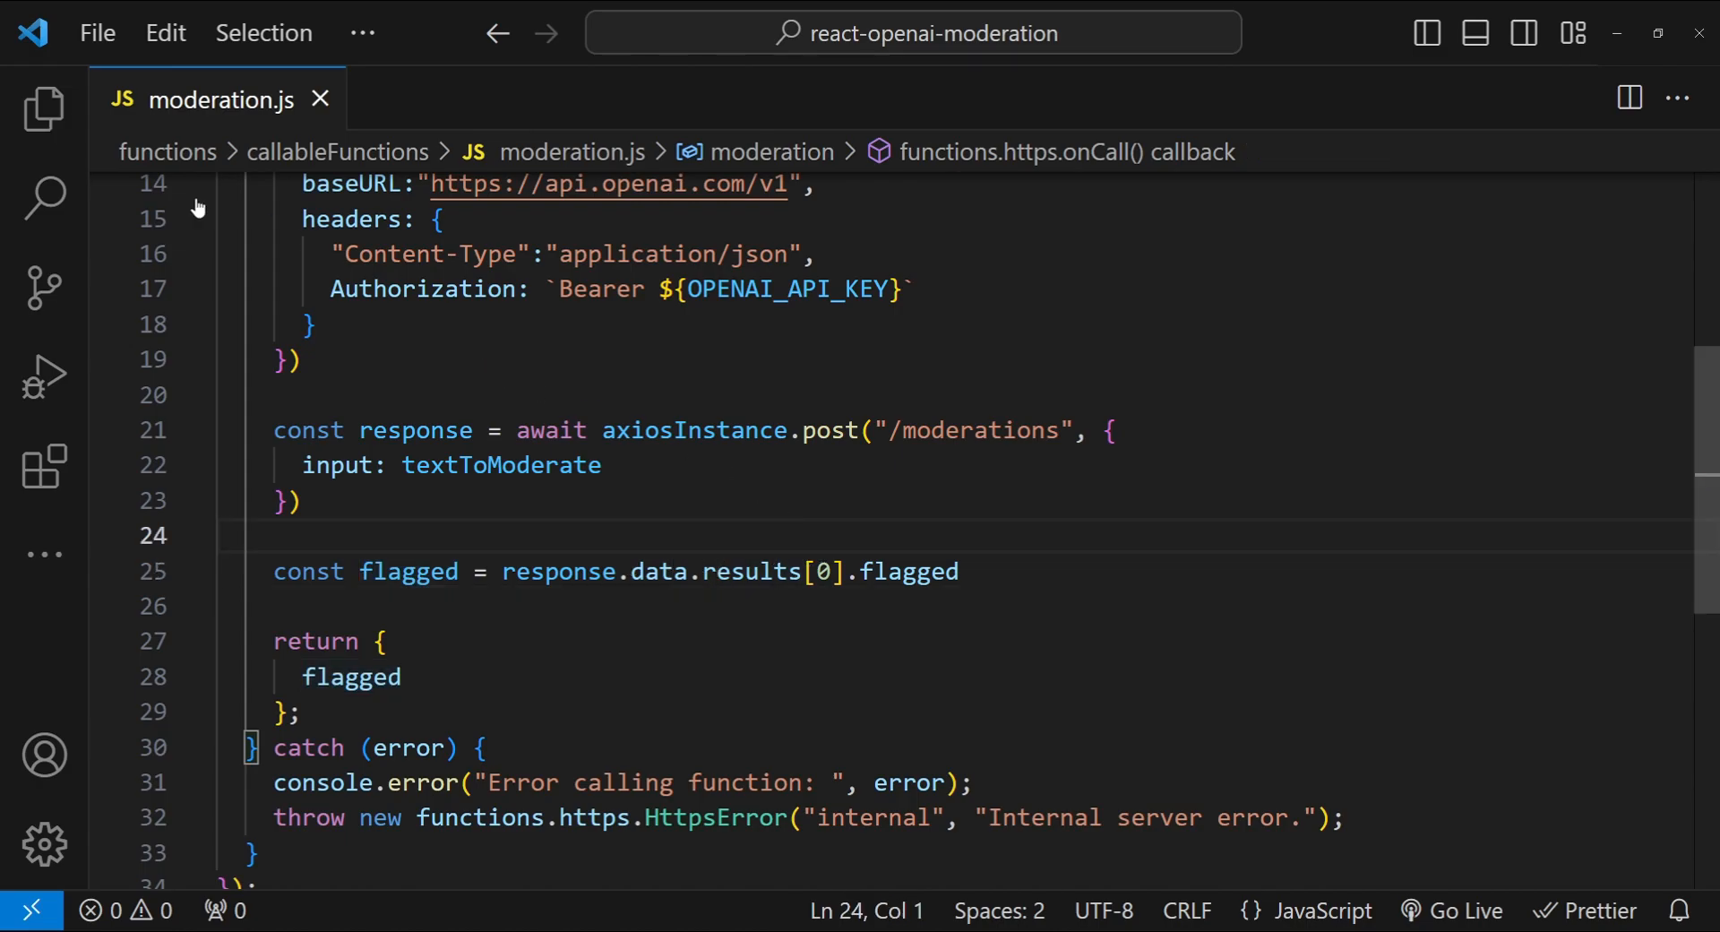
click(44, 108)
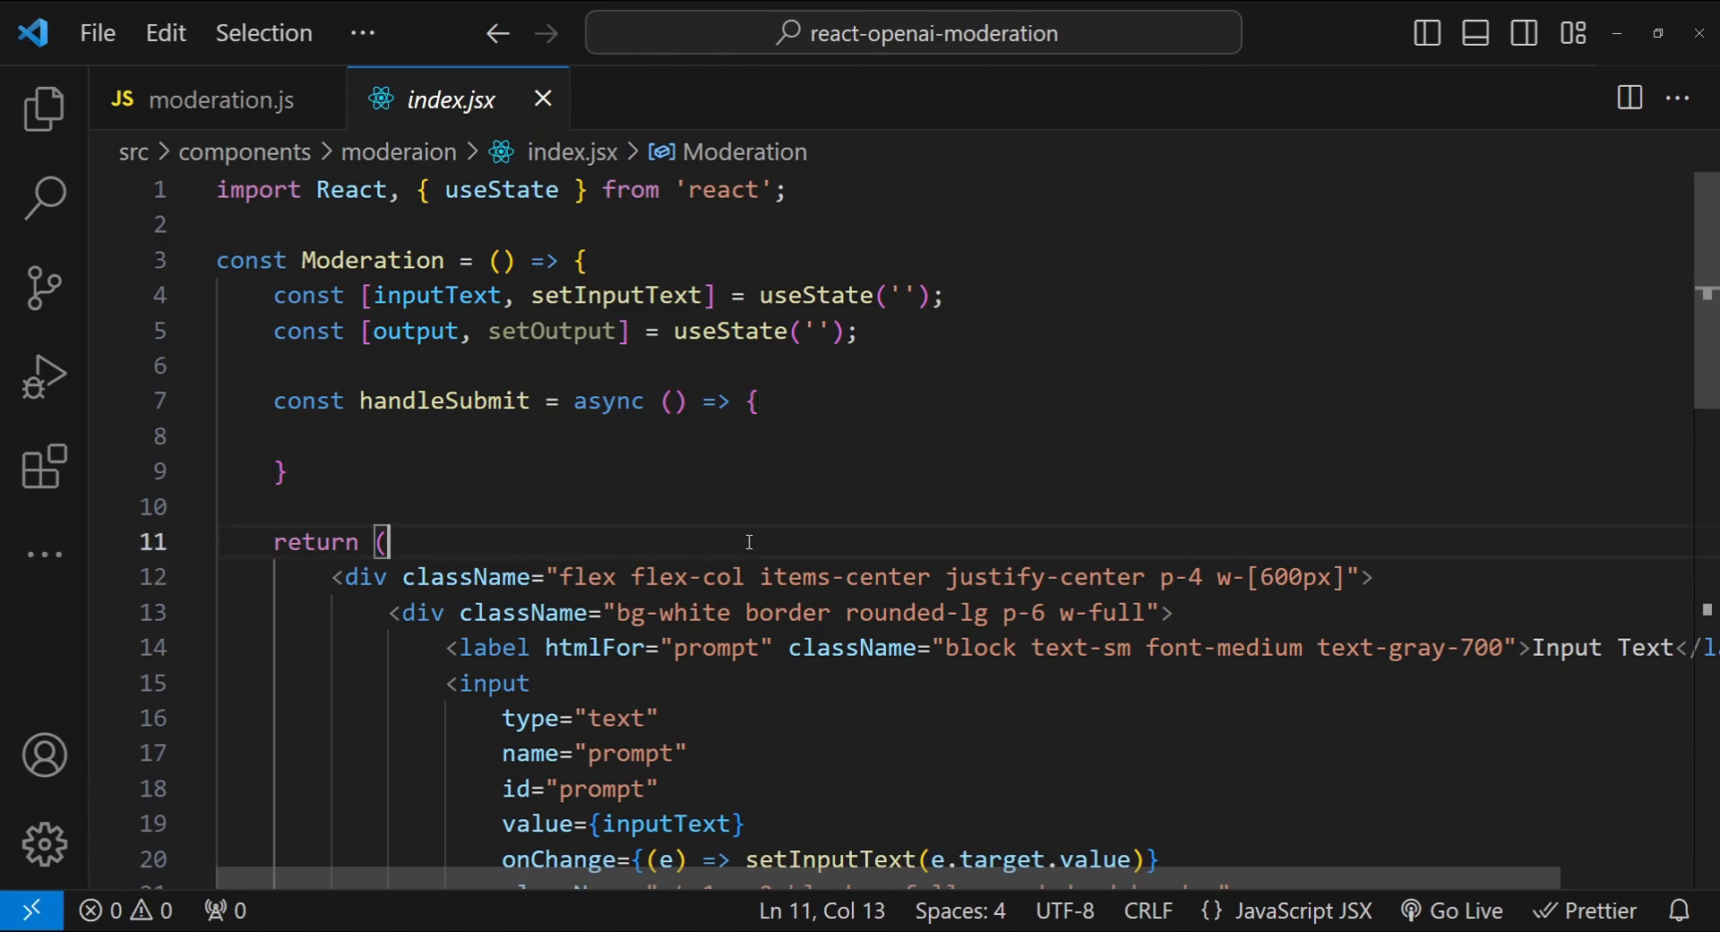
Below the output state, add const [fetching, setFetching] = useState(false).
scroll(down, 3)
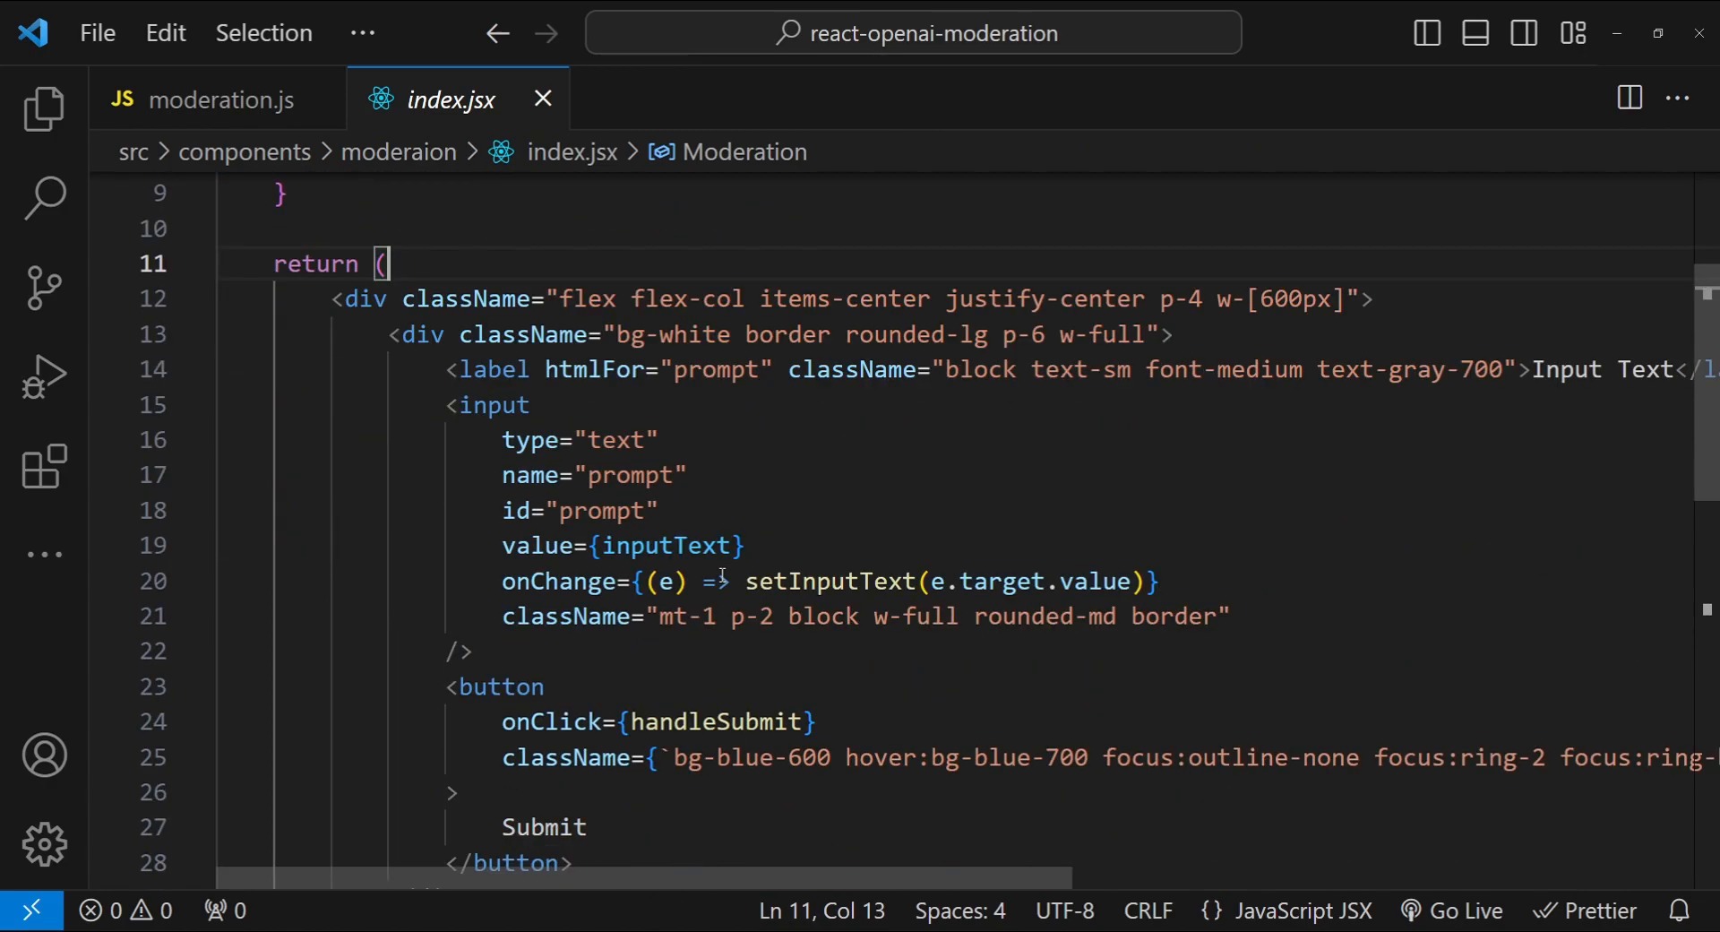
scroll(down, 3)
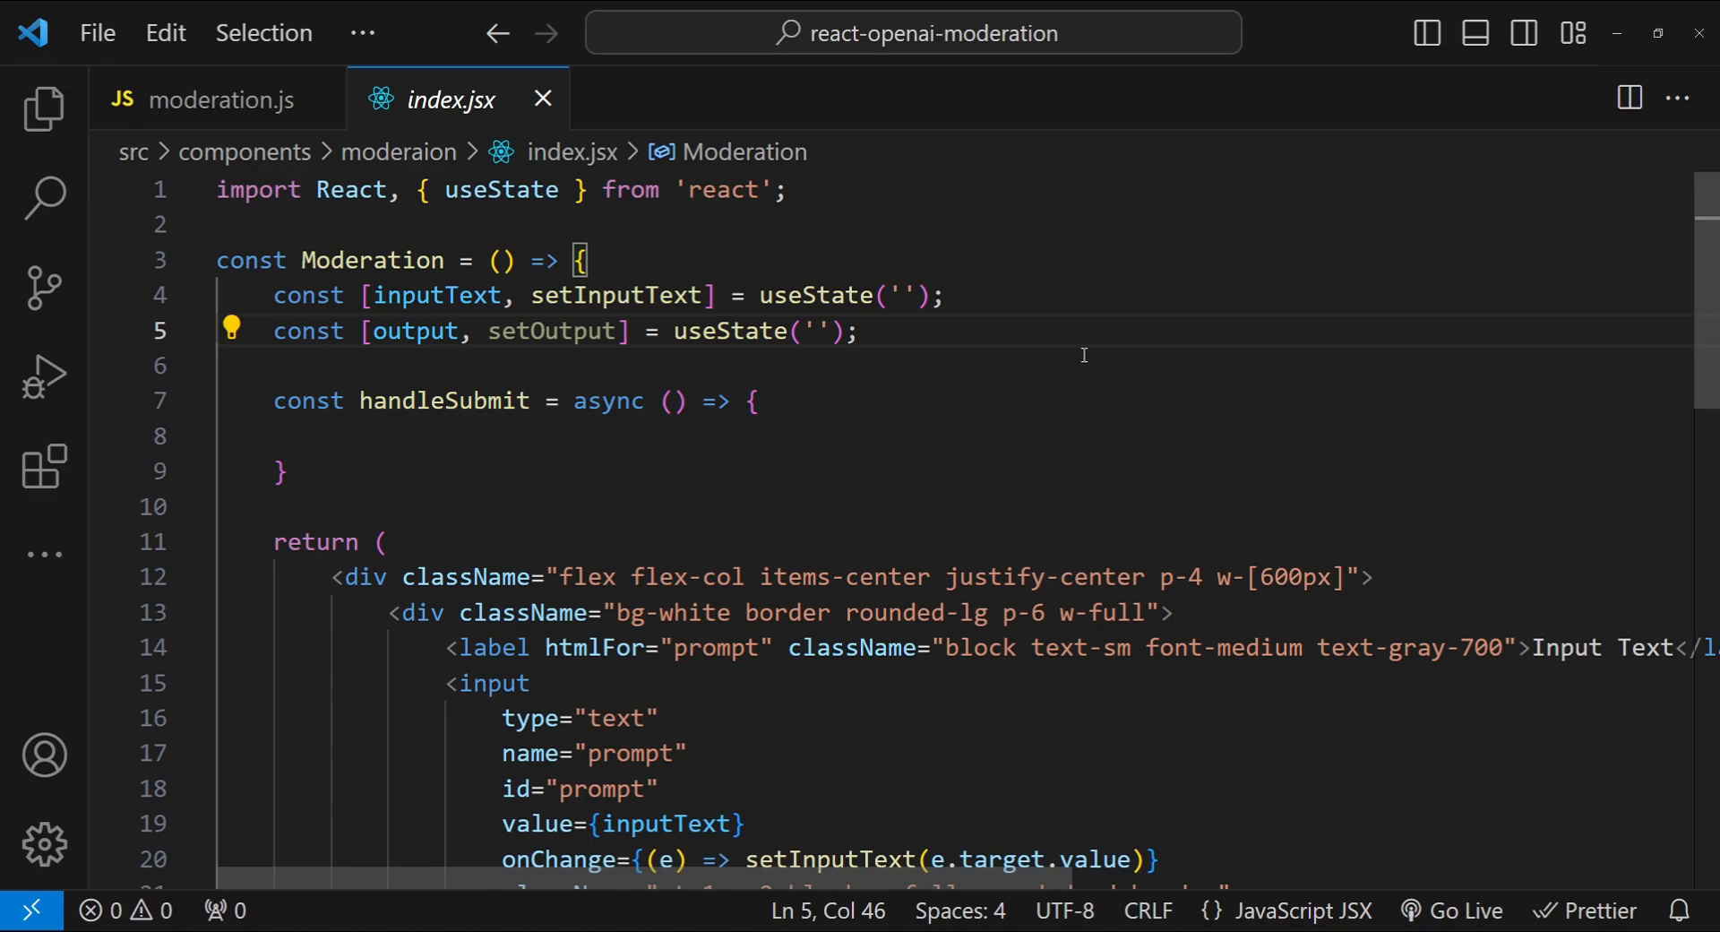
text(const [)
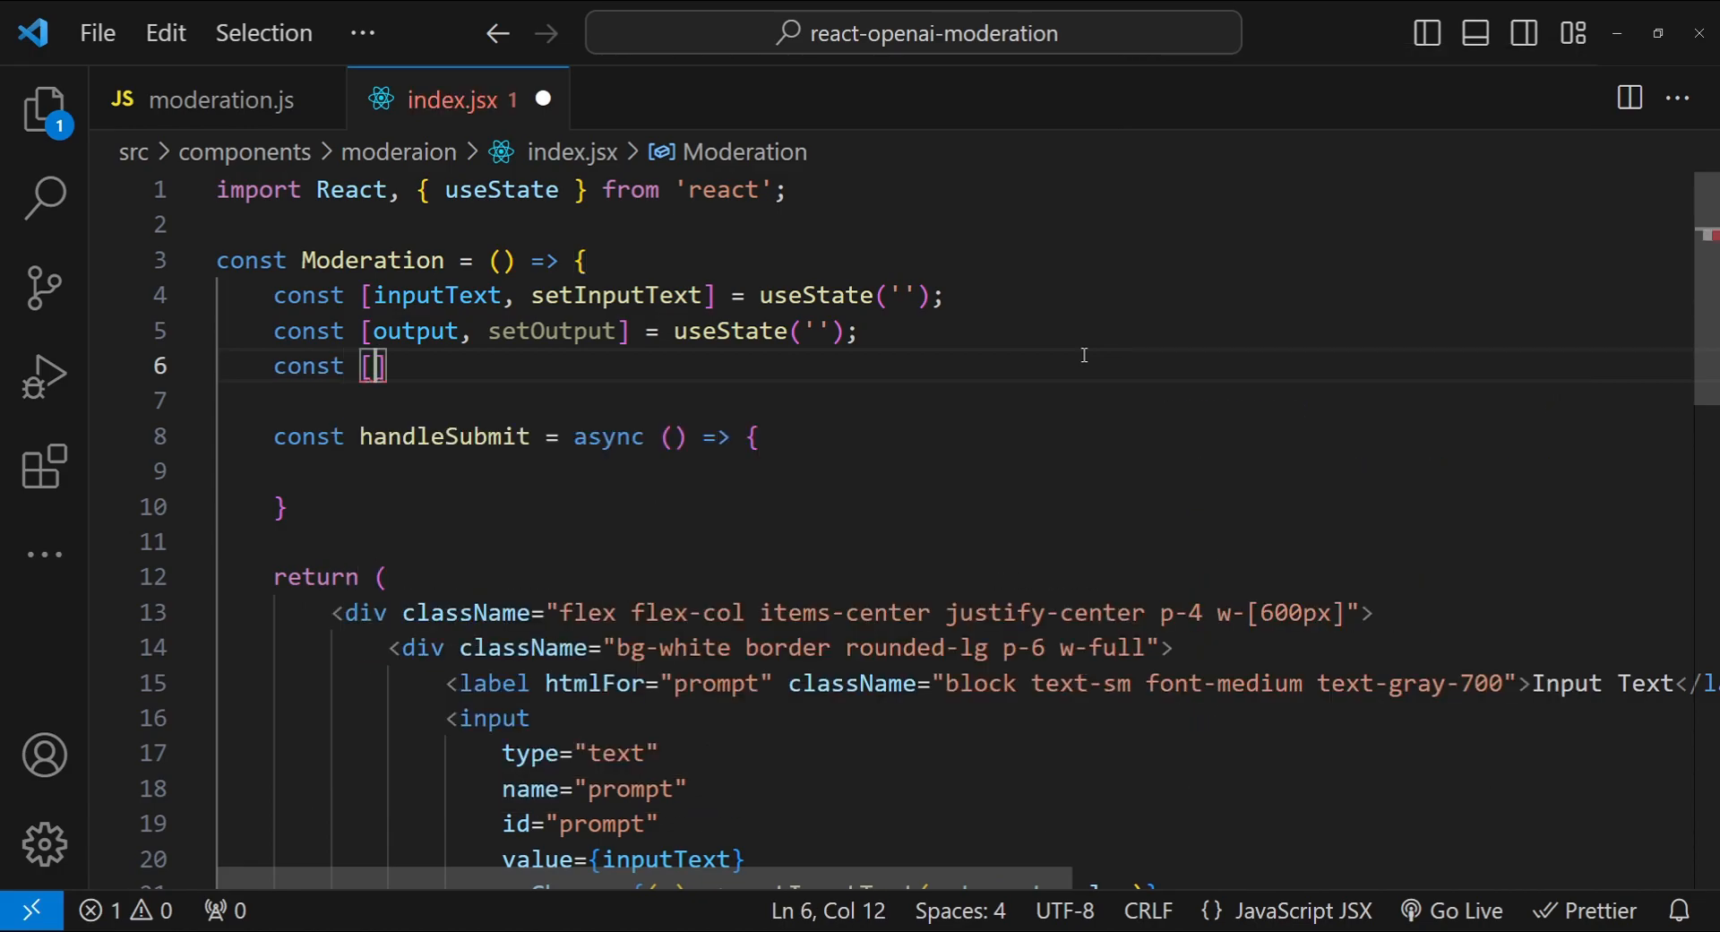
text(fetching,)
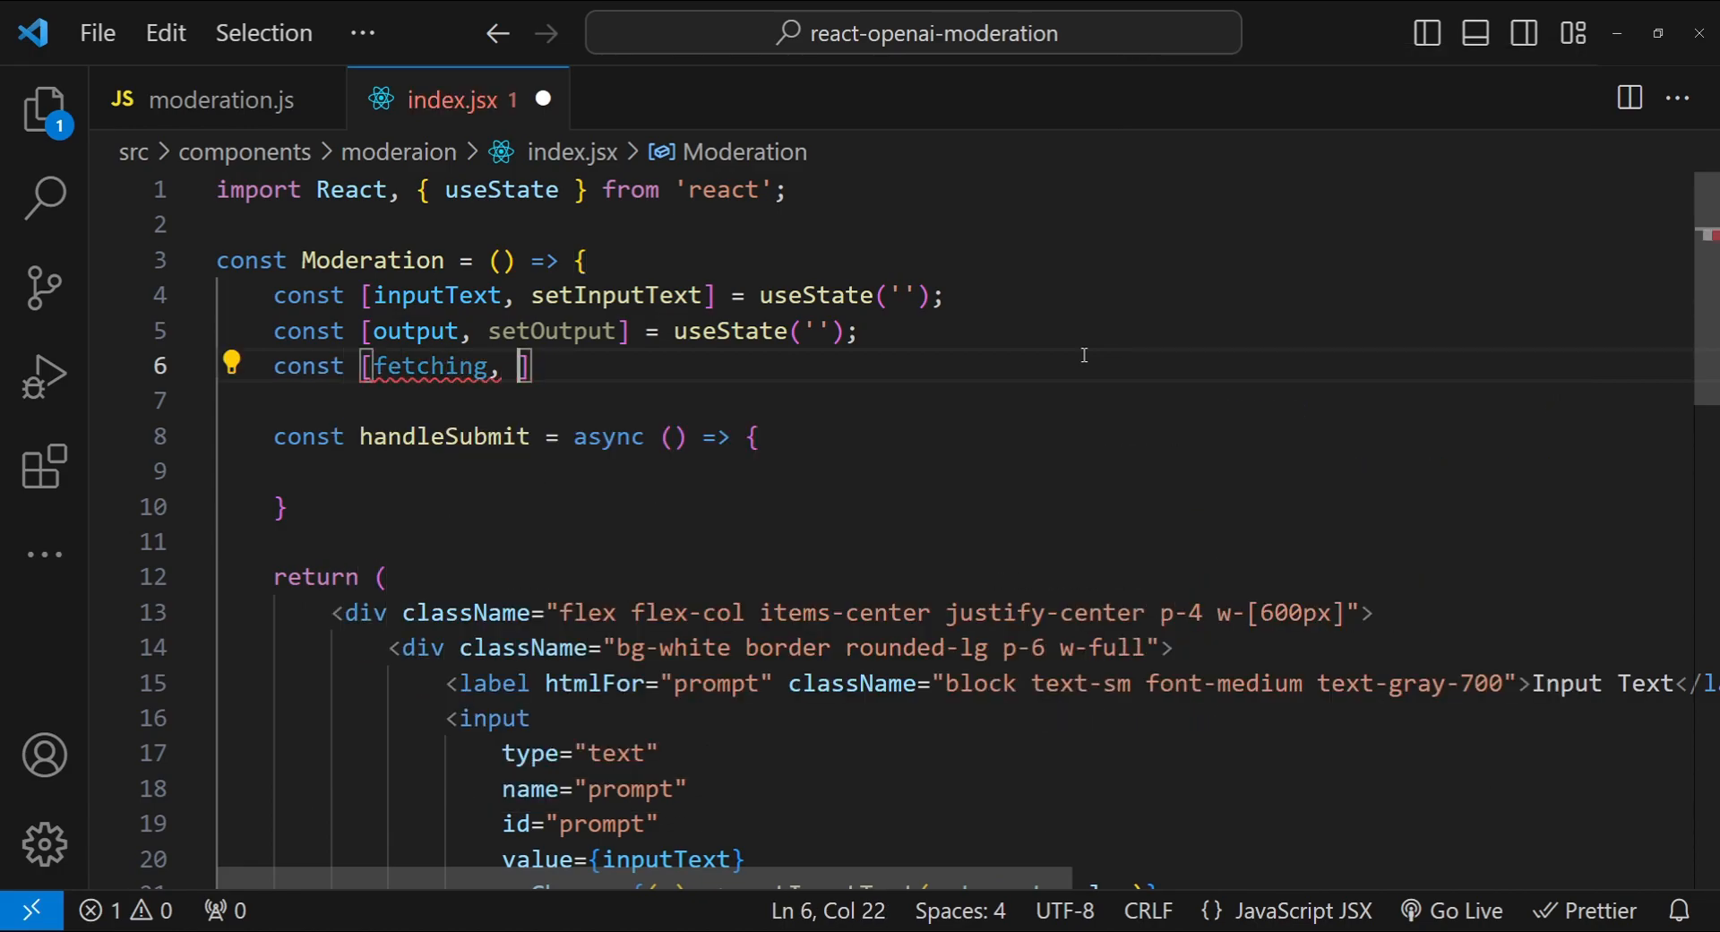
text(setFect)
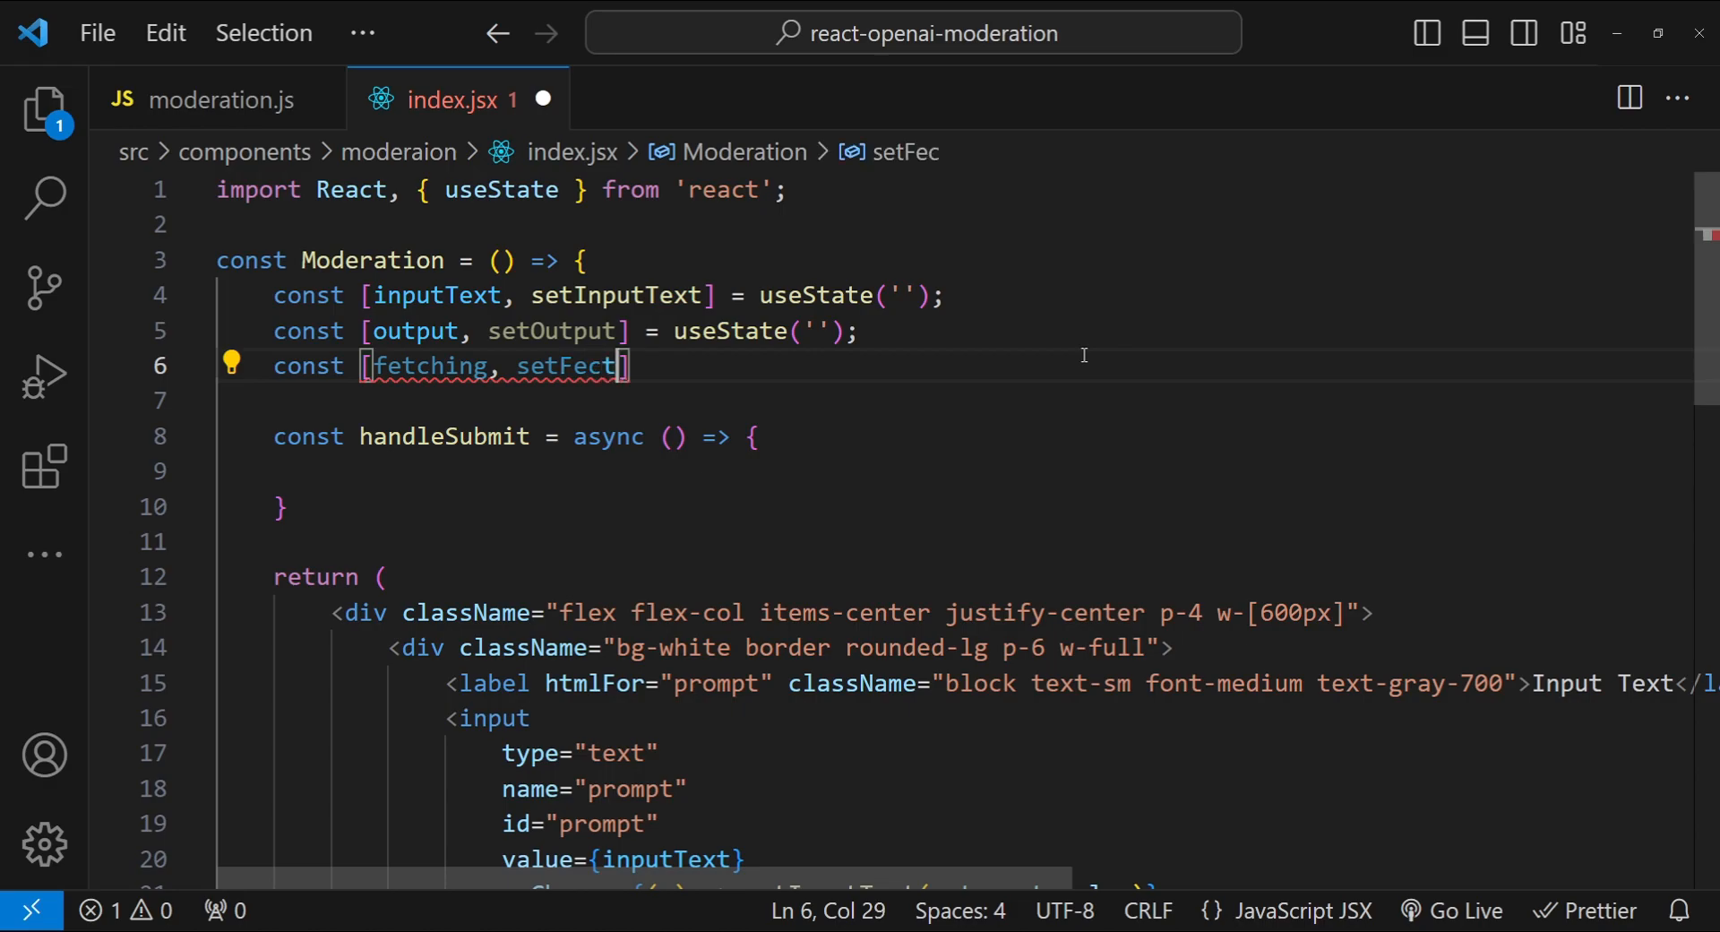
key(Backspace)
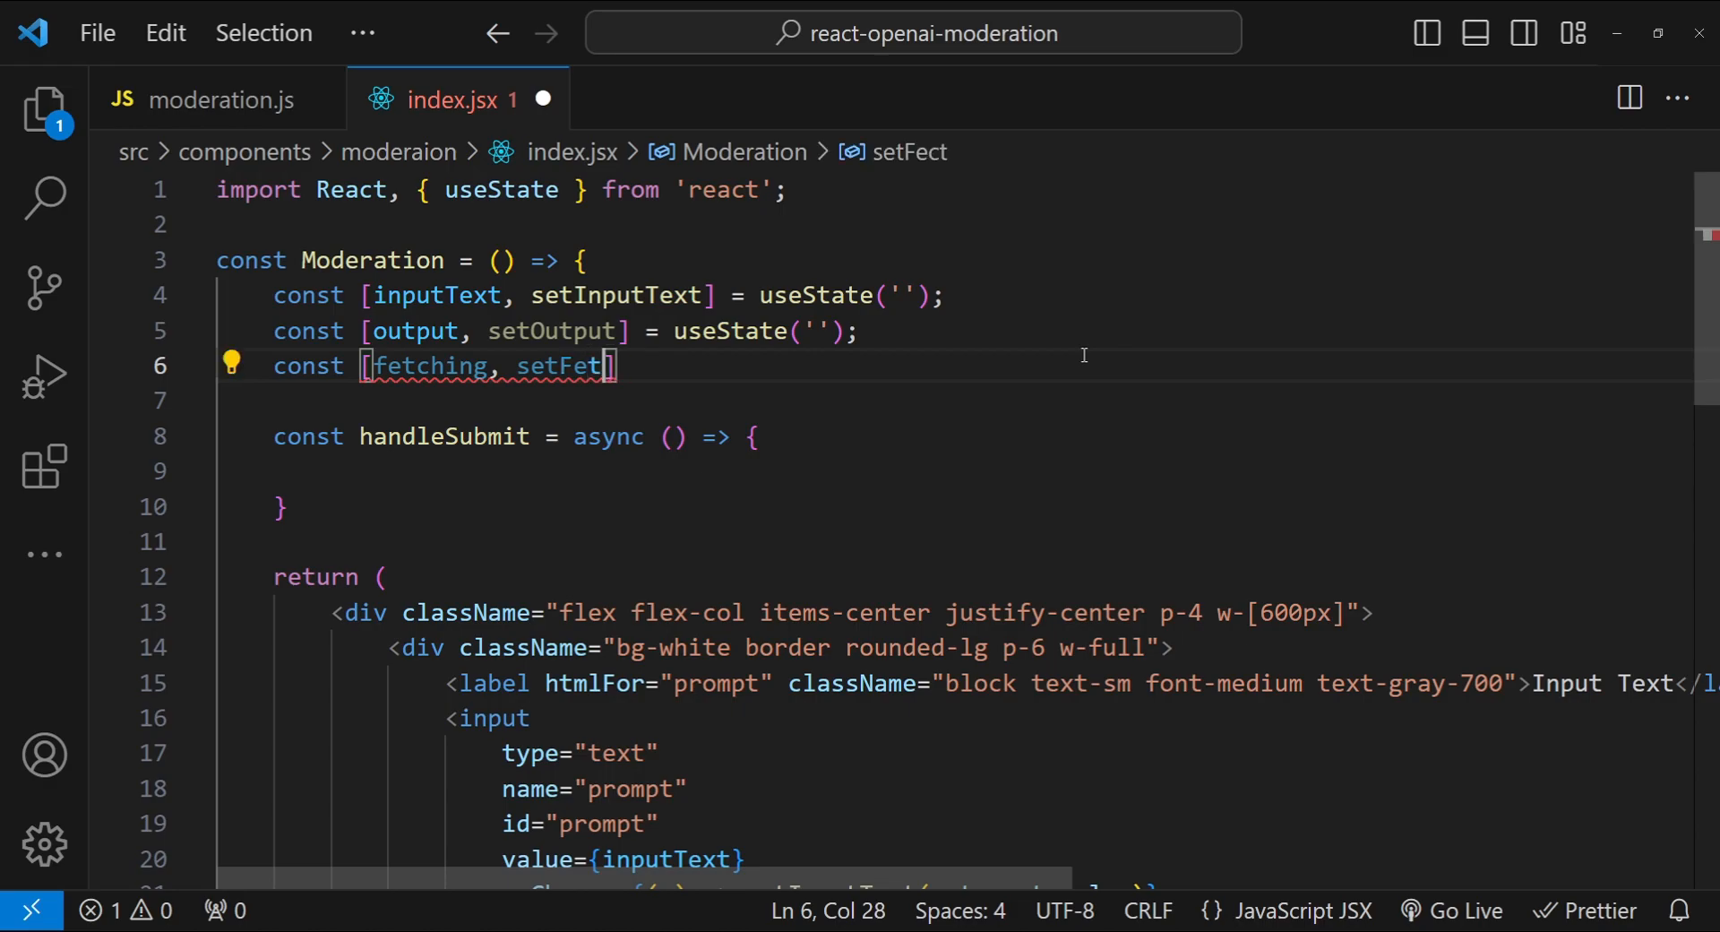
text(ching)
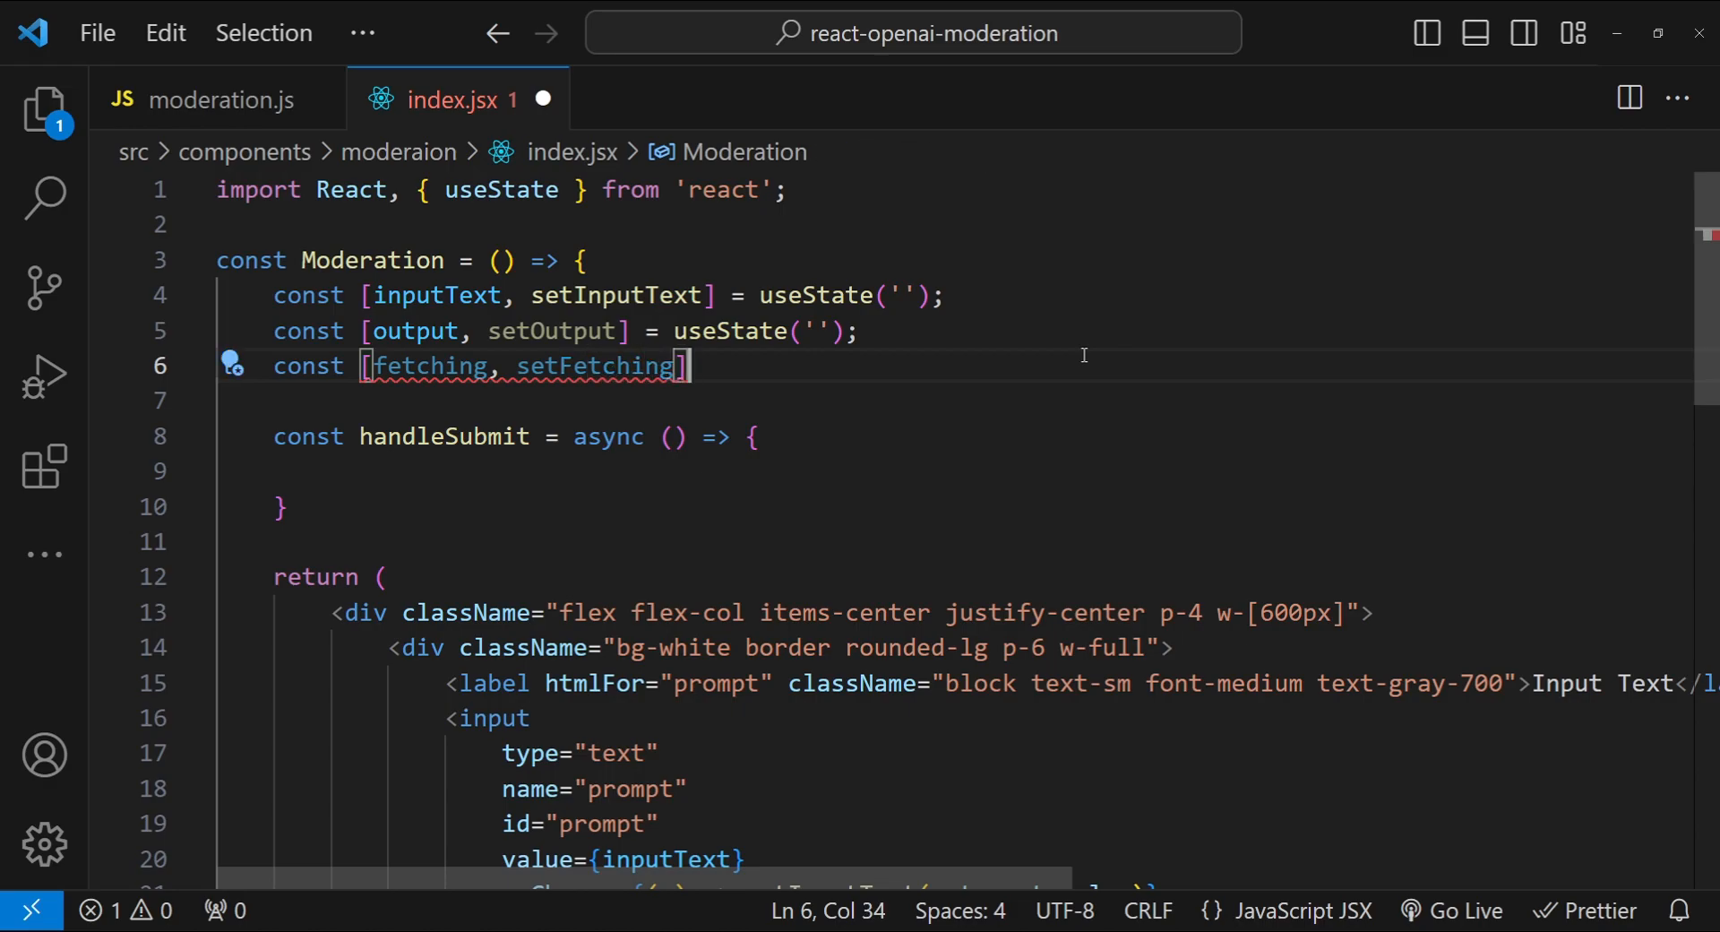
text(= useSta)
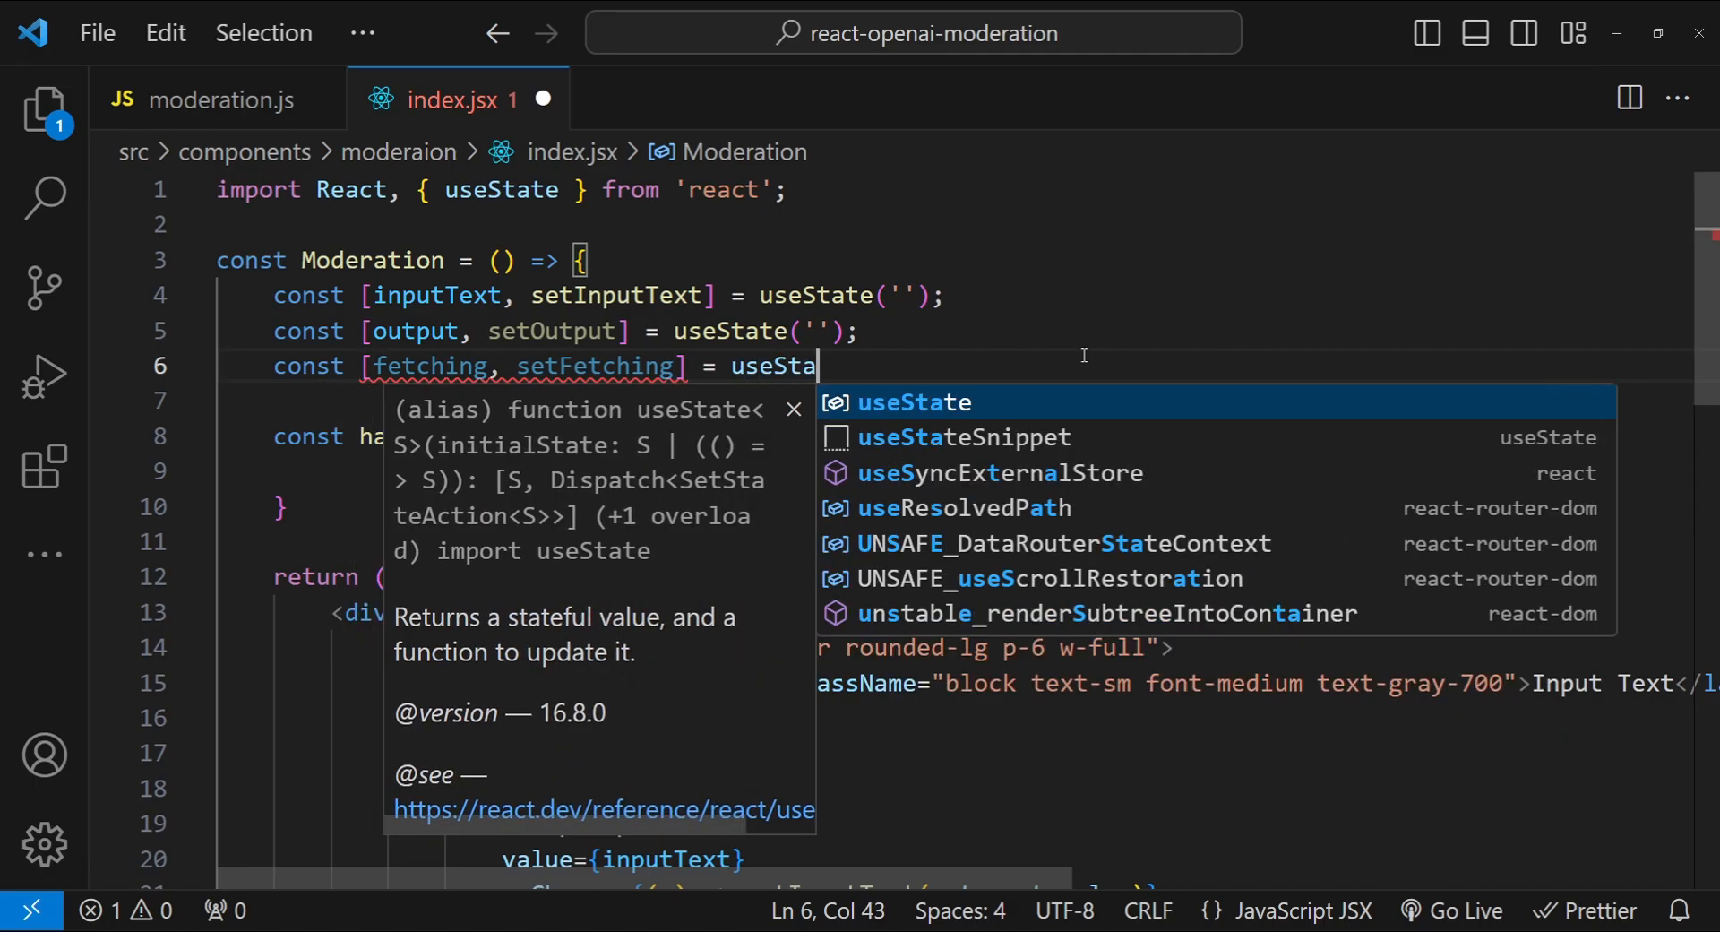
text(te(false)
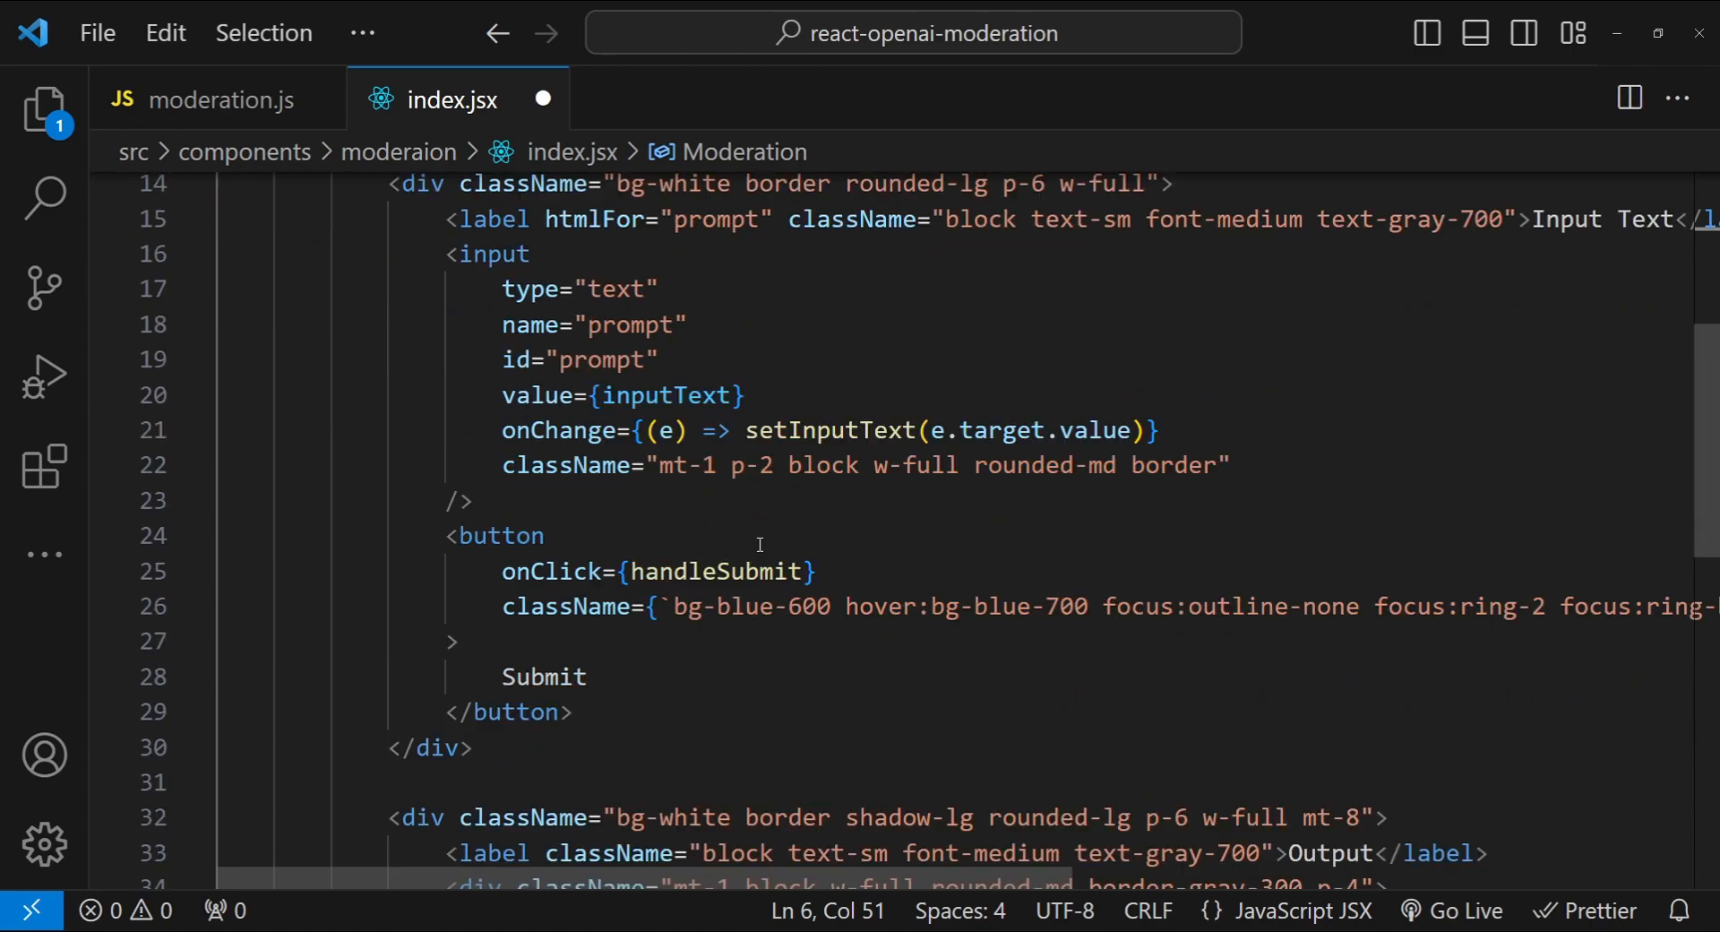
Make the Submit button disabled={fetching}.
text(d)
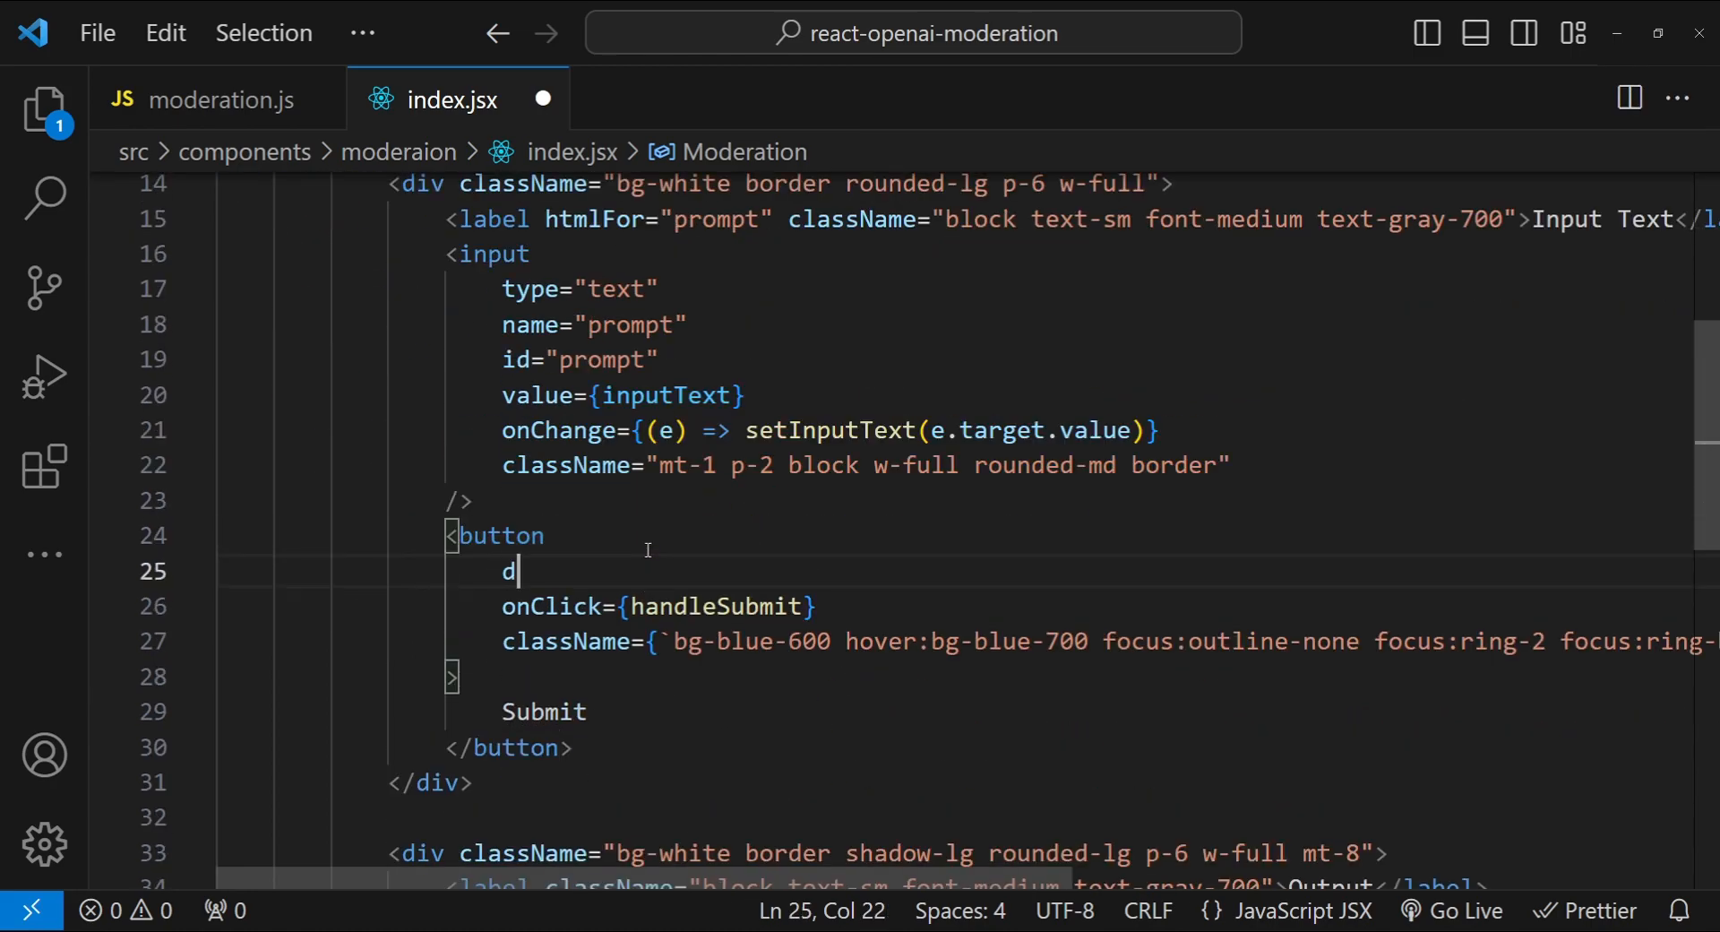
text(isabled=)
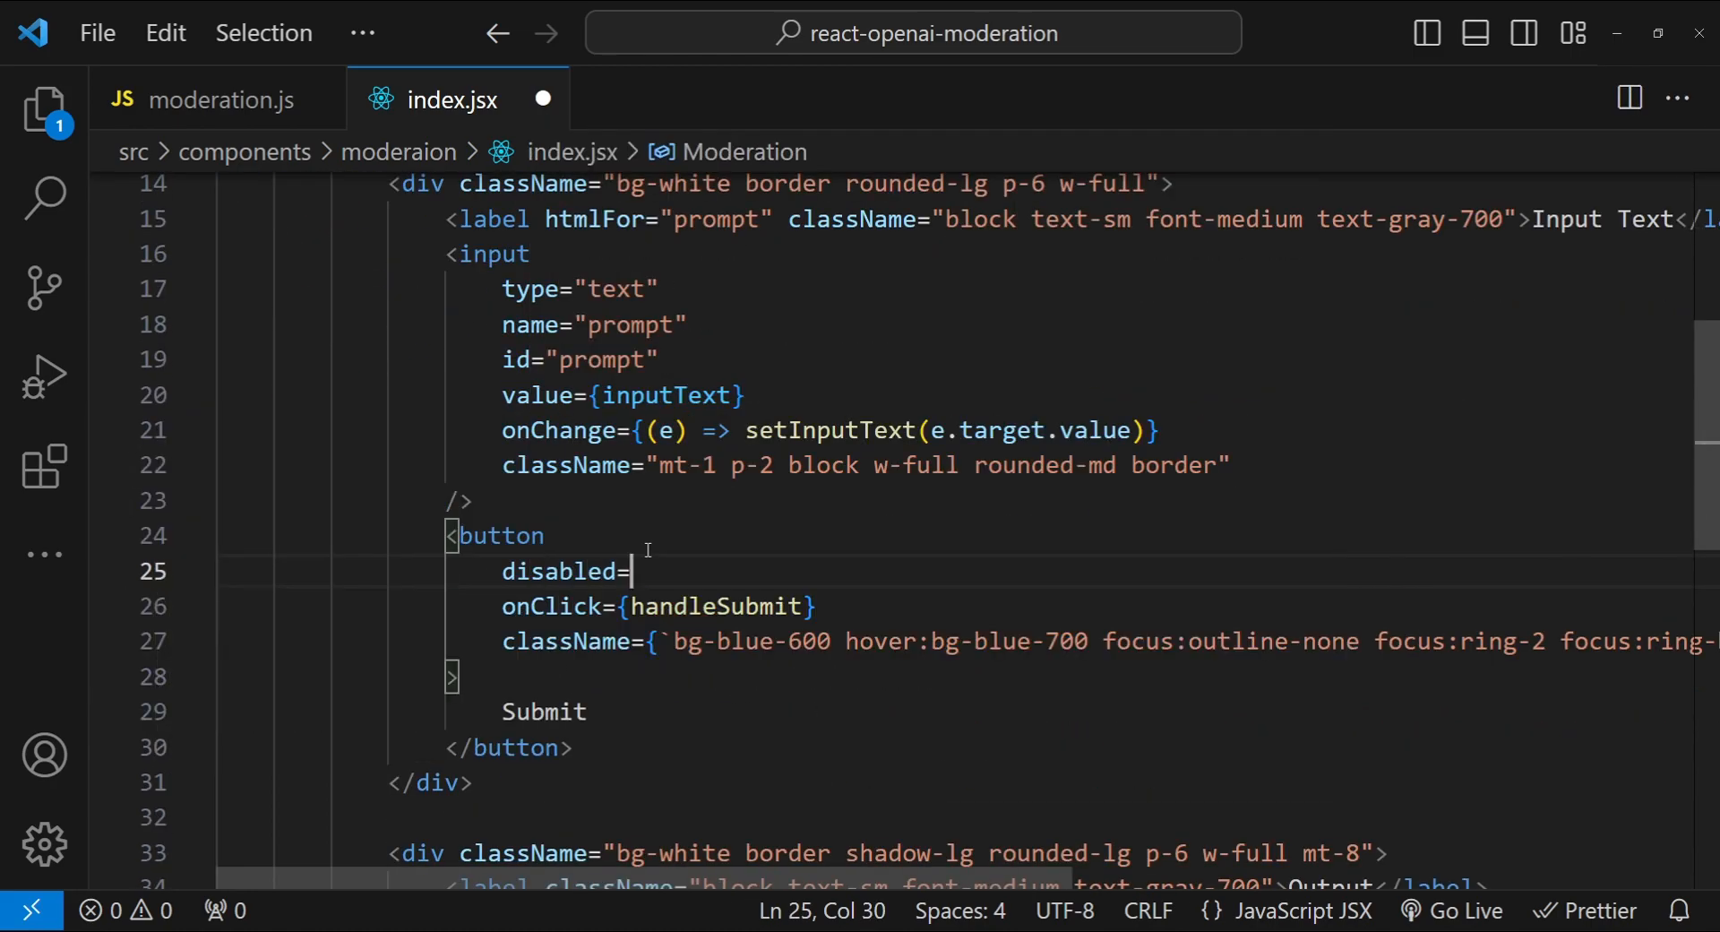
text({)
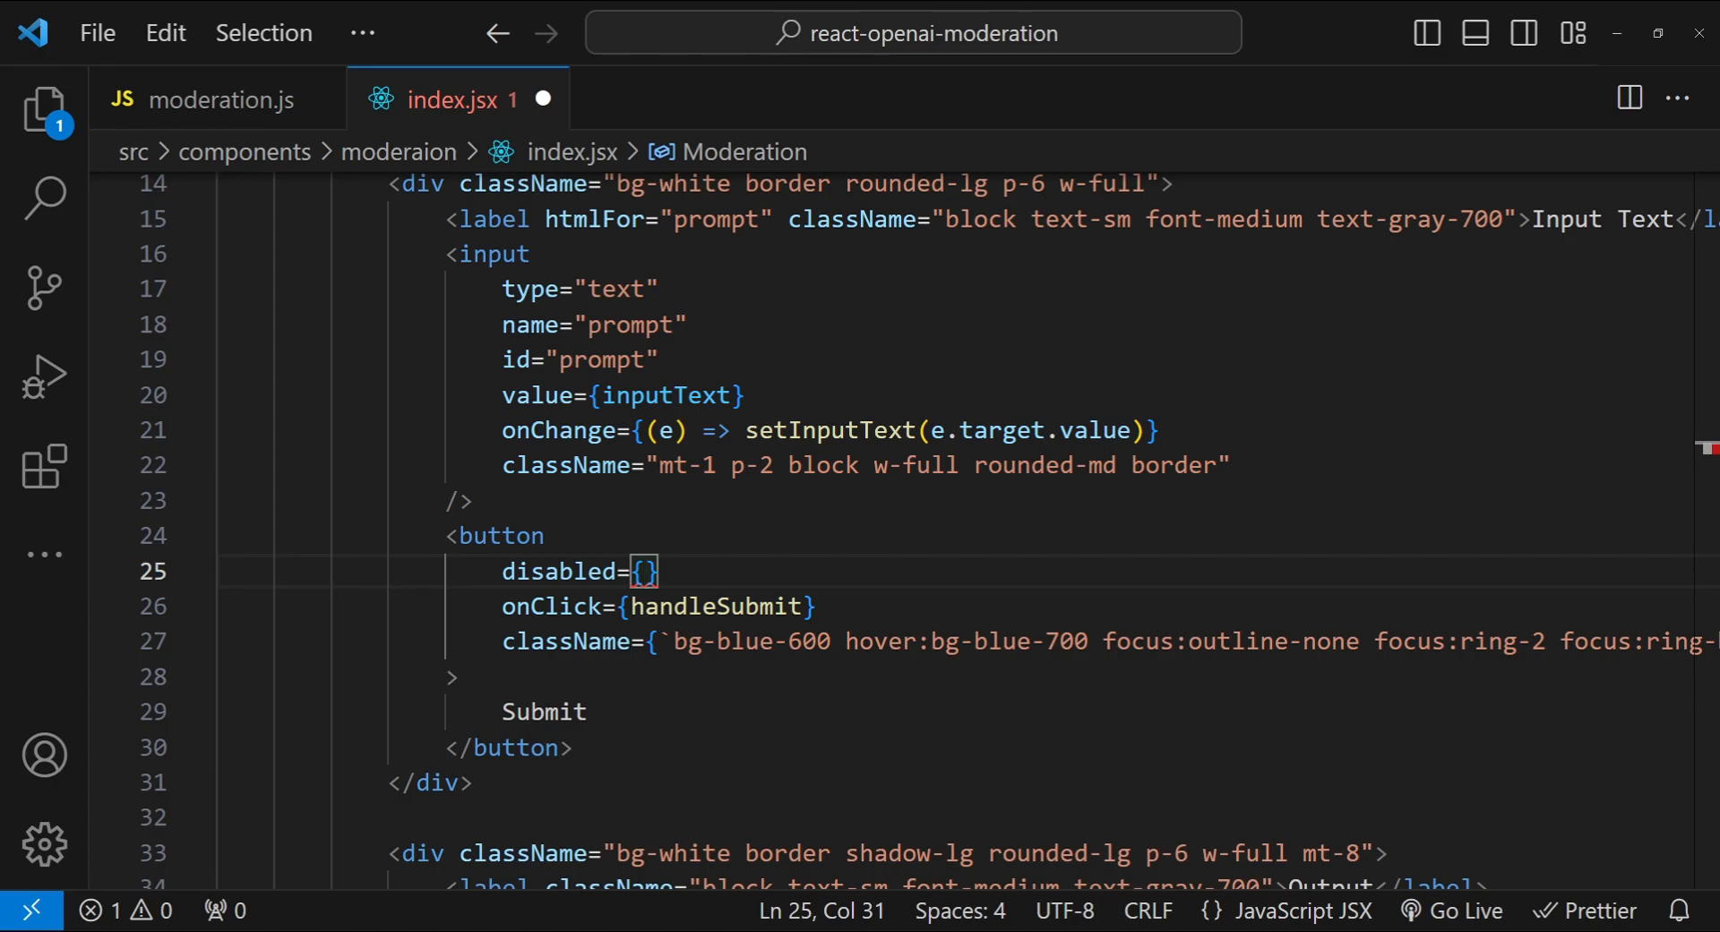
text(fetching)
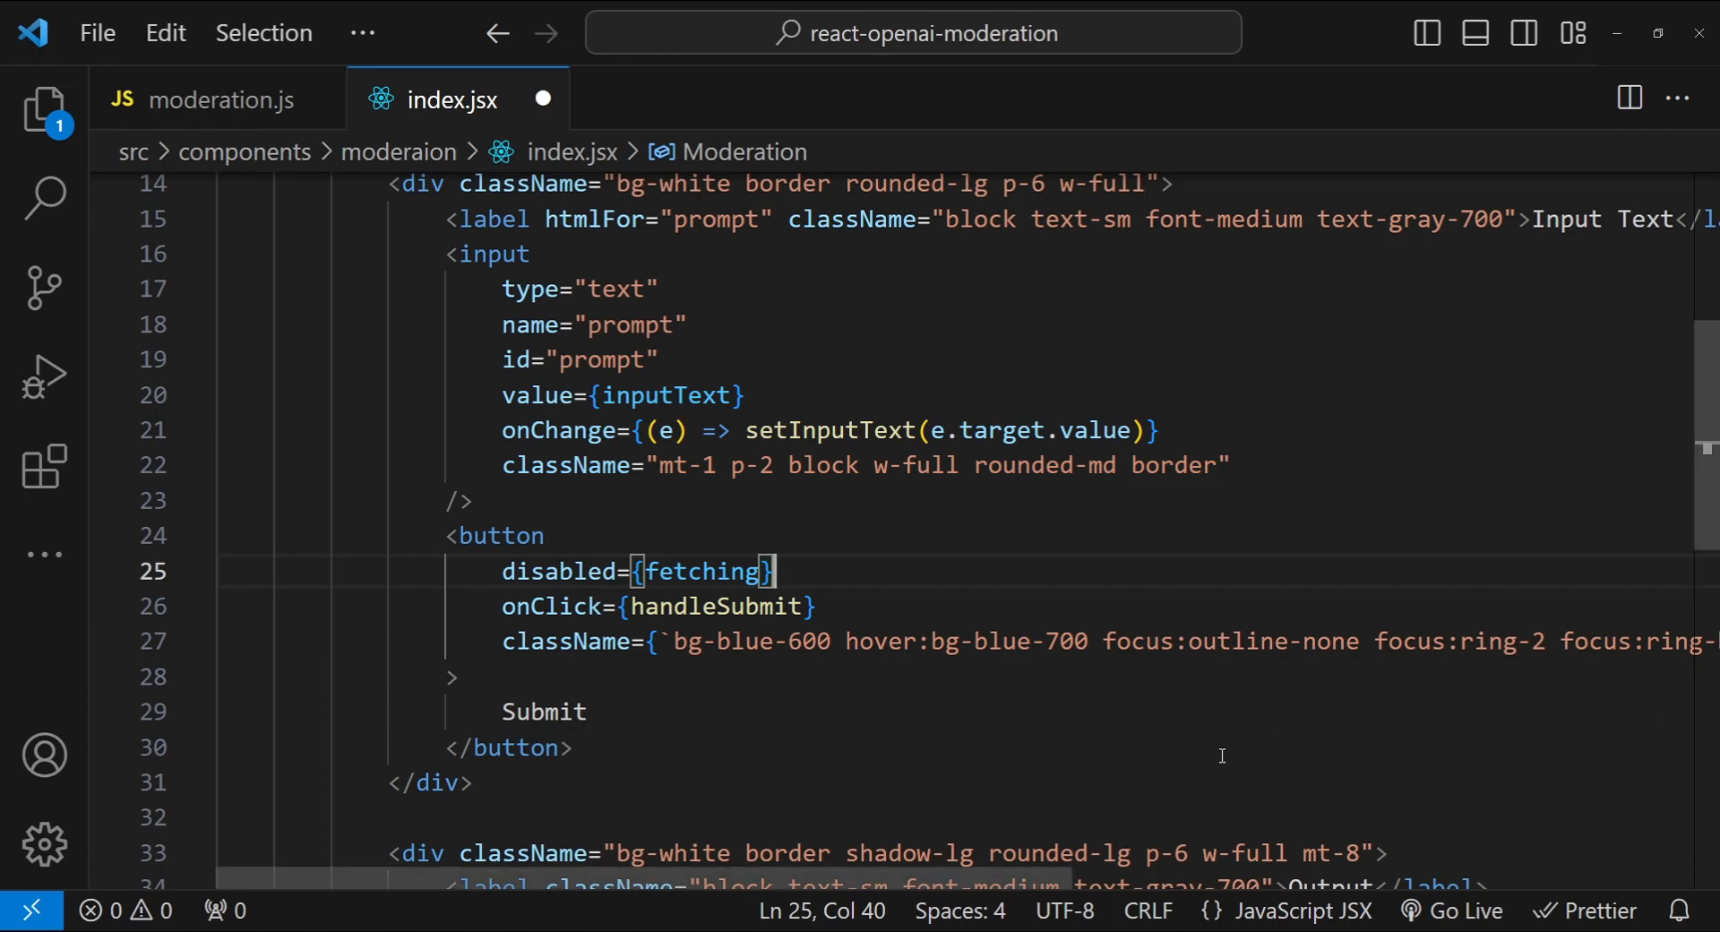
Replace the button label with {fetching ? 'Checking' : 'Submit'}.
double_click(543, 711)
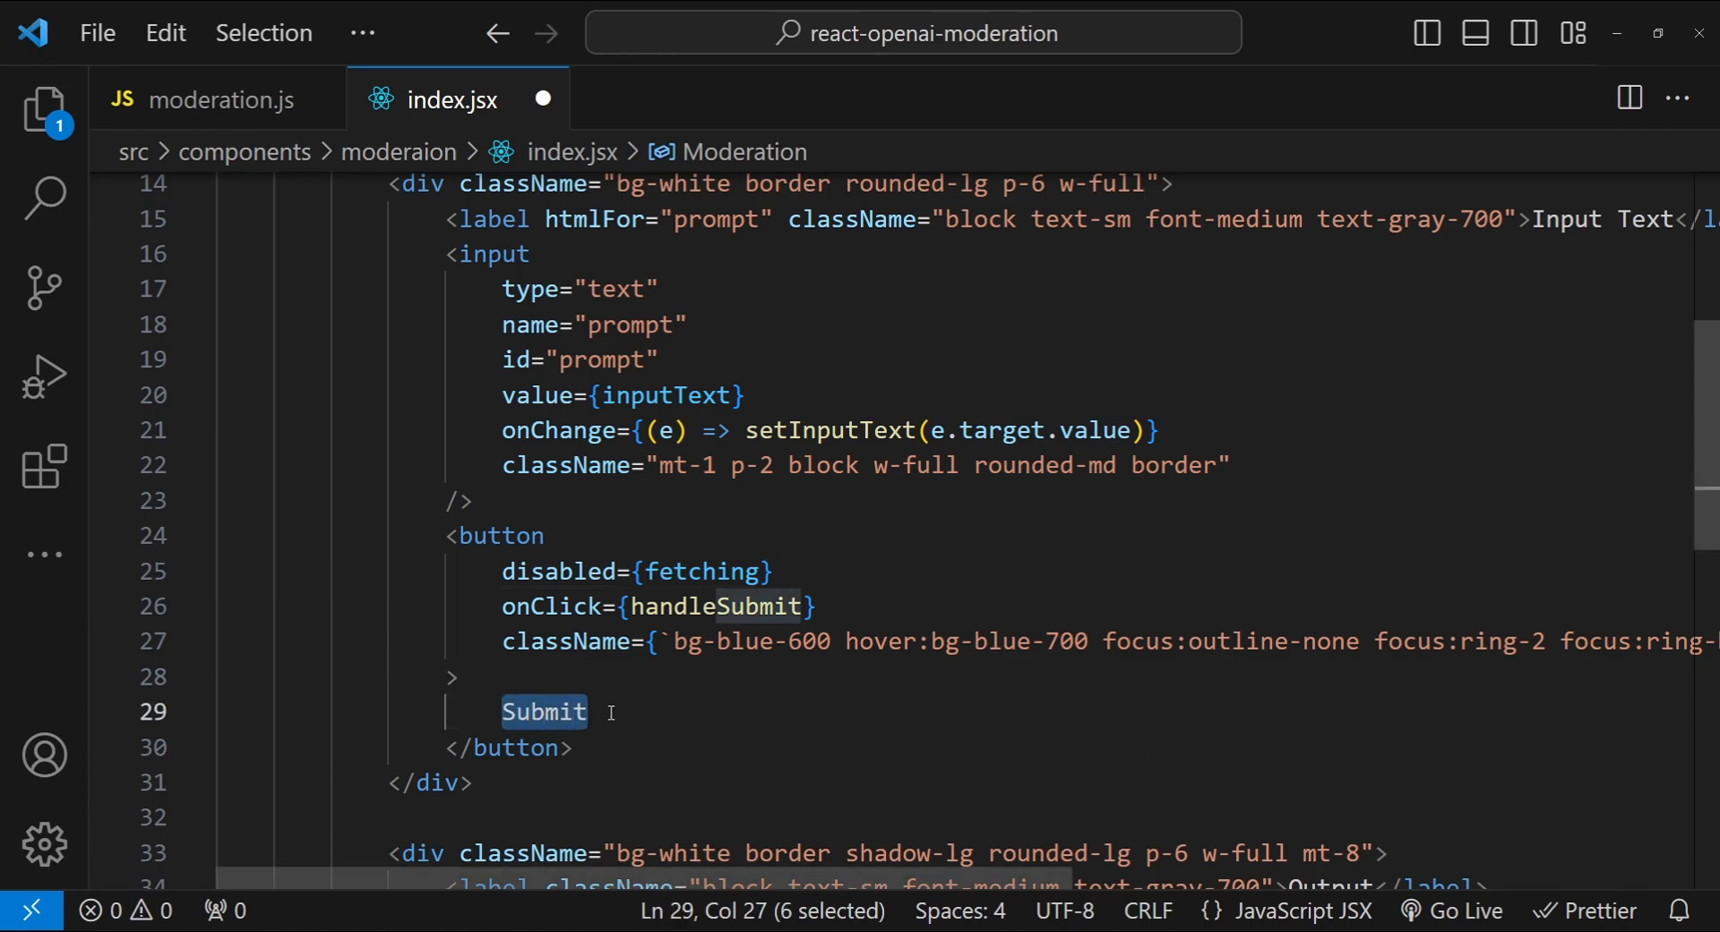
text({})
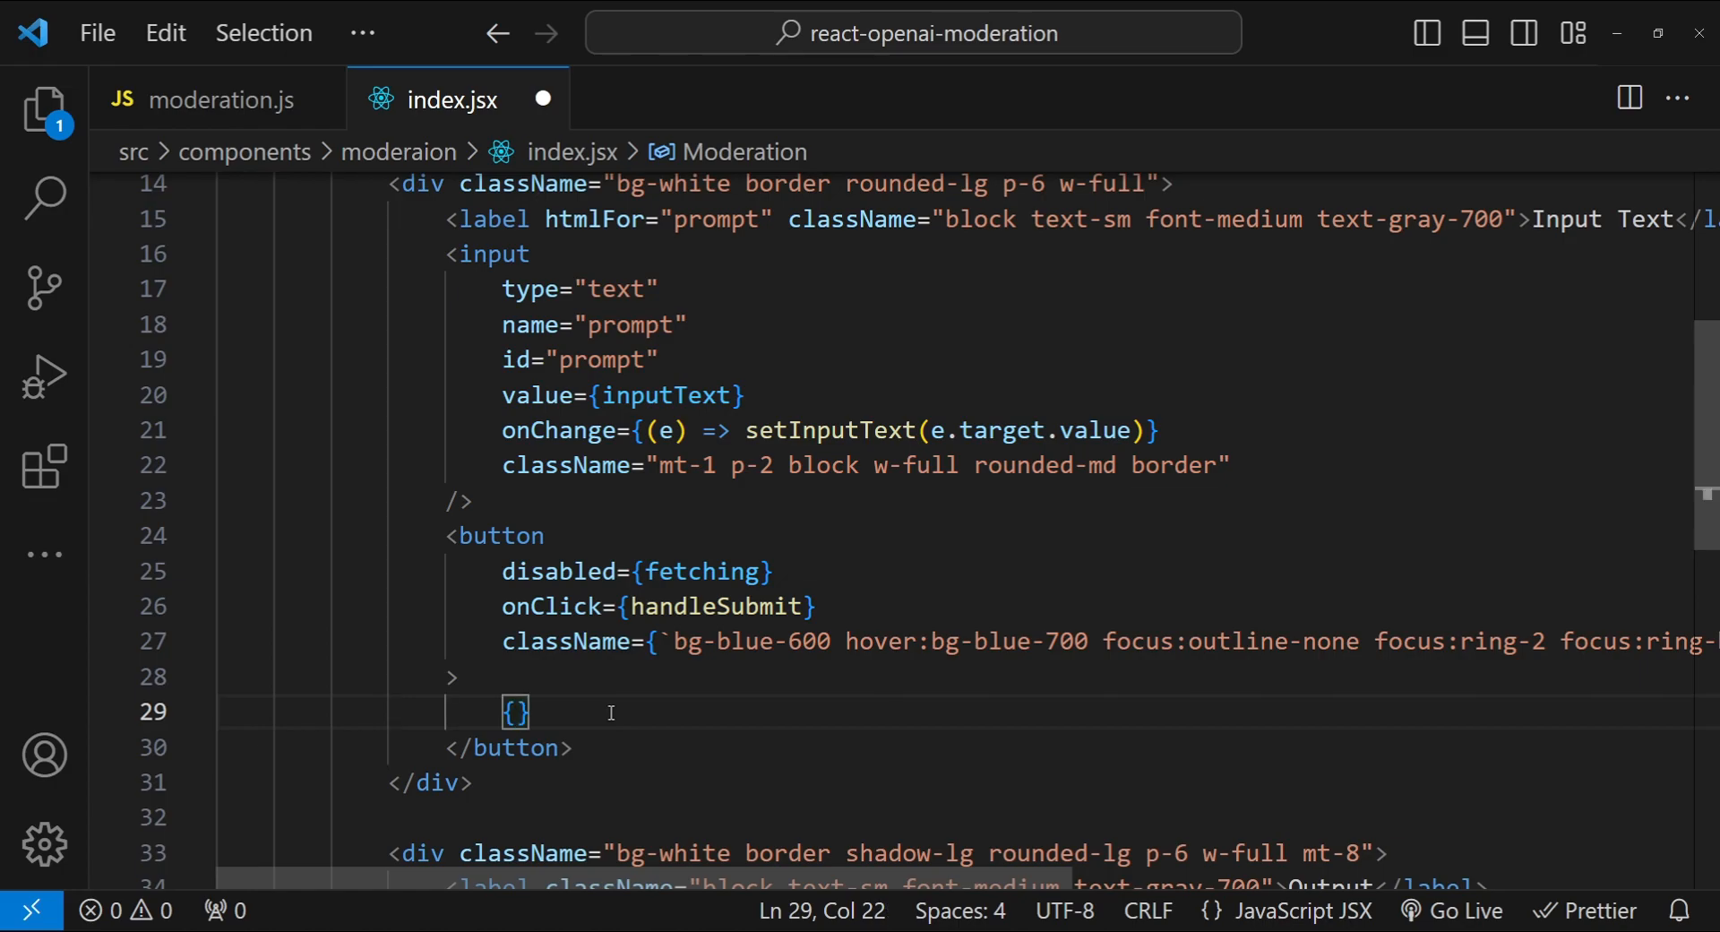
text(fetching)
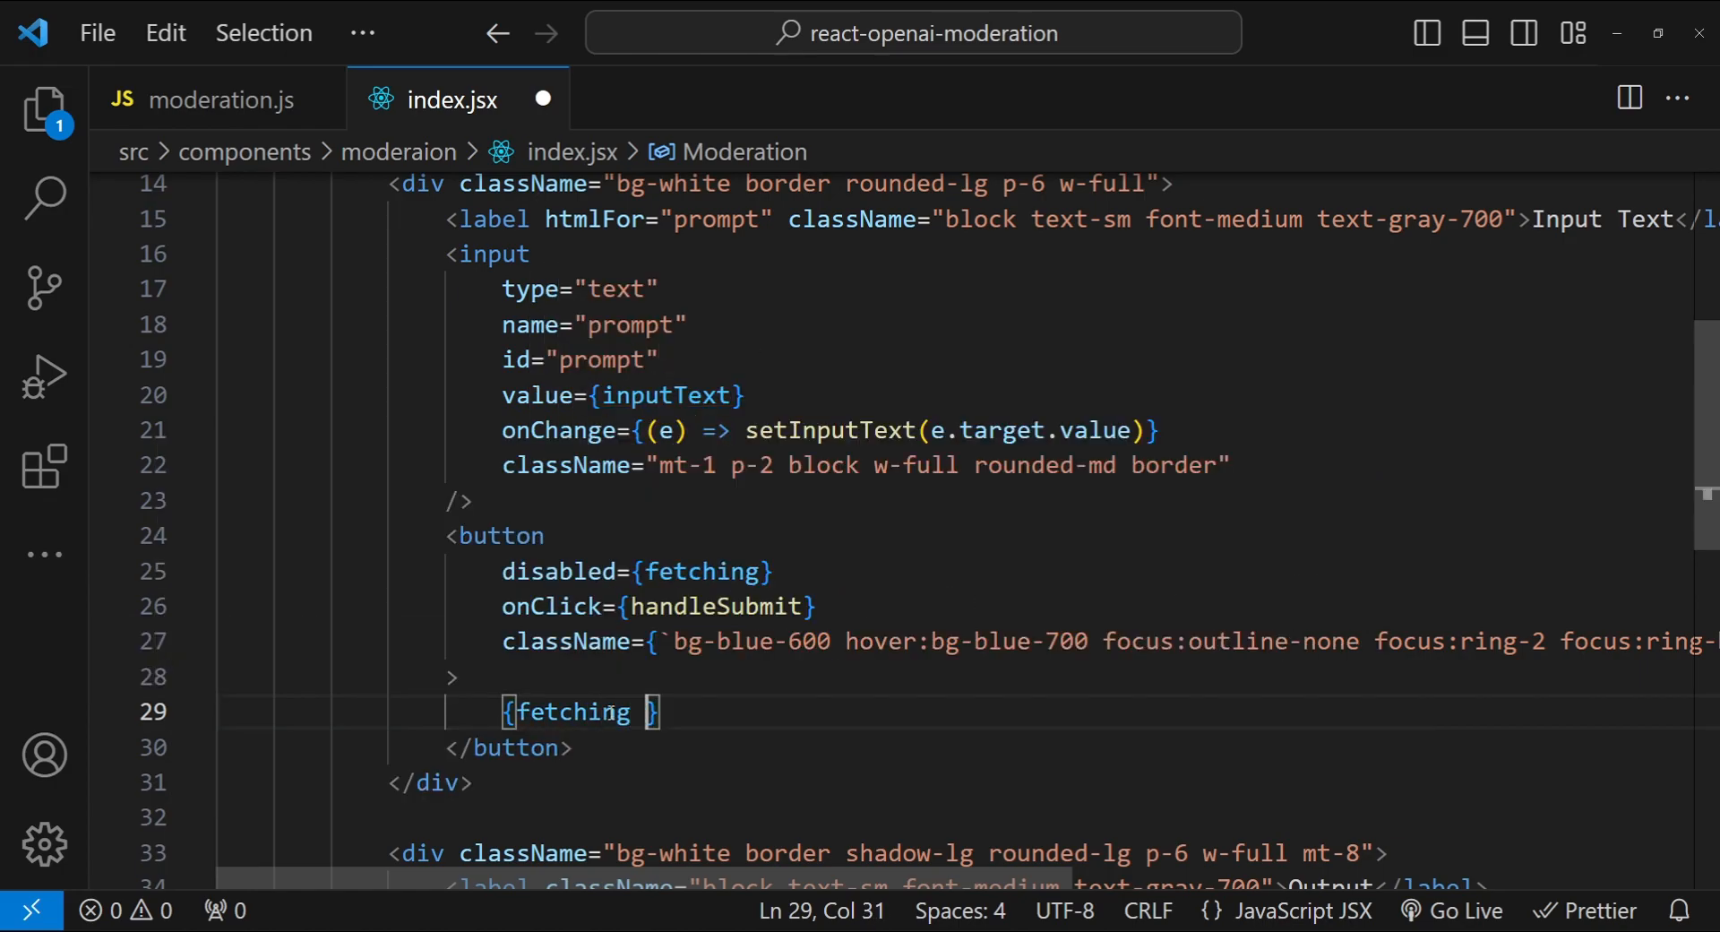
text(? '')
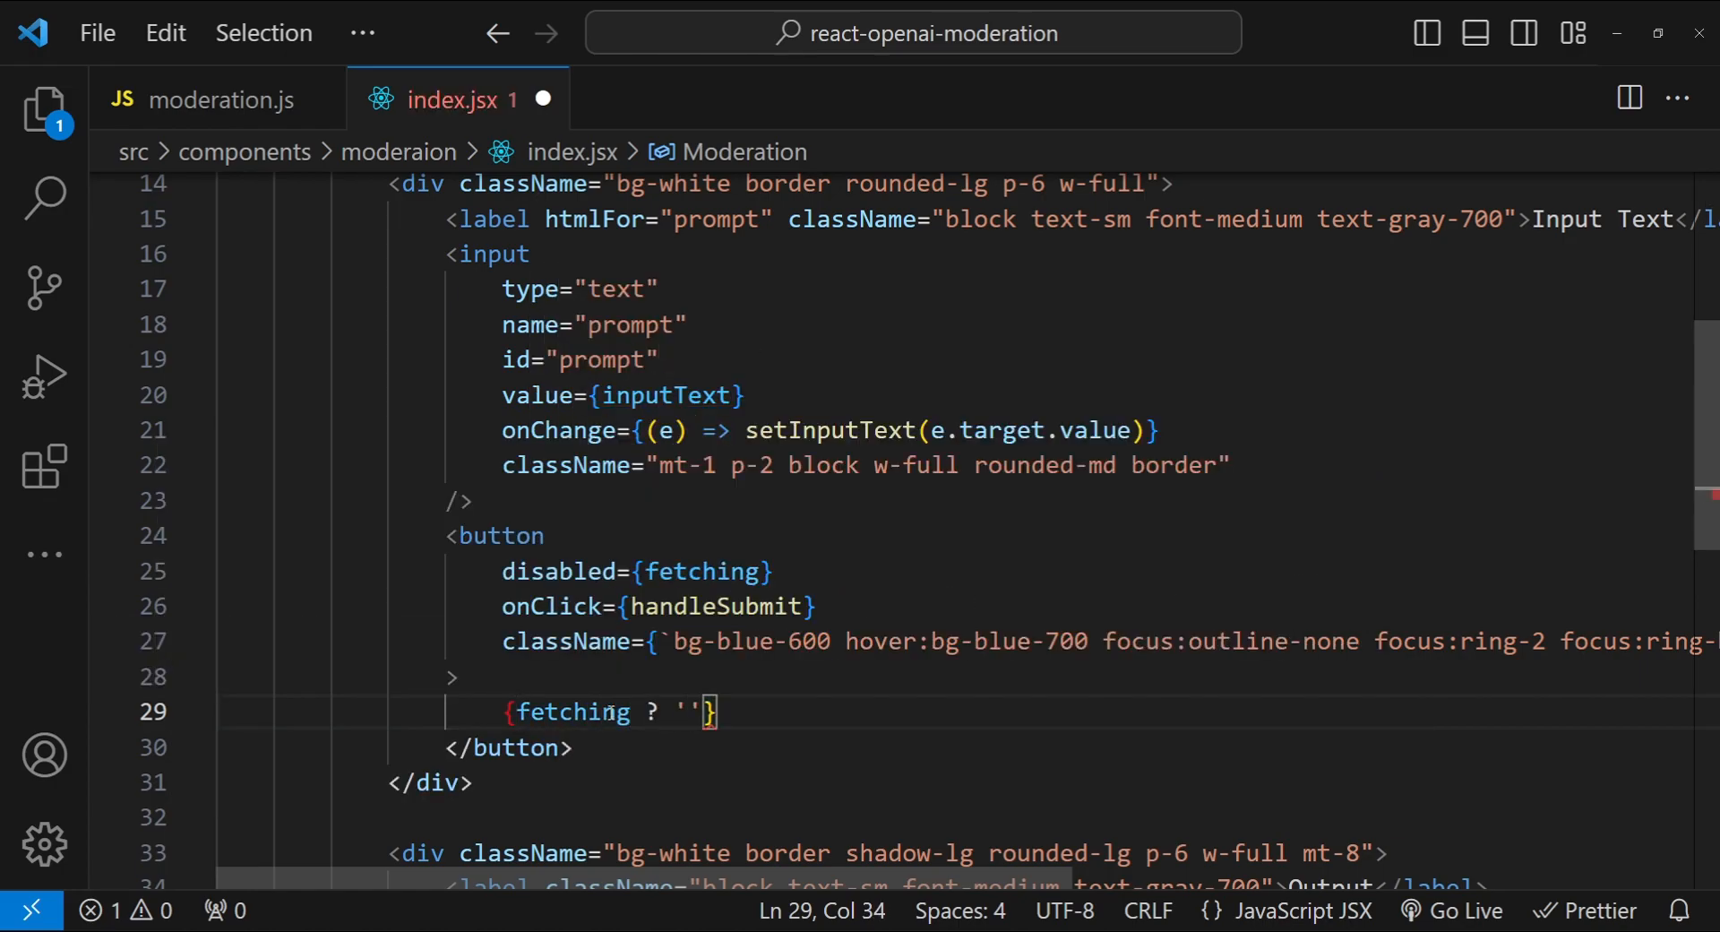
text(Checking)
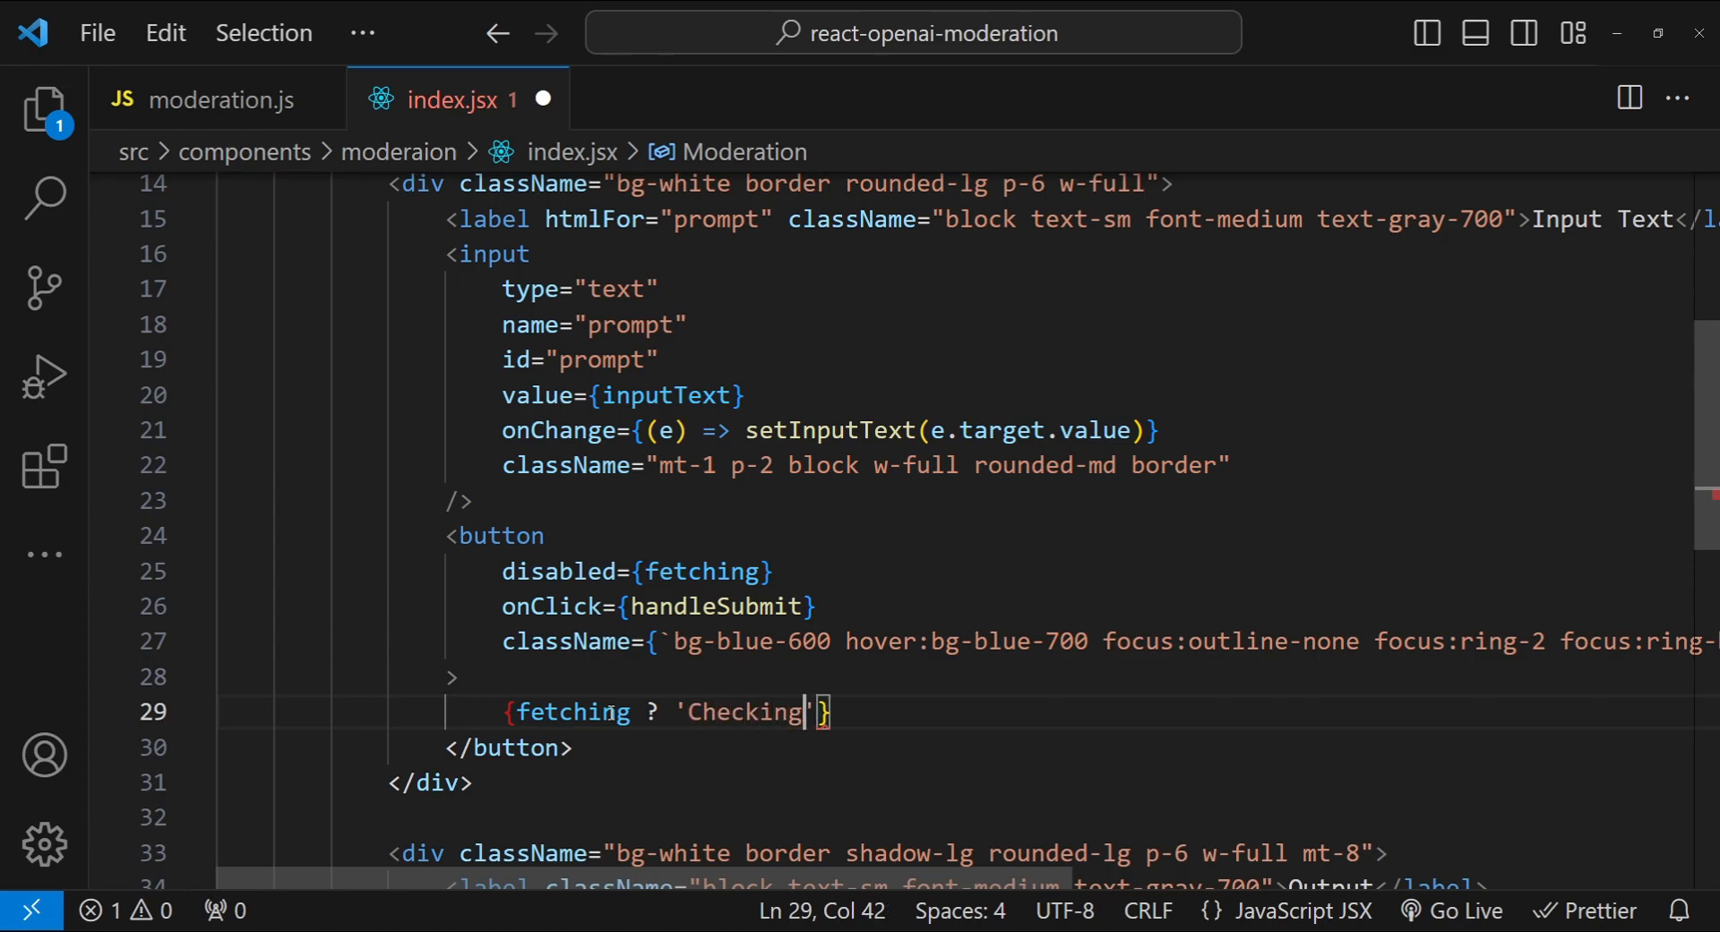
text(" ")
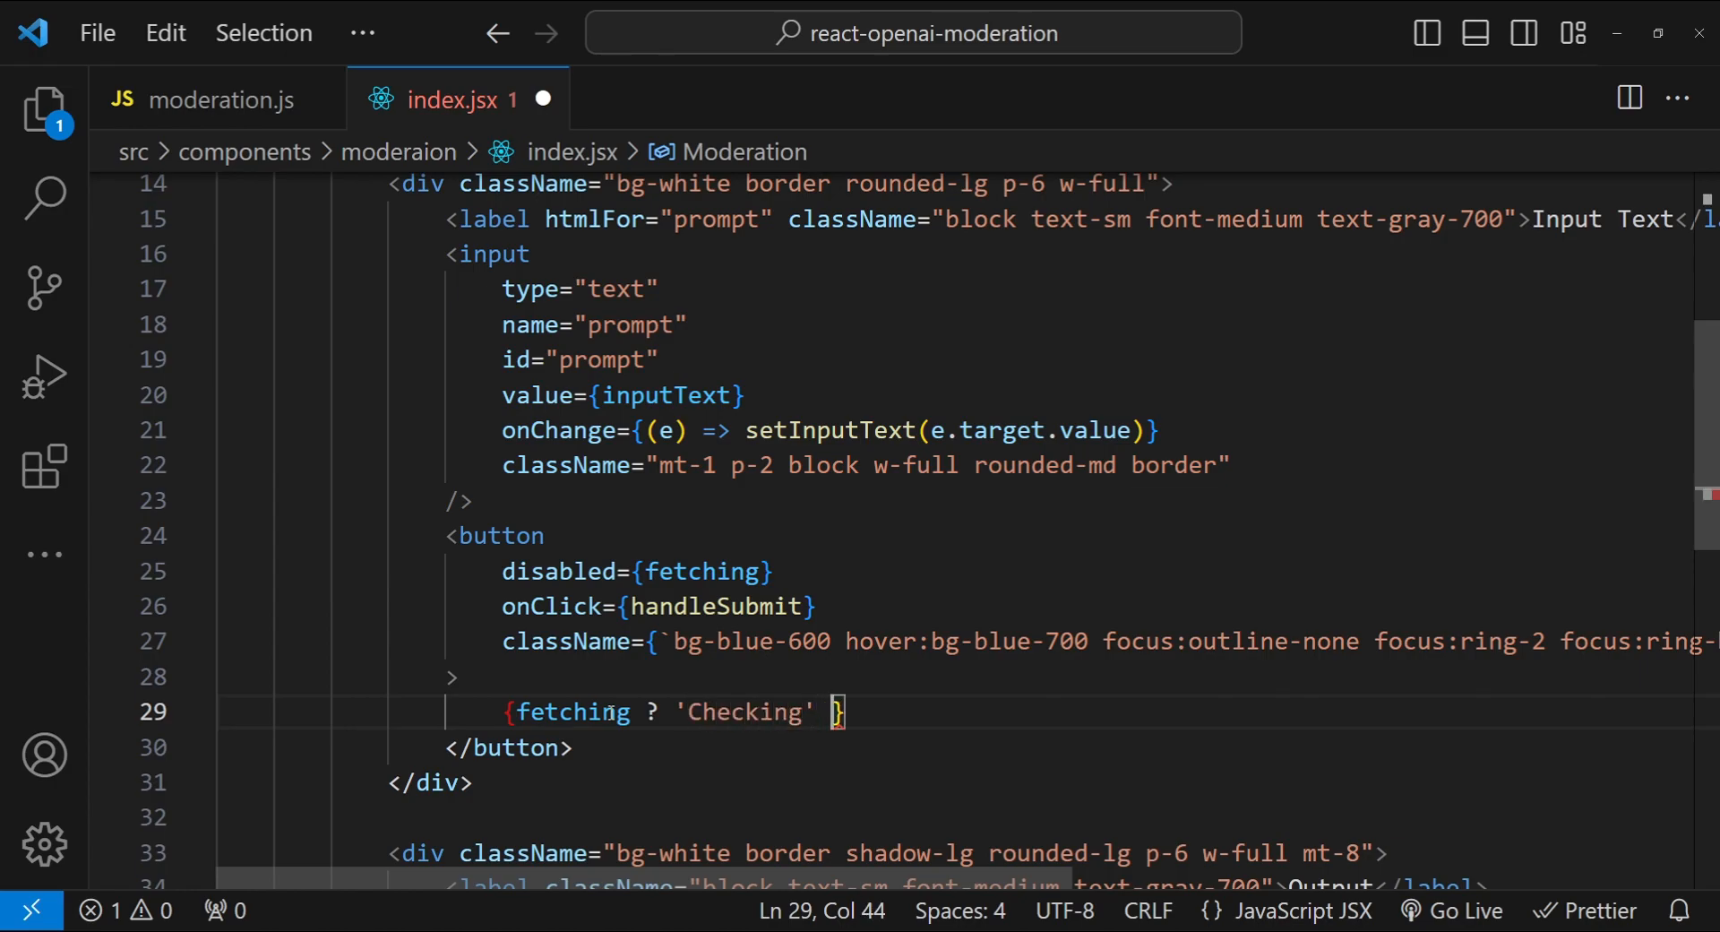
text(:)
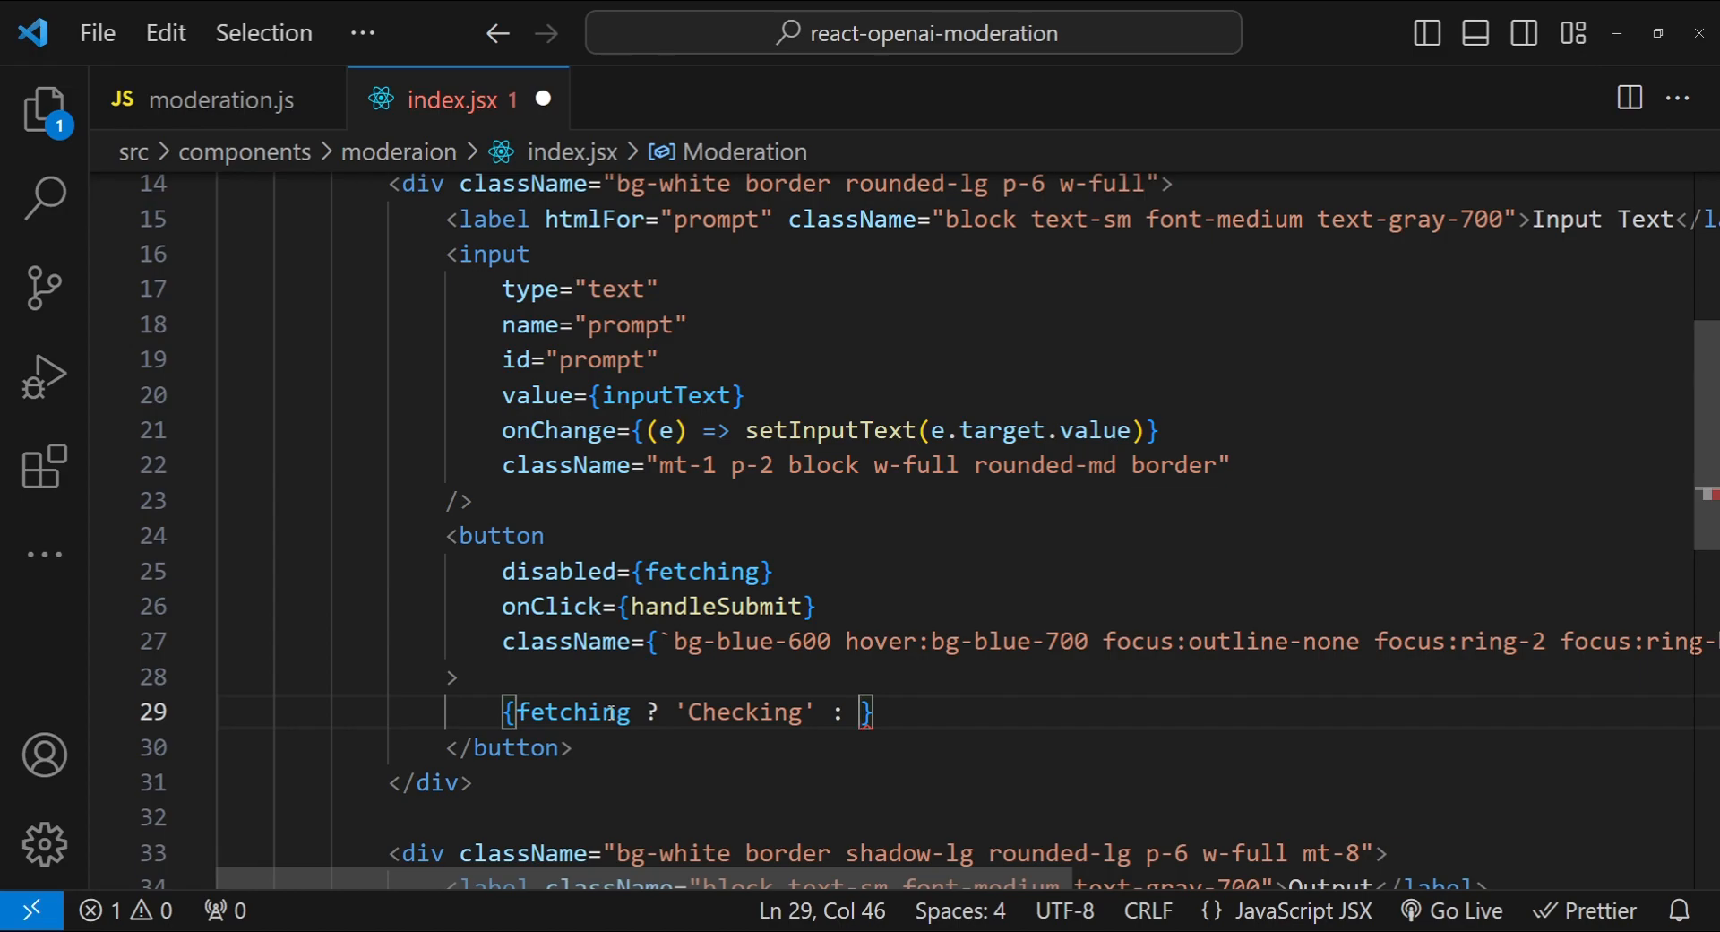
text(S')
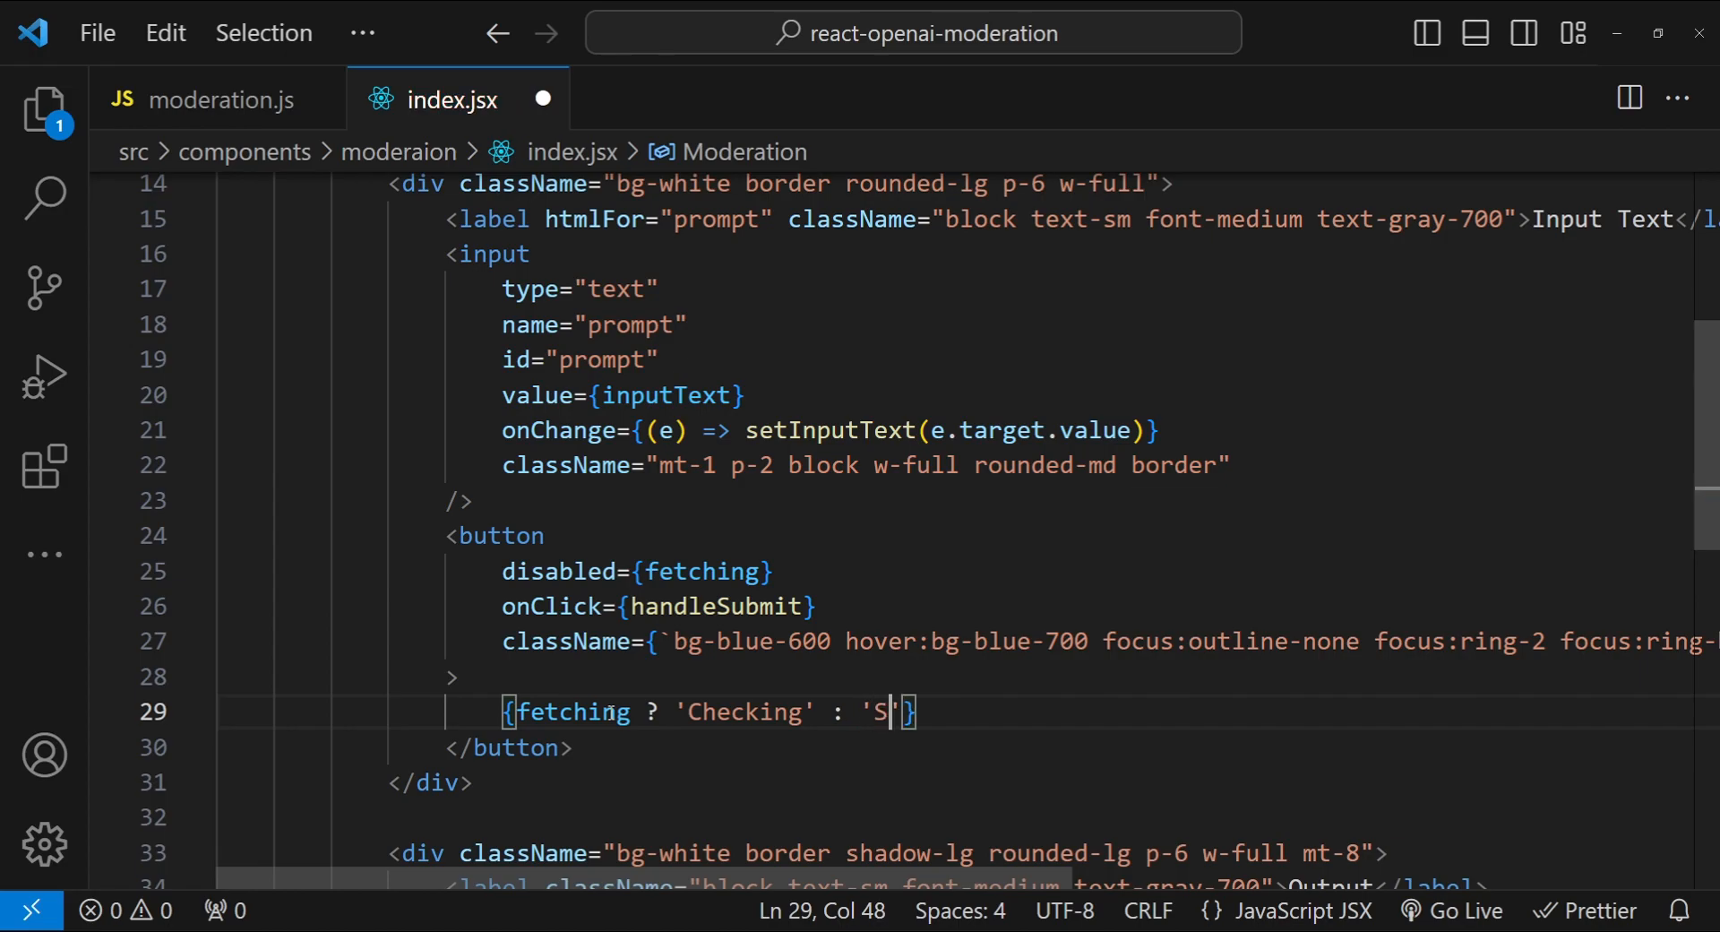
text(ubmit)
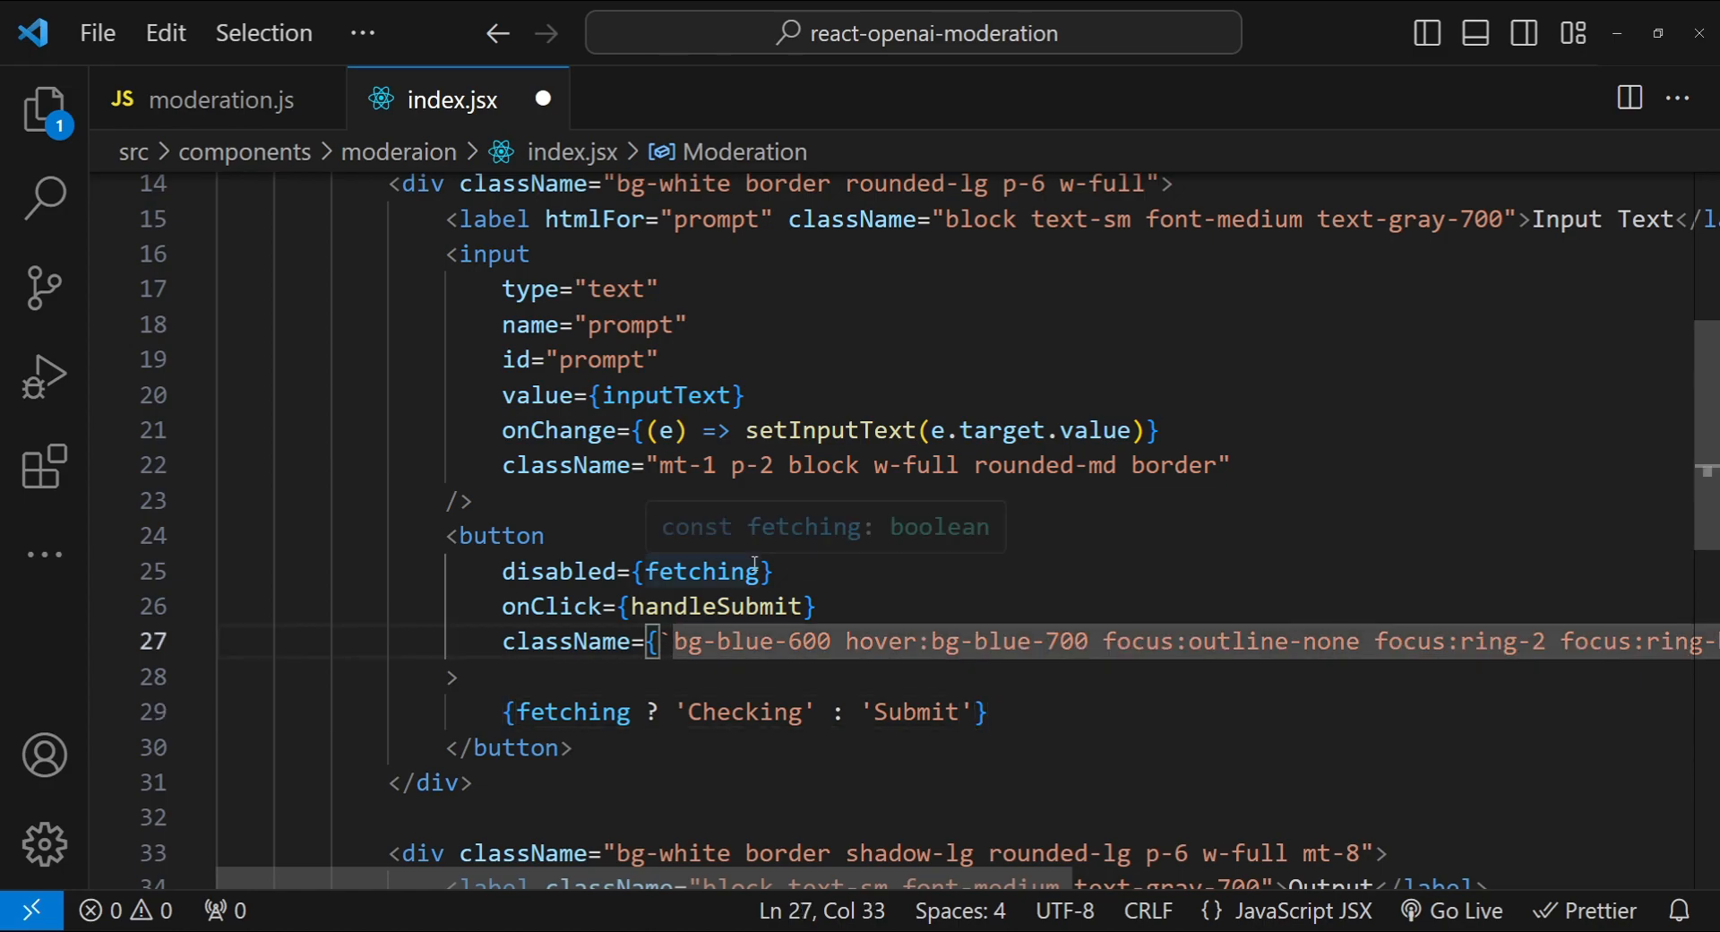
mouse_move(1113, 606)
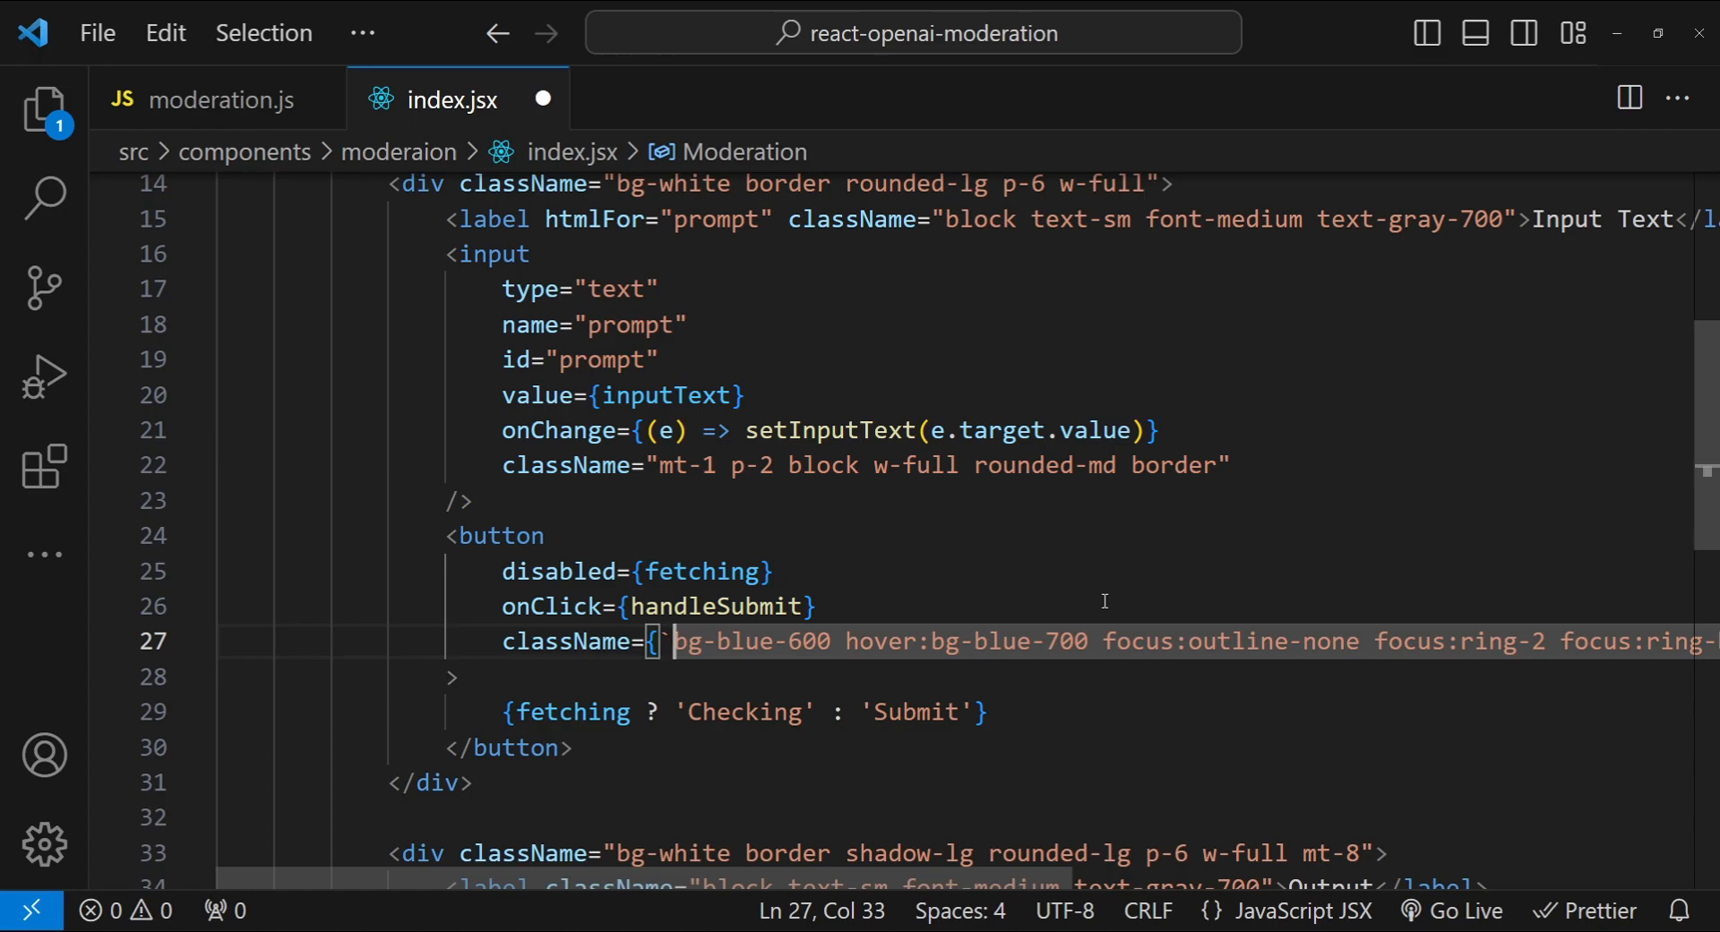
Insert ${fetching ? 'bg-gray-600 cursor-not-allowed' : ''} at the start of the button className.
text($)
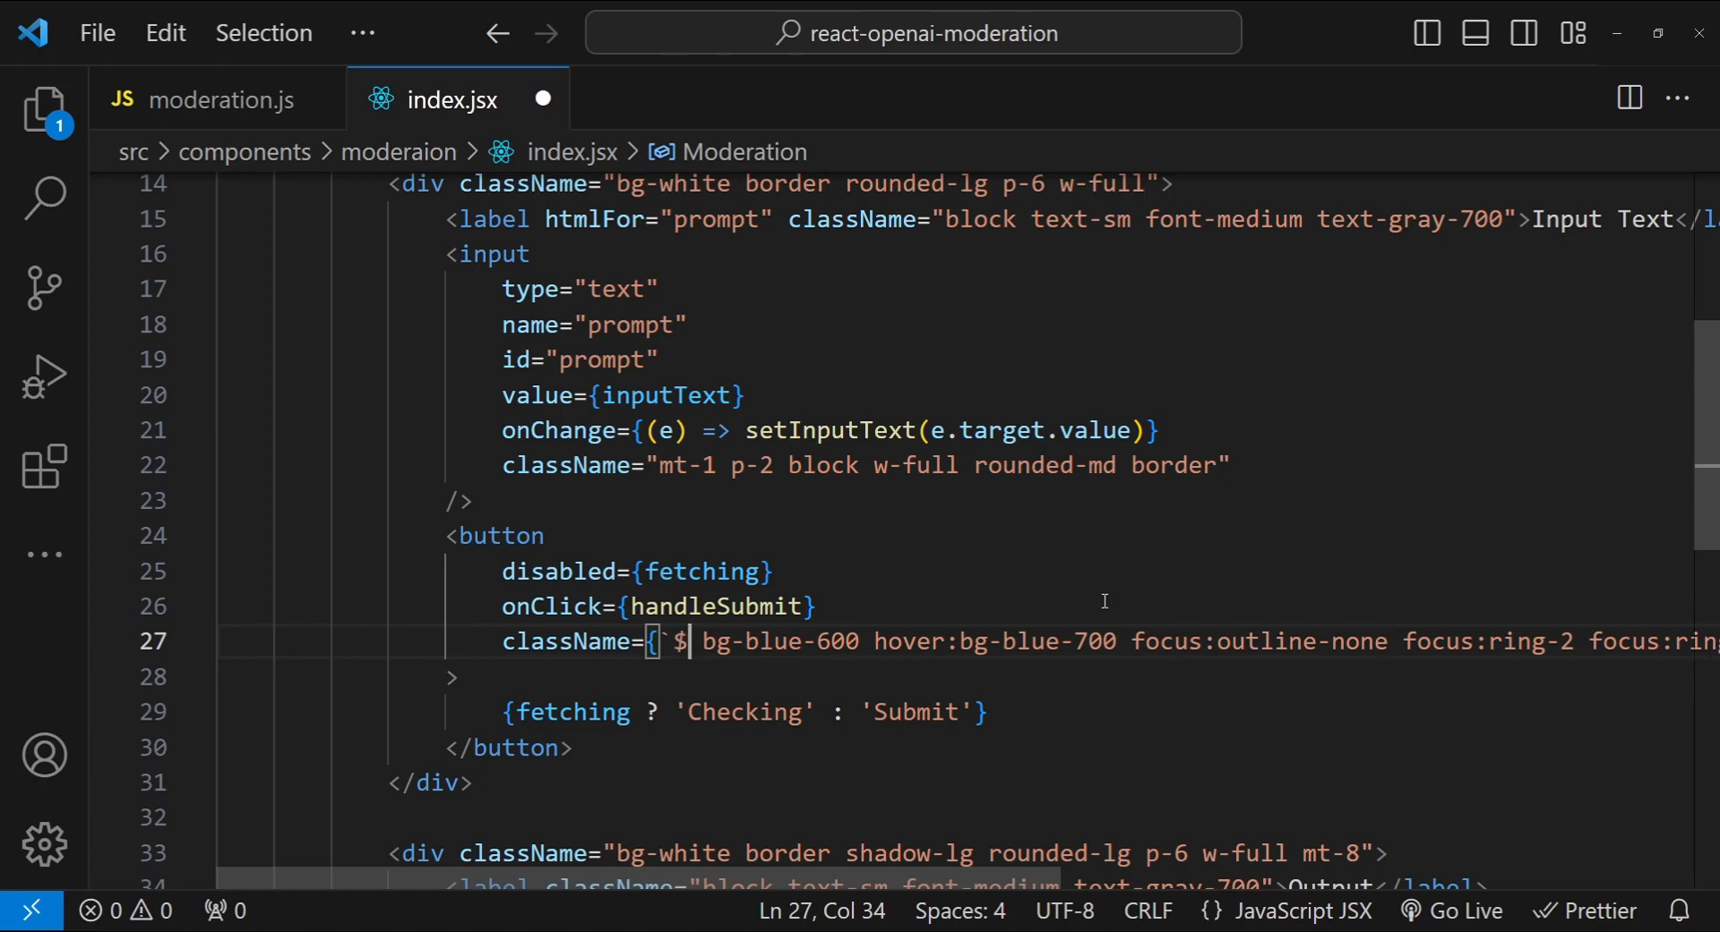
text({})
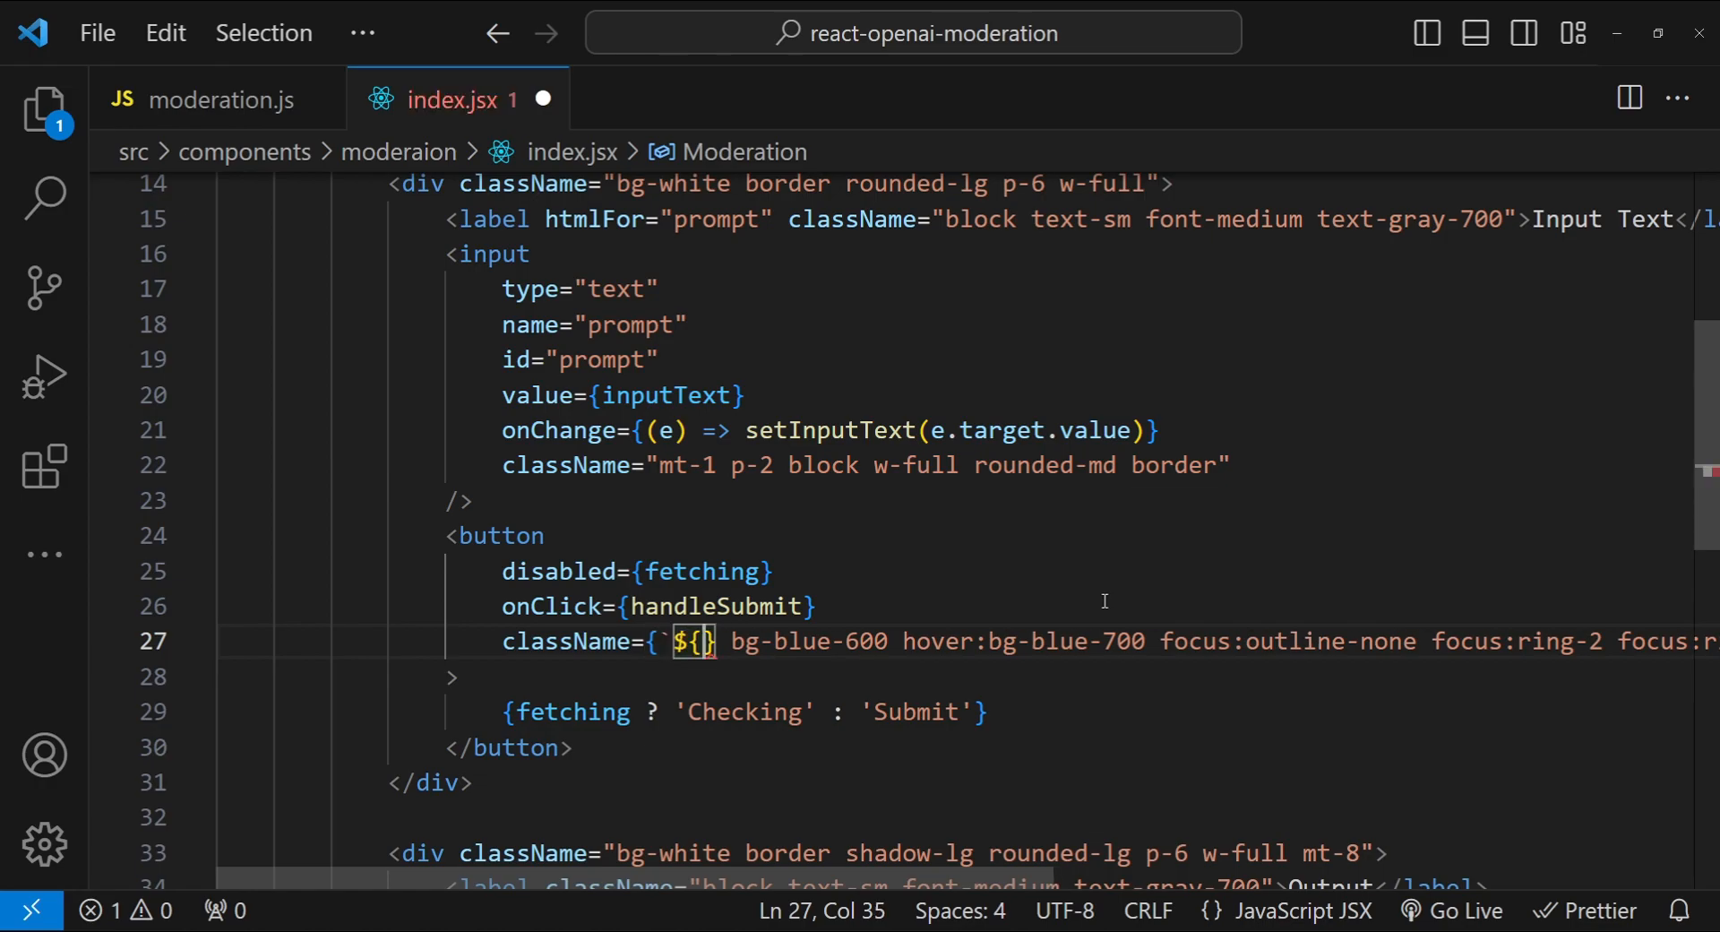
text(fetching)
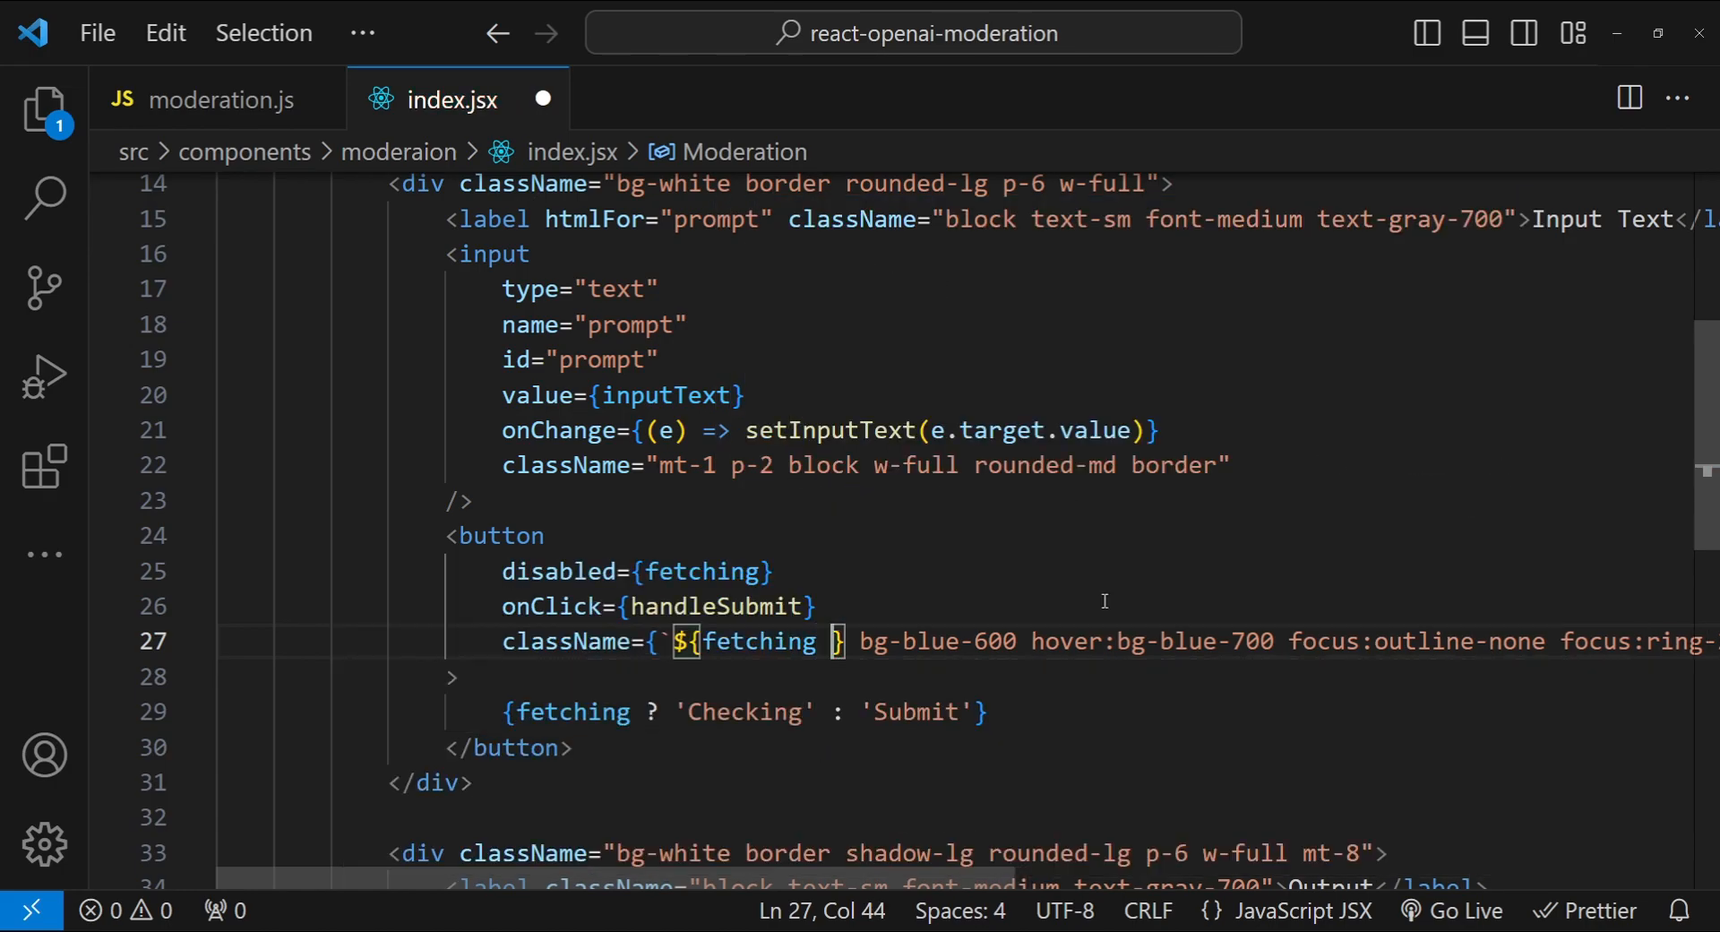
text(? '' :)
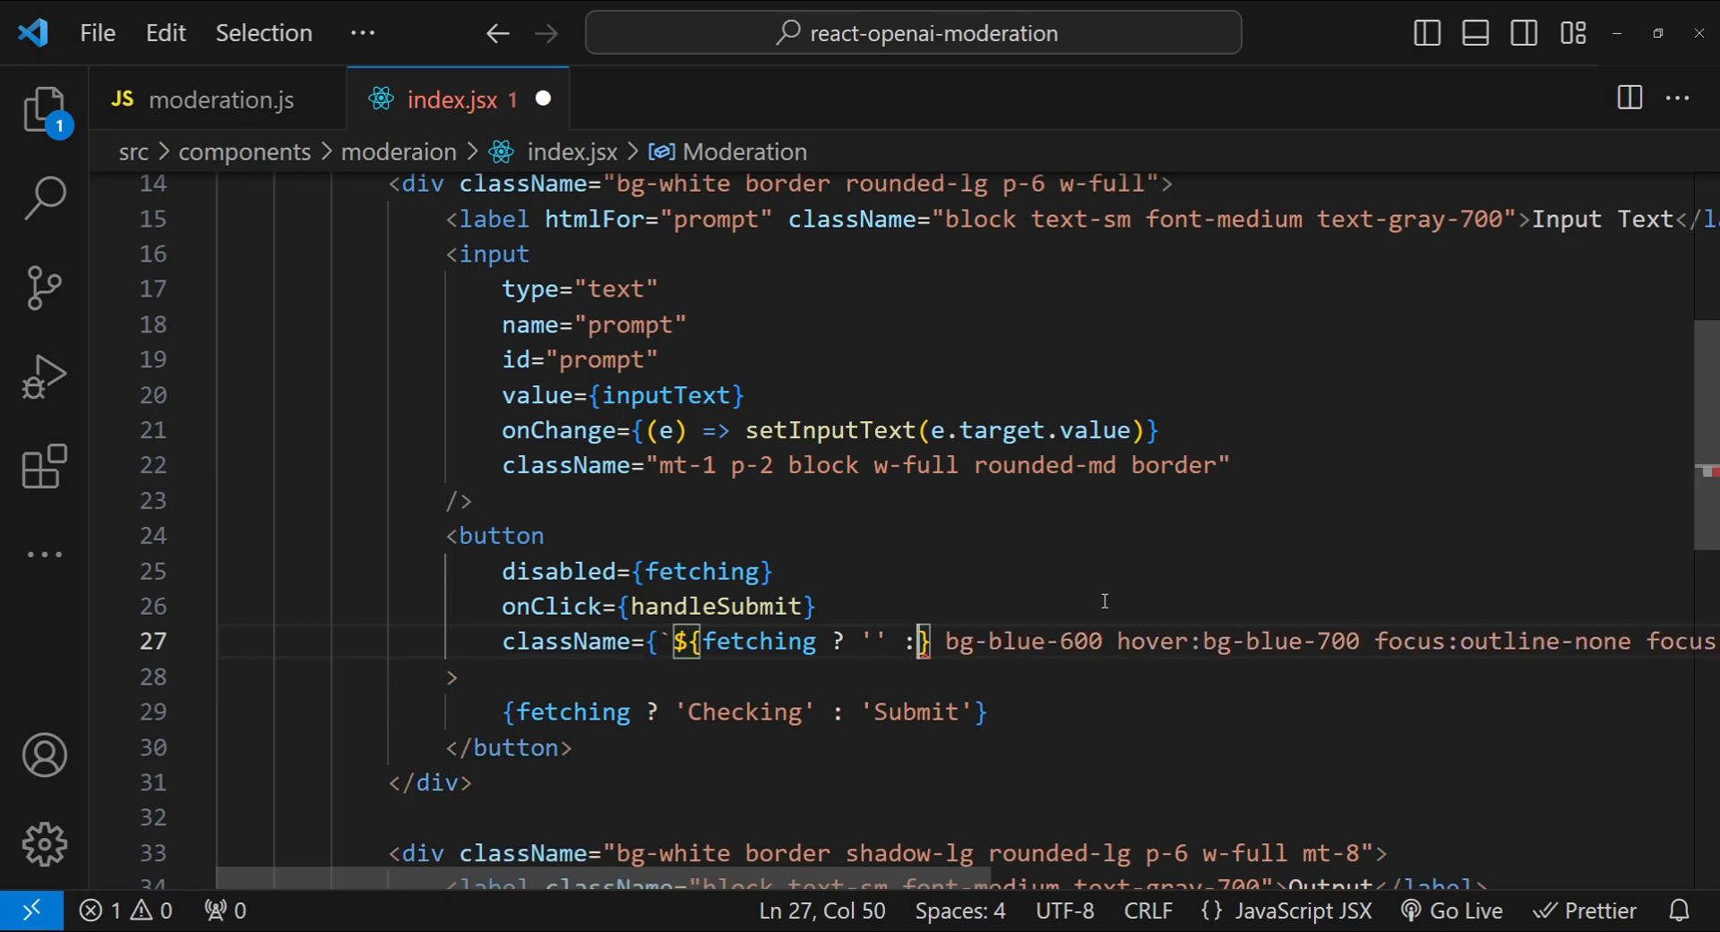
text('')
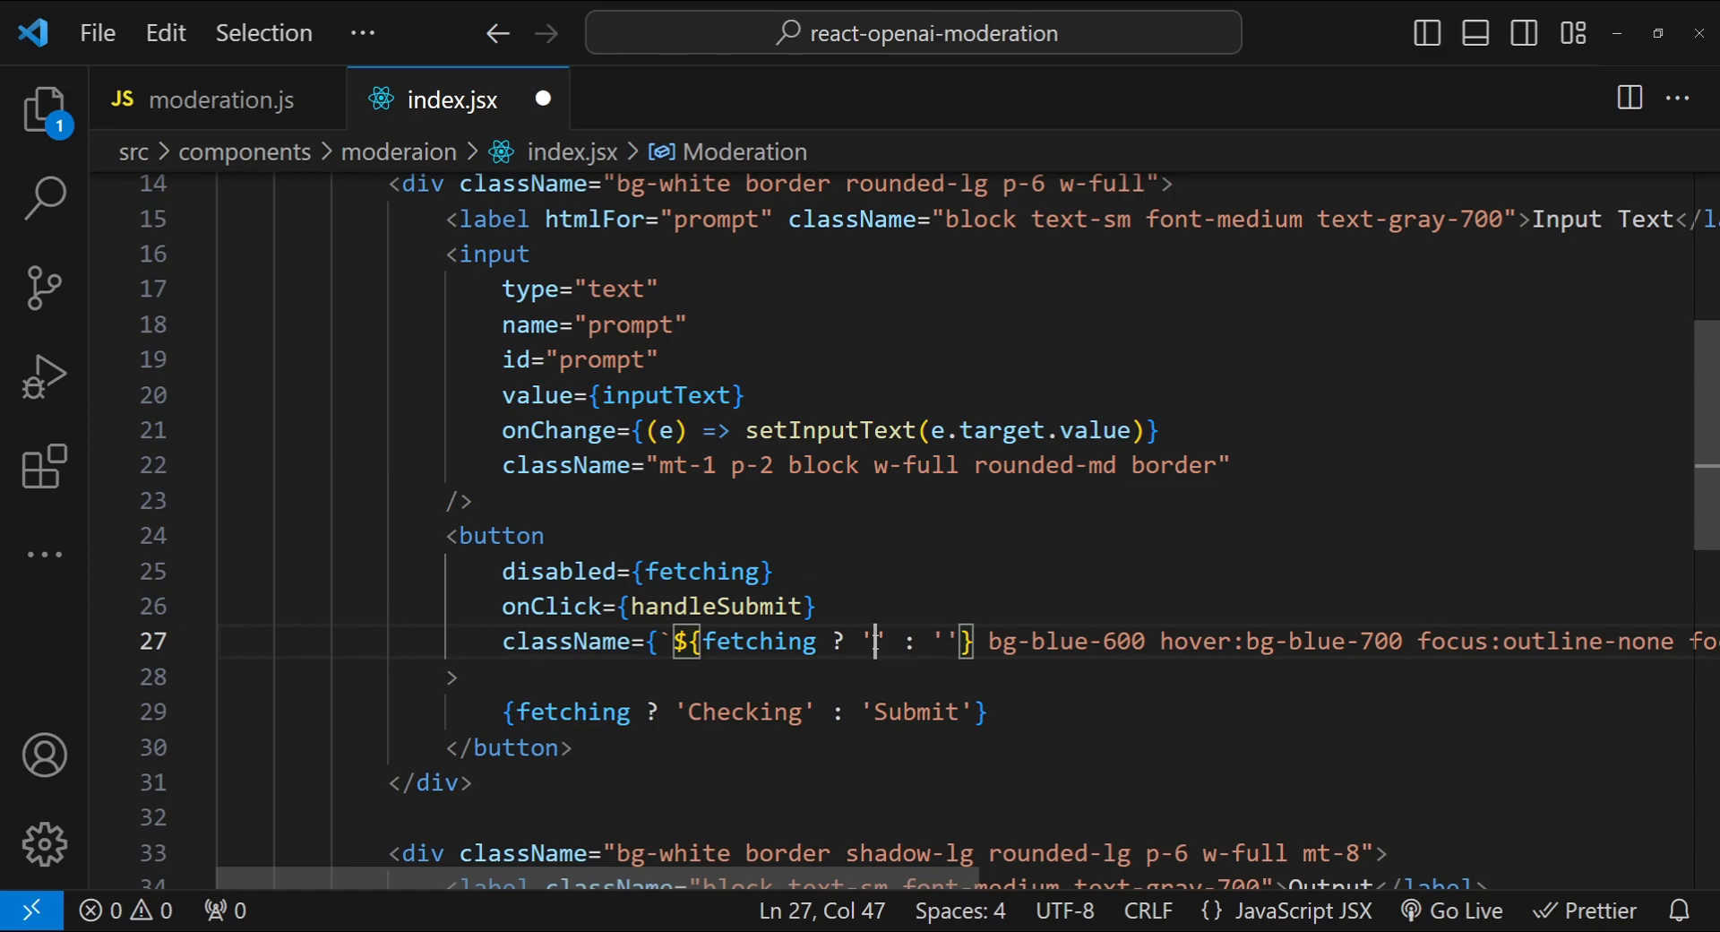
text(bg-gray)
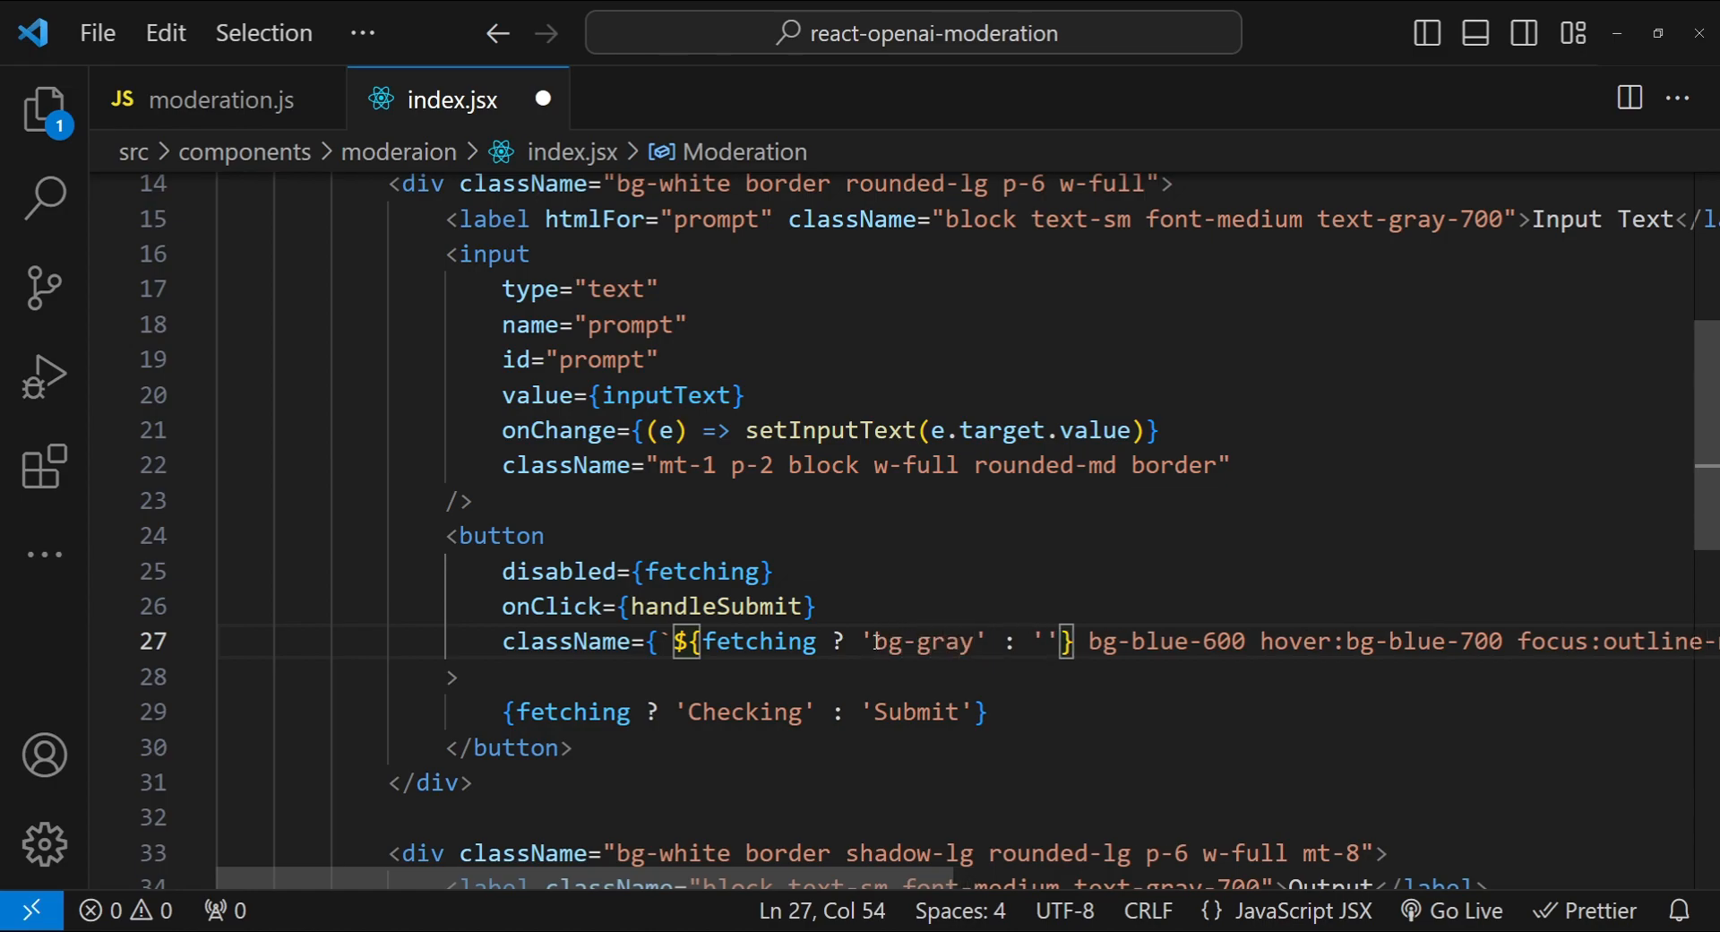
text(-600)
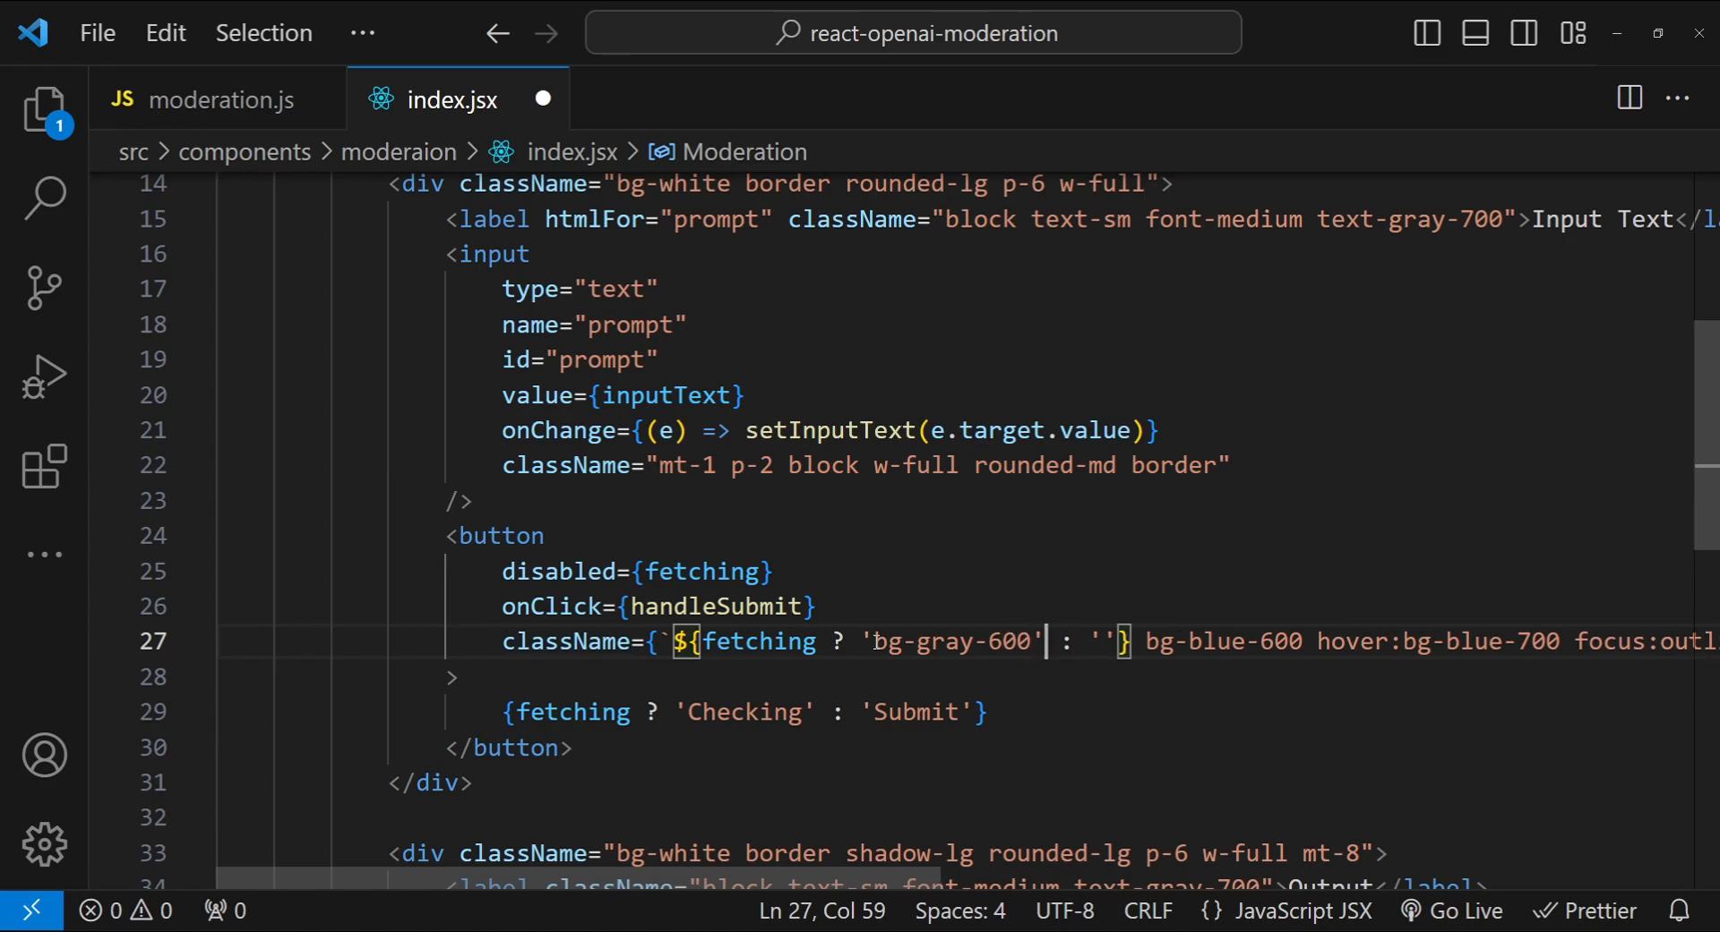
text(cur)
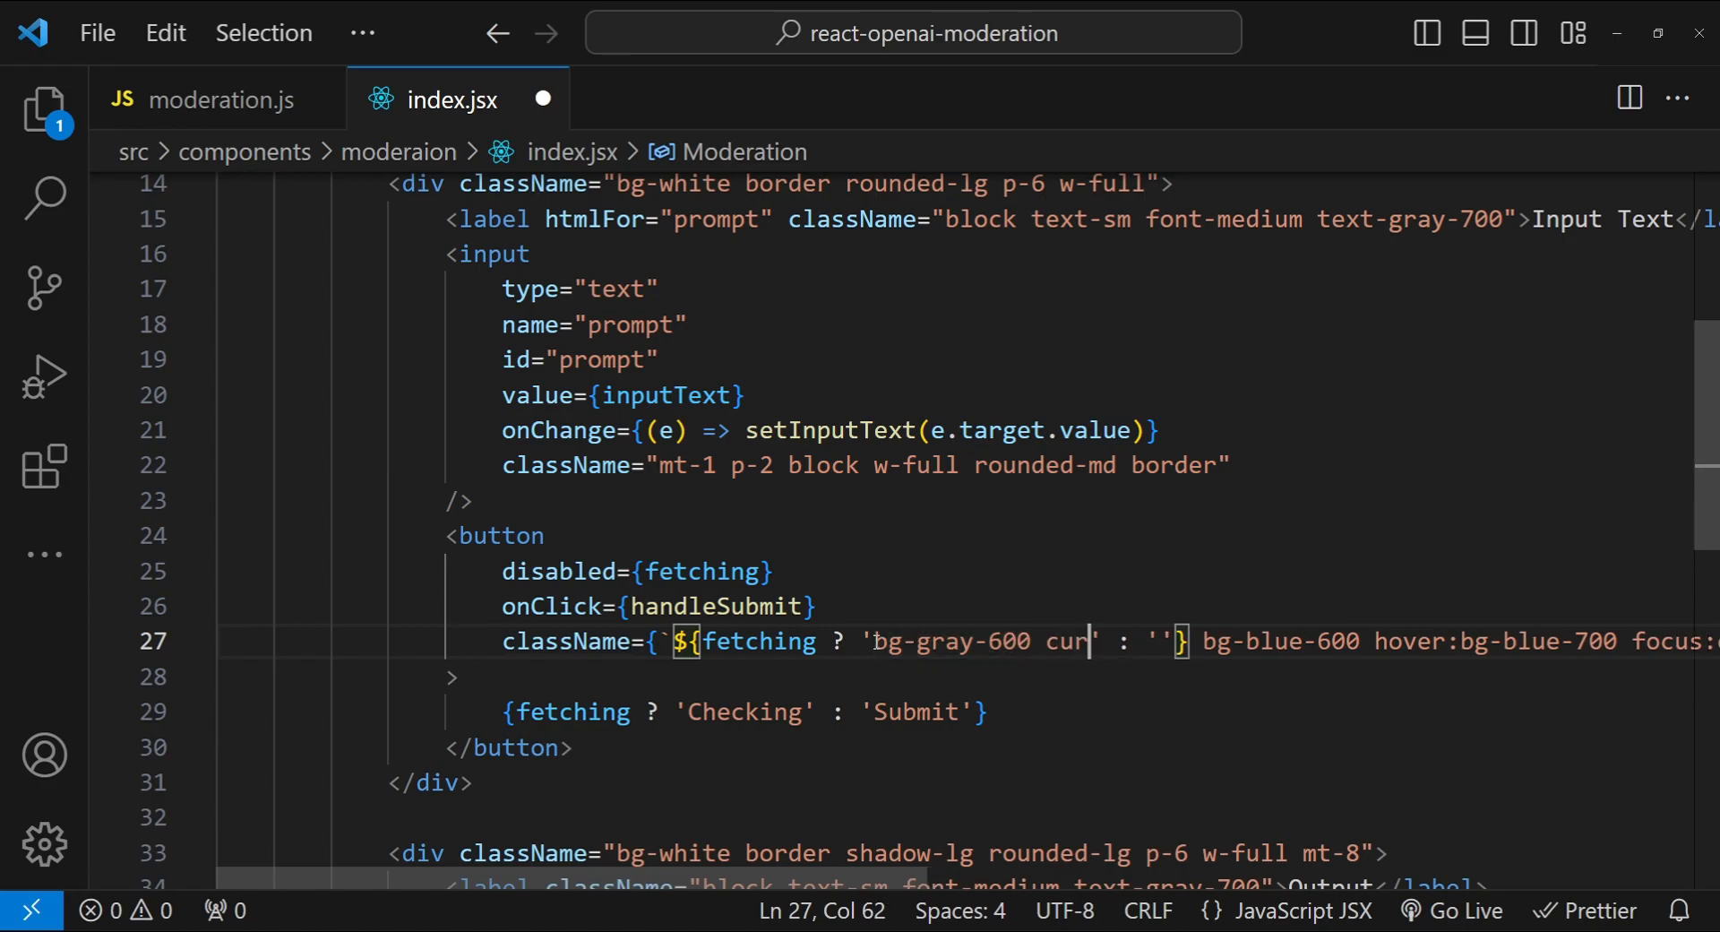
text(sor-not)
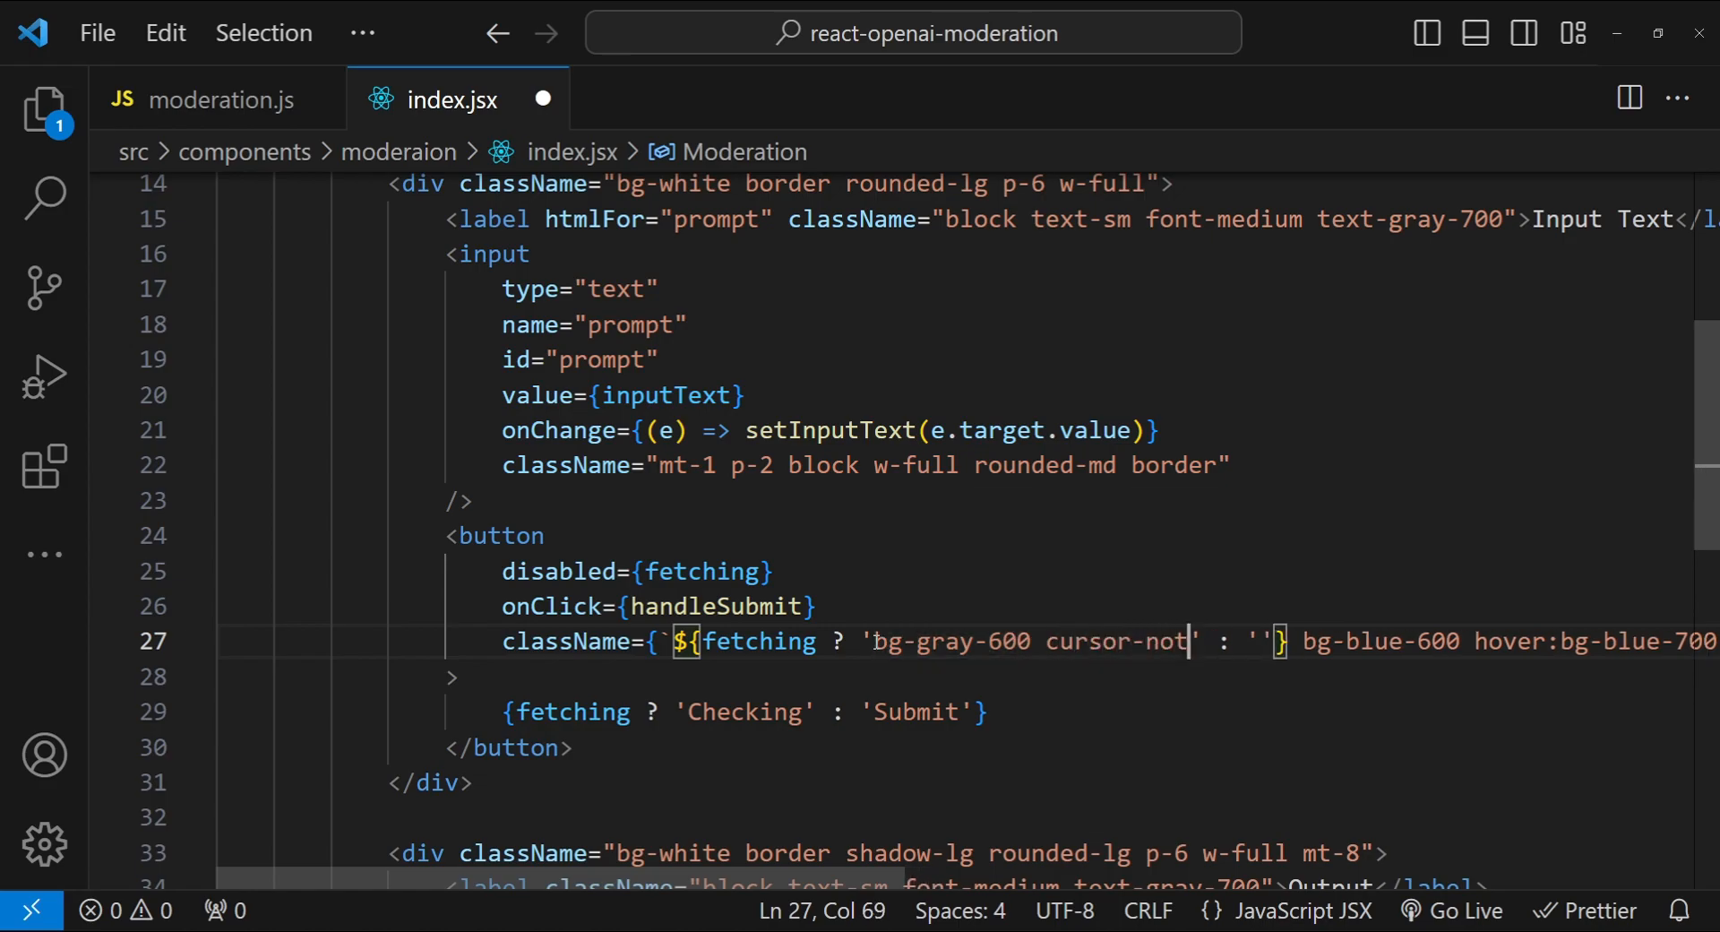
text(allowed)
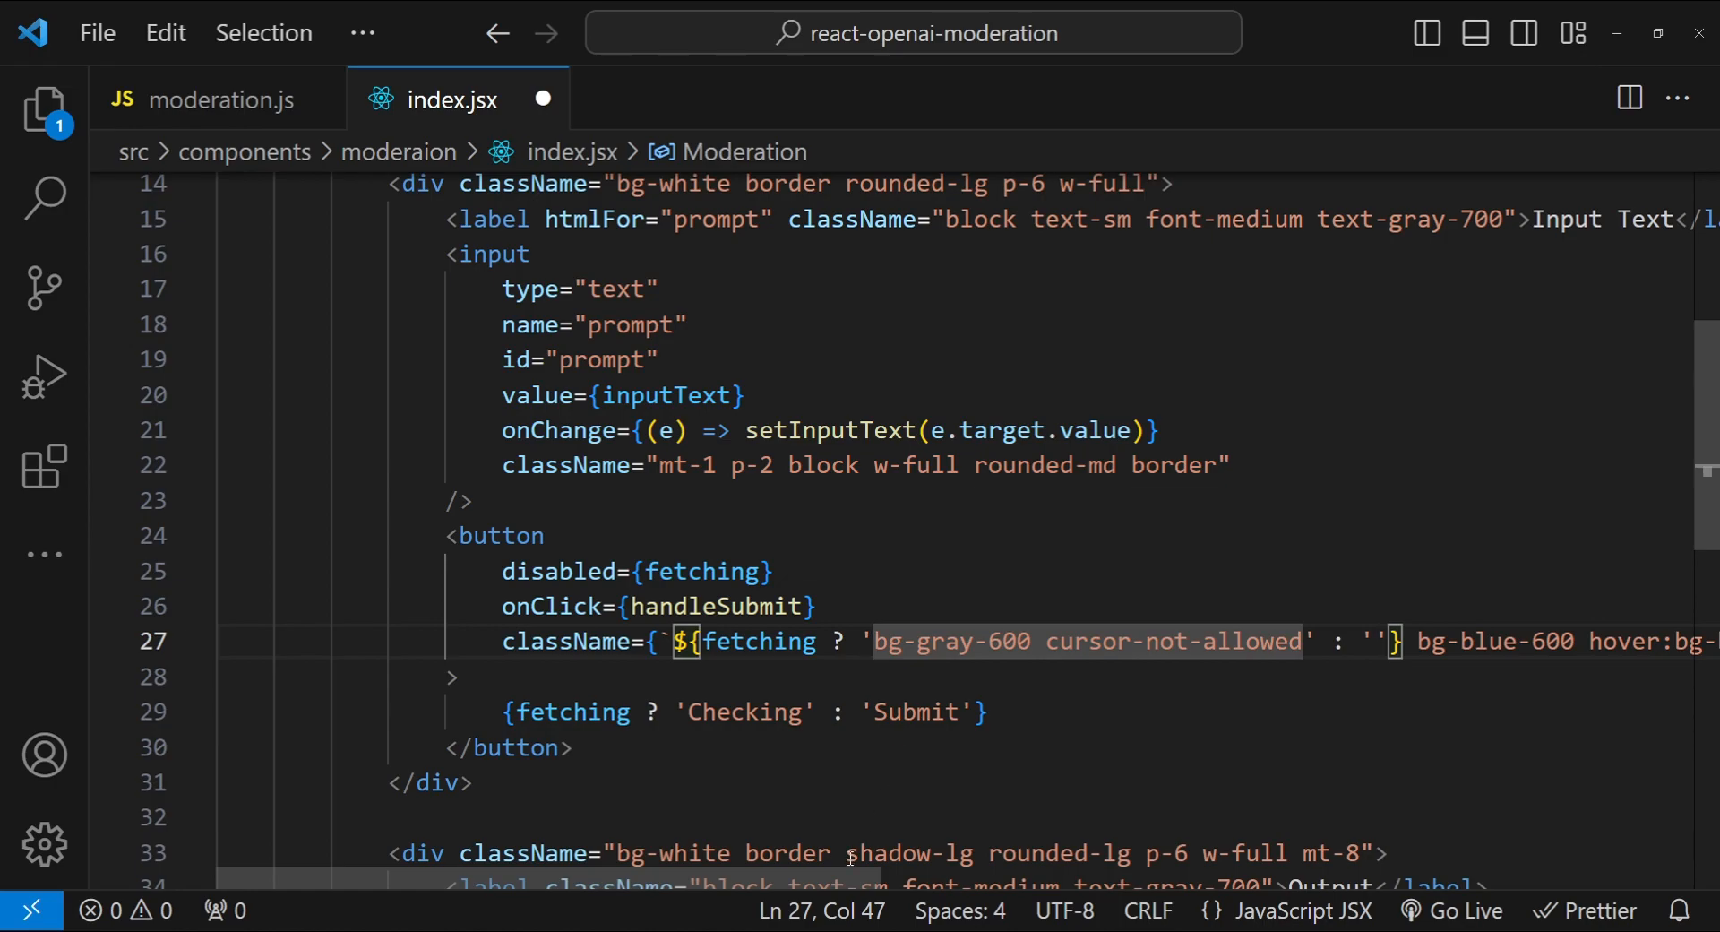
Move the bg-blue-600 hover classes into the else string of the fetching ternary.
scroll(right, 3)
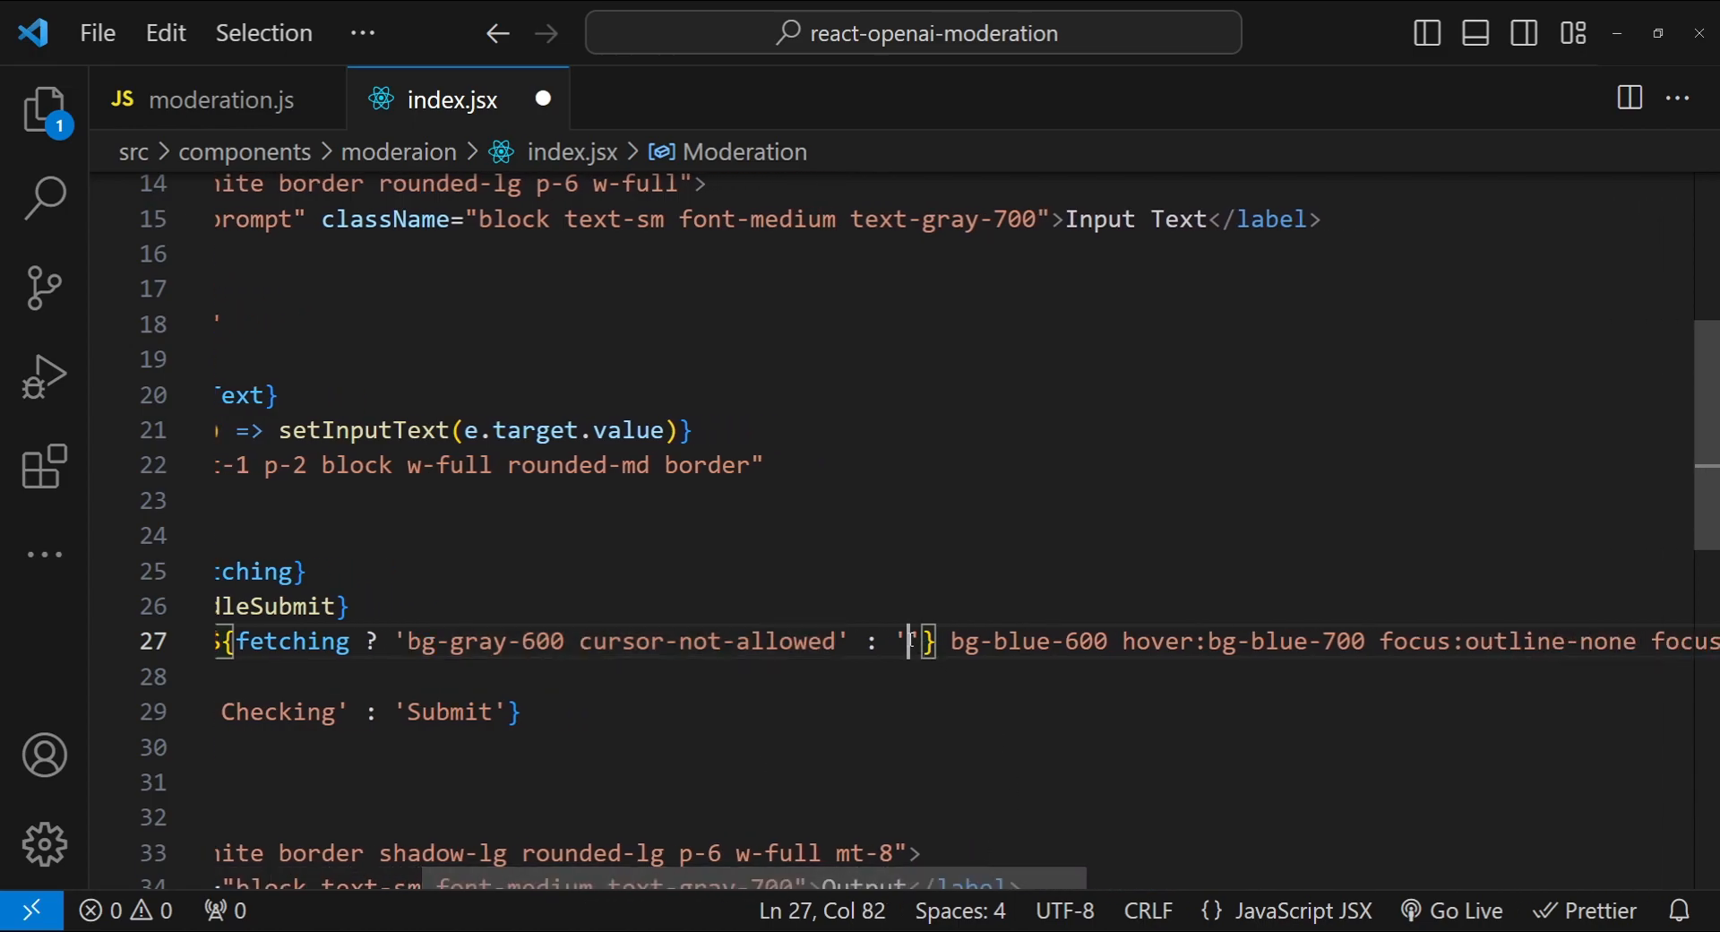
drag(952, 641, 1203, 641)
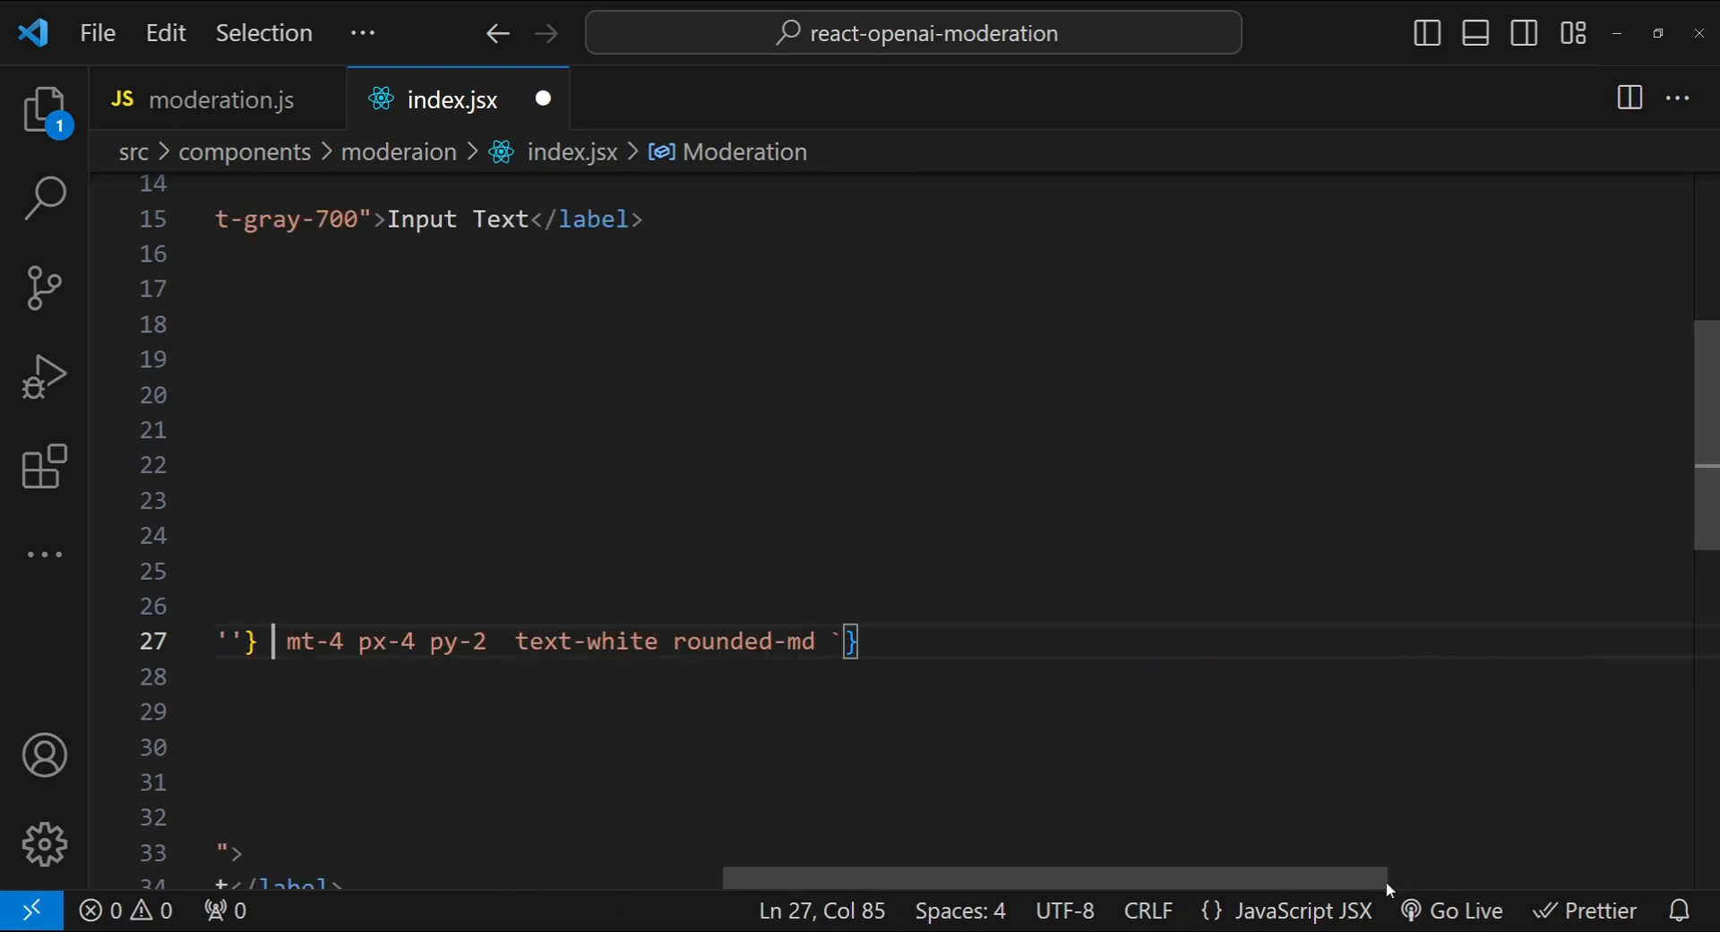
scroll(left, 3)
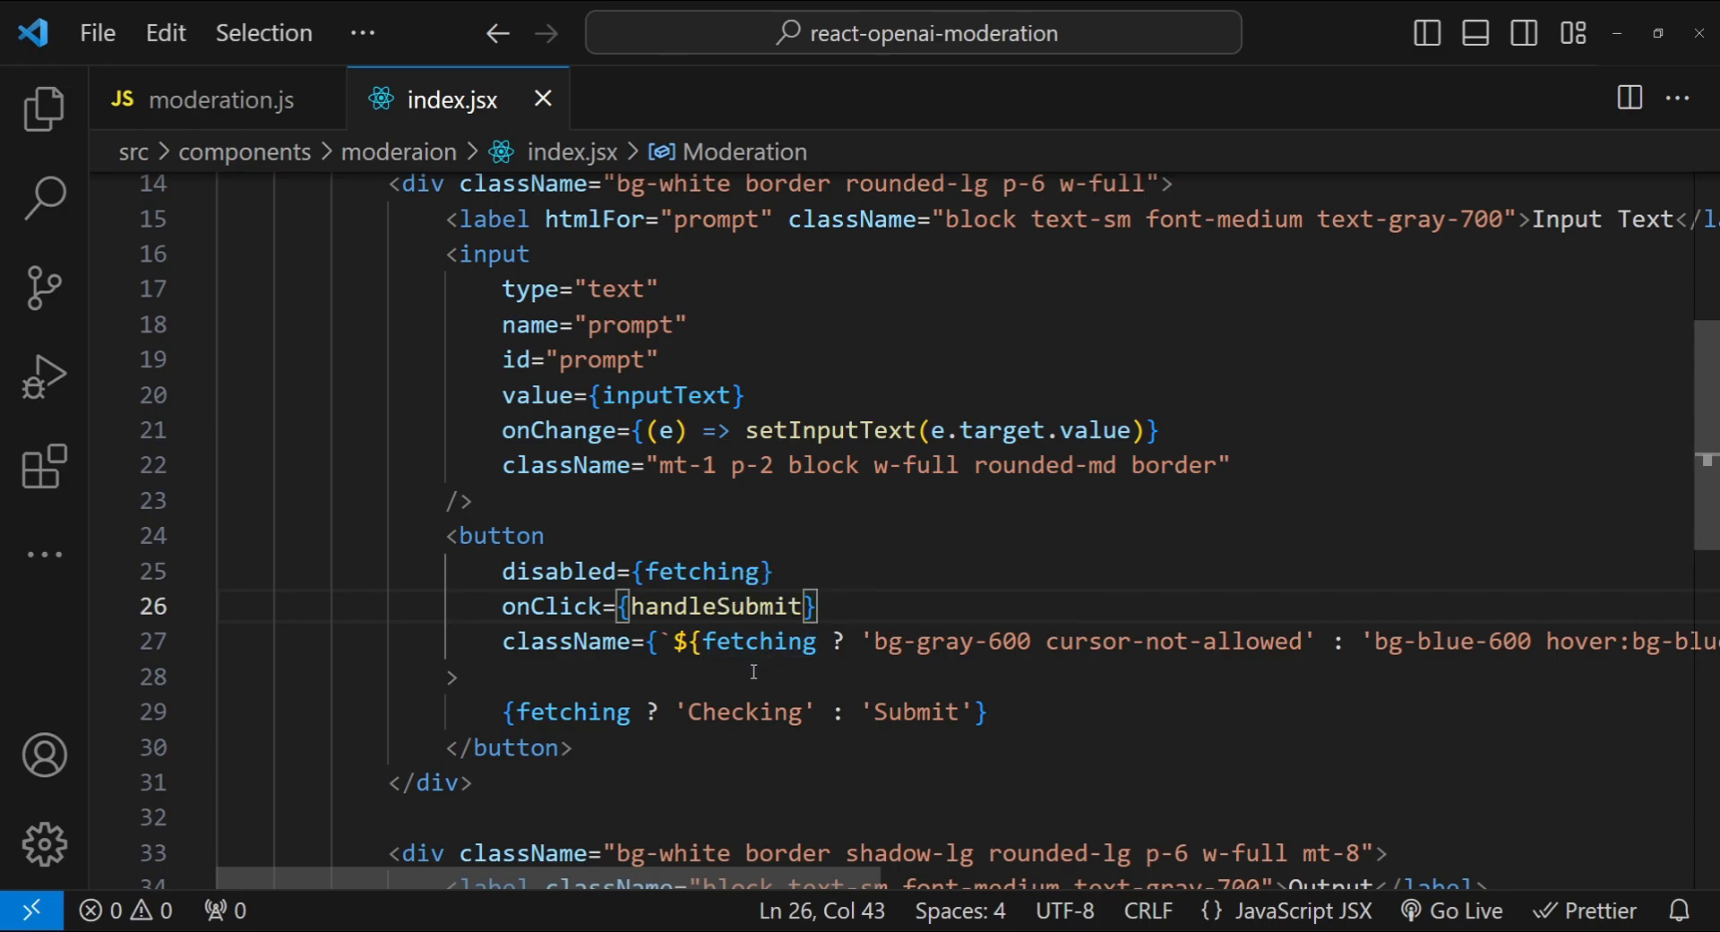
scroll(up, 3)
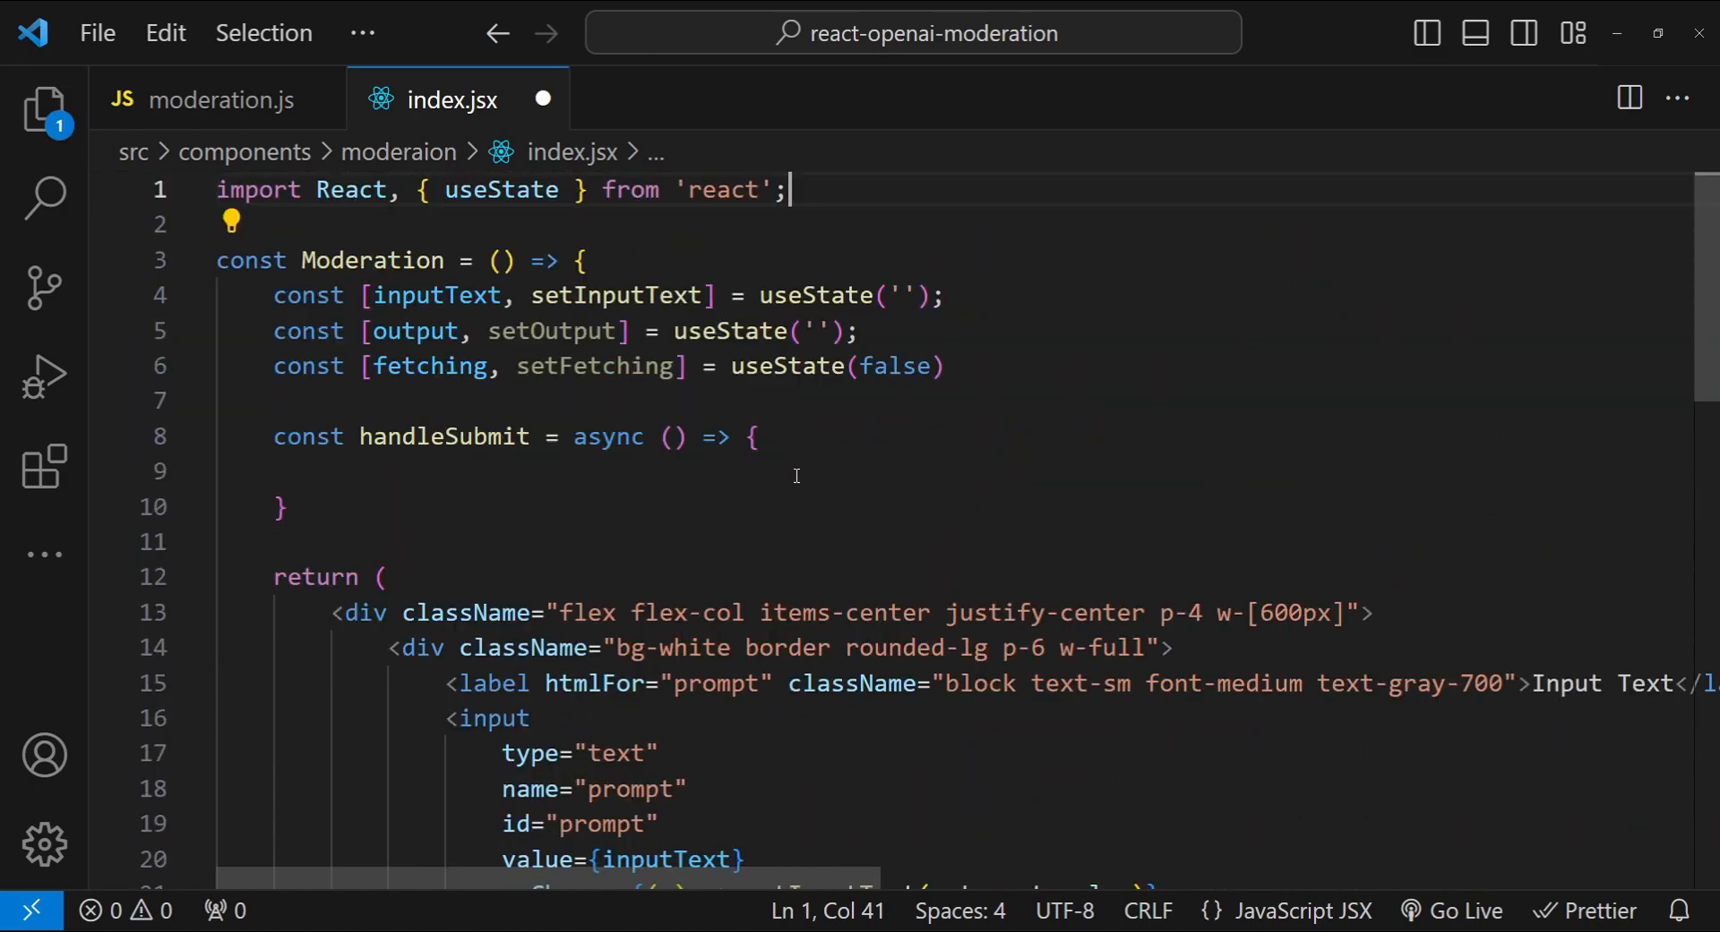
Add import { getFunctions, httpsCallable } from 'firebase/functions' below the React import.
click(332, 471)
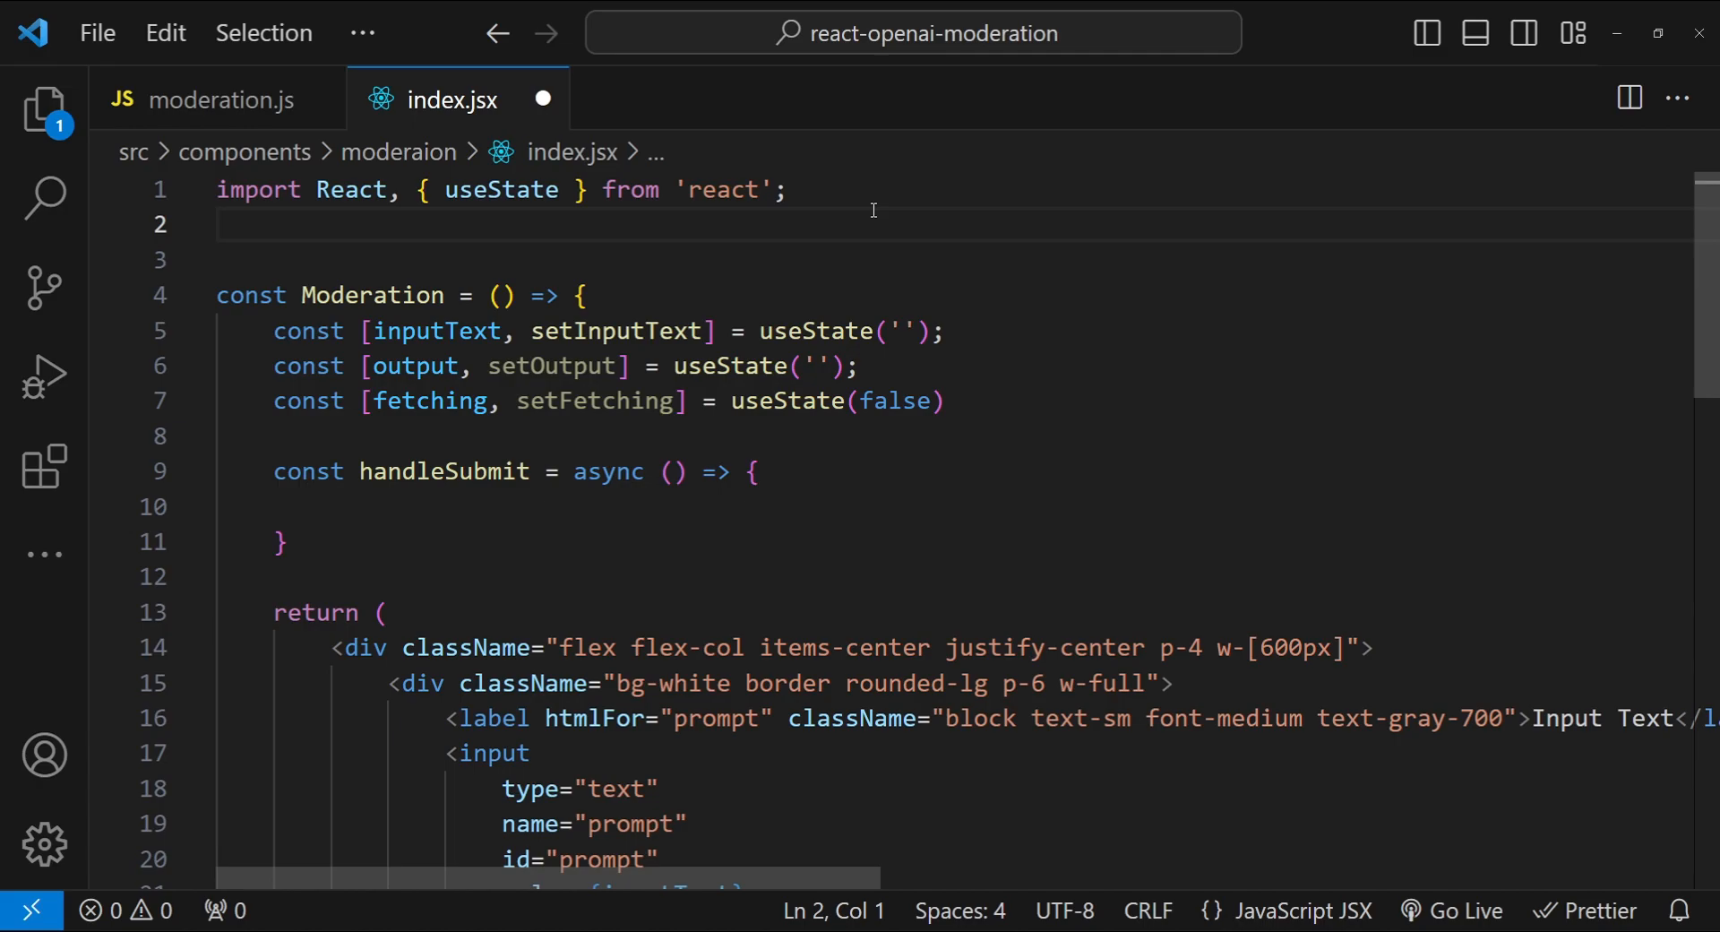
text(i)
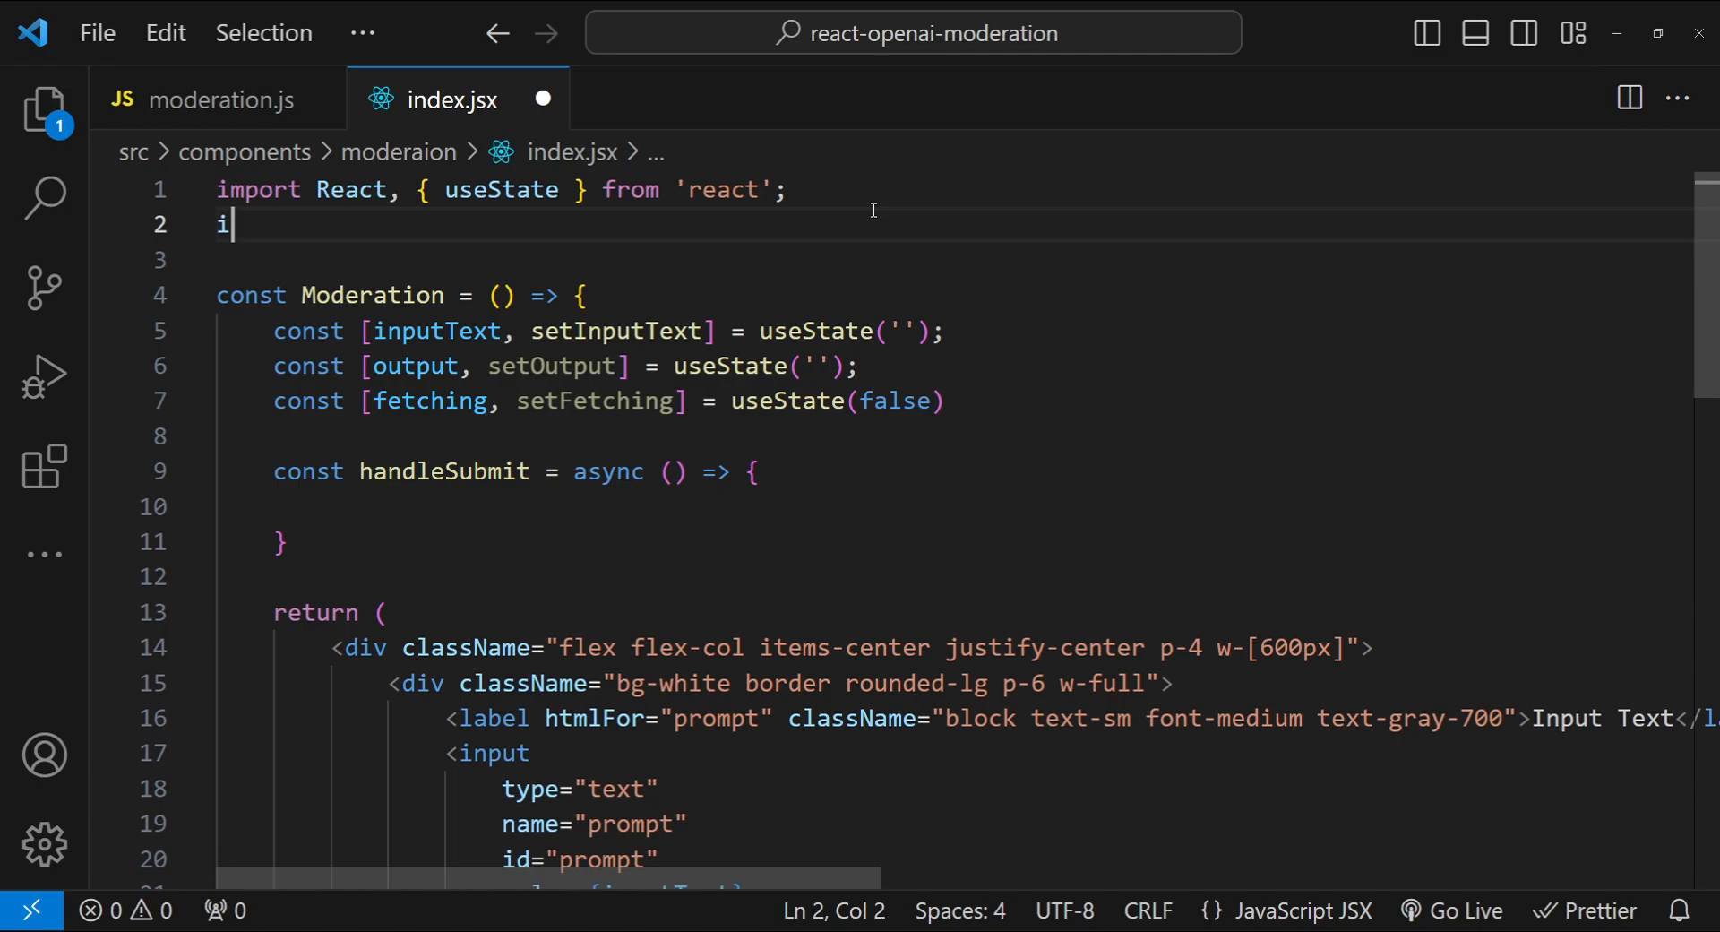
text(mport)
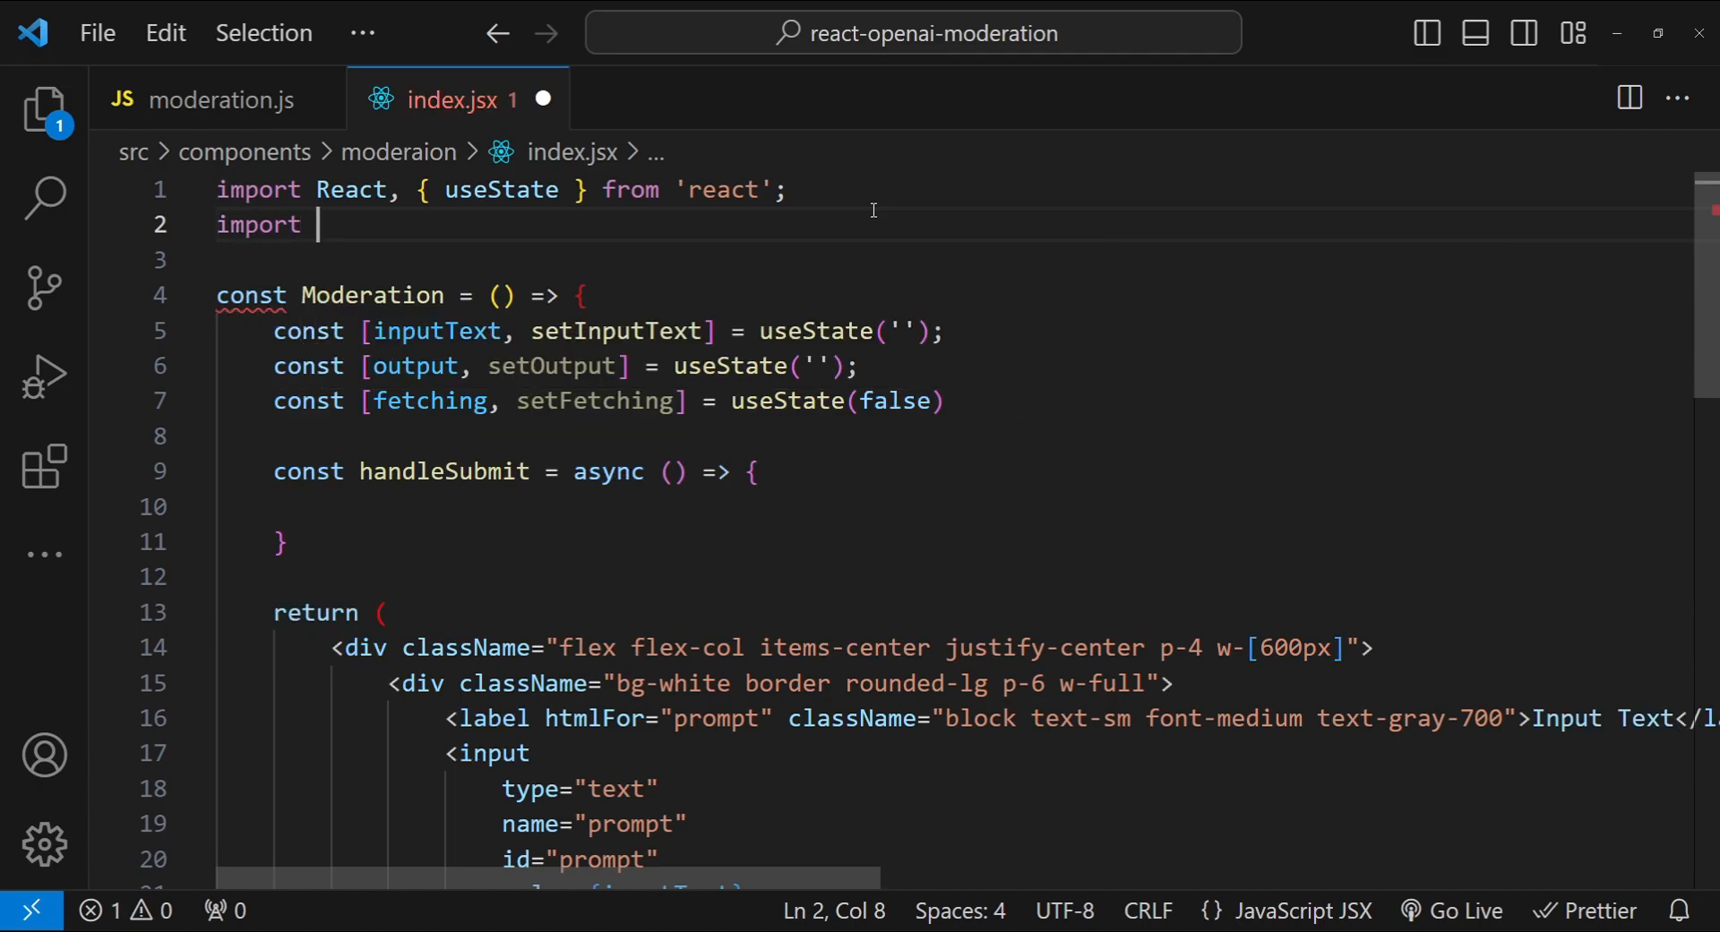
text({})
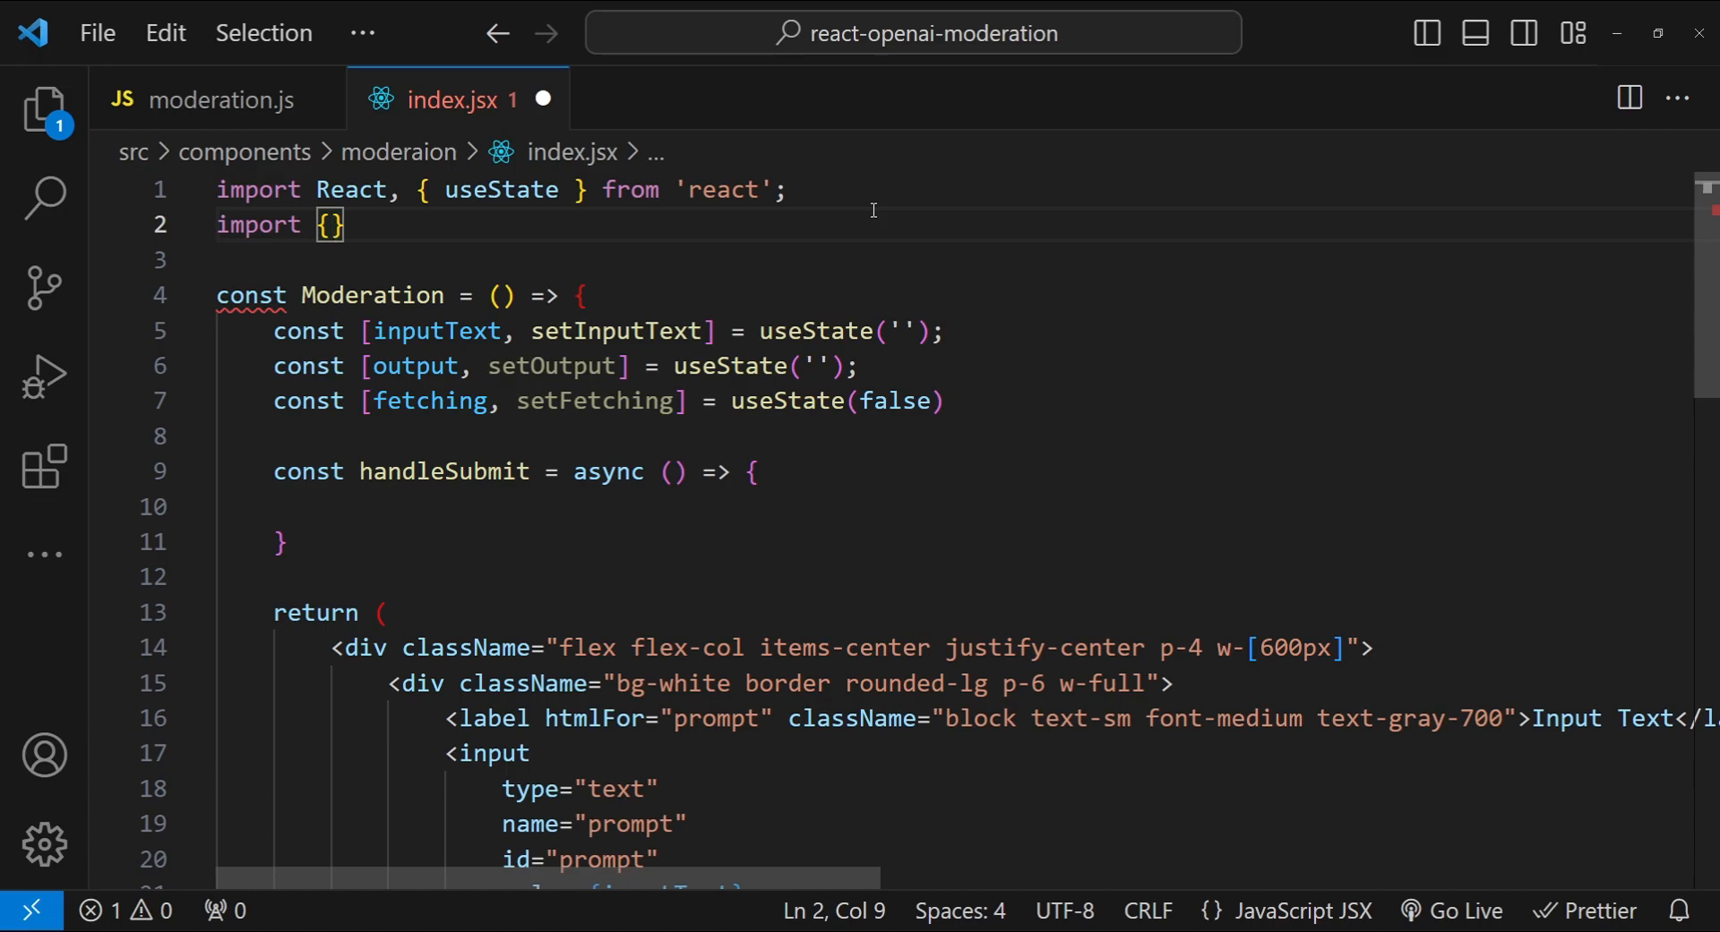
text(getFunctions,)
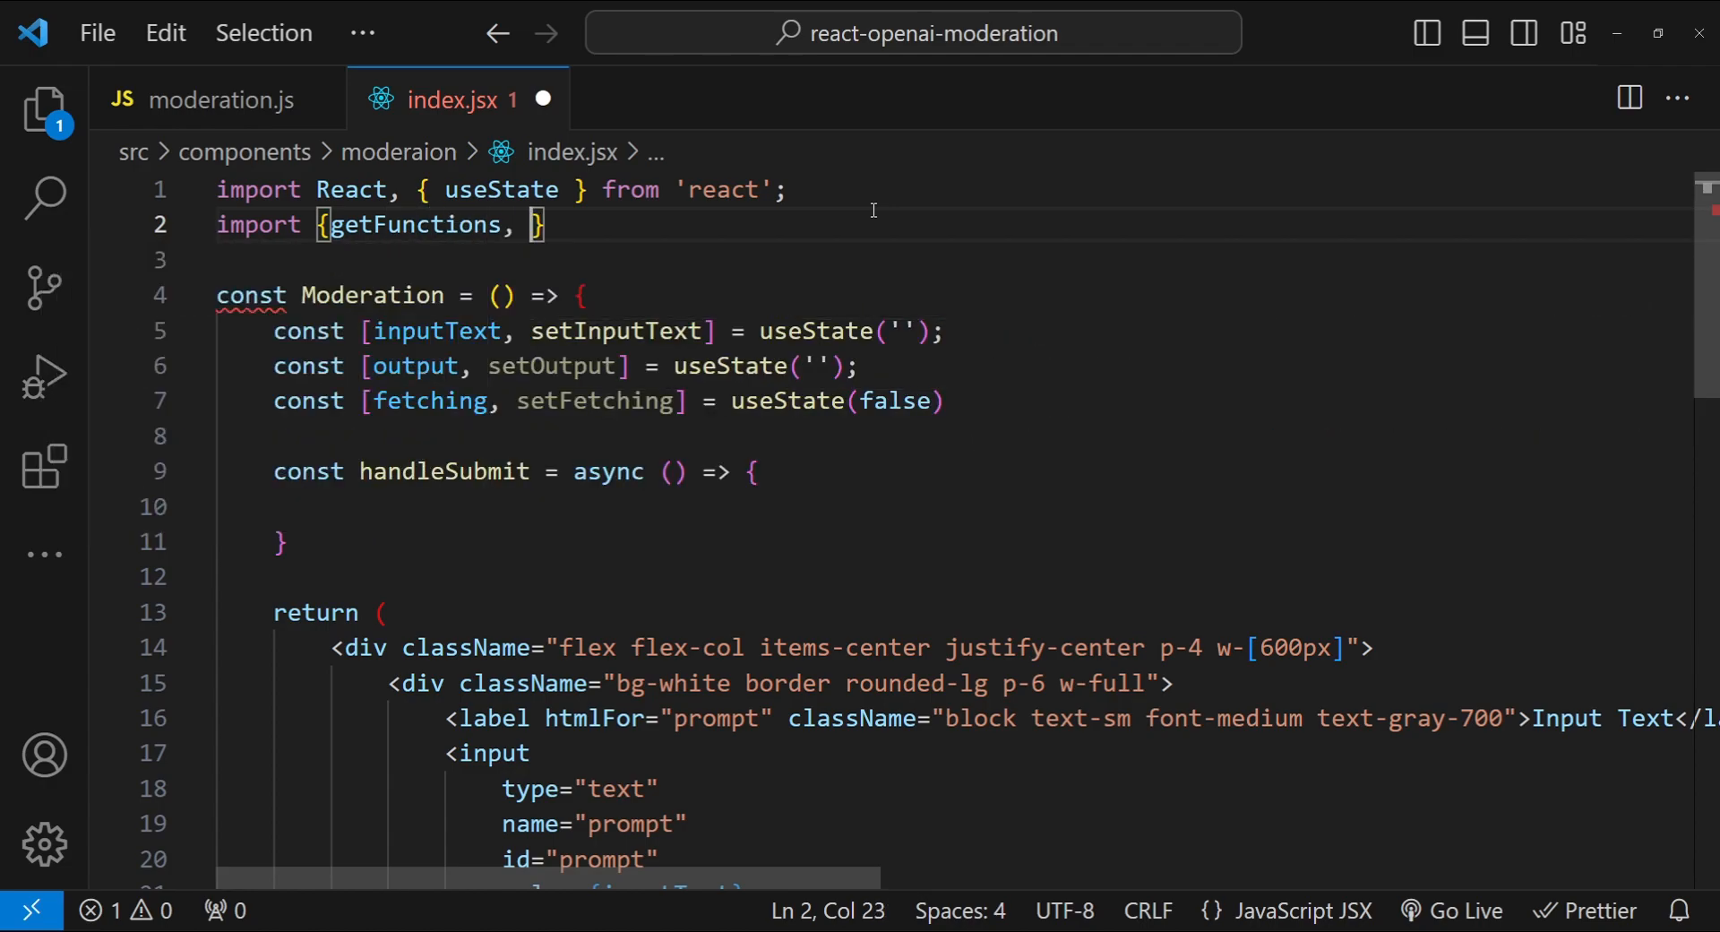
text(https)
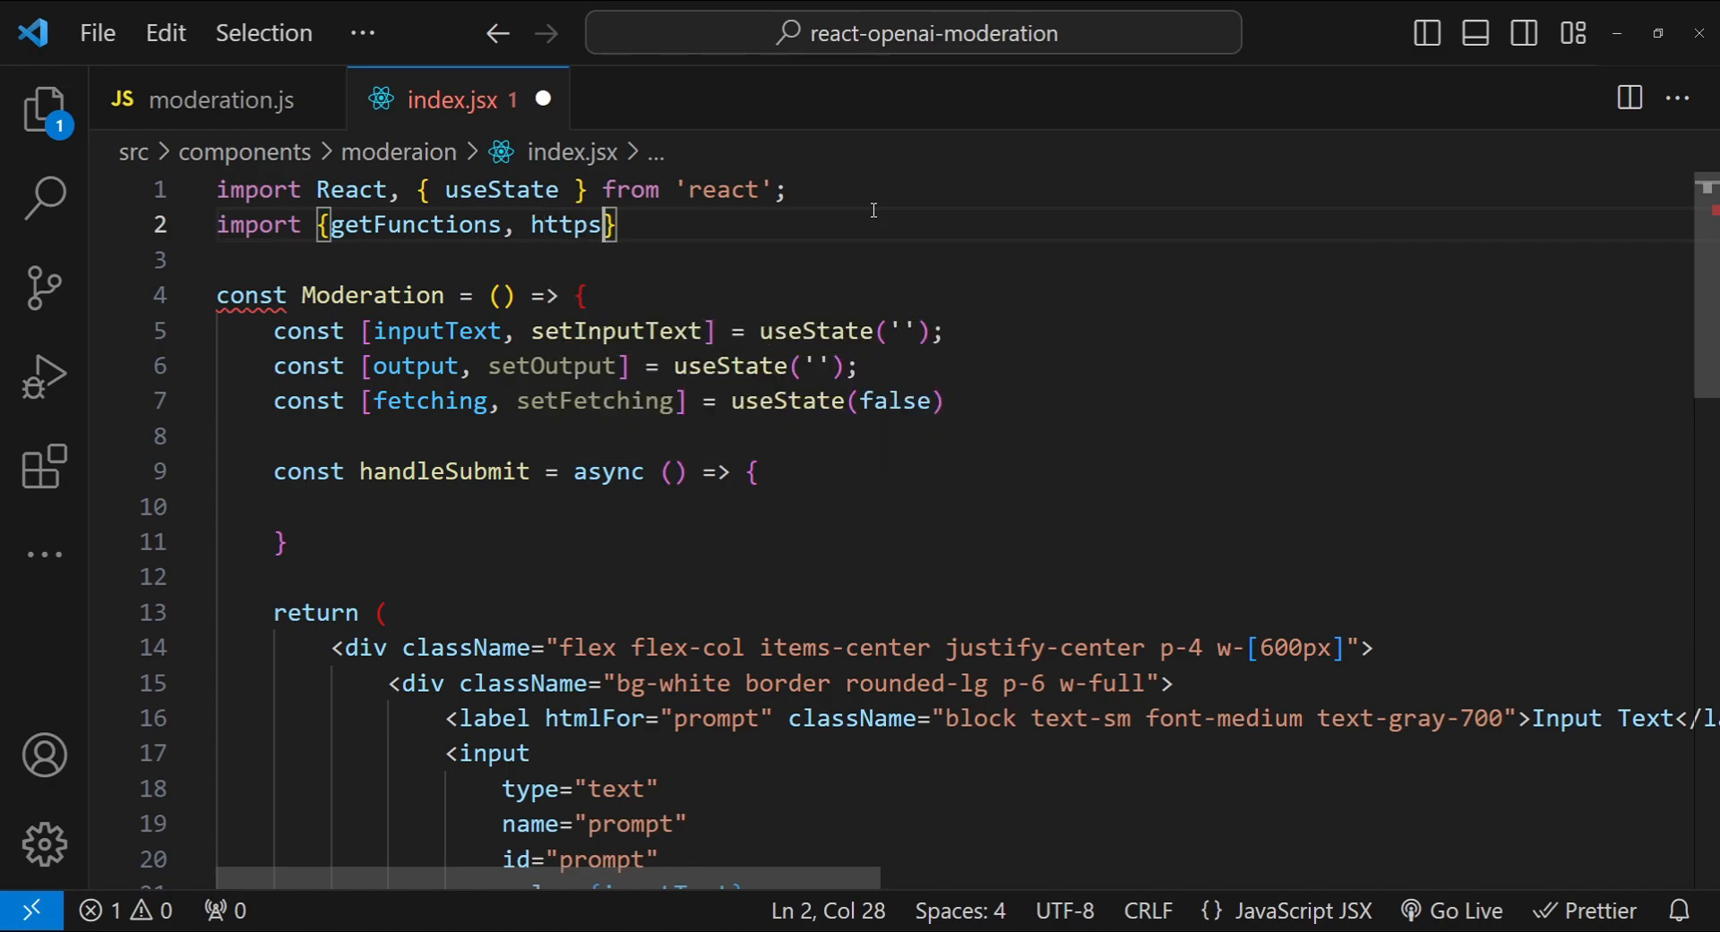
text(Callabl)
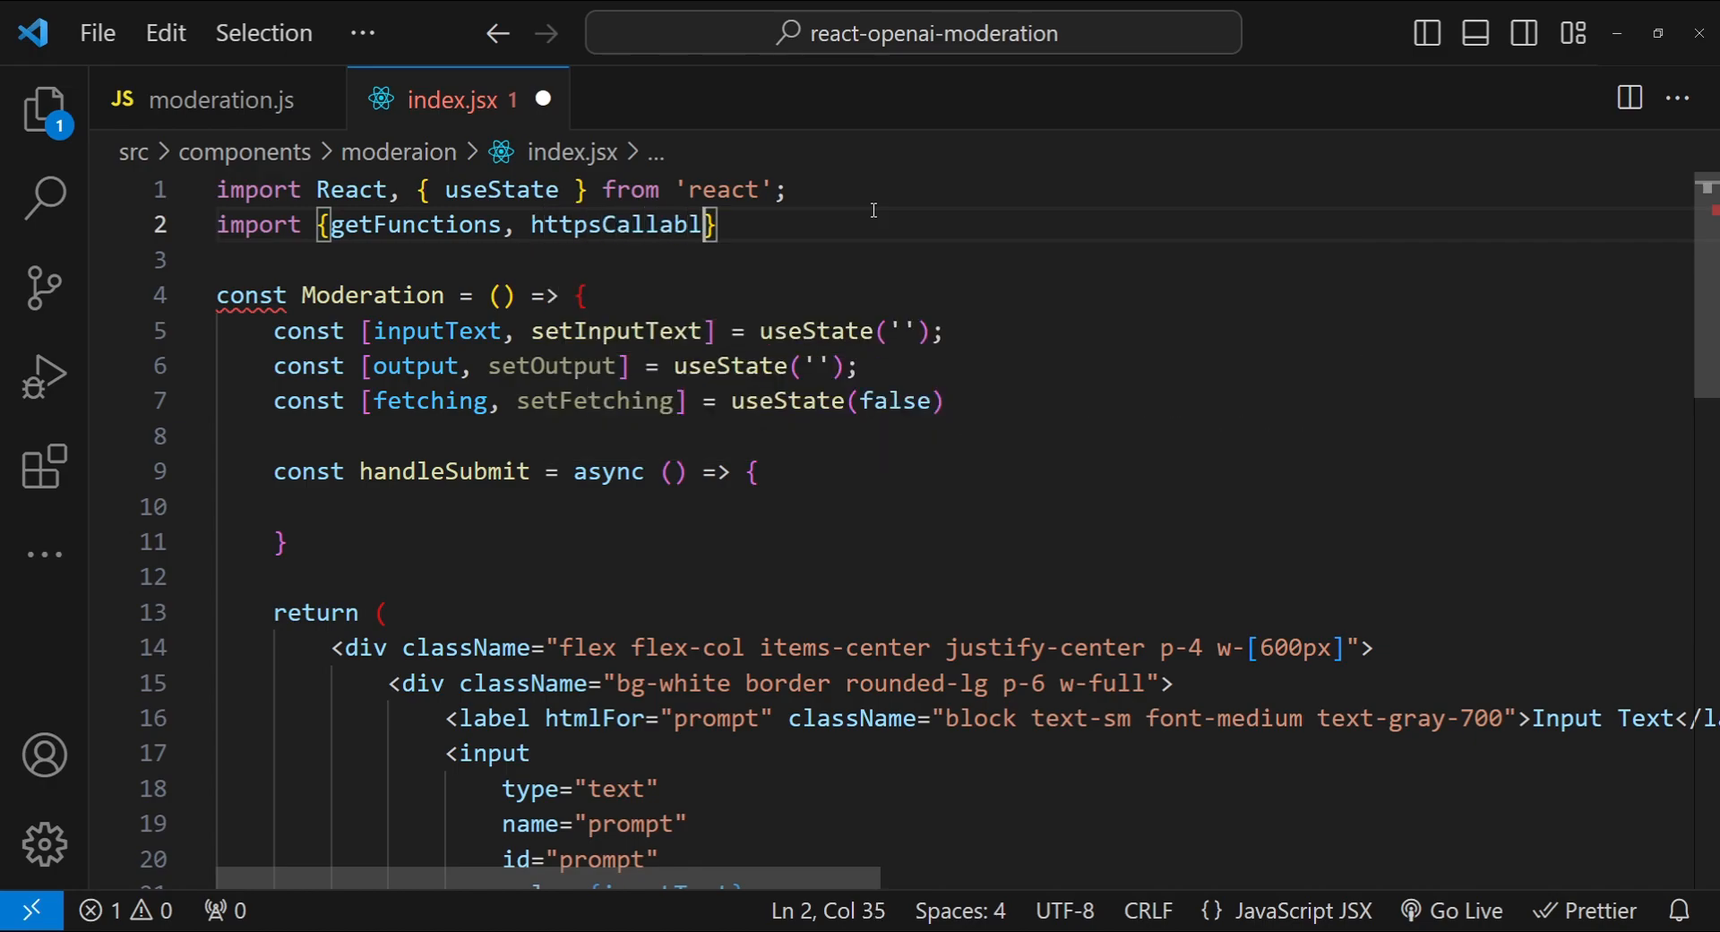
text(e)
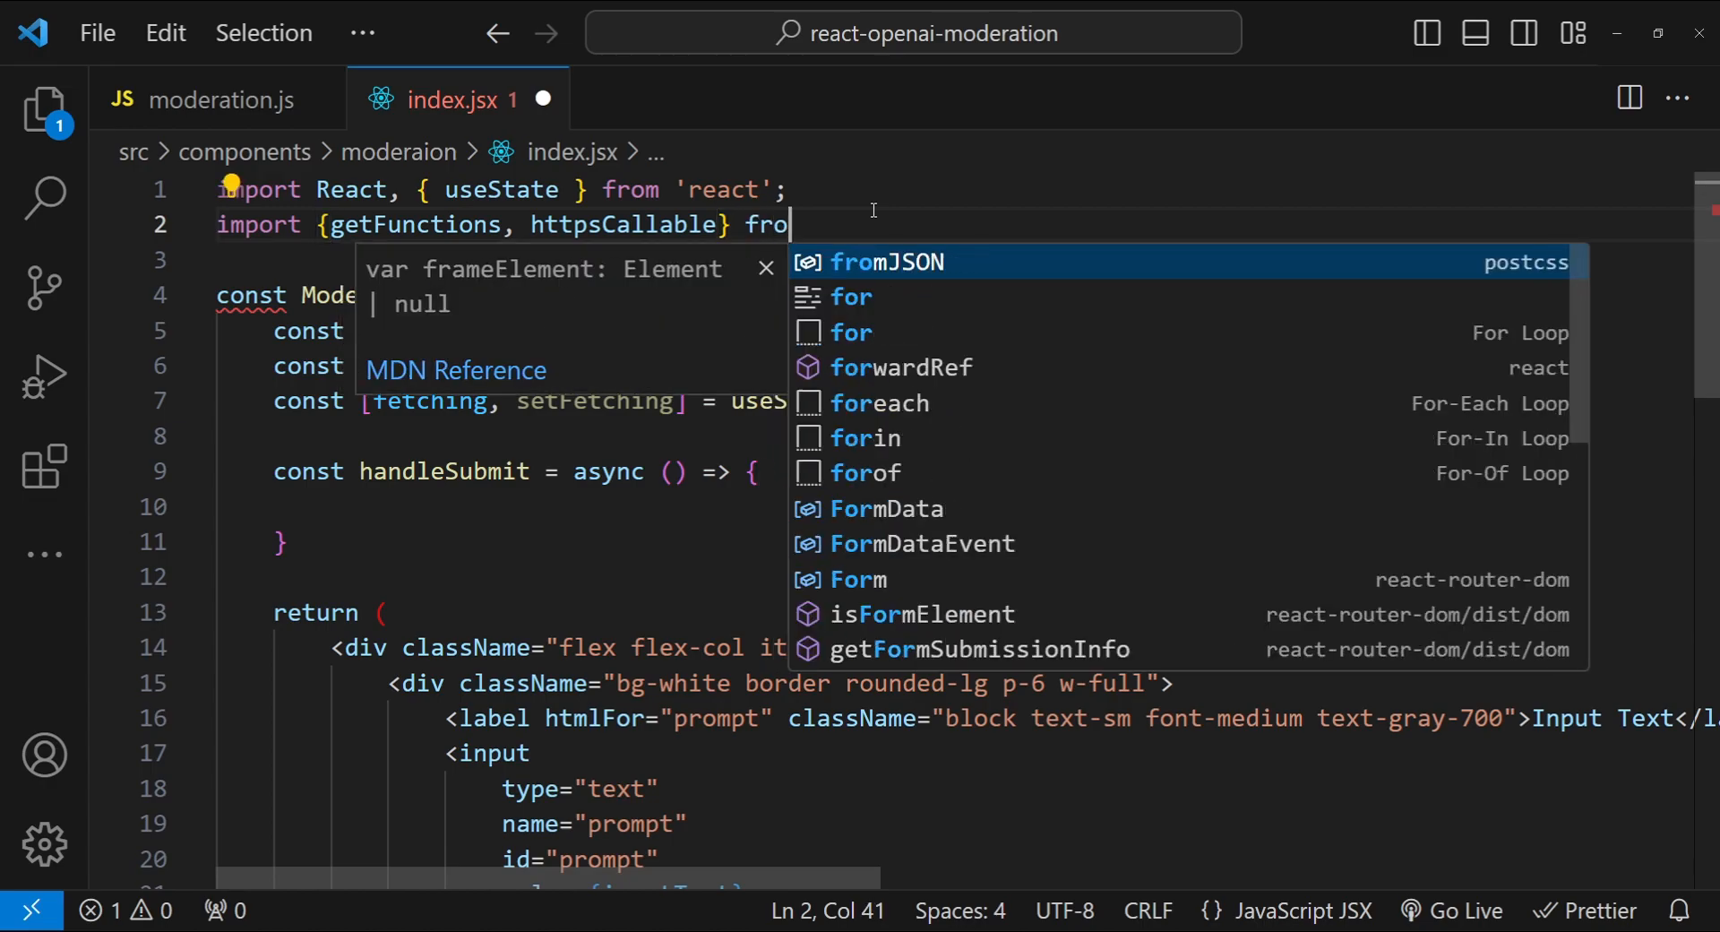
text(')
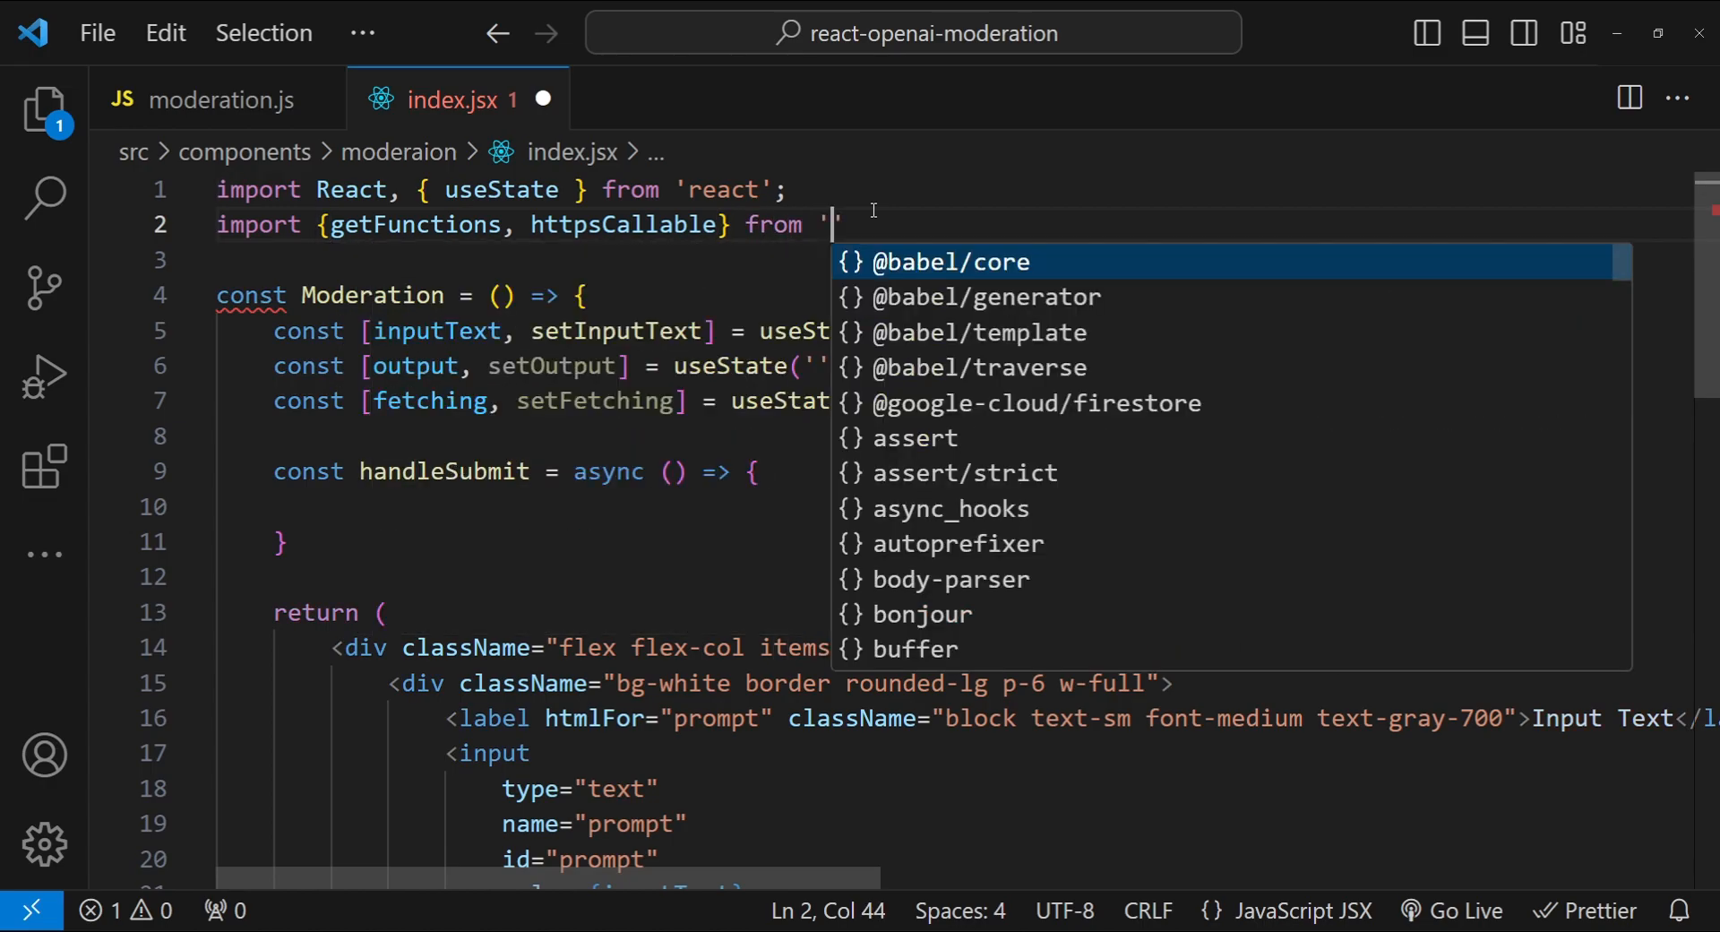
text(fire)
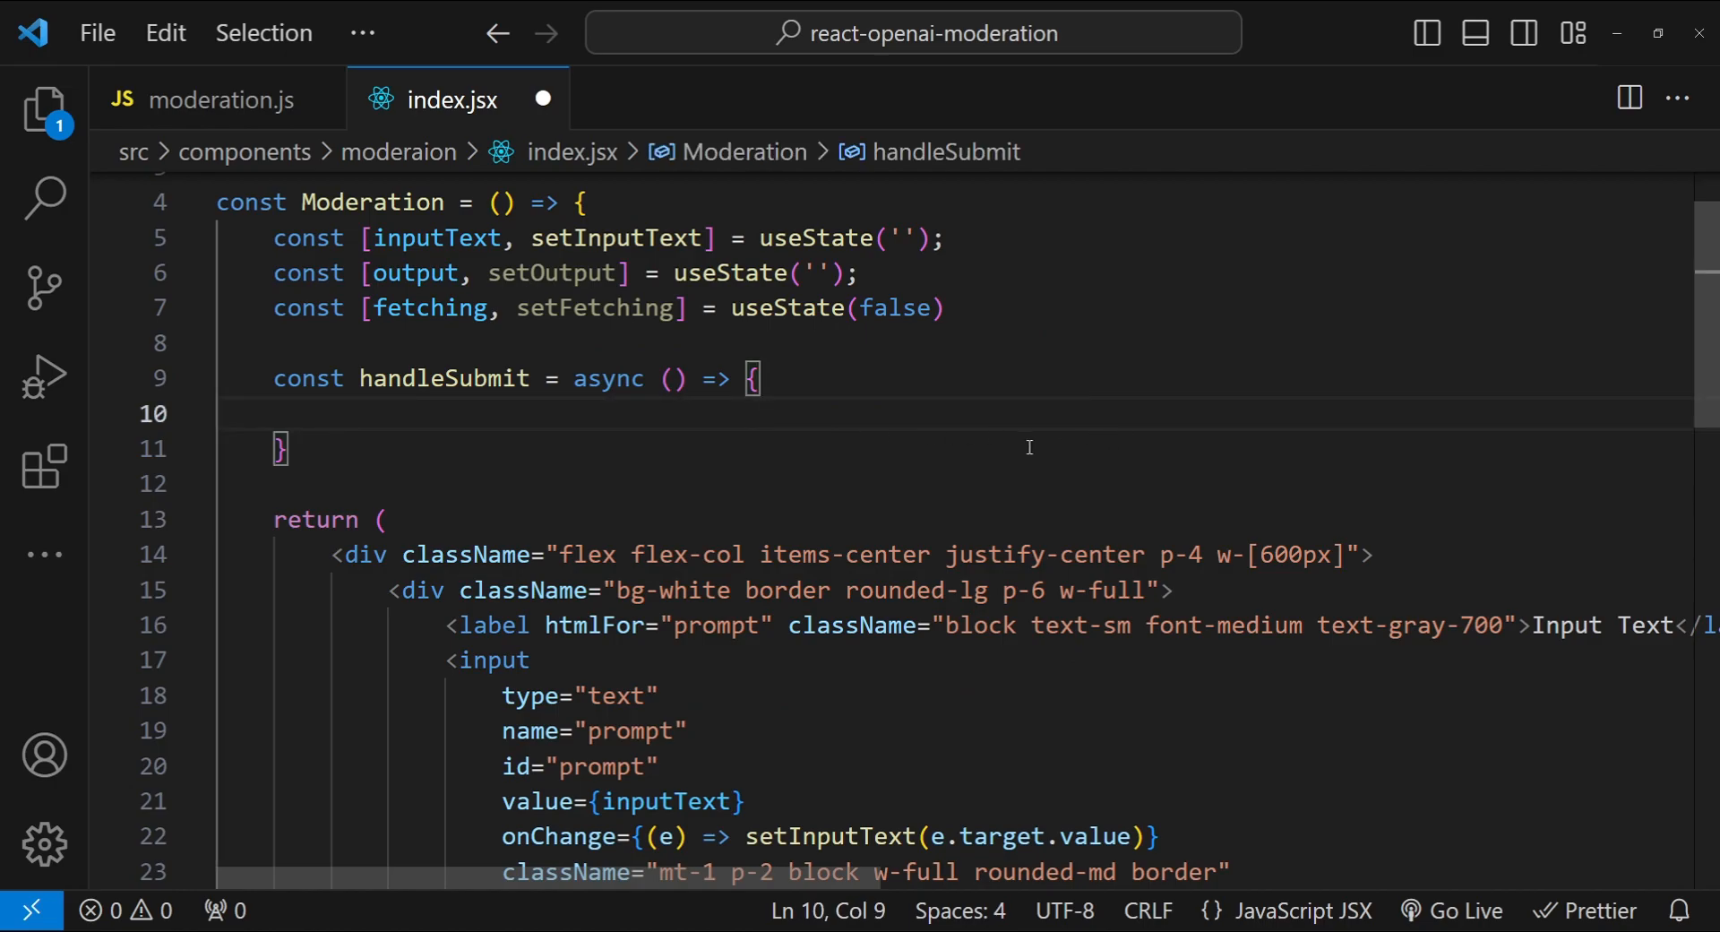
Declare const moderation = httpsCallable(getFunctions(), 'moderation'), verifying the export name in moderation.js.
text(const mode)
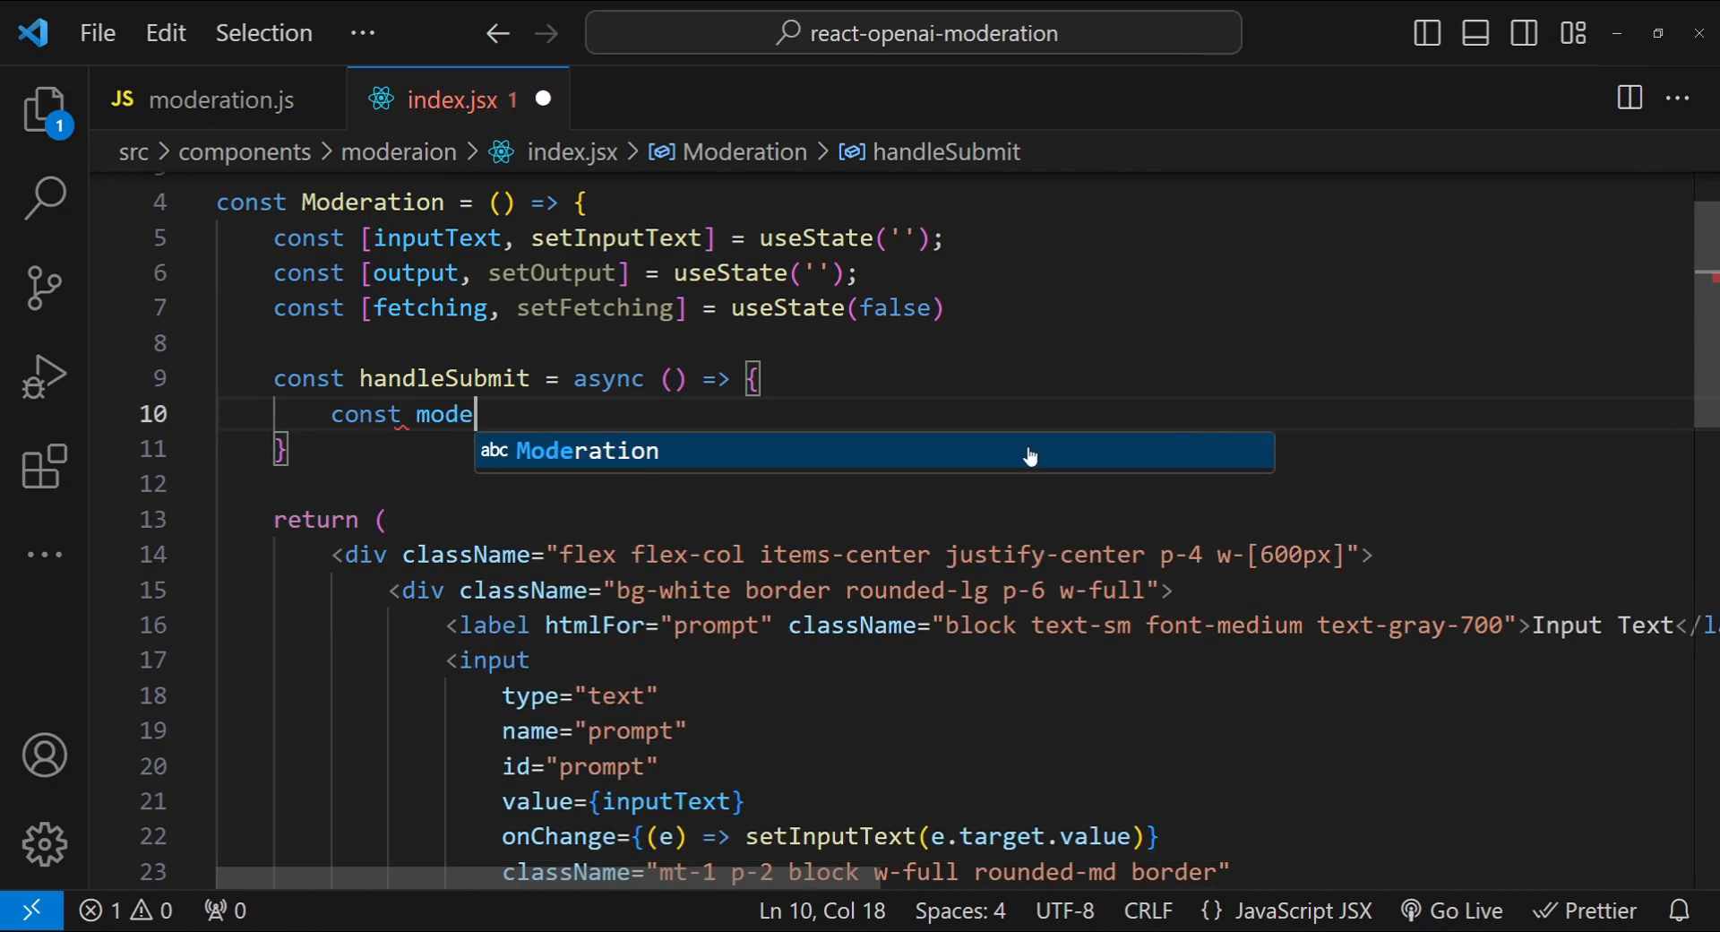
text(ration = h)
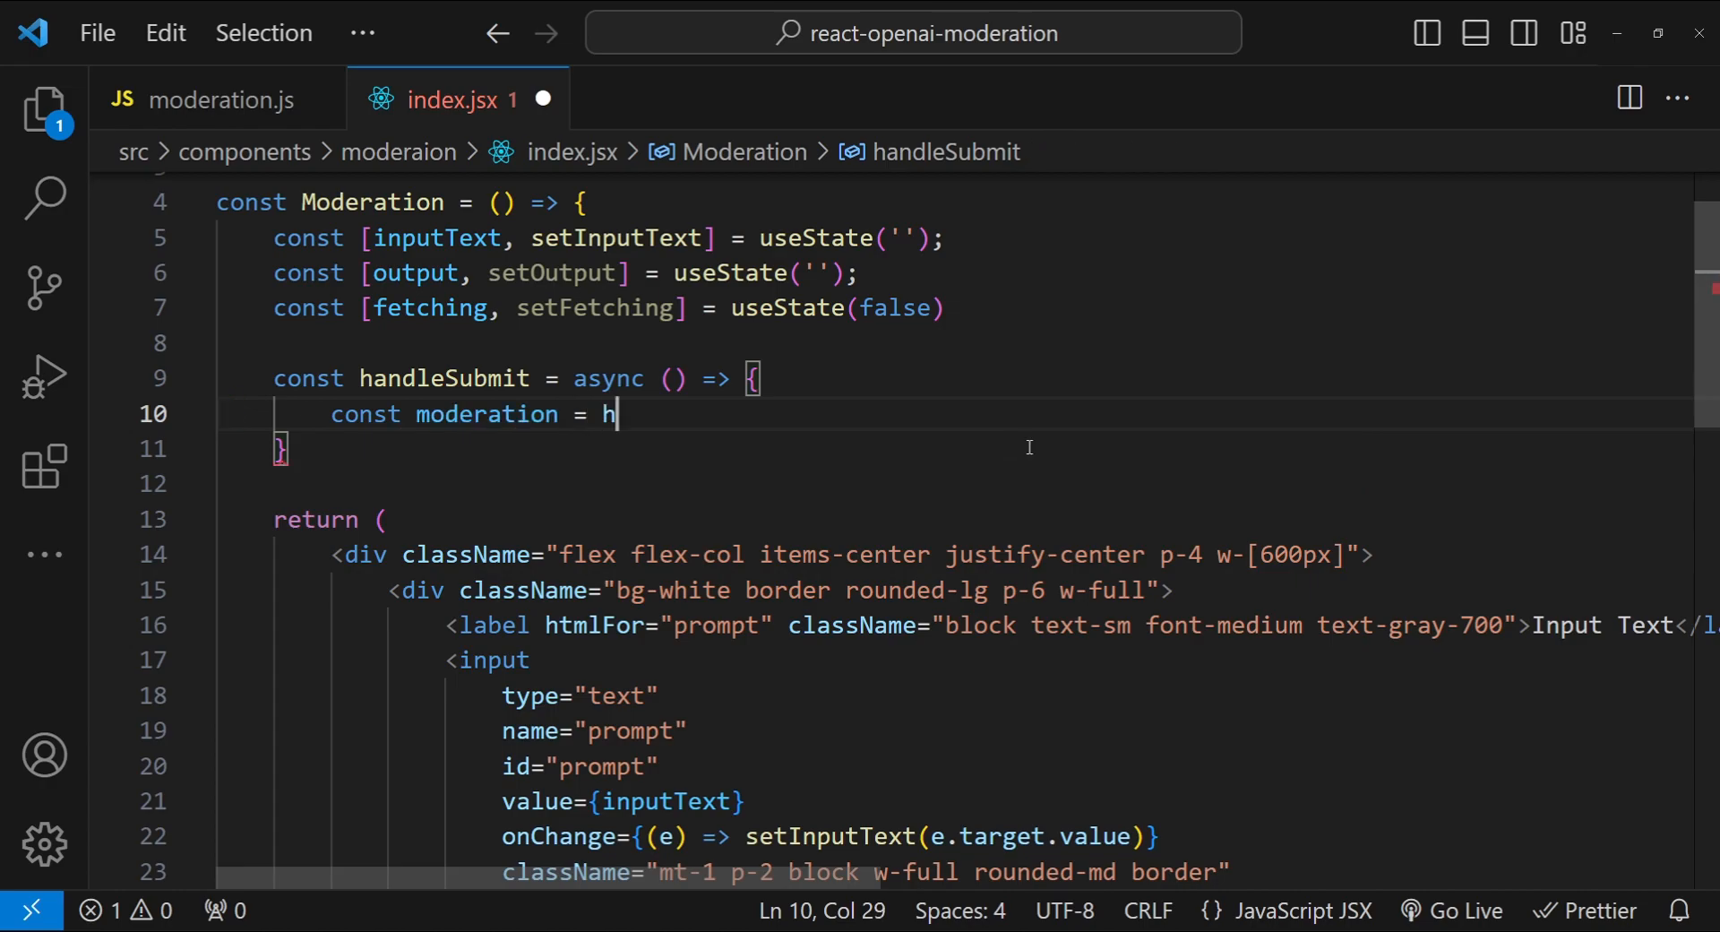
text(ttpsCallable)
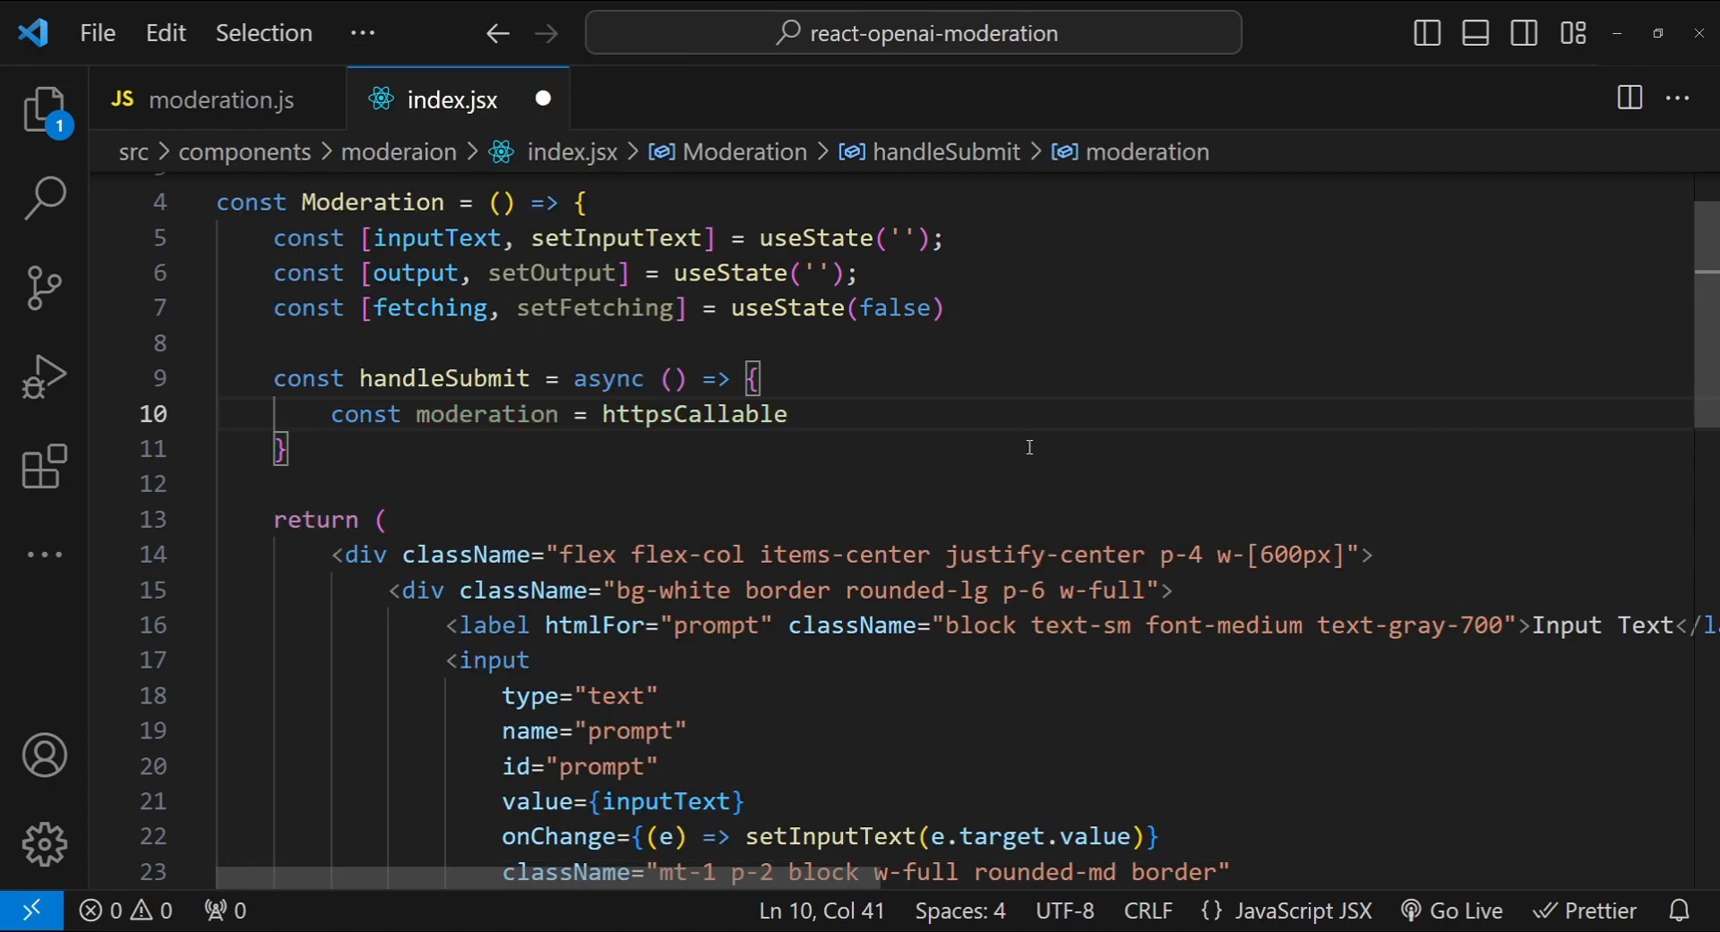
text(()))
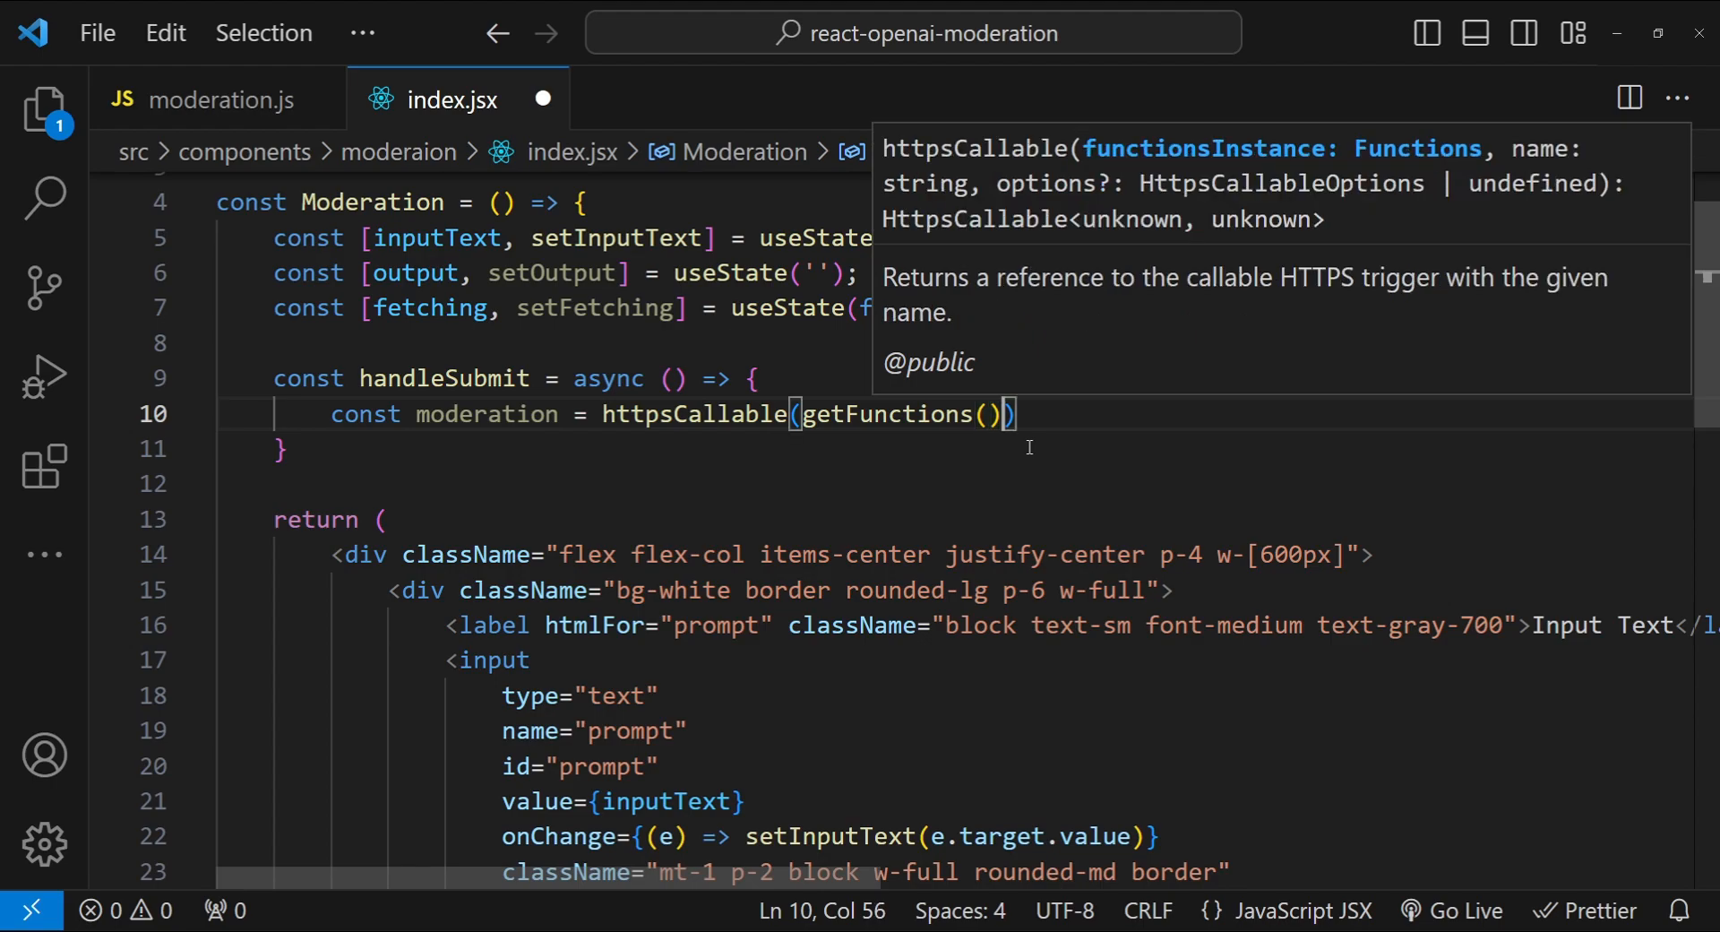
text(, '')
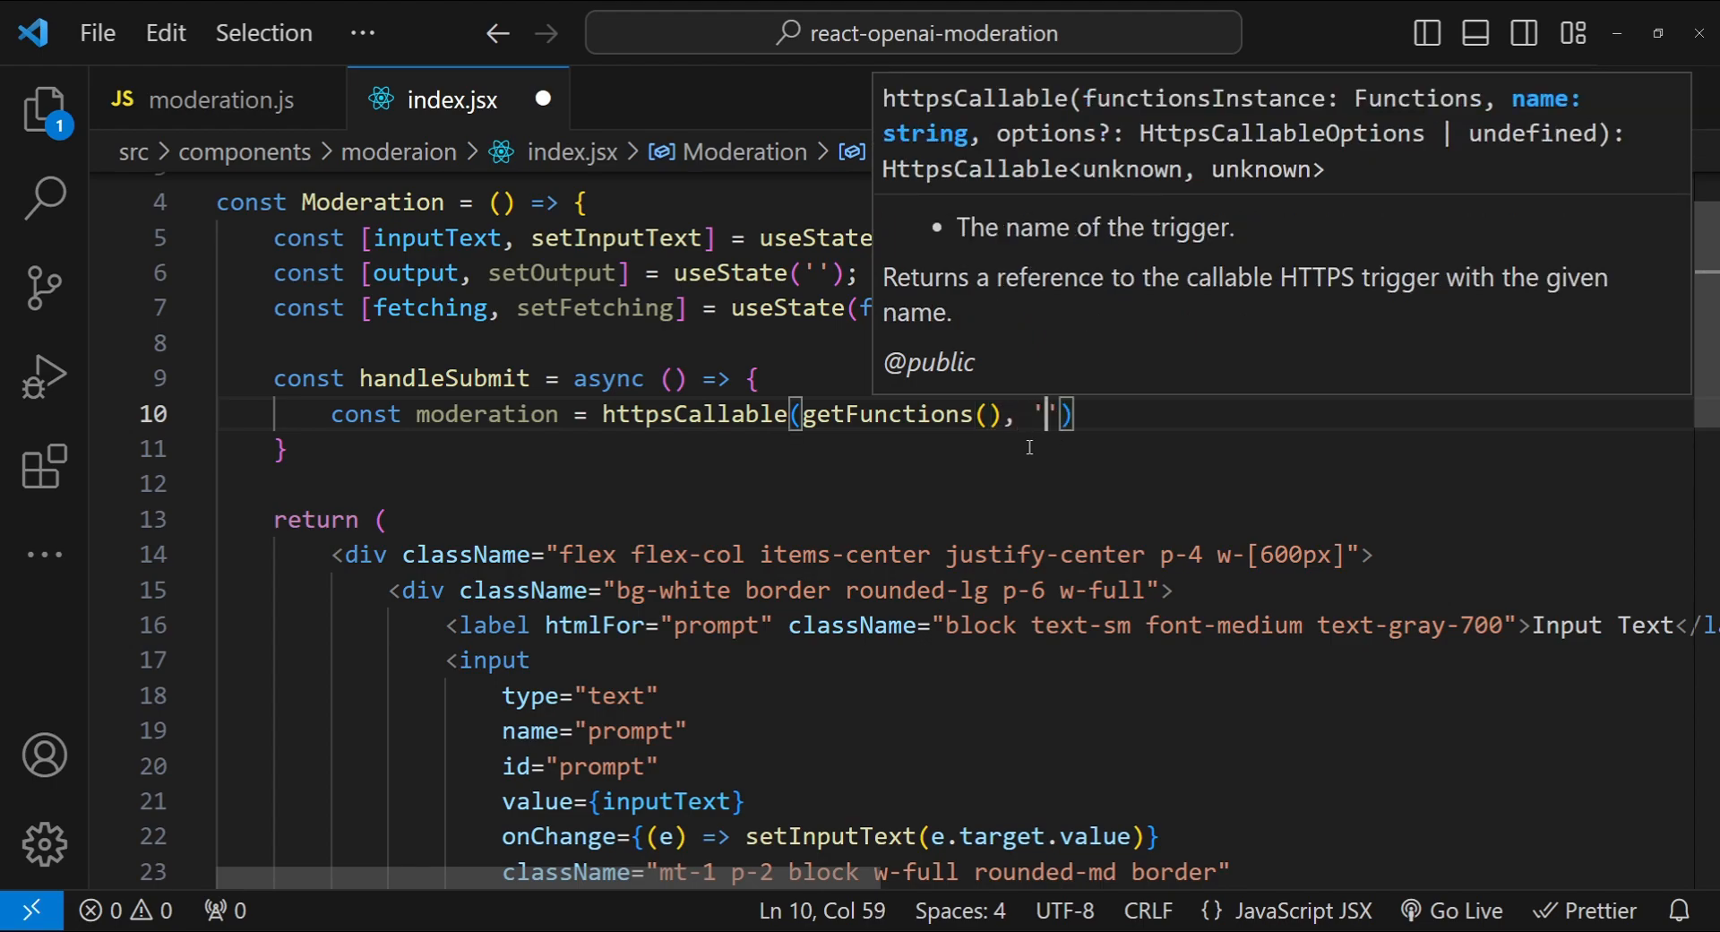
text(moderation)
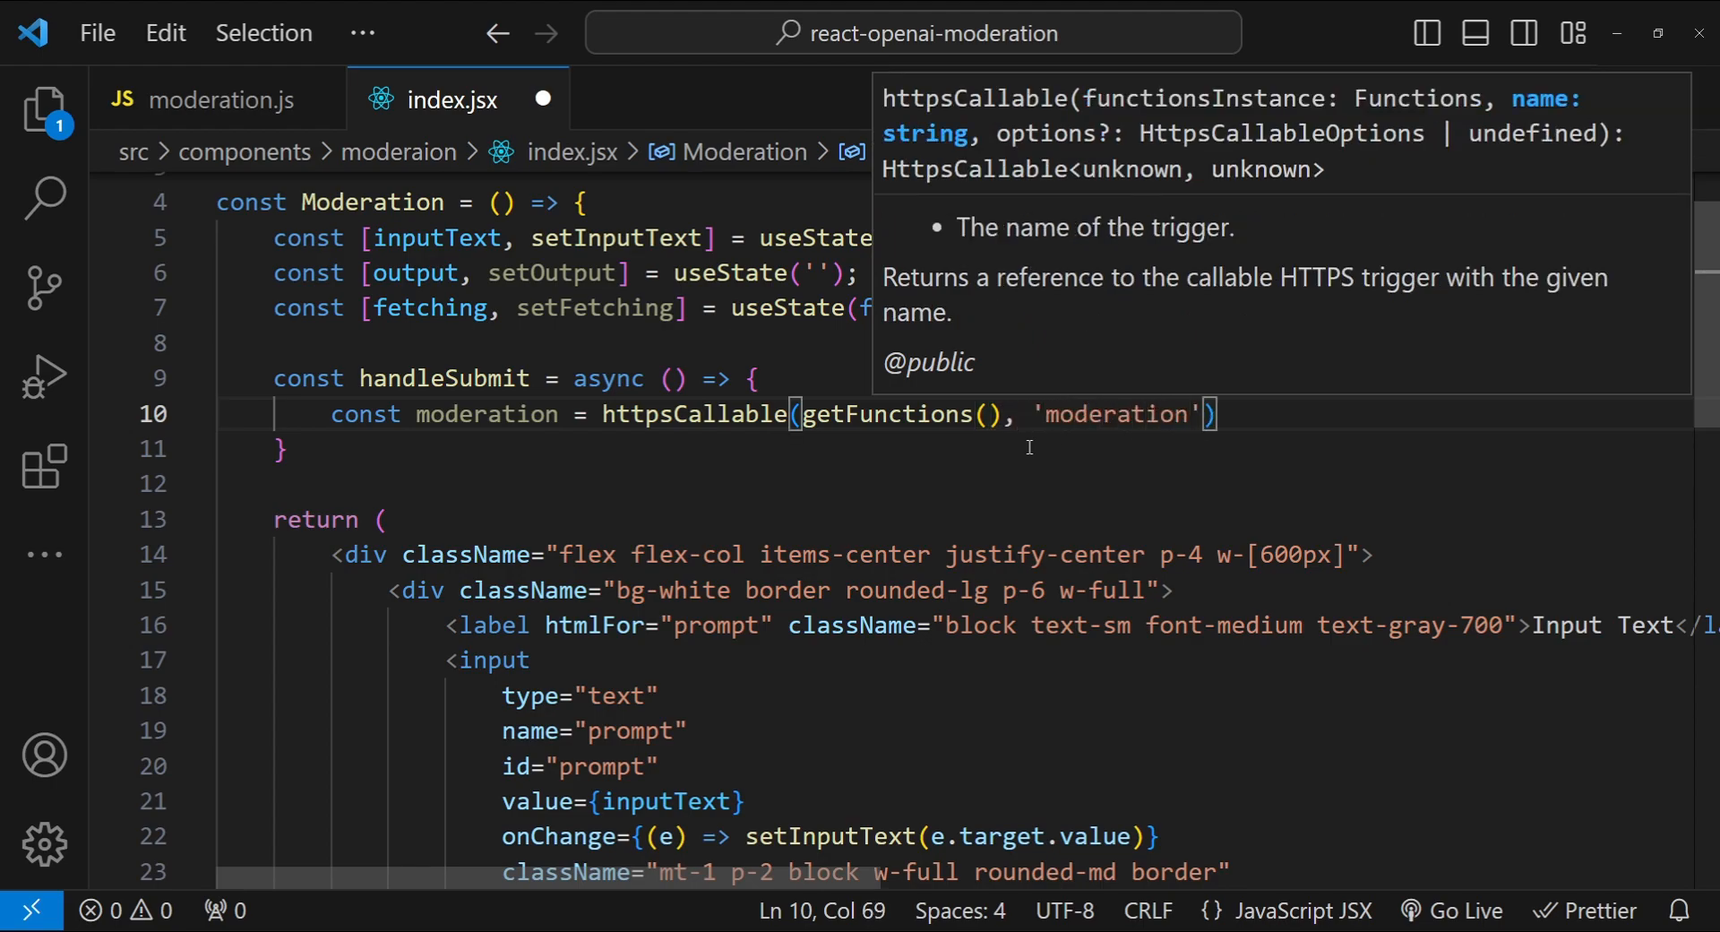
click(44, 108)
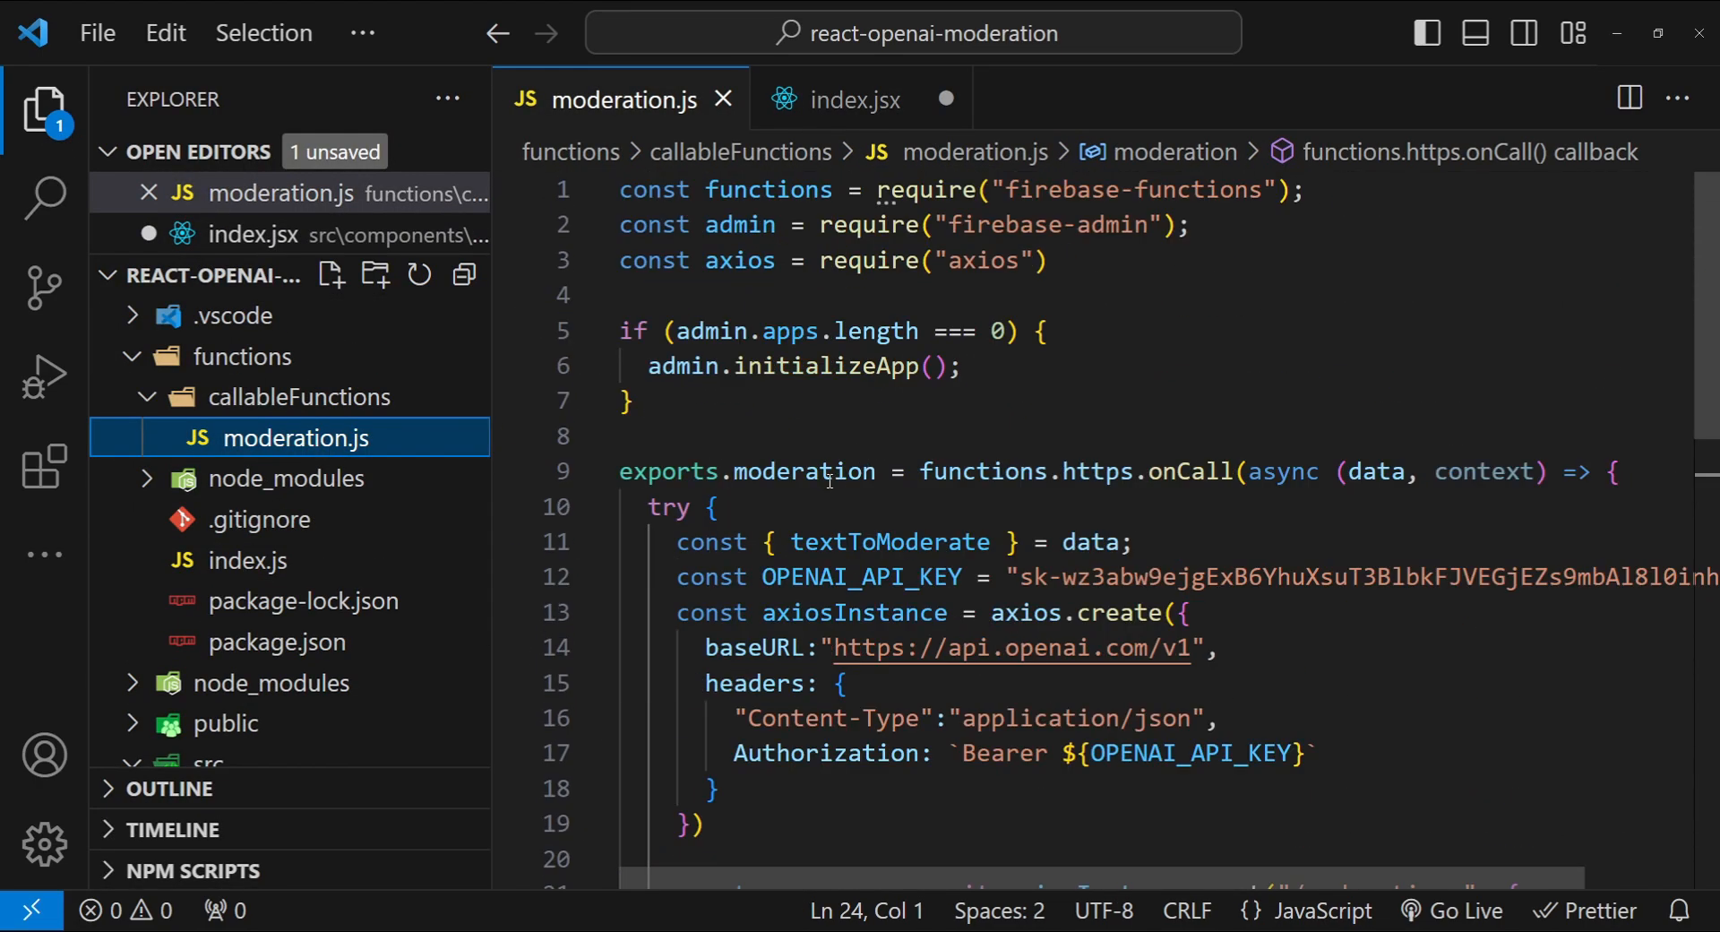
click(850, 98)
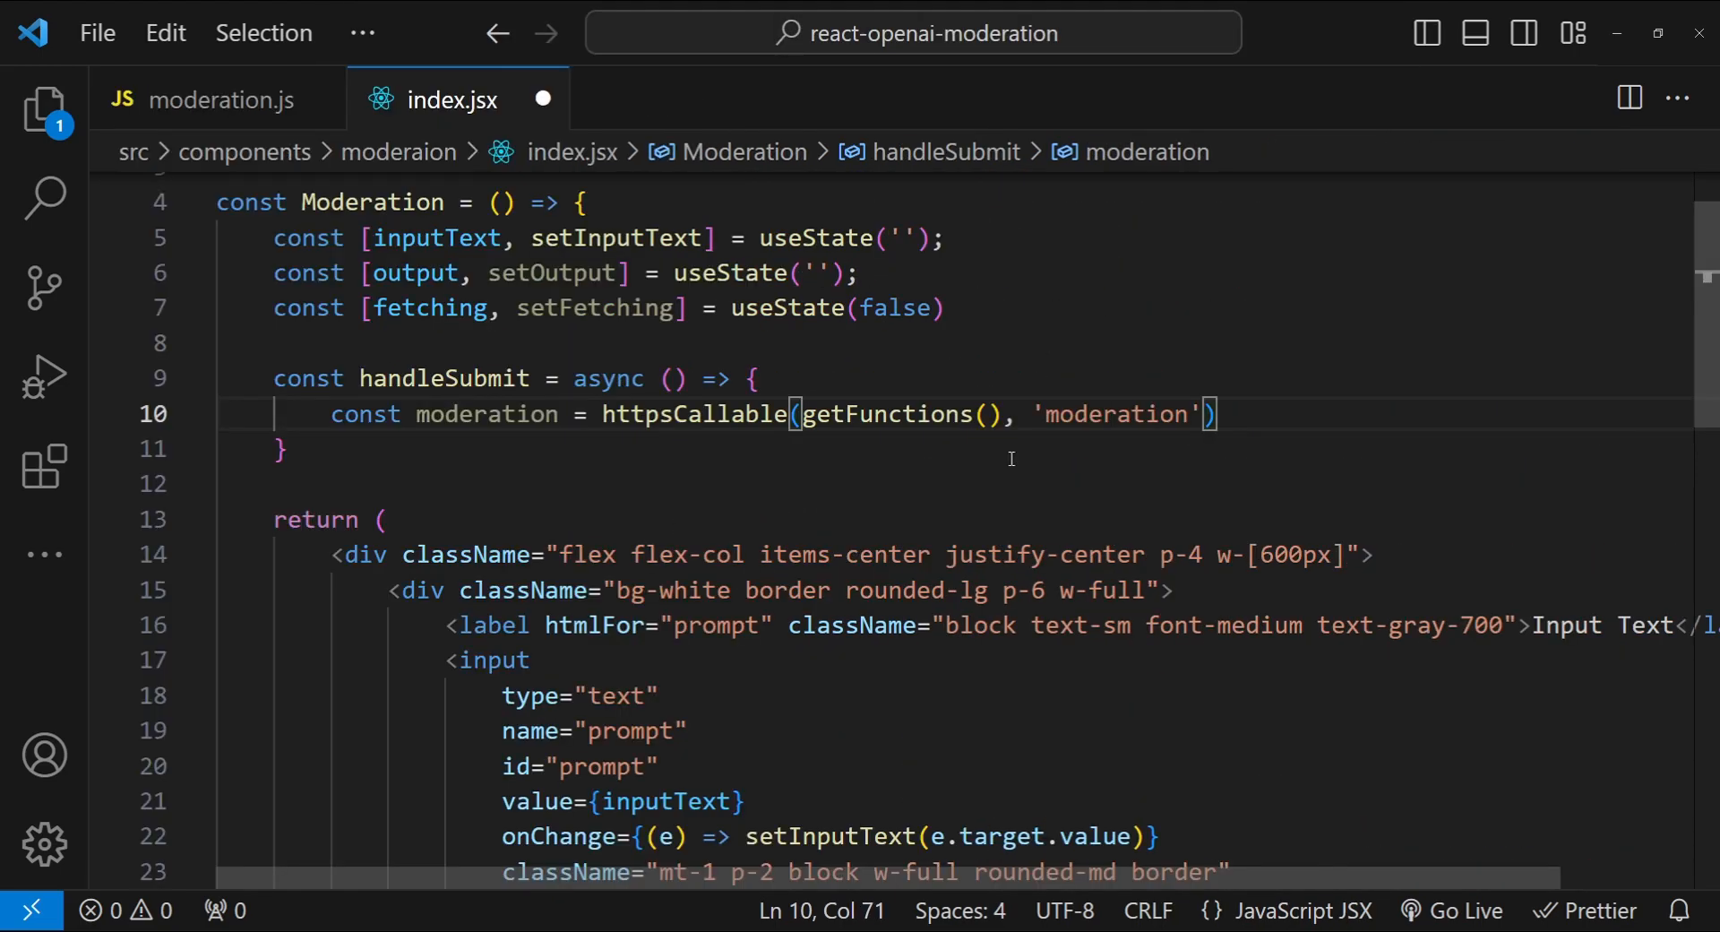
Add empty try, catch (error) and finally blocks below the moderation constant.
text(try)
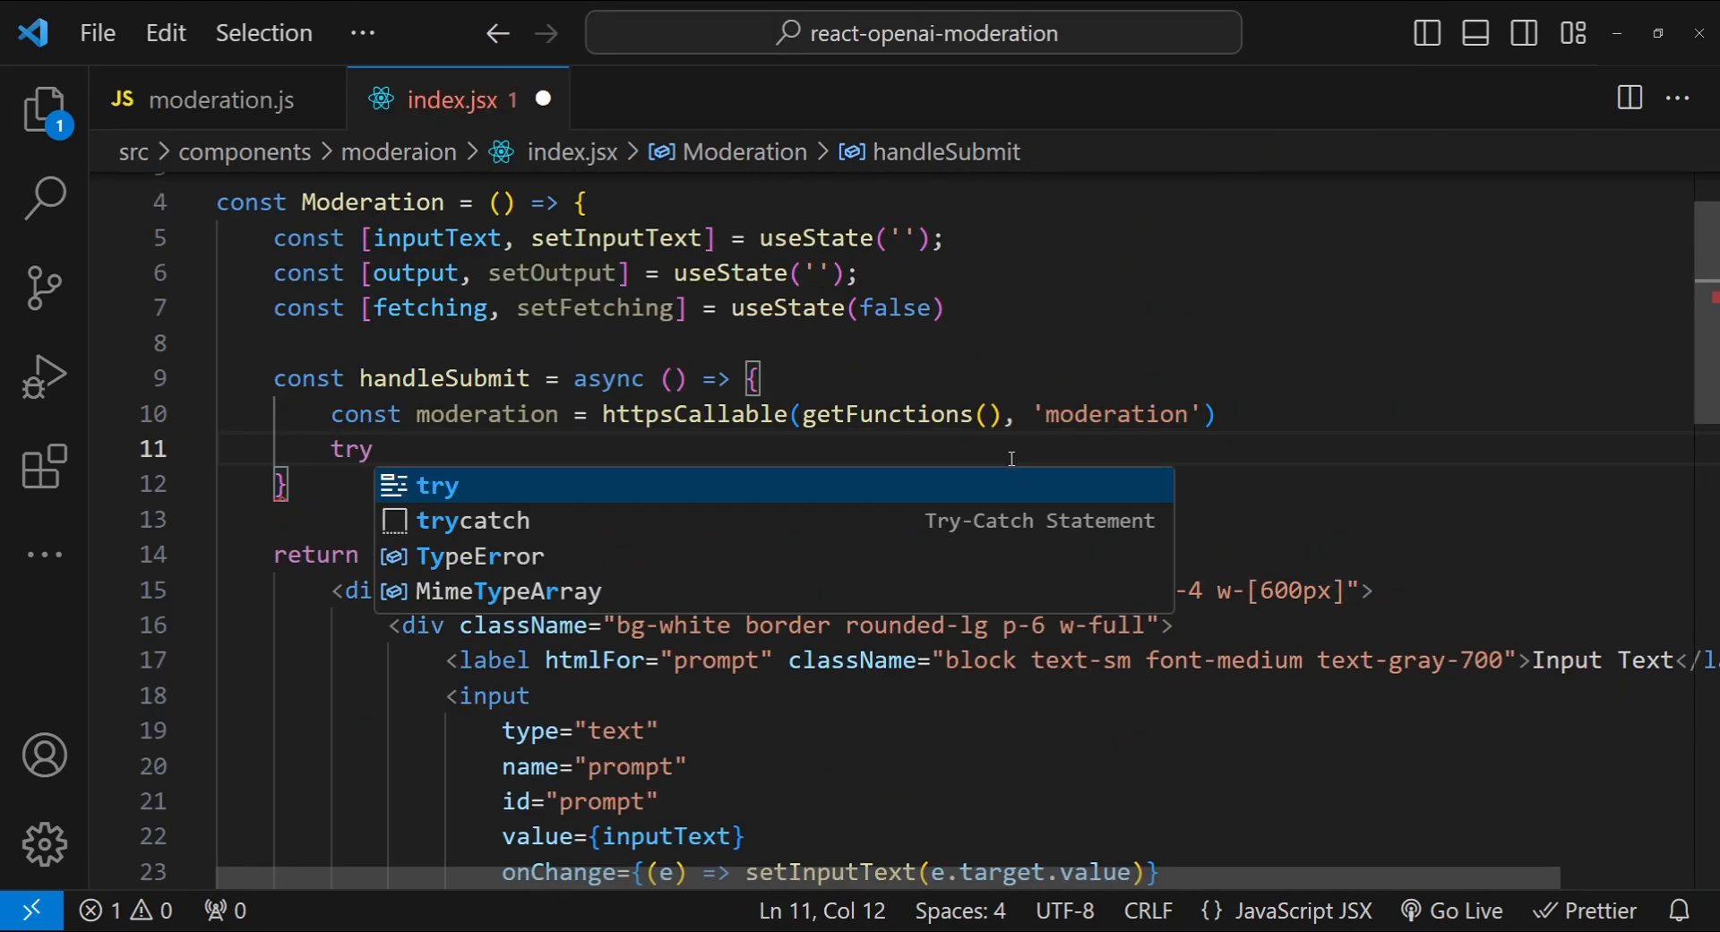
text({)
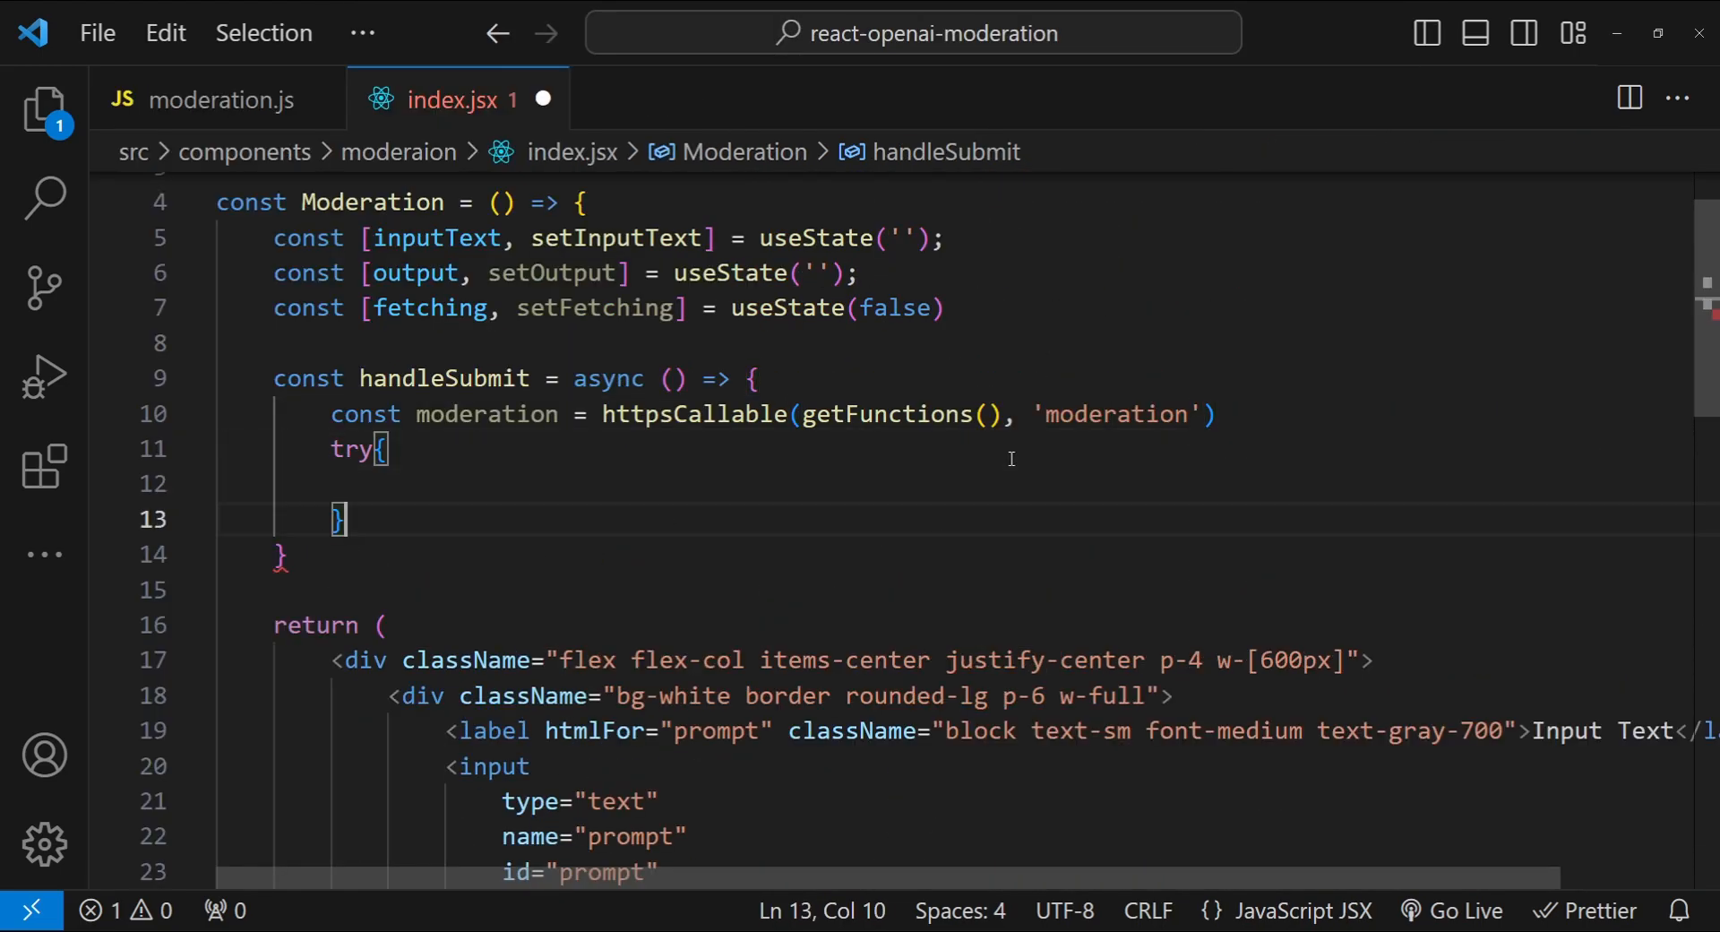
text(catch)
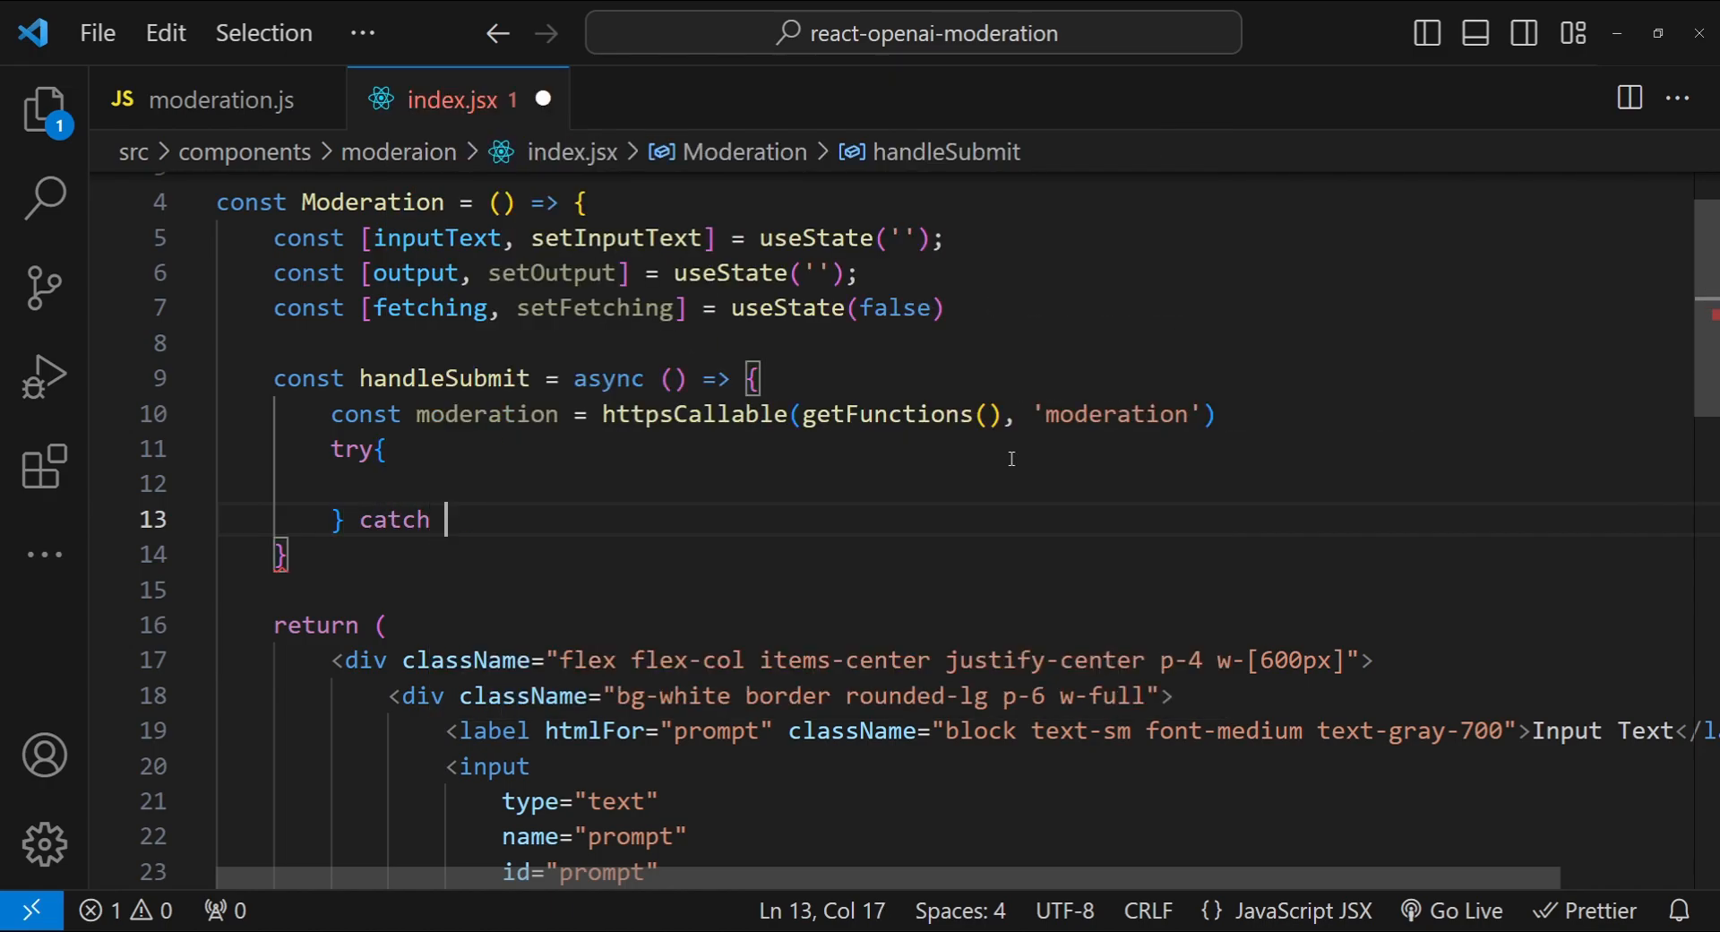
text((error) {)
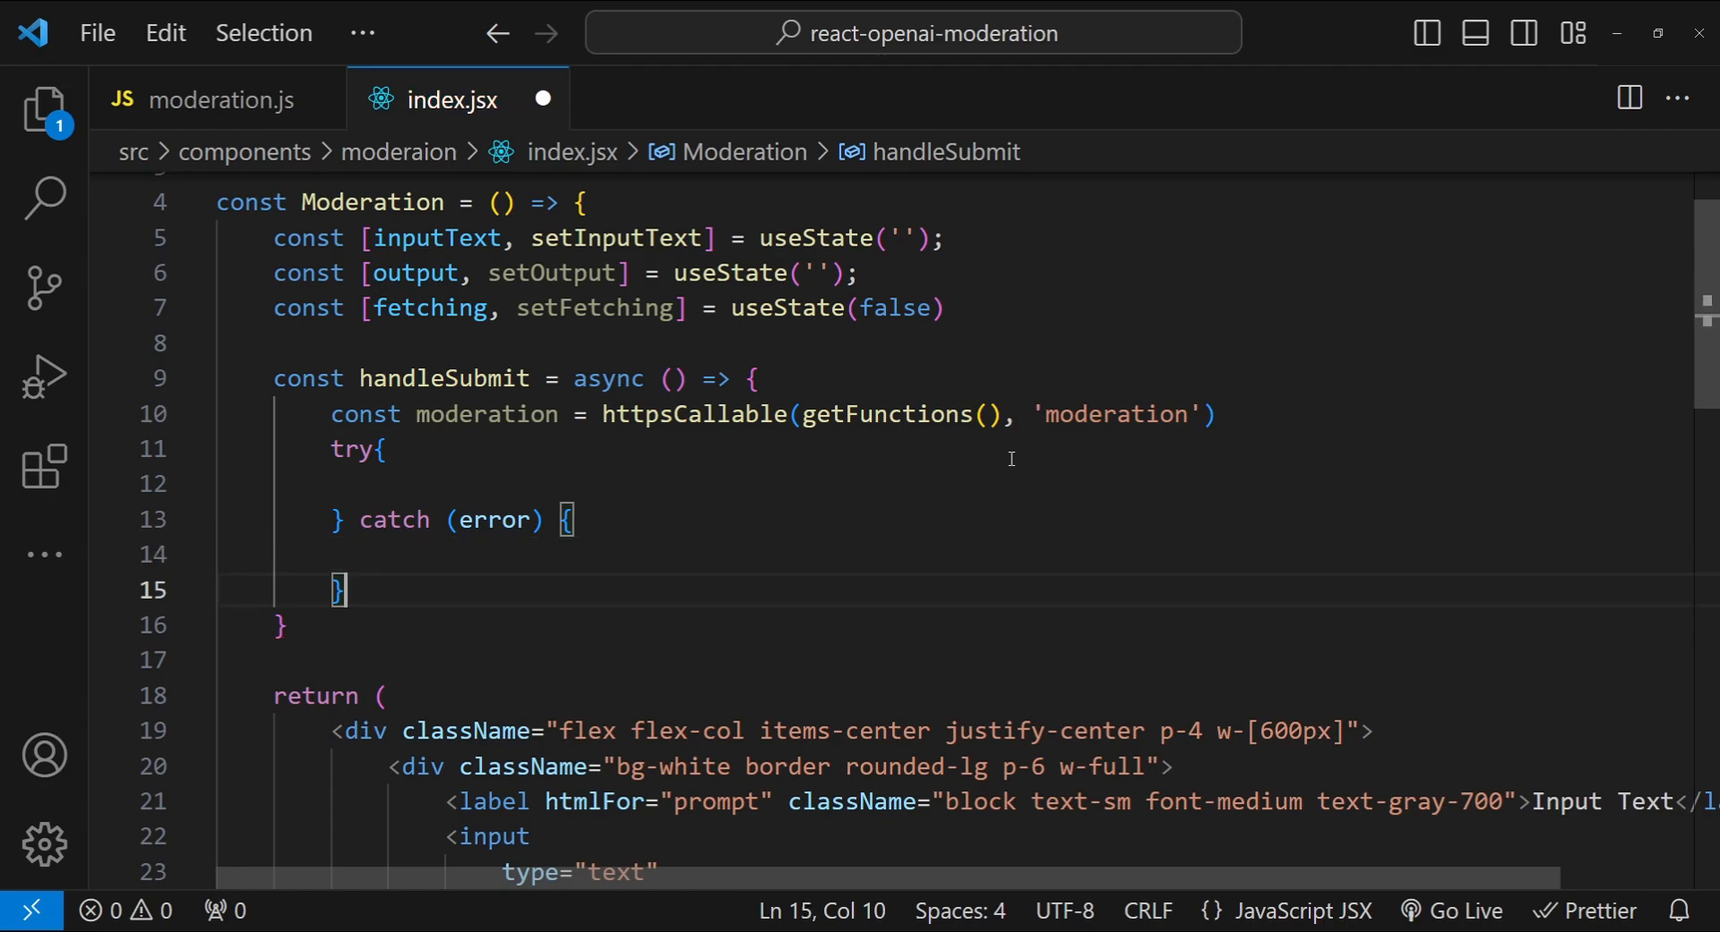
text(finally{)
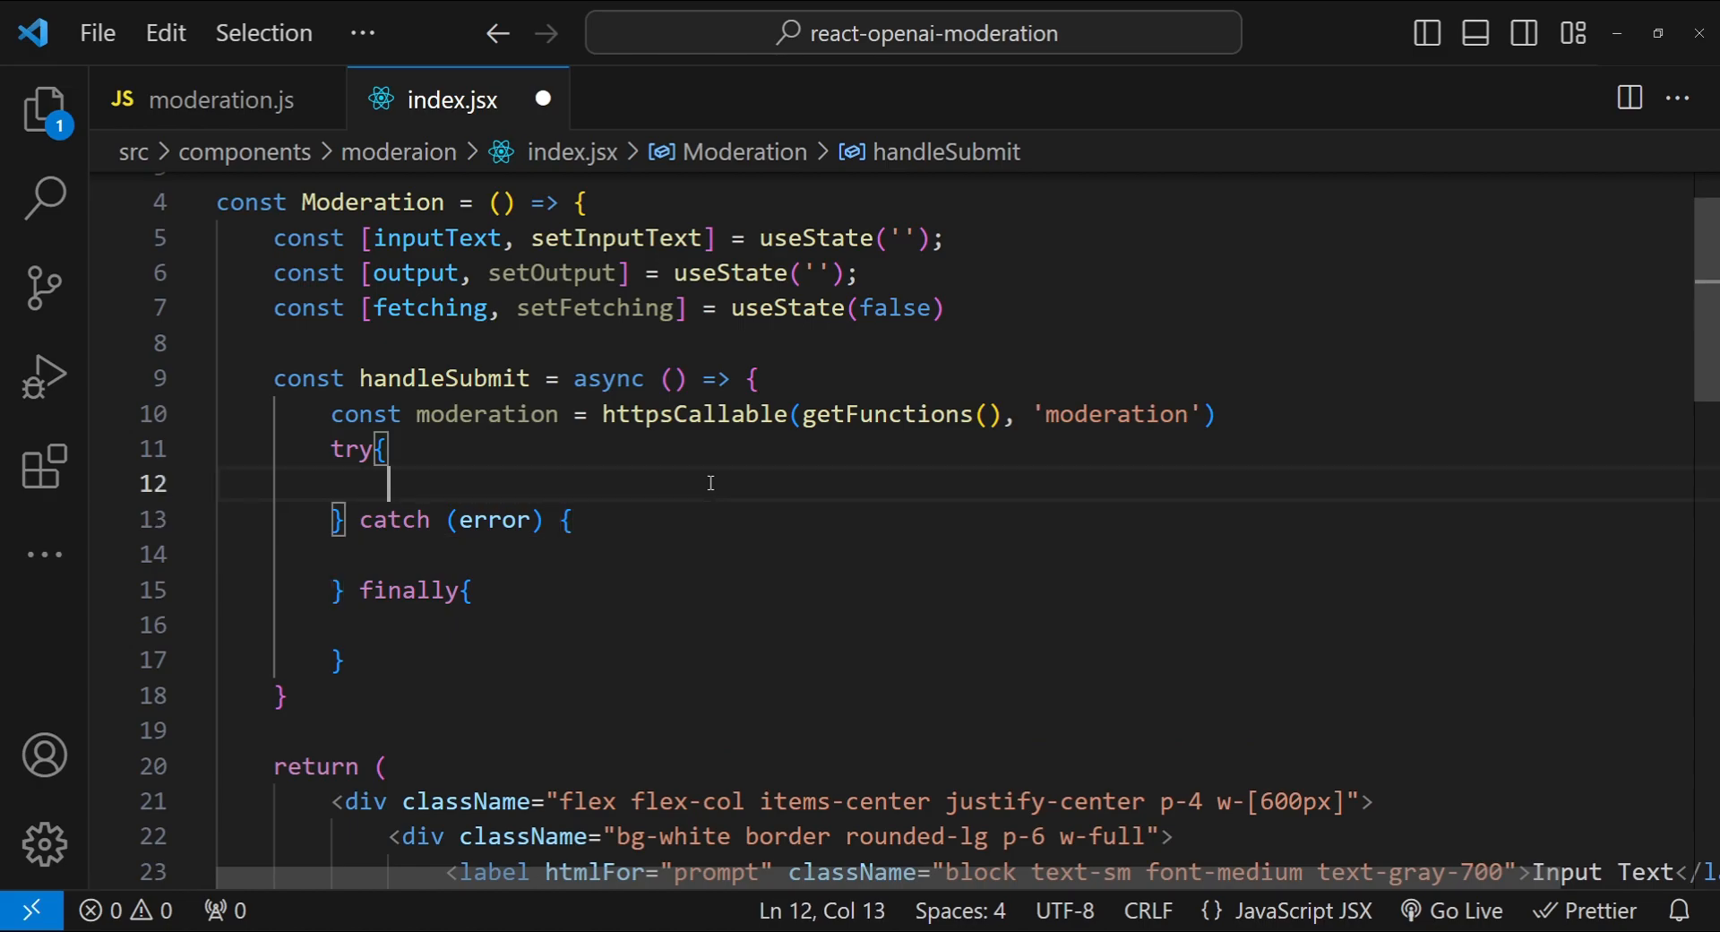
Add const data = { textToModerate: inputText } inside the try block.
text(const)
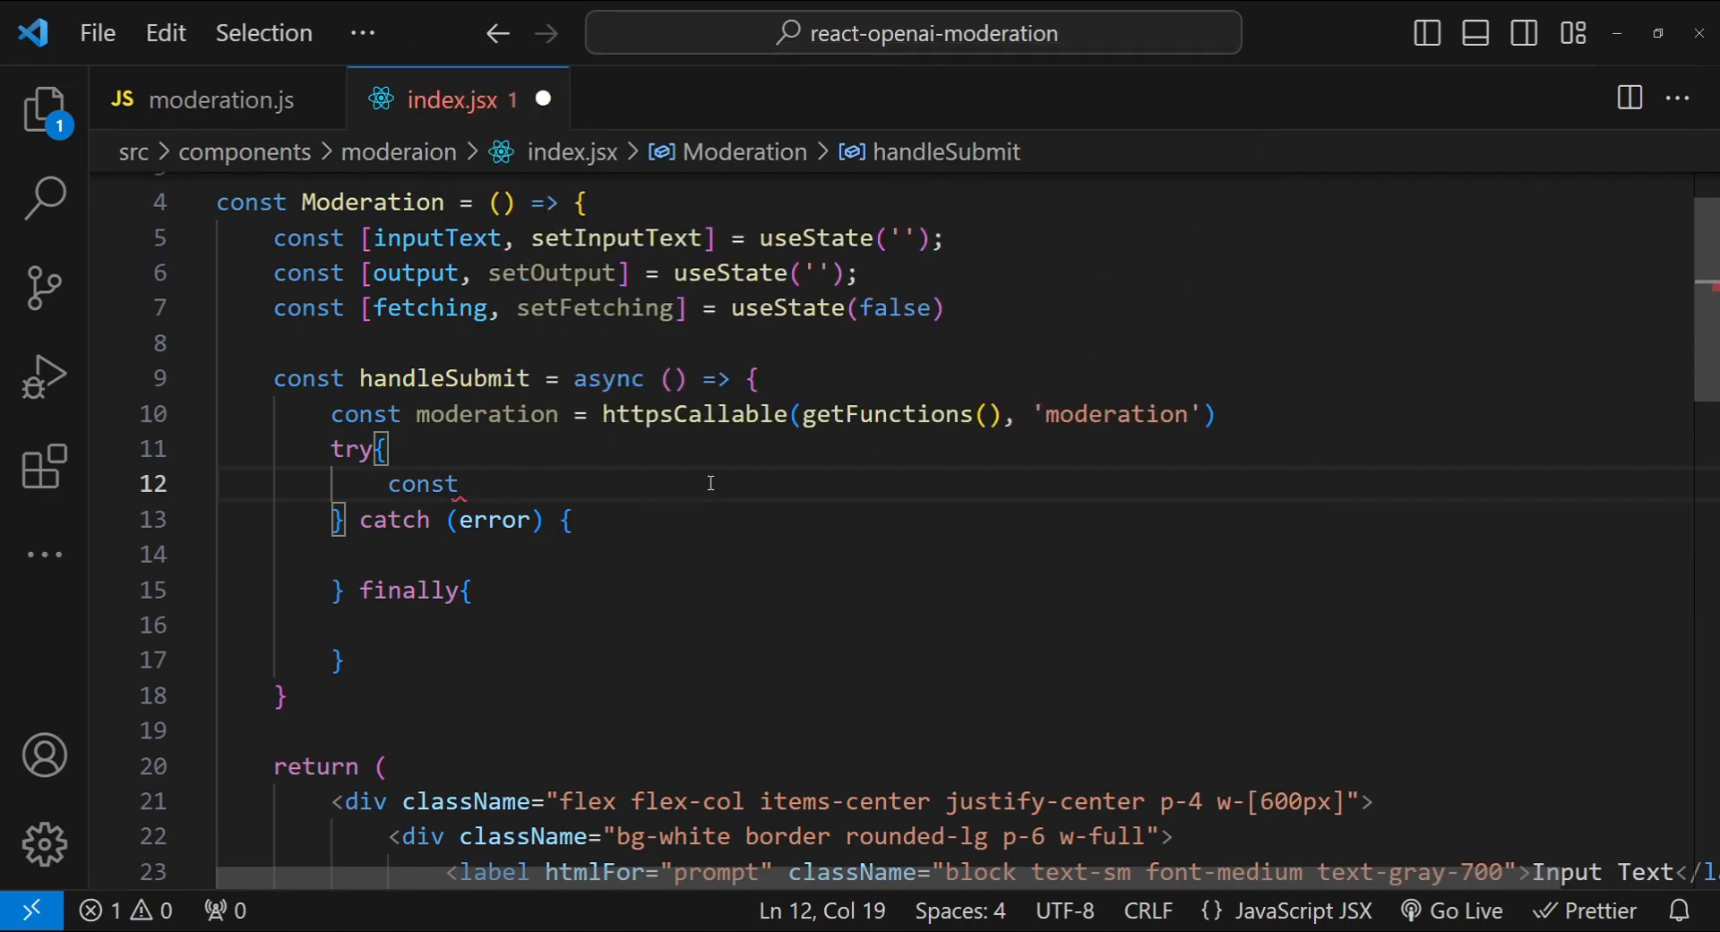
text(data)
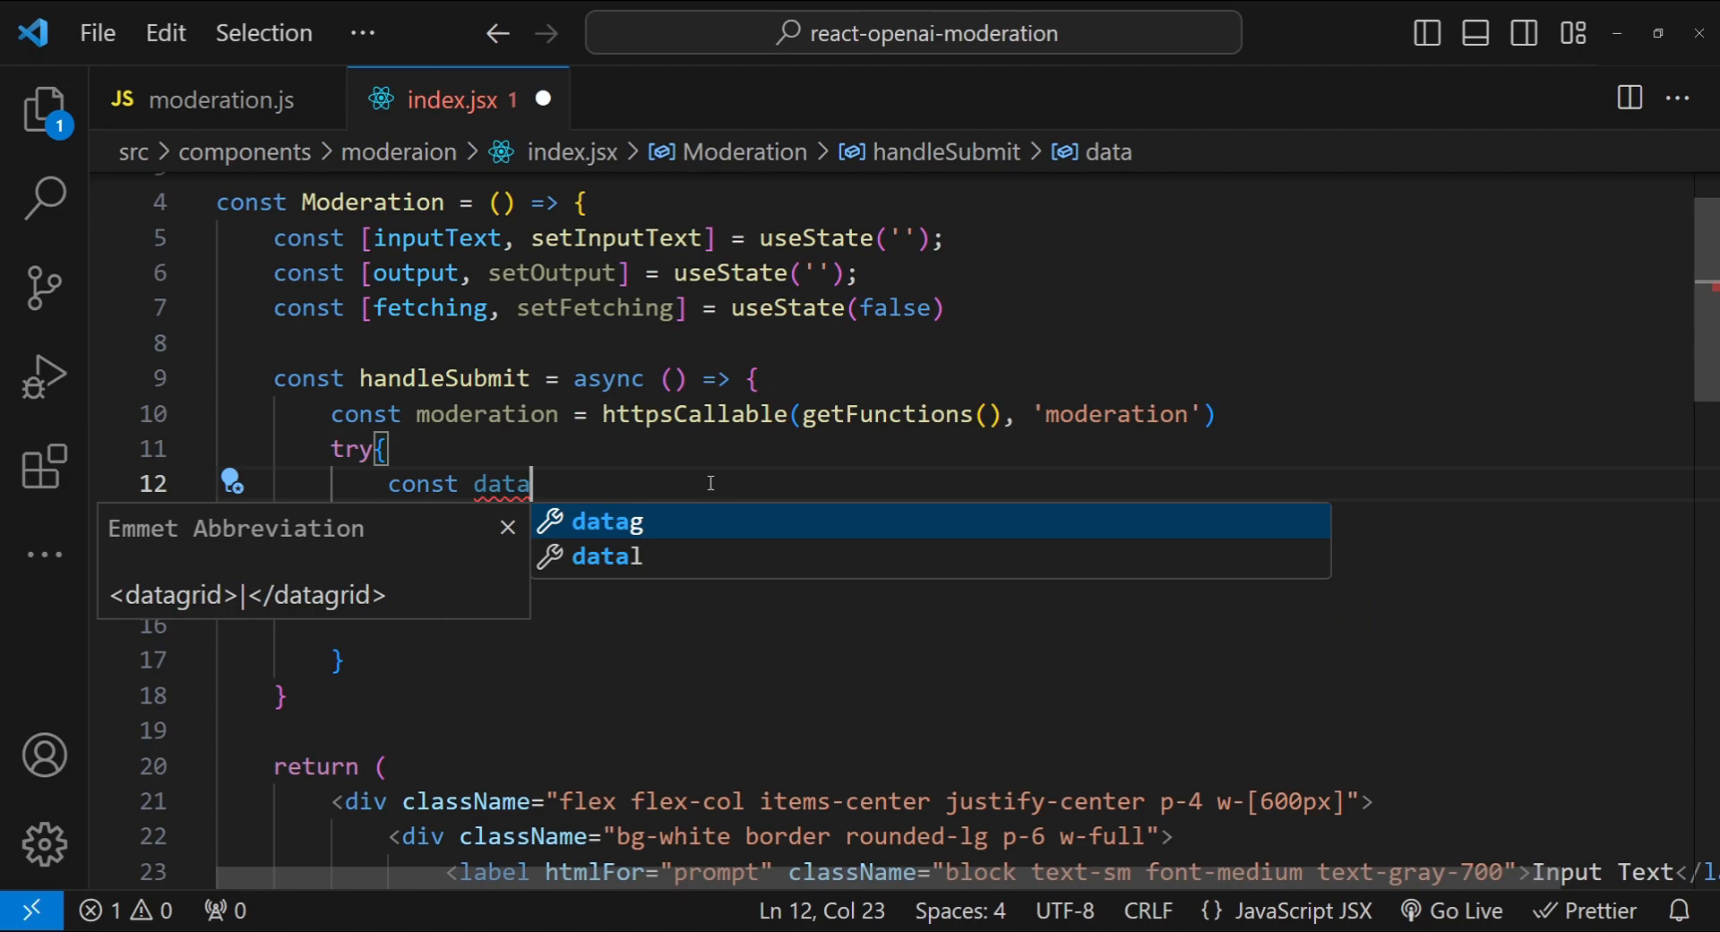
text({)
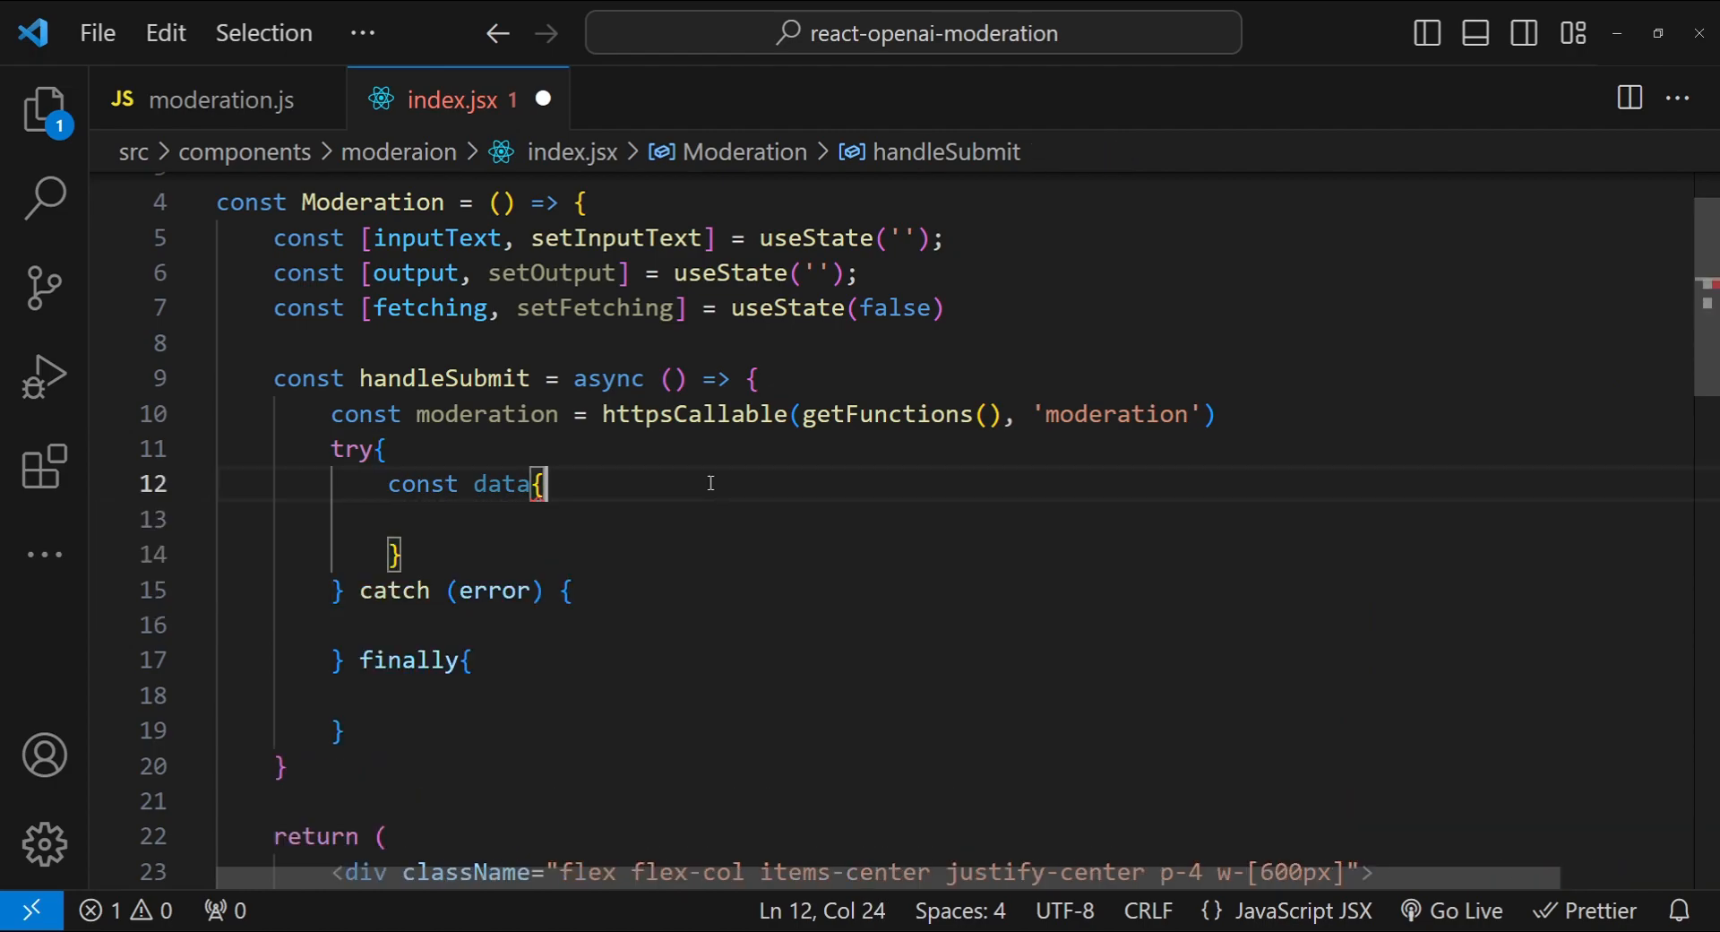
text(= {)
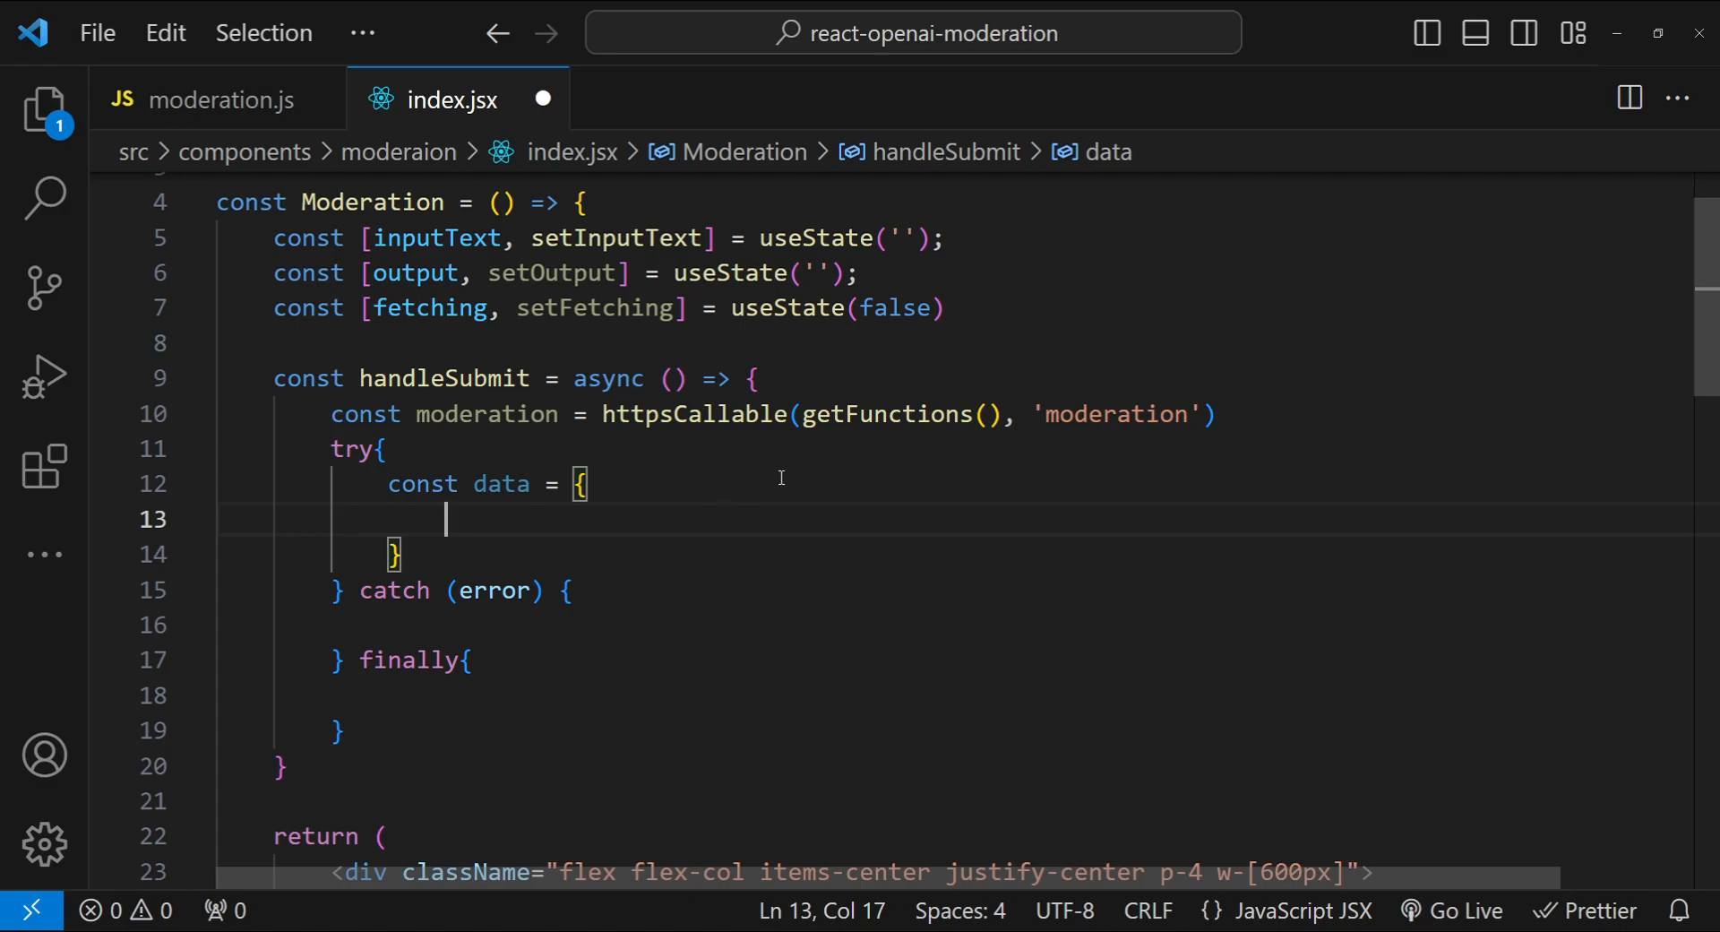
text(textTo/)
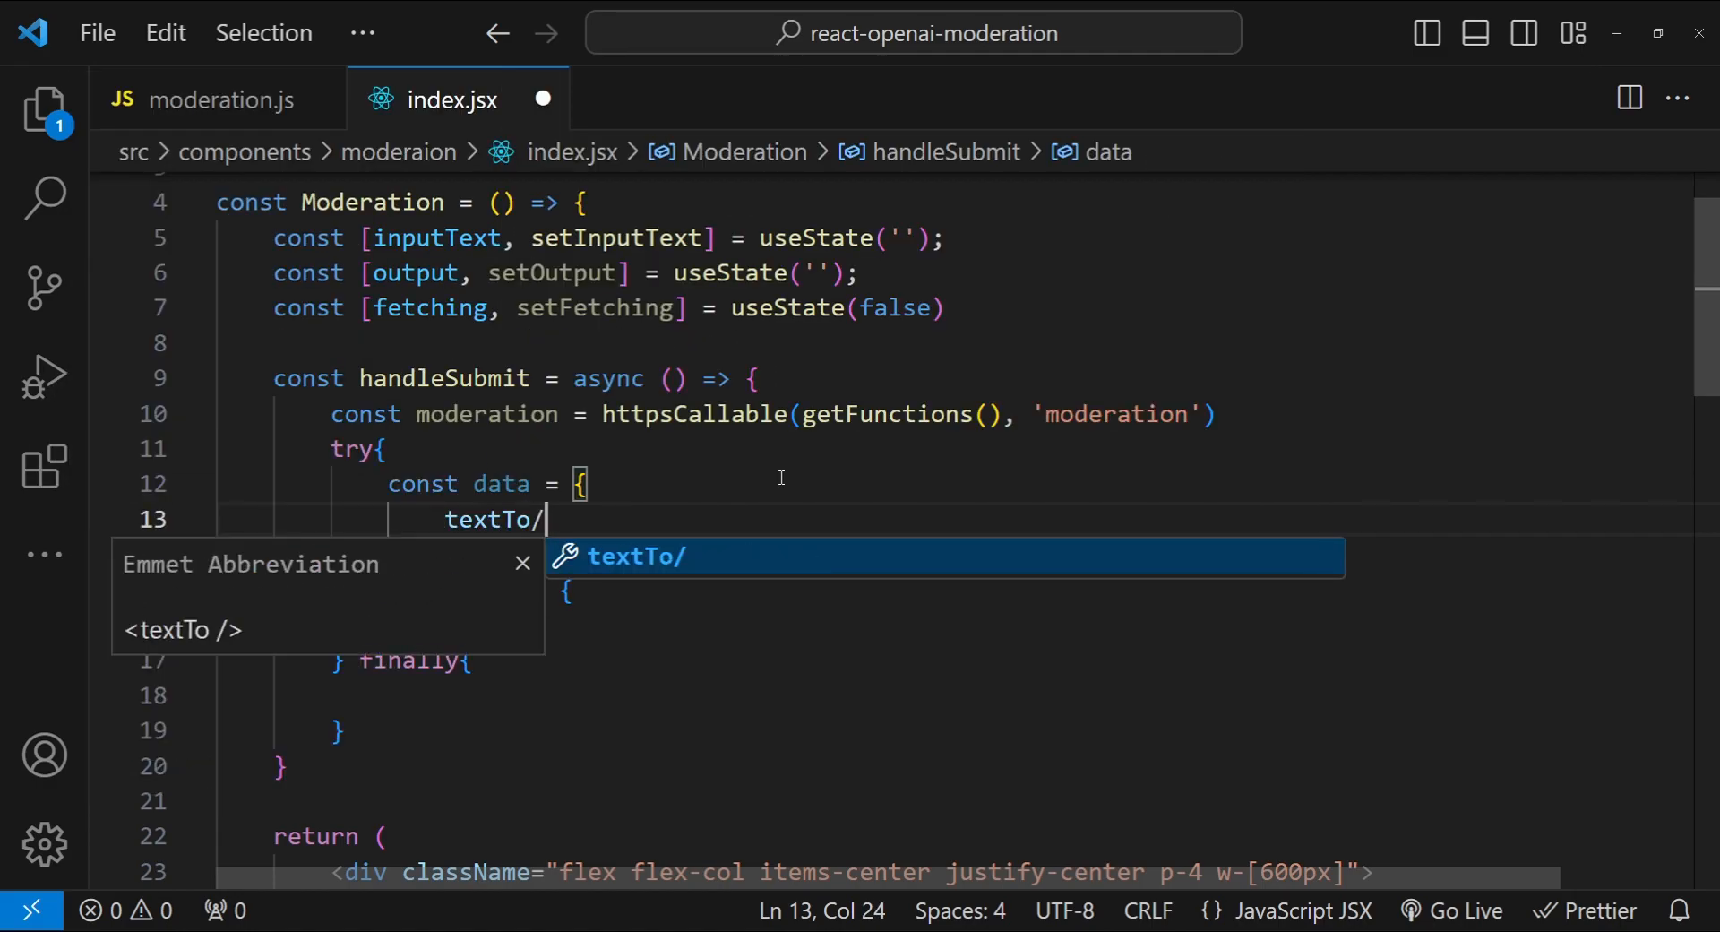
text(Mode)
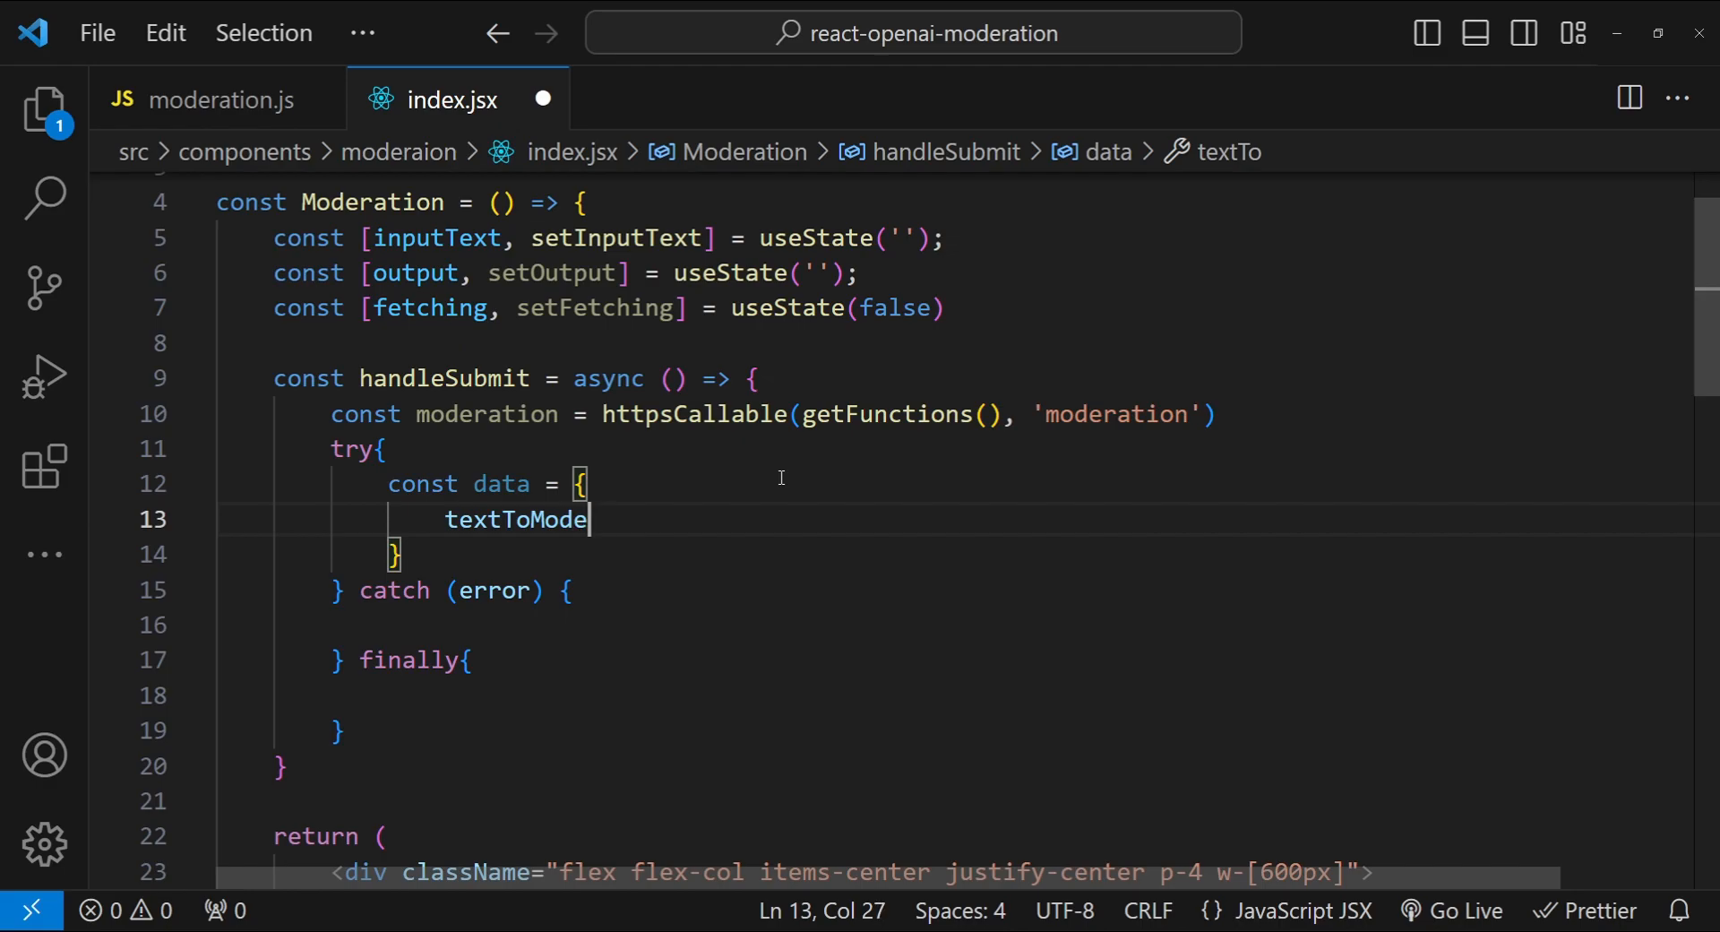
text(rate:)
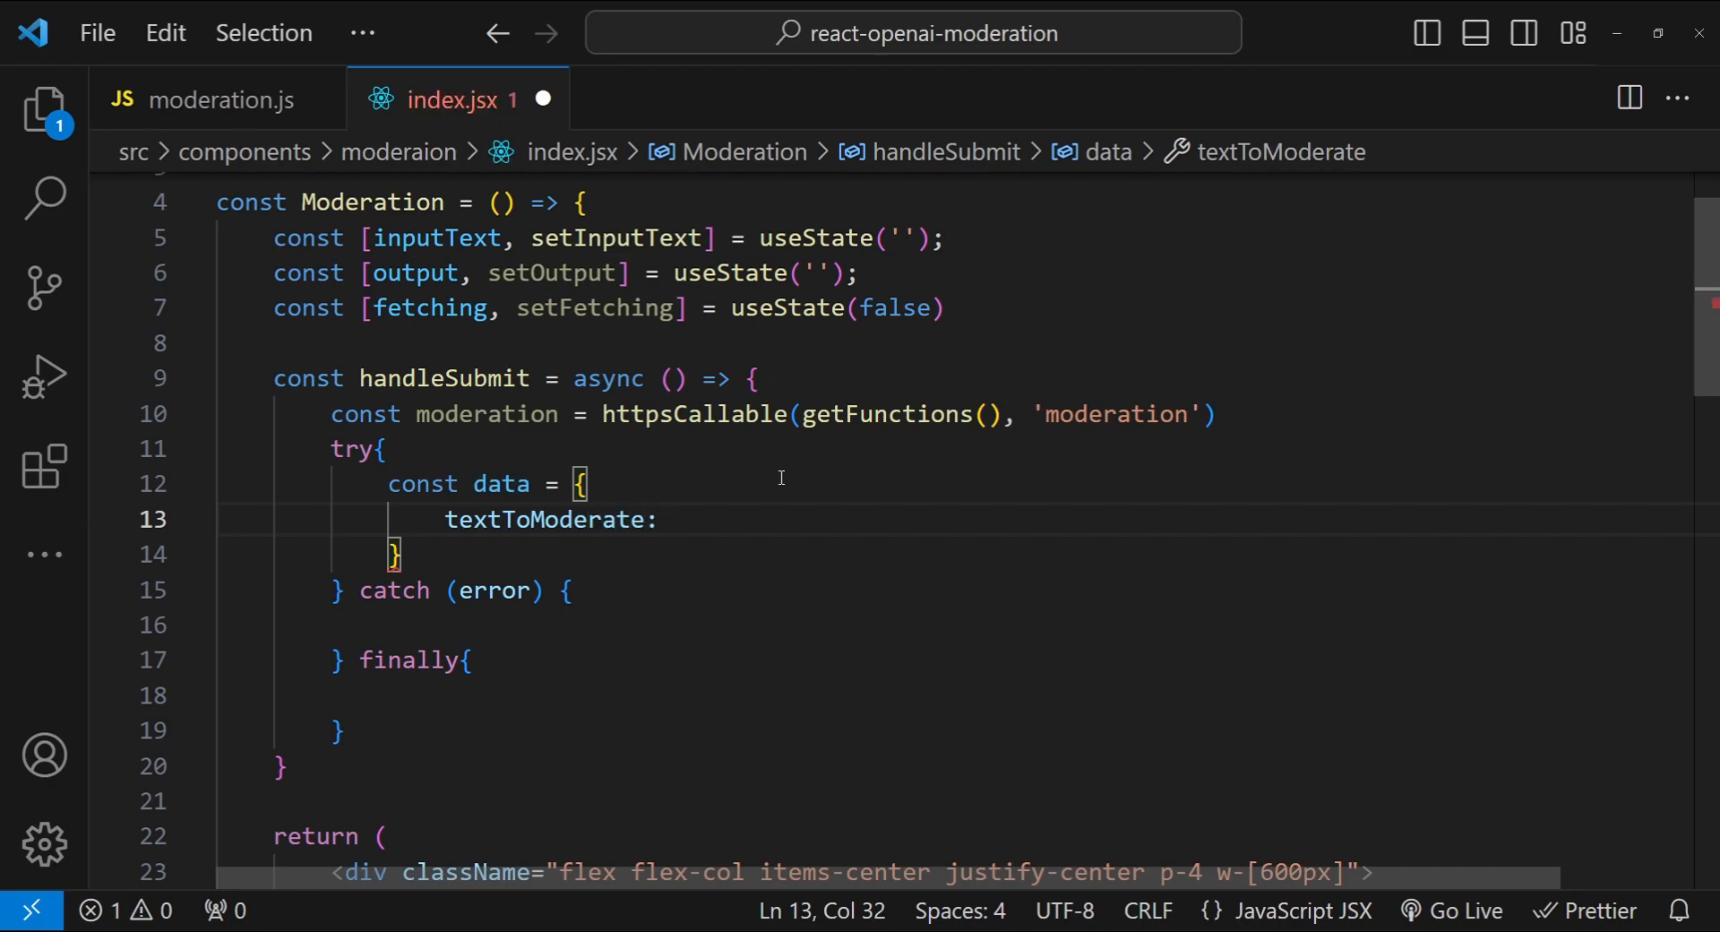
text(input)
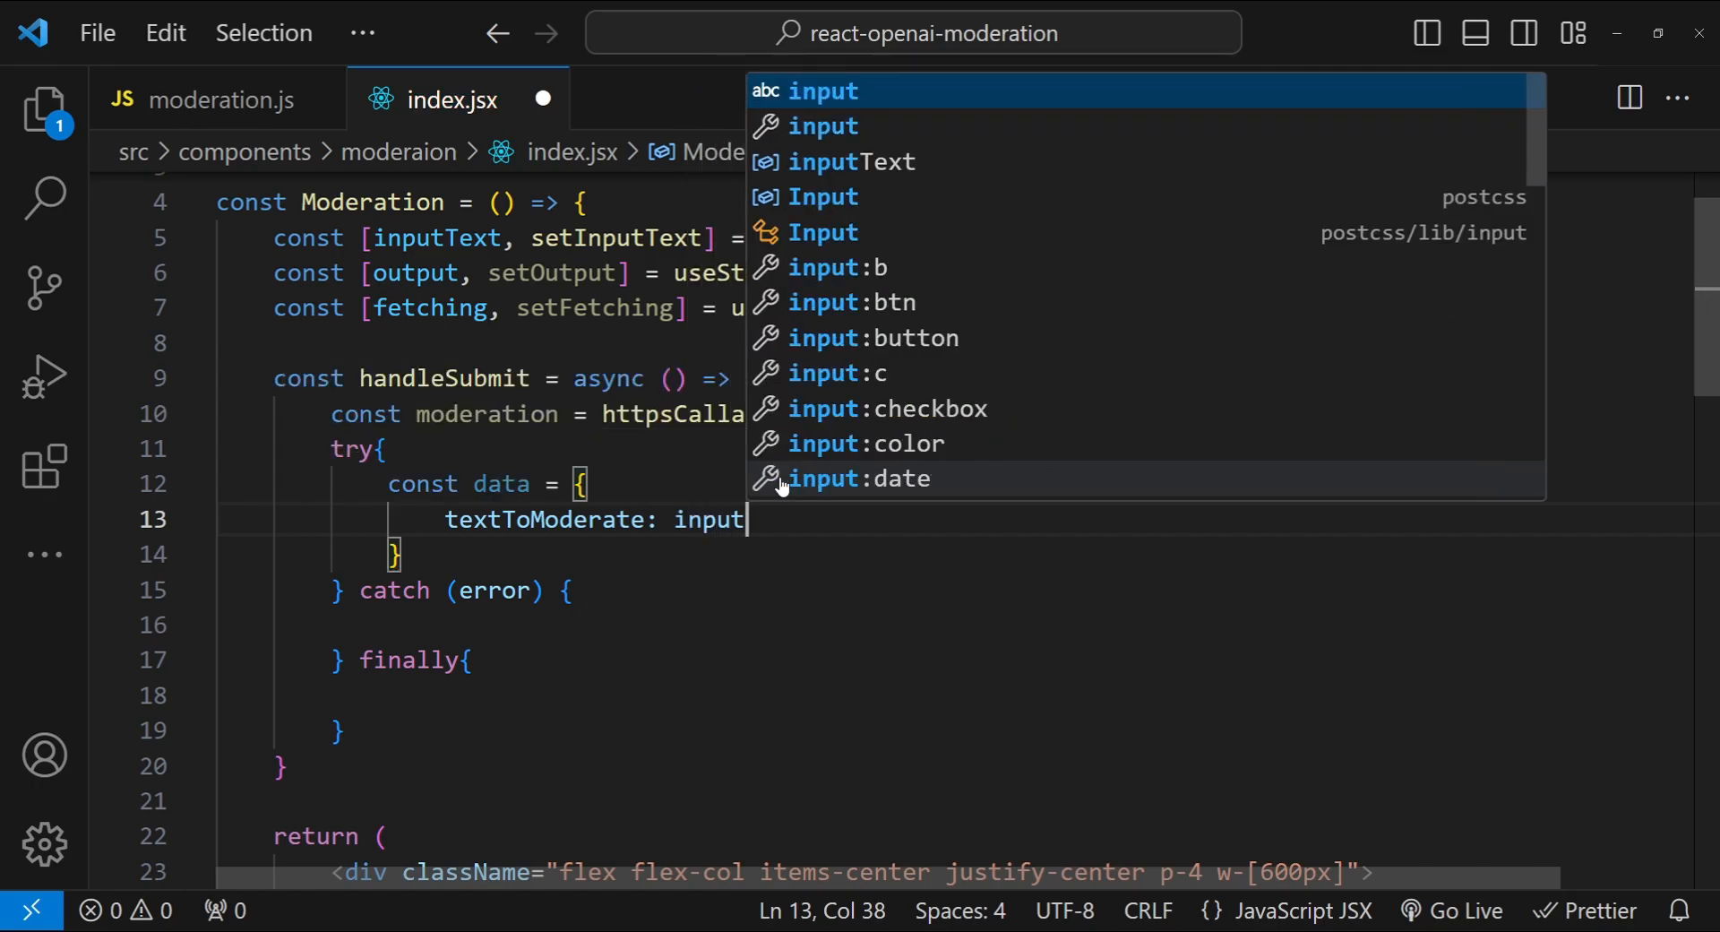
key(Tab)
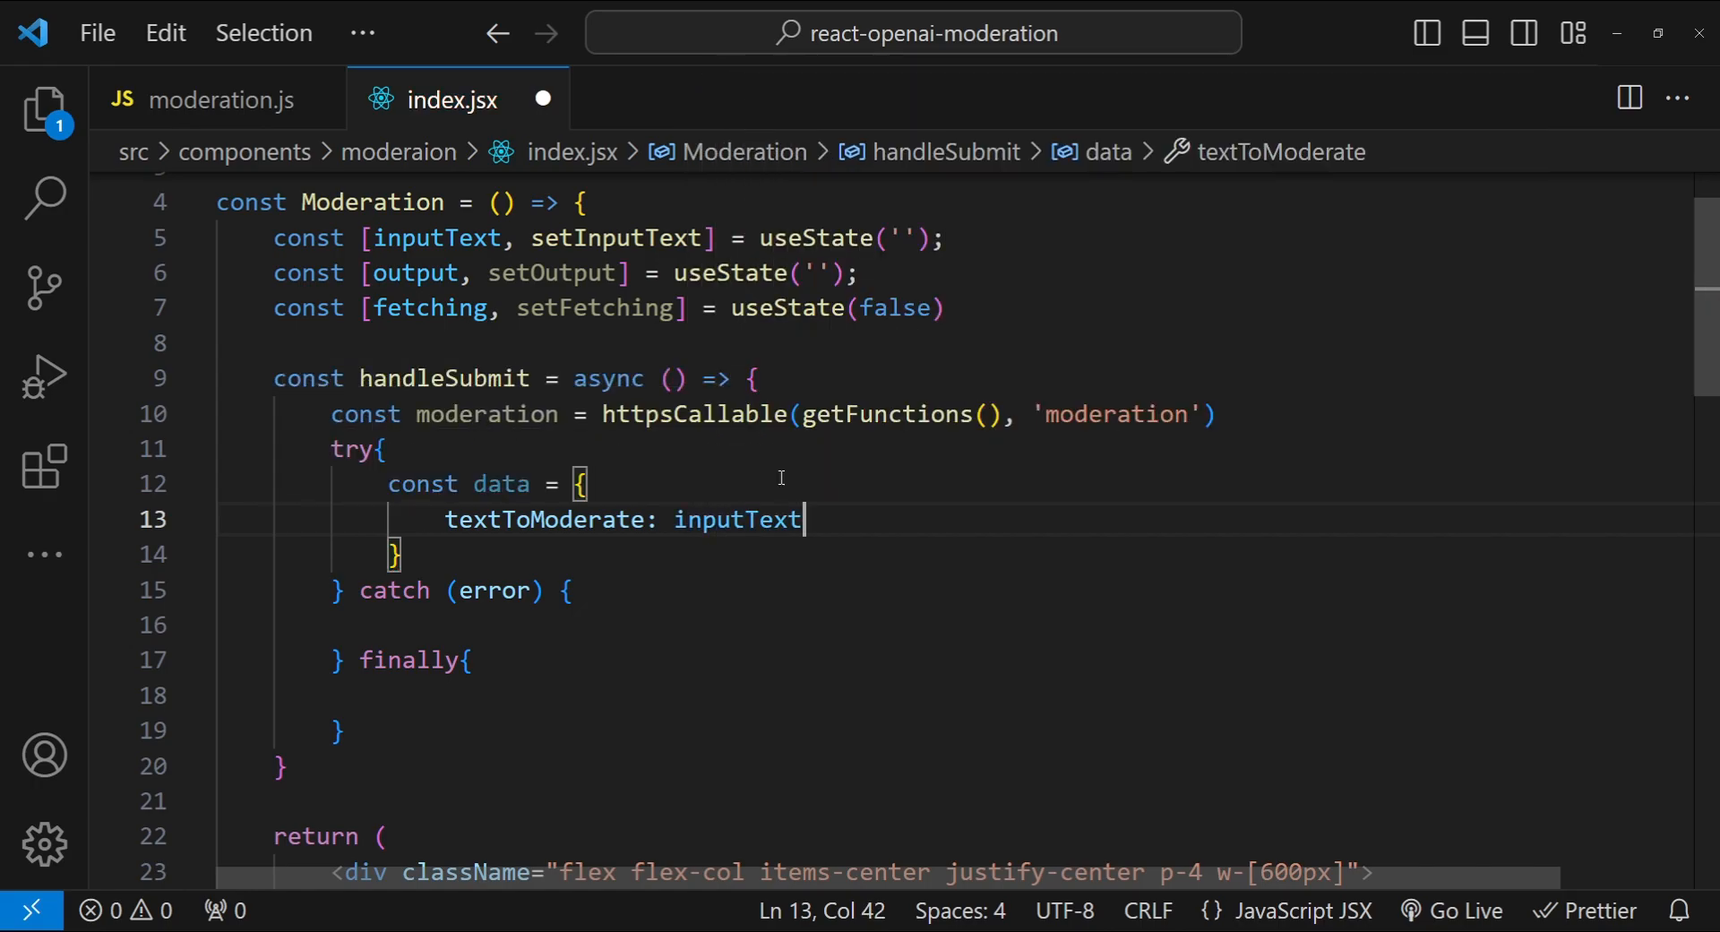
Check where inputText is declared and look over the prompt input's attributes.
double_click(737, 518)
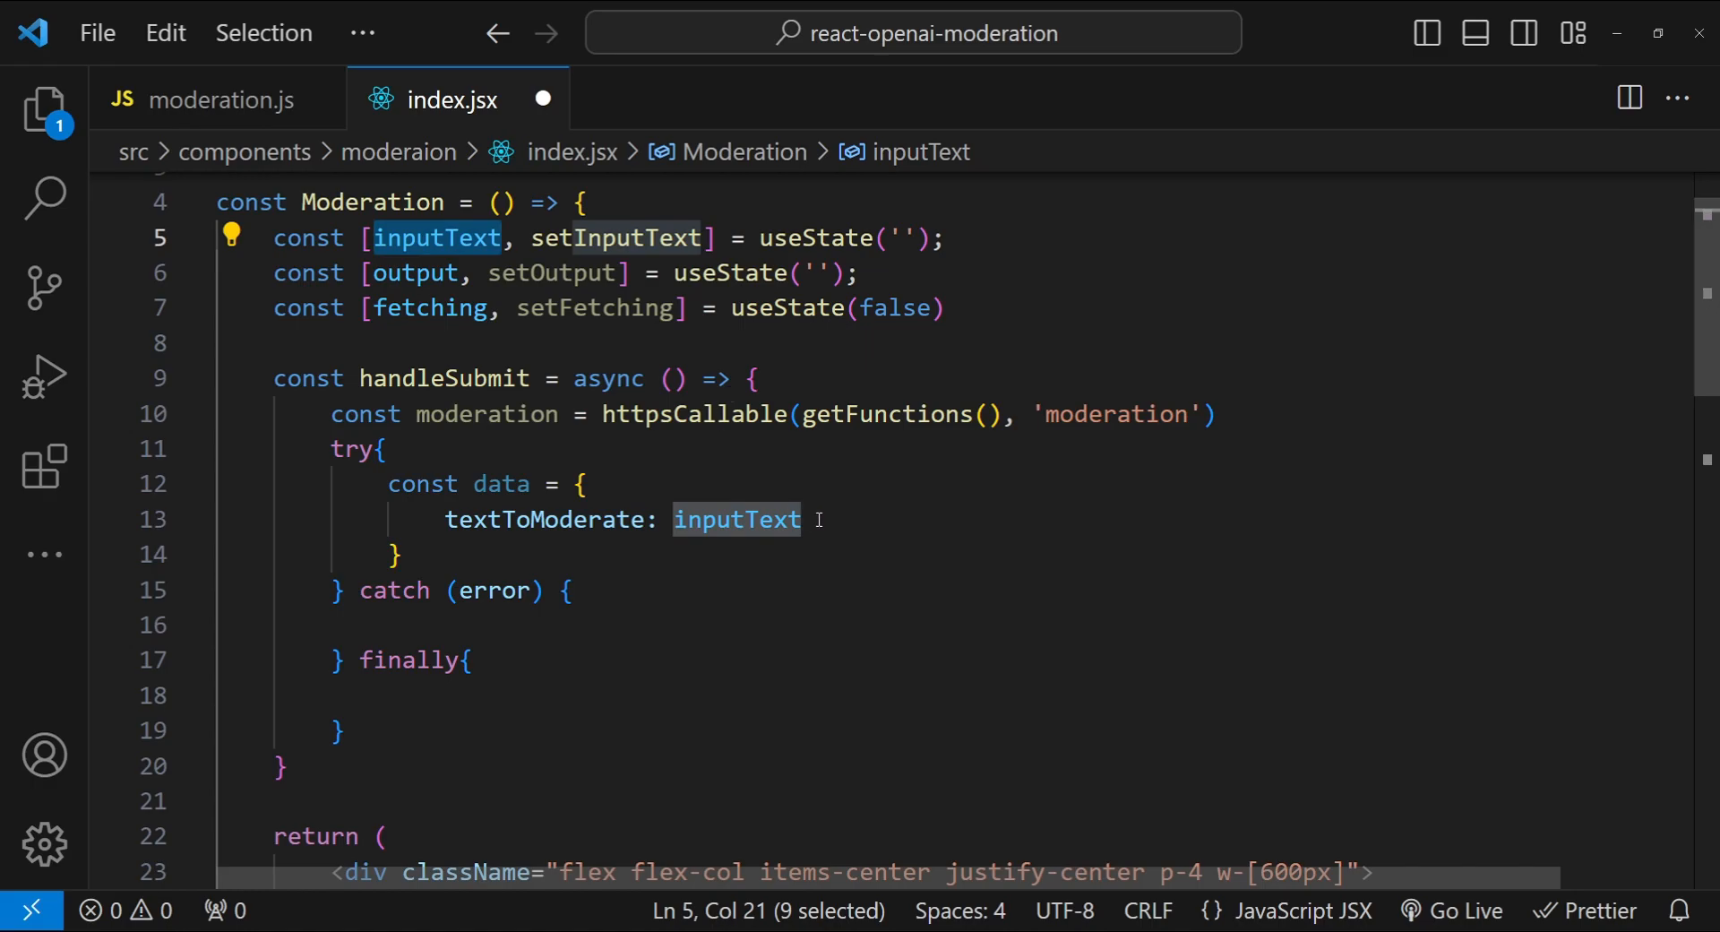
scroll(down, 3)
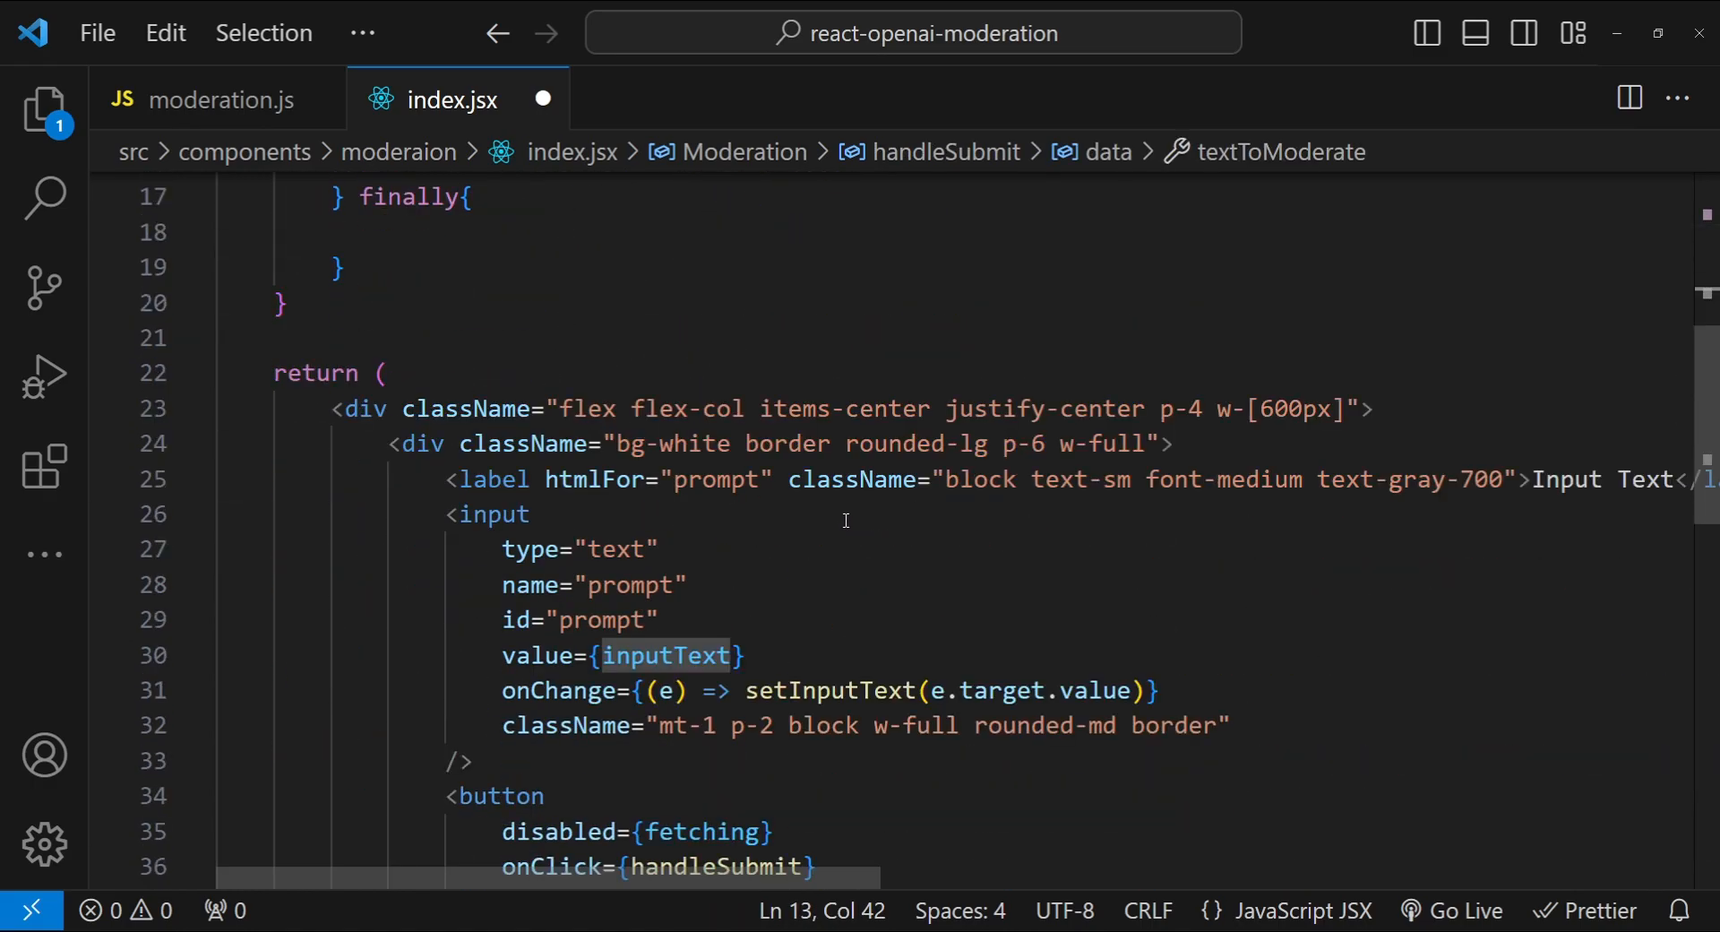
drag(503, 548, 635, 619)
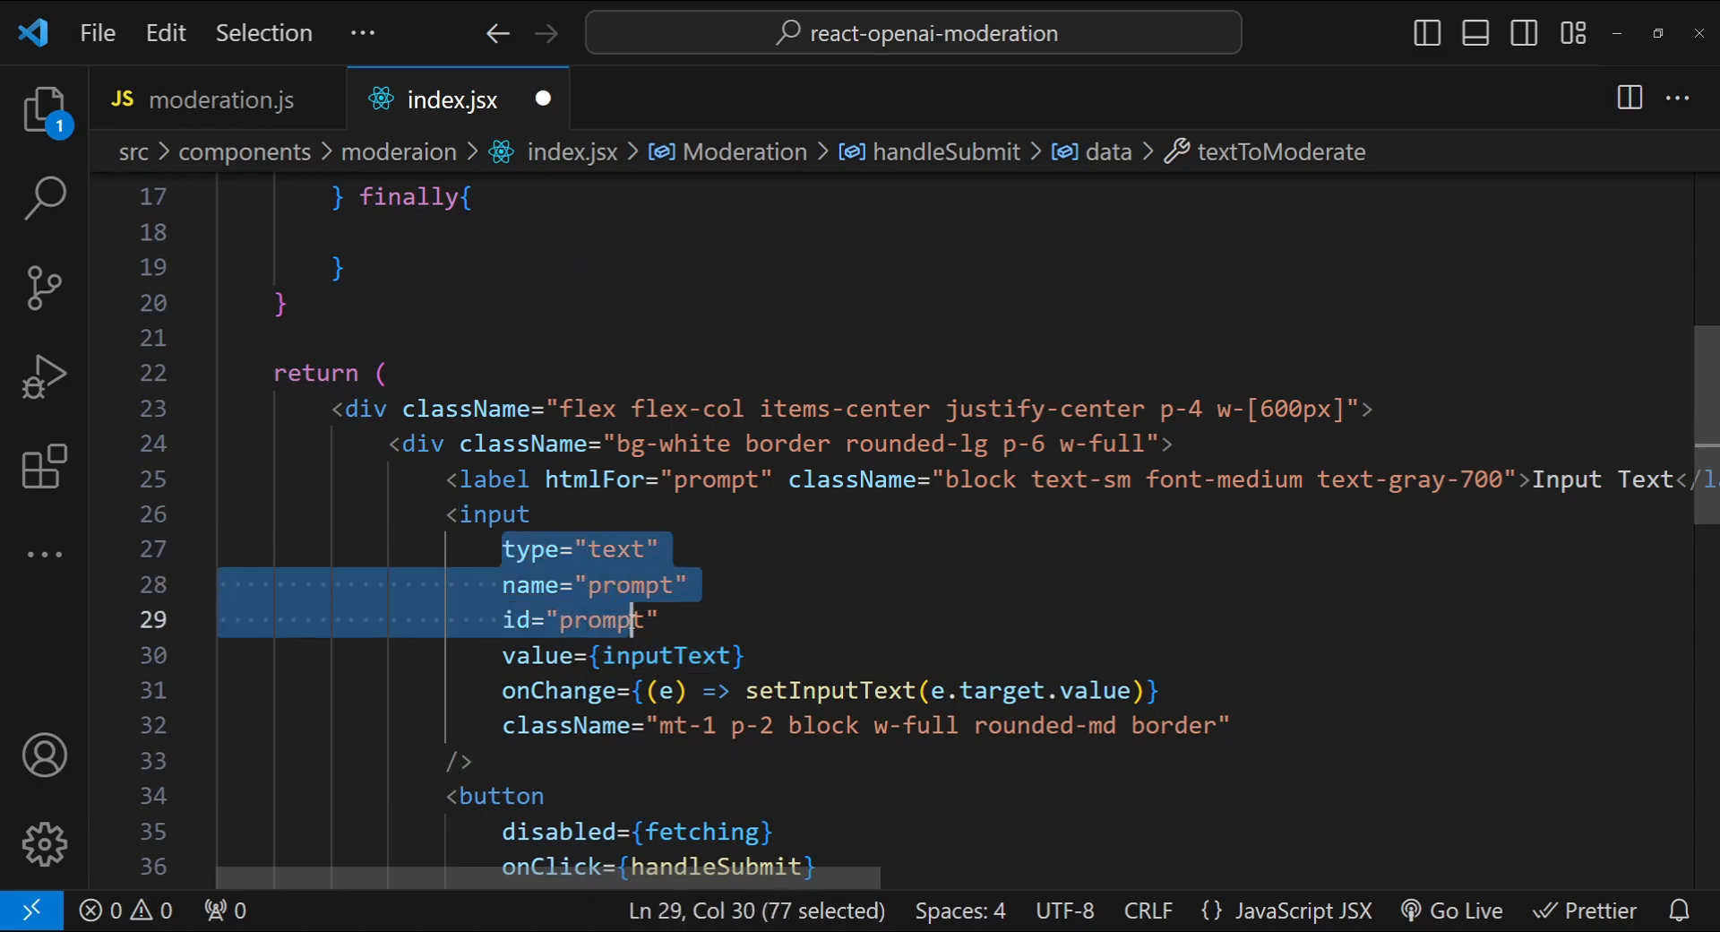
double_click(1000, 690)
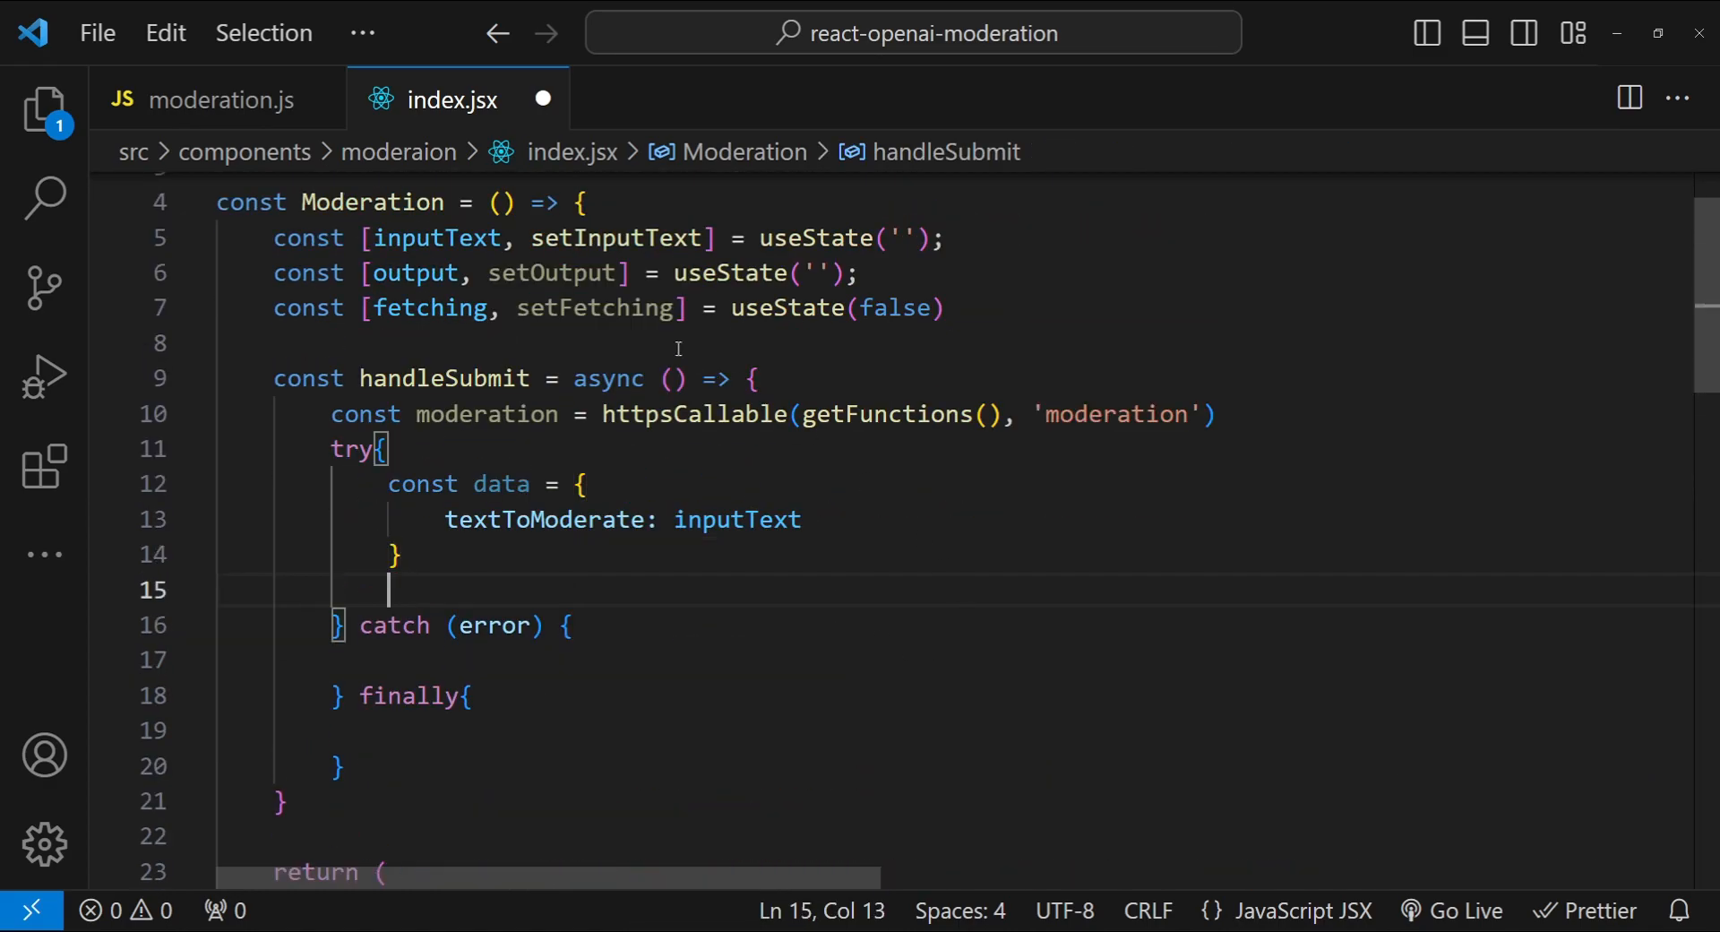
Add setFetching(true) and const result = await moderation(data), then start a new line.
text(setFetching)
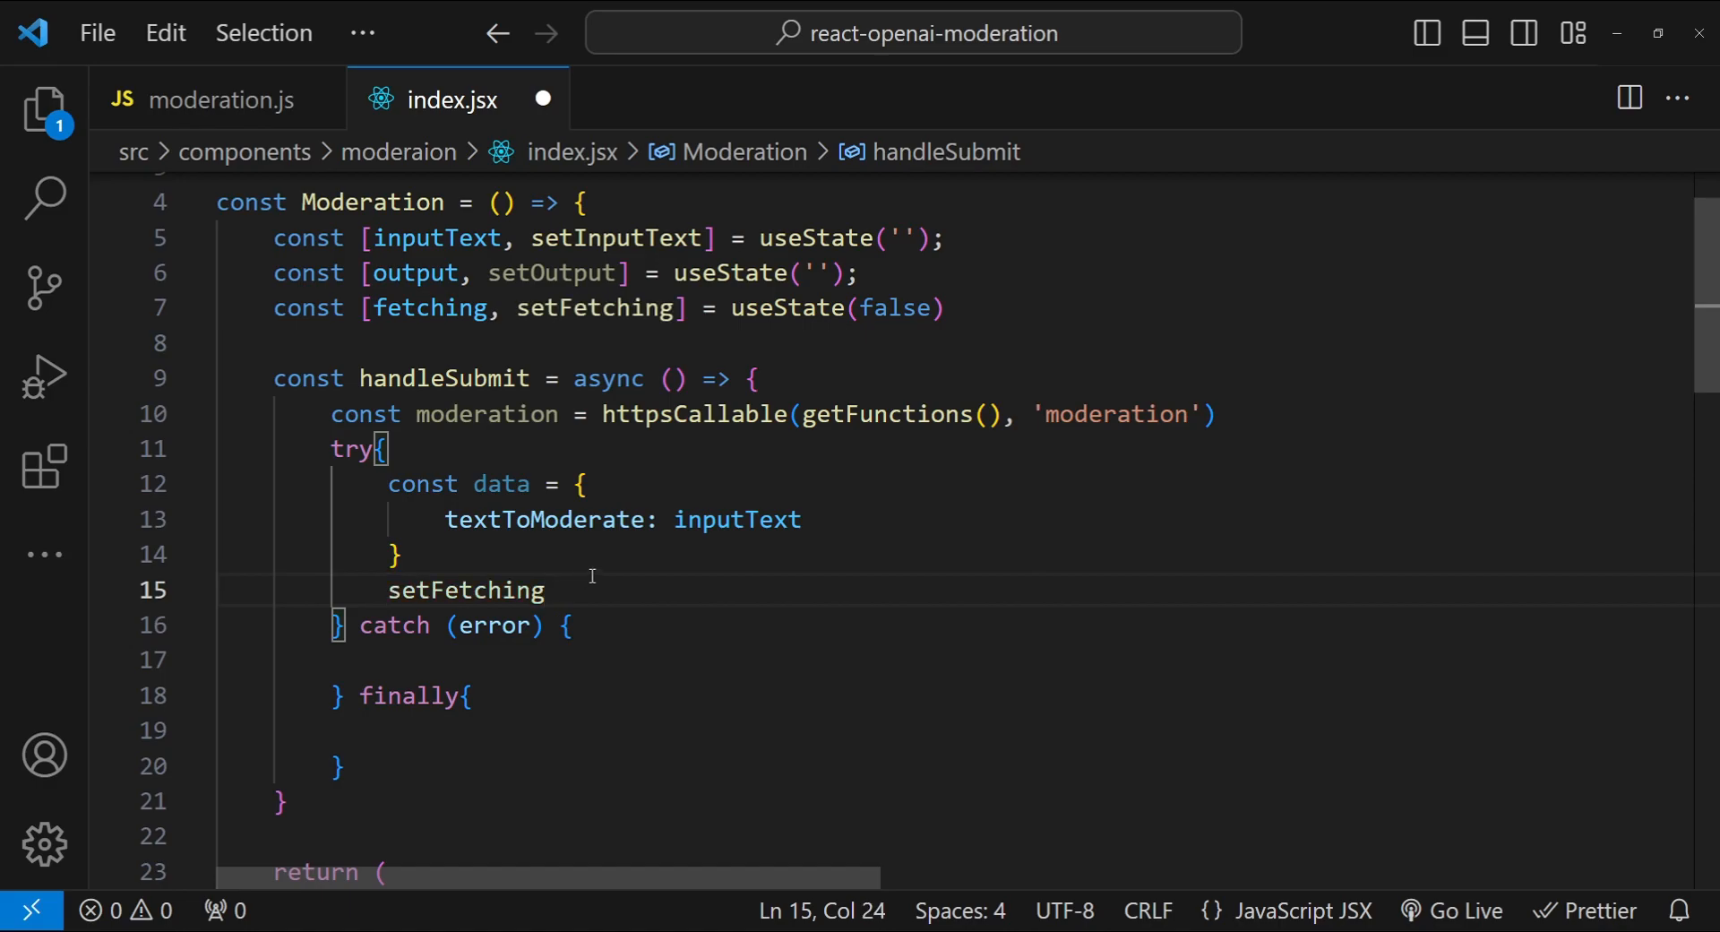
text((true)
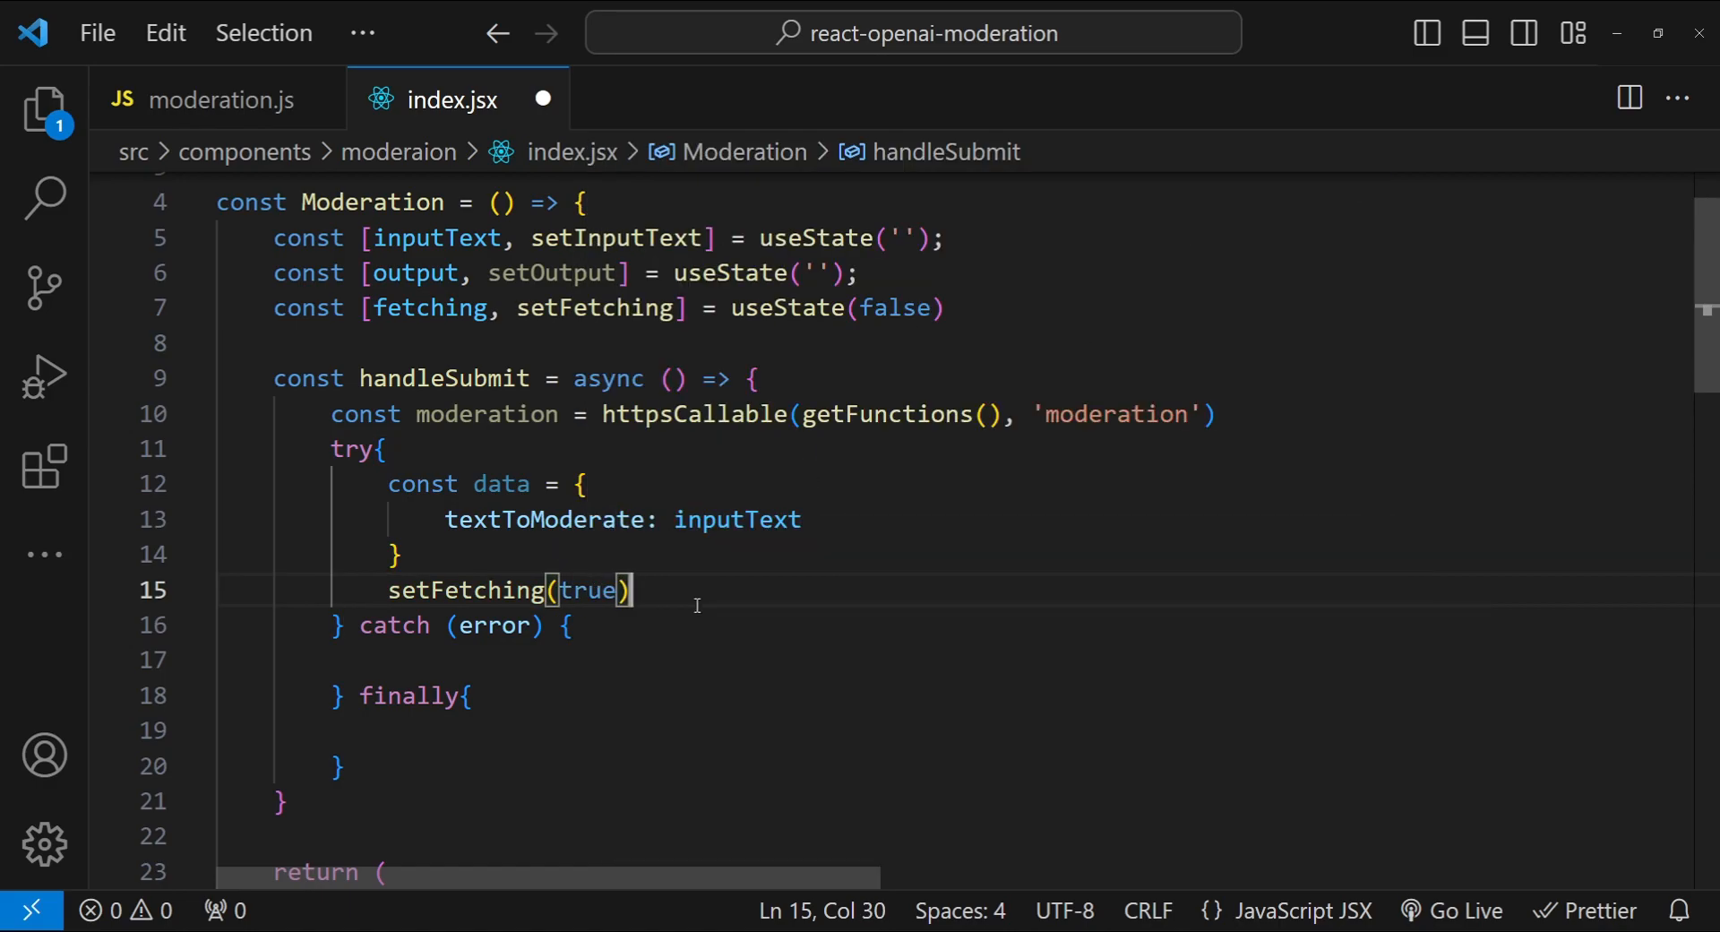
text(const result =)
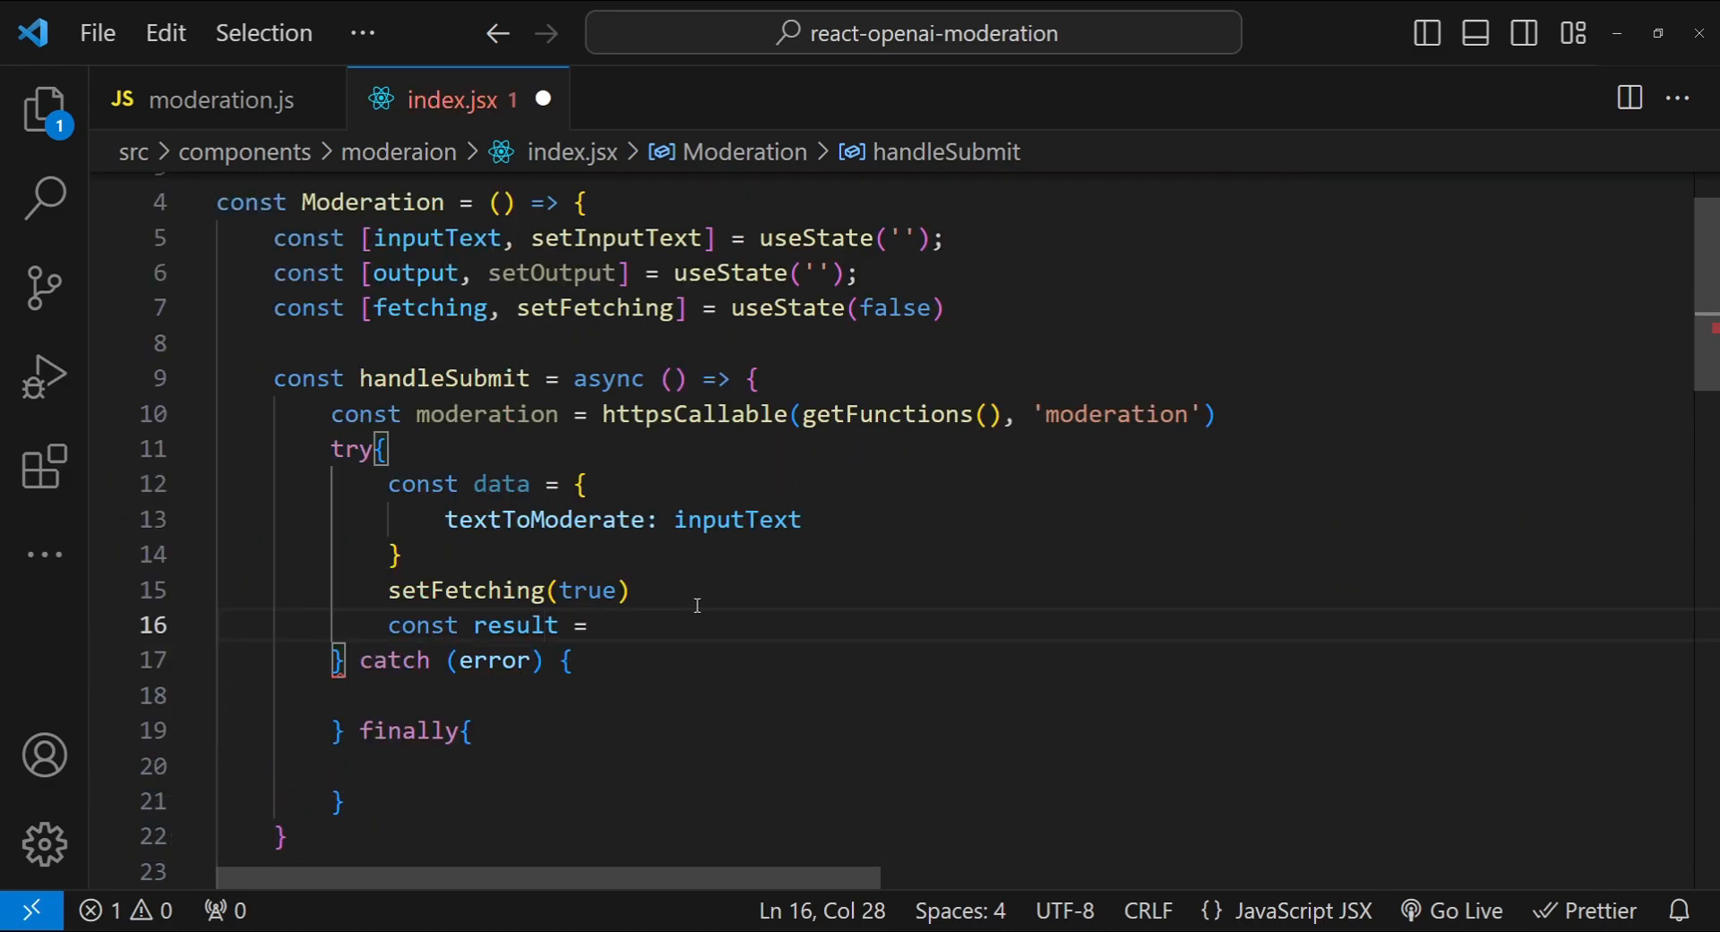
text(await moderation()
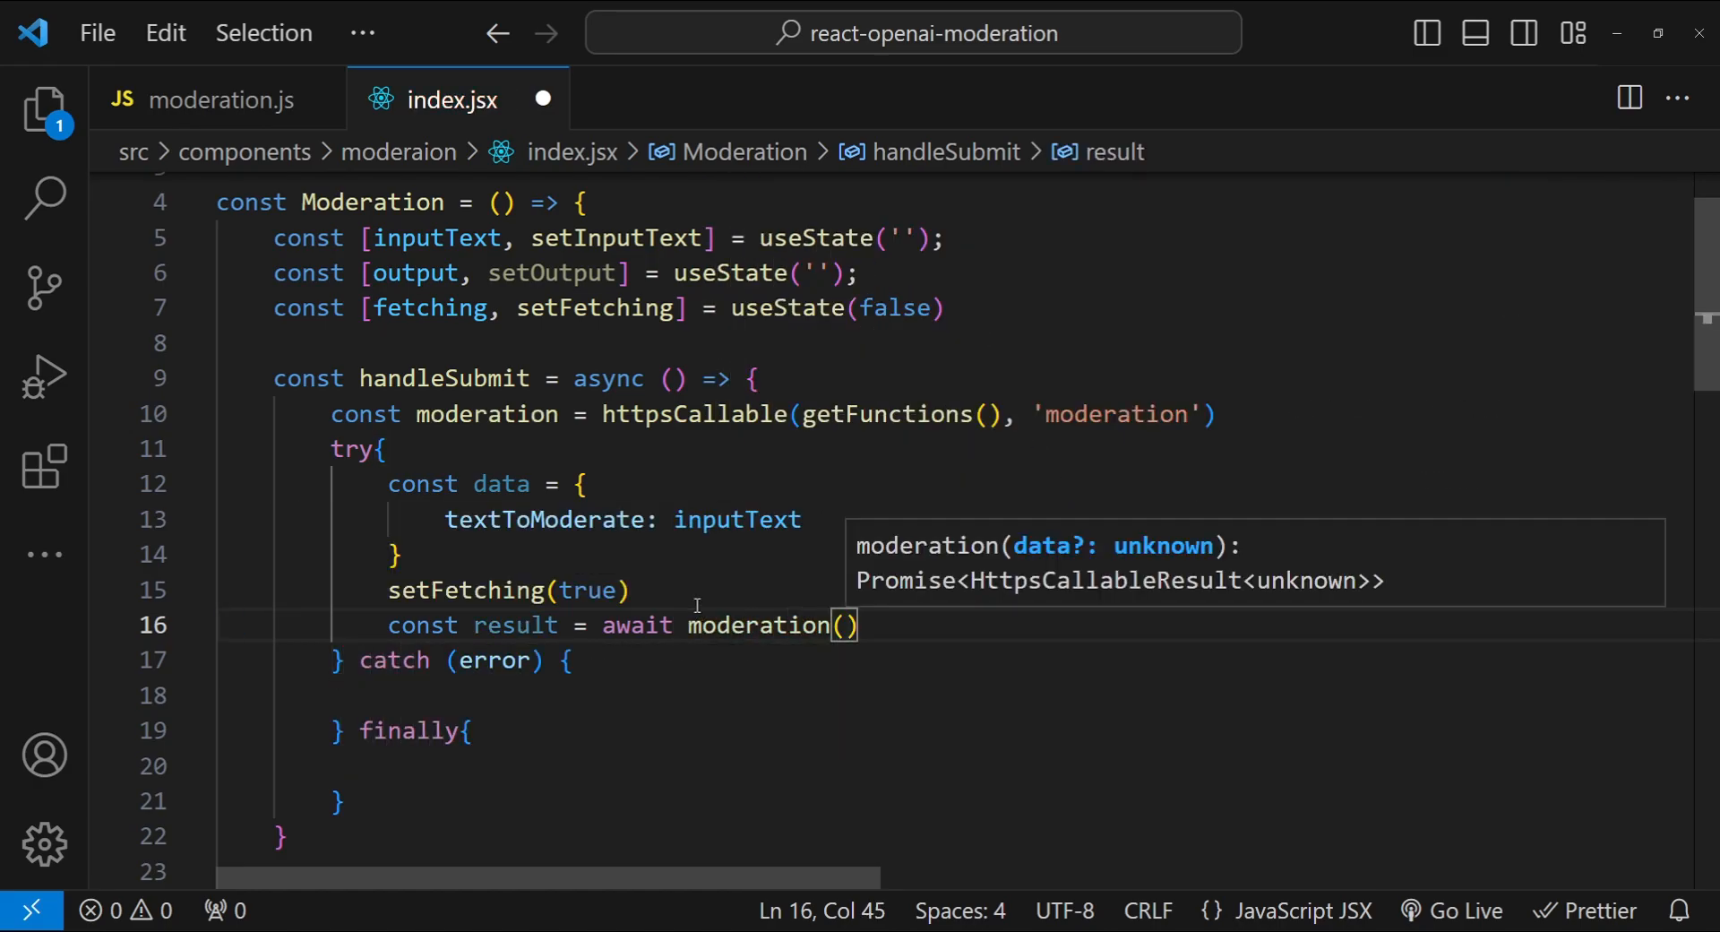
text(data)
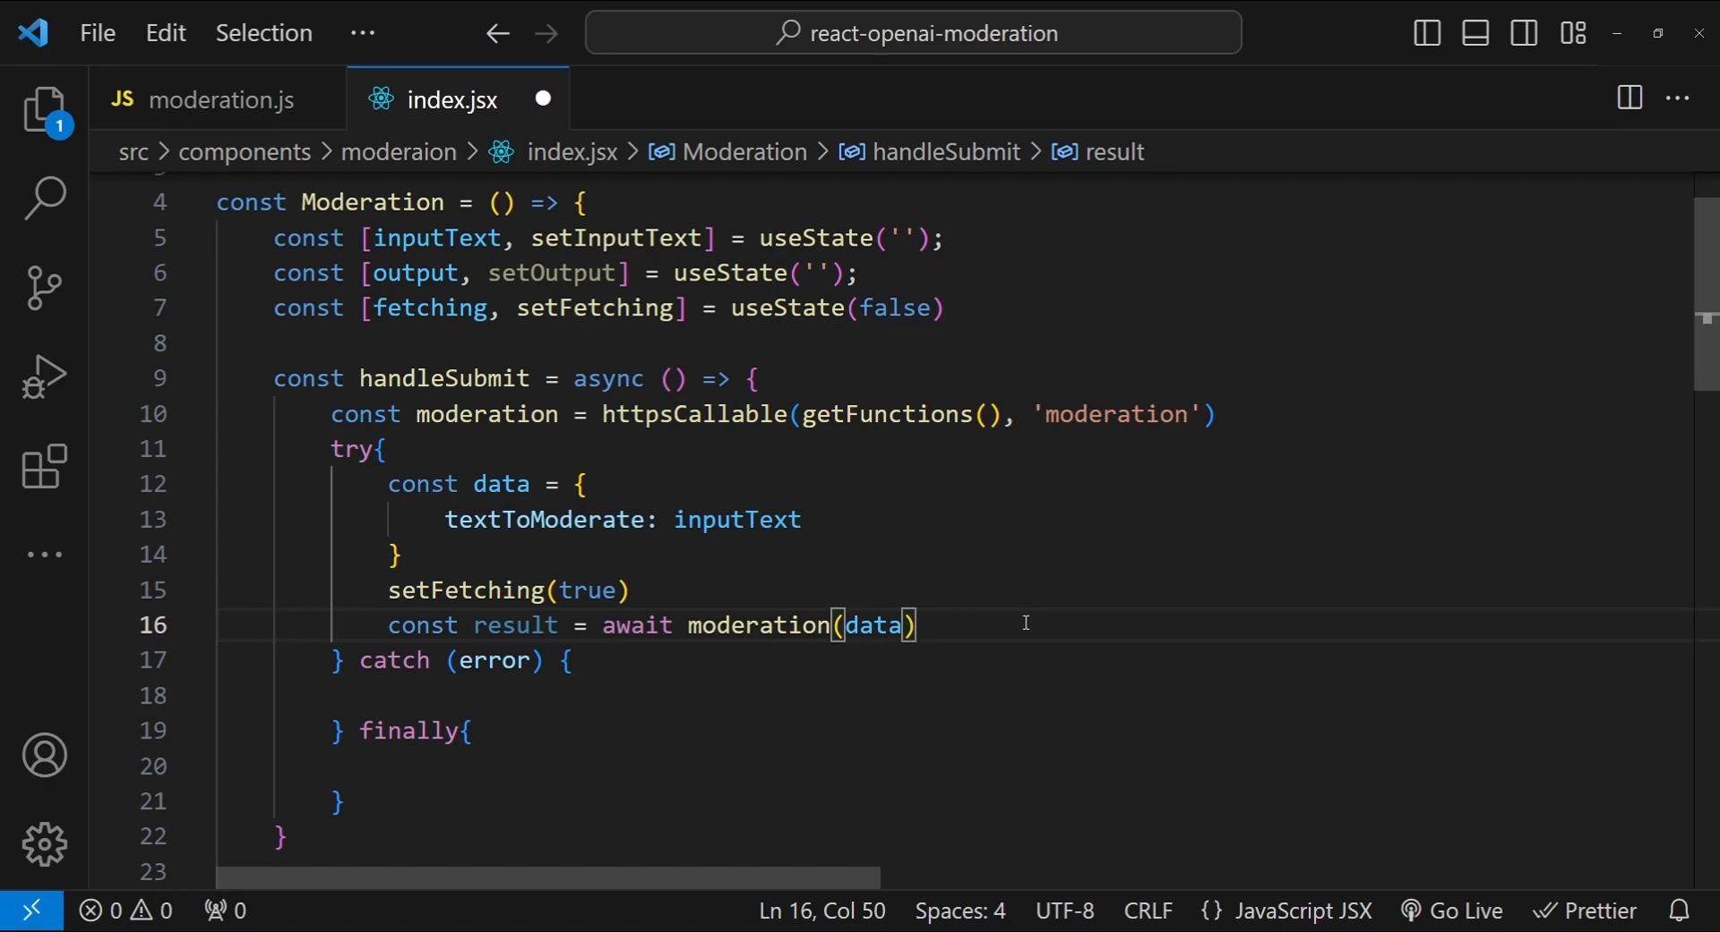
key(enter)
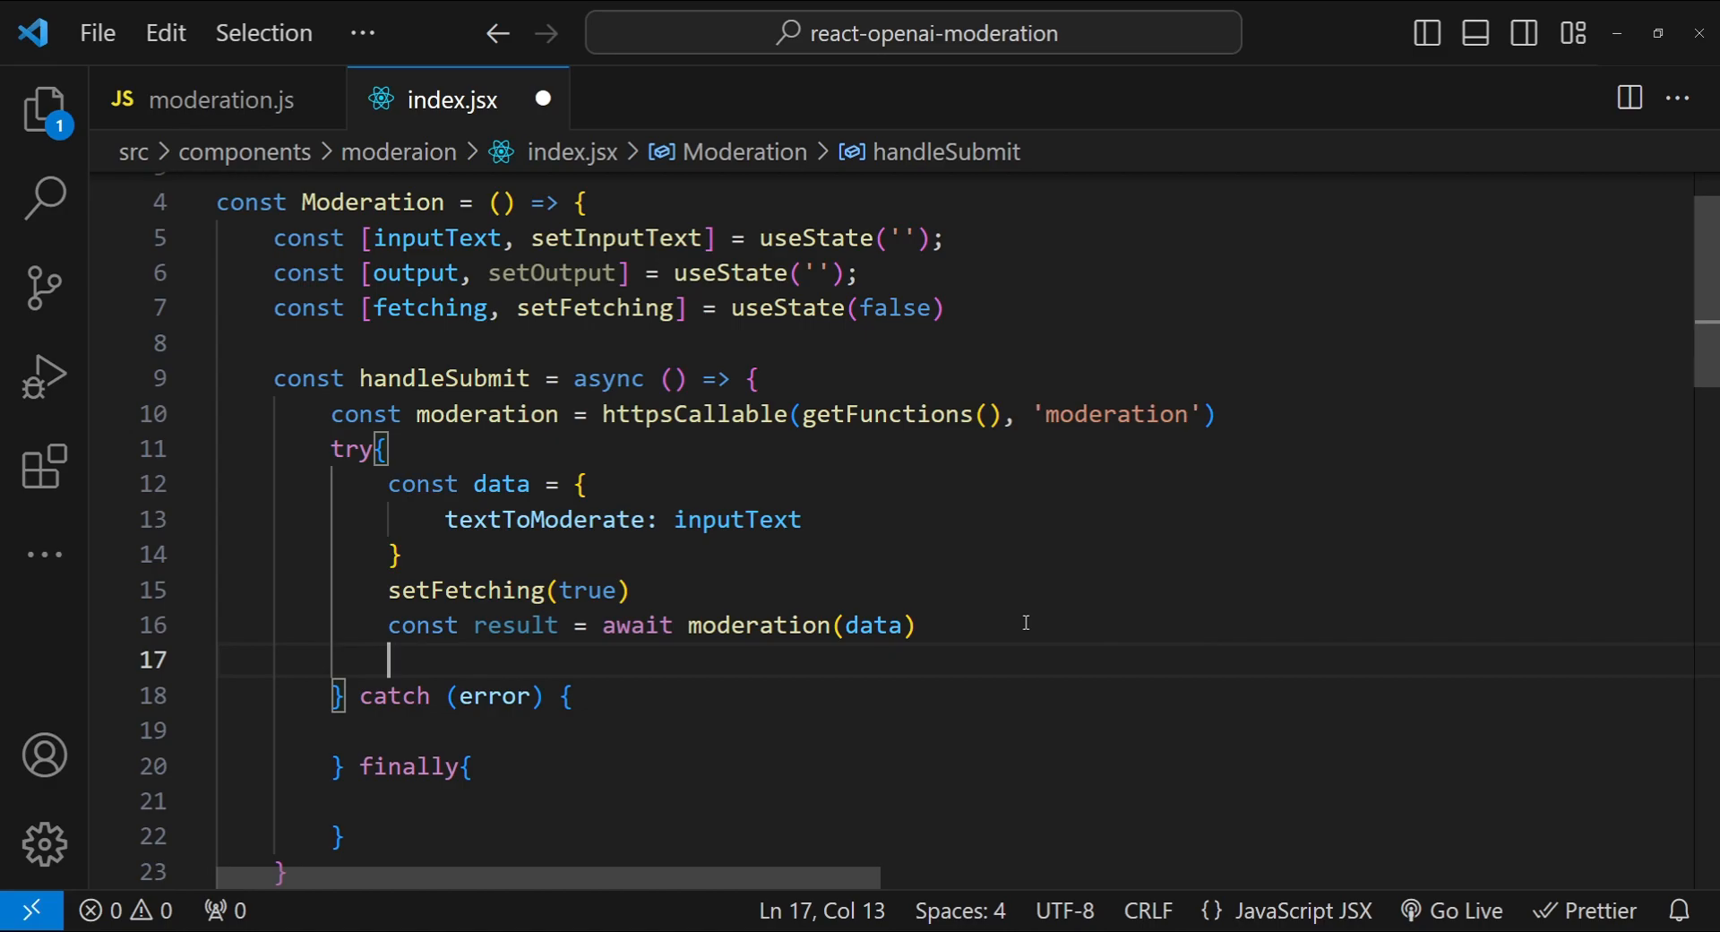
scroll(down, 3)
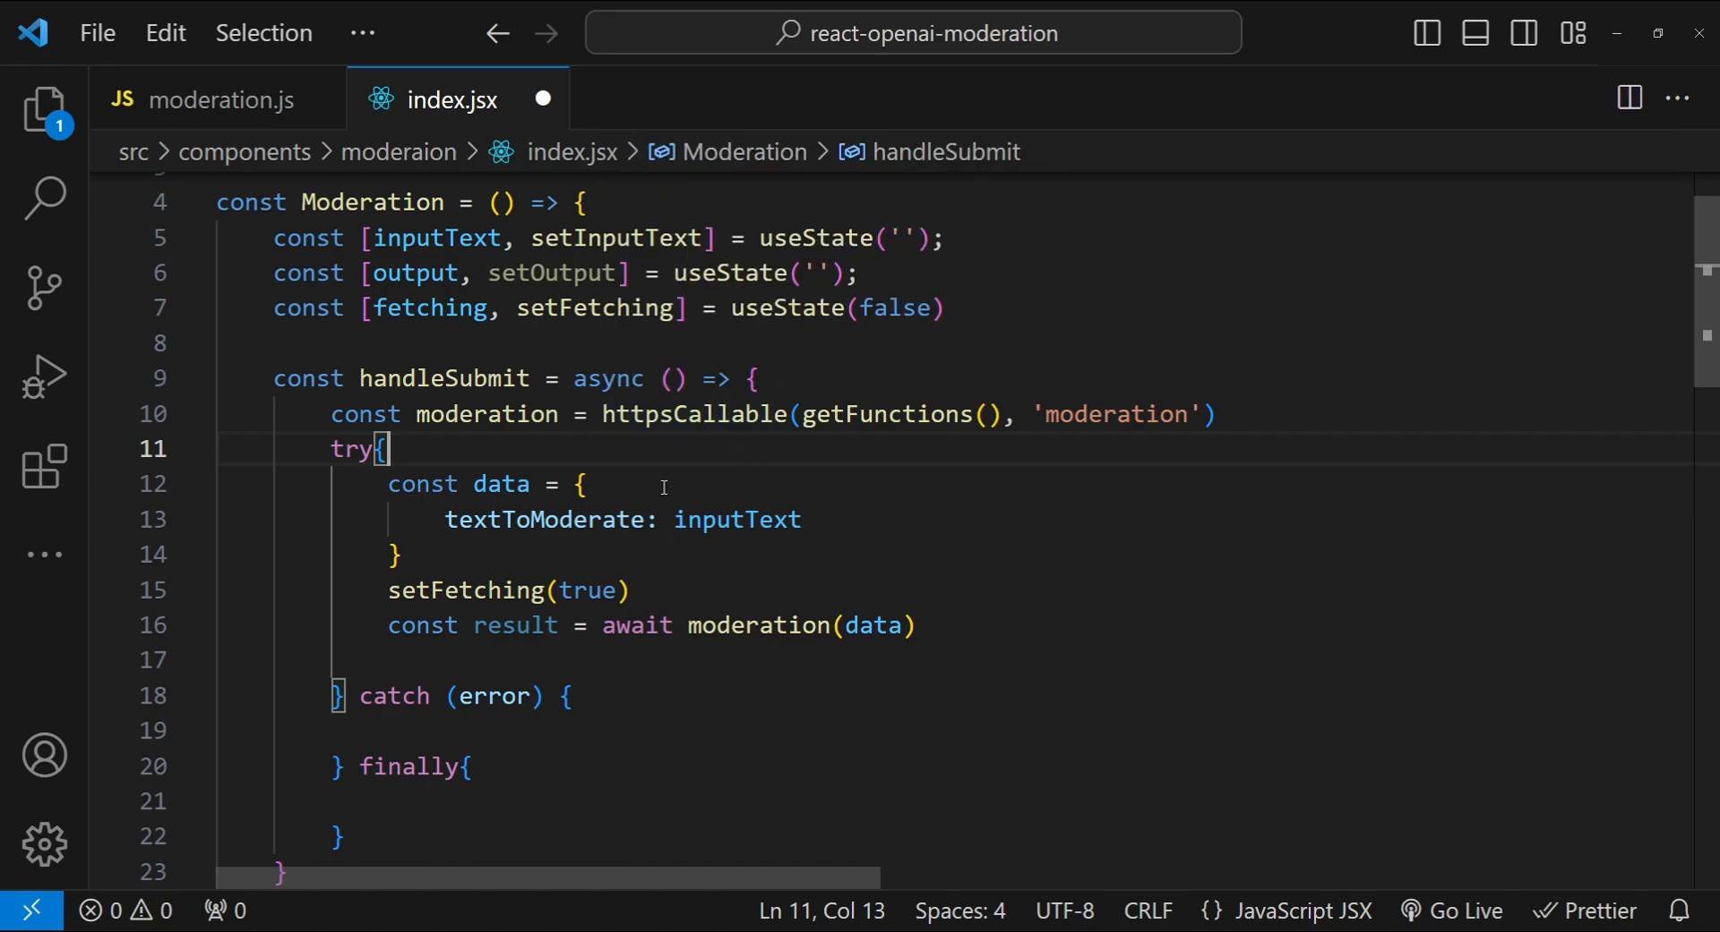
Write setOutput(result.data.flagged ? 'The content is inappropriate.' : 'The content is safe.').
double_click(414, 273)
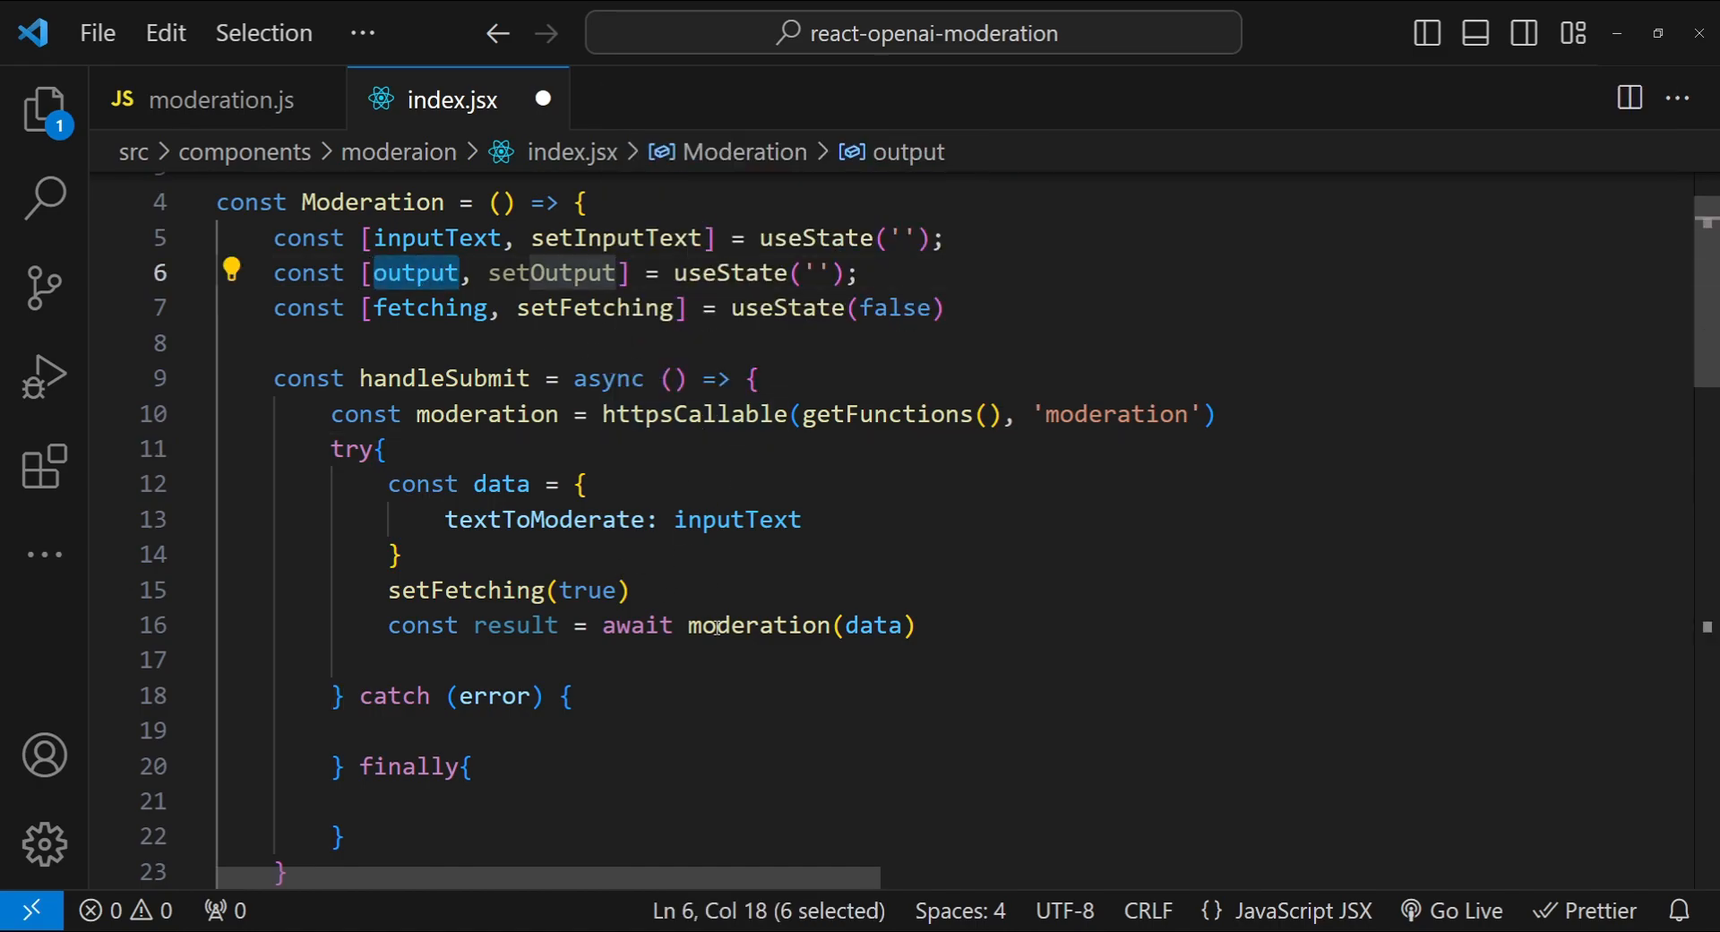
click(390, 660)
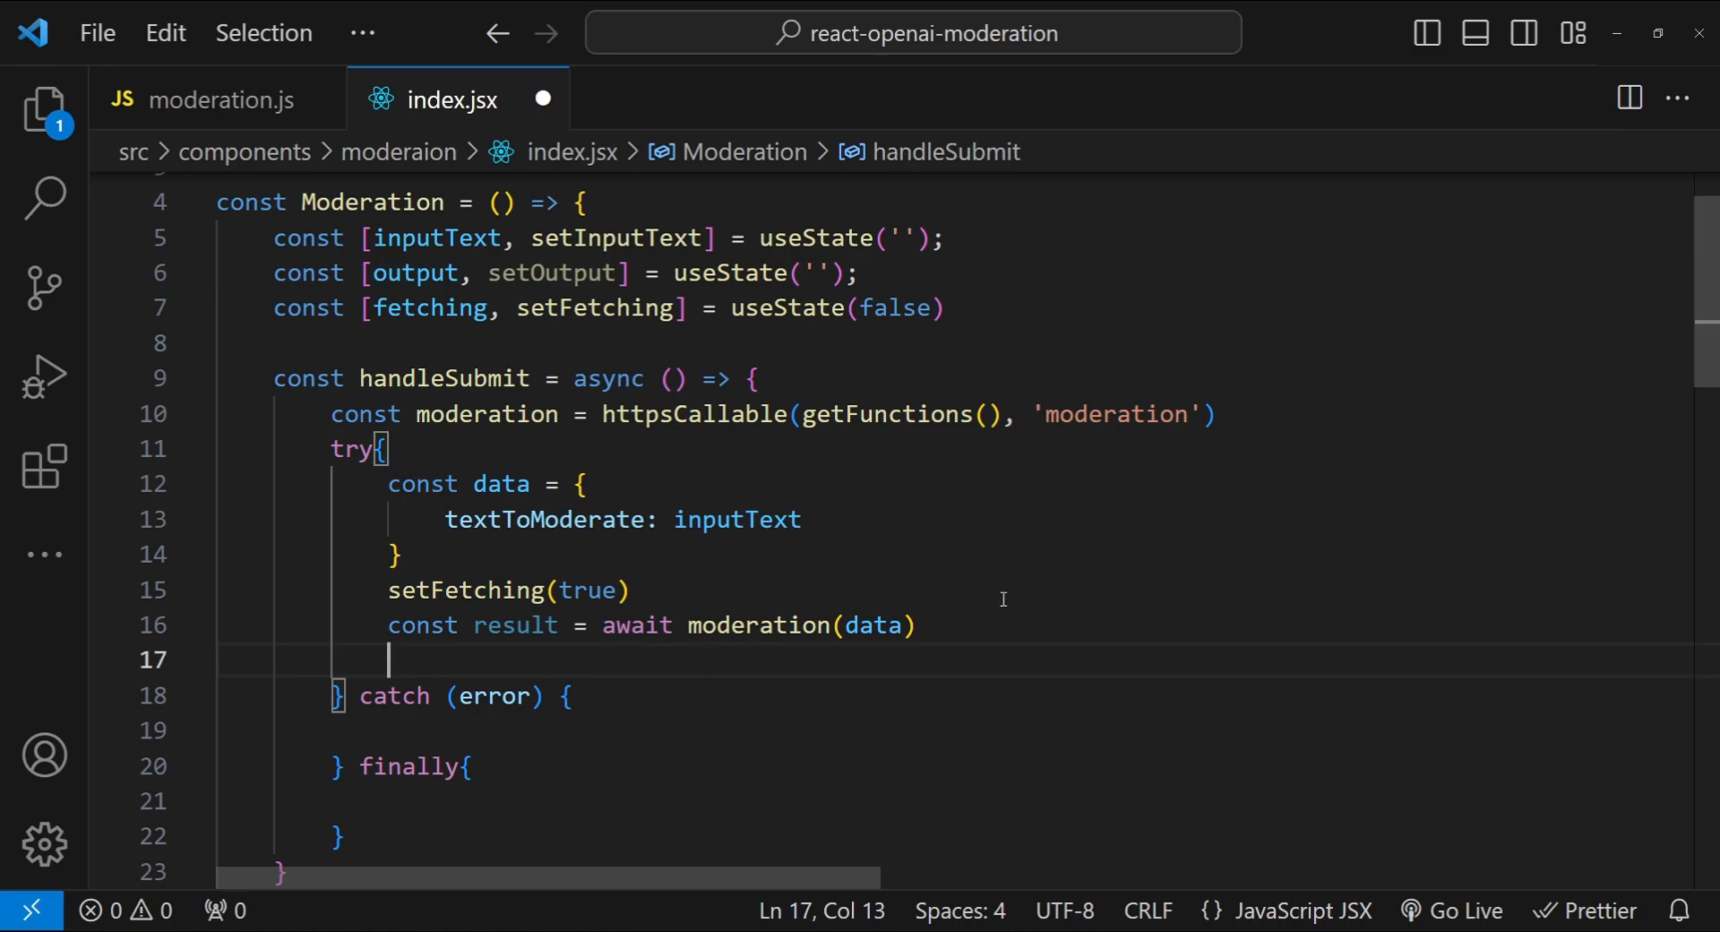
text(setOutput)
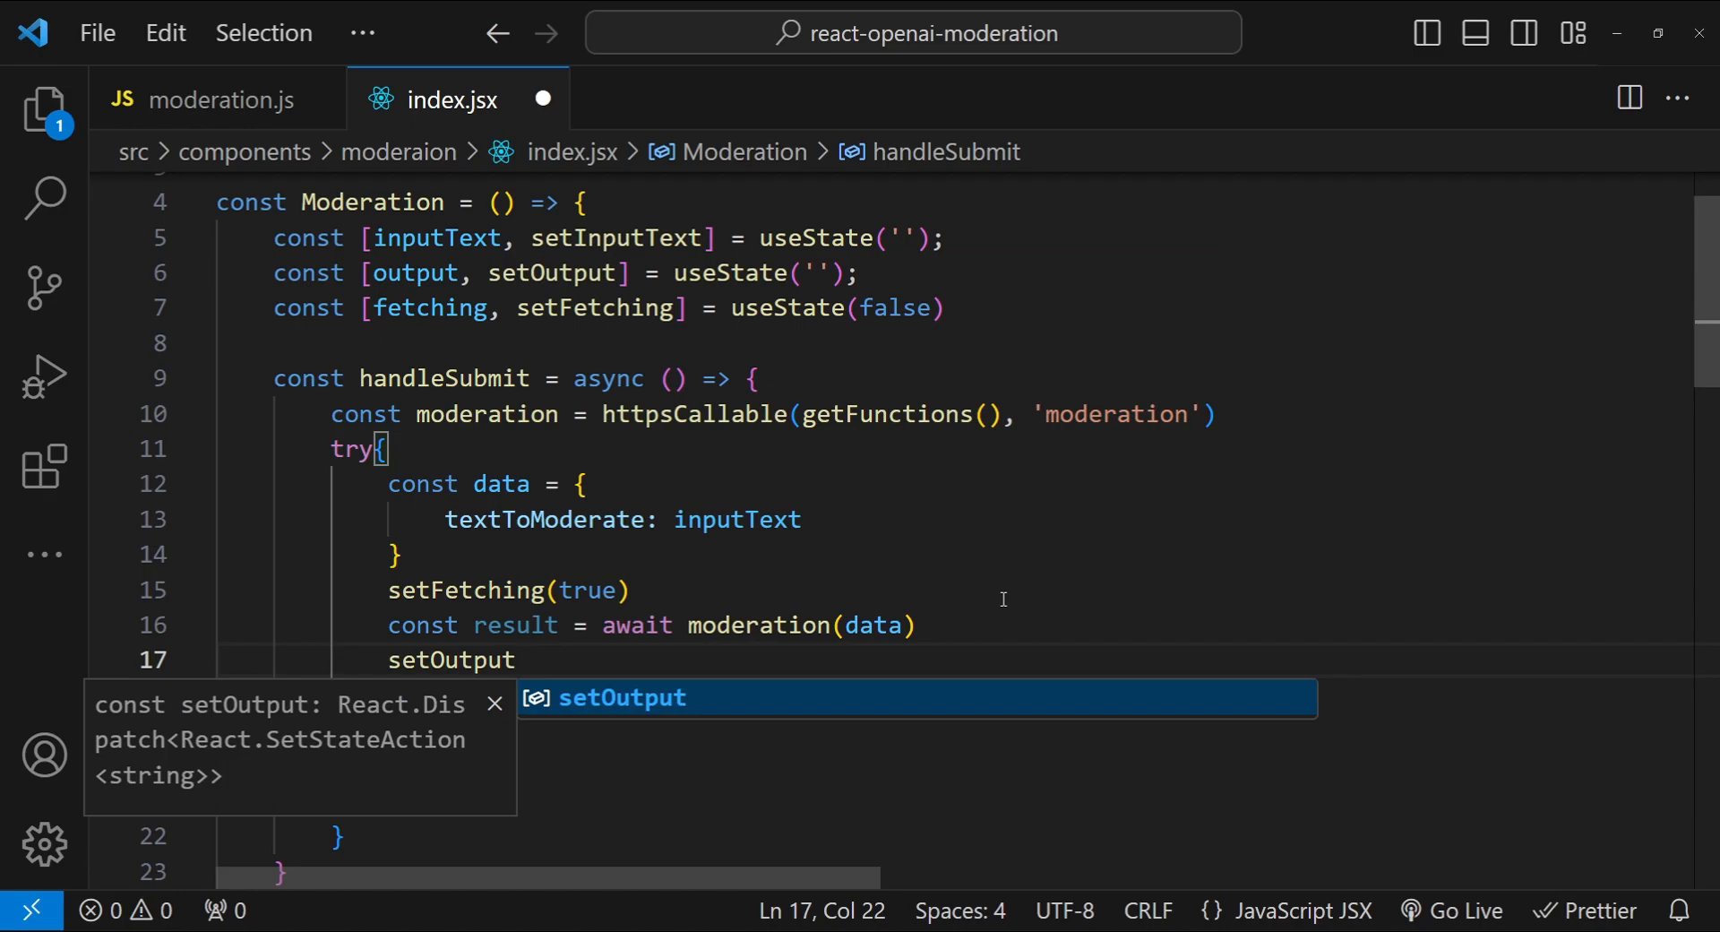
text((result.data.fl)
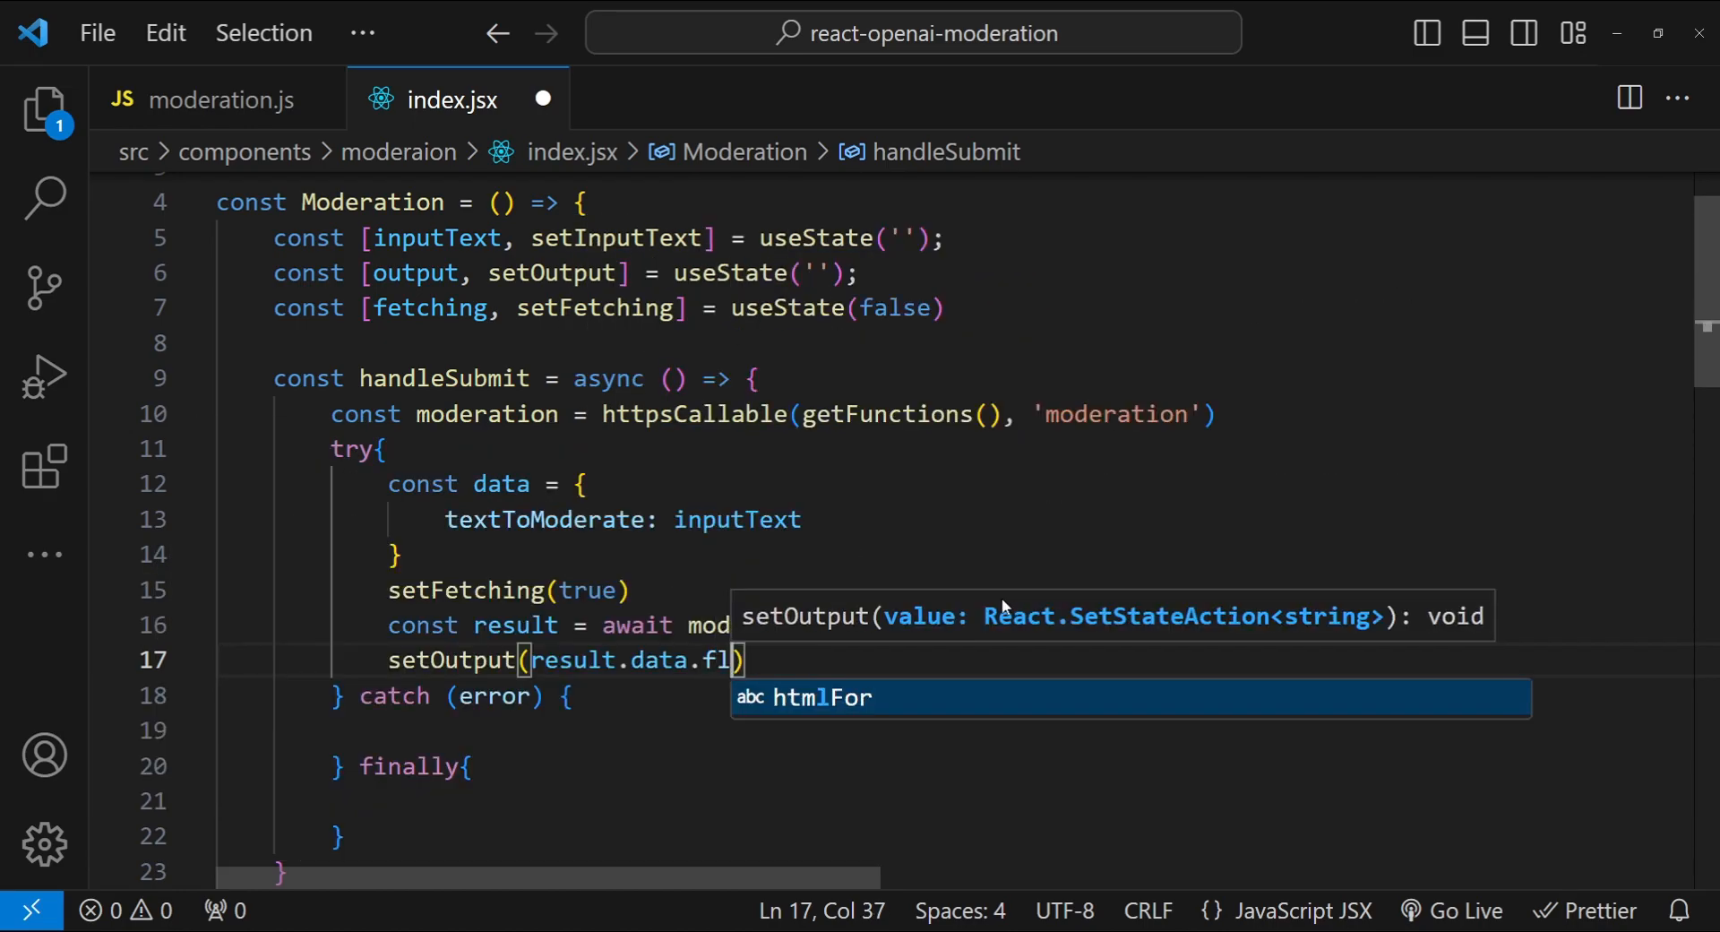
text(agged)
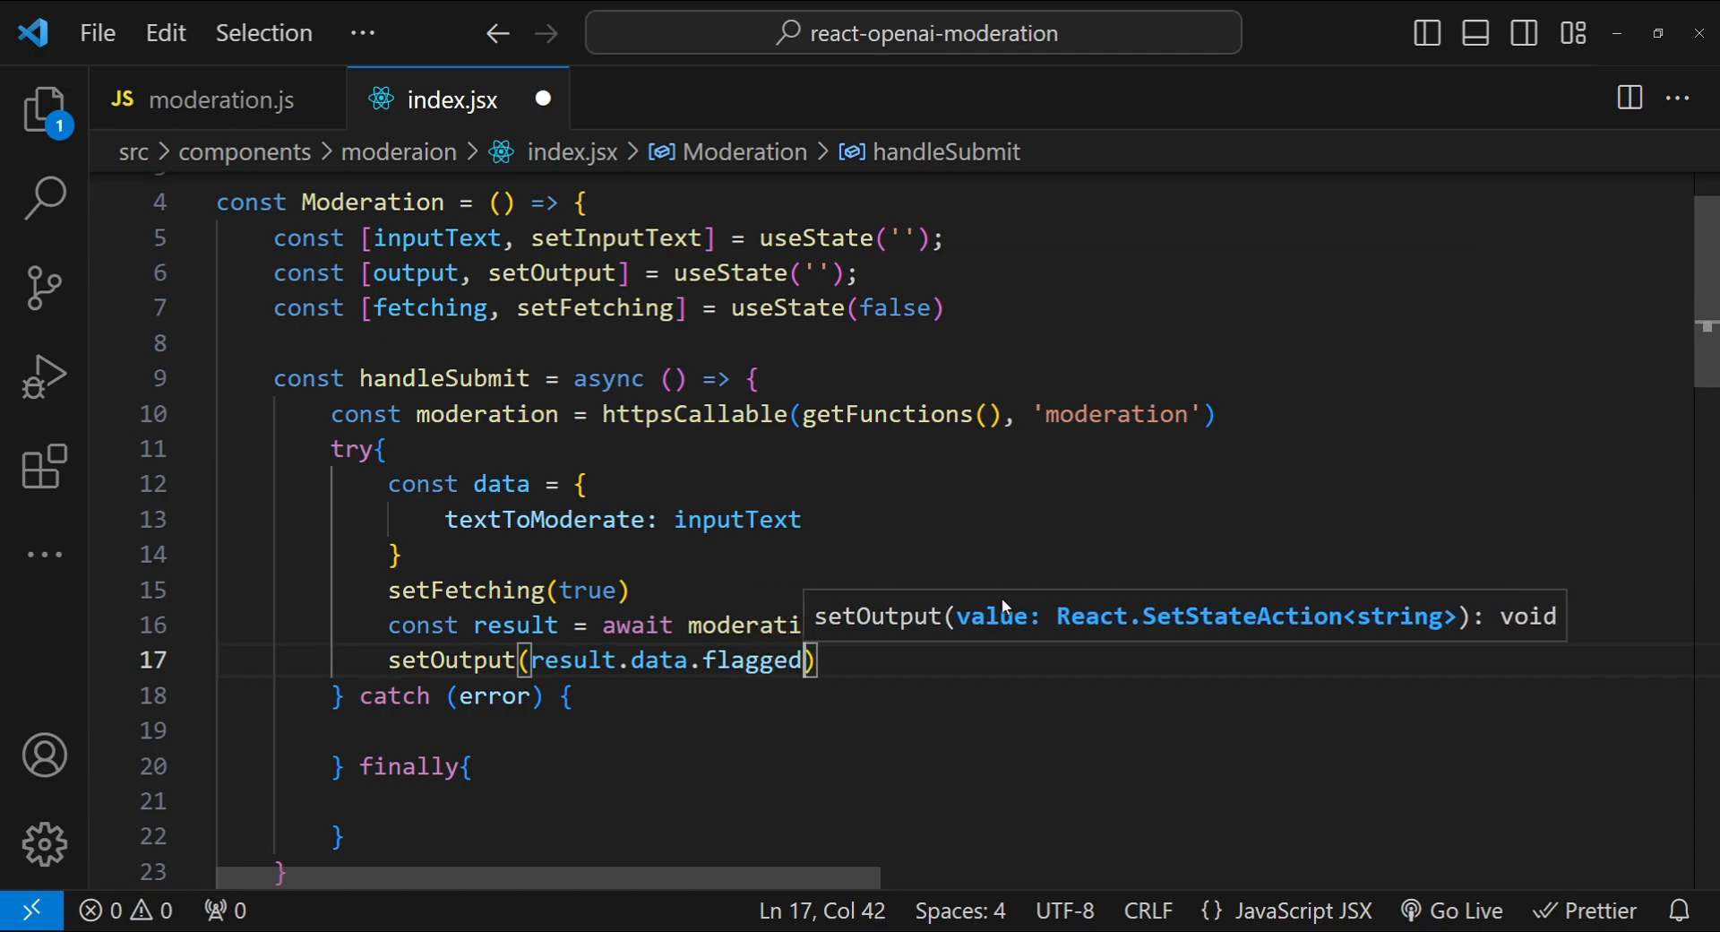
text(? '')
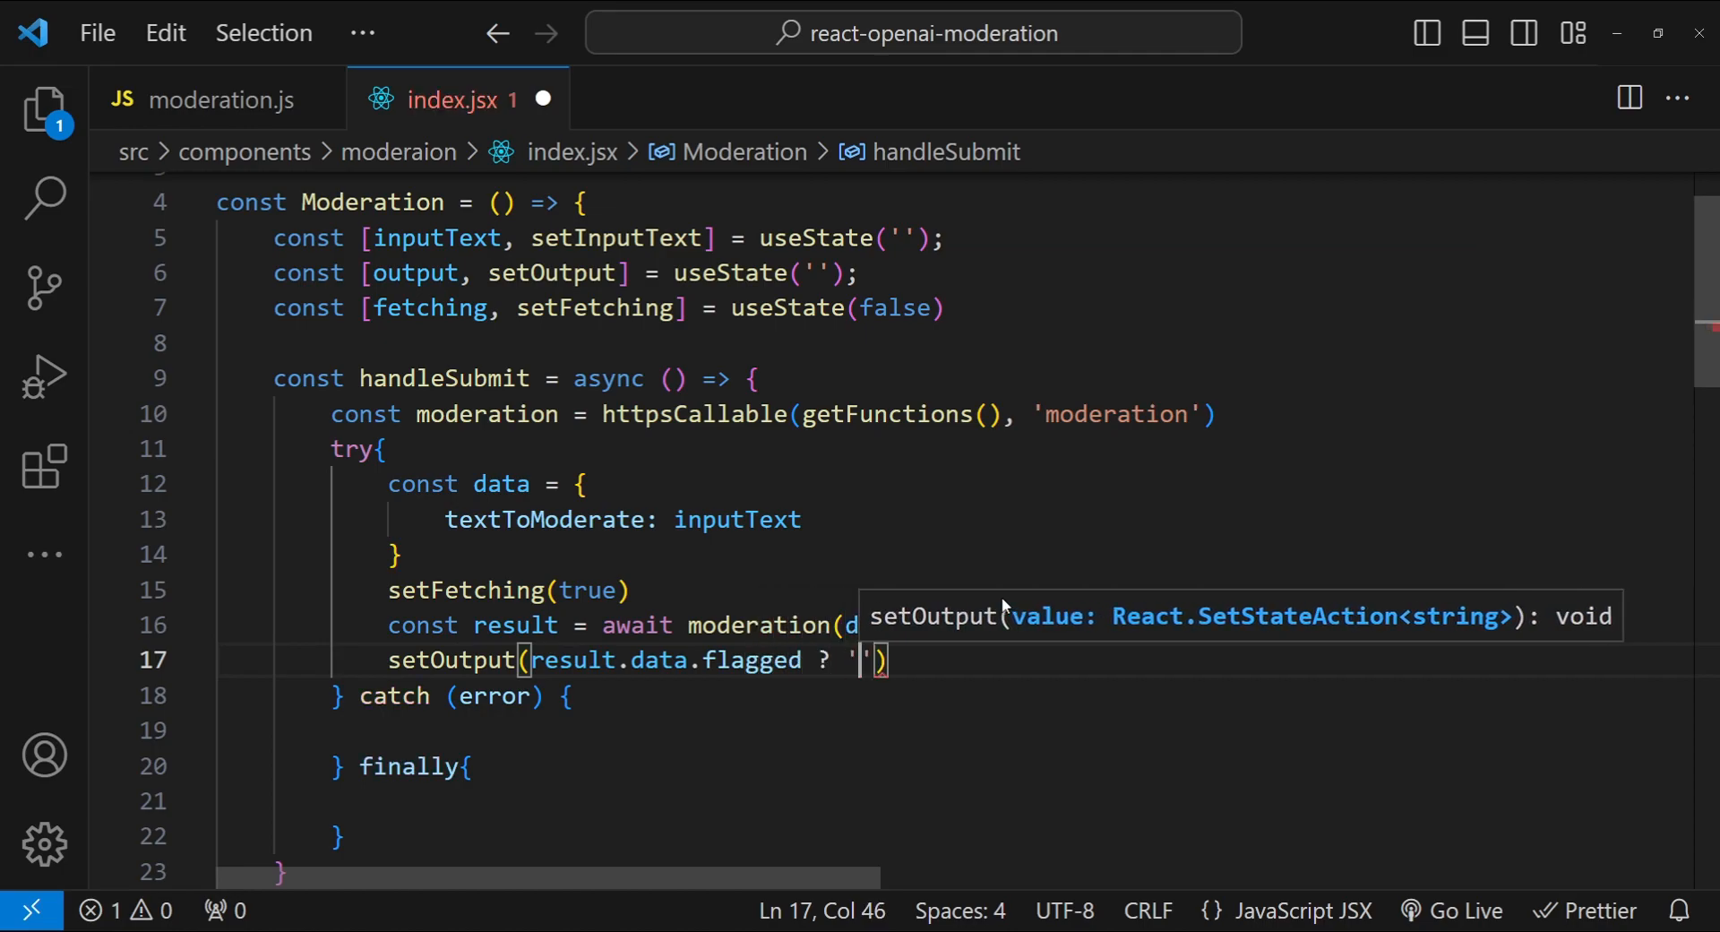
text(The)
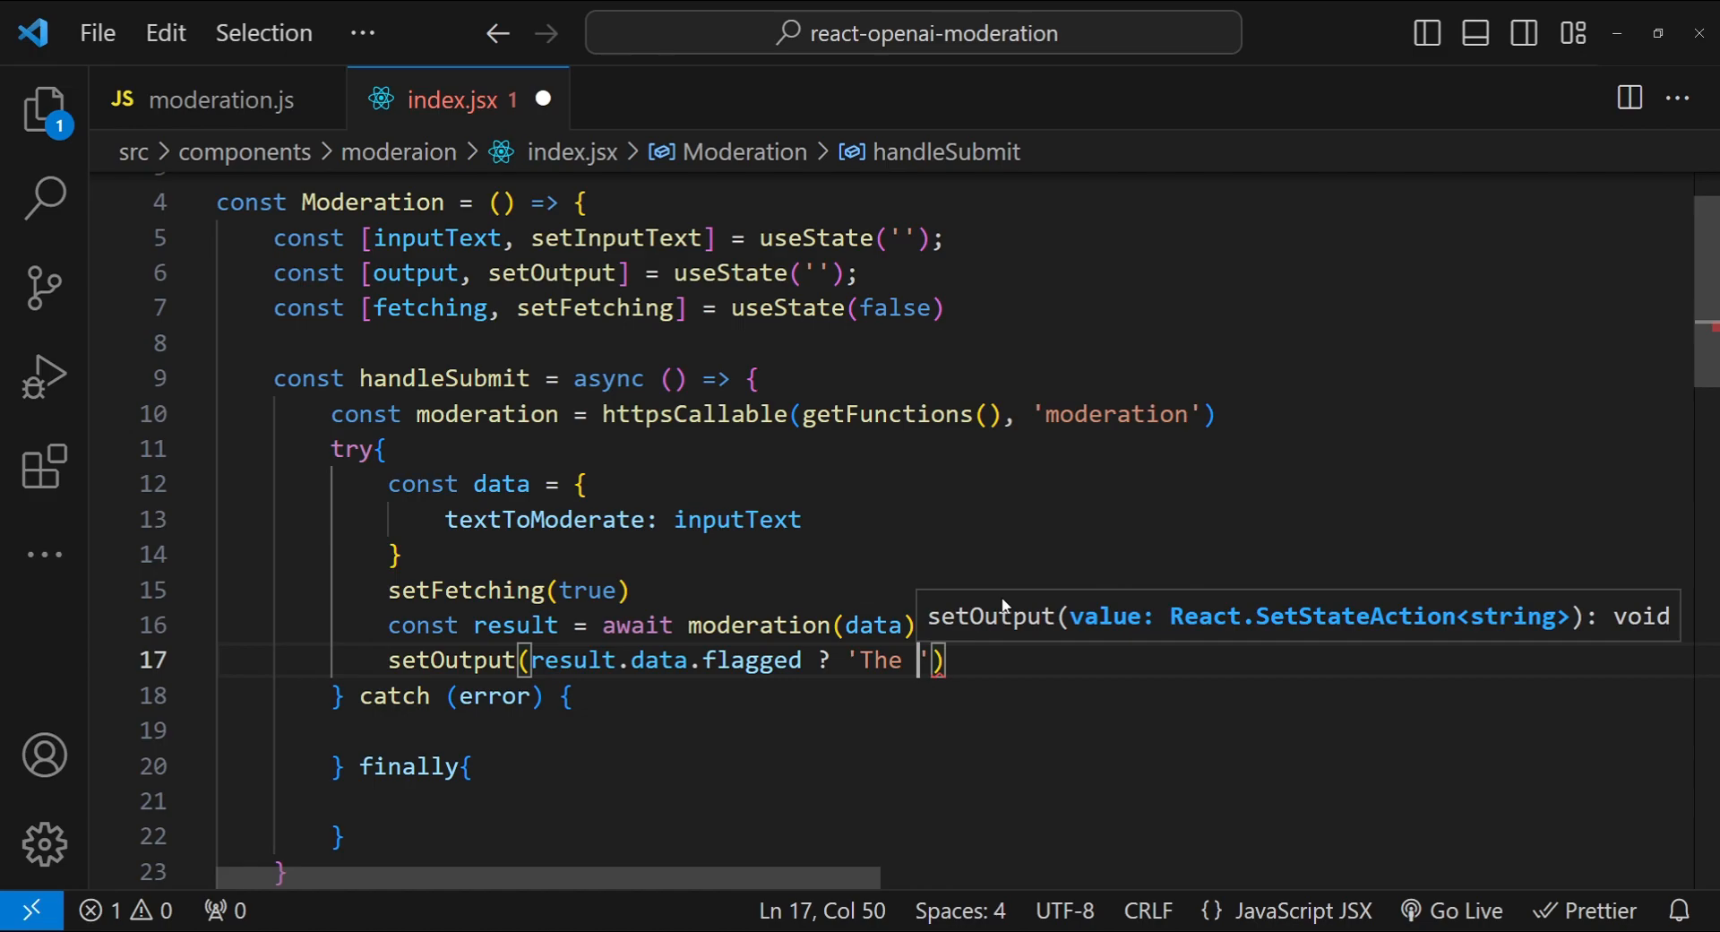
text(content is inappropriate)
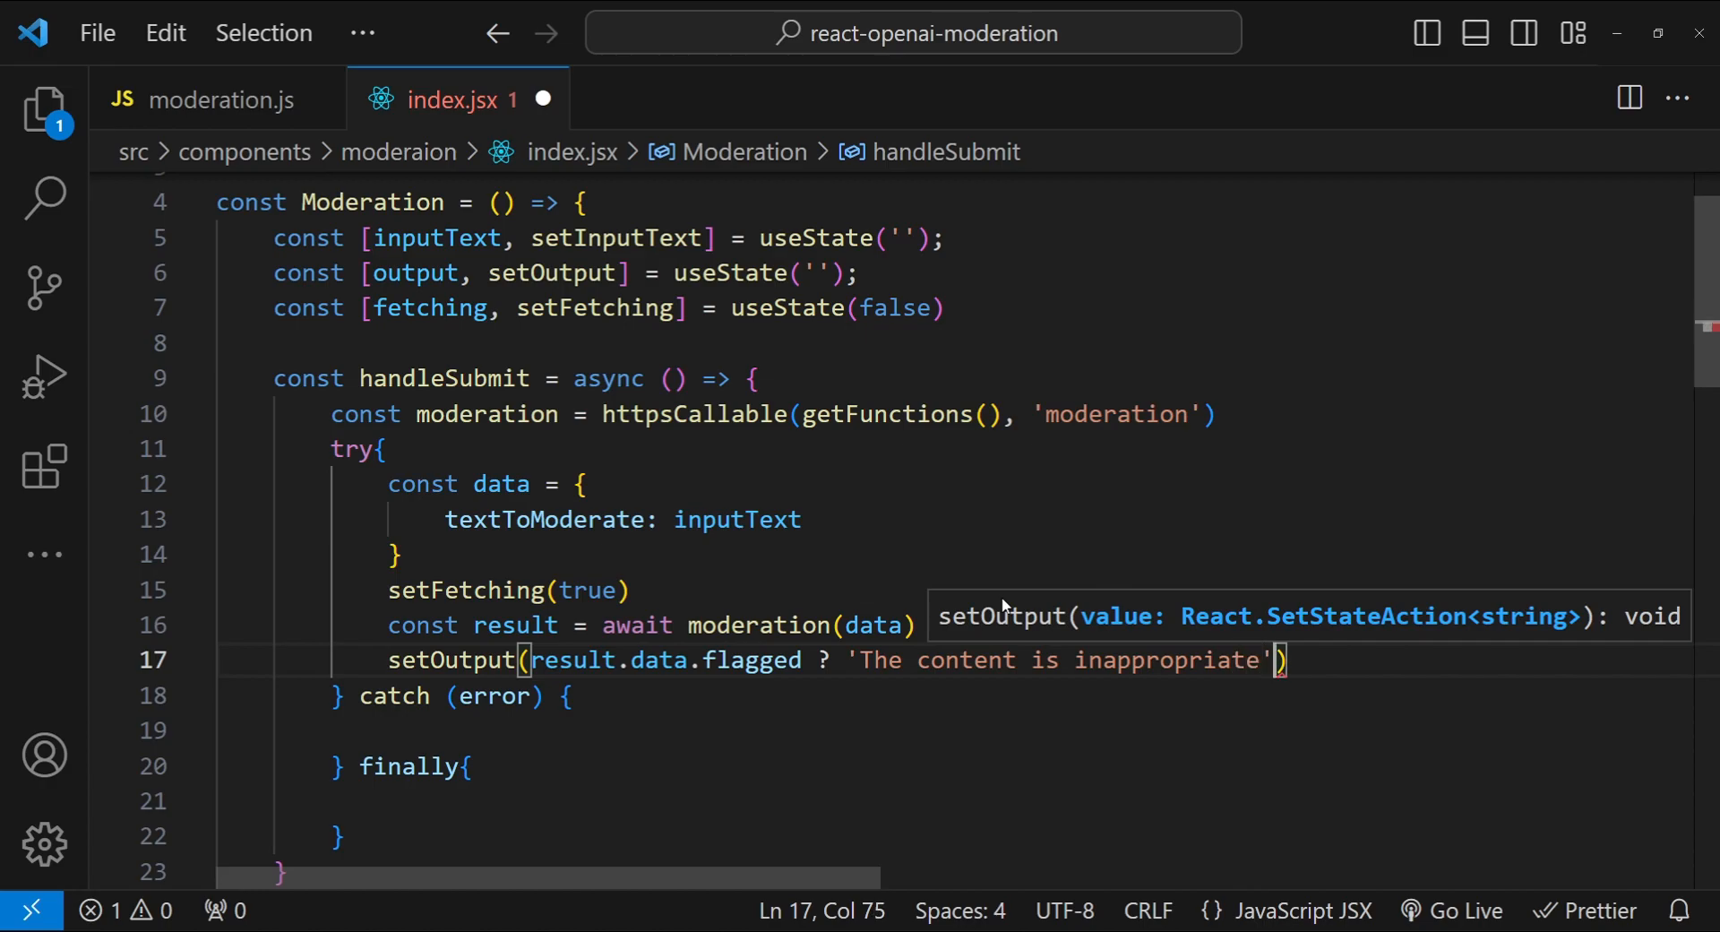
text(: '')
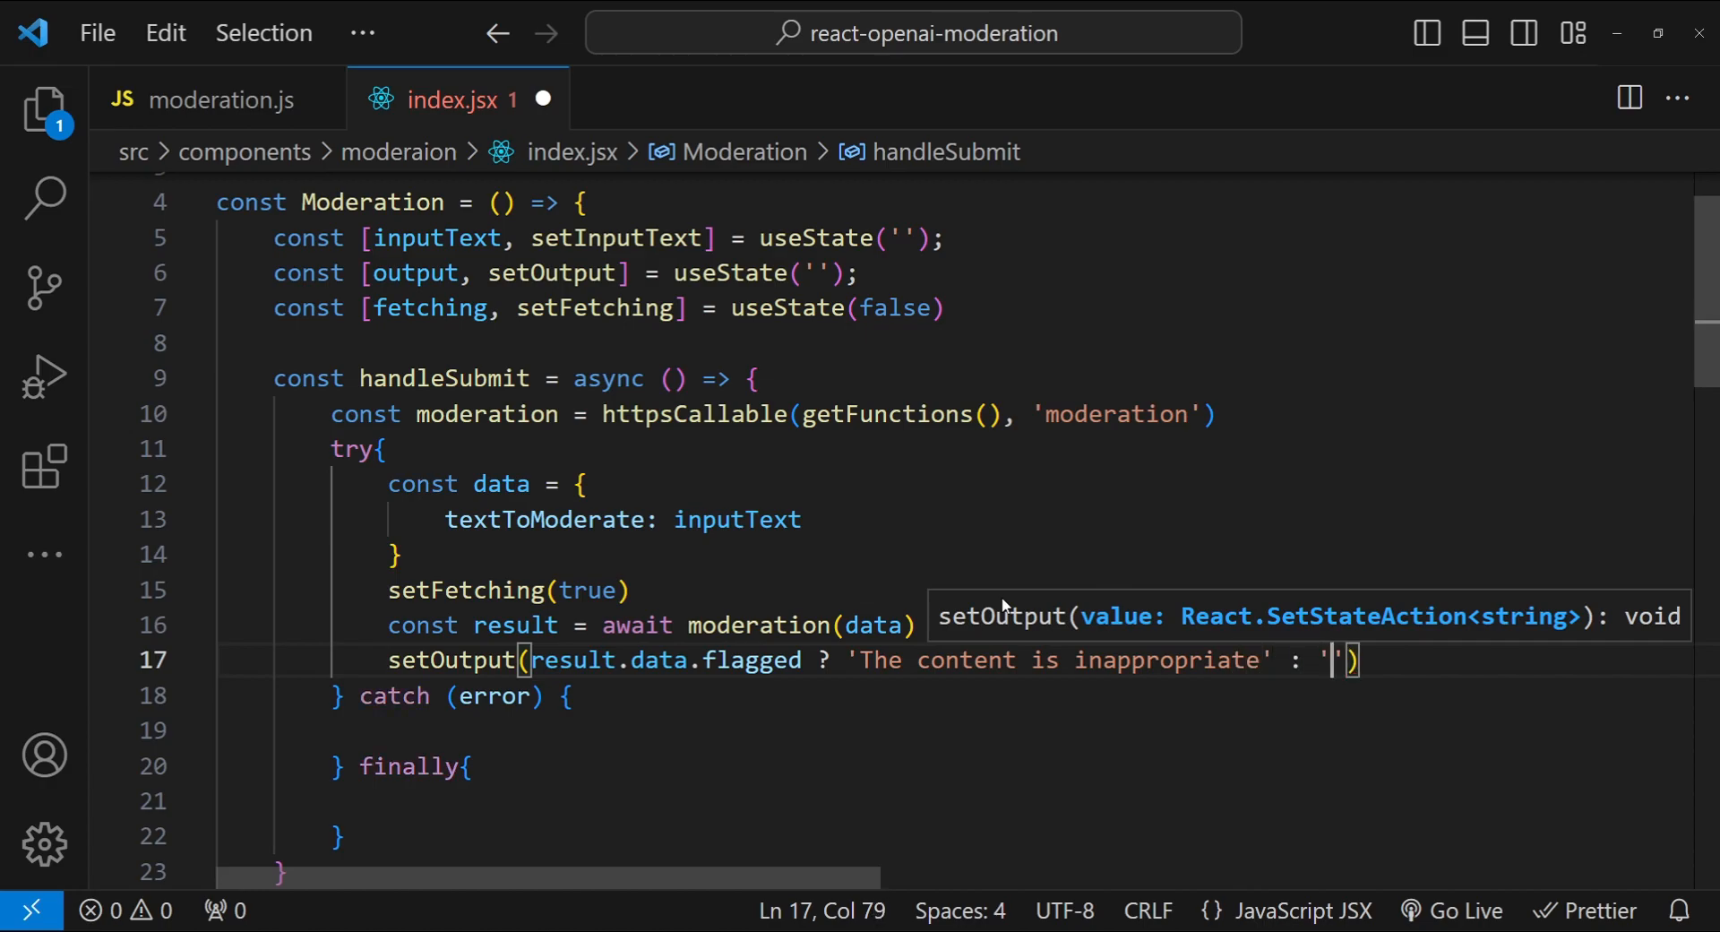
text(The content is safe.)
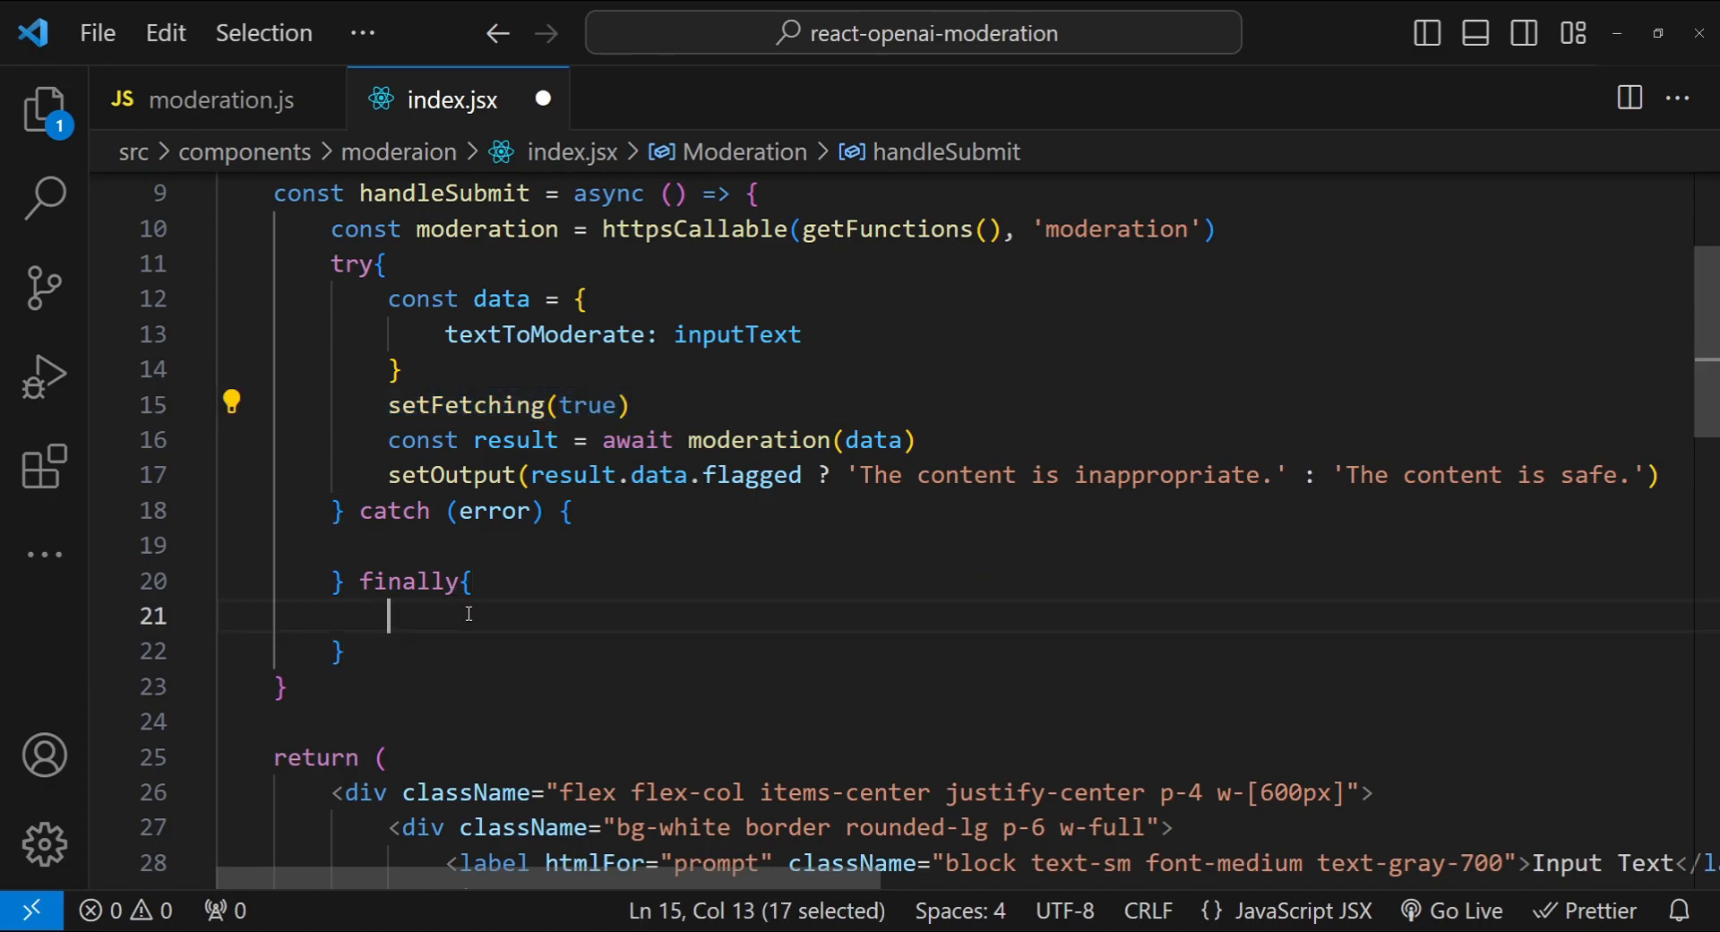
Put setFetching(false) in the finally block and save index.jsx.
text(setFetching(true))
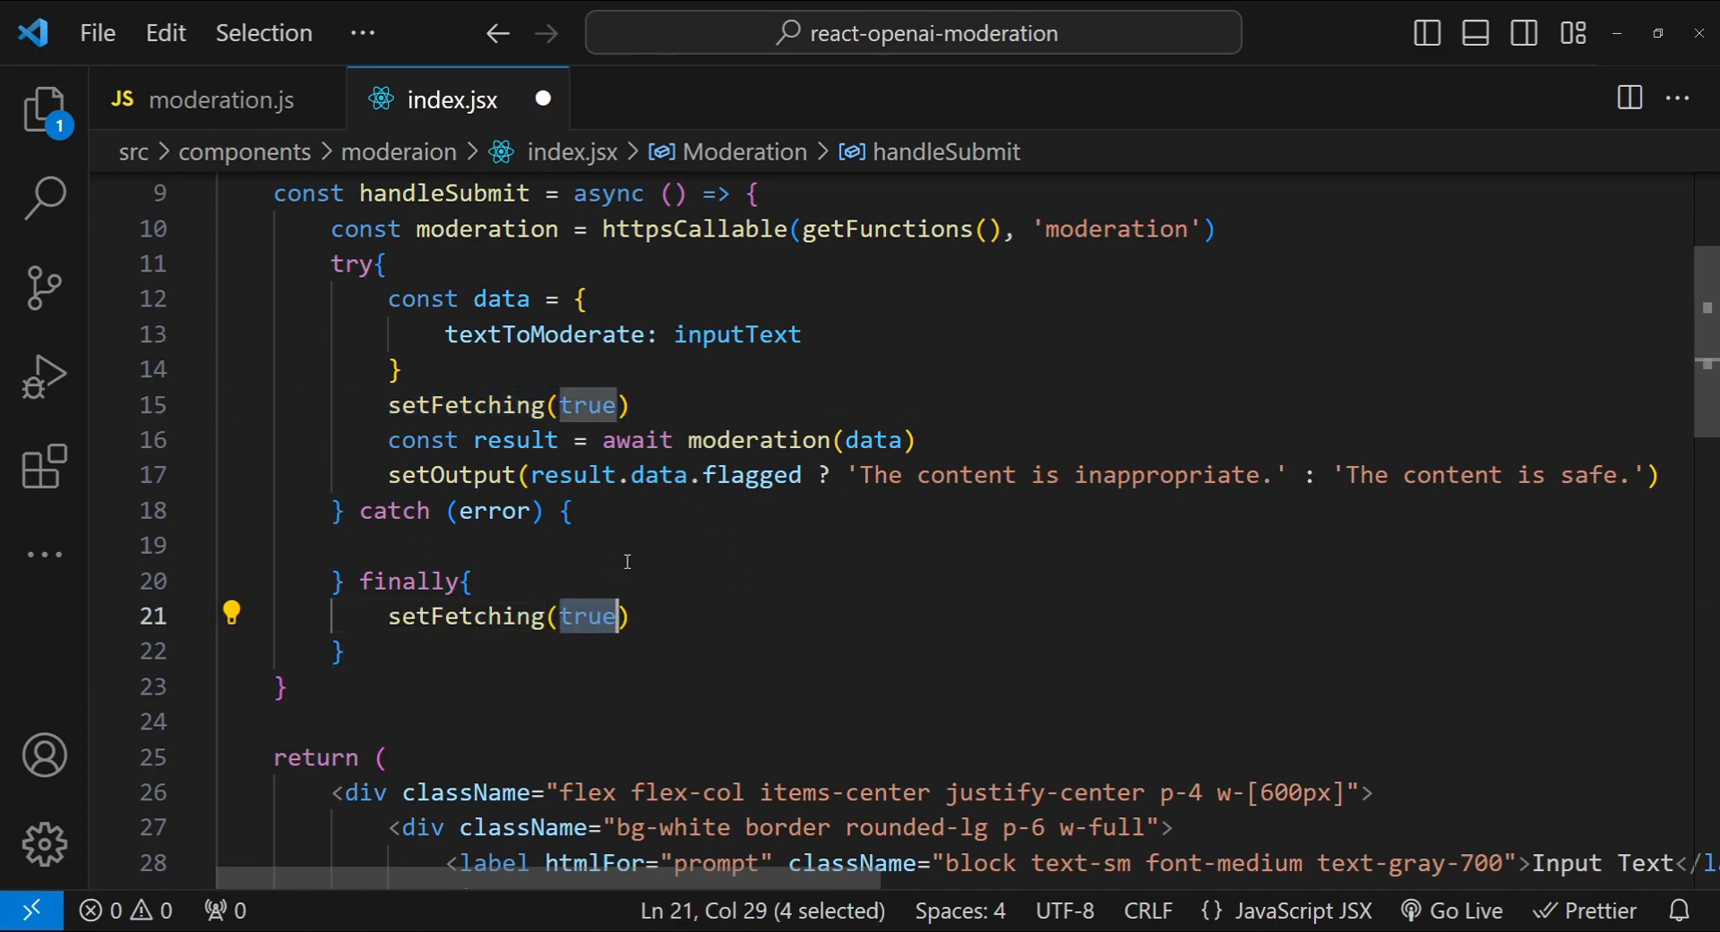
text(false)
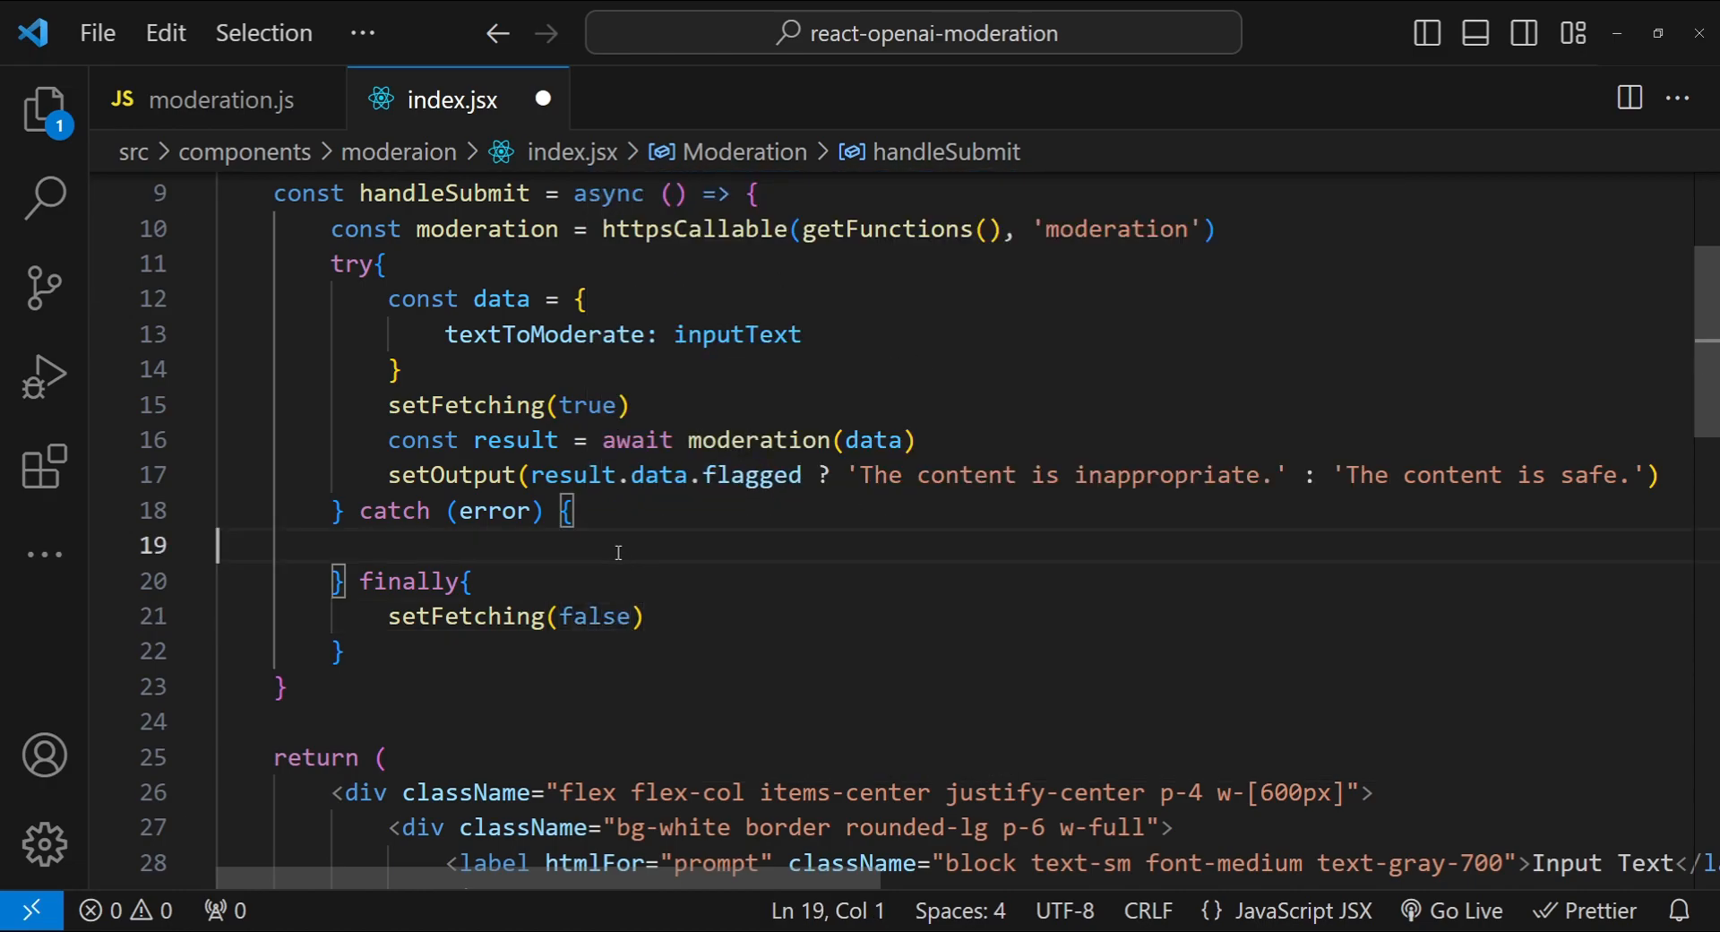
double_click(596, 616)
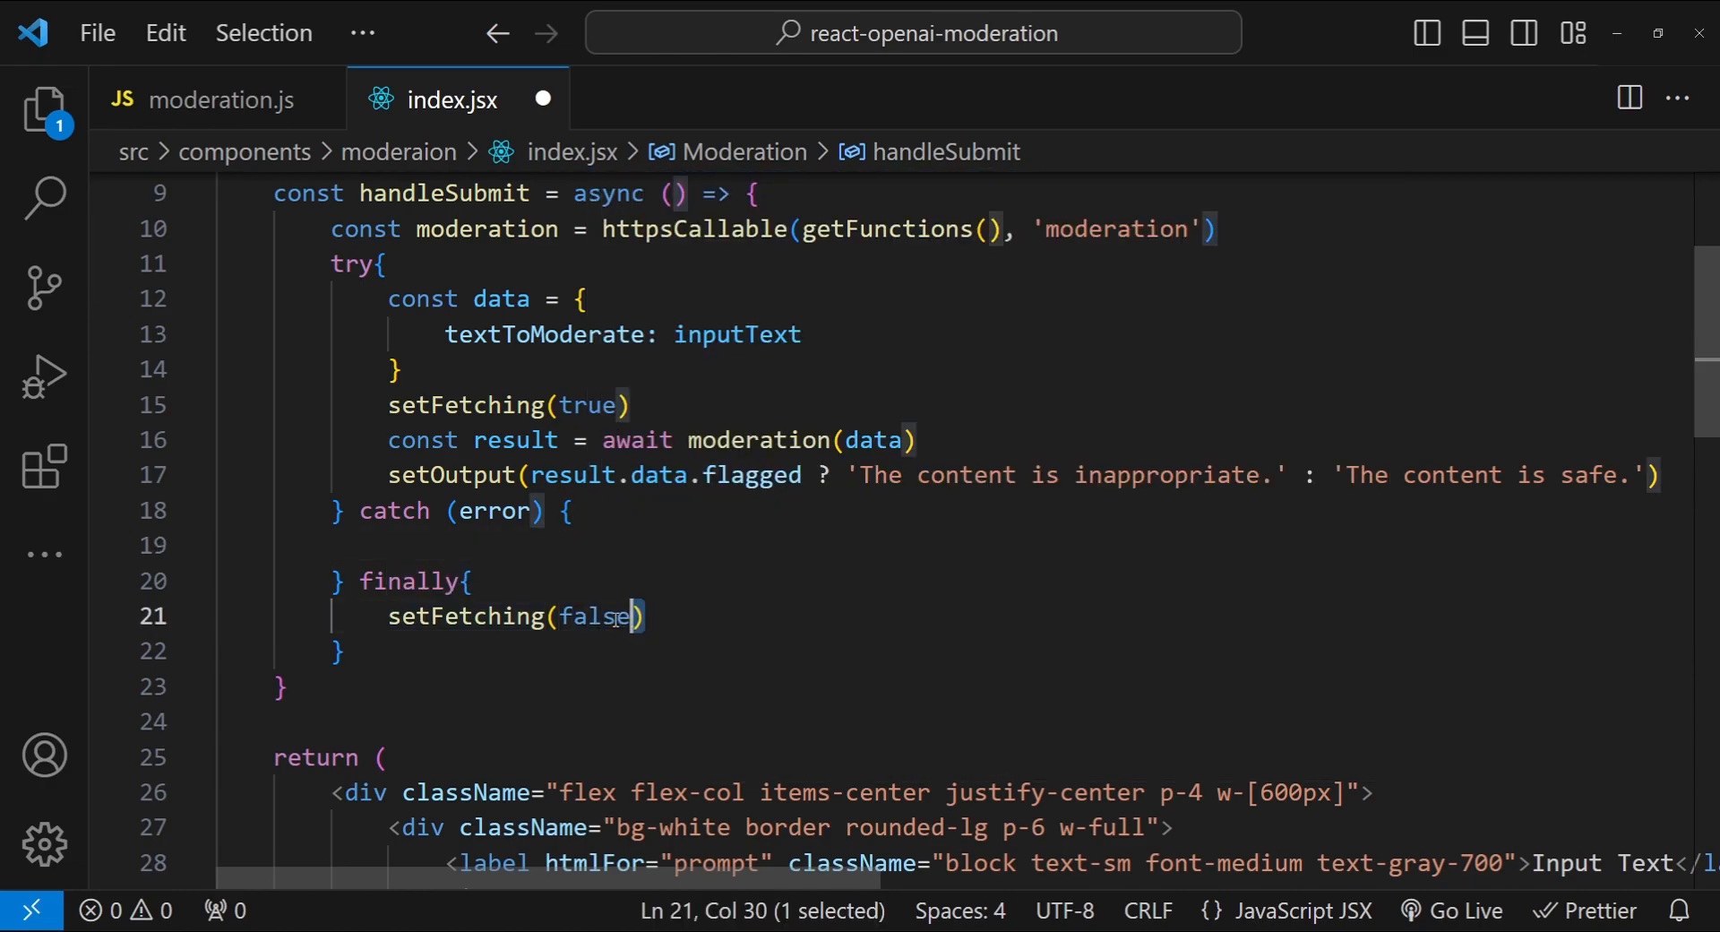
scroll(up, 3)
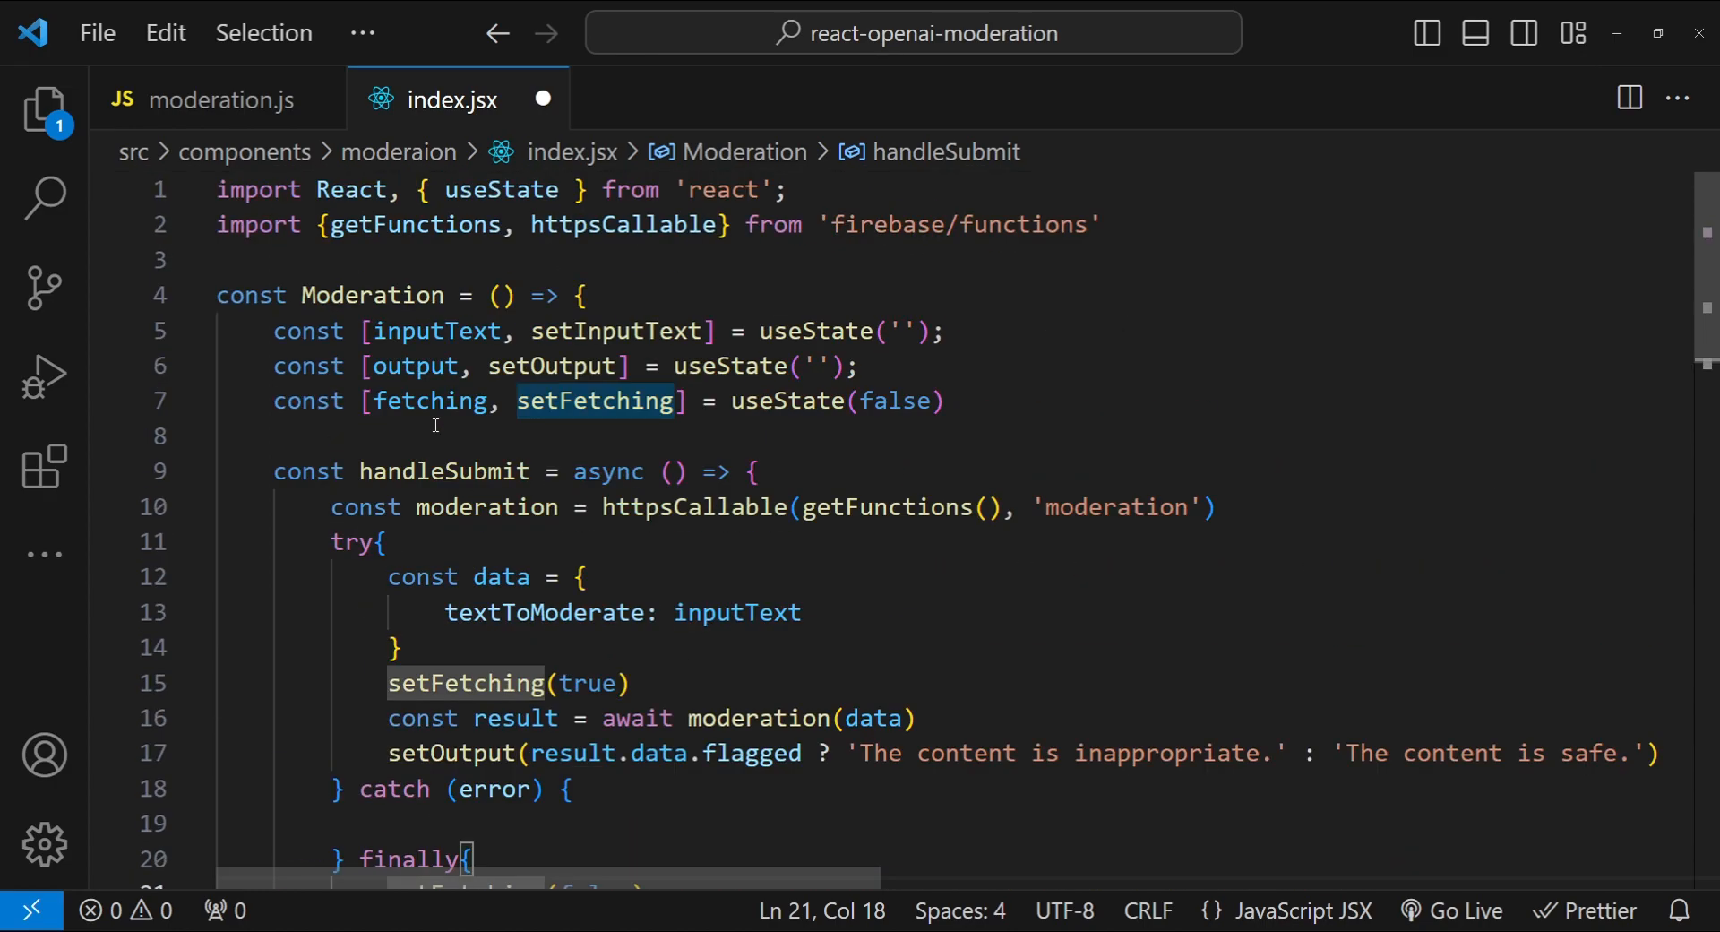
click(431, 401)
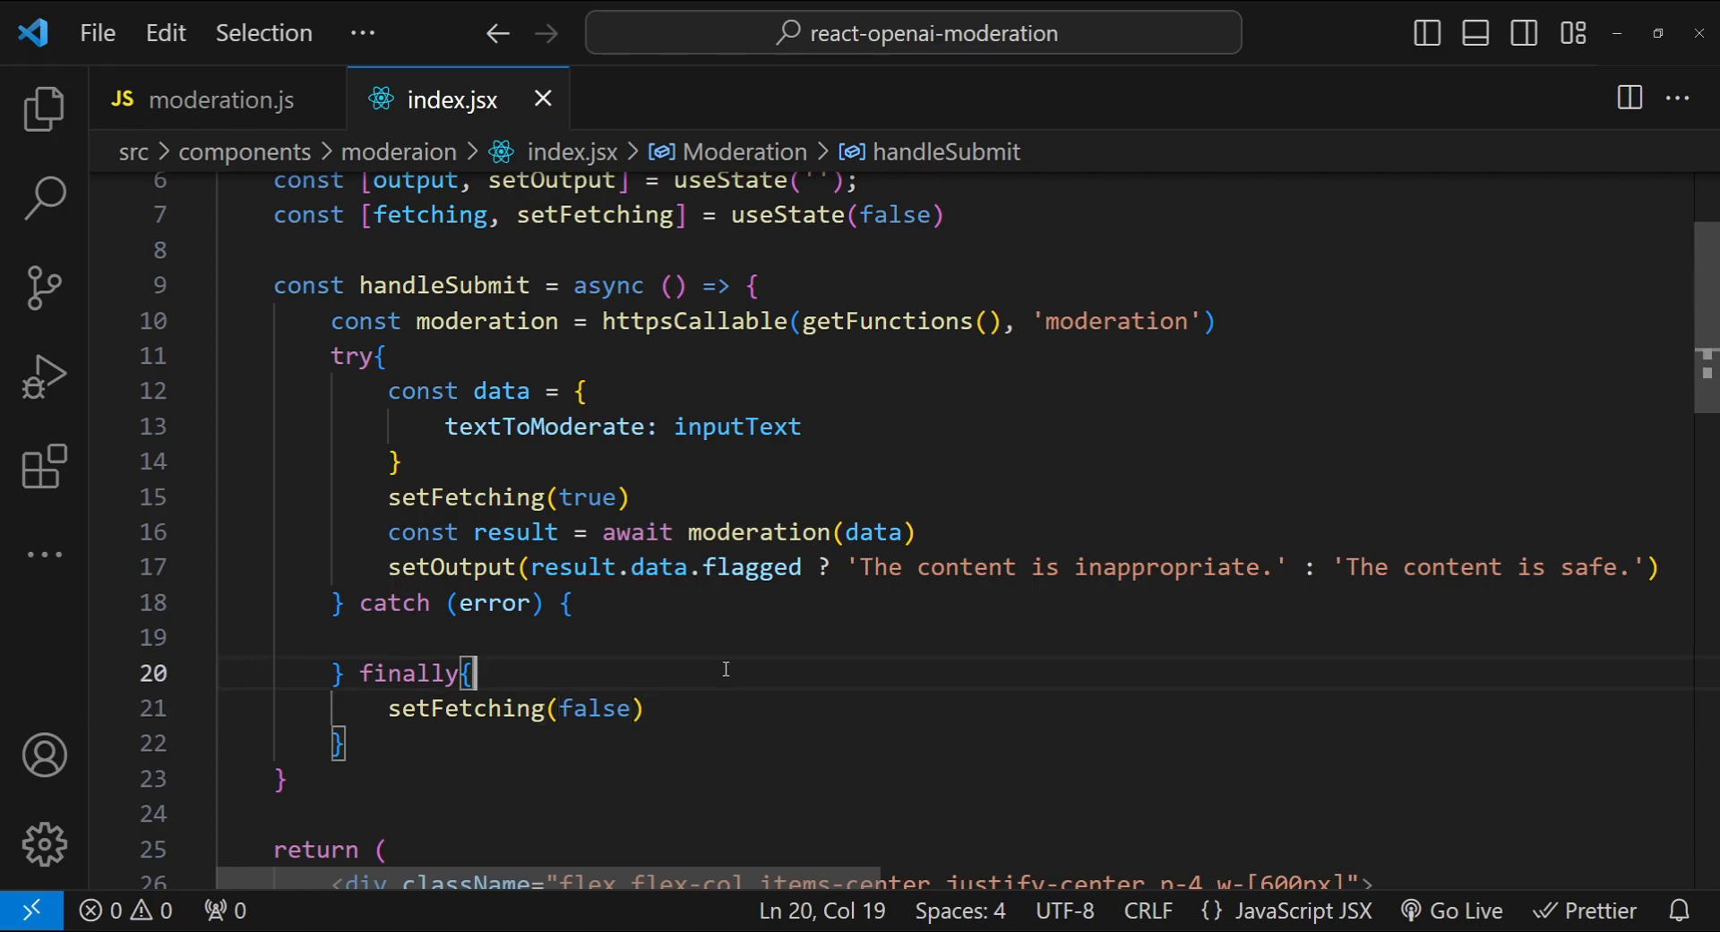
mouse_move(629, 609)
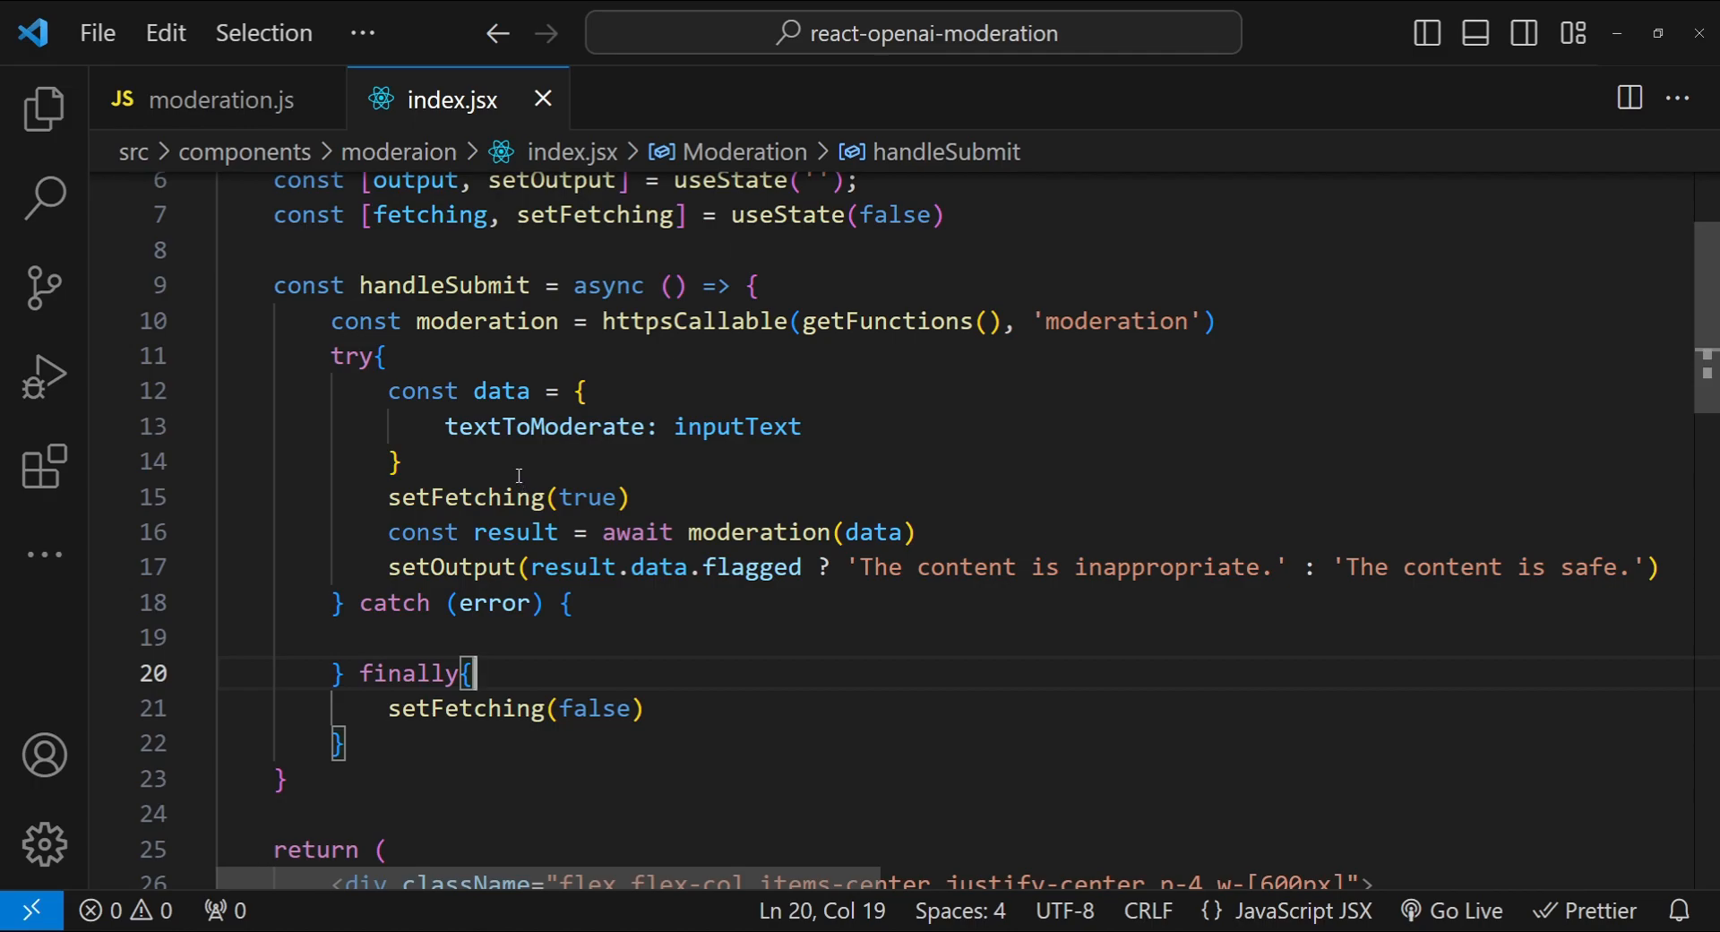
mouse_move(97, 170)
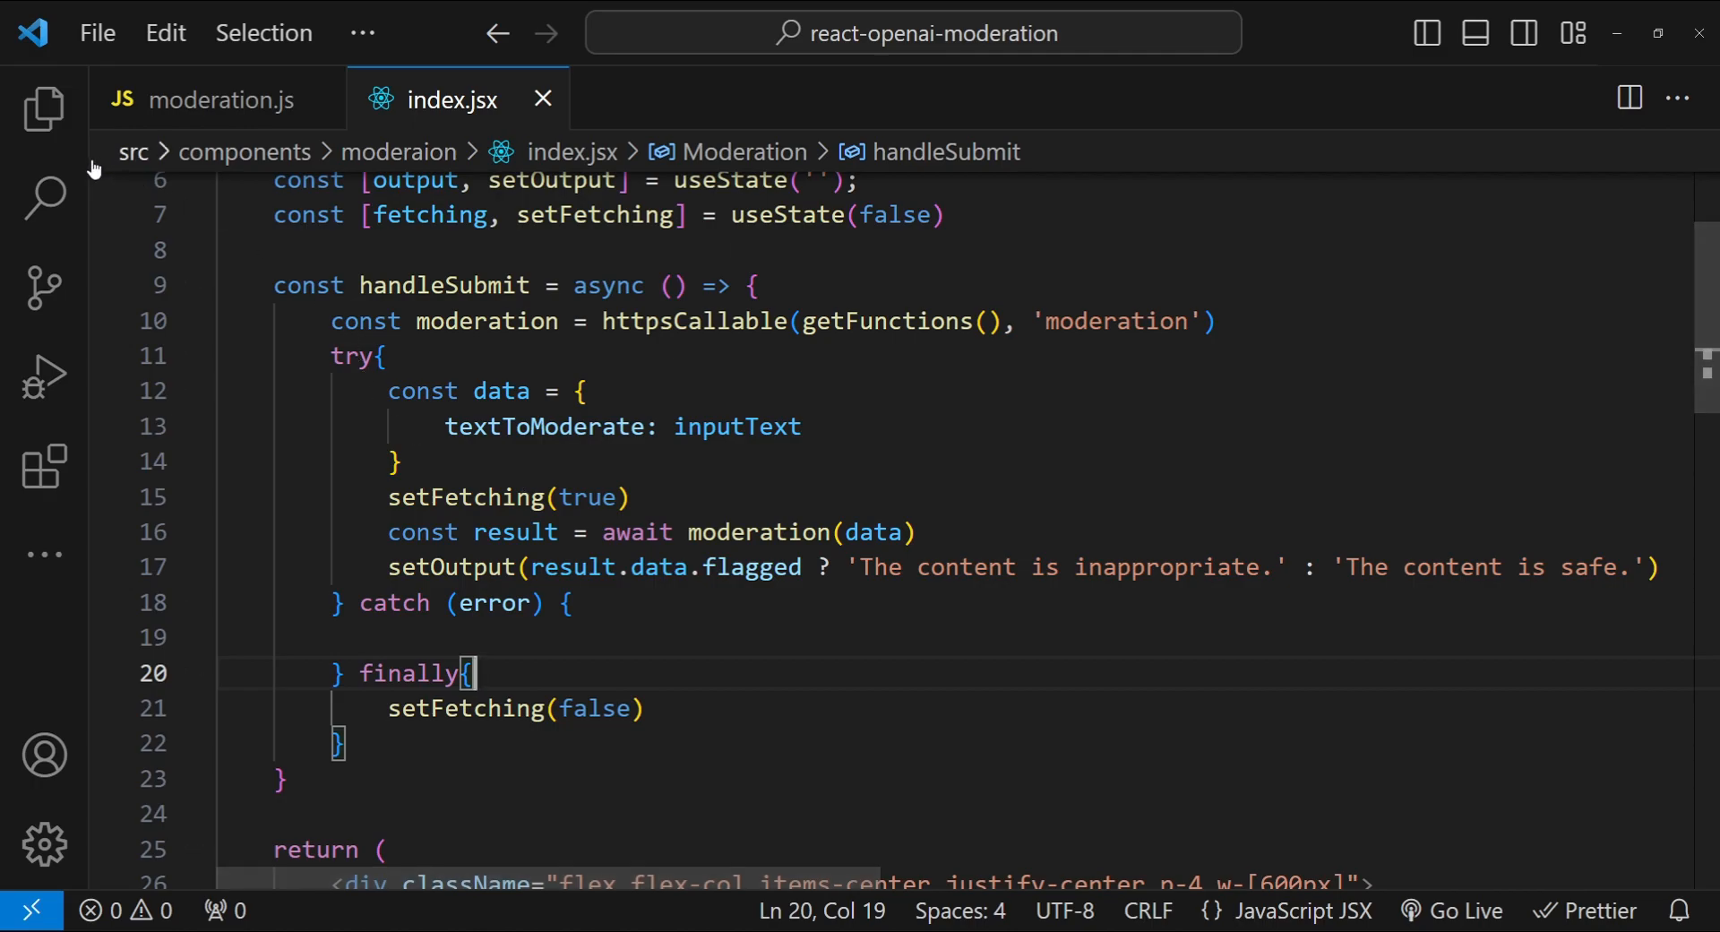
Add response: response.data.results to moderation.js's return object, then go back to index.jsx.
click(221, 99)
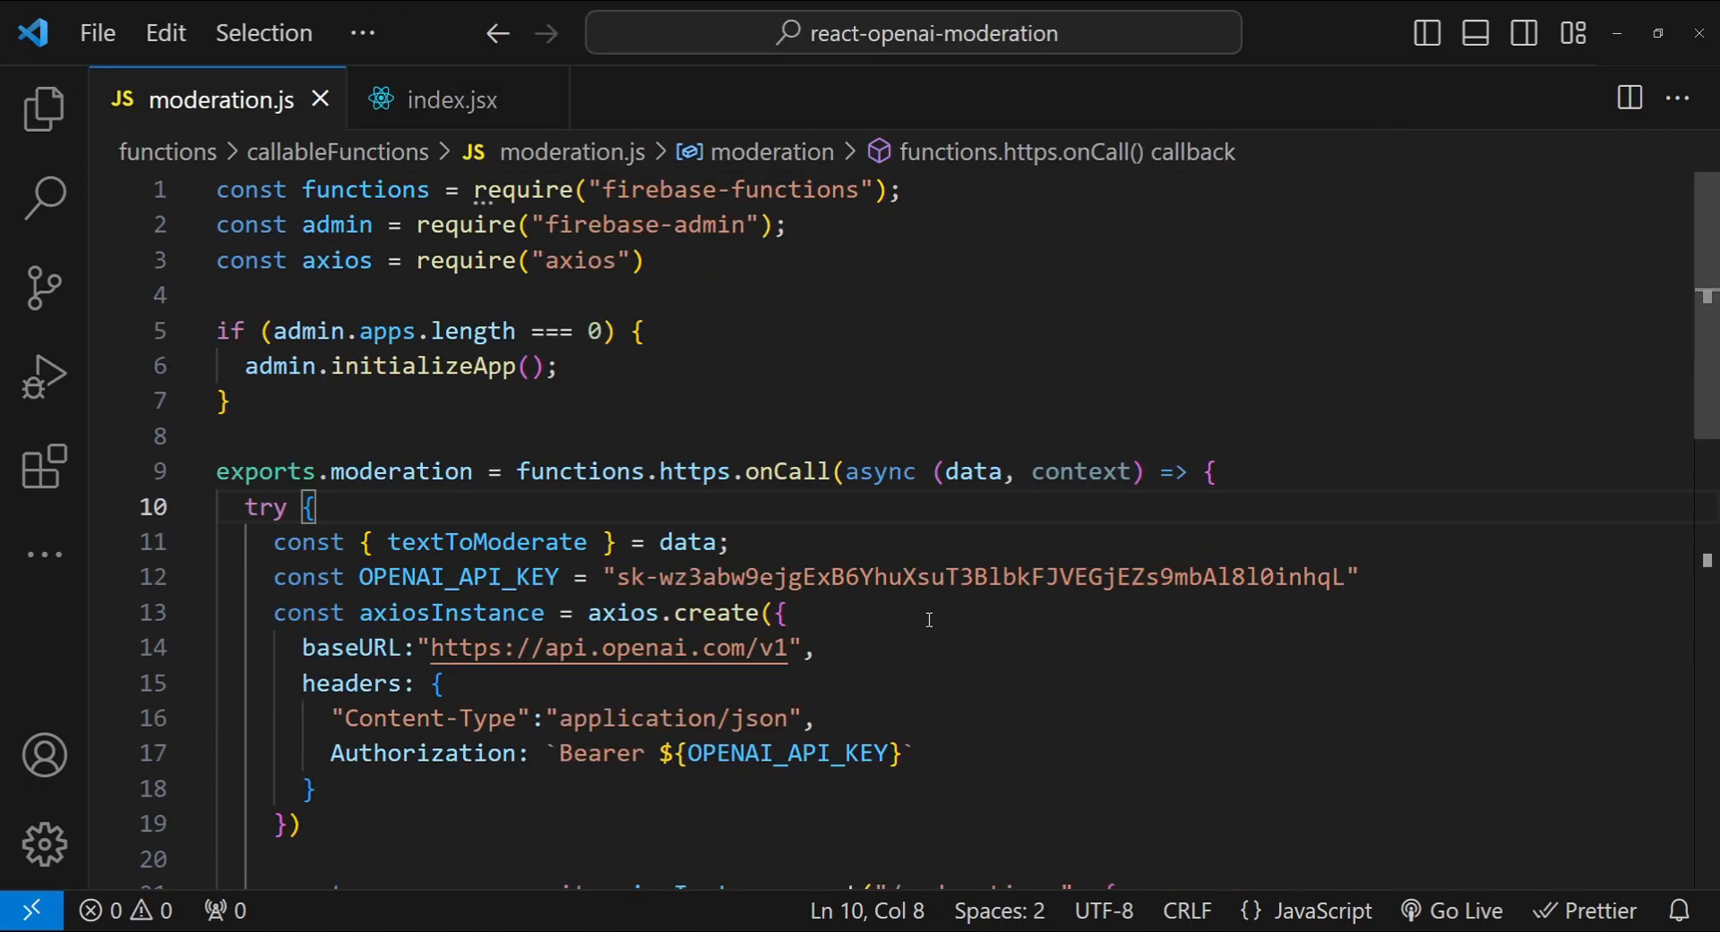
scroll(down, 3)
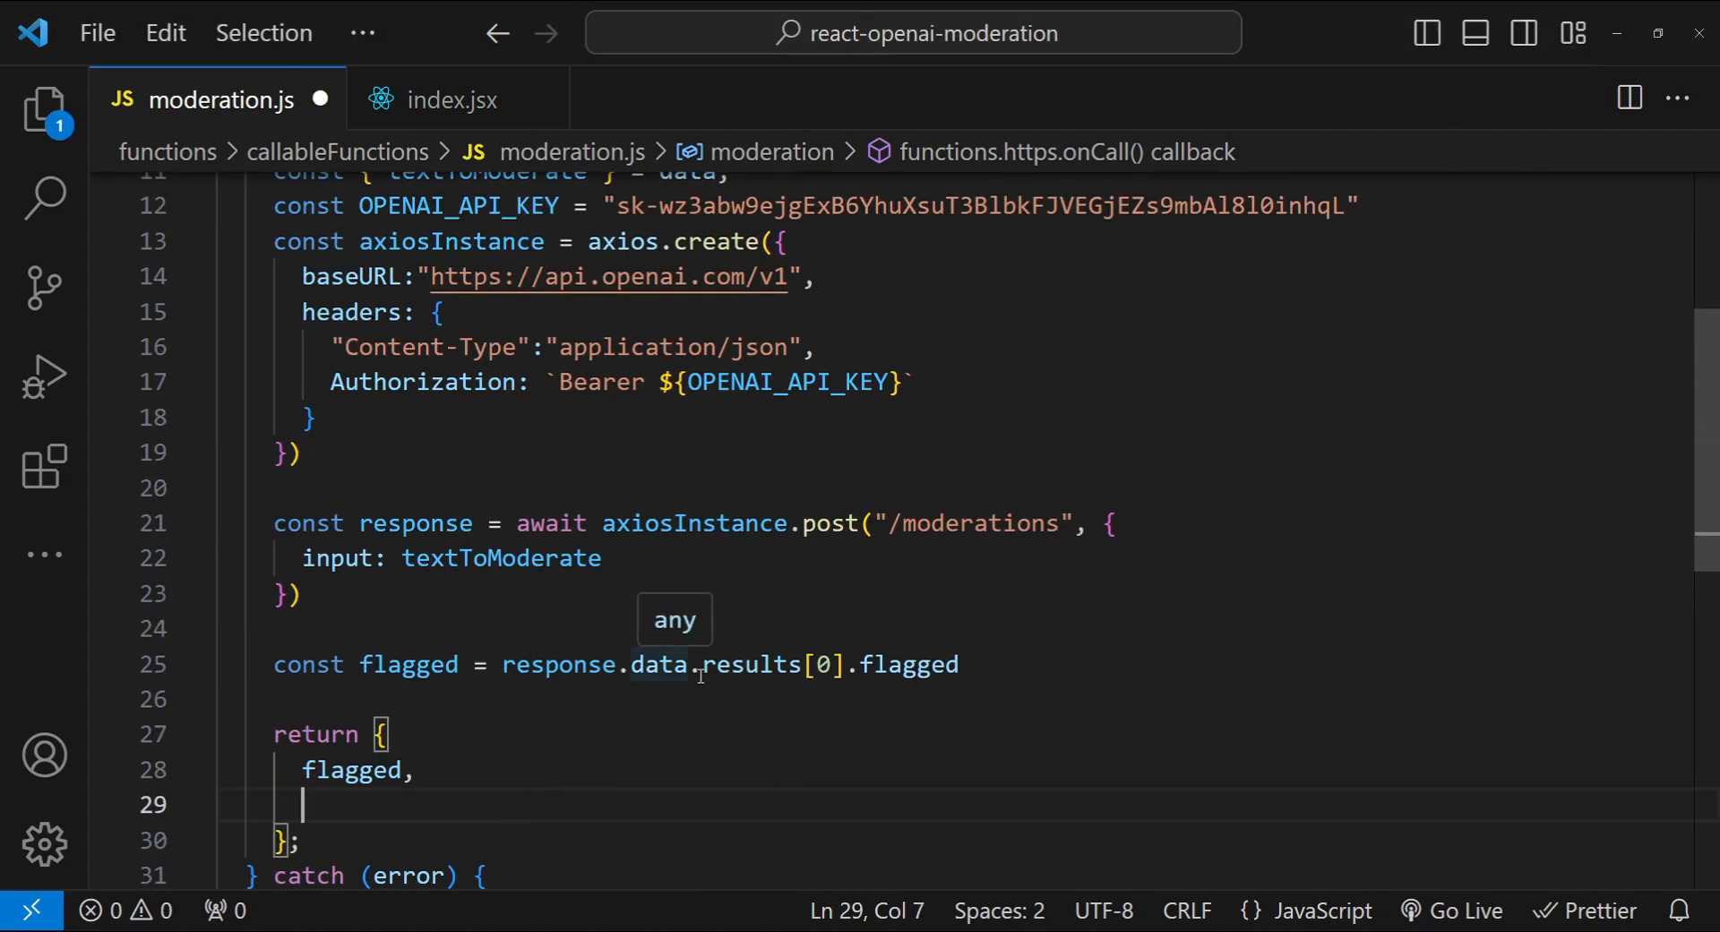
text(response)
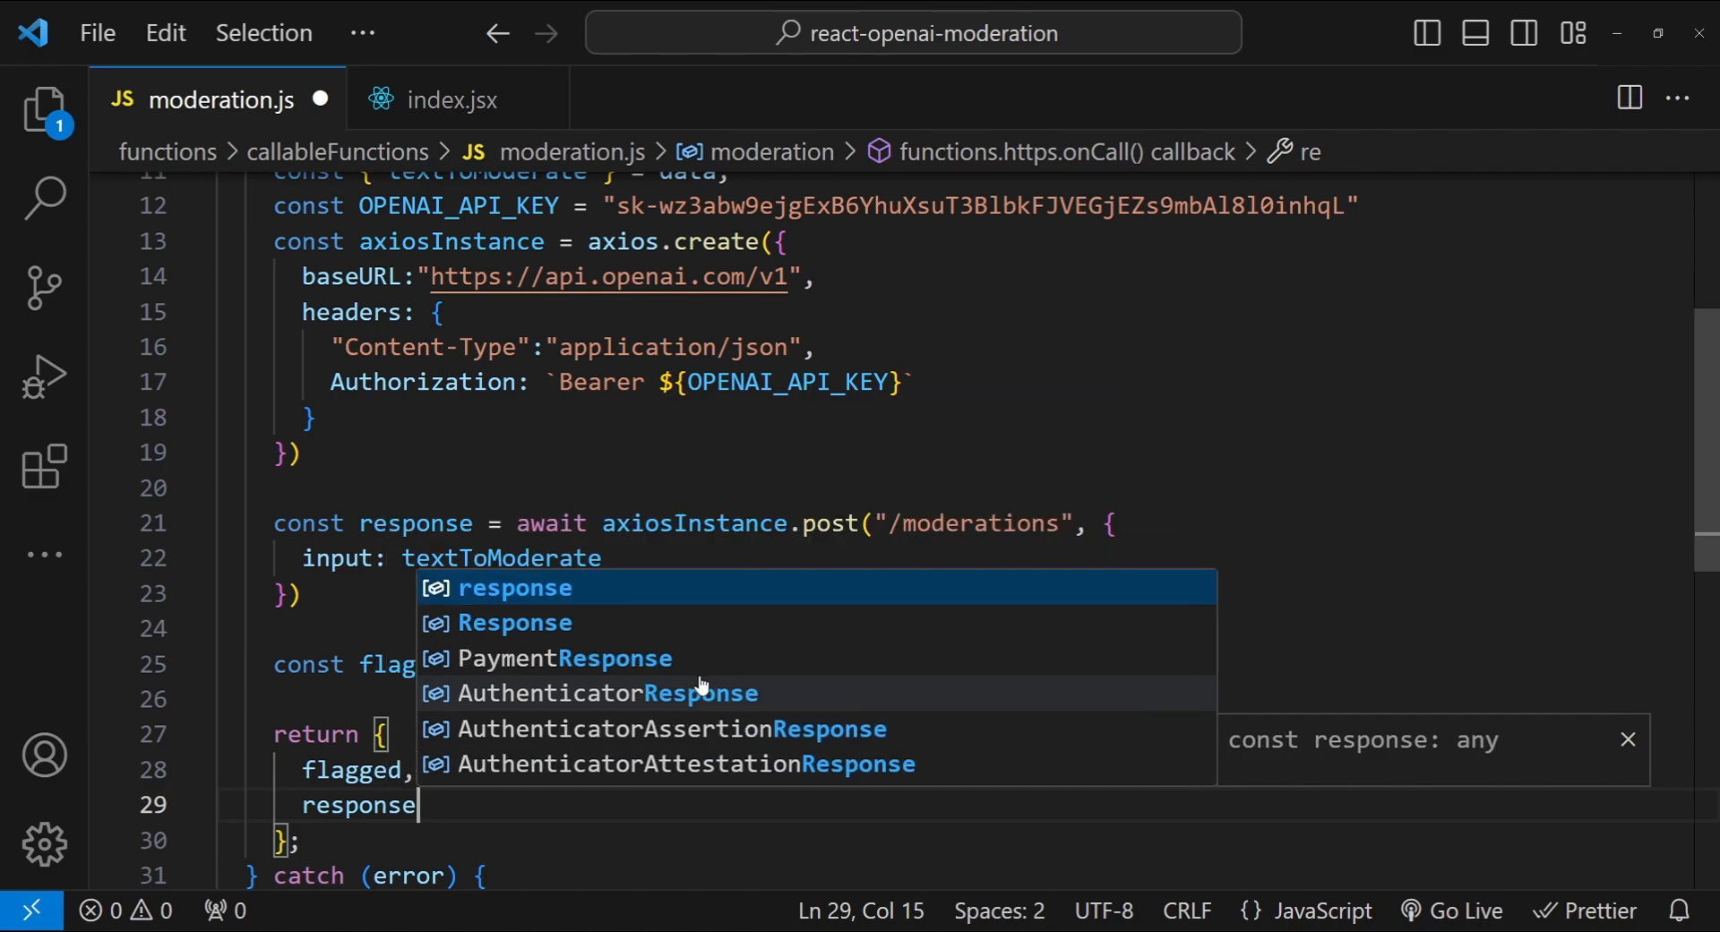
text(: response.data)
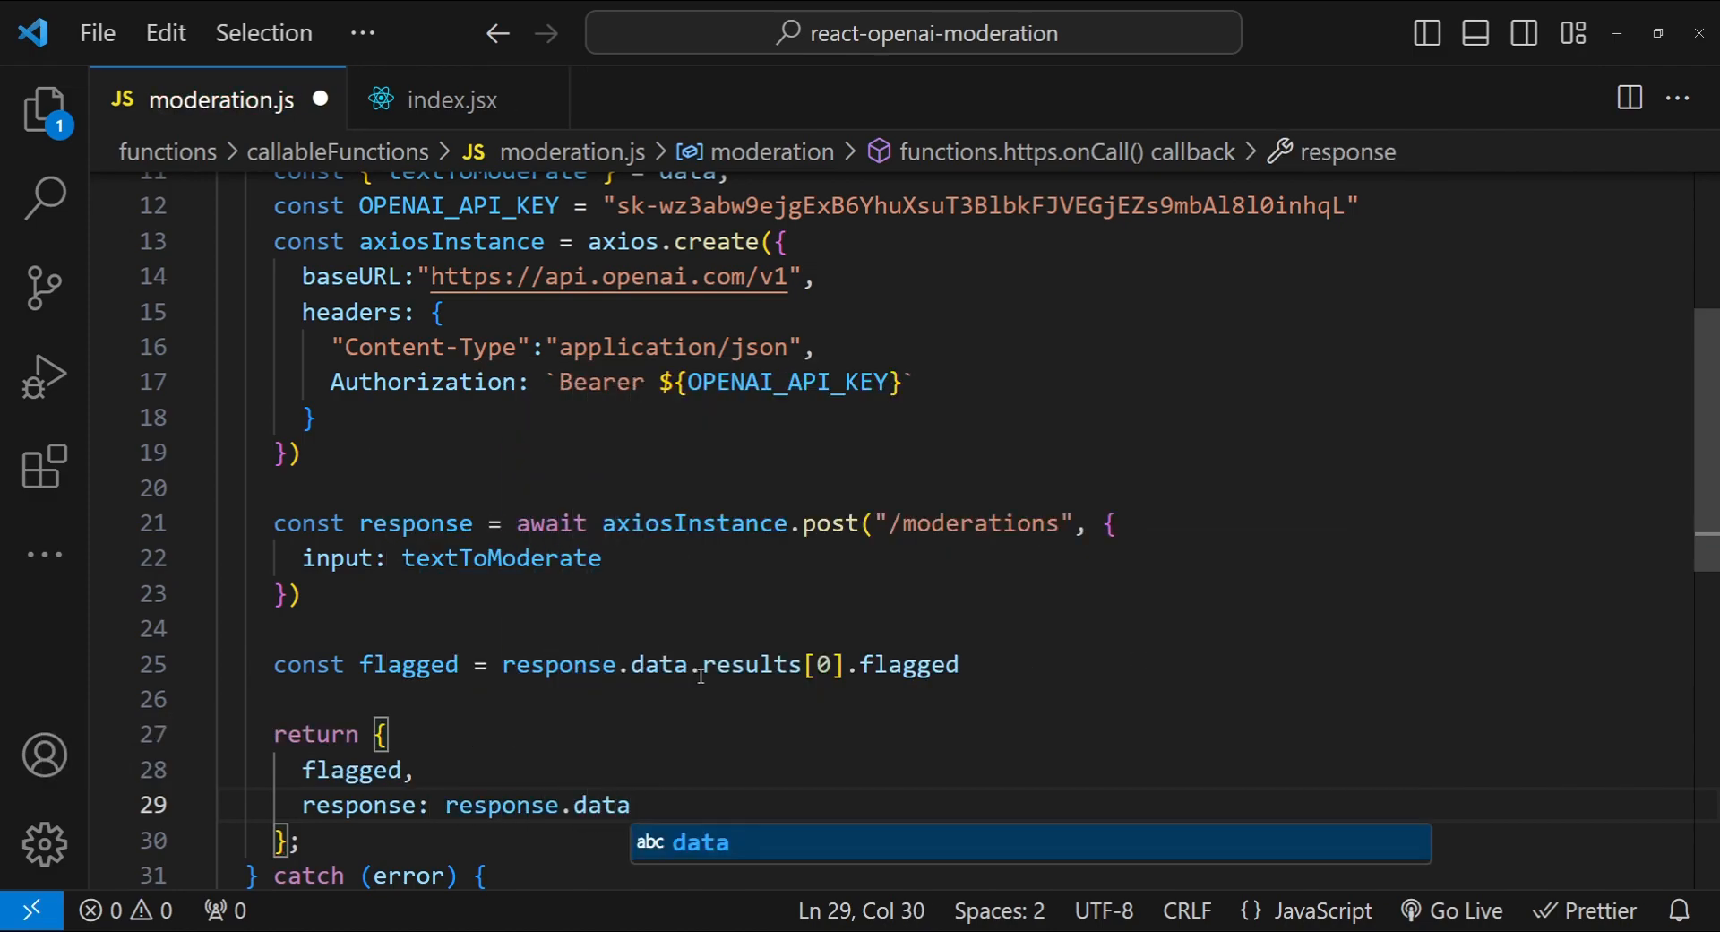
text(.results)
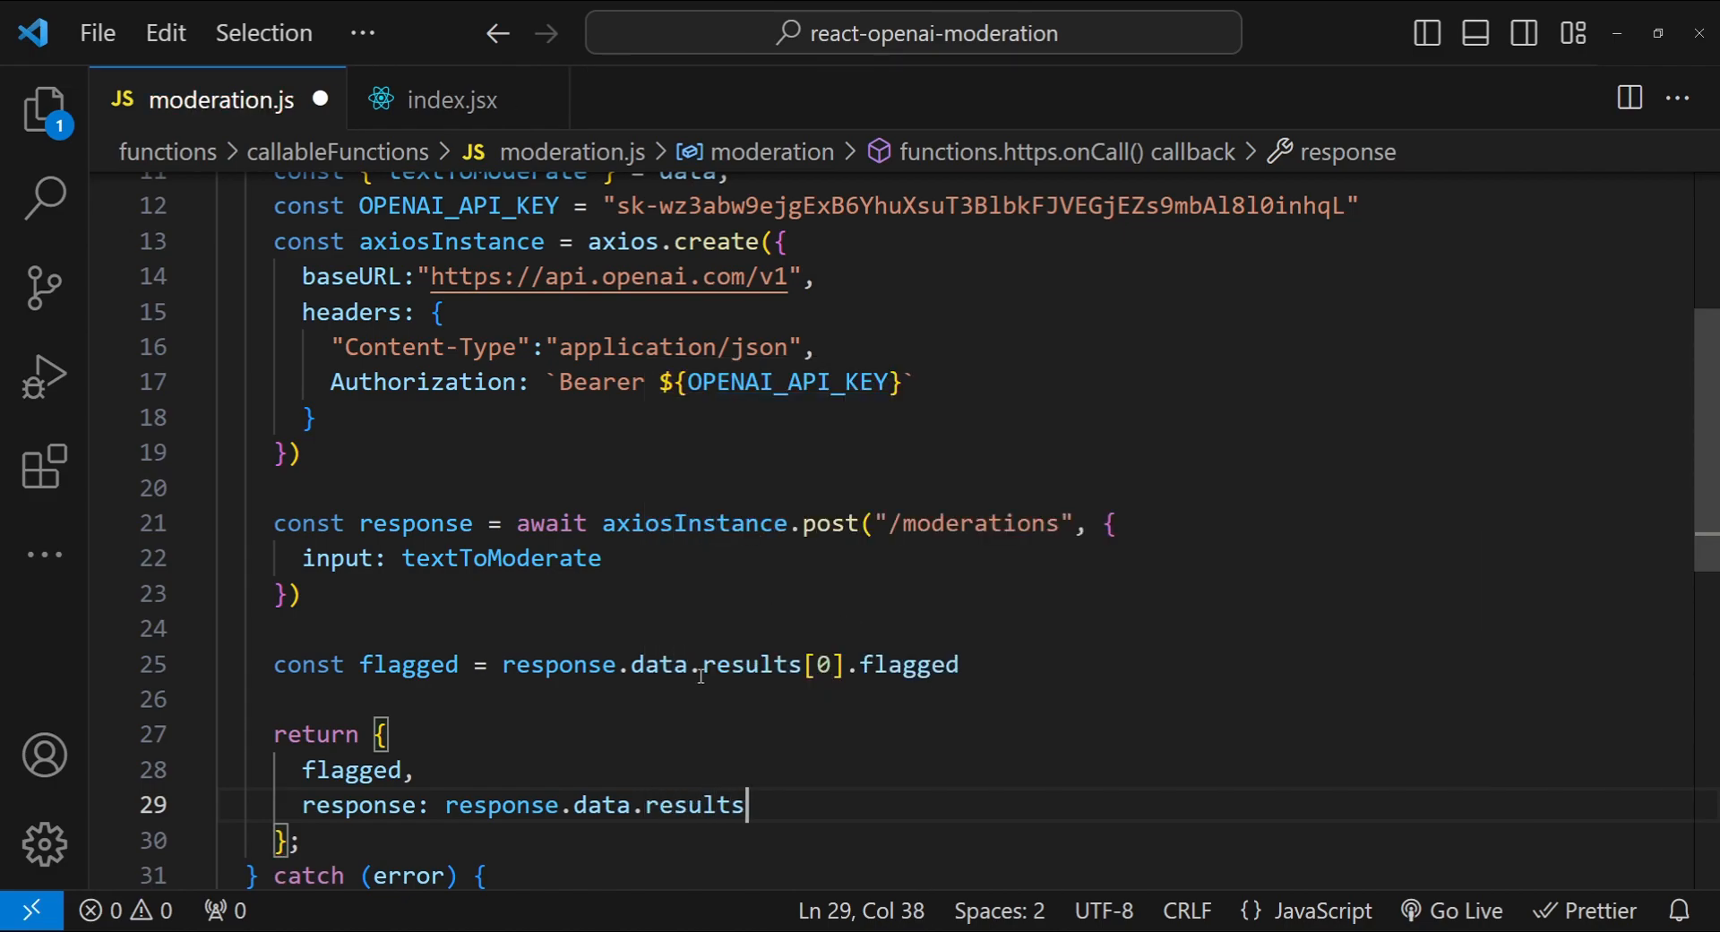
click(446, 98)
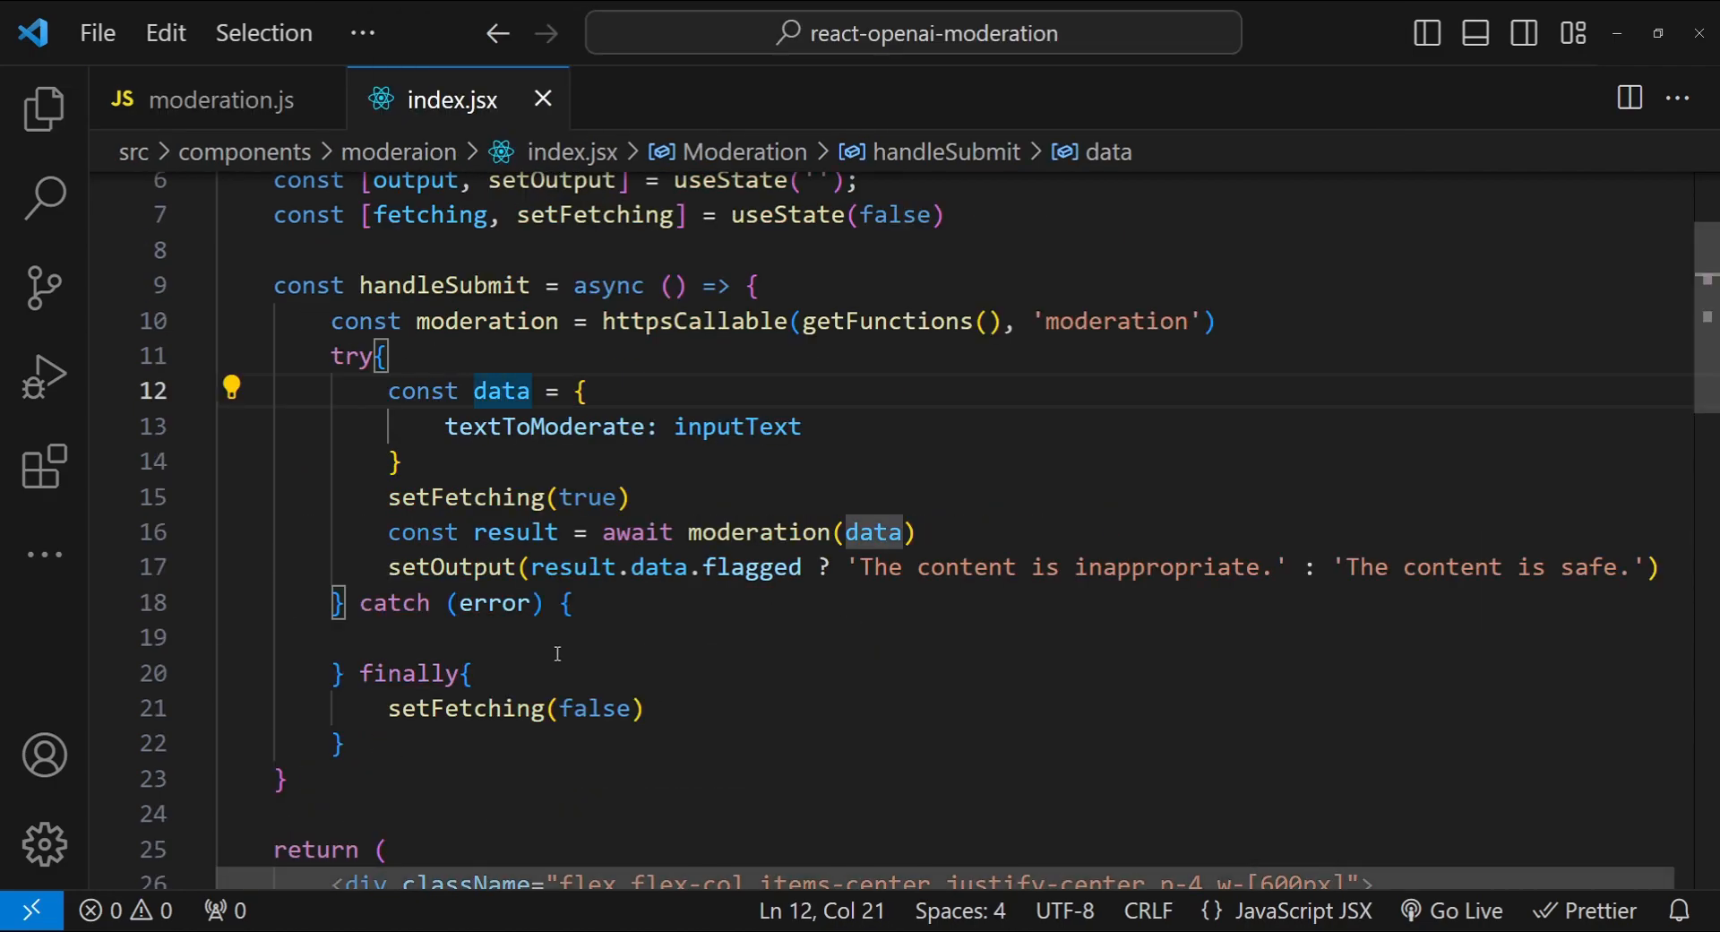
Add a console.log(results) line after the setOutput call.
click(1661, 566)
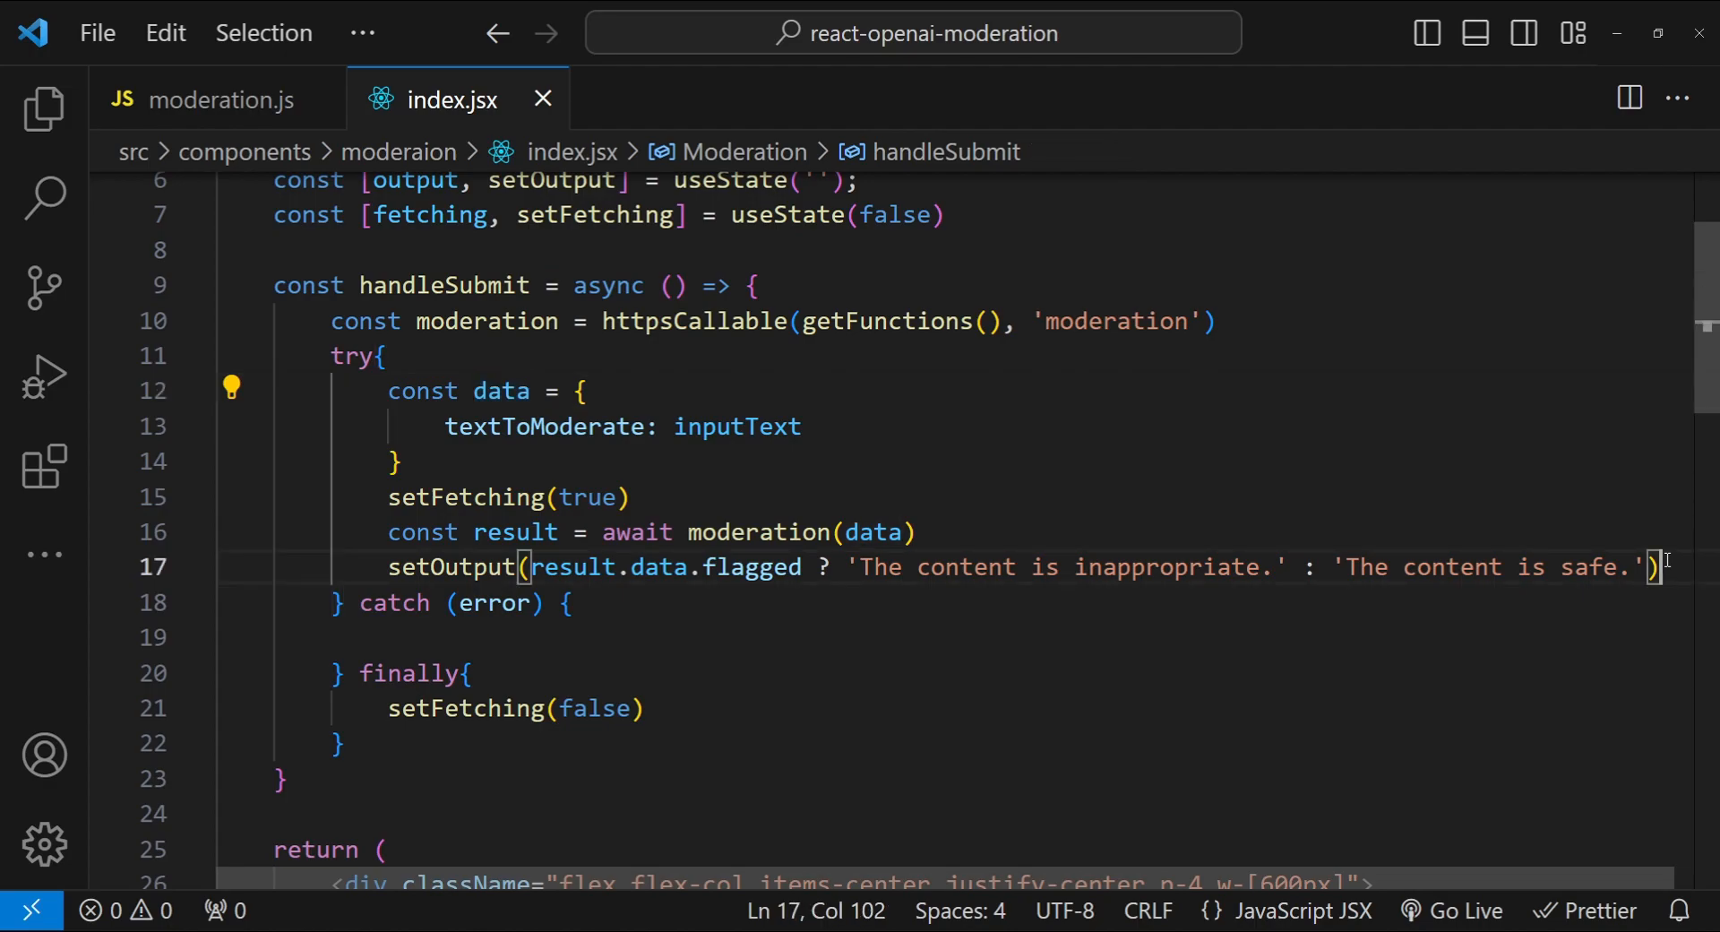
text(console.lg)
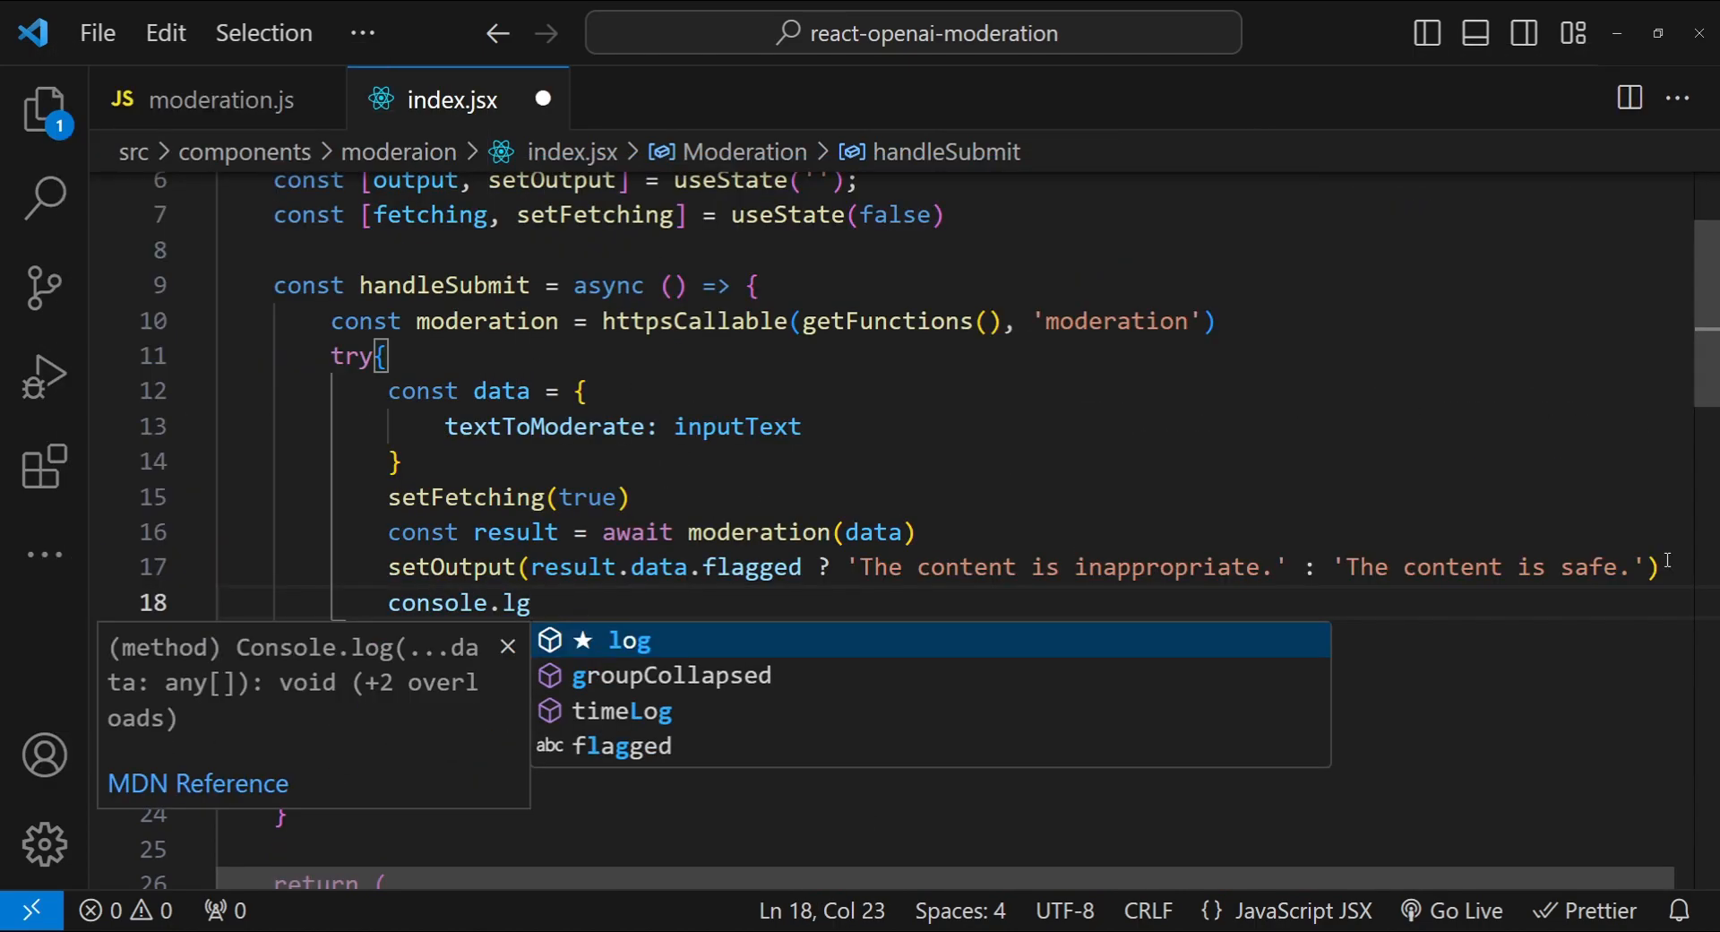
key(Tab)
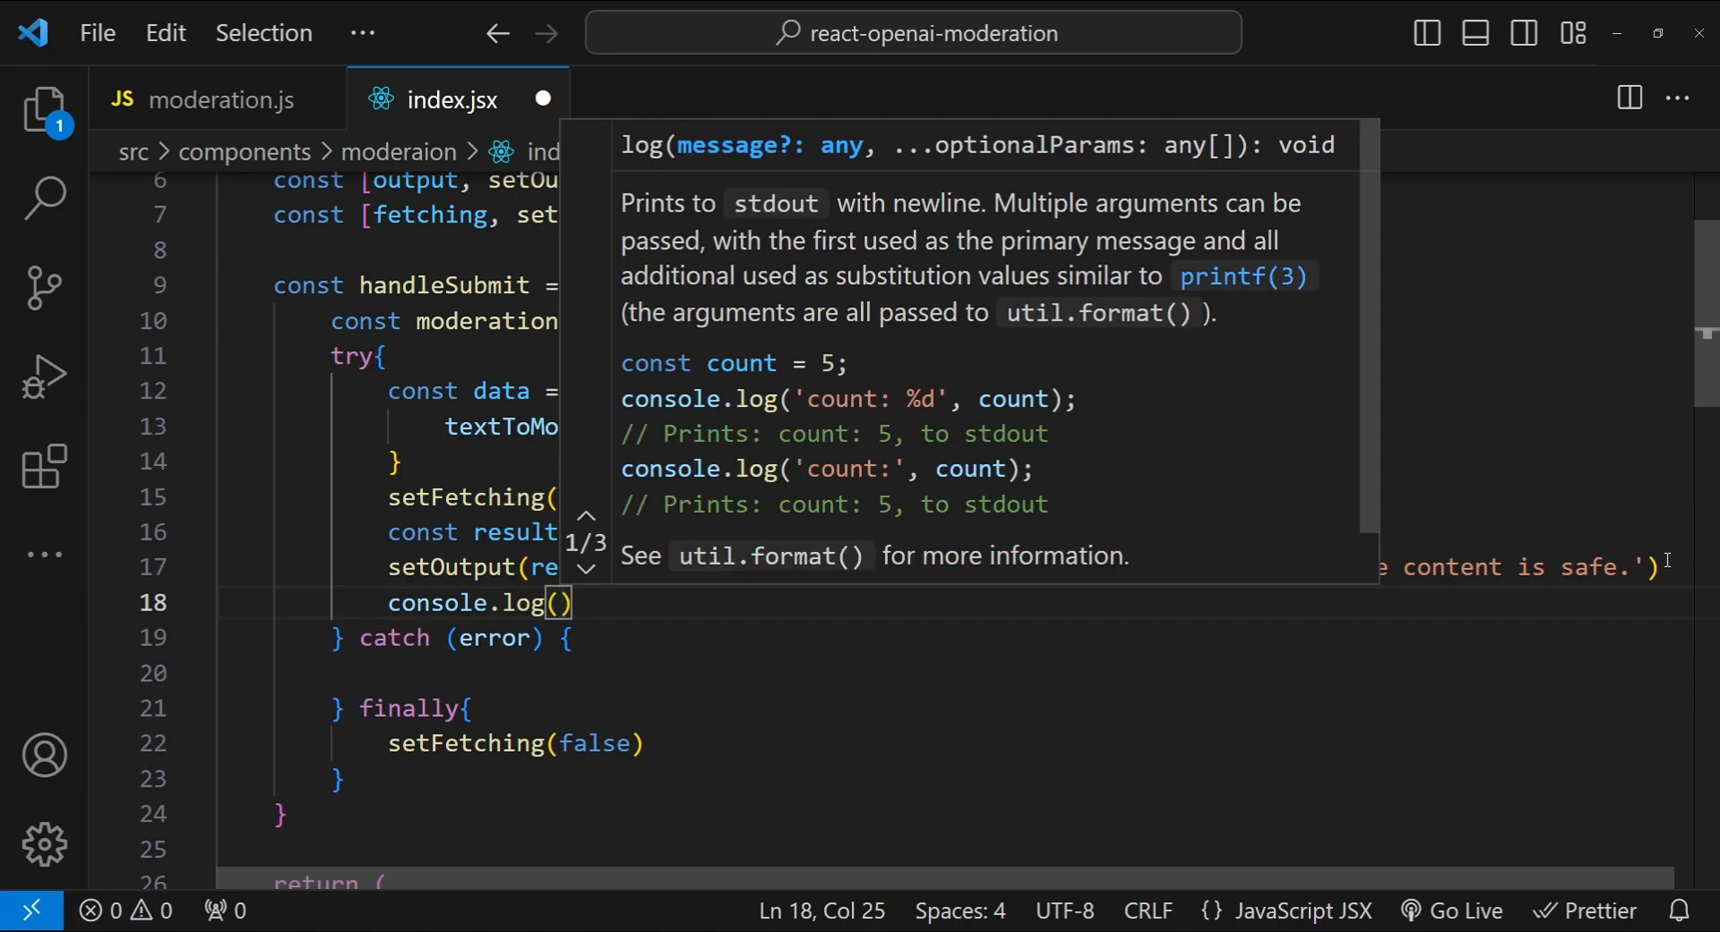
text(results)
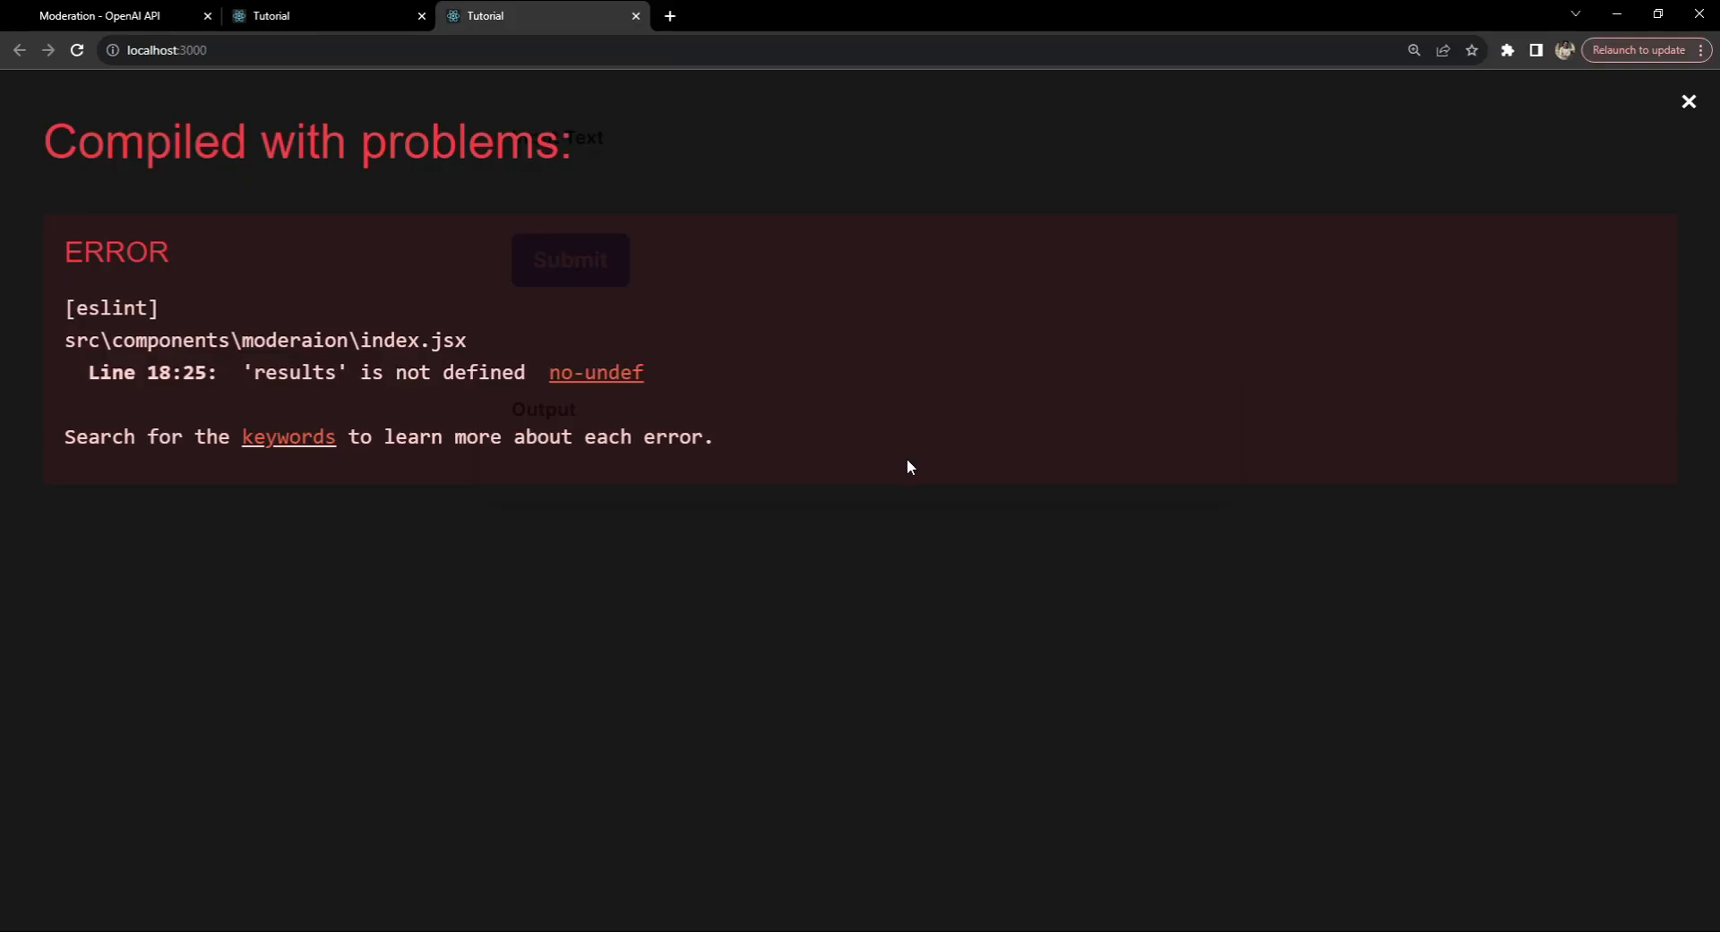
mouse_move(947, 458)
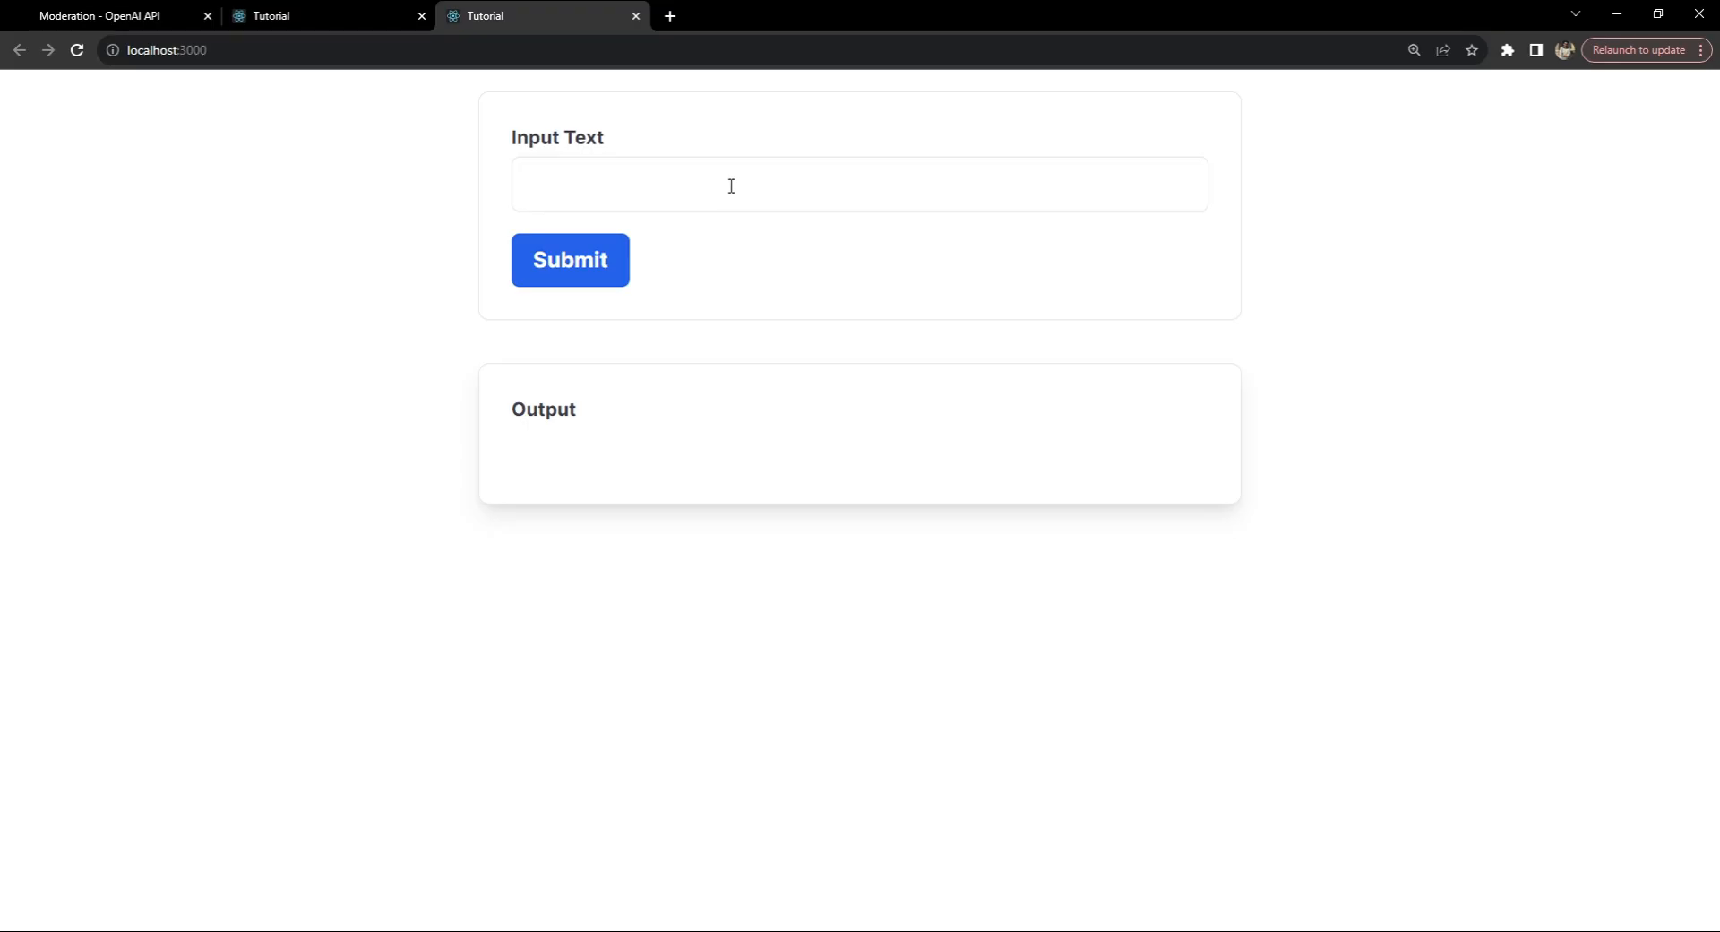
Submit 'hello there!' to the moderation form and get 'The content is safe.'.
click(859, 185)
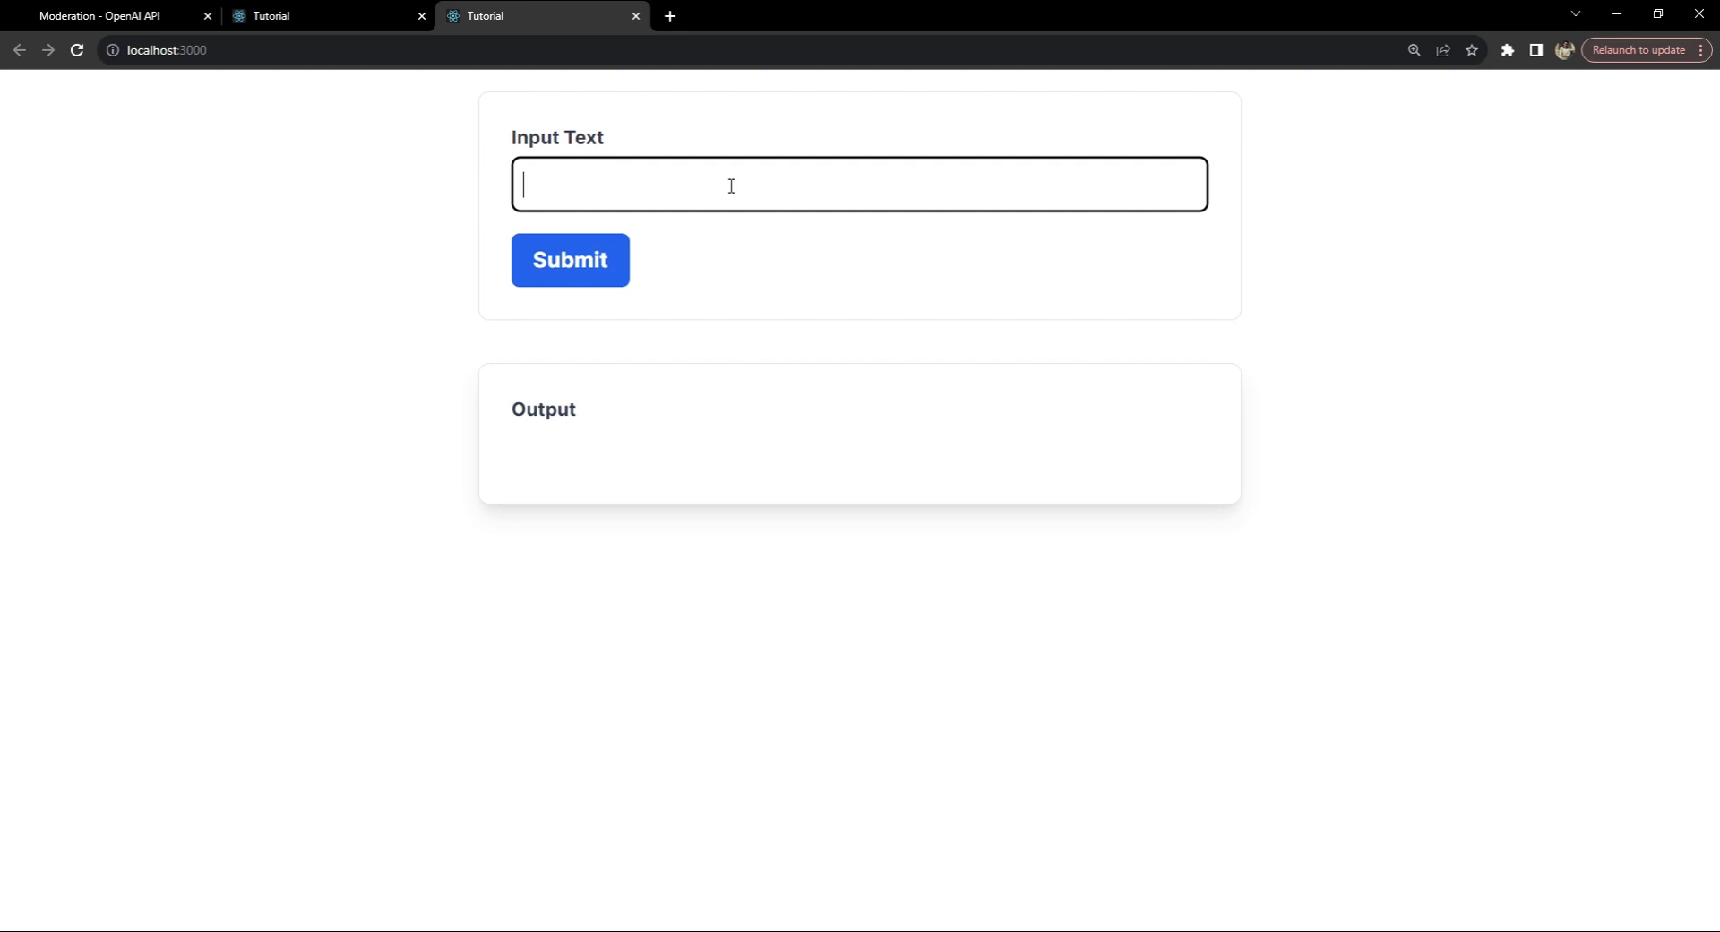
text(hello t)
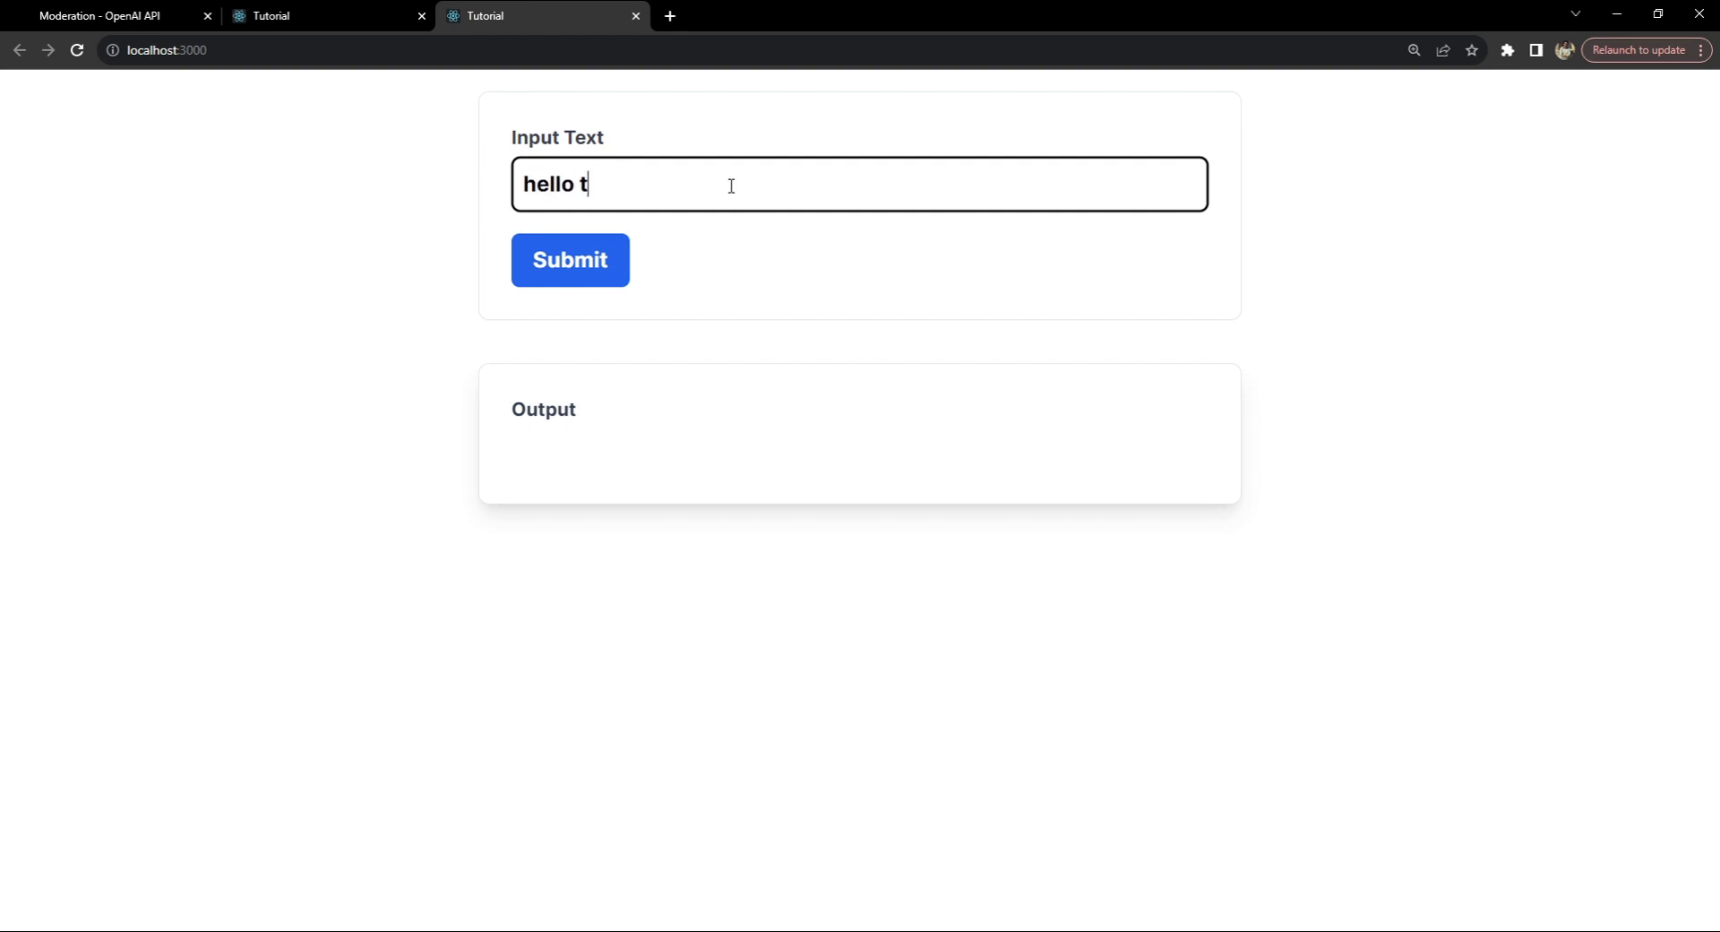
text(here!)
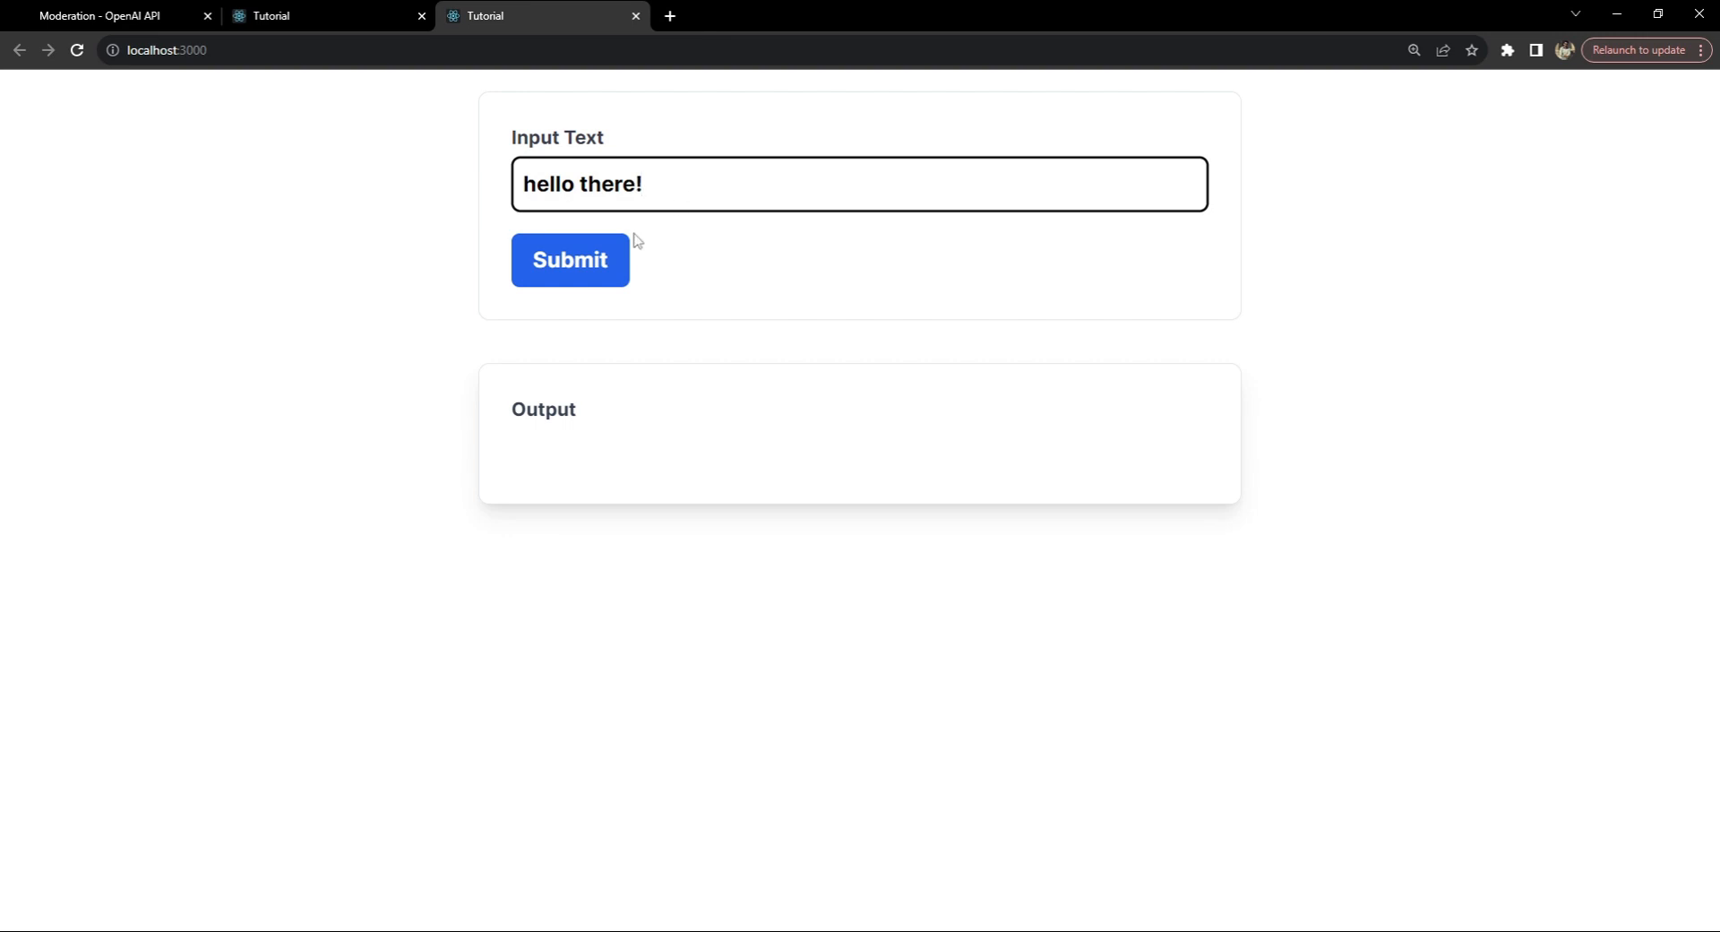
click(569, 259)
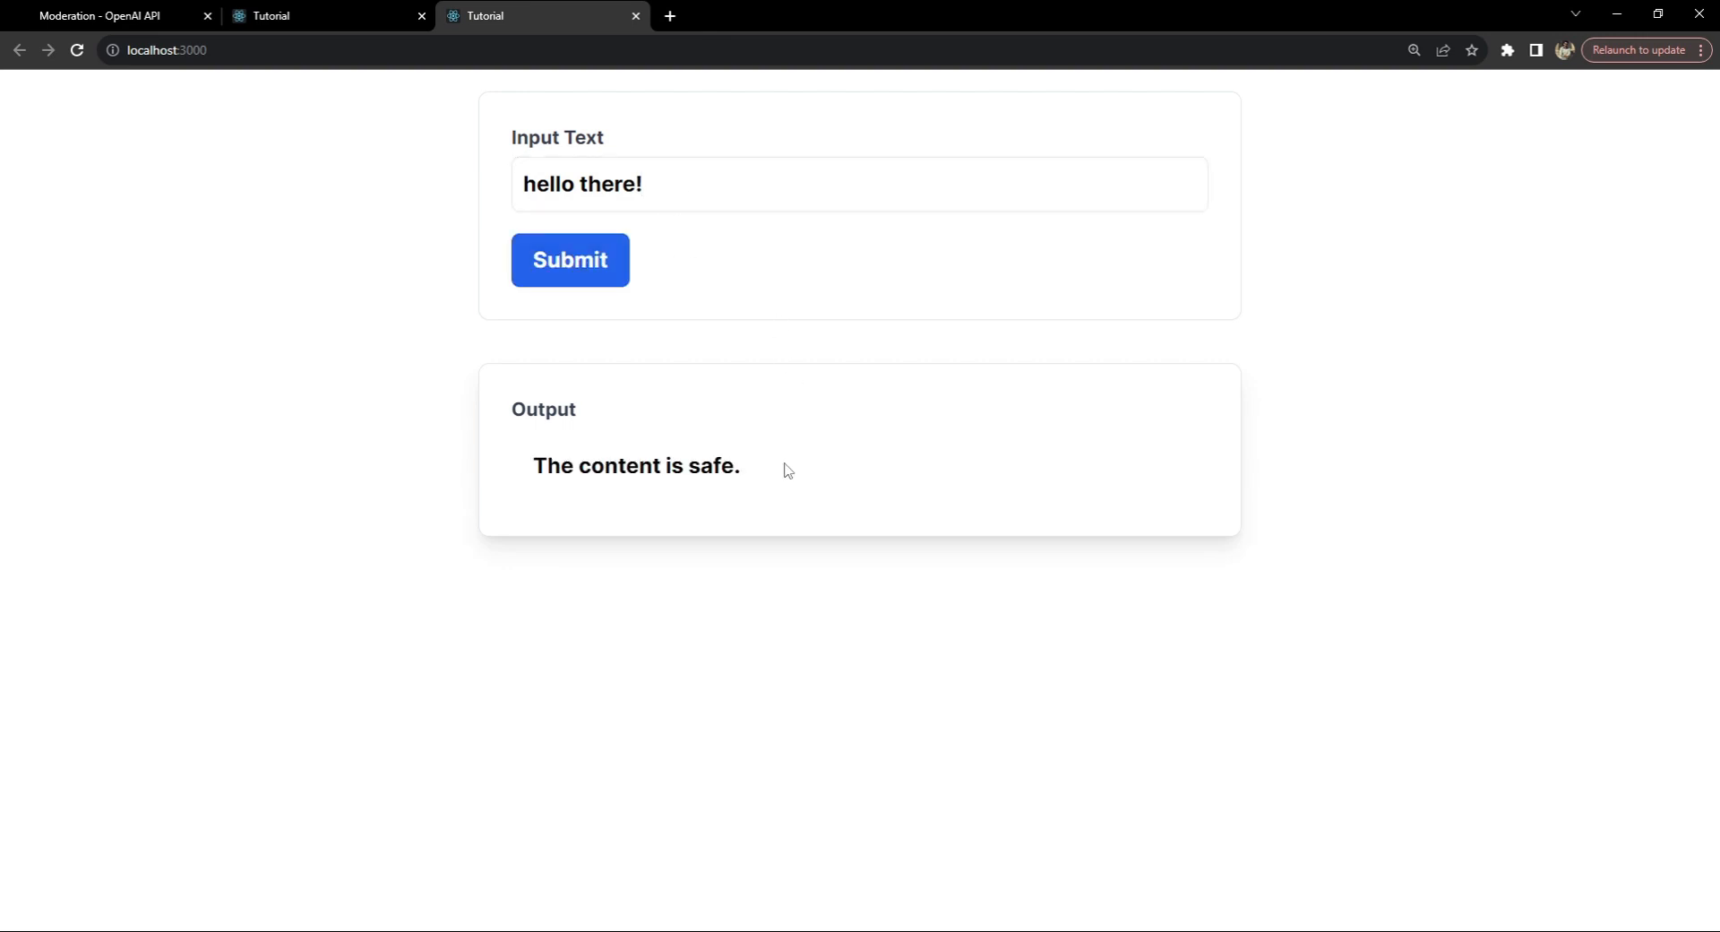
click(680, 184)
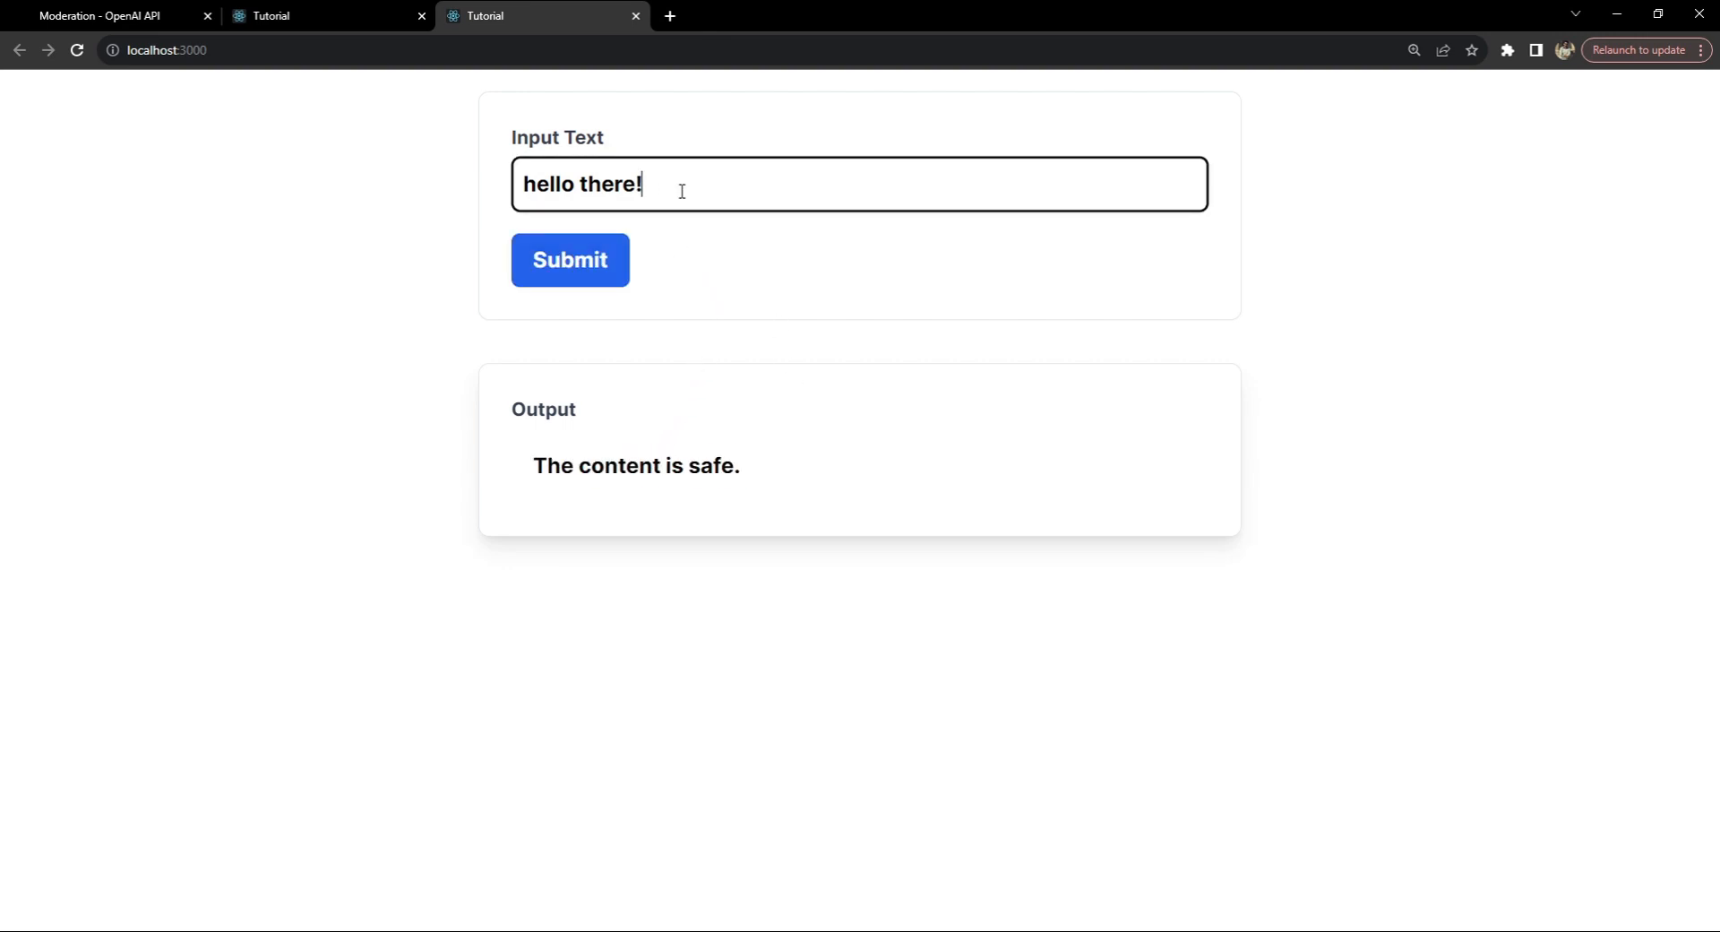
Replace the input with 'I will beat you next week', submit it, and open DevTools.
triple_click(581, 184)
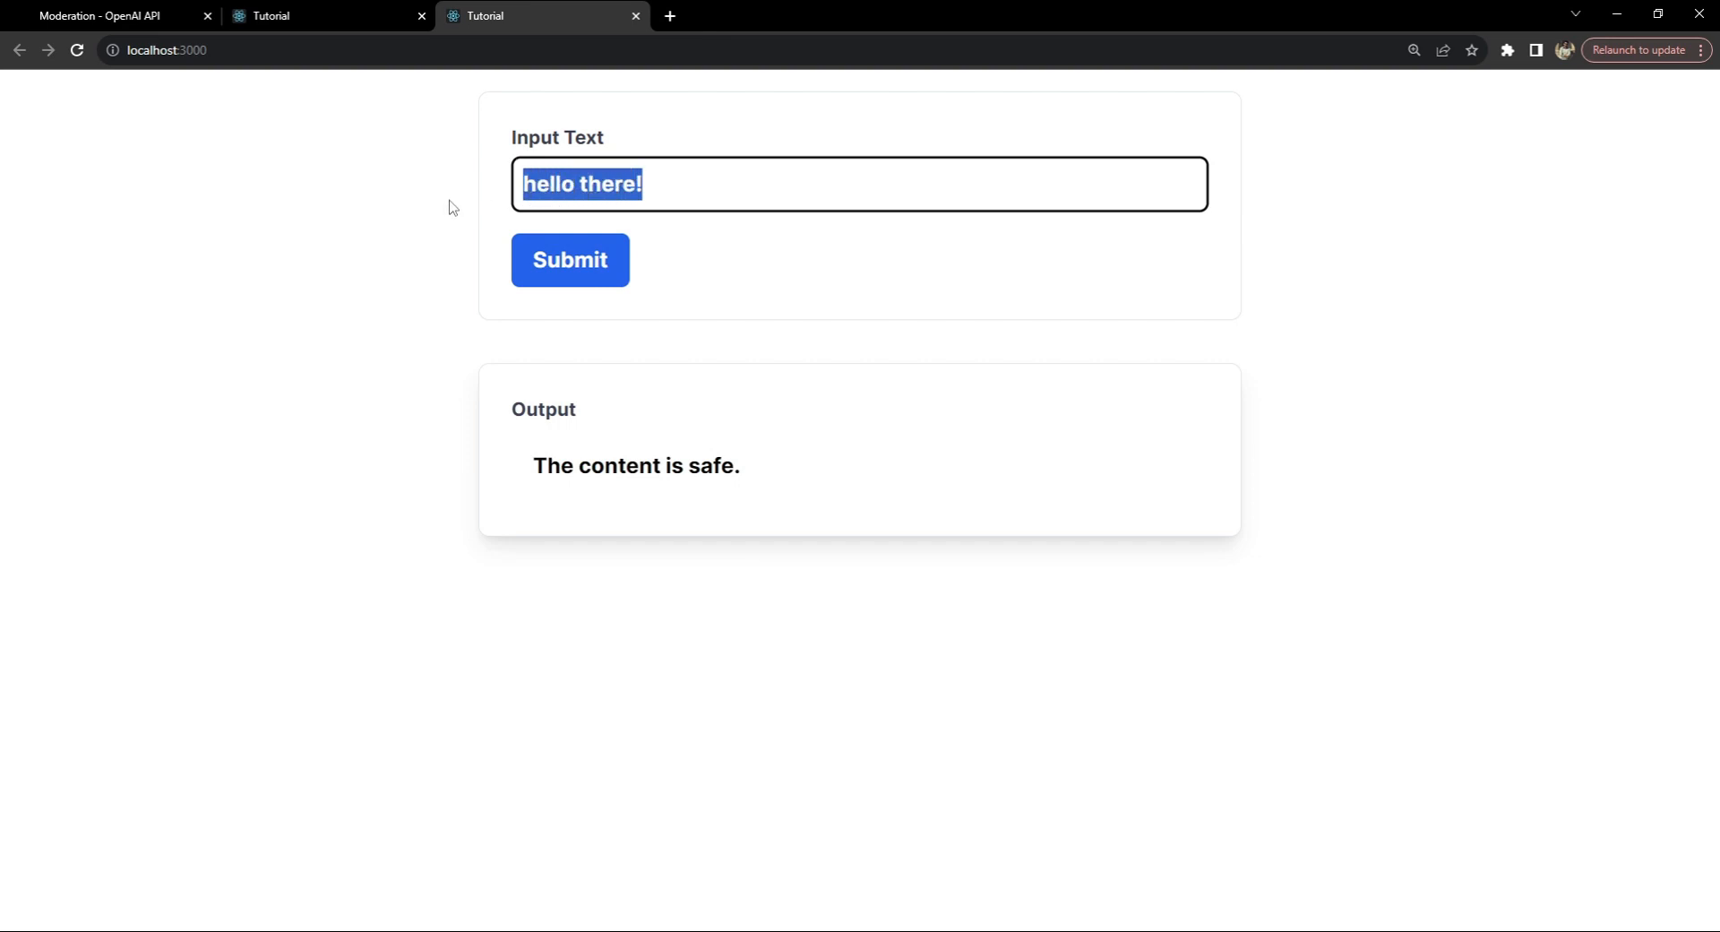
text(I will)
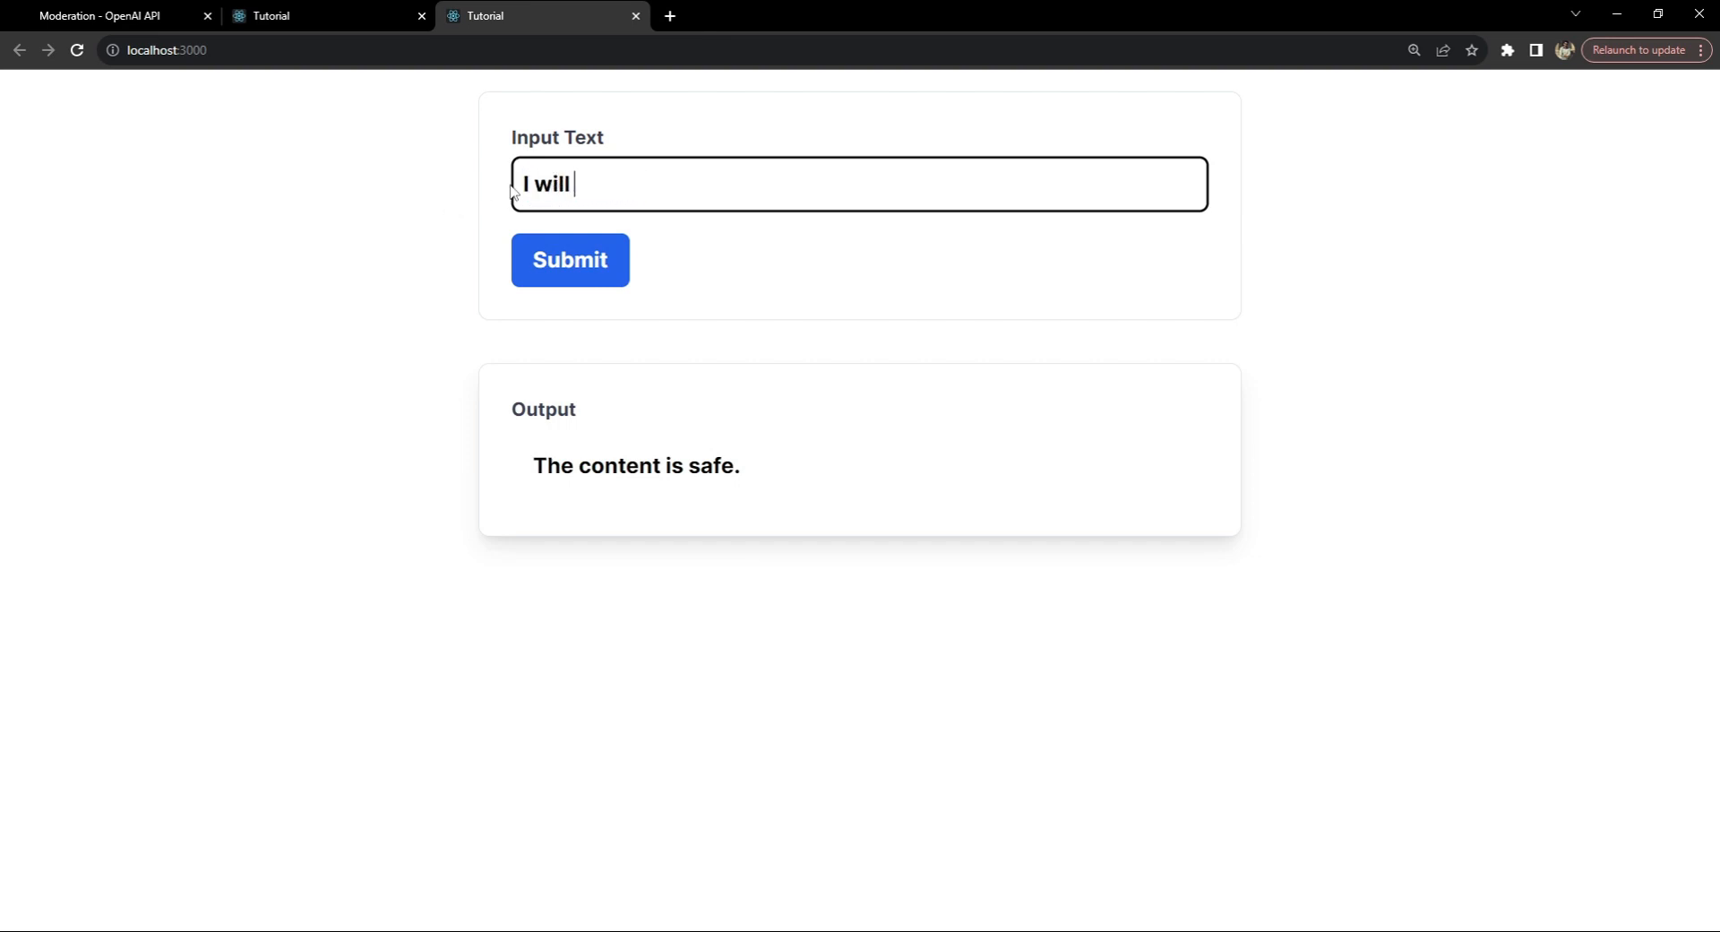
text(beat you next)
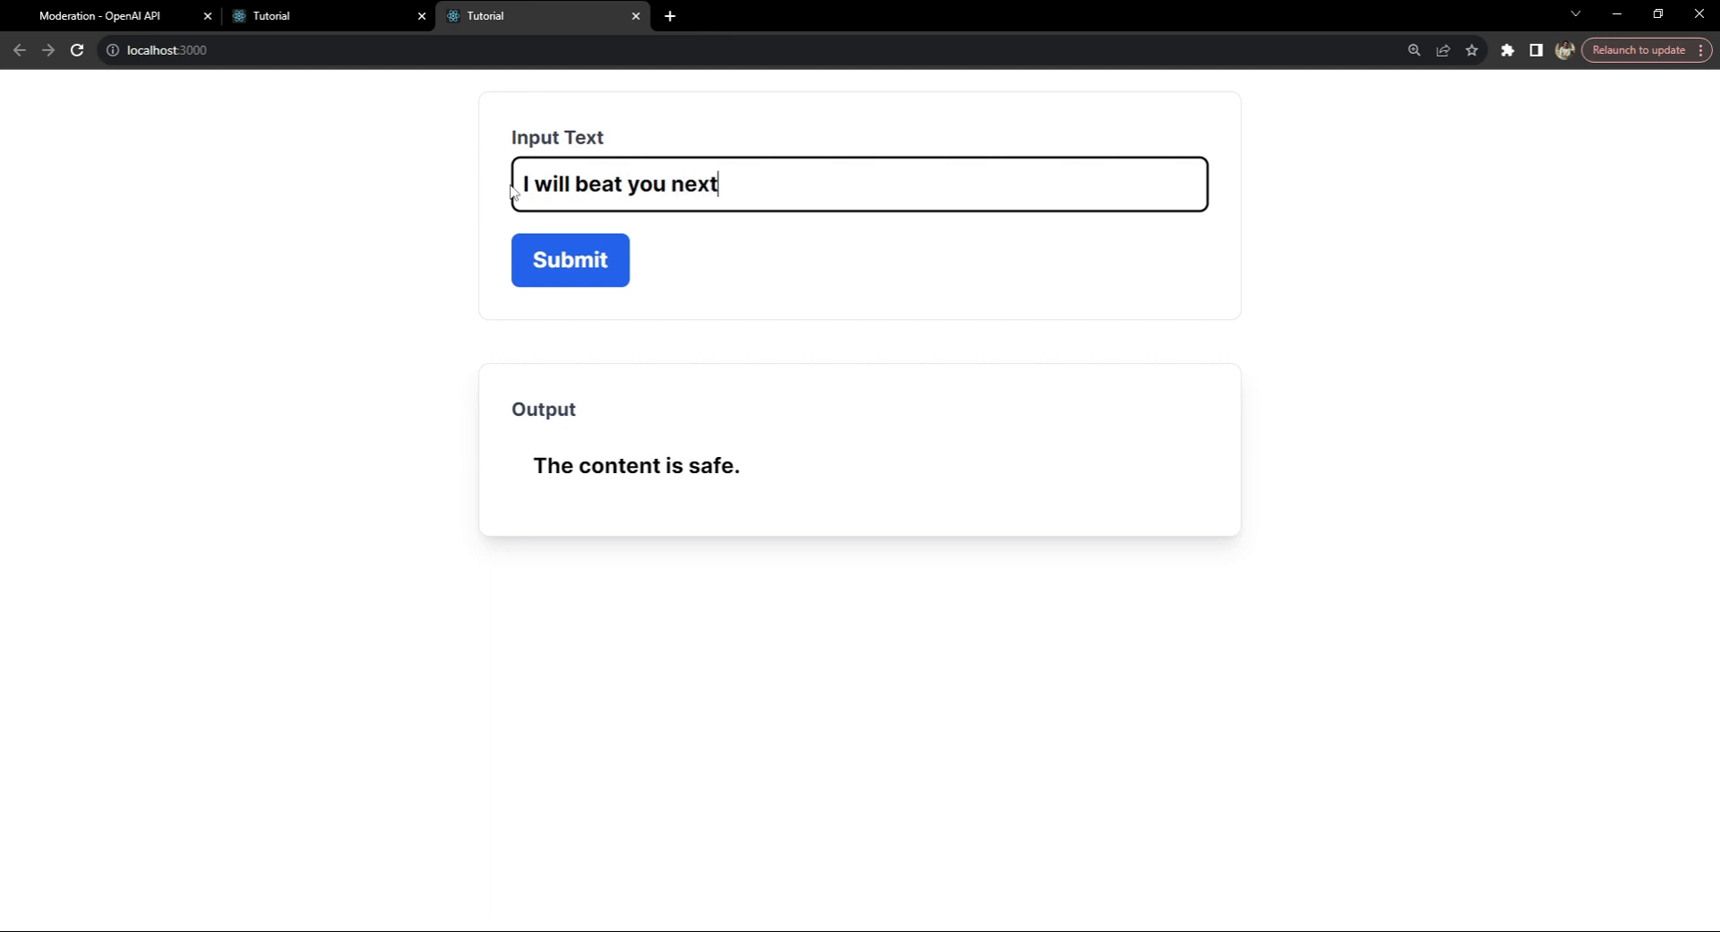
click(570, 260)
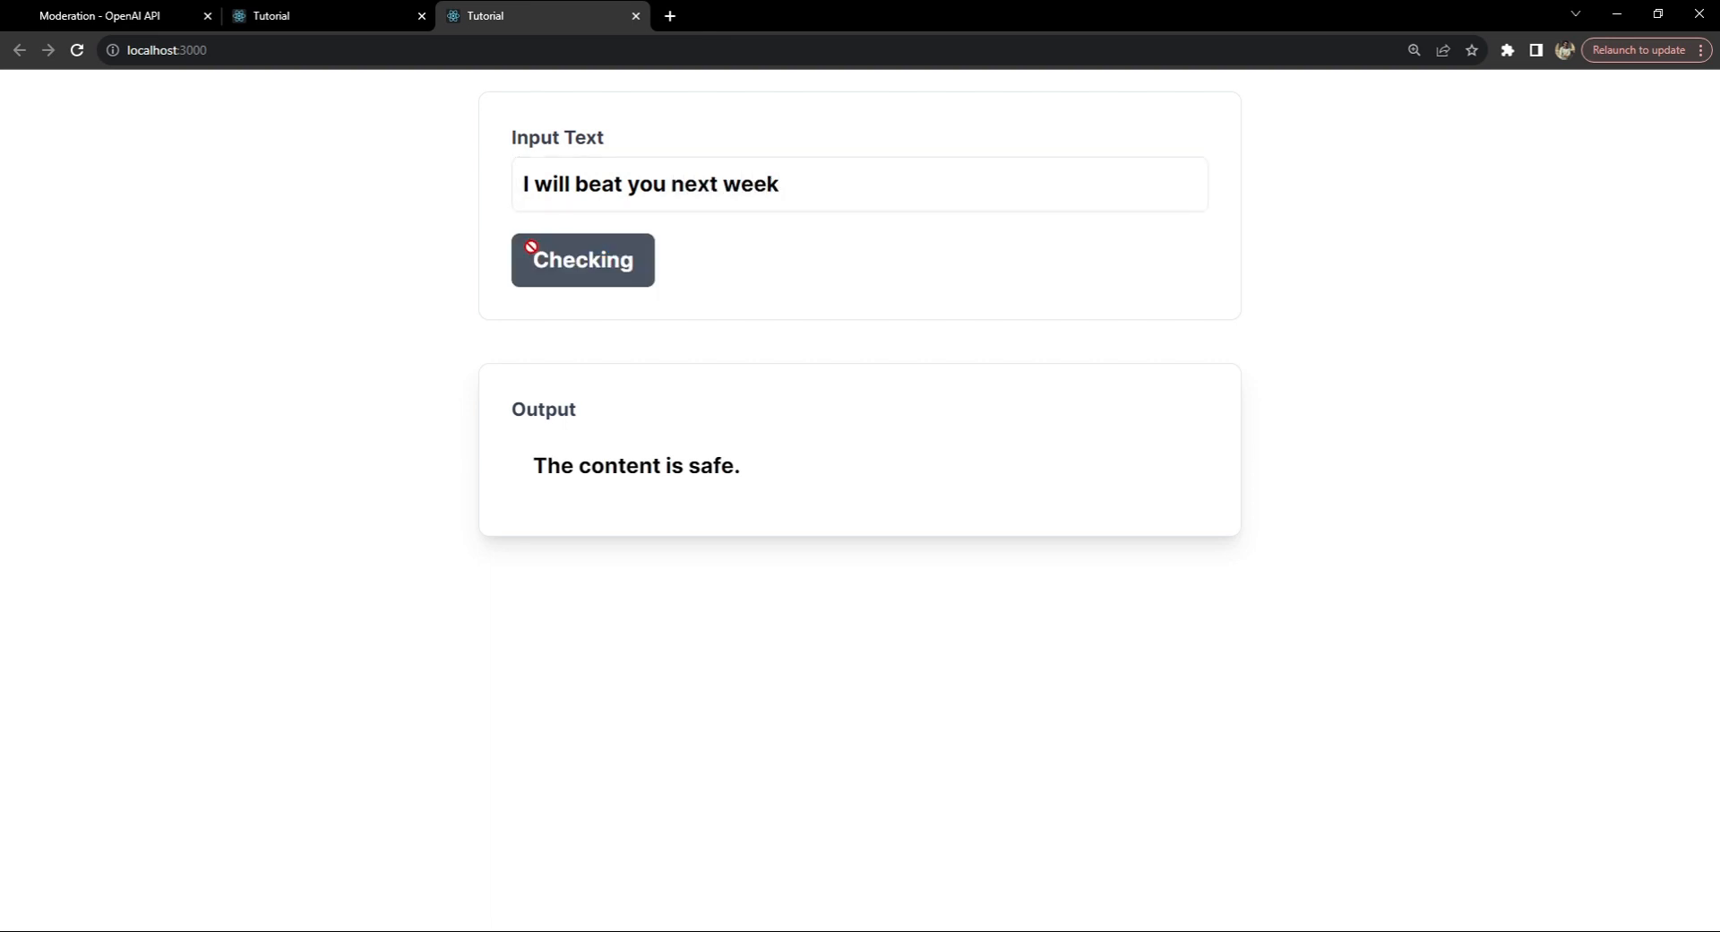
click(570, 259)
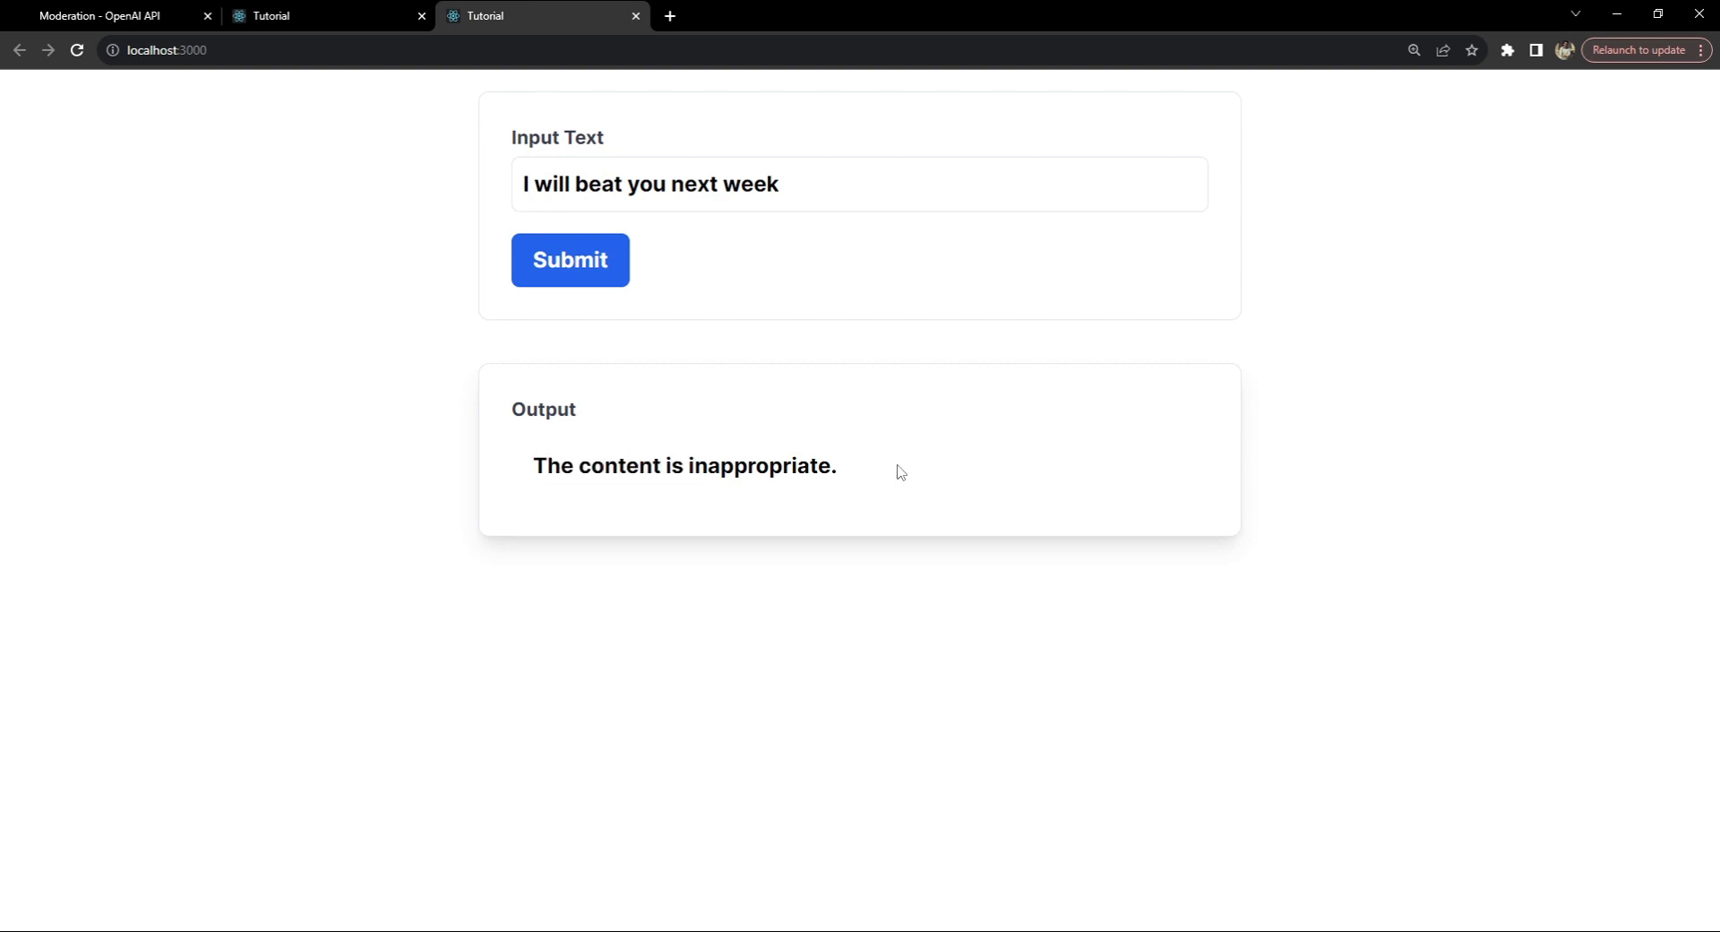
mouse_move(930, 507)
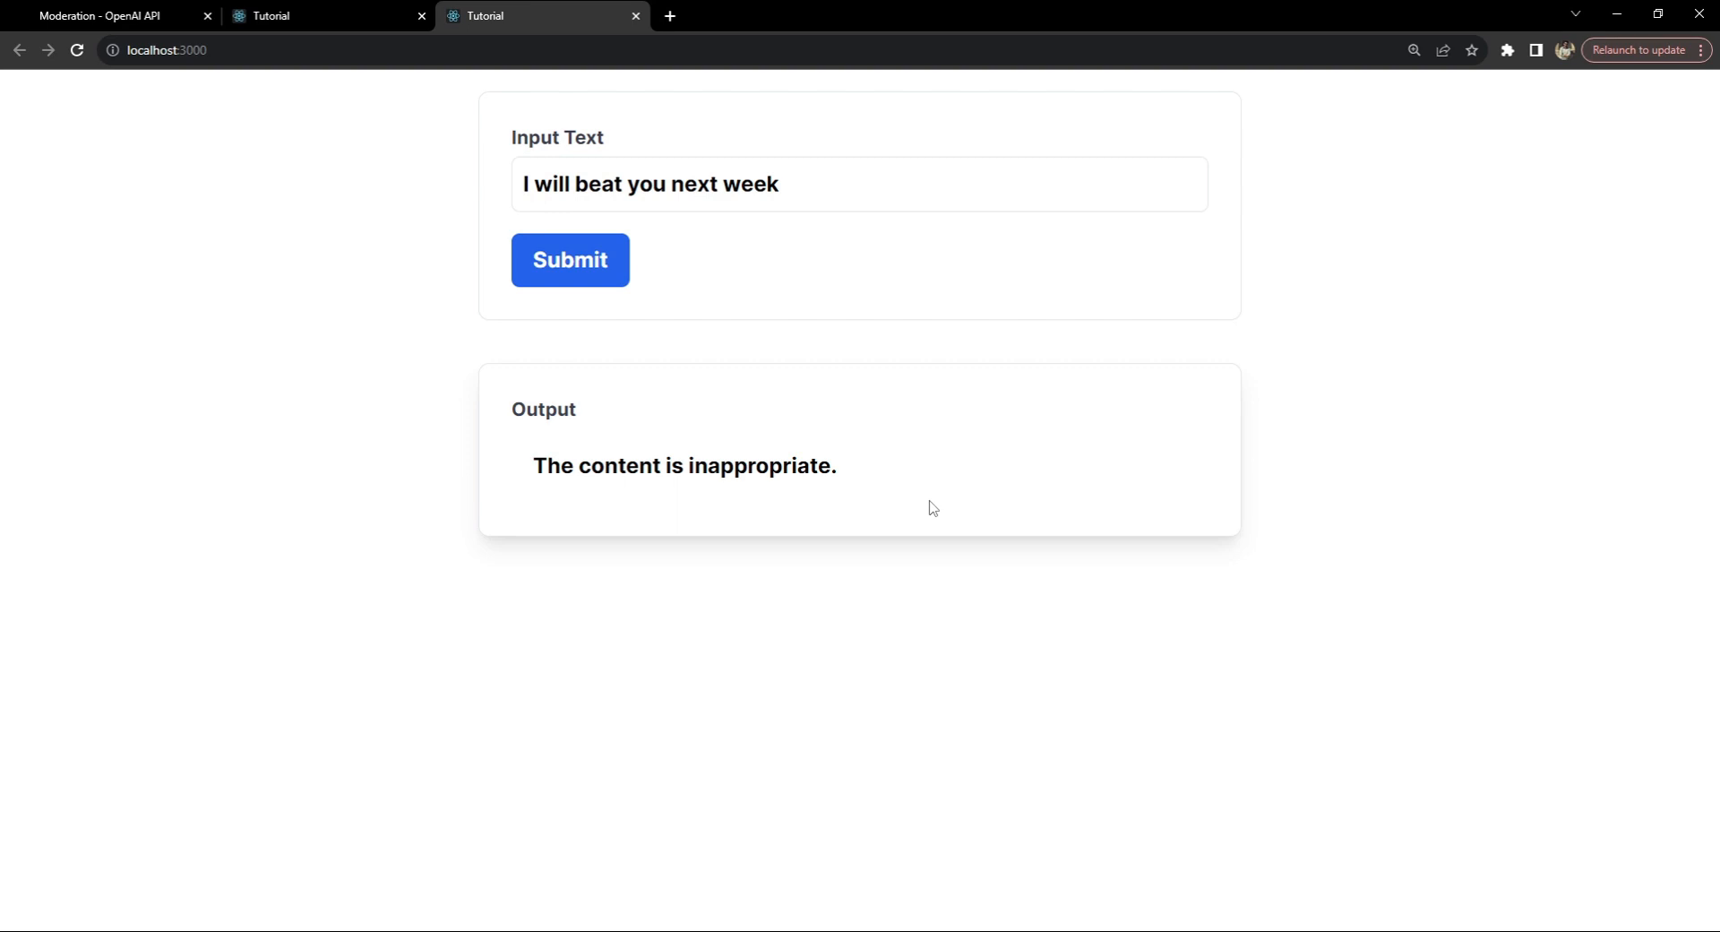
key(F12)
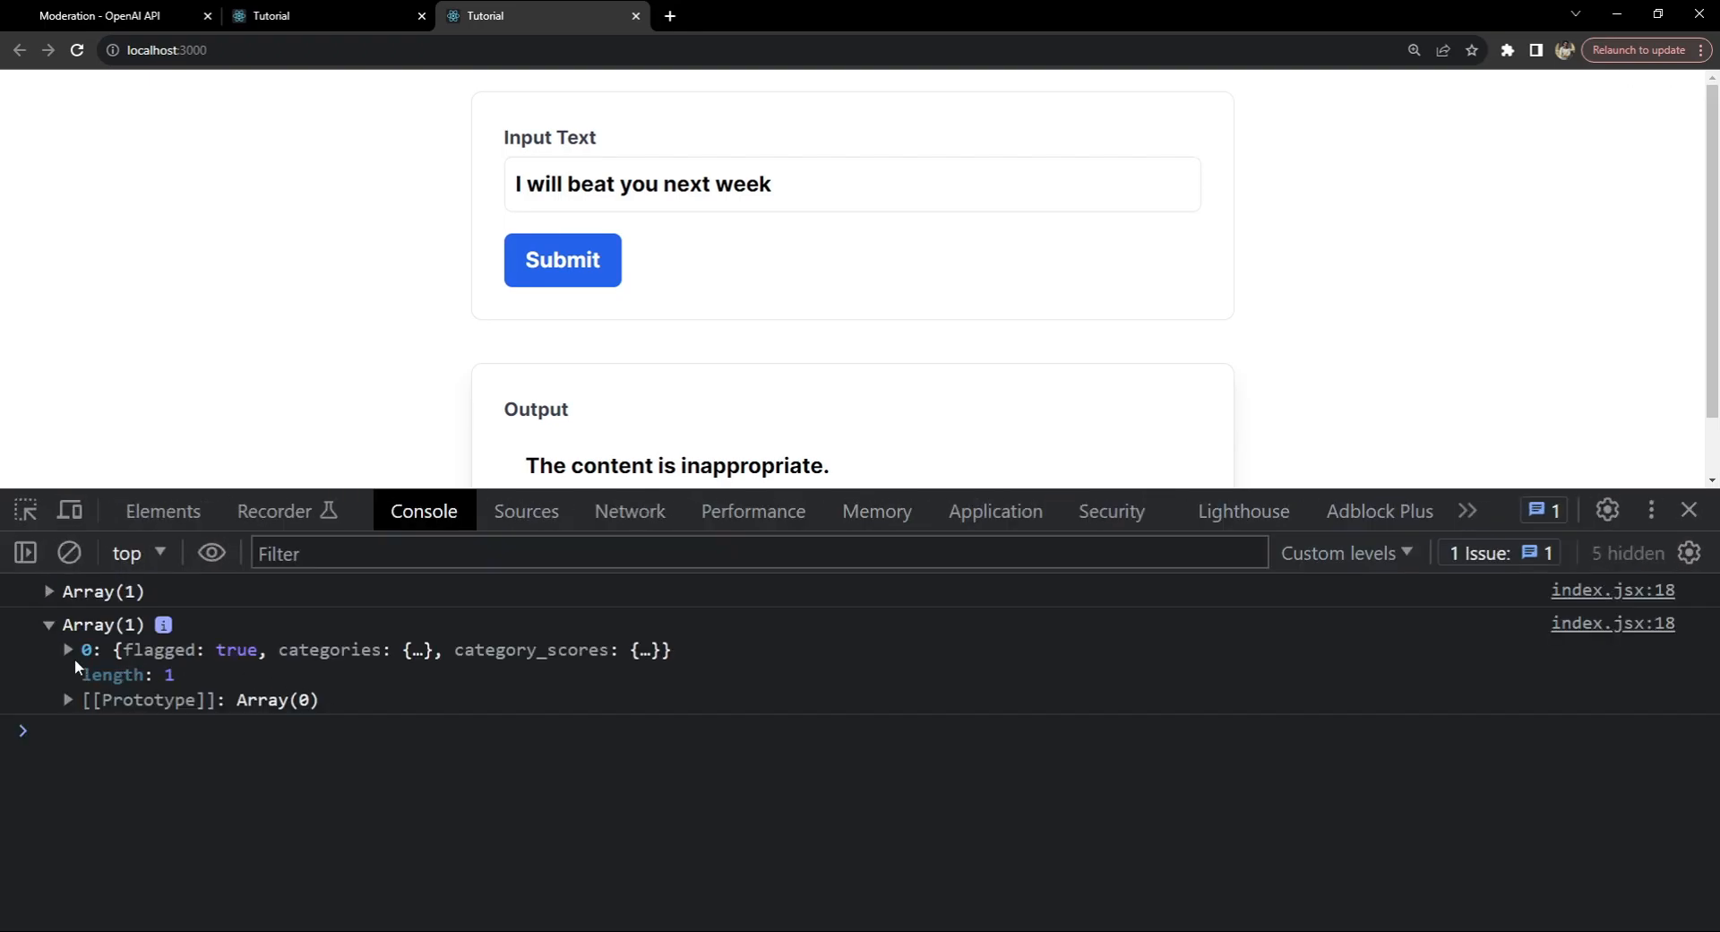
mouse_move(630, 424)
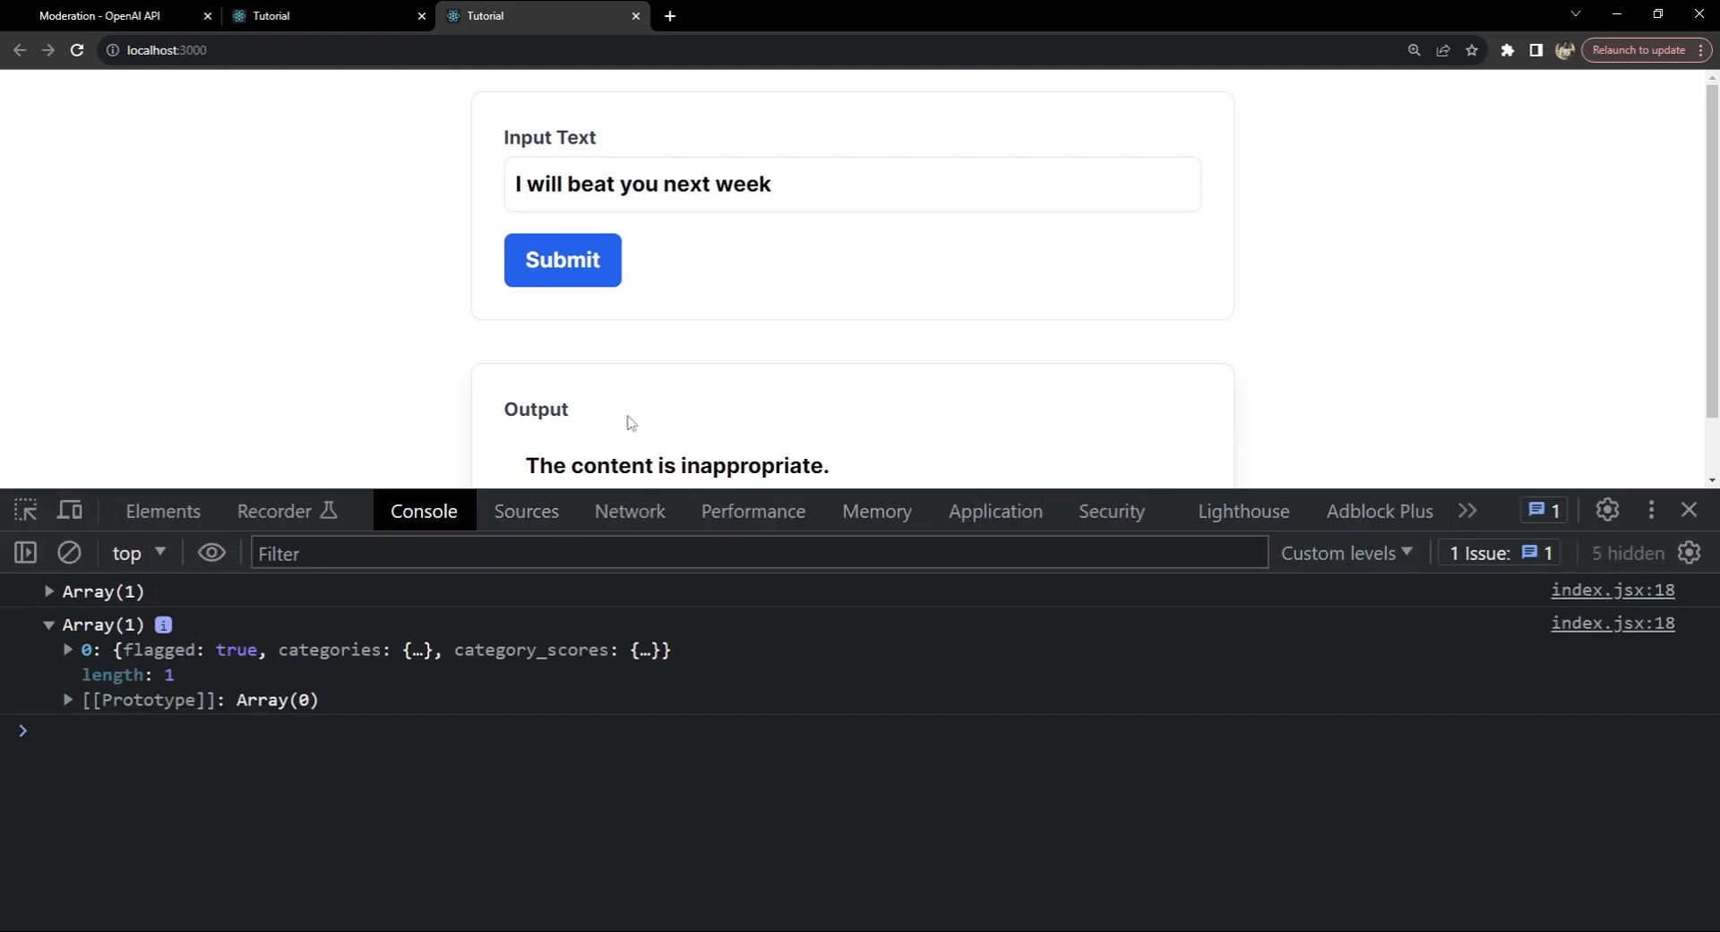
Expand the logged result Array and its categories object, showing only violence true.
click(68, 649)
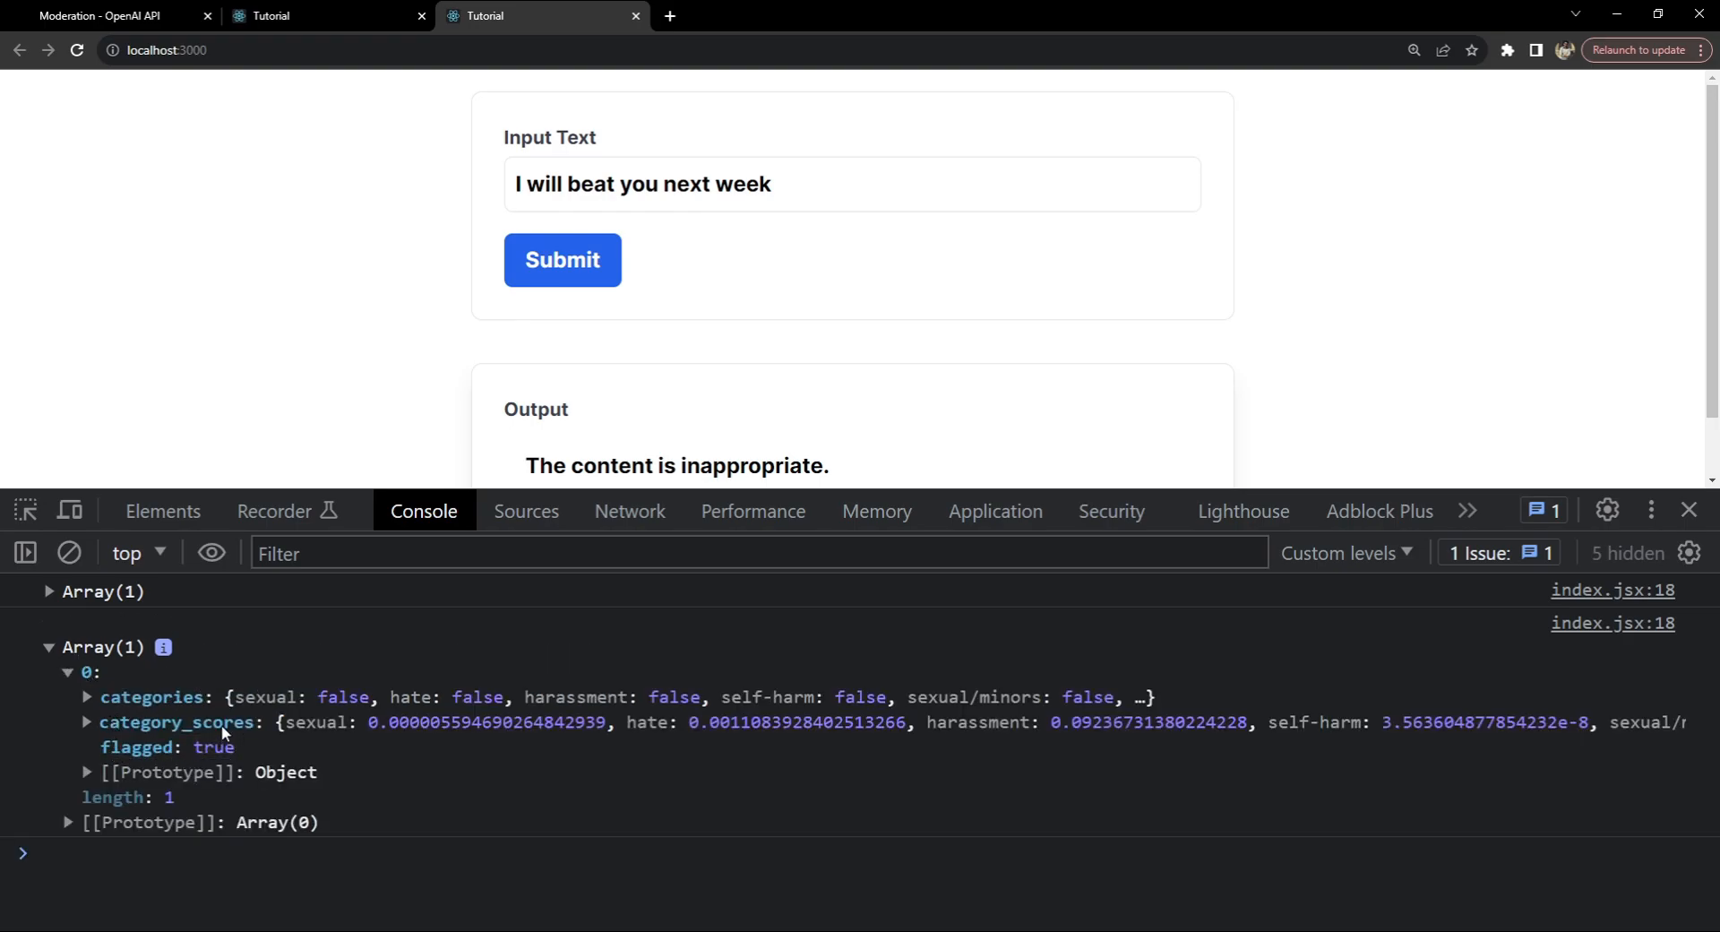
mouse_move(175, 722)
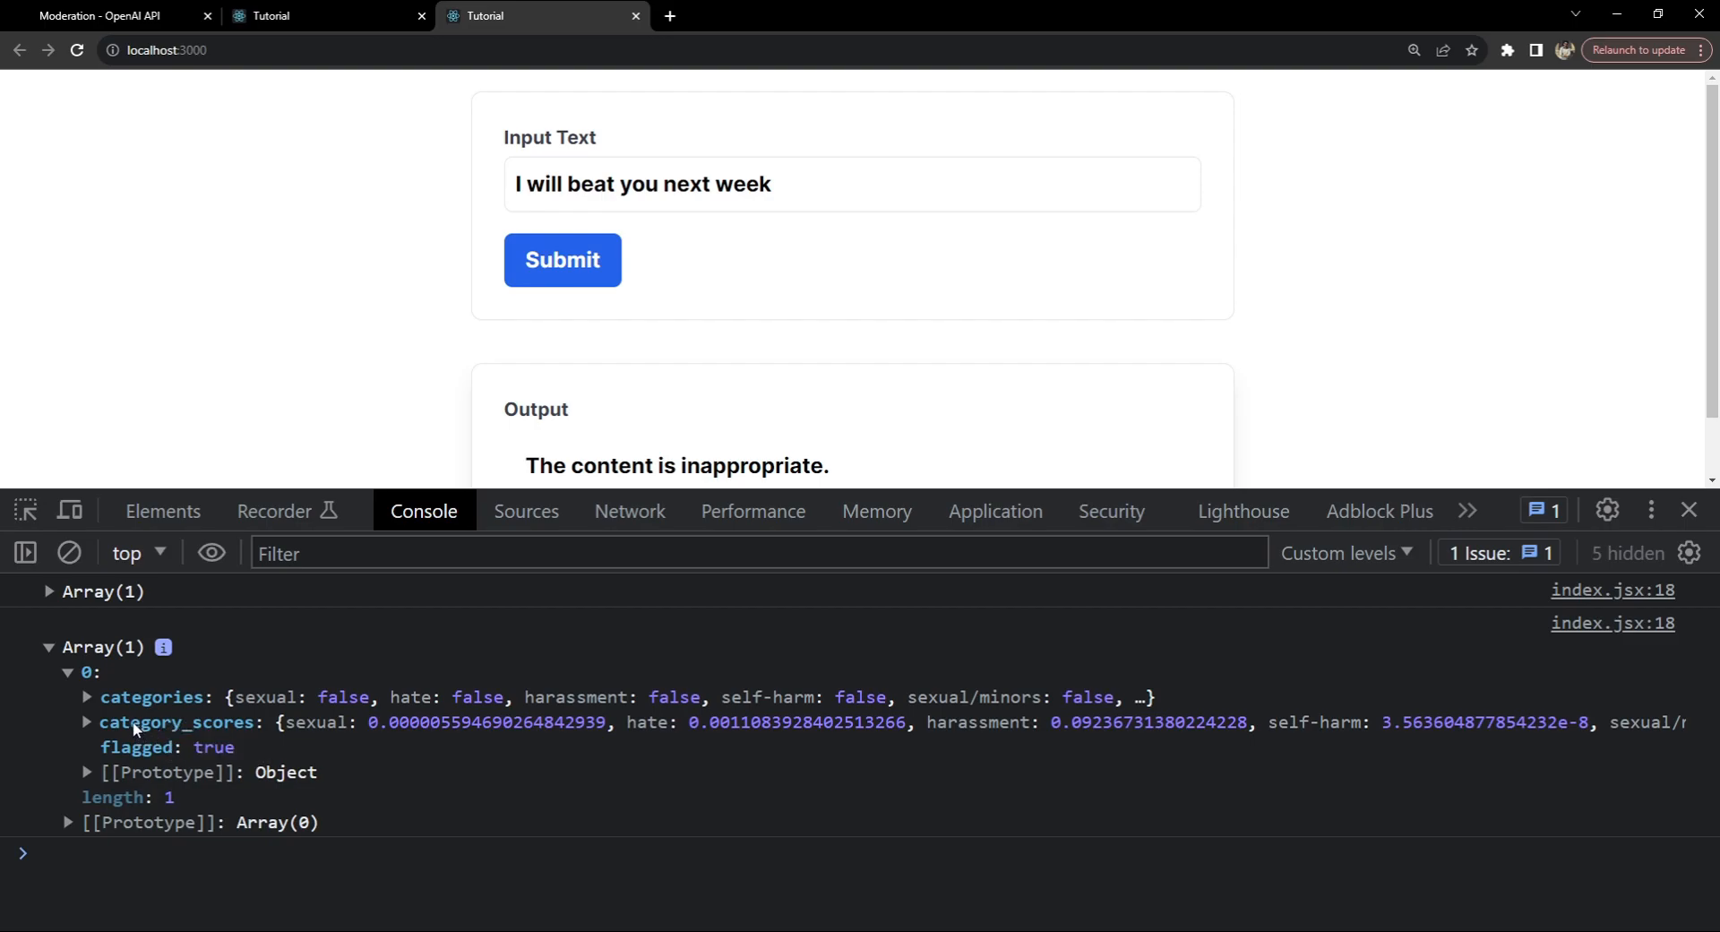
click(86, 697)
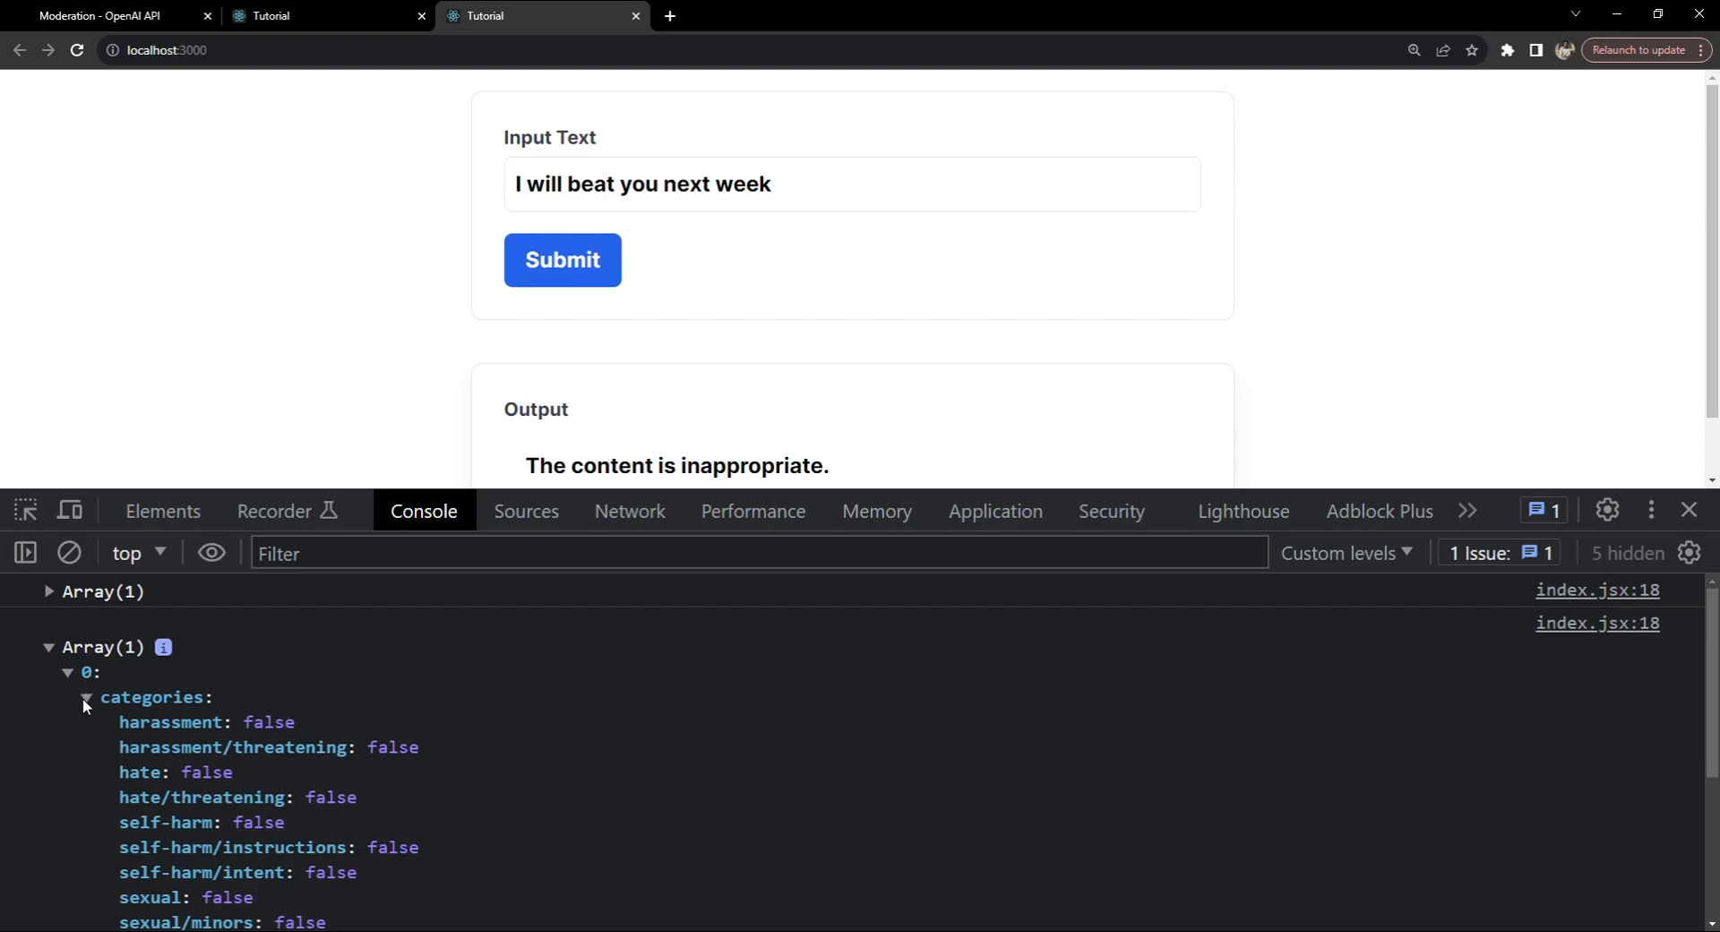
scroll(down, 3)
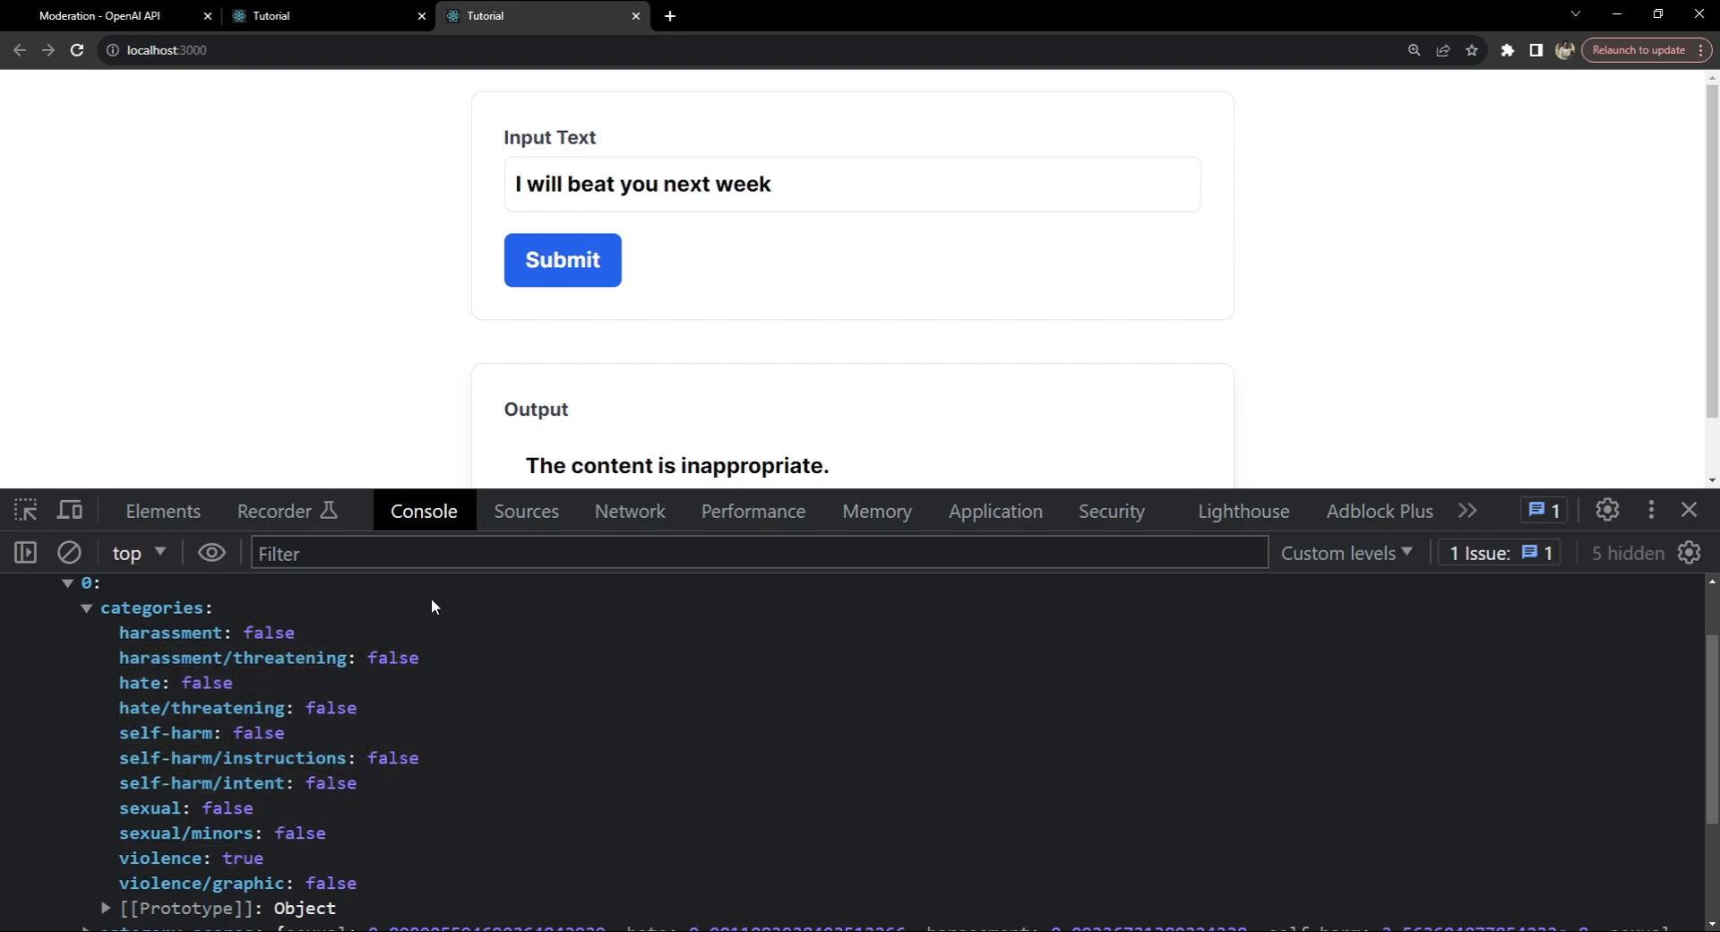
mouse_move(303, 844)
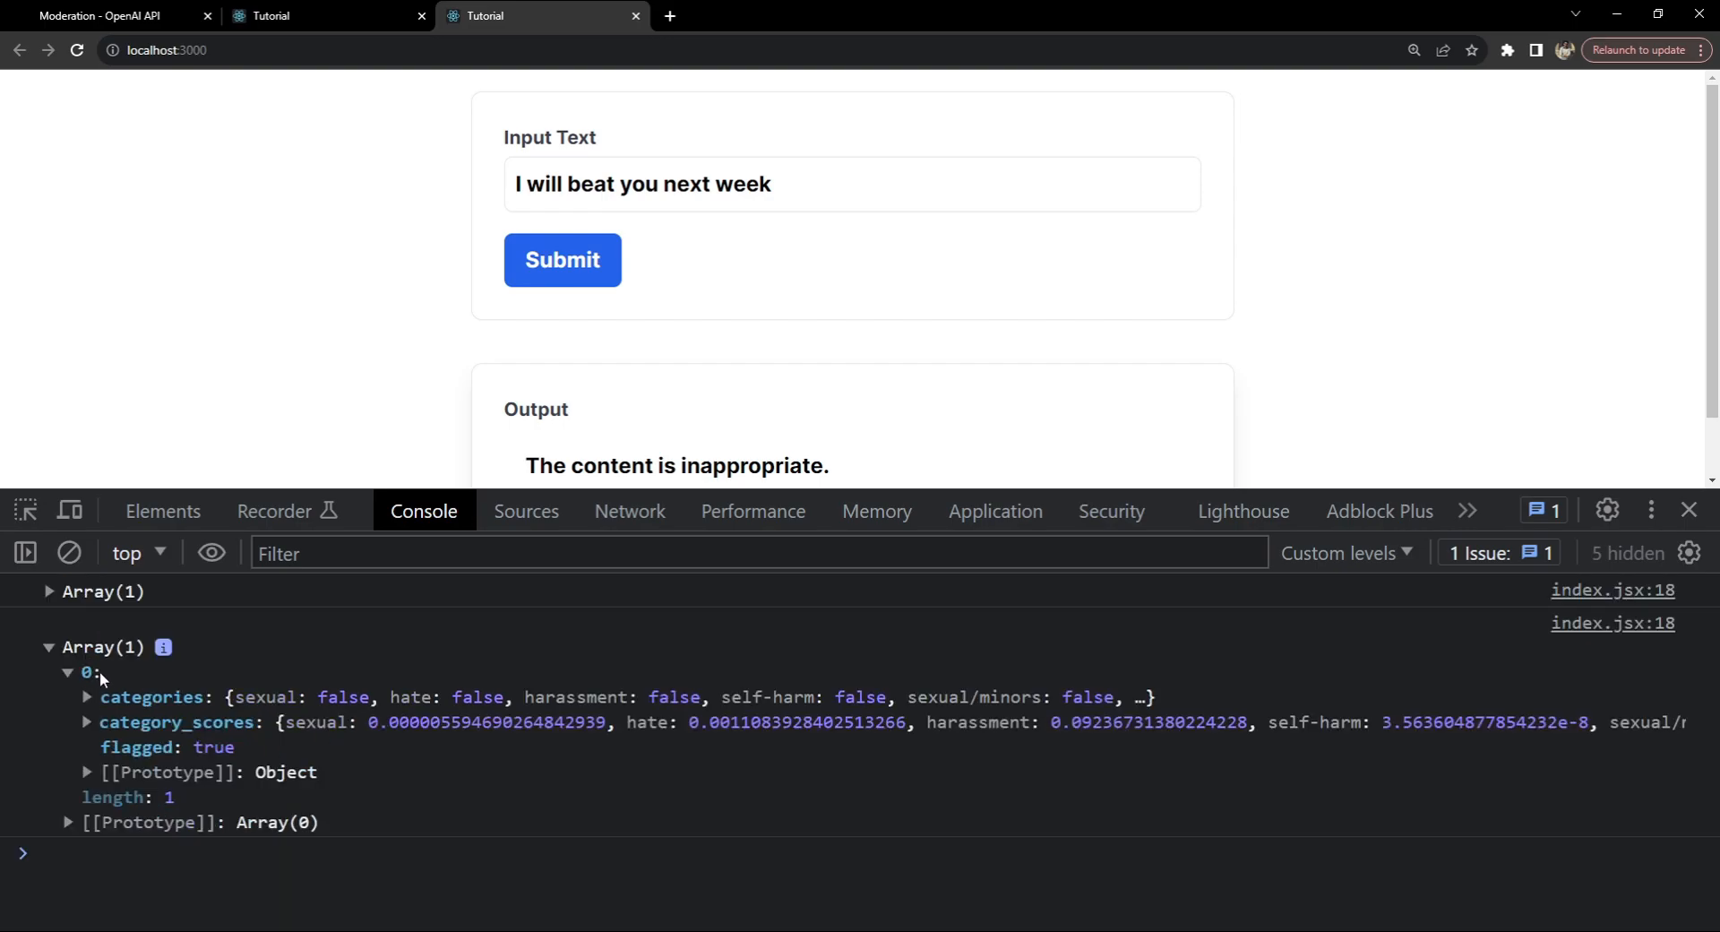
click(86, 722)
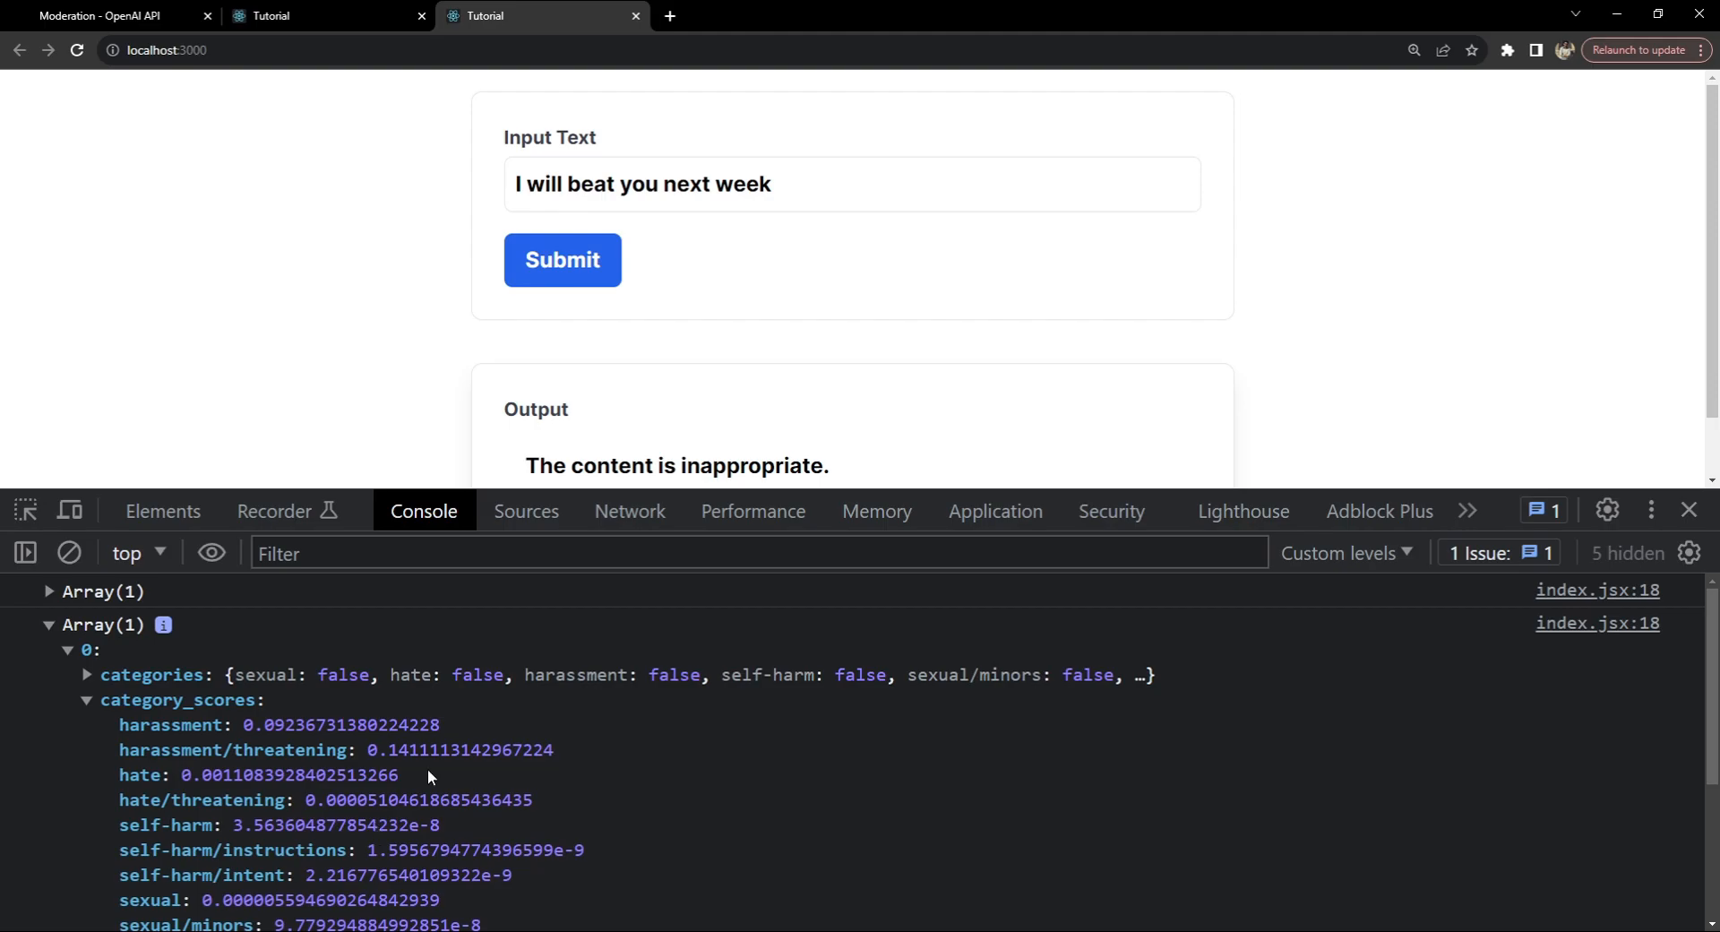
scroll(down, 3)
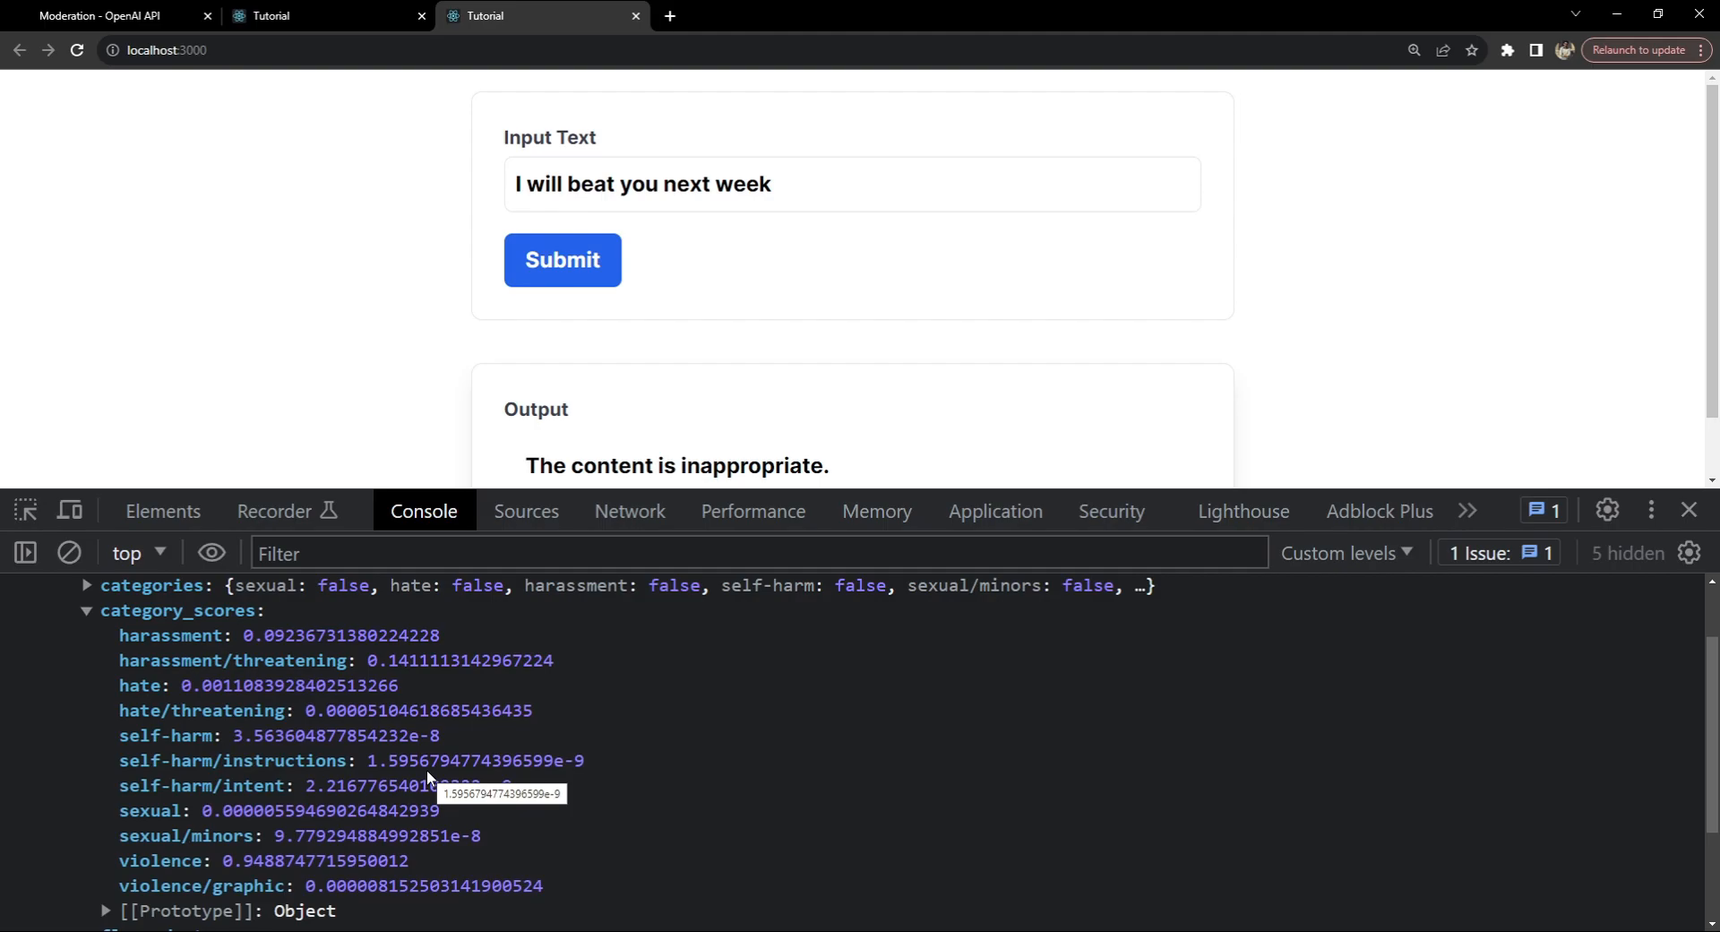
mouse_move(677, 694)
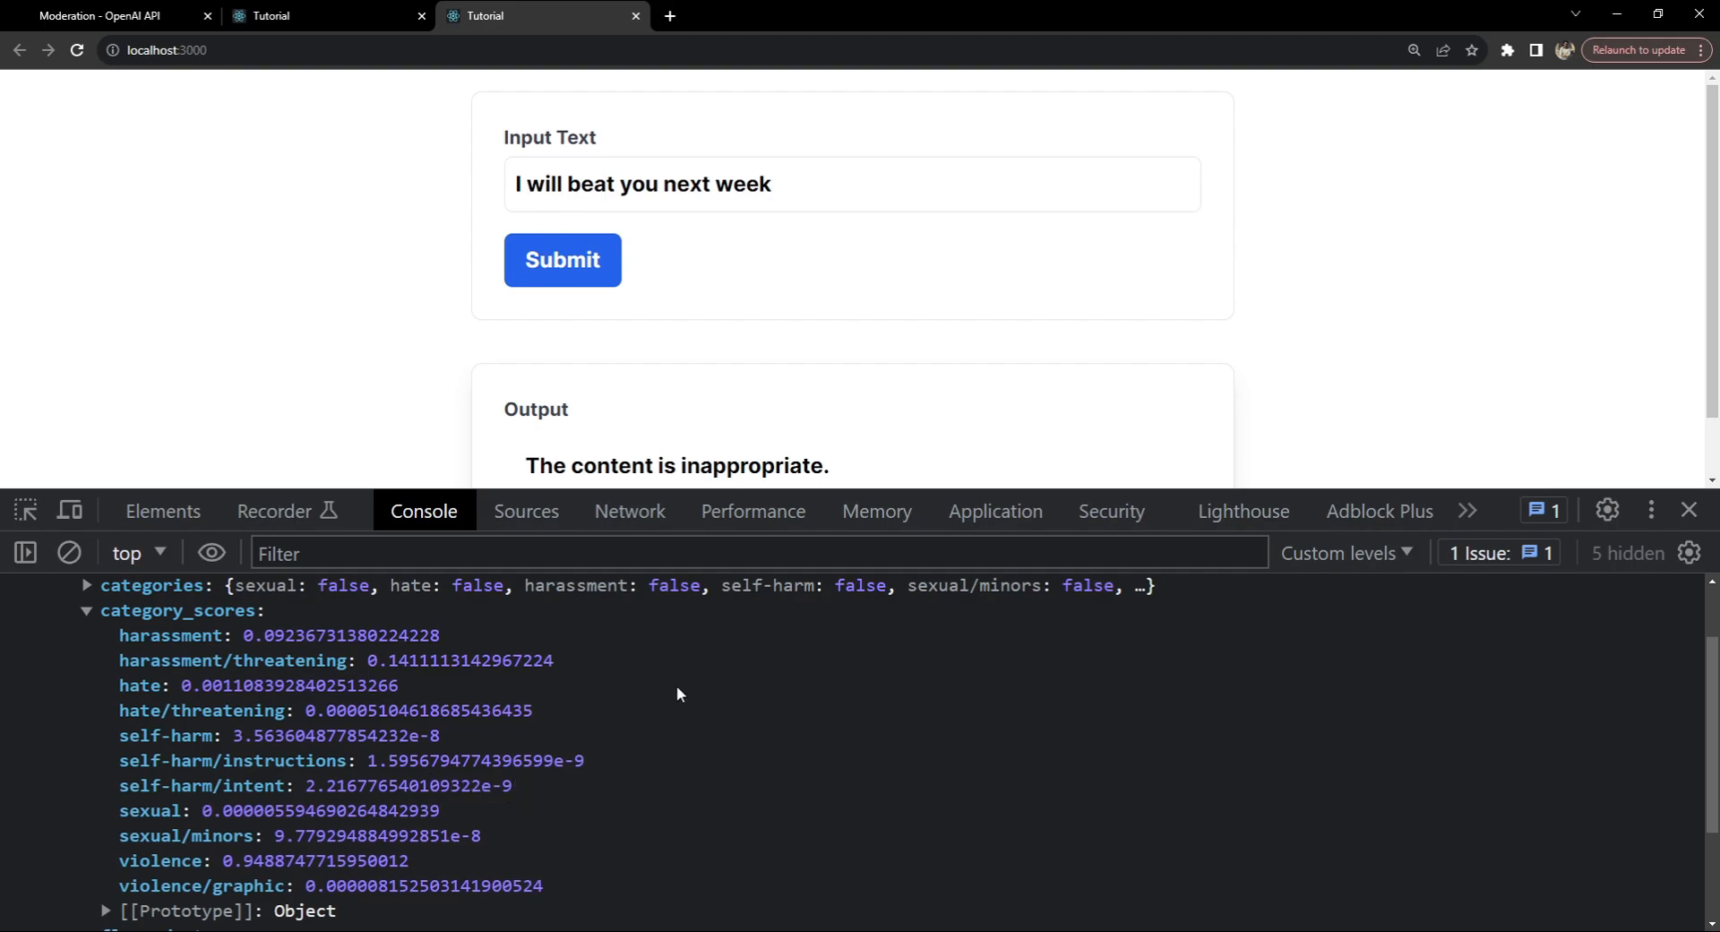
mouse_move(337, 642)
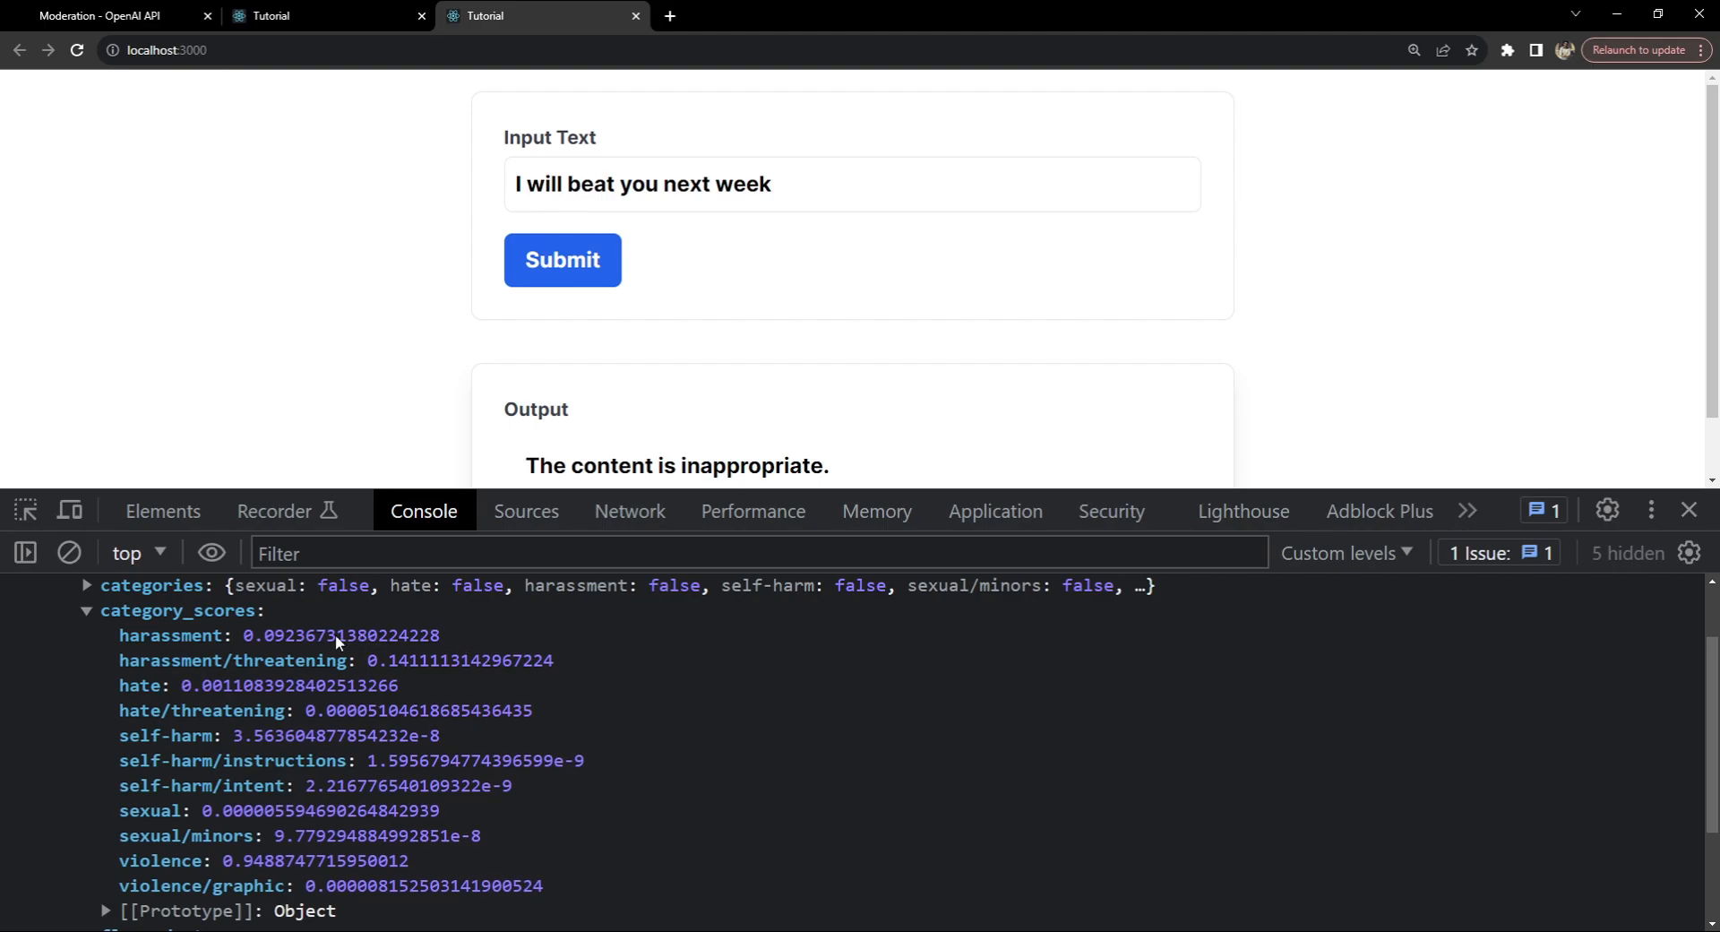
mouse_move(766, 675)
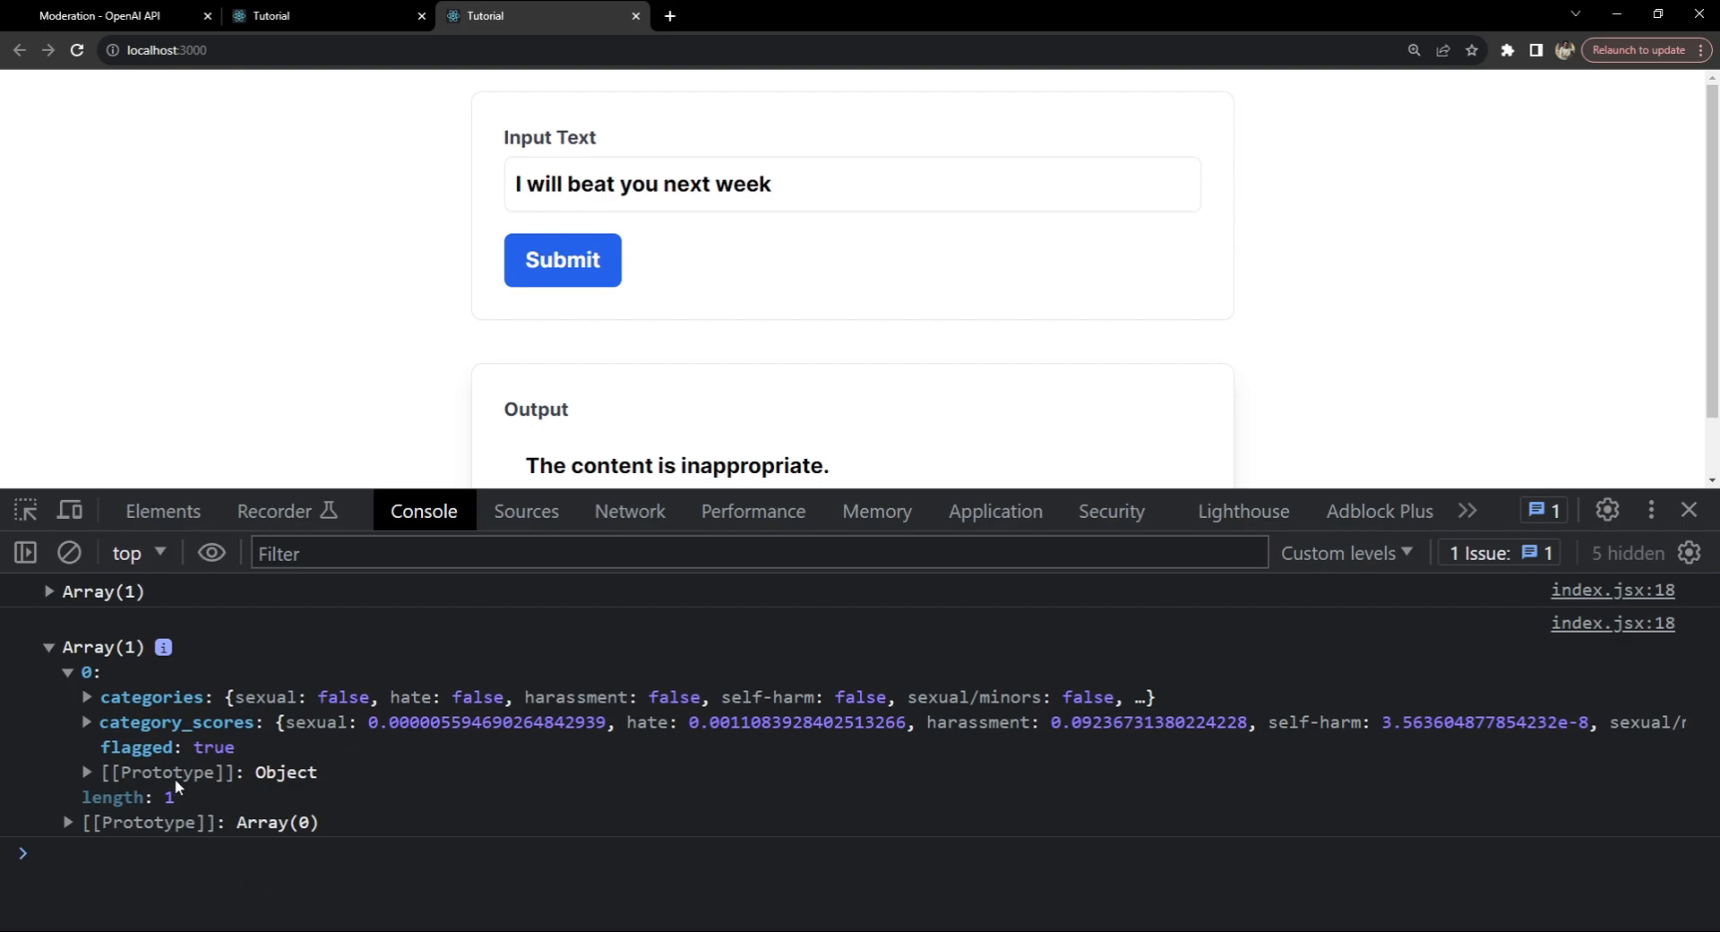
mouse_move(677, 729)
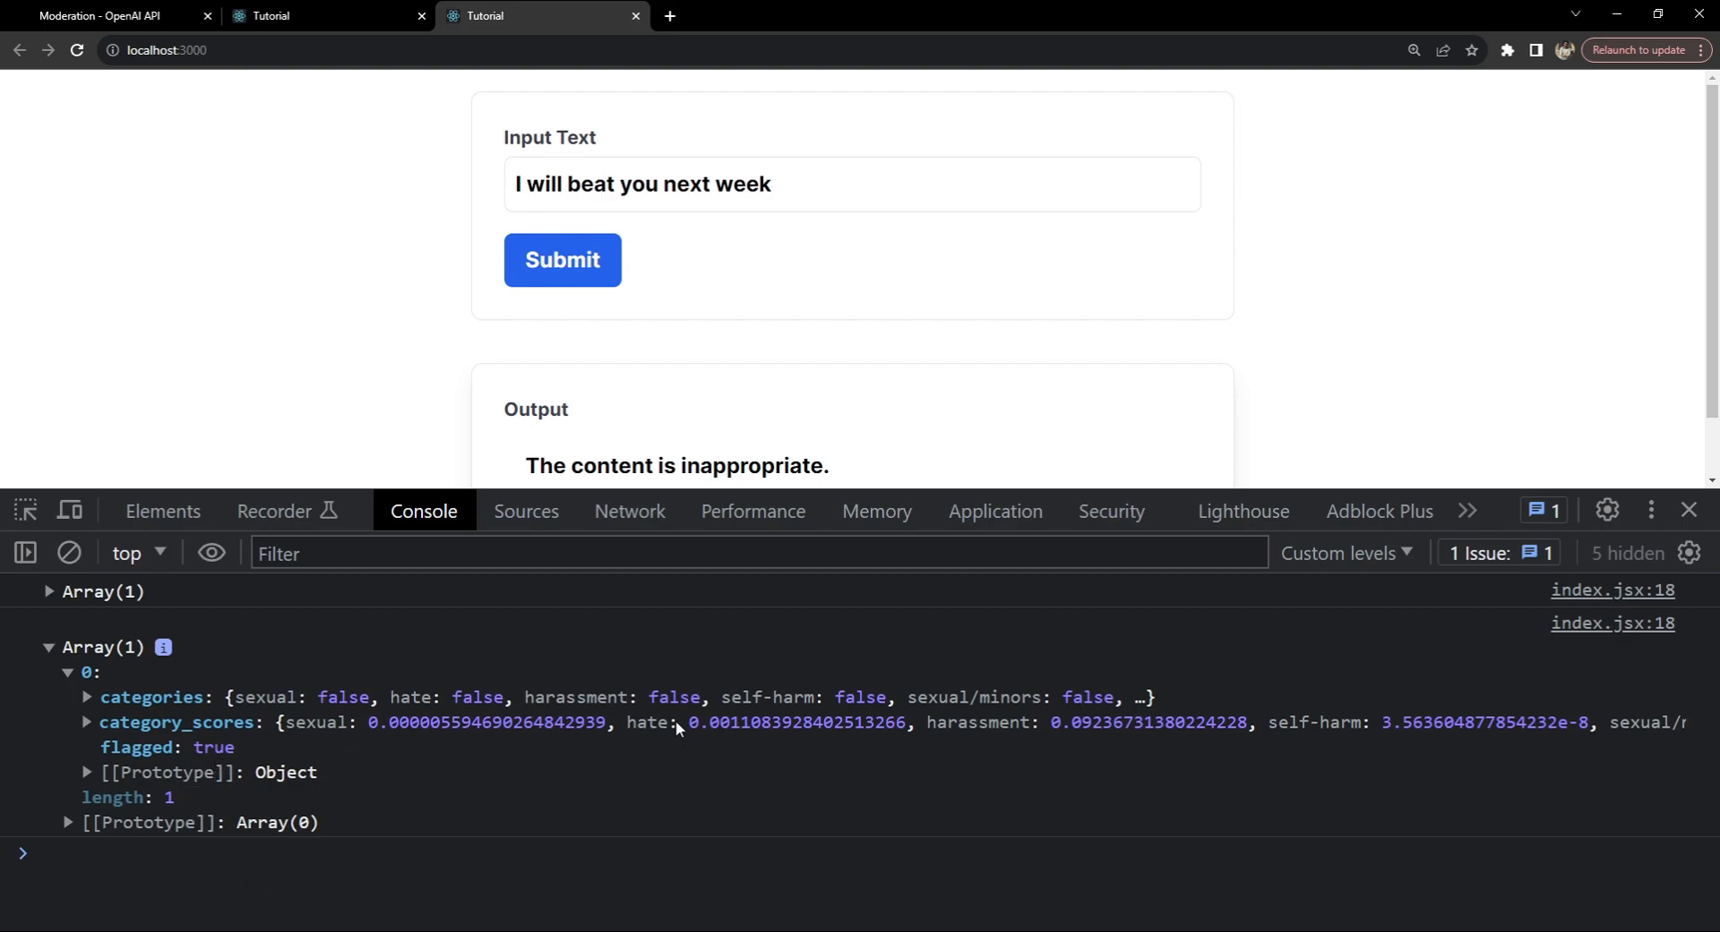
mouse_move(353, 708)
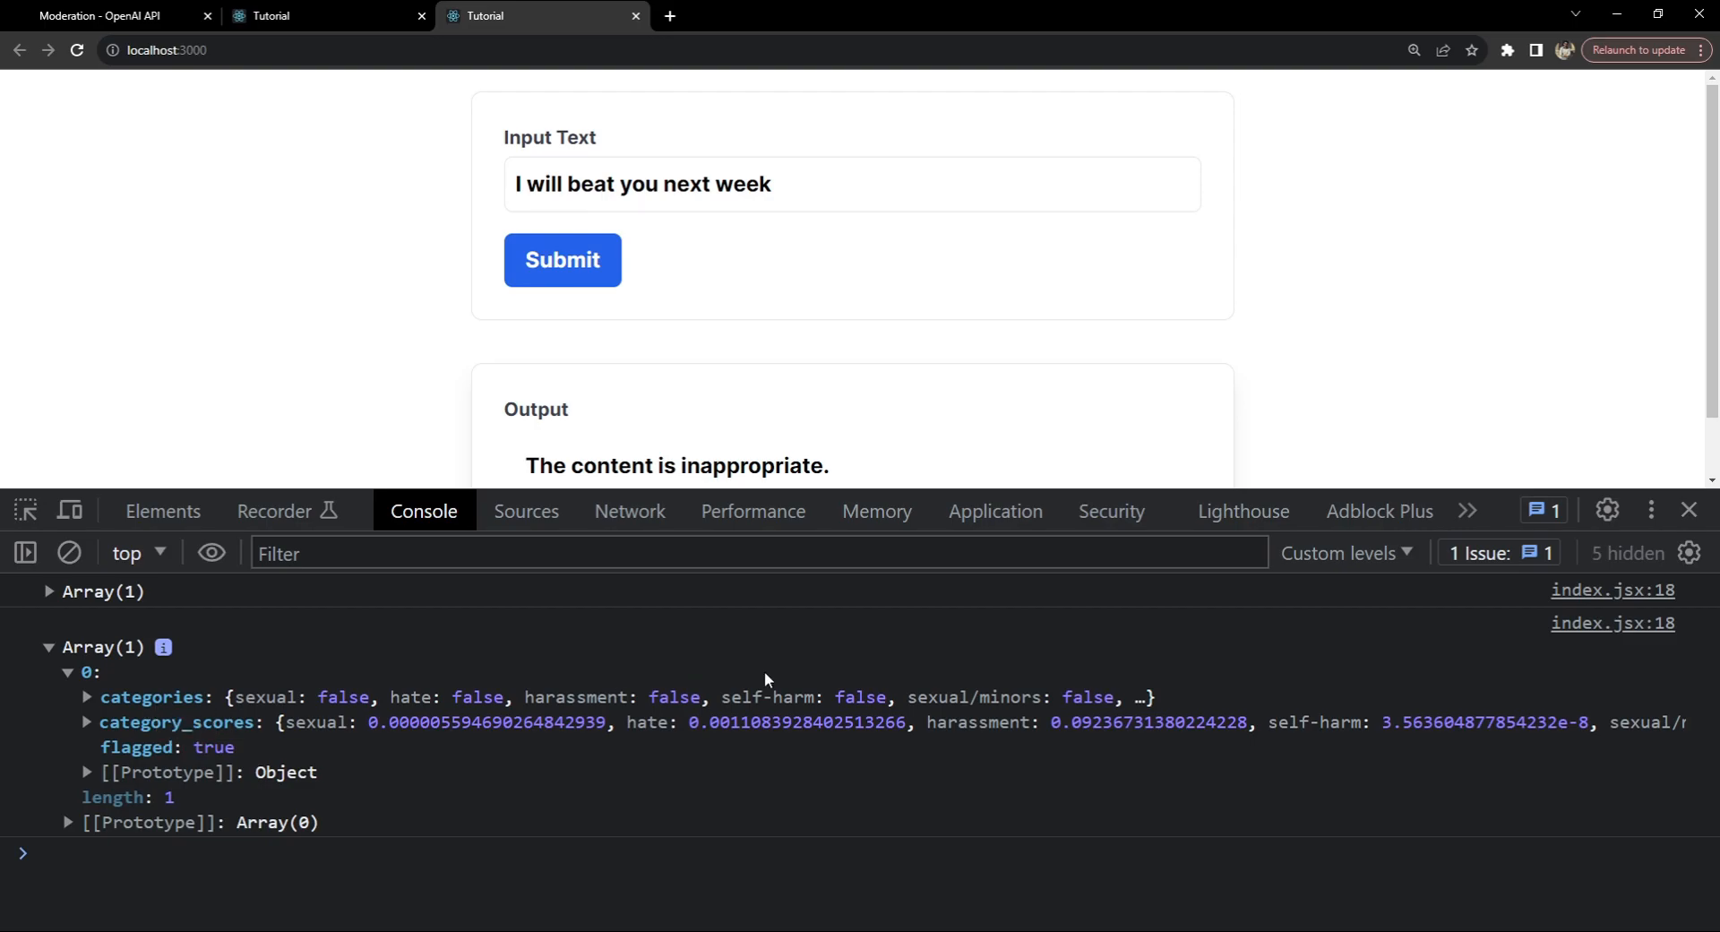
mouse_move(1311, 492)
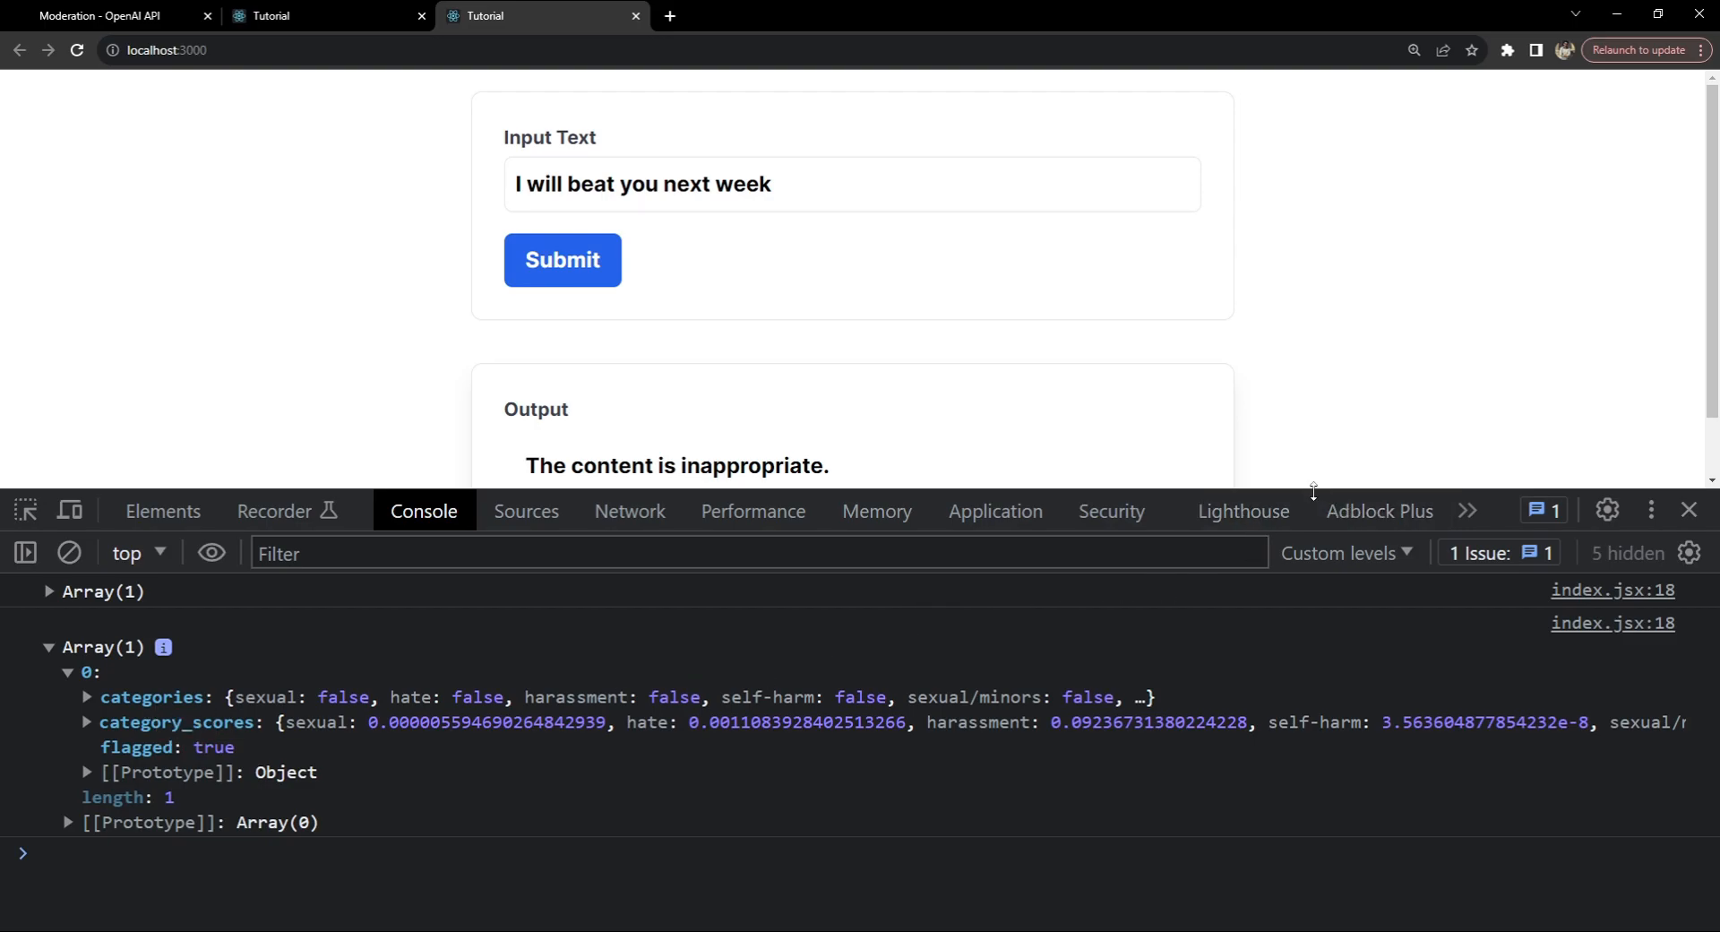
Close the DevTools panel, leaving the inappropriate verdict on the page.
click(1687, 509)
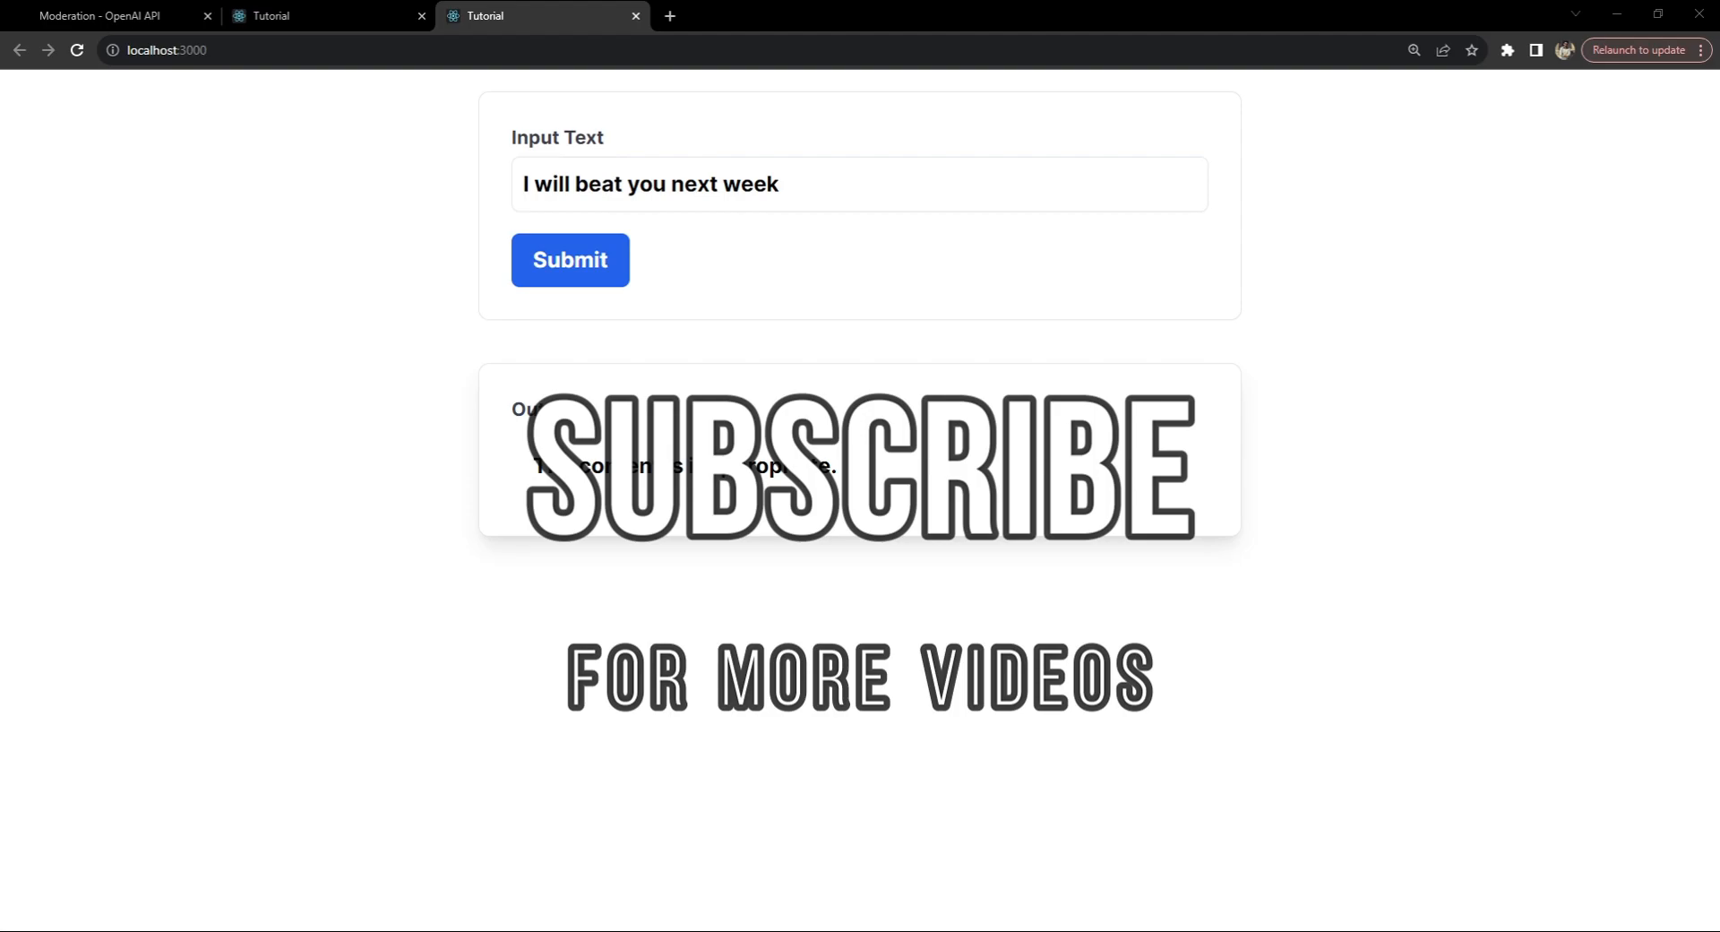
click(569, 259)
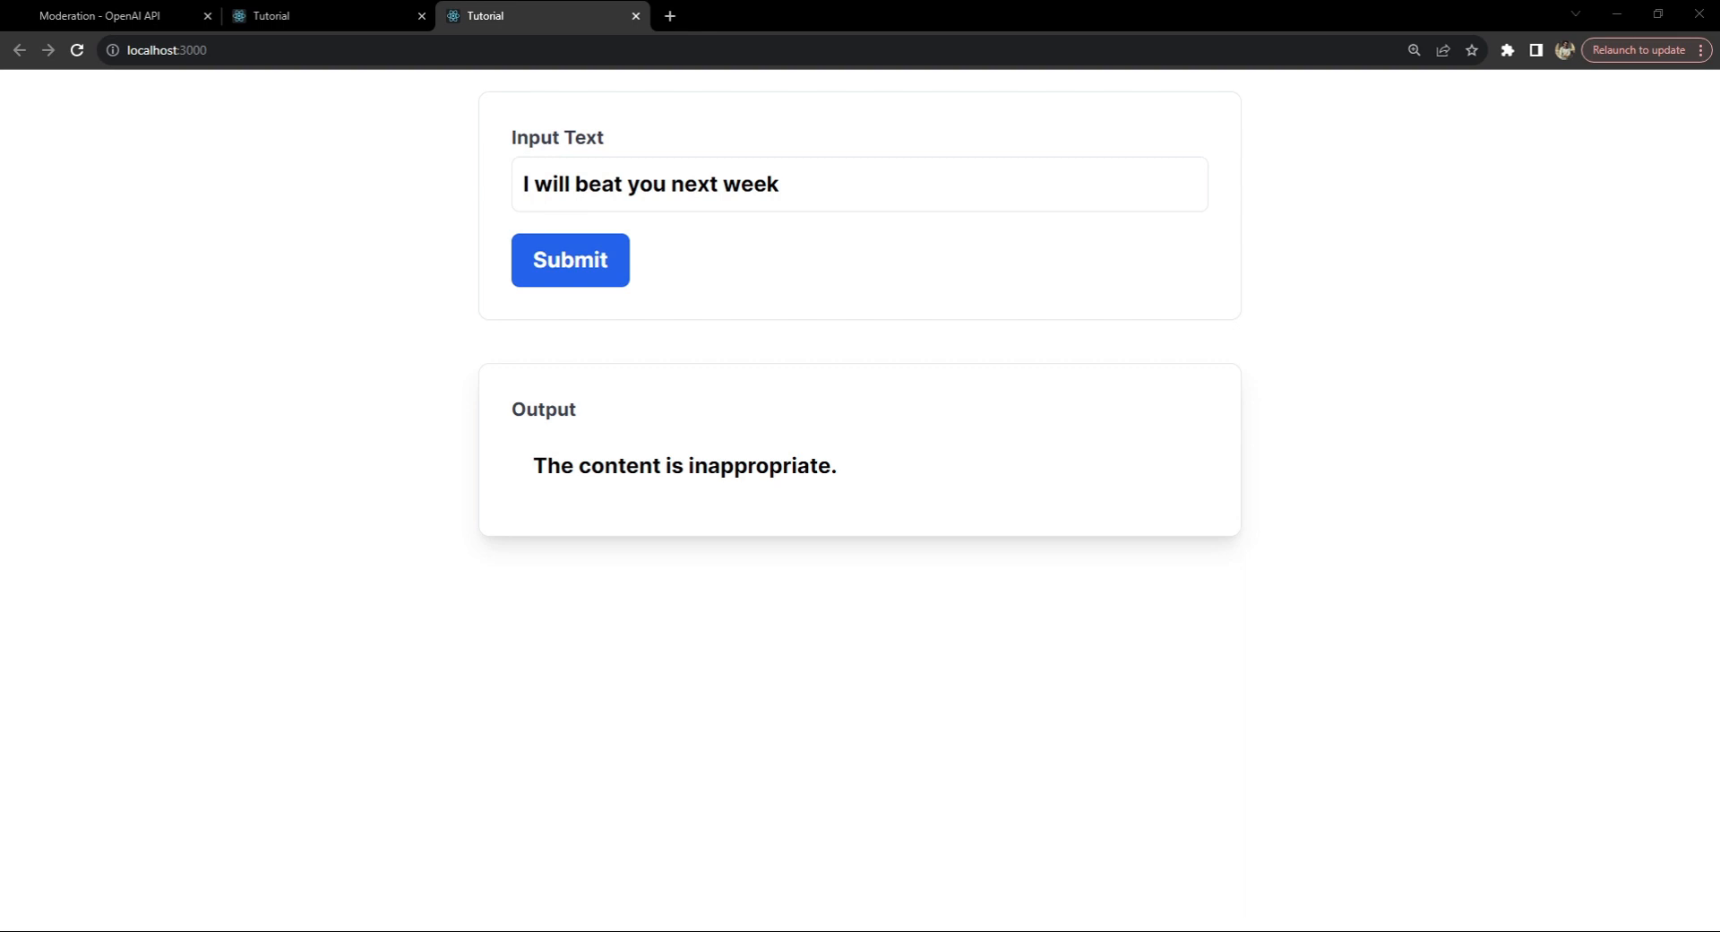